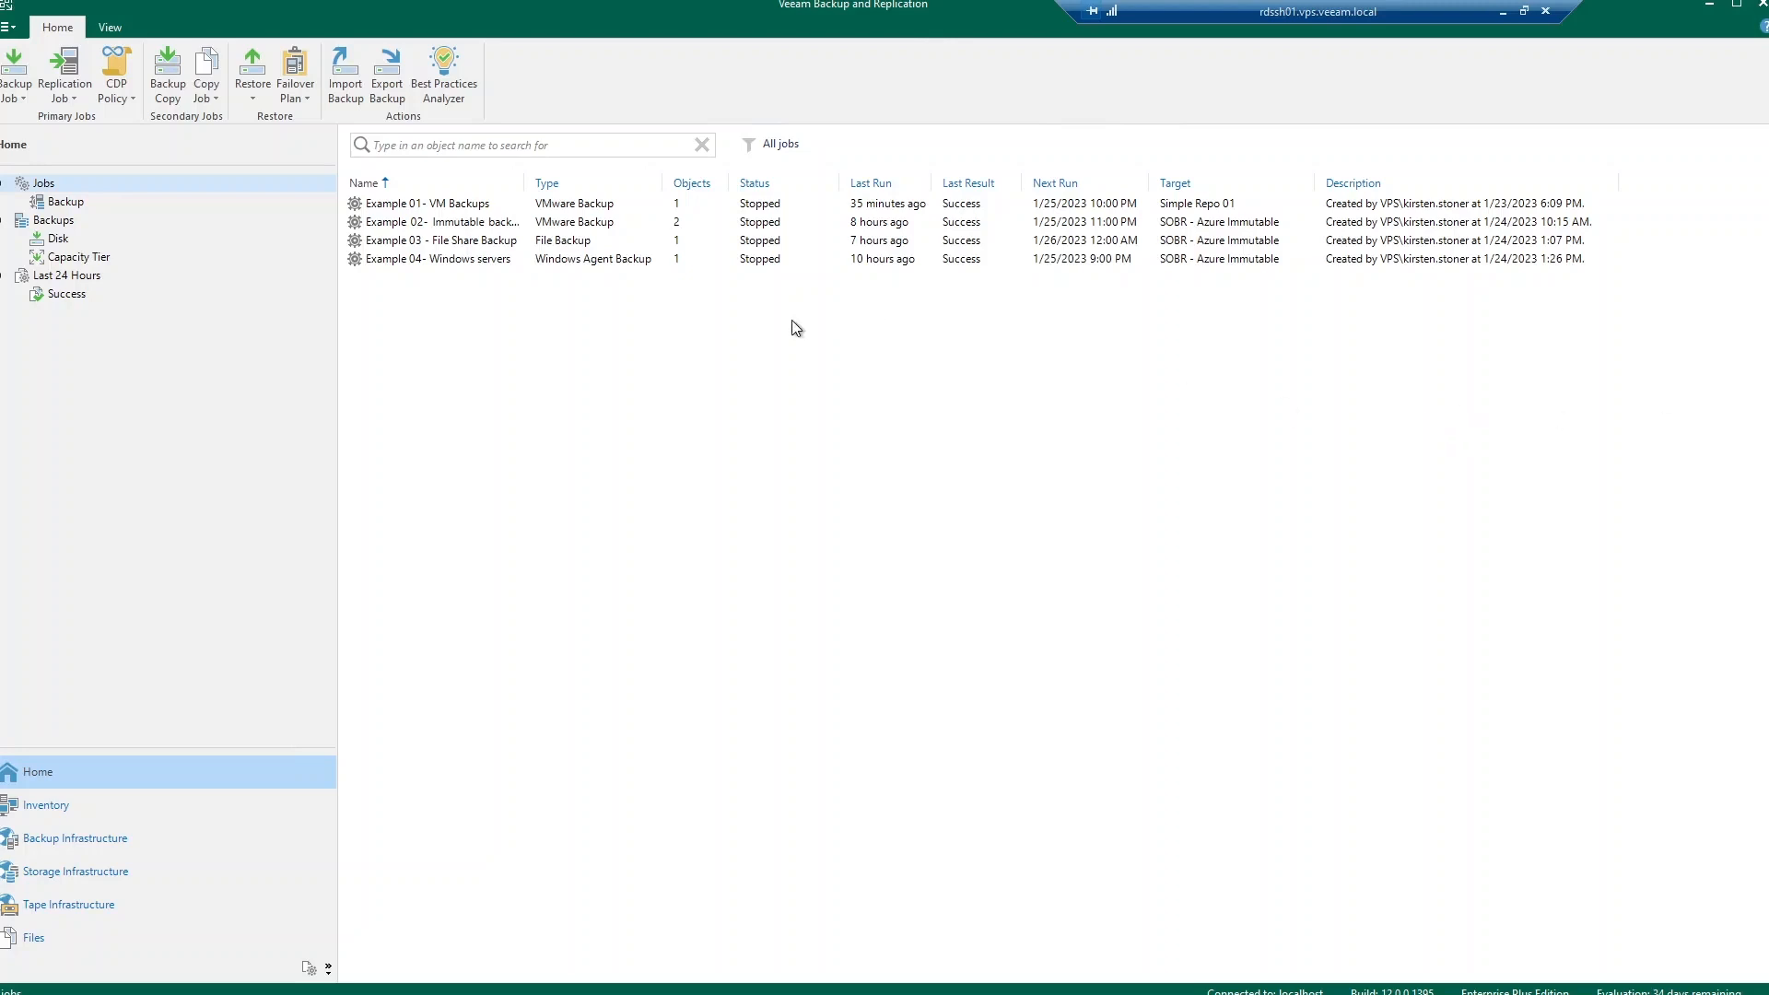
mouse_move(262, 245)
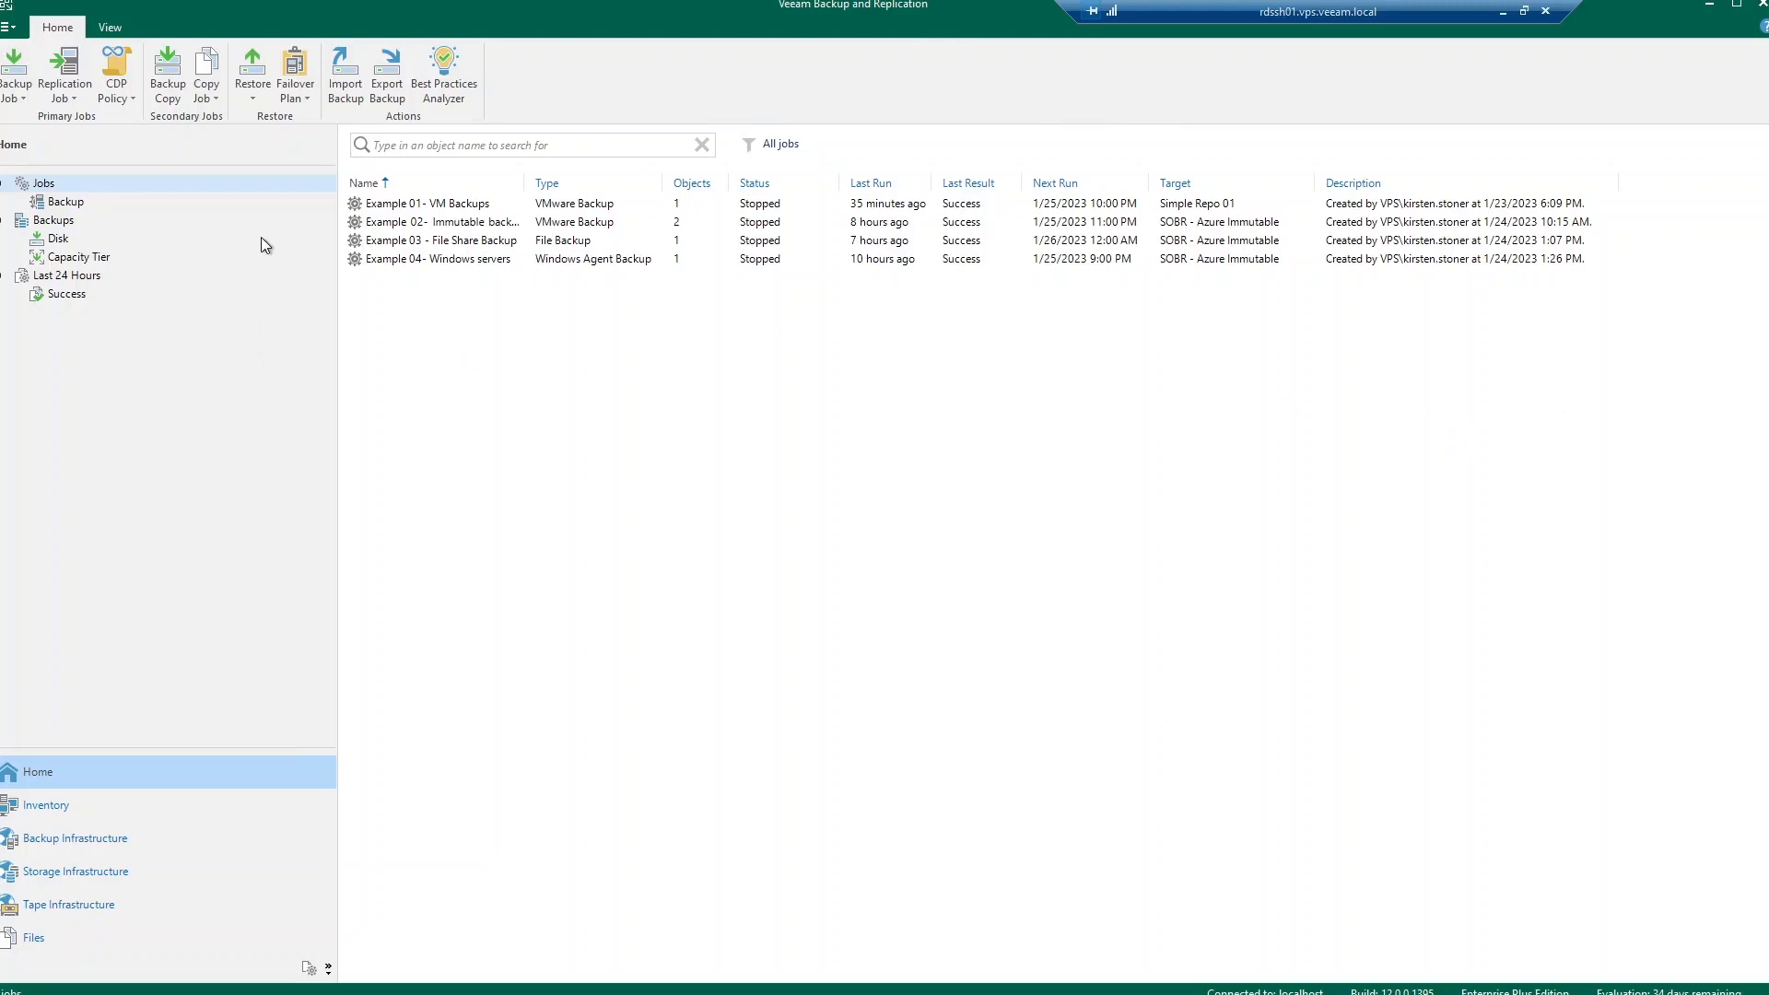
mouse_move(638, 234)
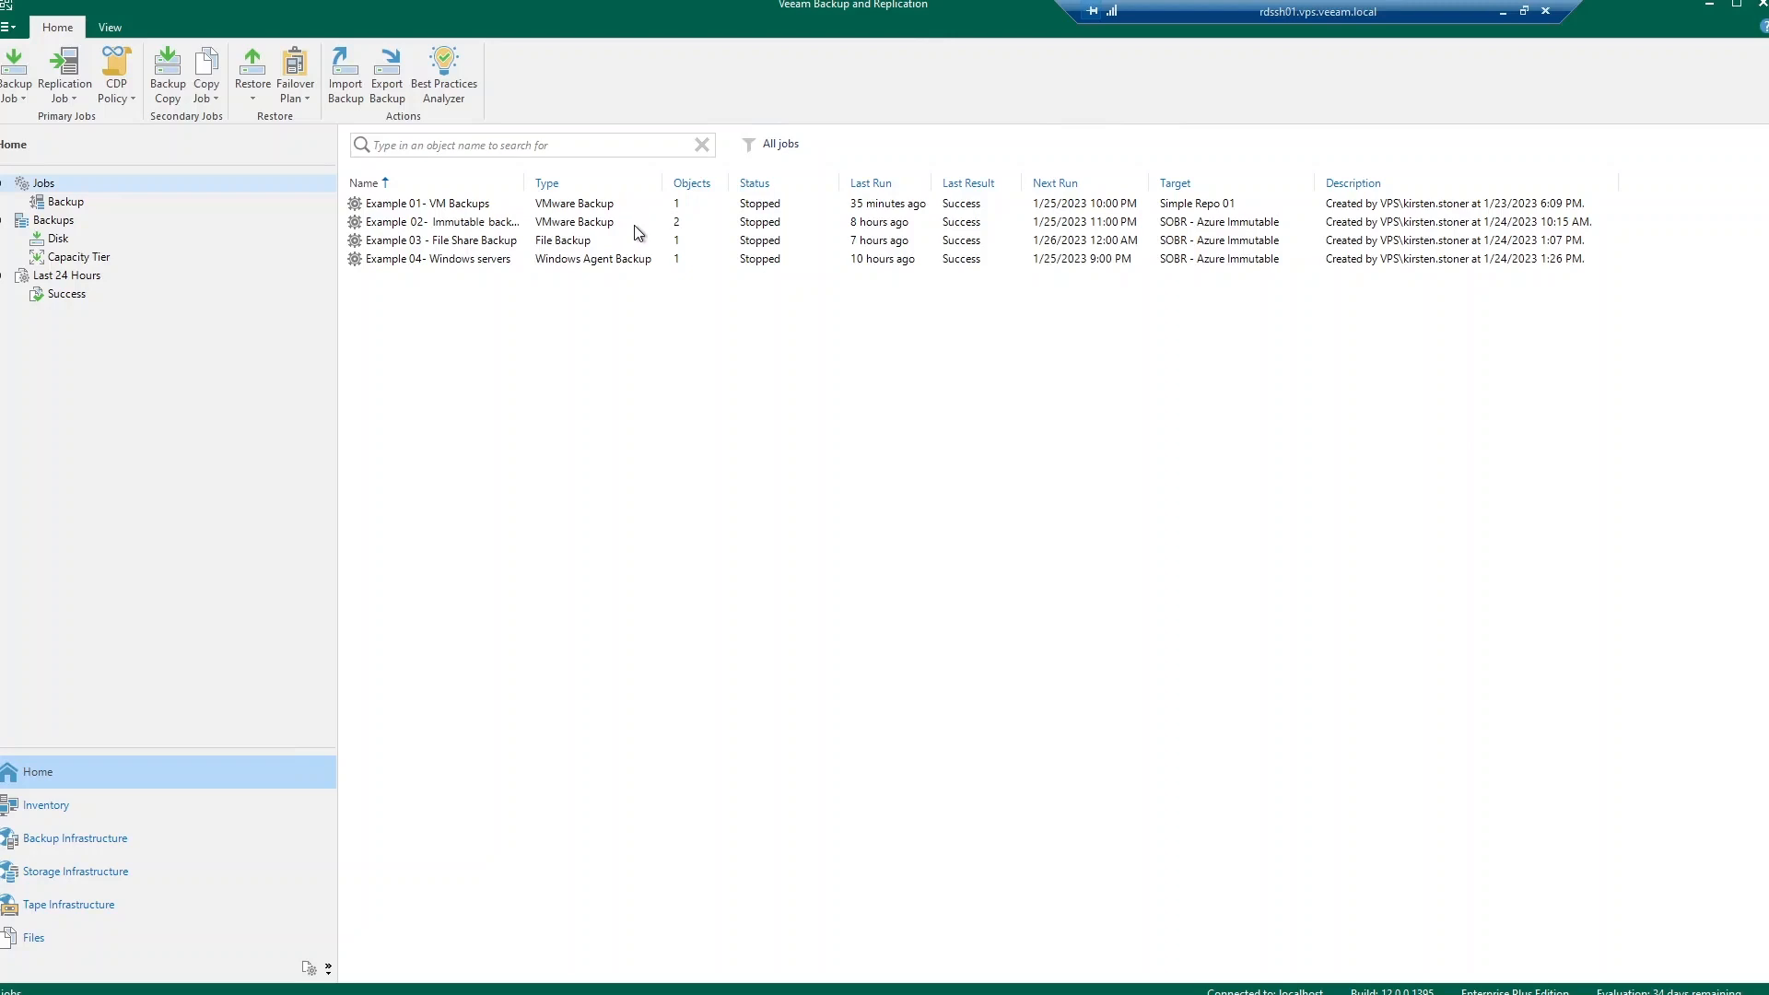
mouse_move(641, 295)
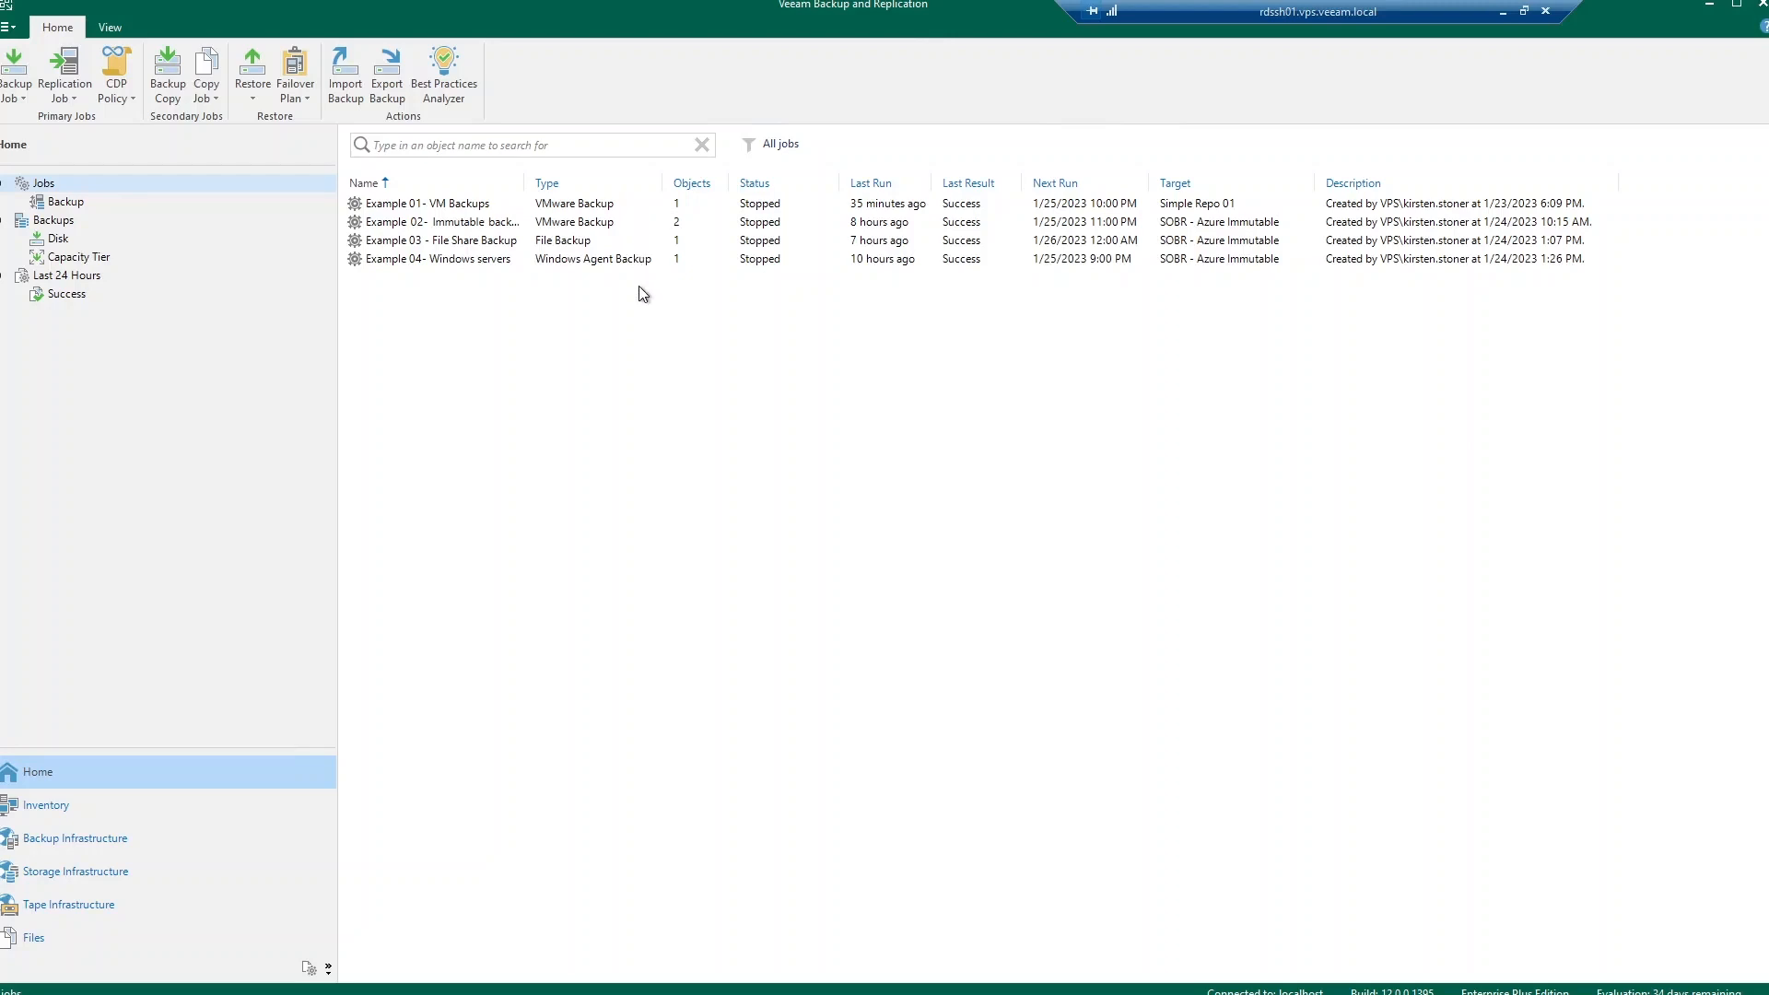
mouse_move(645, 203)
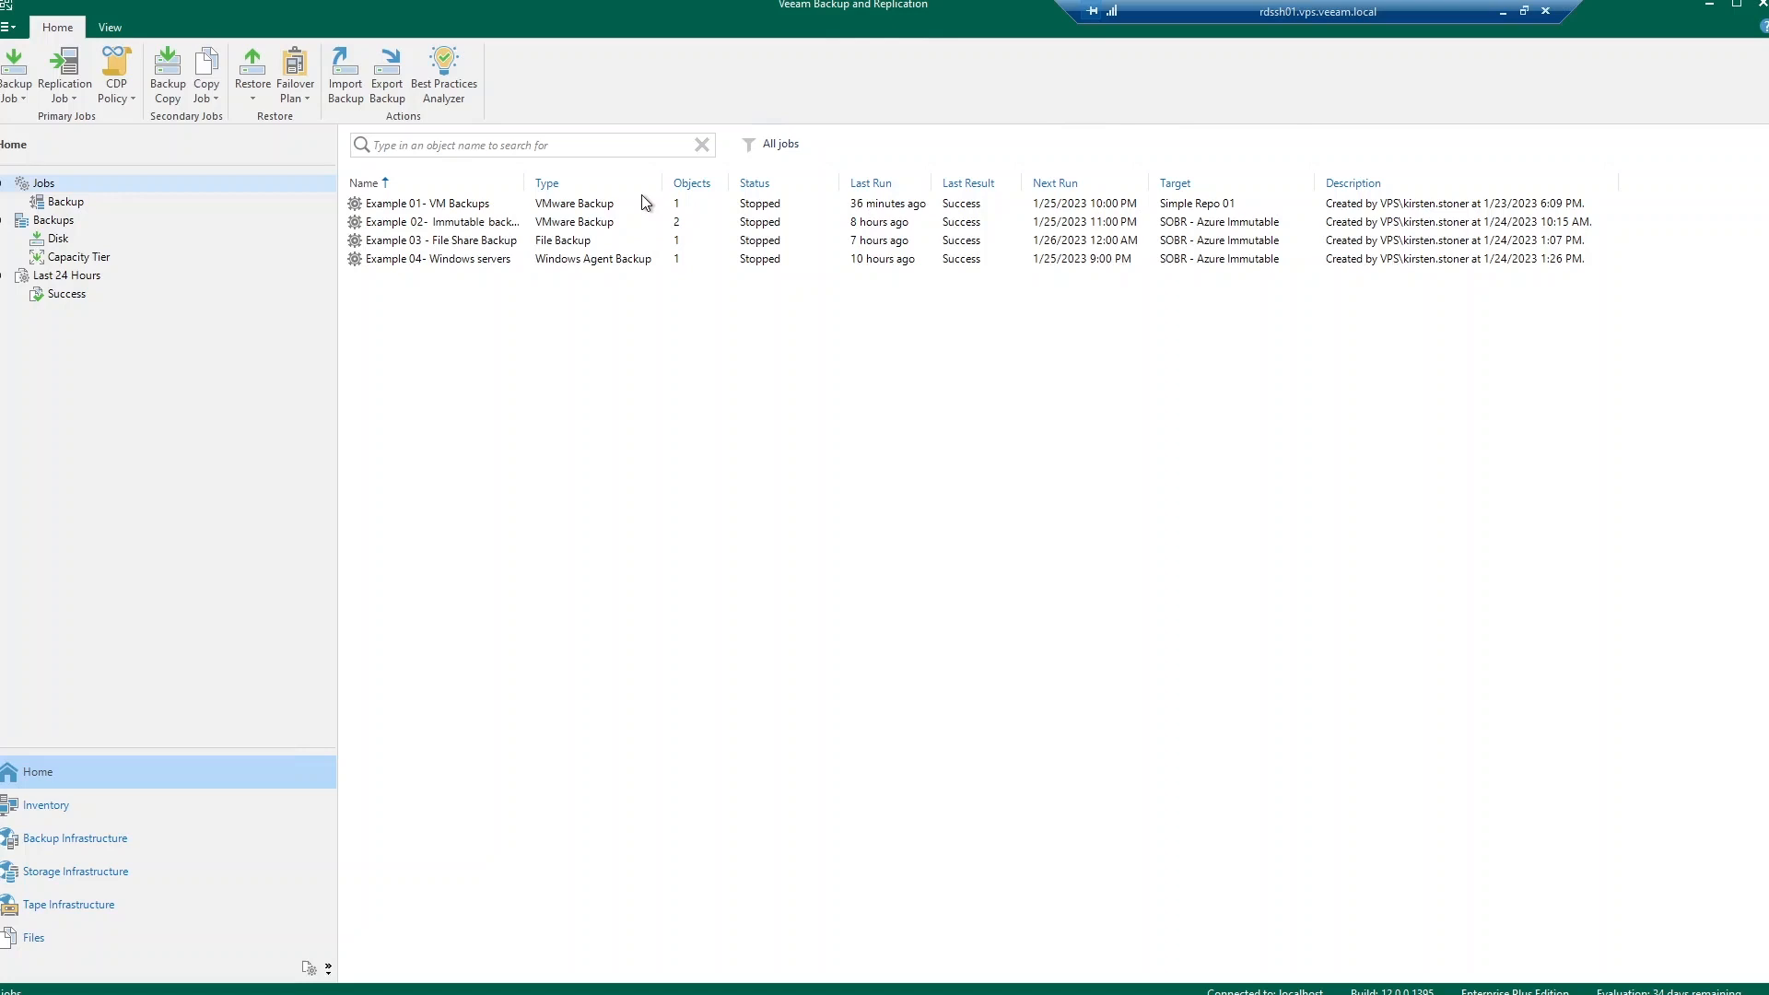
mouse_move(605, 206)
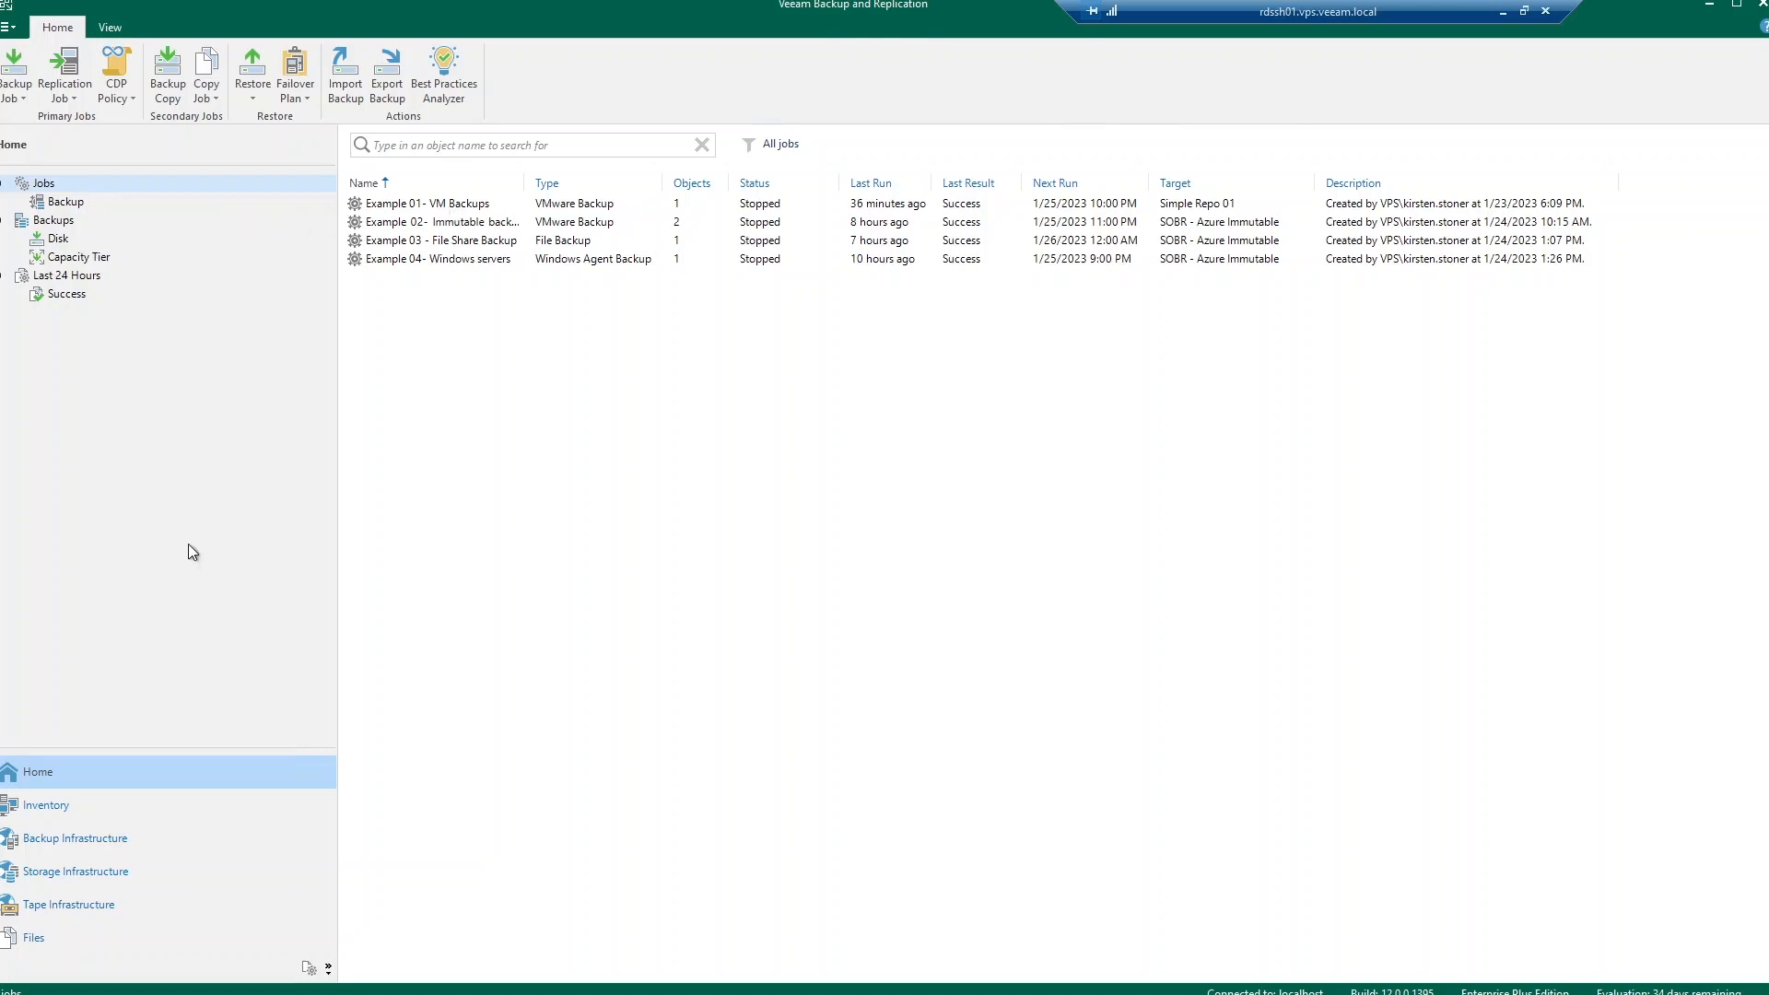
Step: List the virtual machines on vCenter server vcsa.vps.veeam.local in the Inventory view
click(46, 806)
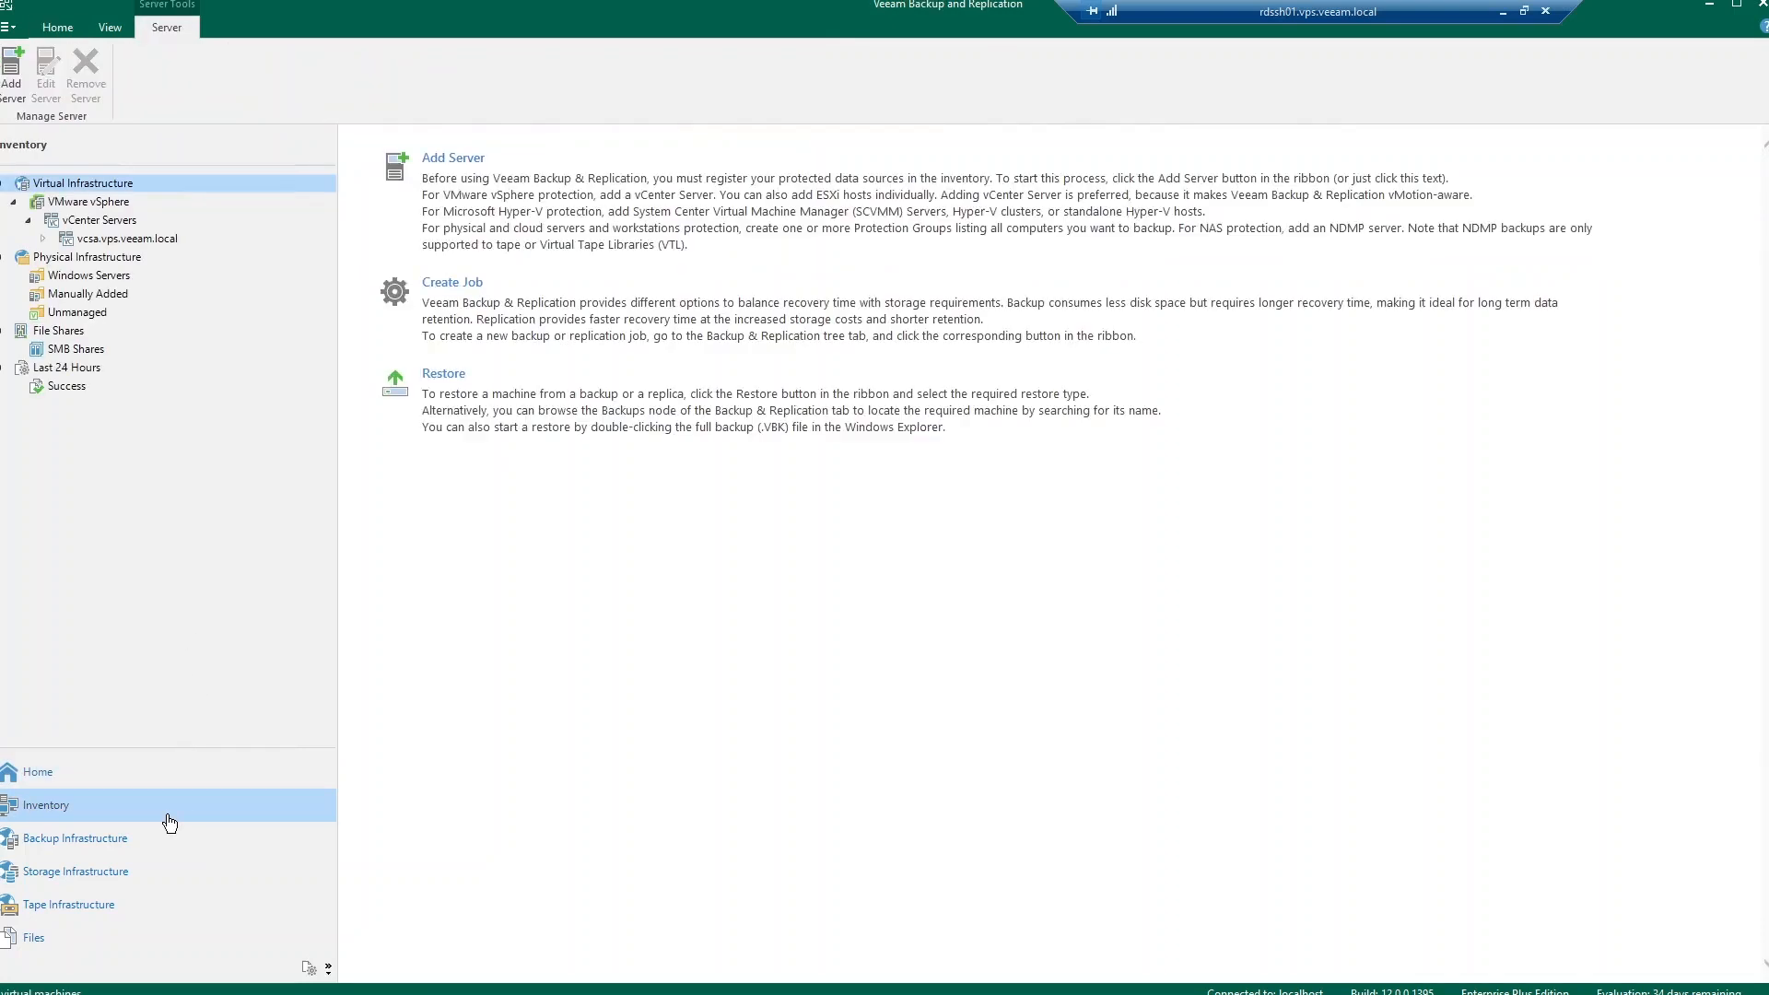
mouse_move(233, 570)
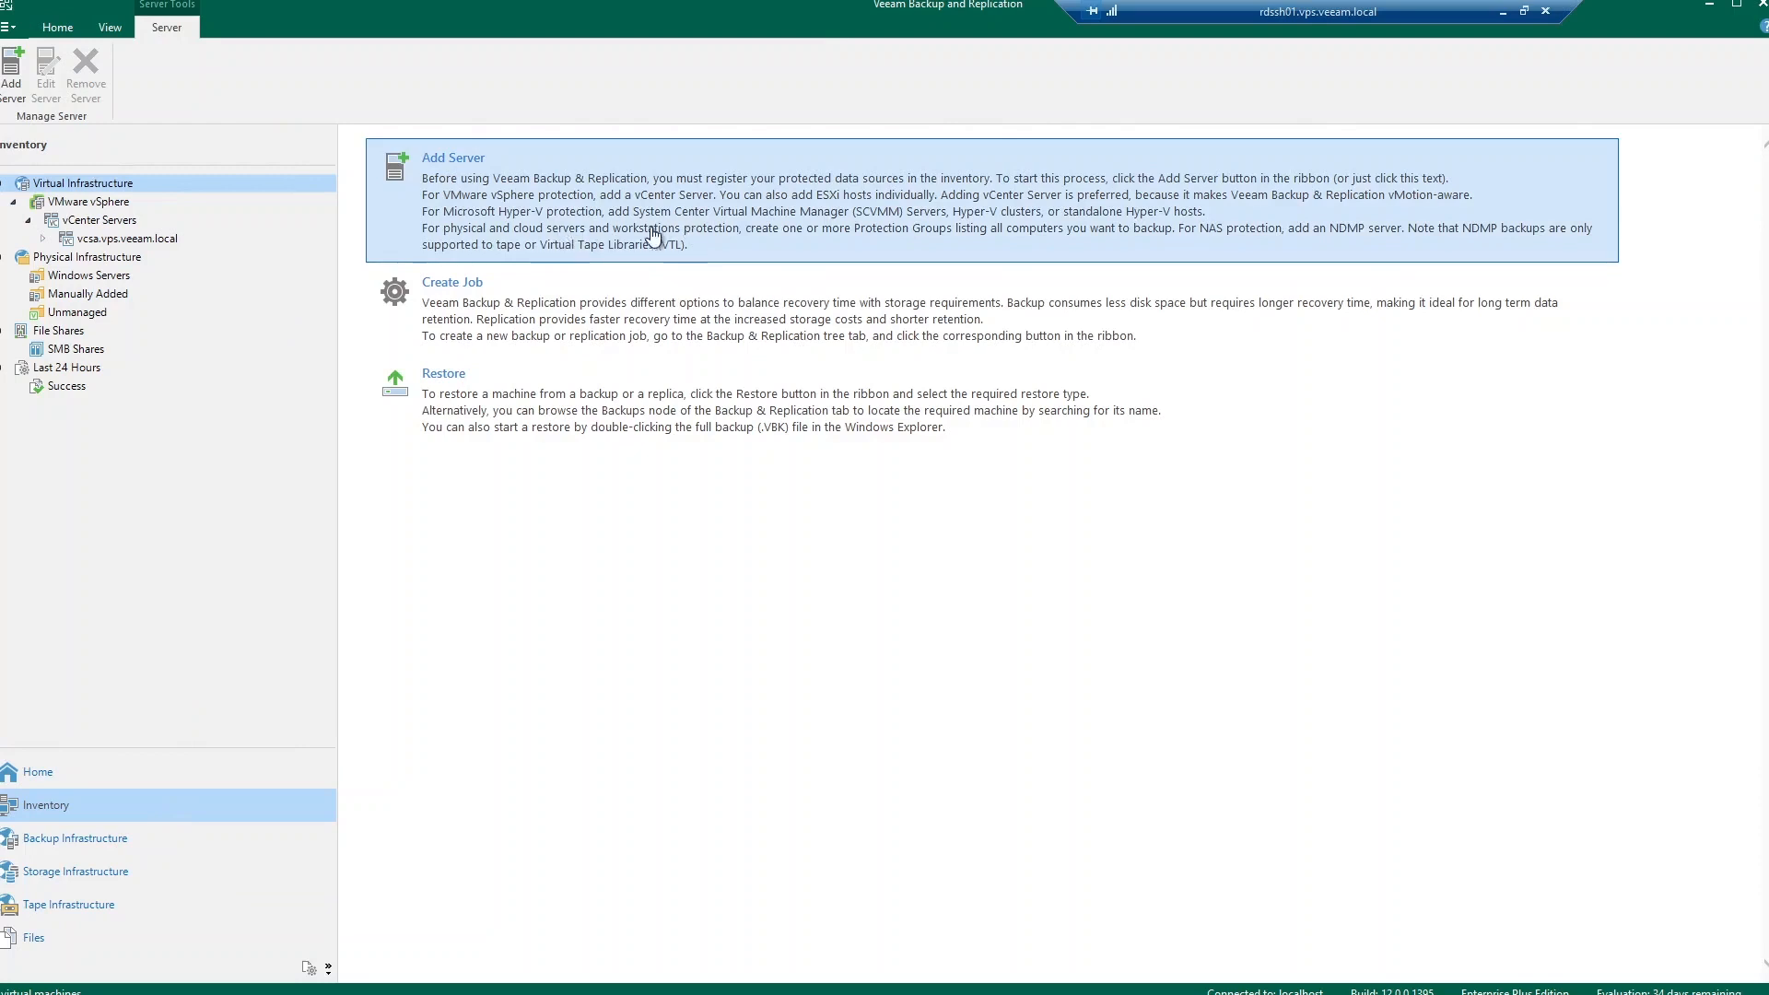
mouse_move(752, 232)
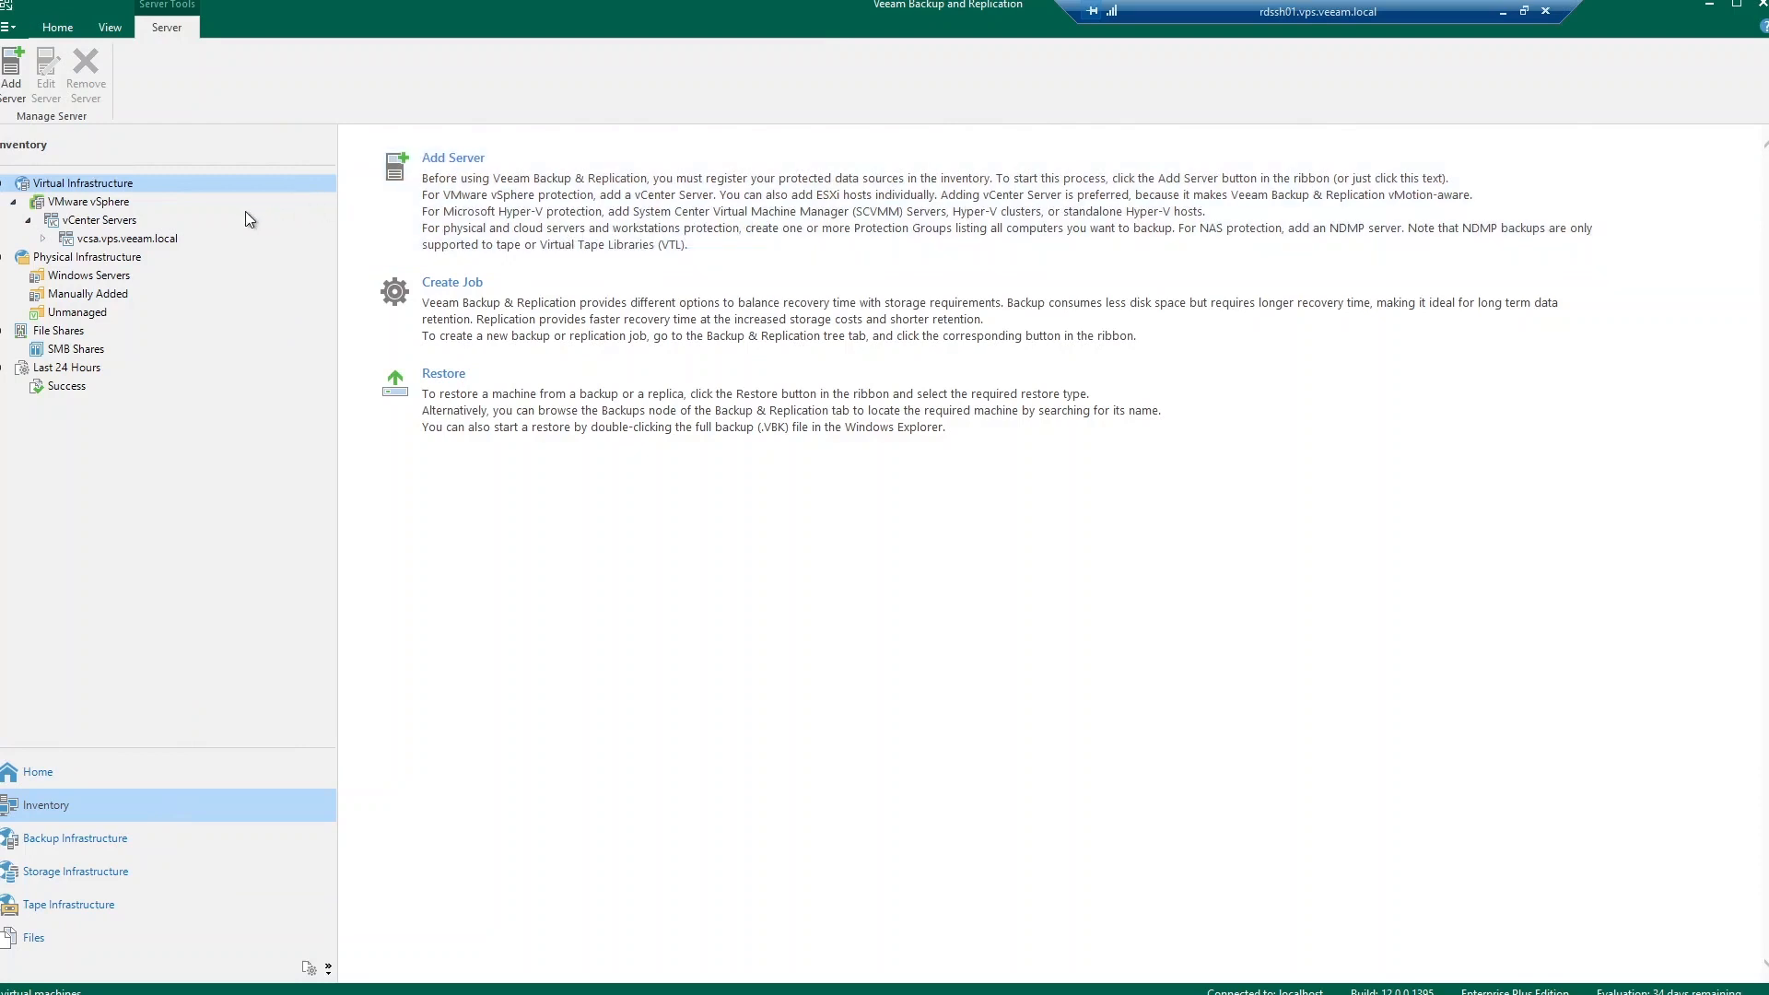
click(100, 219)
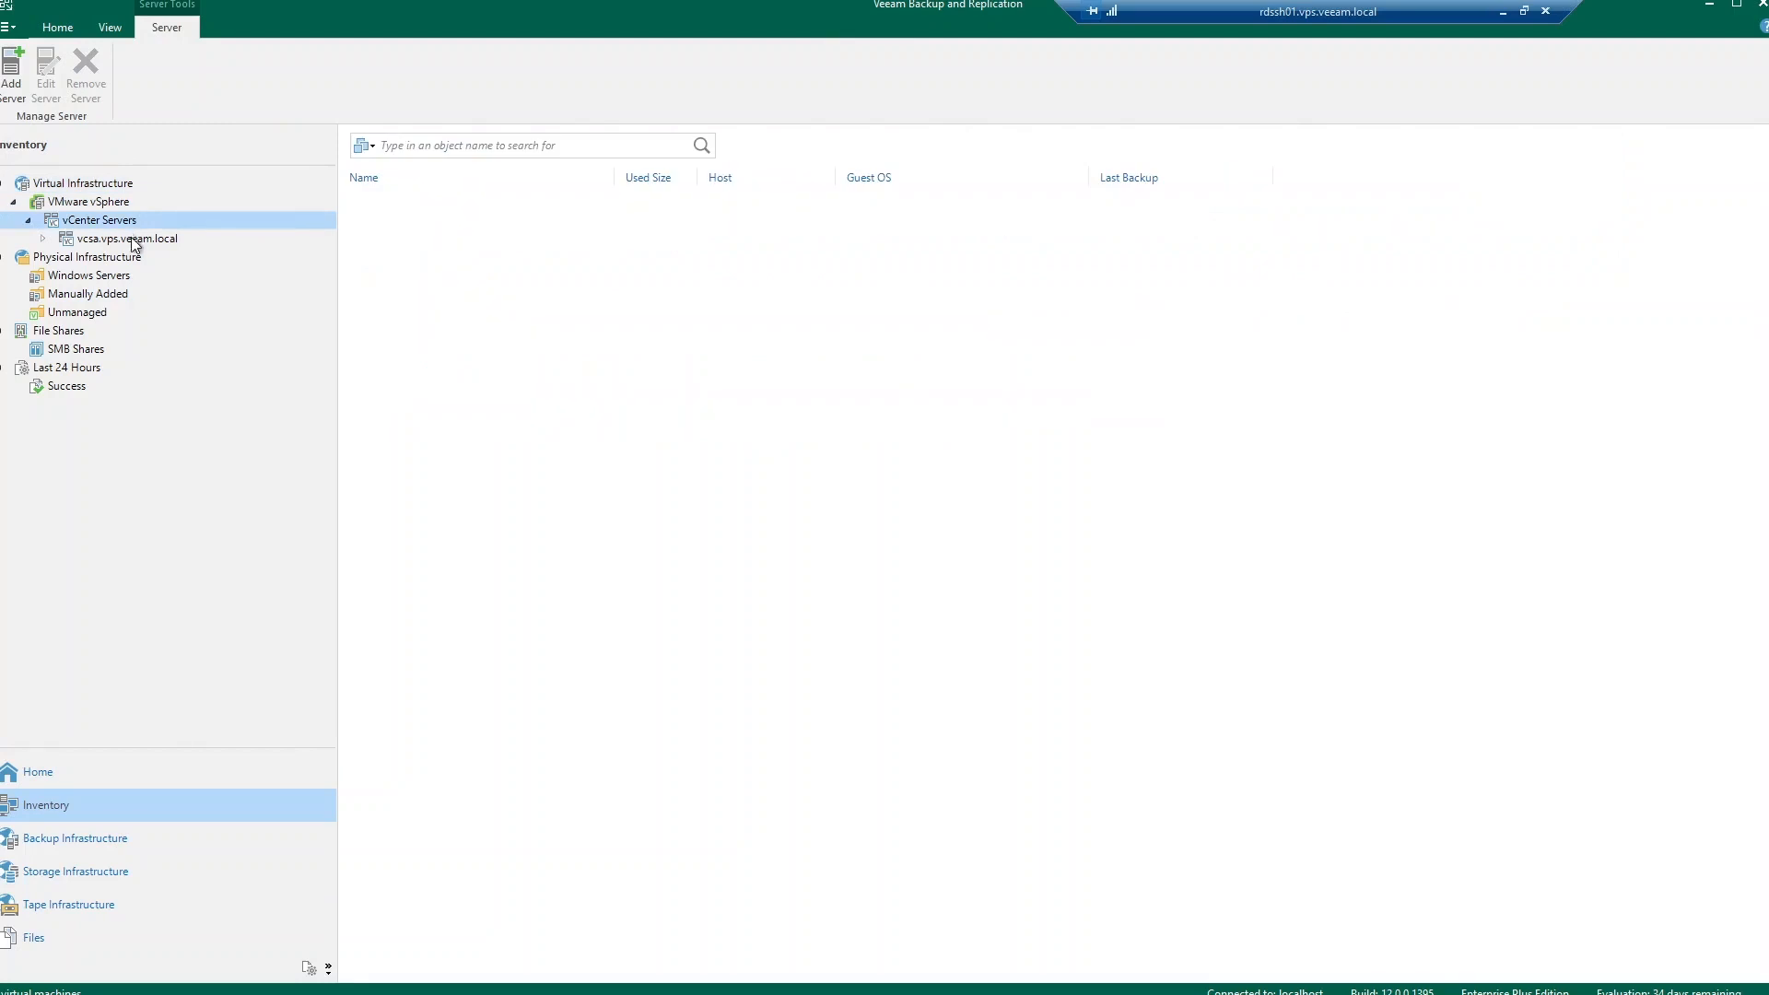
click(129, 238)
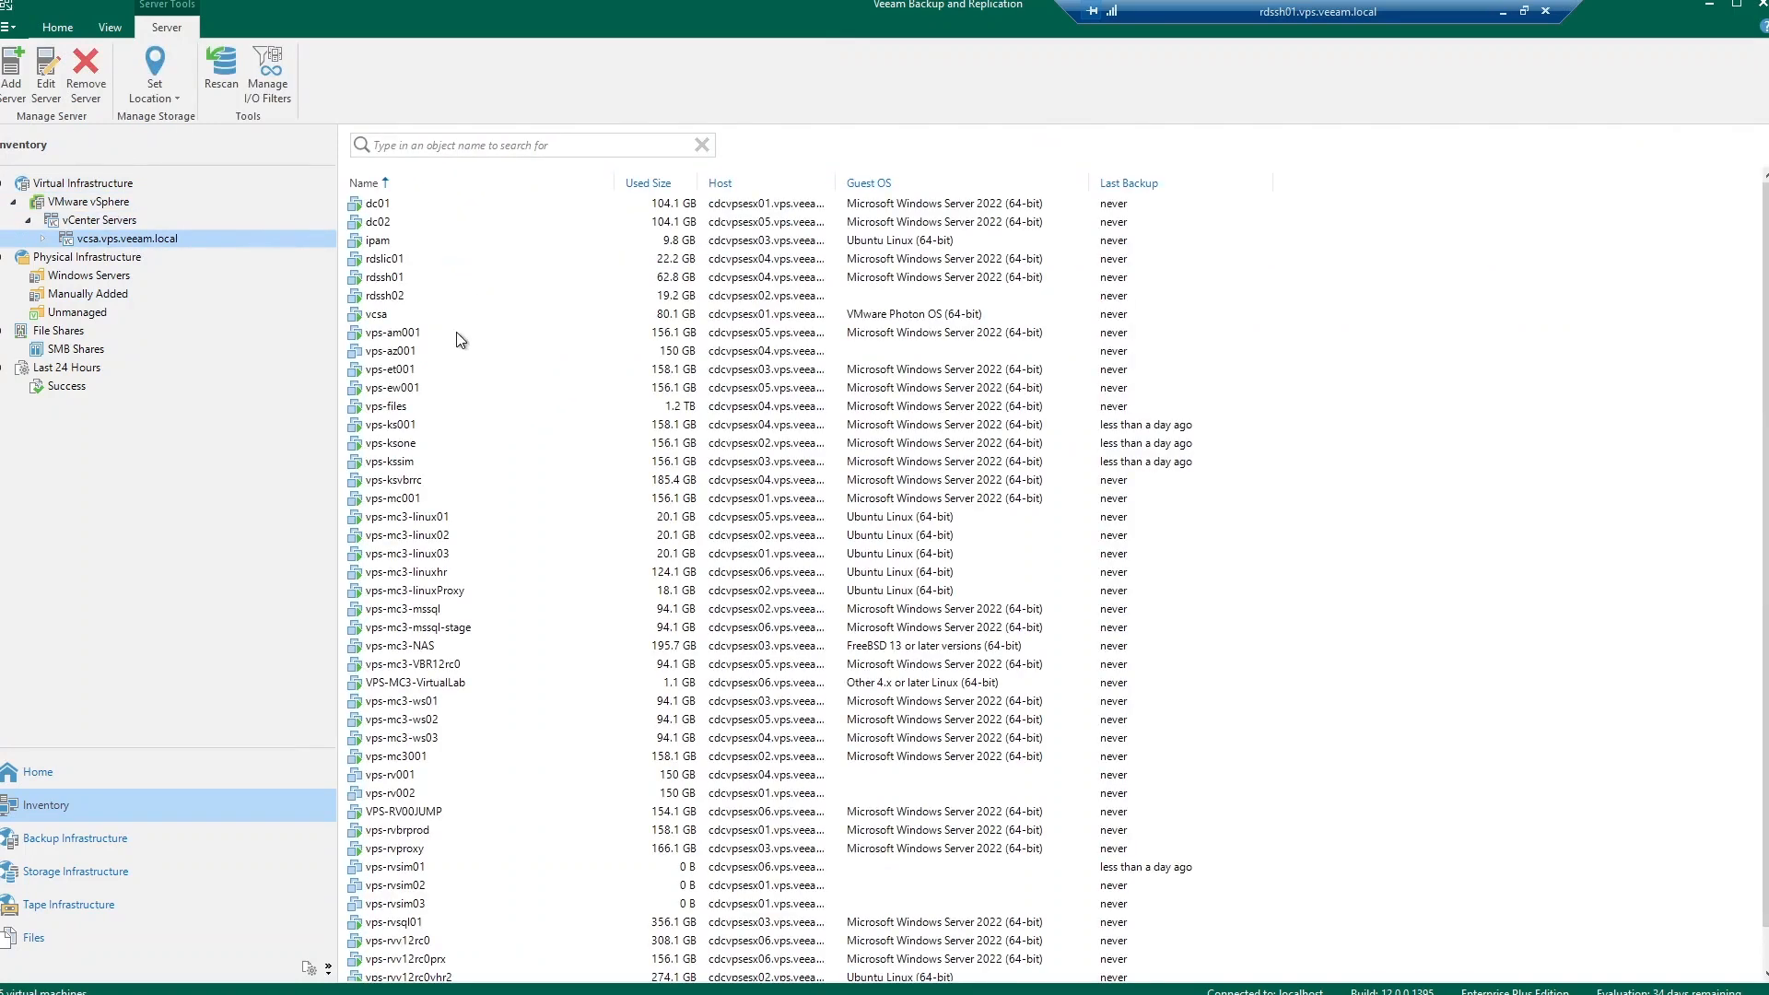
mouse_move(214, 248)
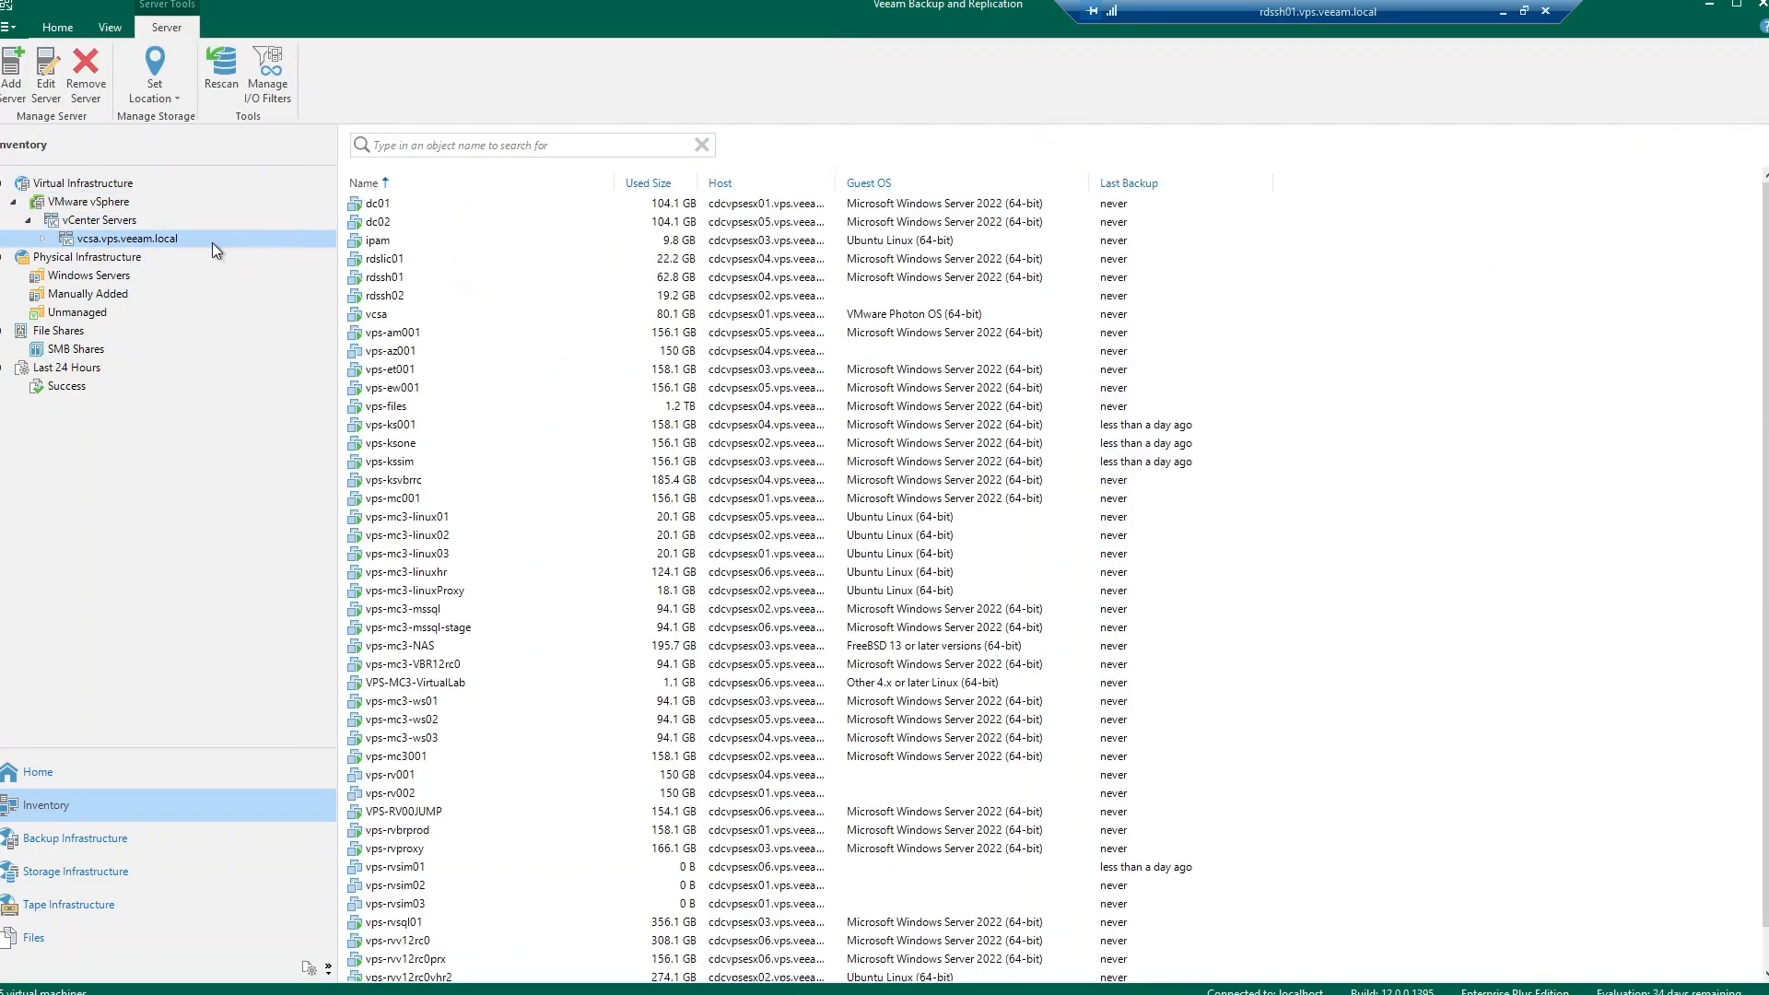
Step: Review the vCenter server's properties up to the credentials page, then cancel without changes
right_click(127, 238)
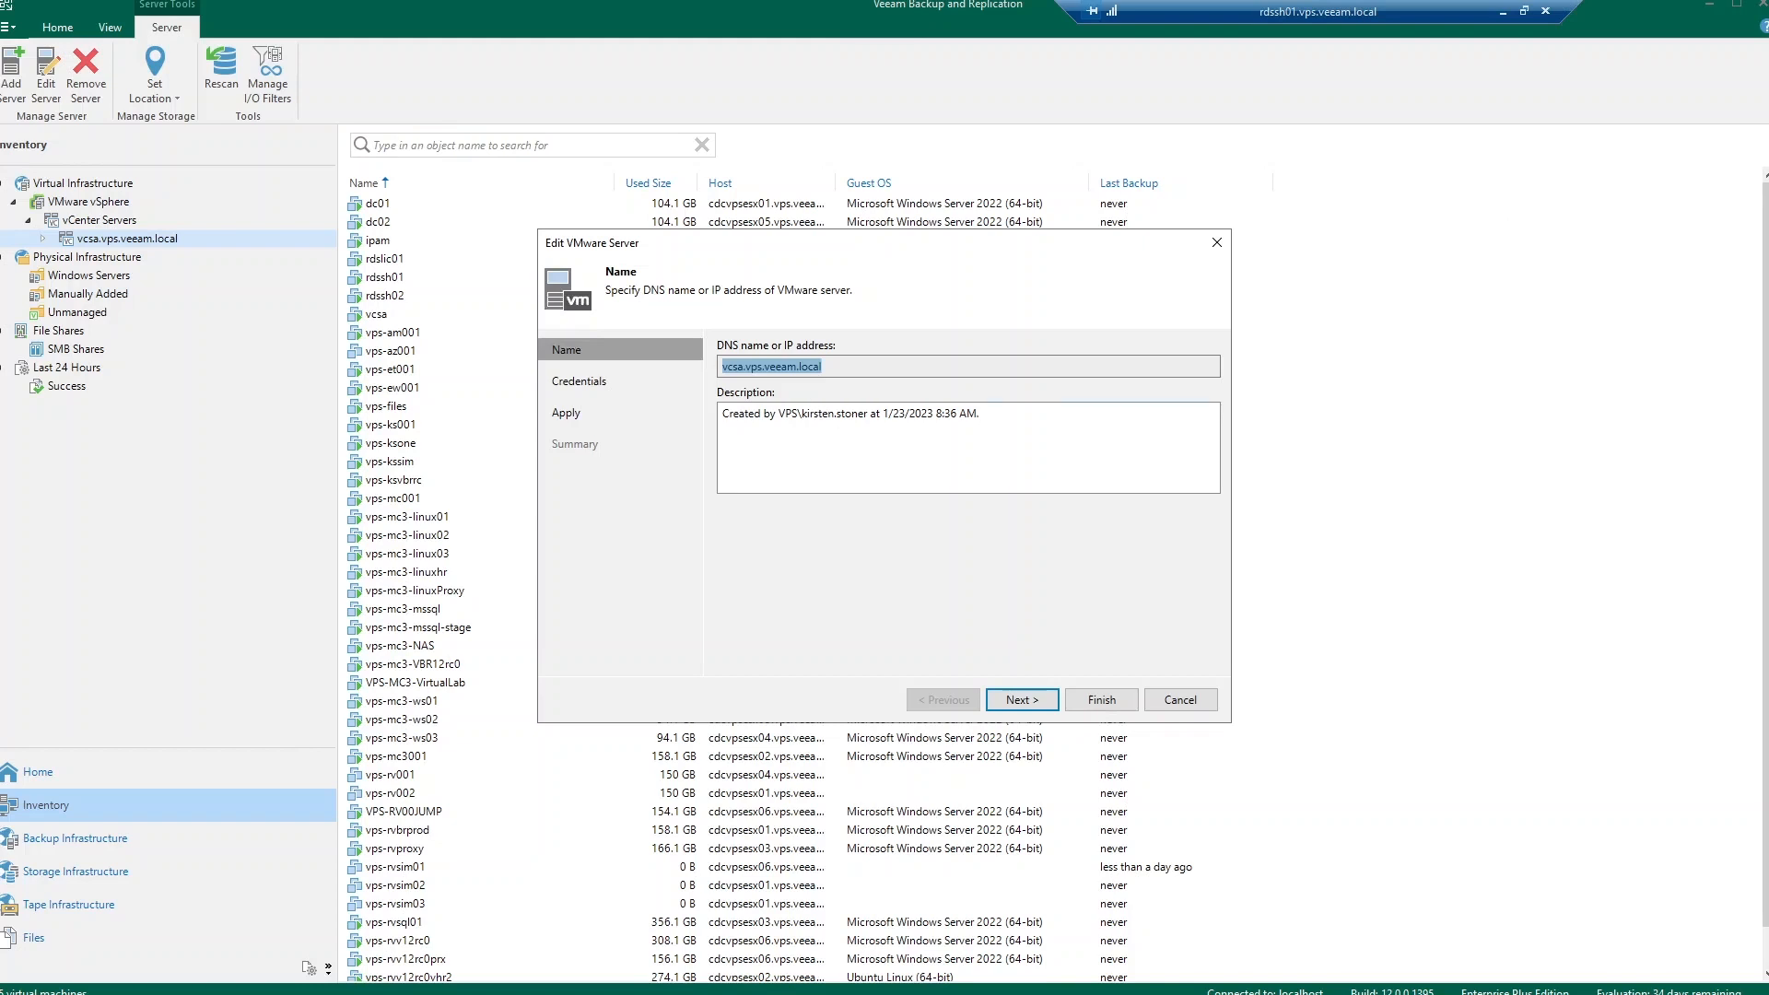
click(1020, 700)
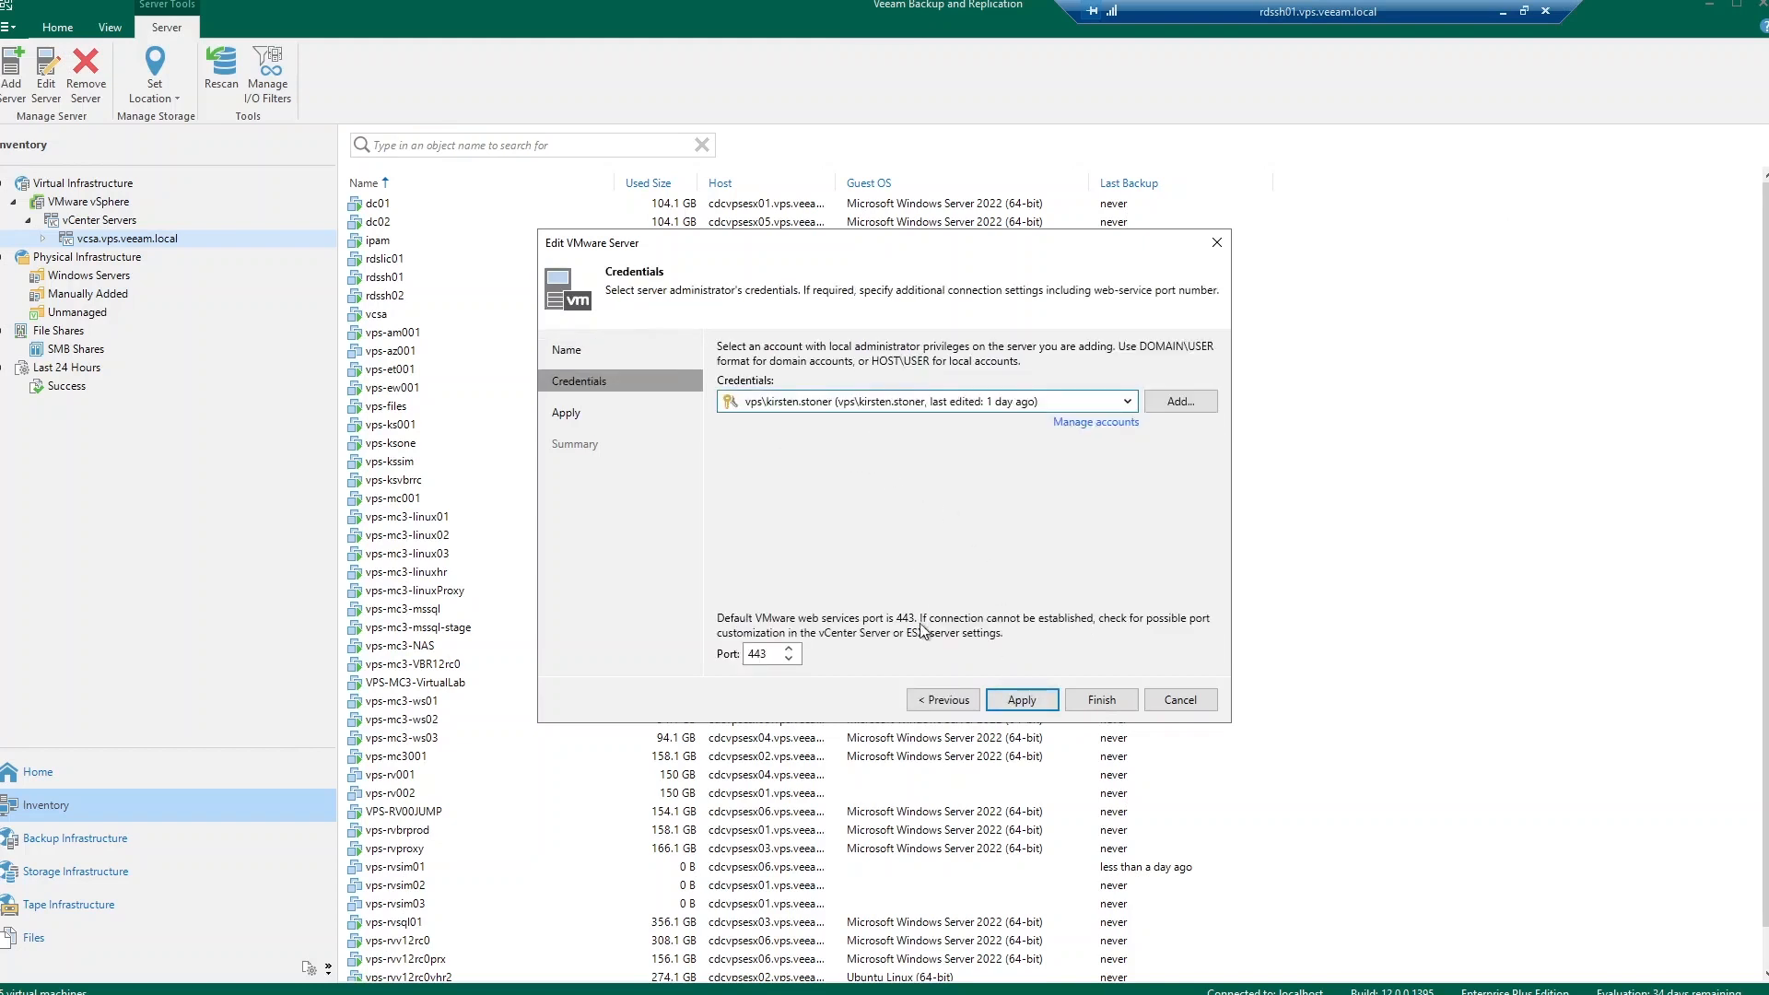
mouse_move(1179, 701)
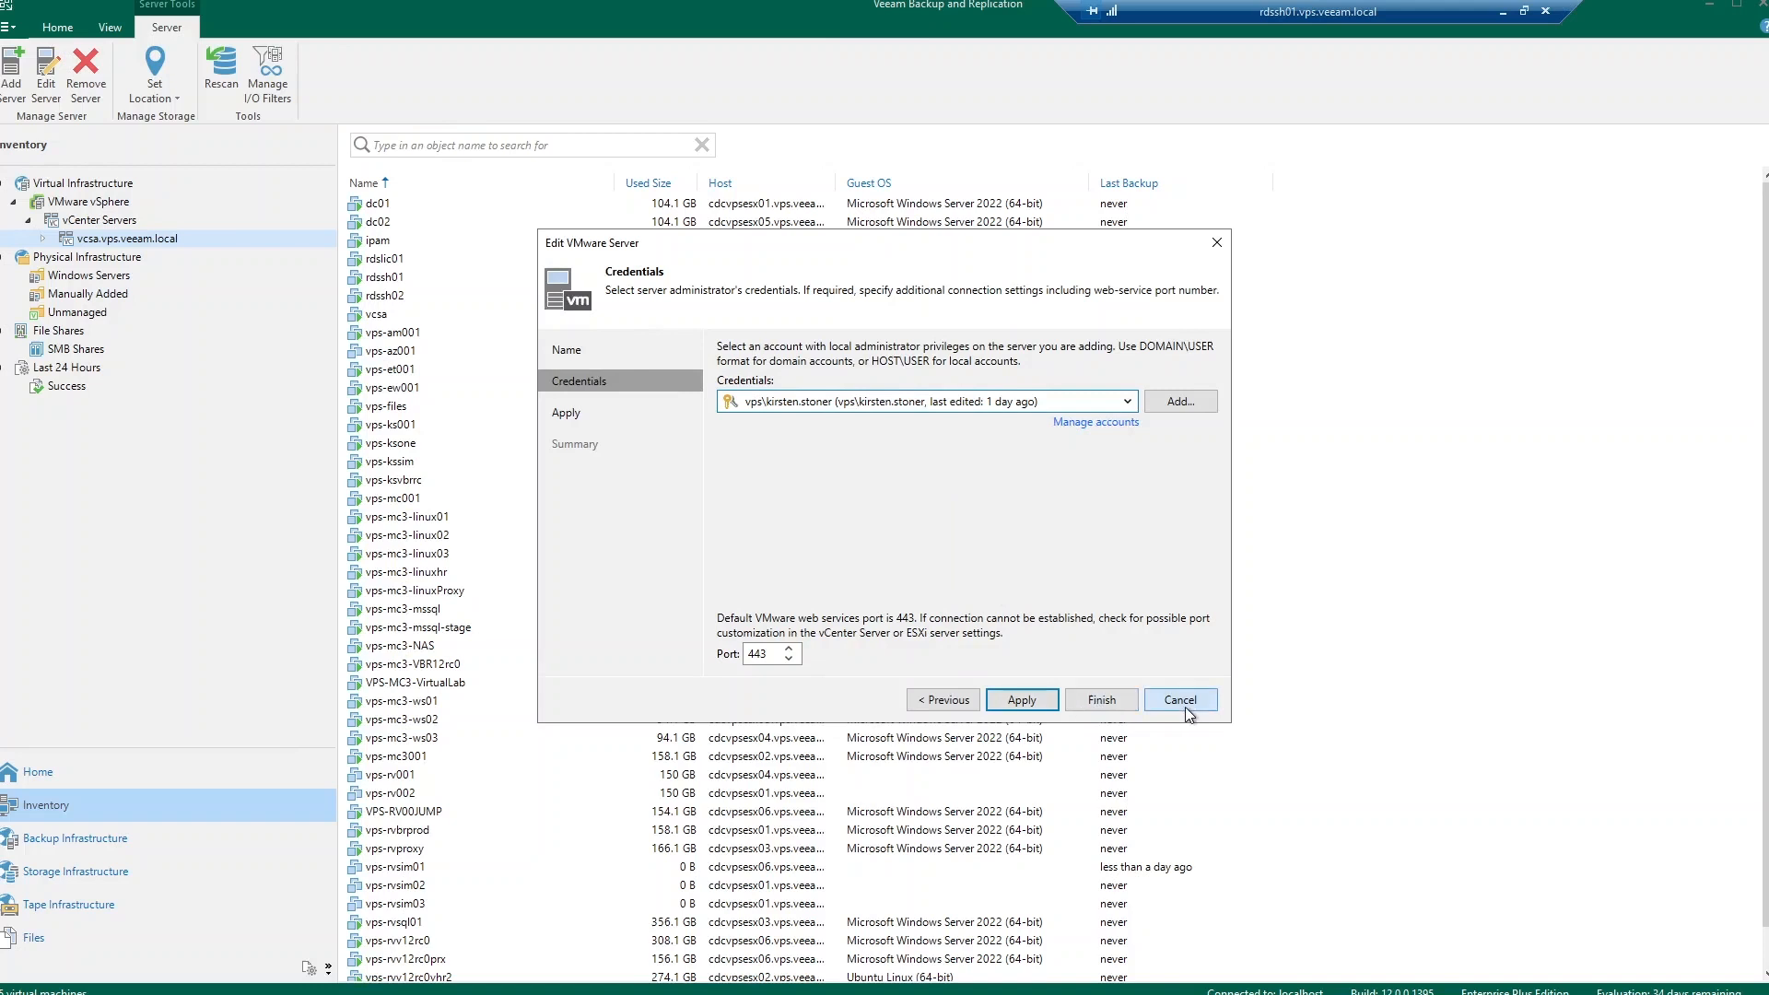
click(1180, 701)
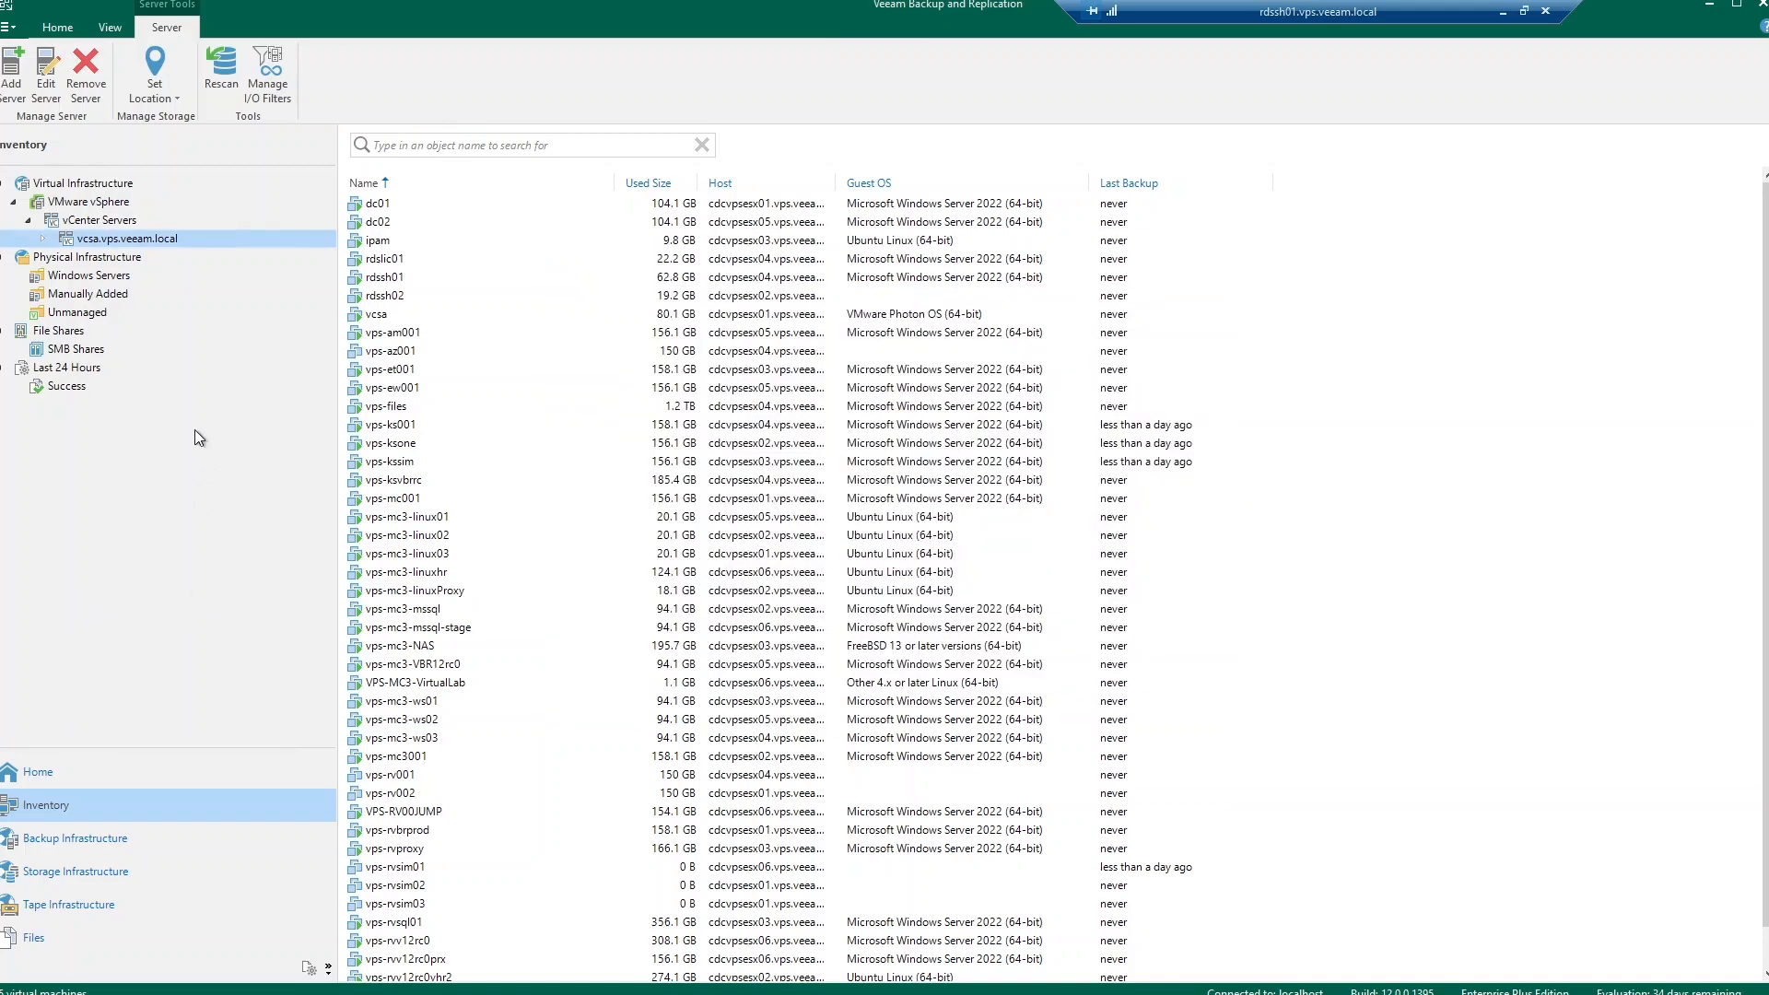
Step: Bring up the Windows Servers protection group's settings from Physical Infrastructure
click(87, 258)
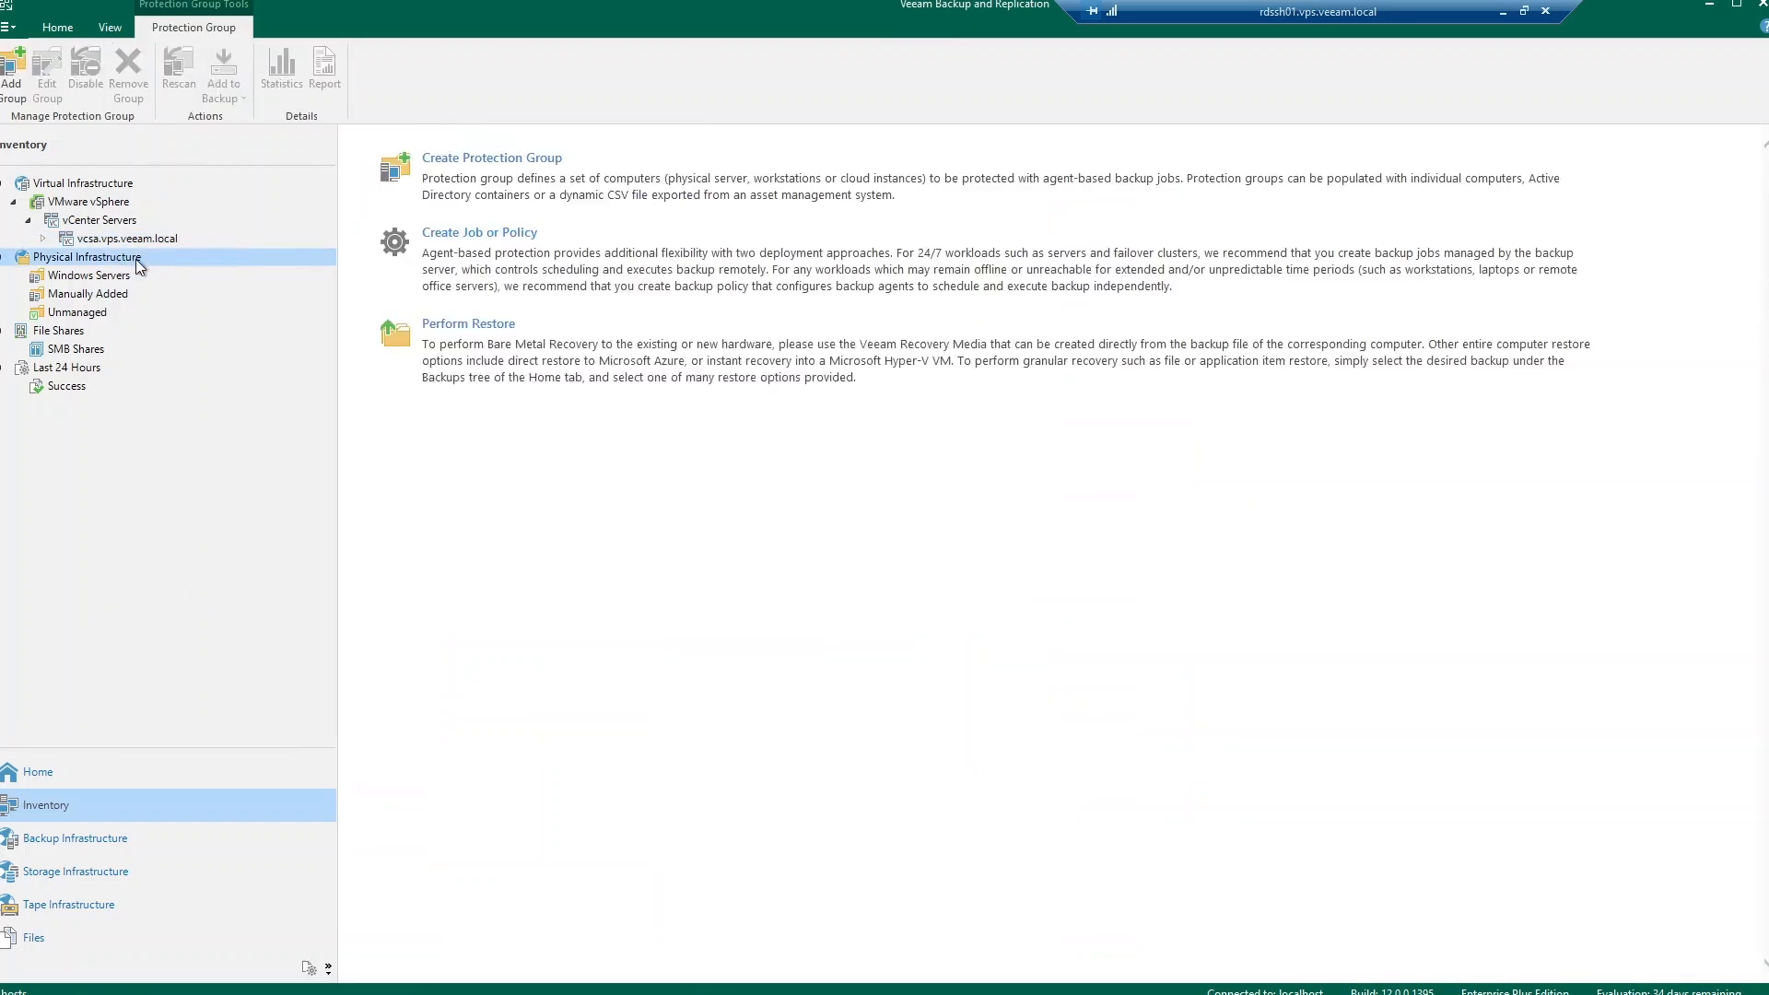
mouse_move(439, 199)
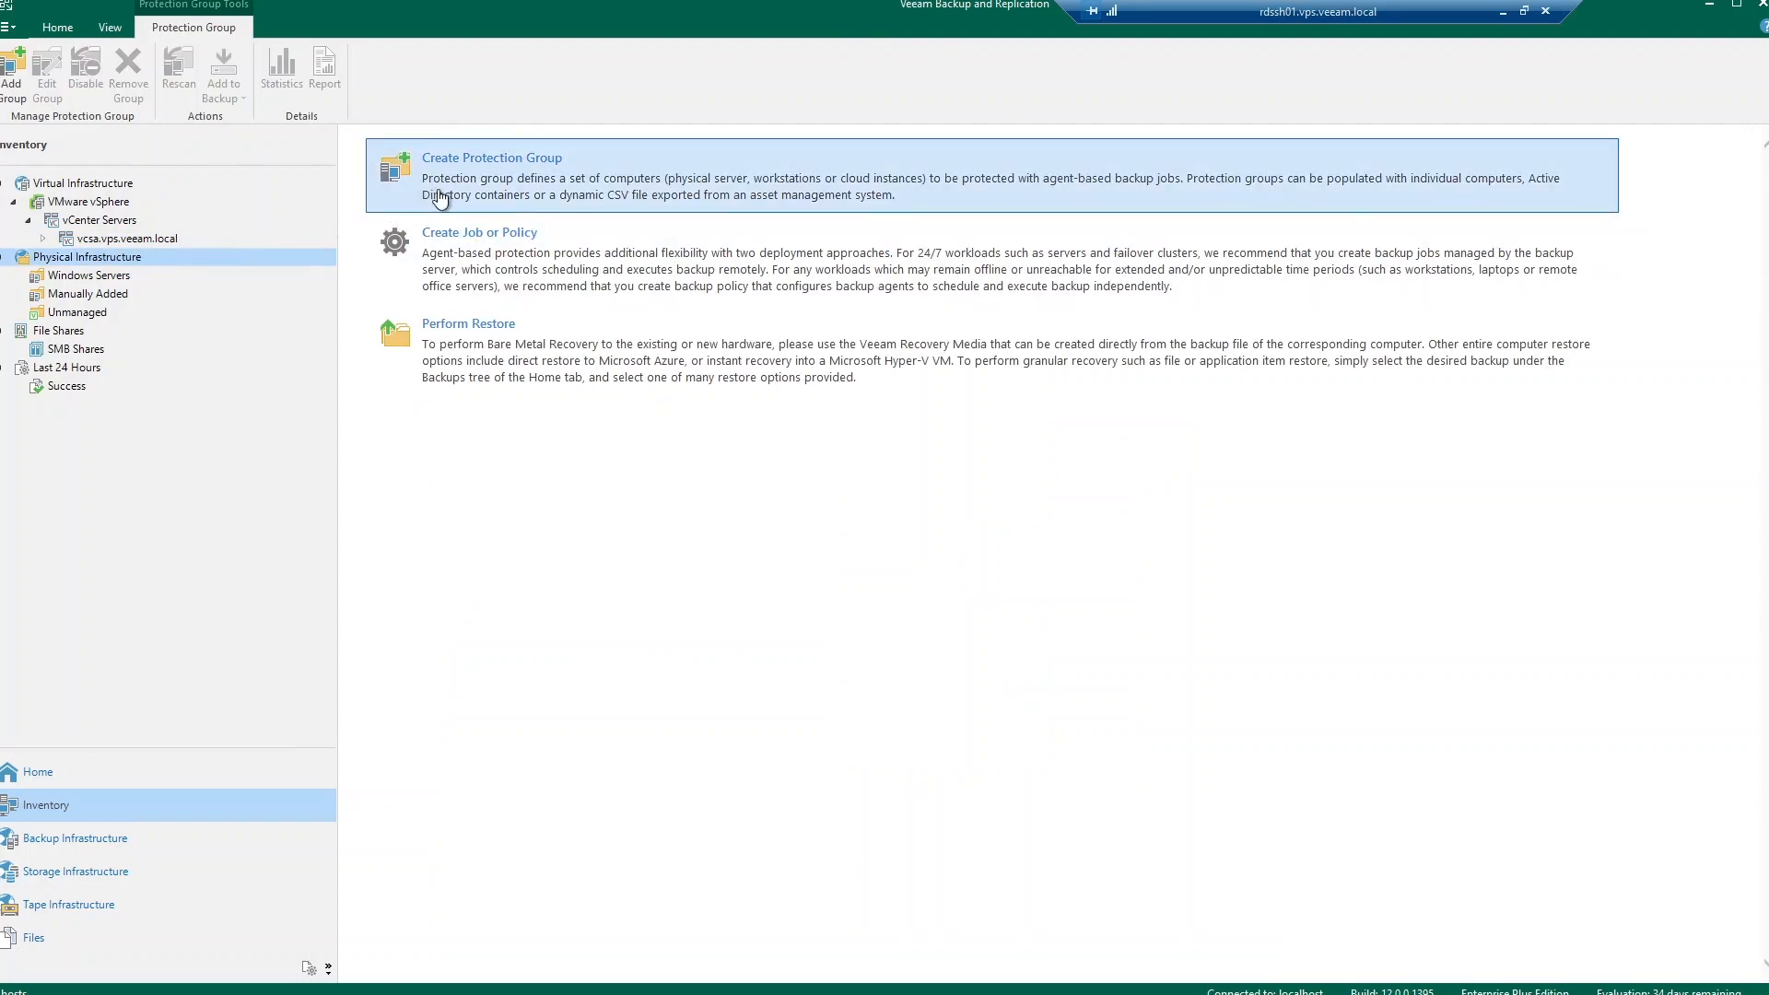
click(89, 275)
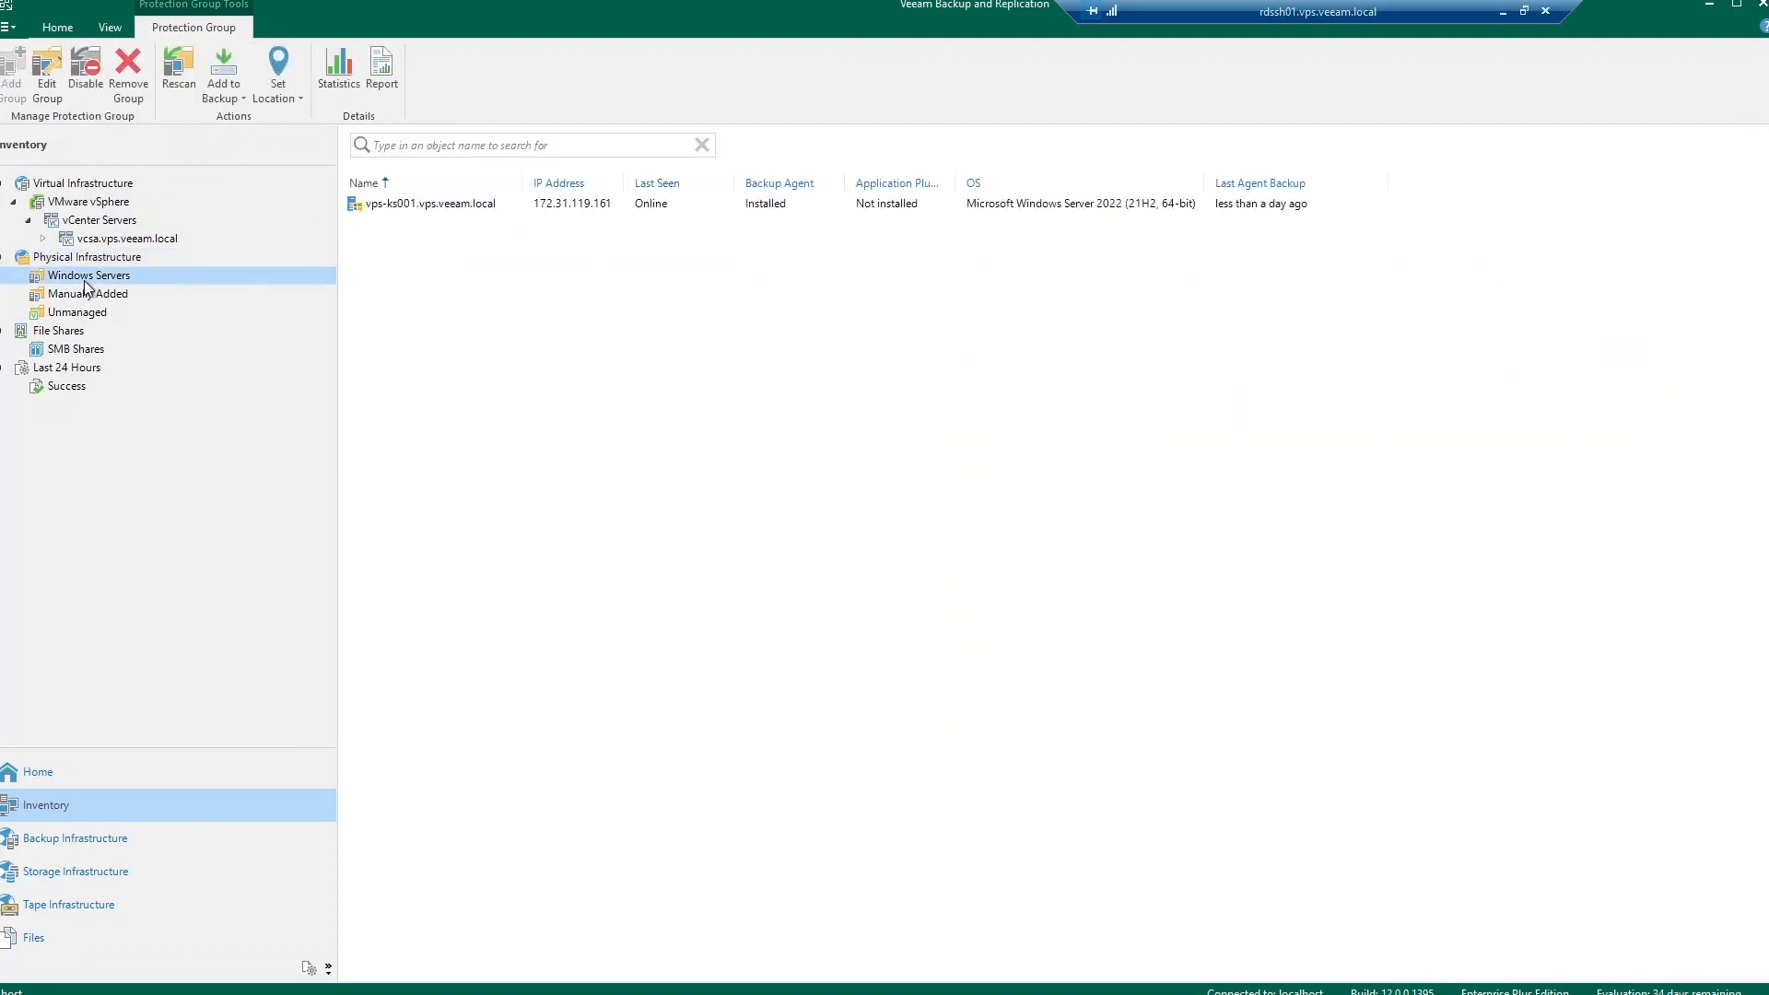
right_click(89, 275)
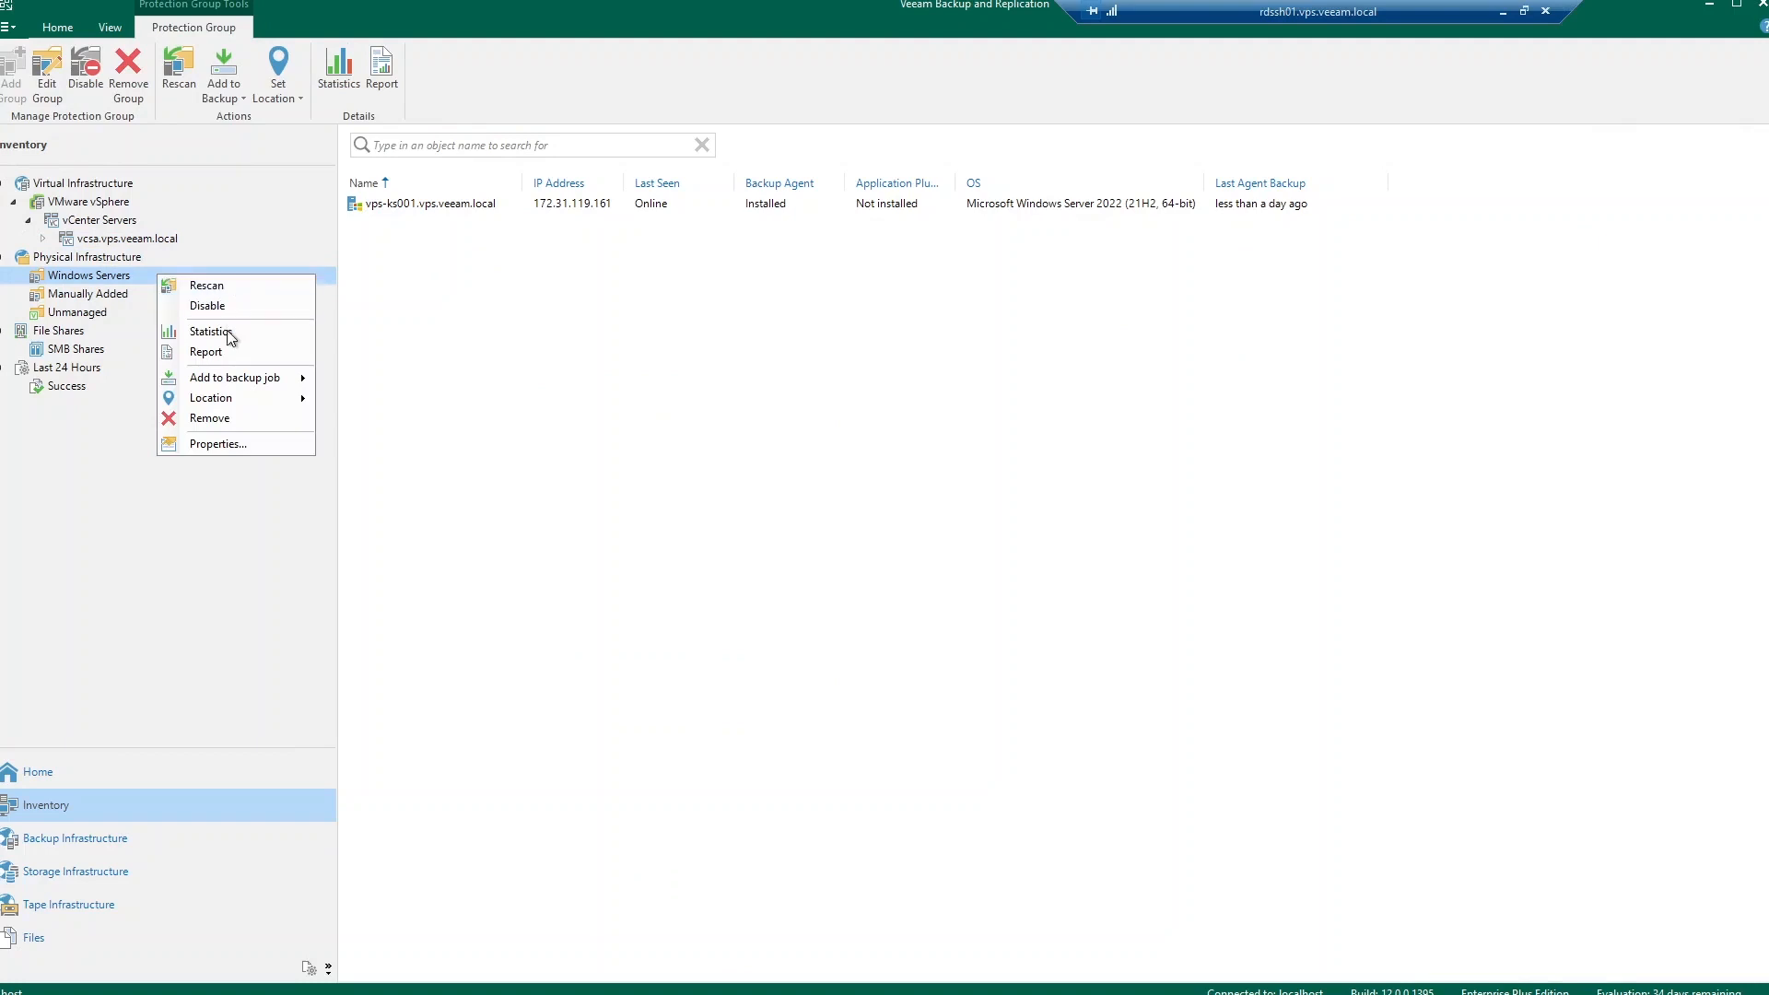
click(218, 444)
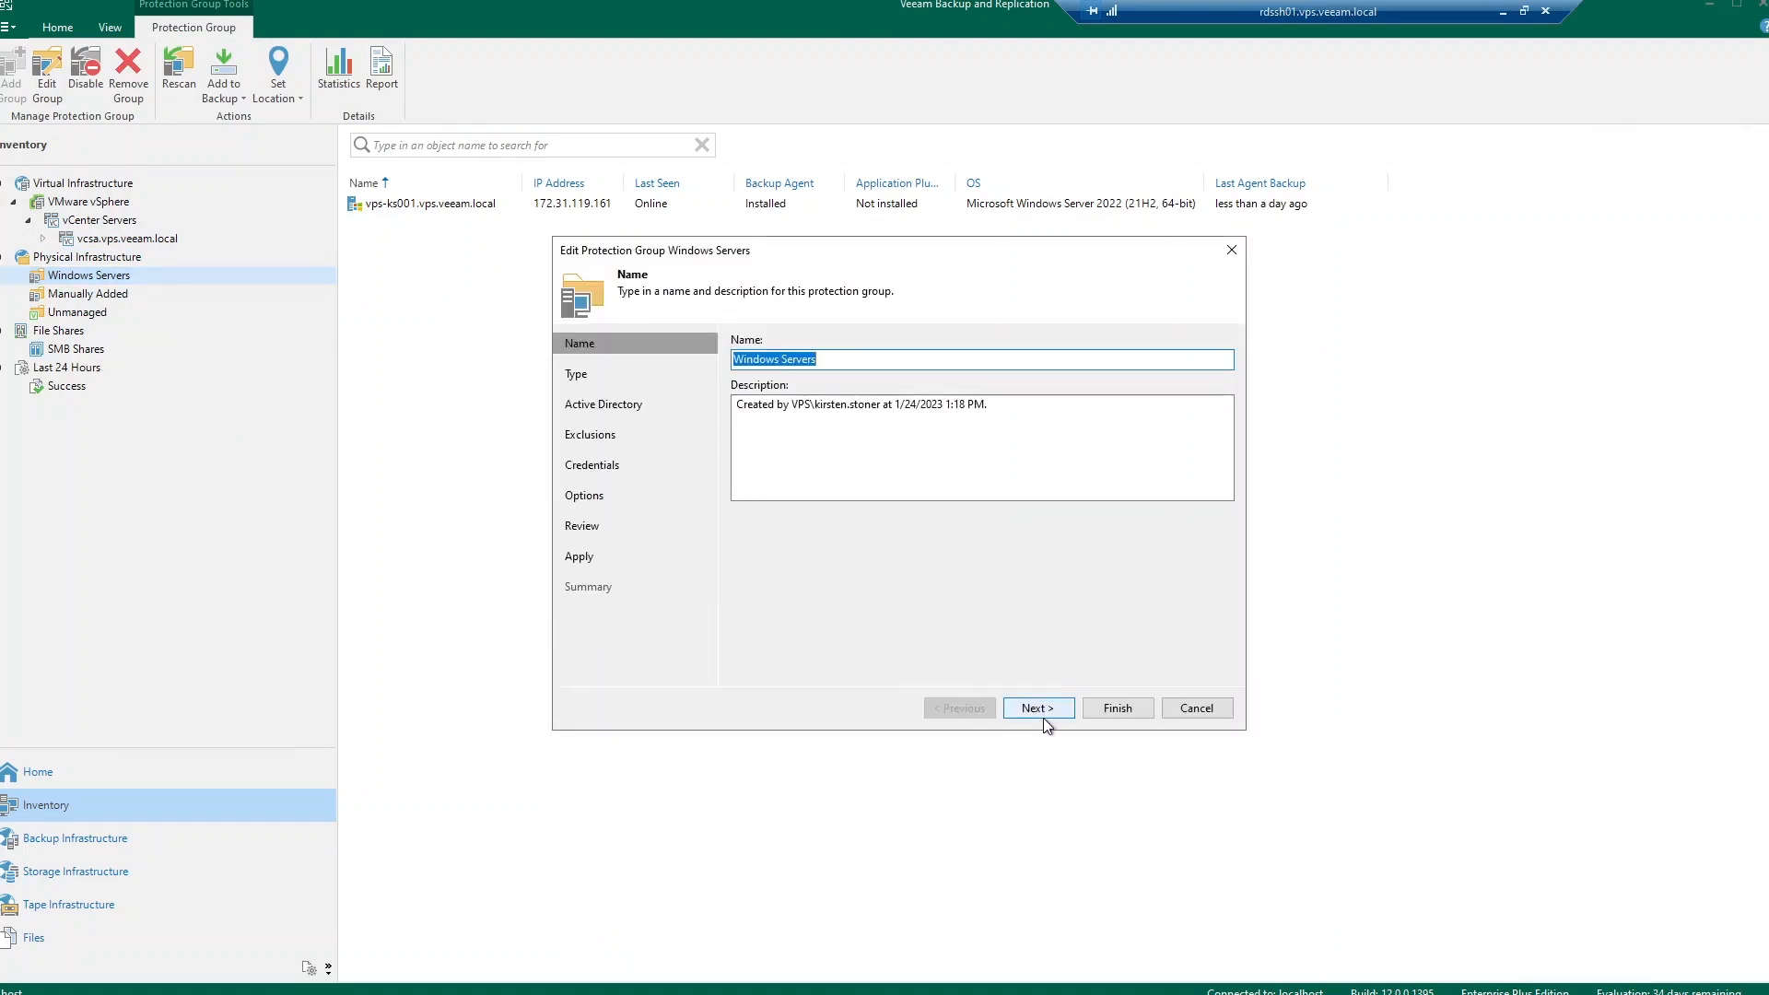
Step: Step through type, Active Directory objects, exclusions and credentials to the discovery and deployment options
click(1036, 708)
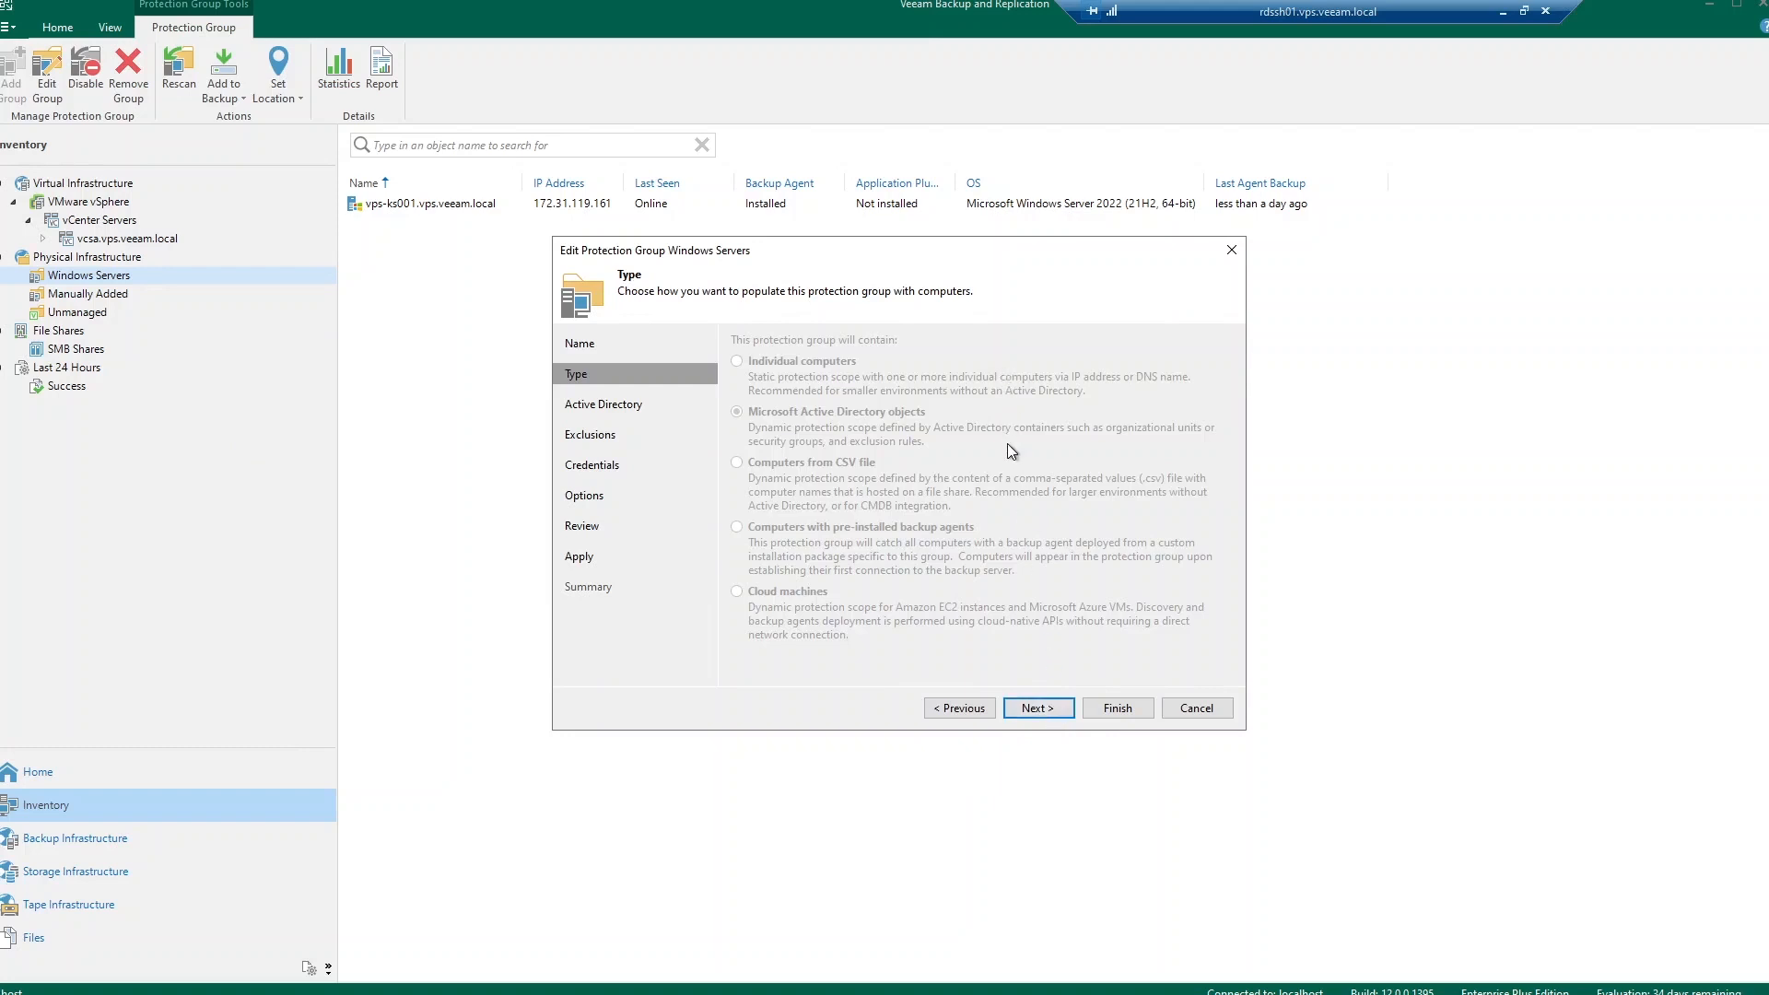
mouse_move(1010, 636)
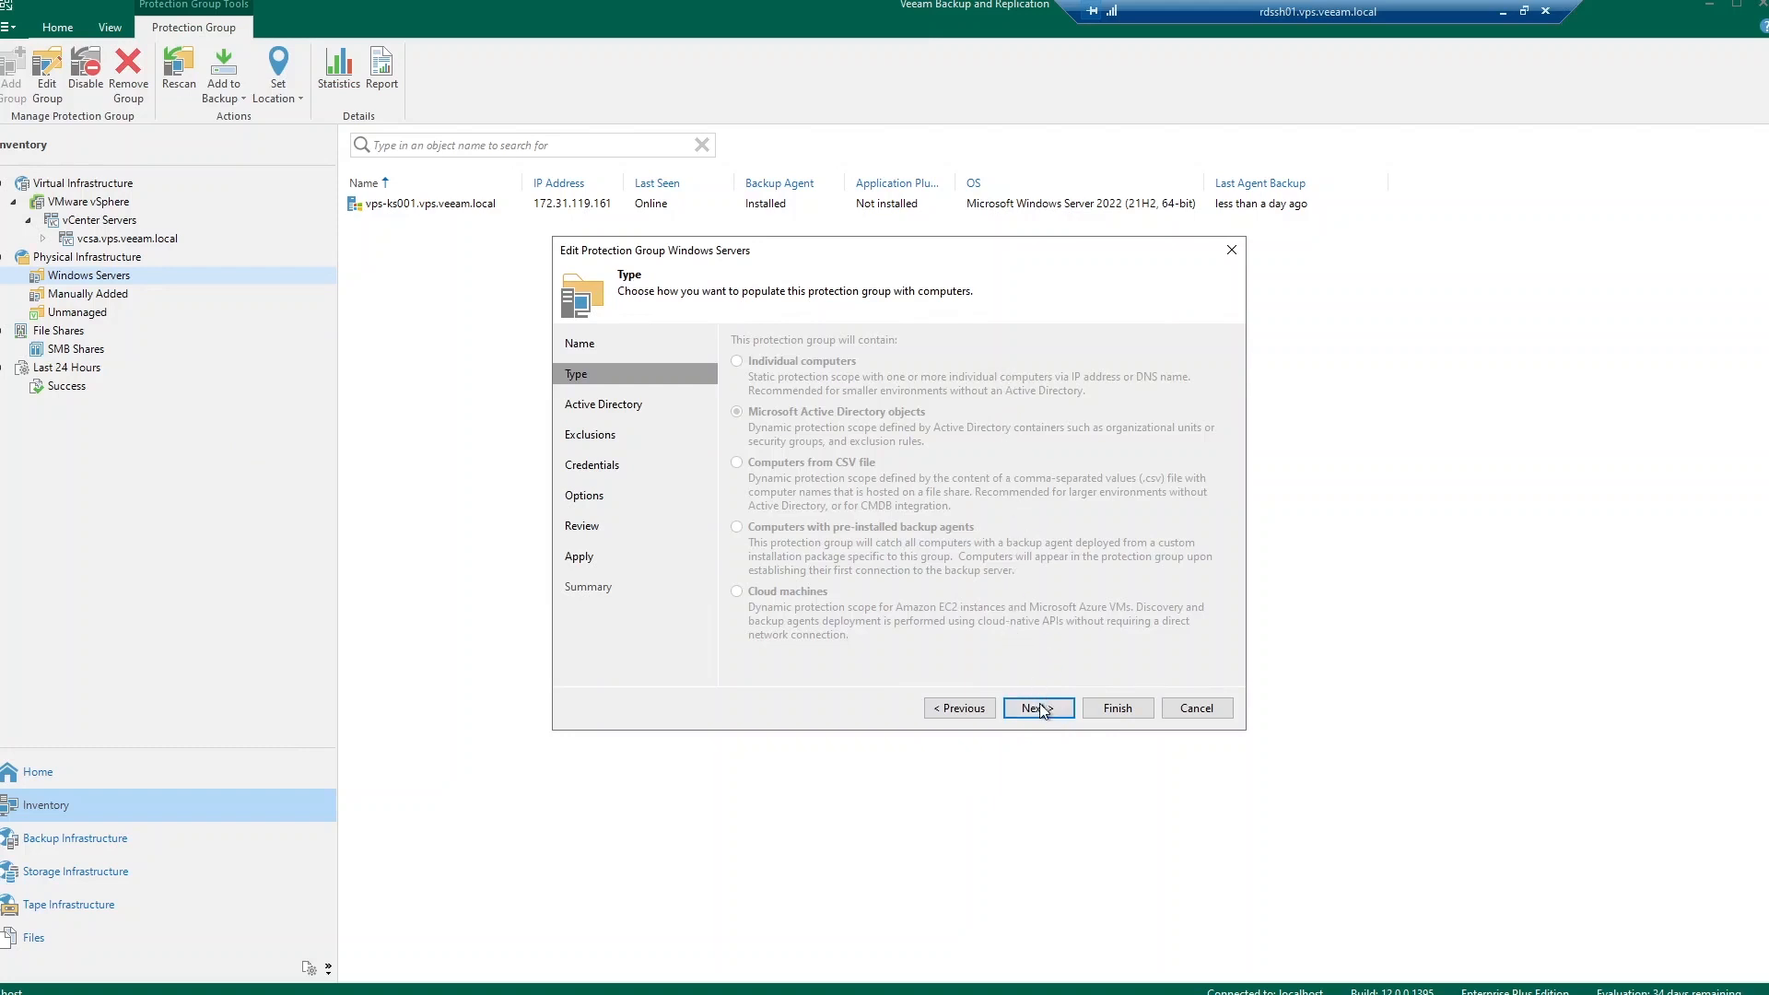
click(1034, 708)
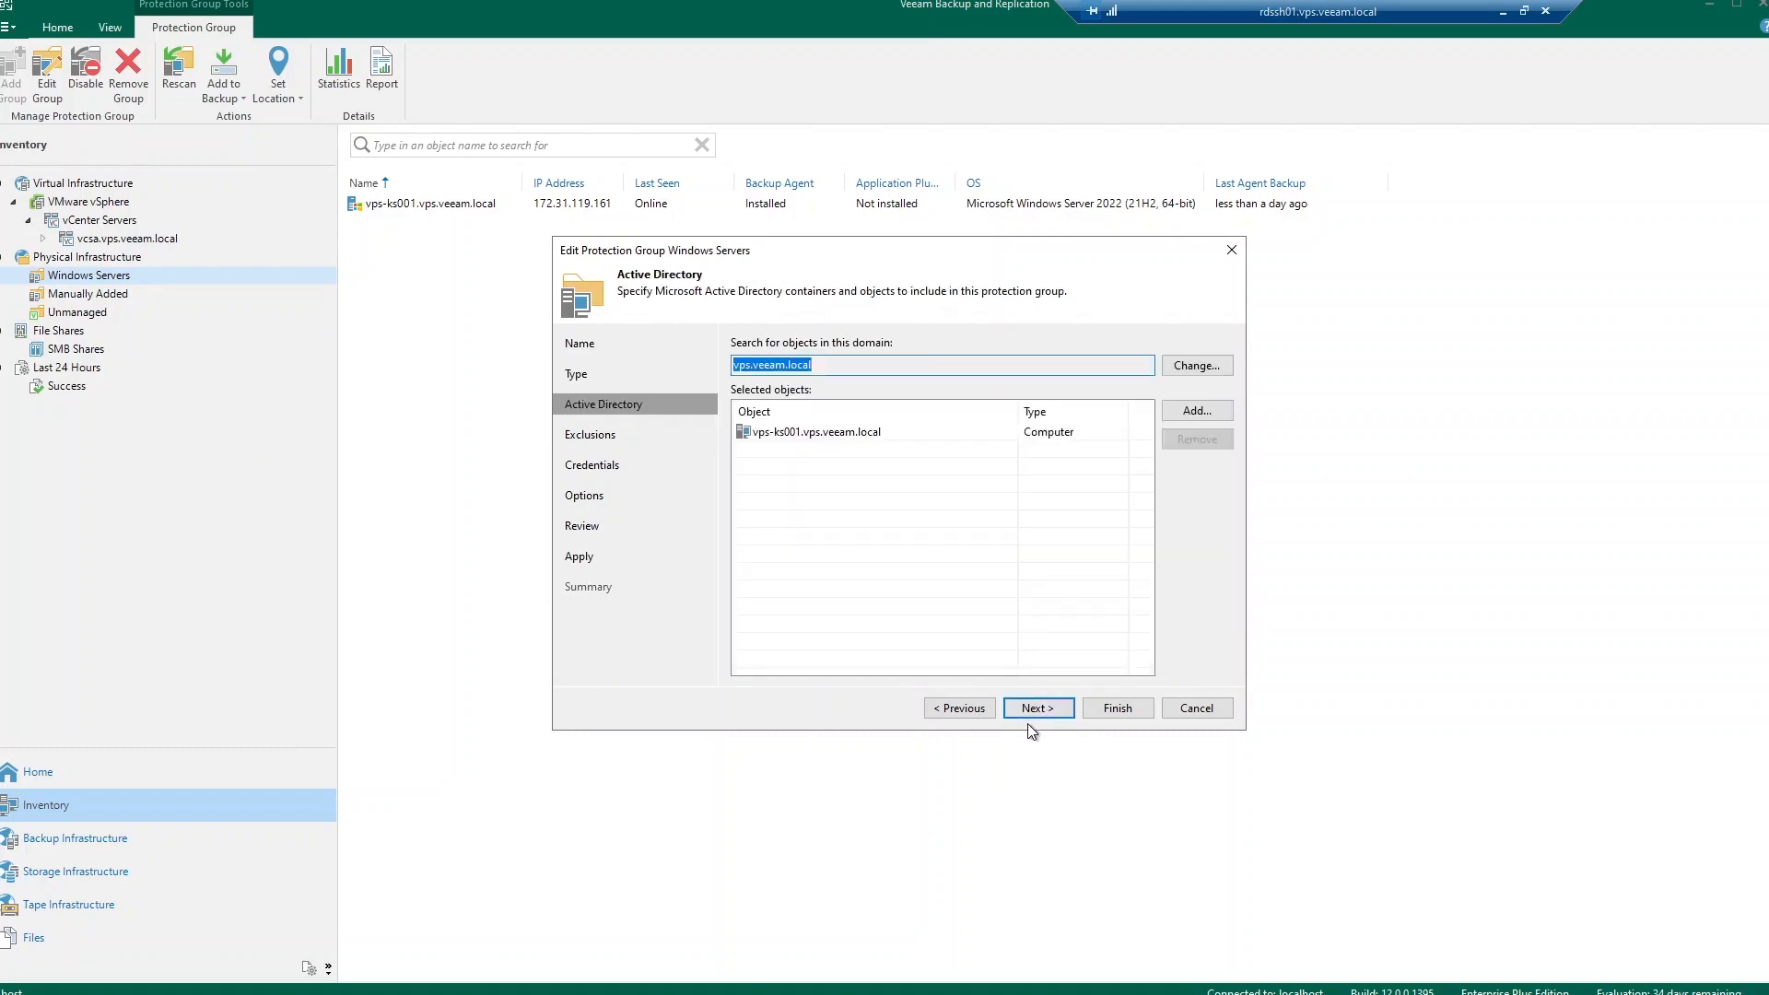
mouse_move(1038, 723)
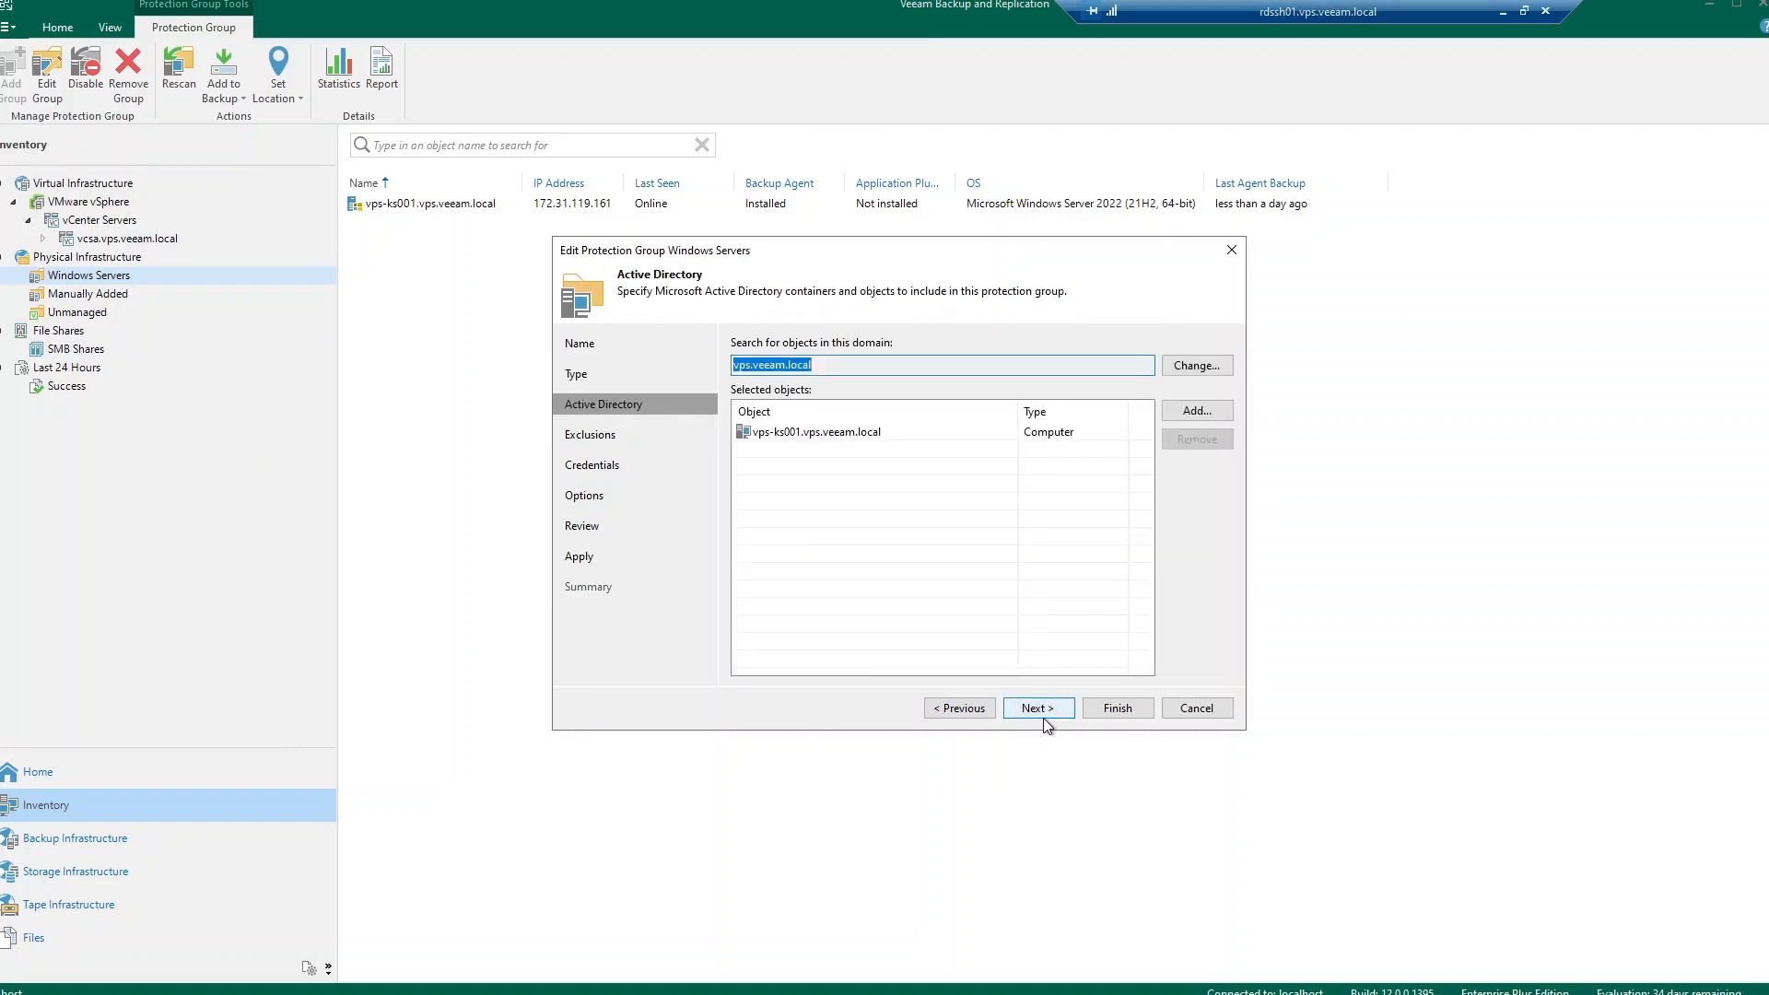
click(1036, 708)
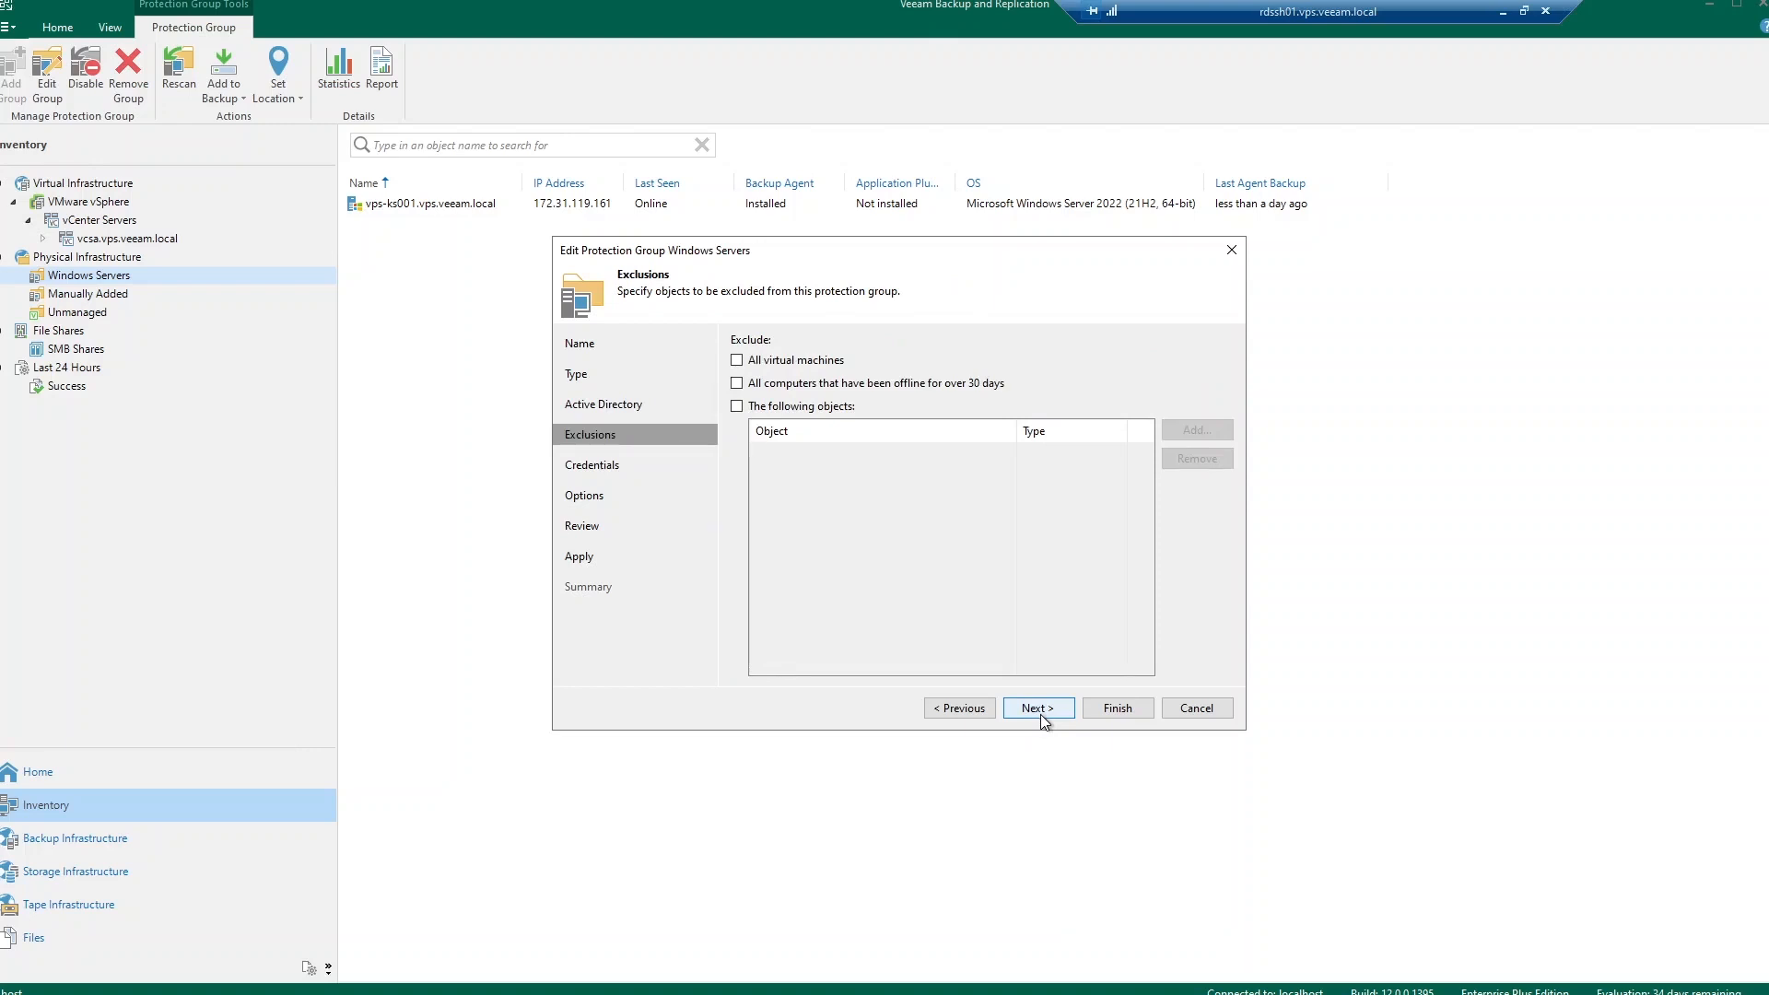
mouse_move(1047, 722)
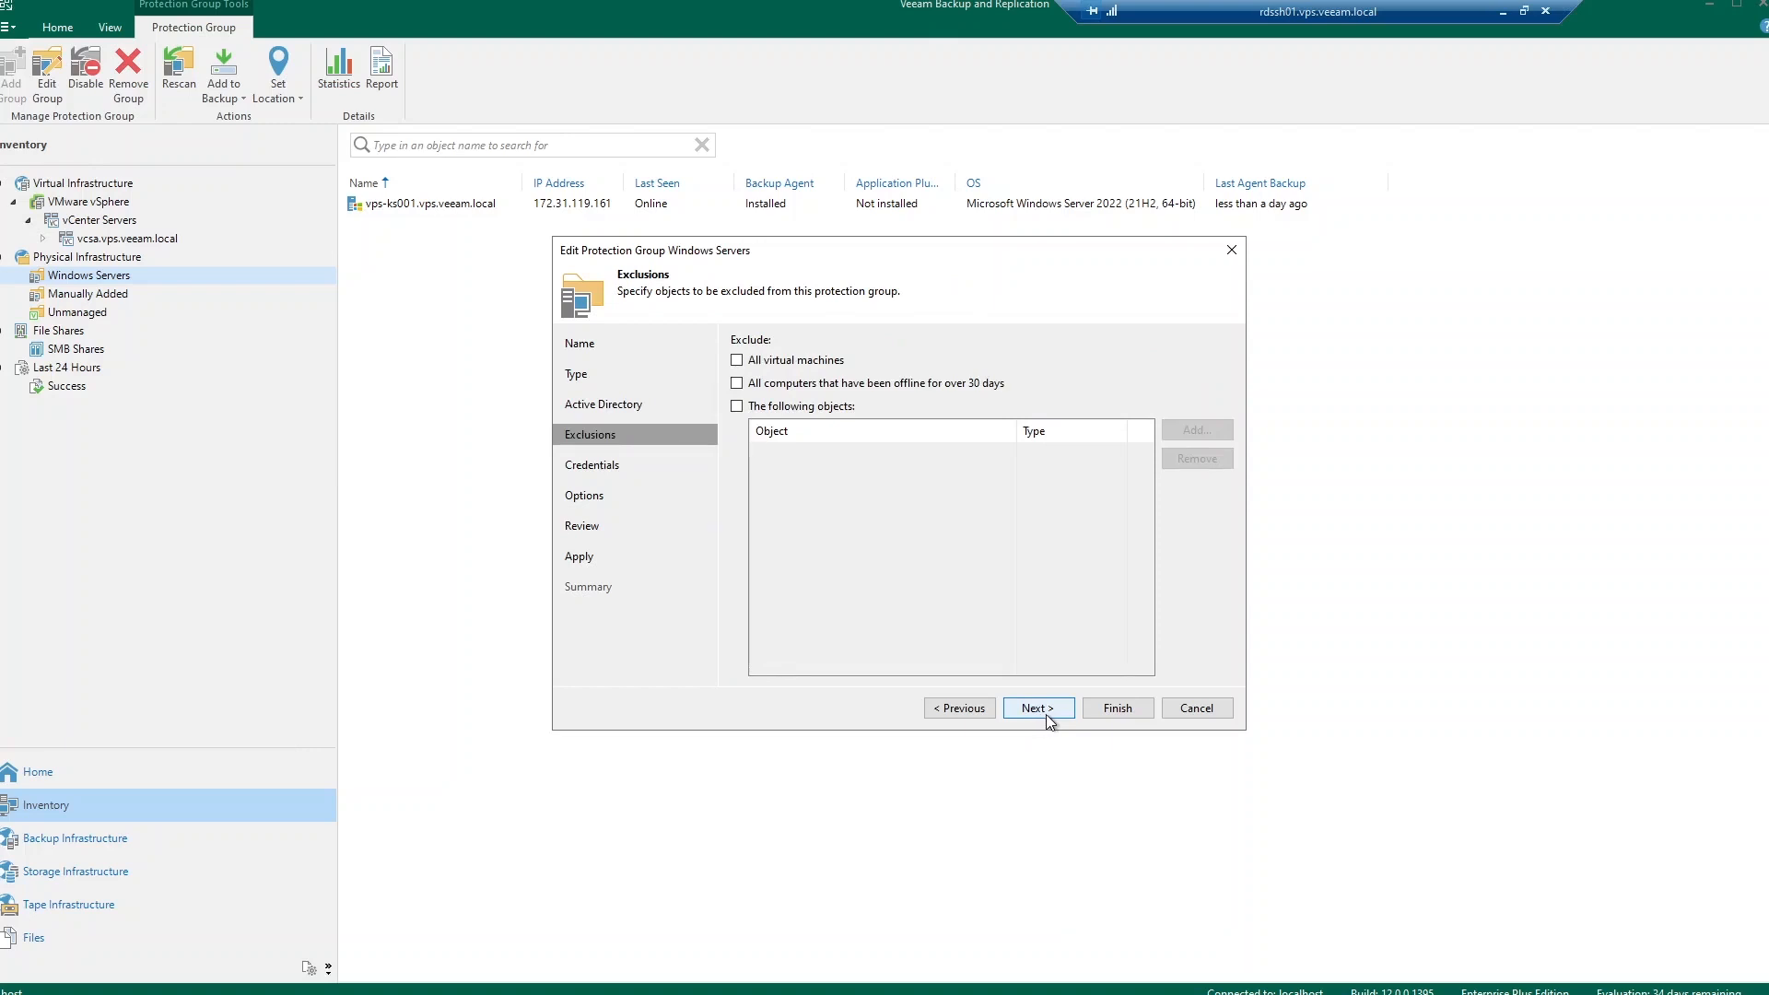
click(1036, 708)
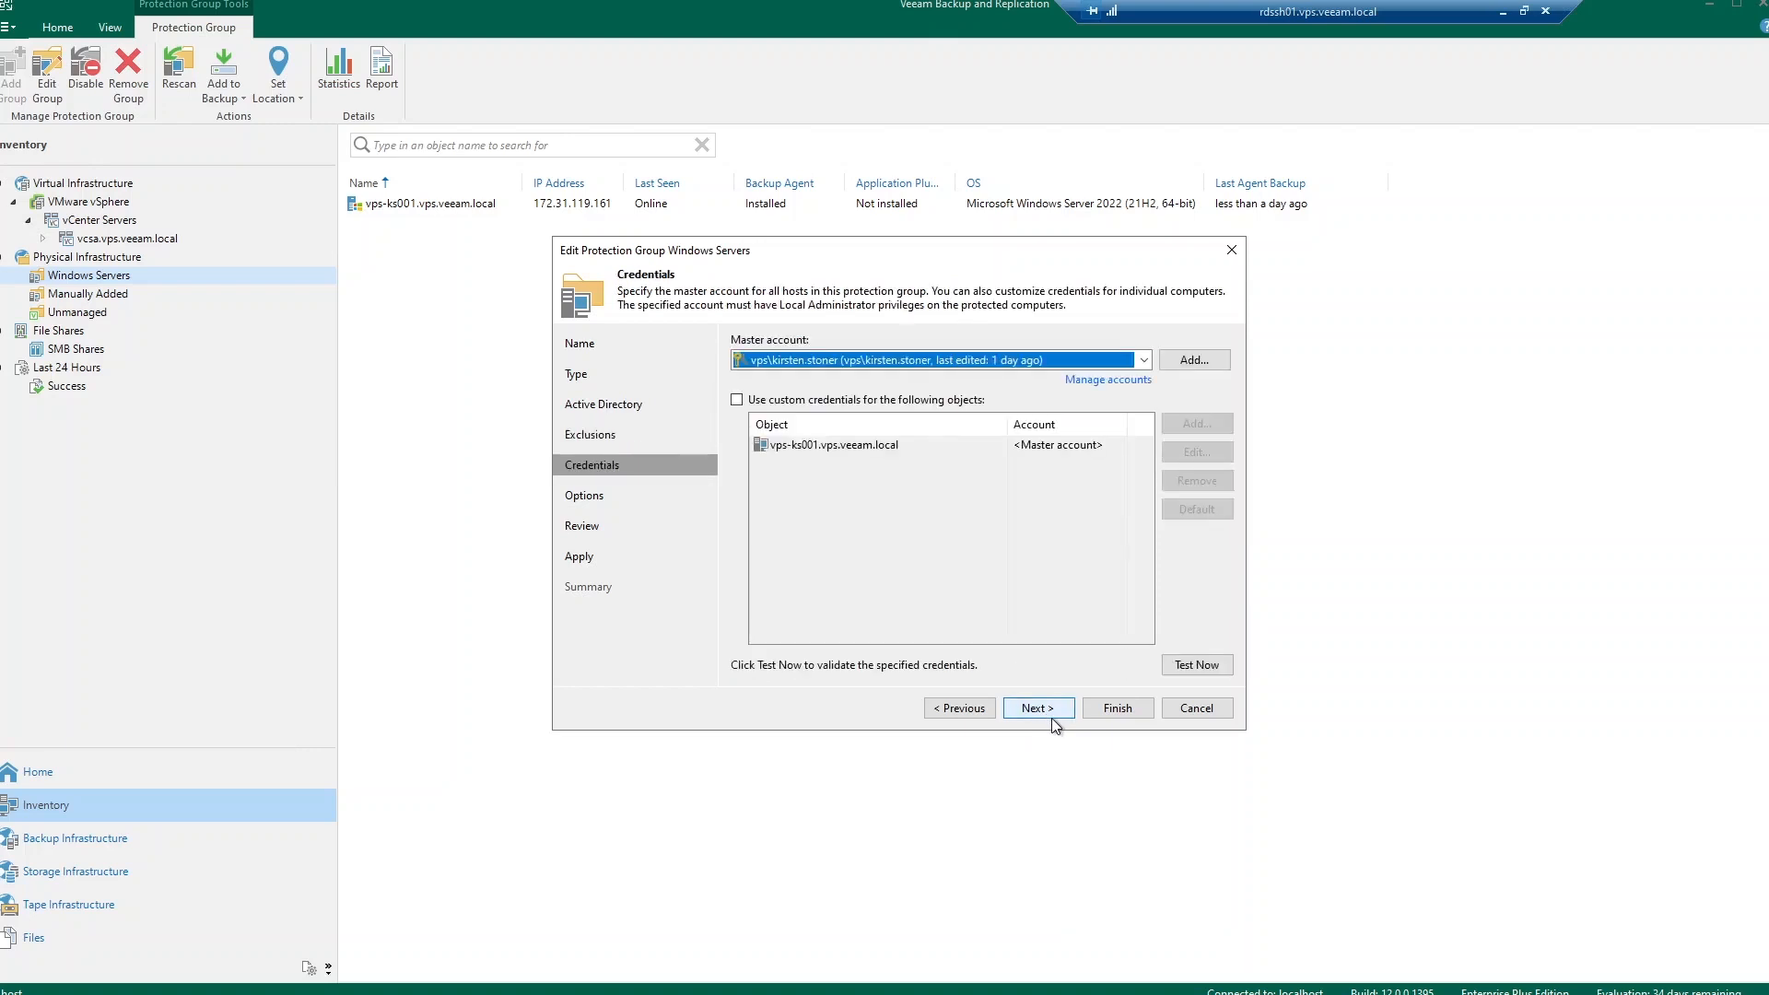
click(1036, 707)
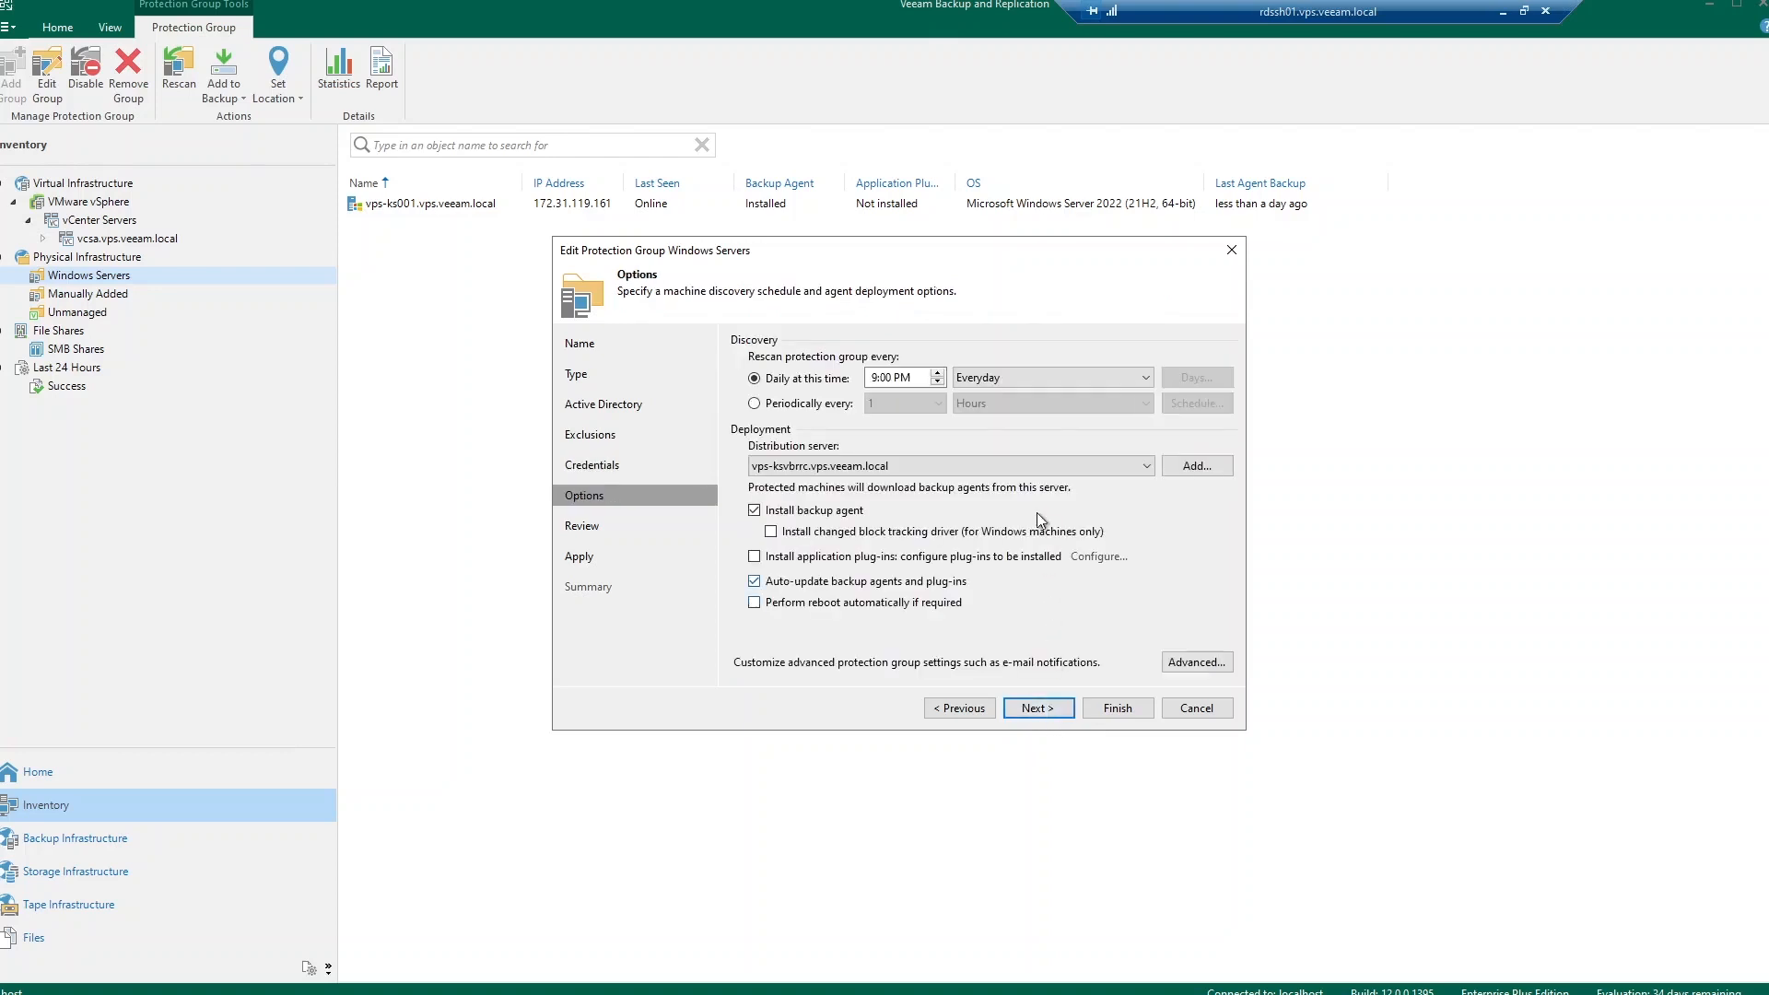
mouse_move(1028, 438)
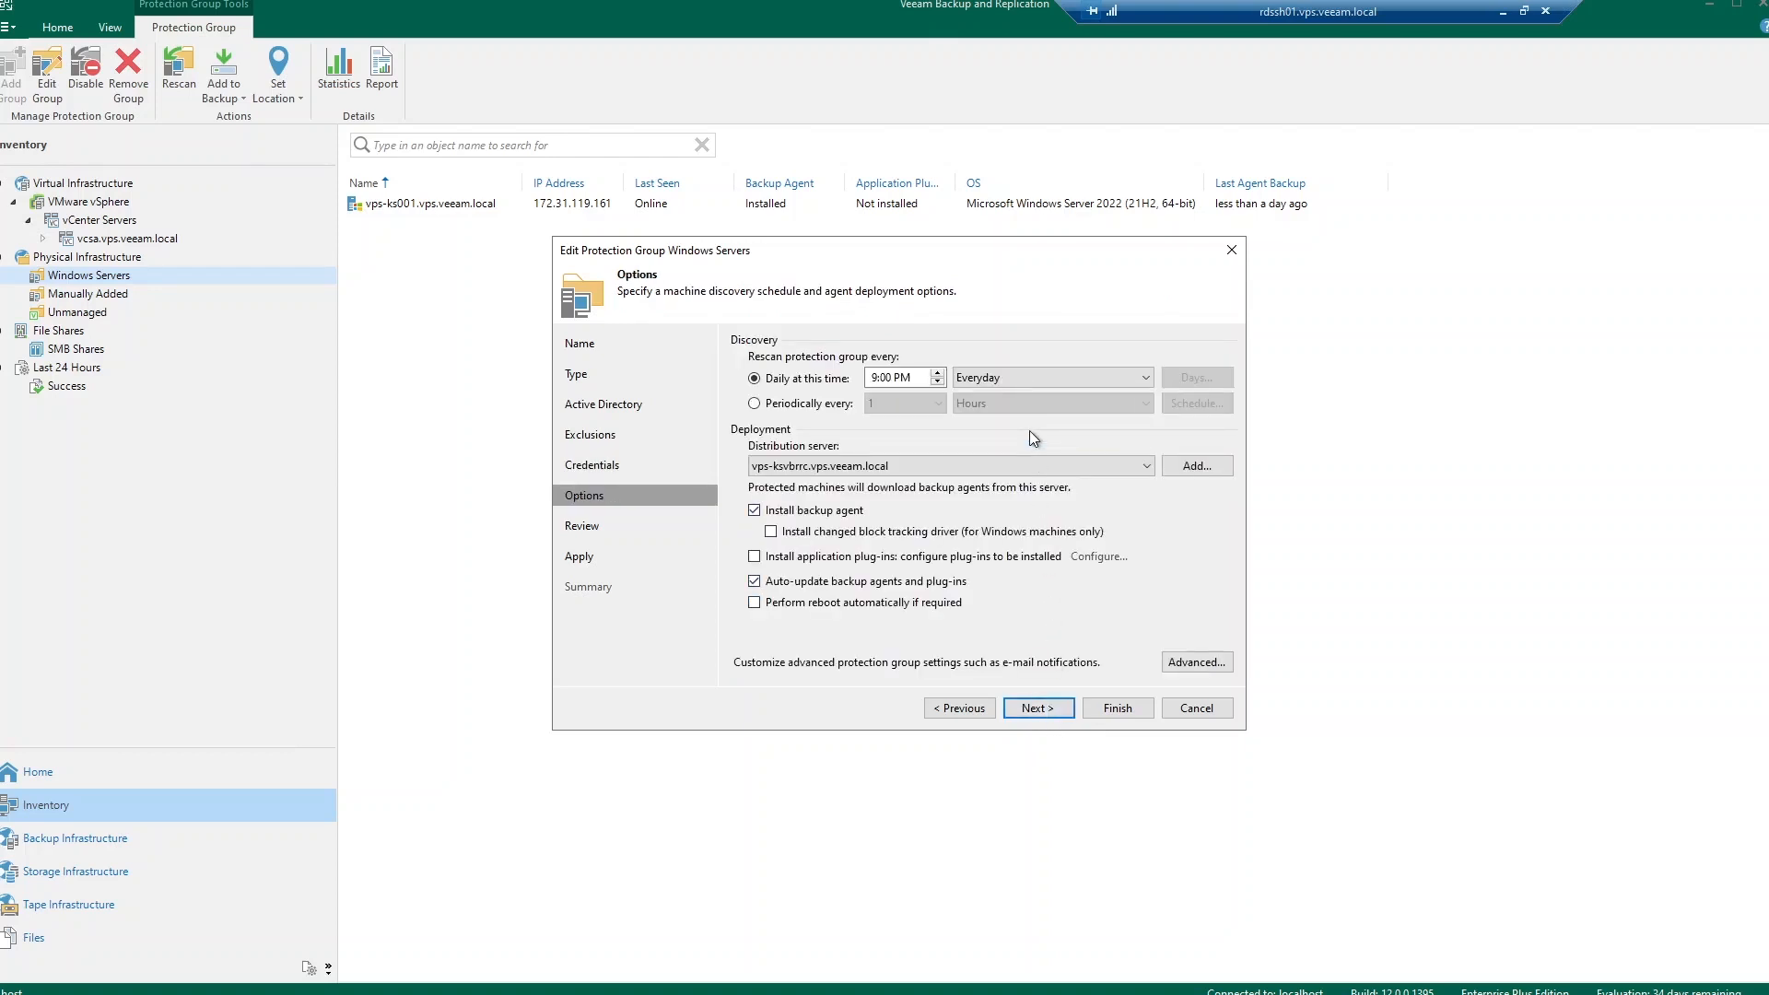
mouse_move(1052, 466)
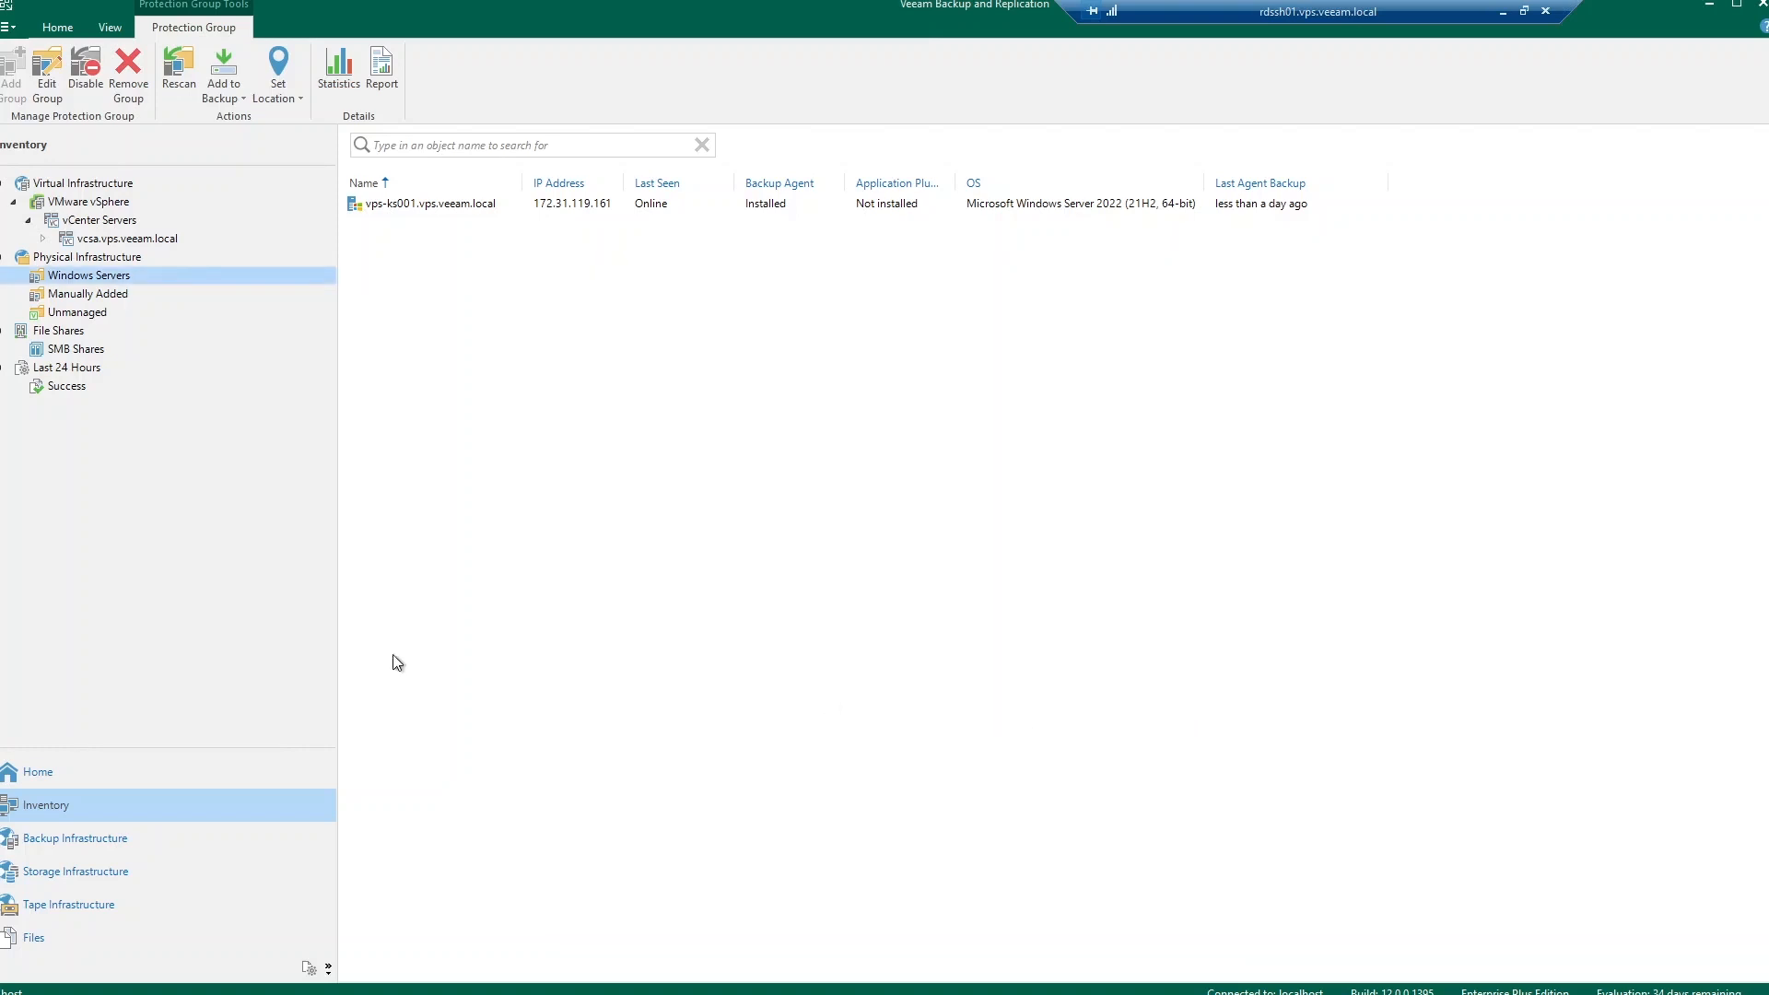
Step: Show the File Shares overview, glance at SMB Shares, and return to the overview
click(59, 330)
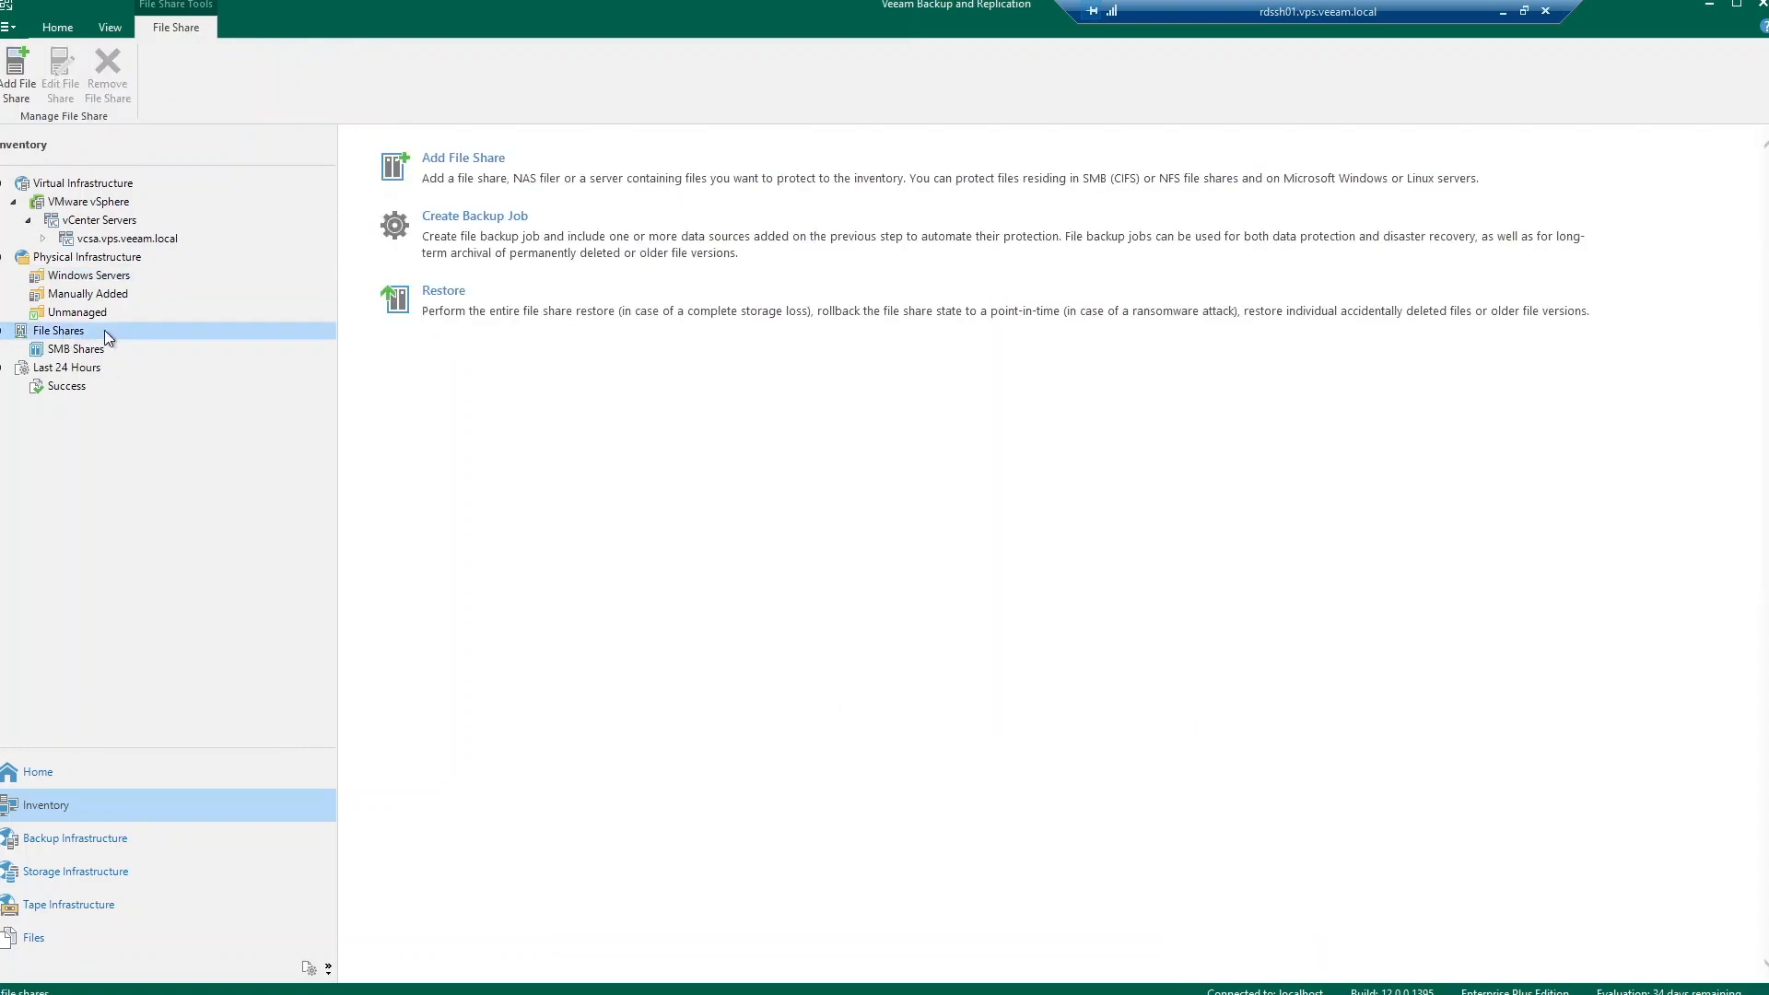
mouse_move(627, 170)
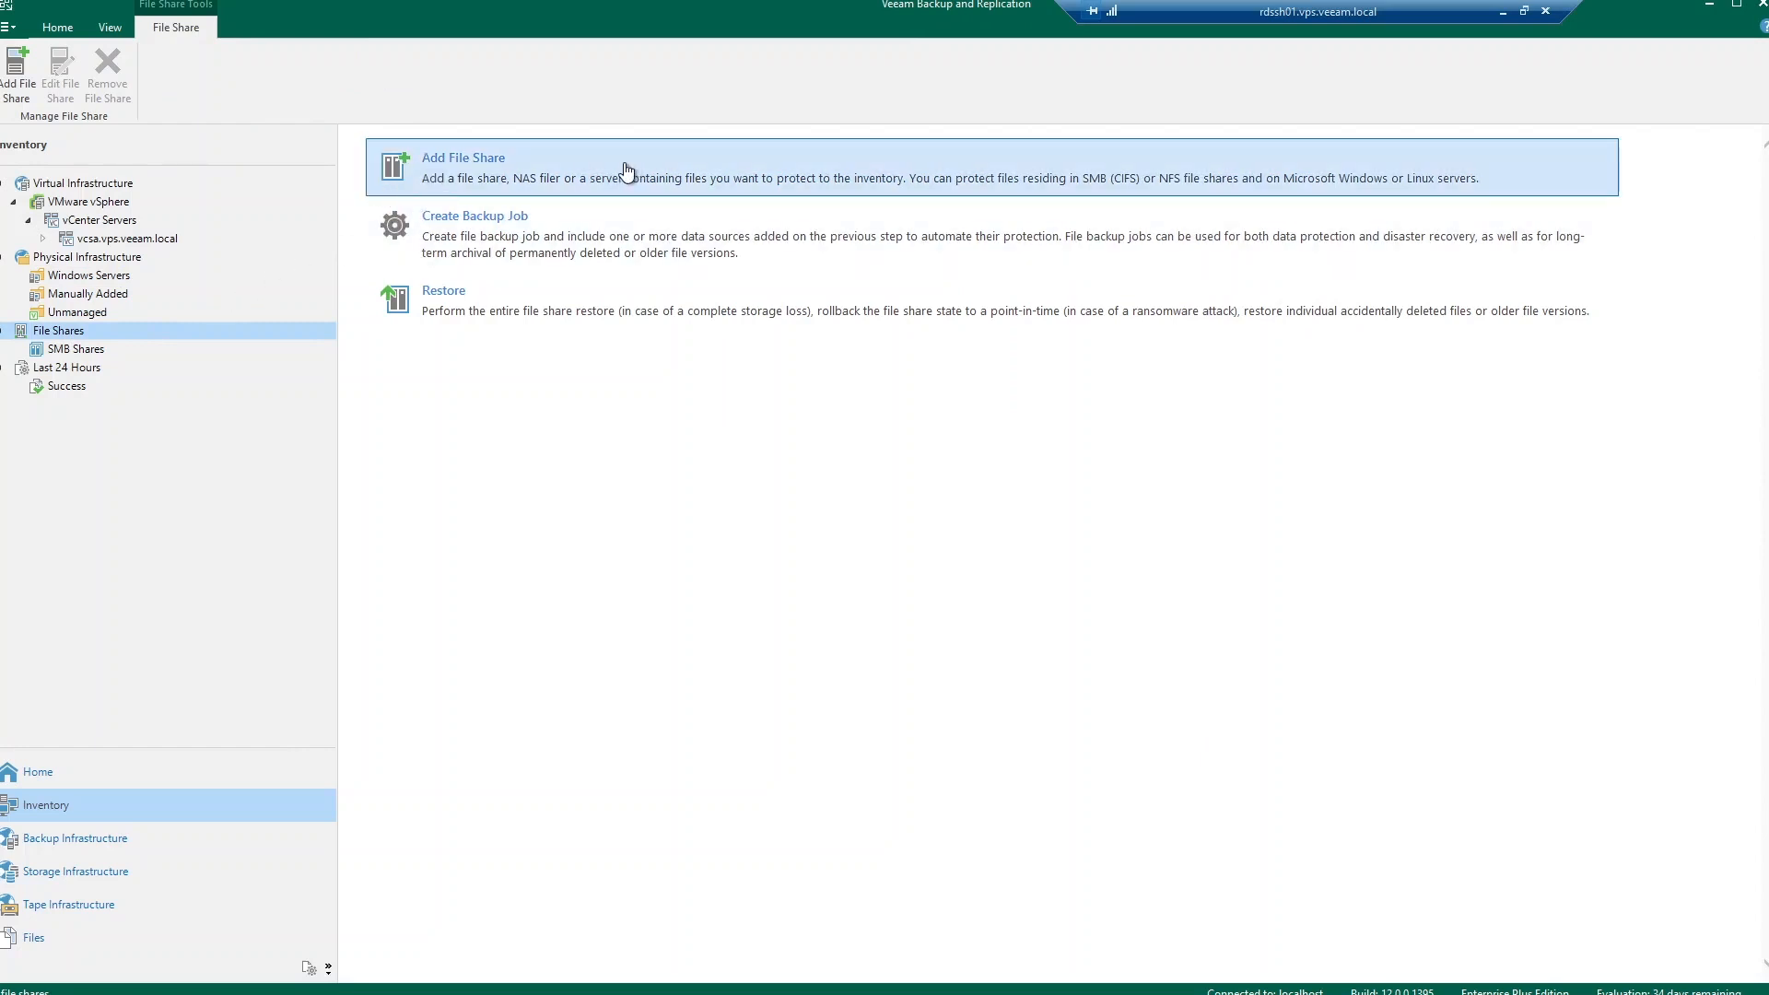
mouse_move(659, 166)
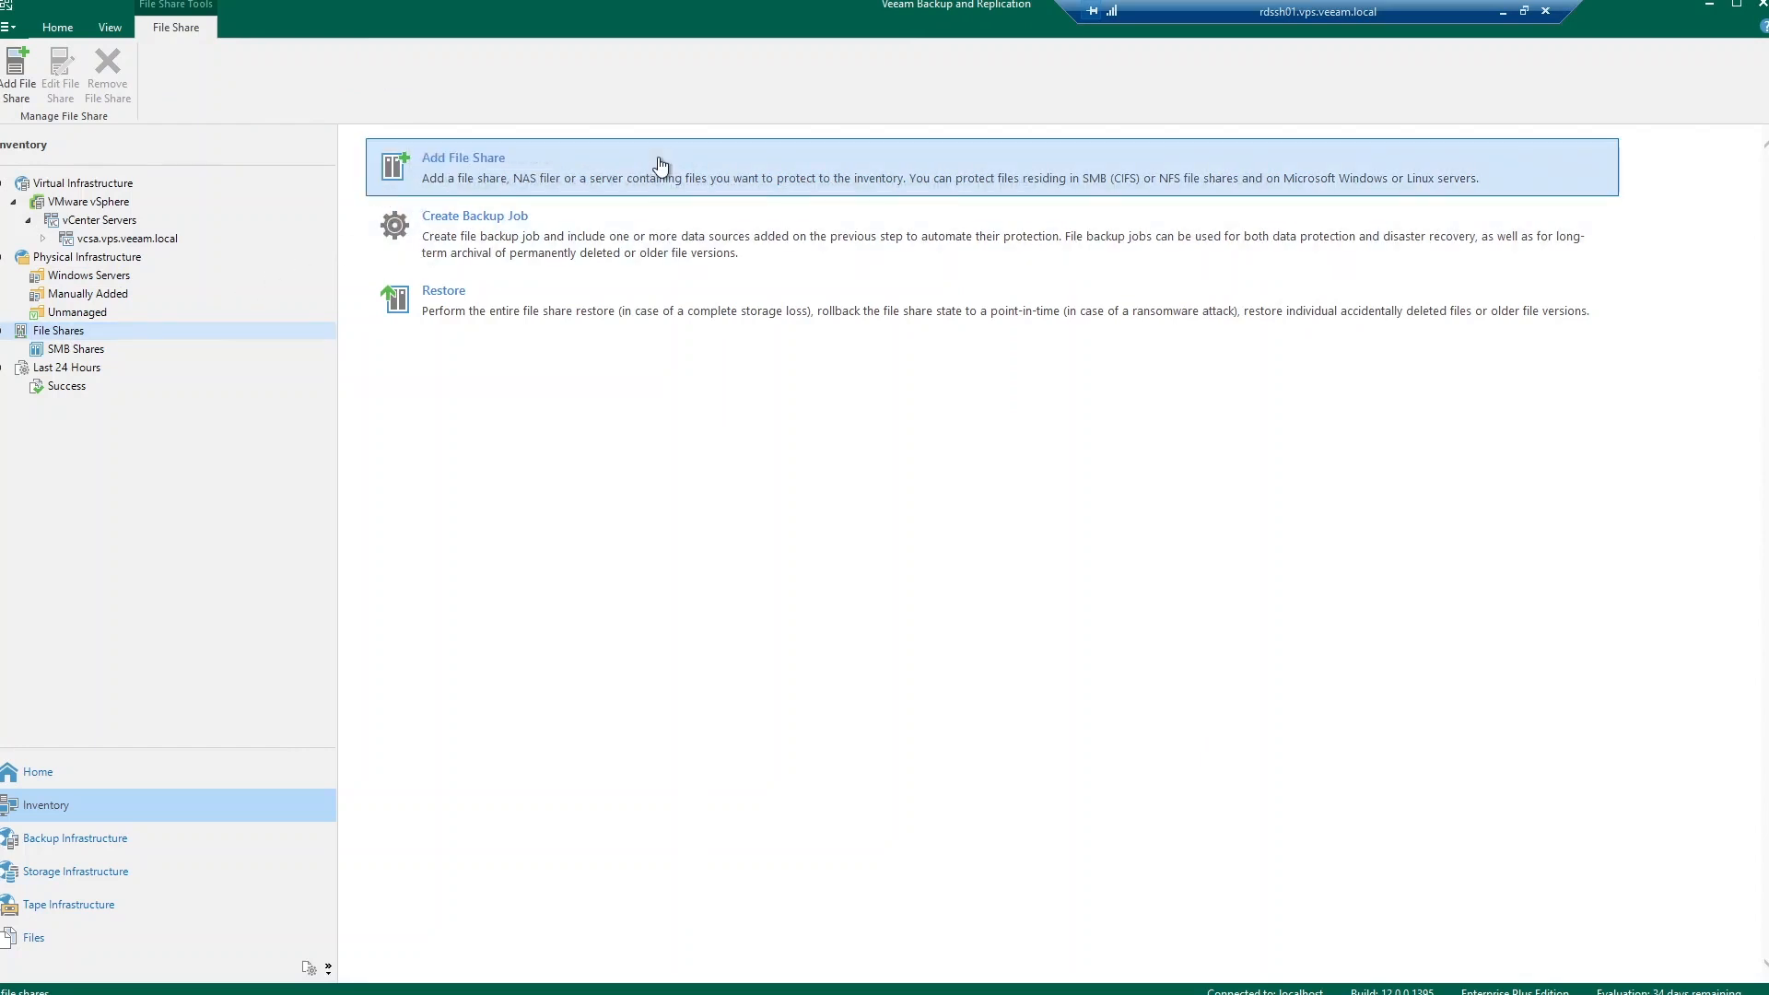
click(76, 350)
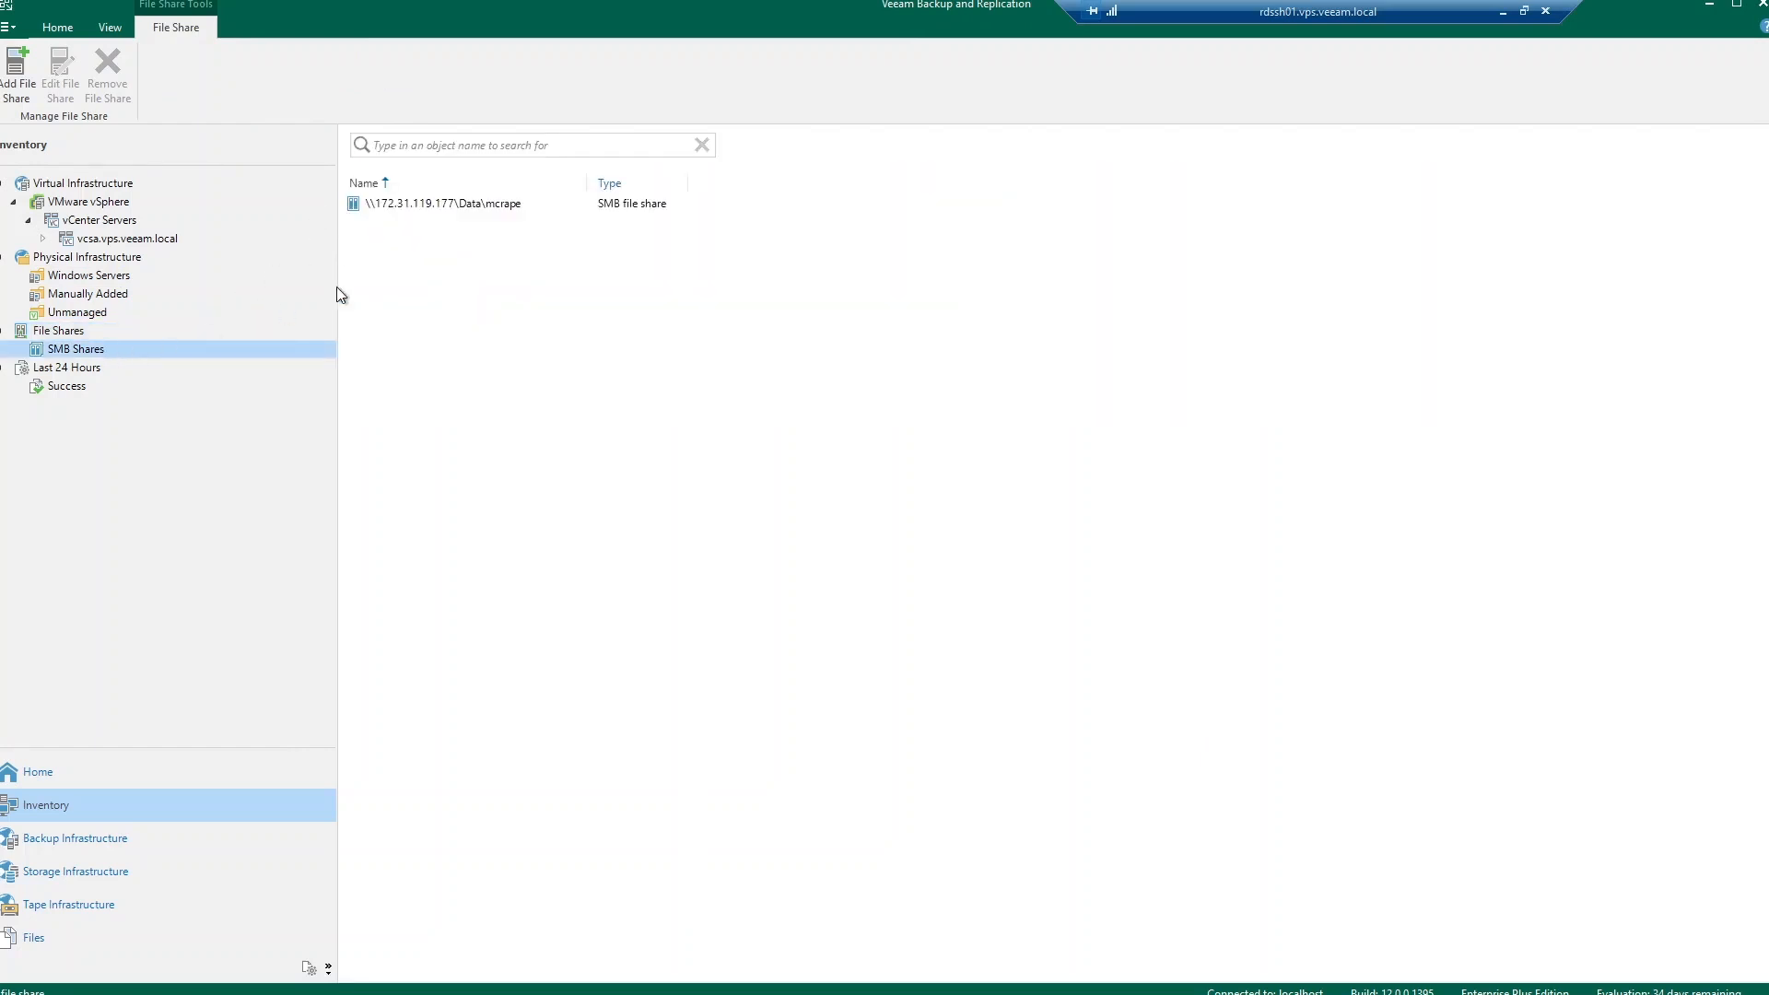
mouse_move(133, 322)
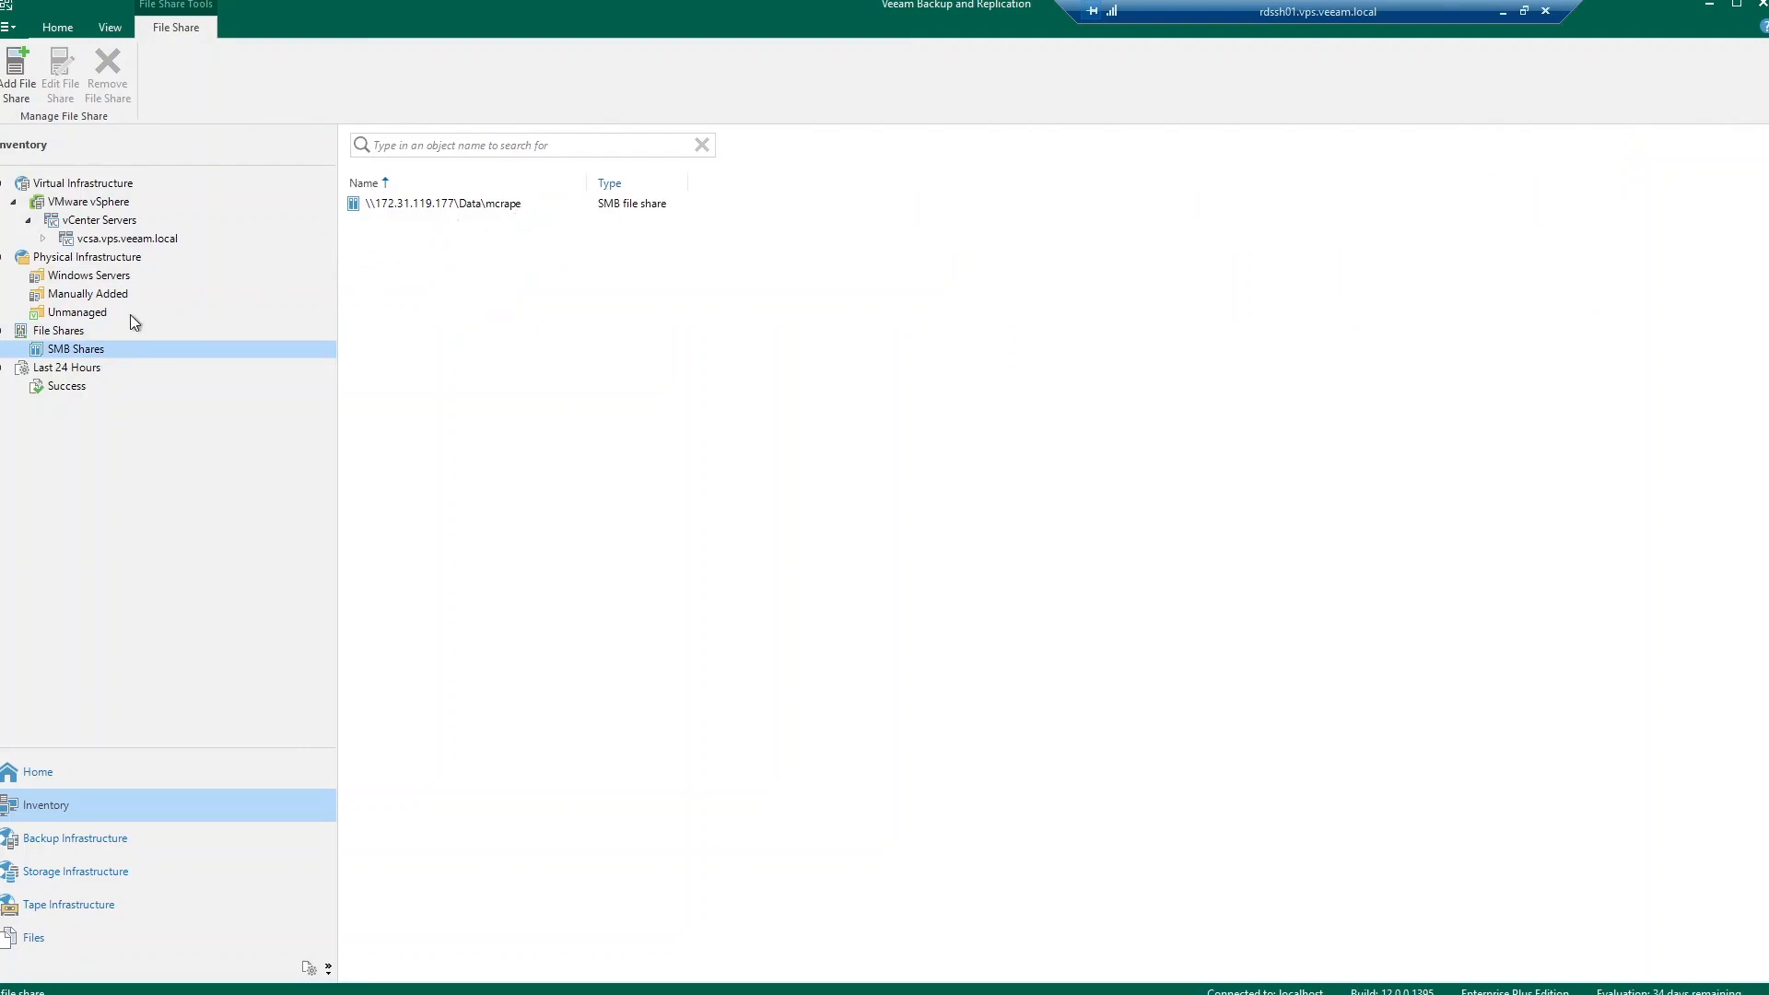
click(59, 330)
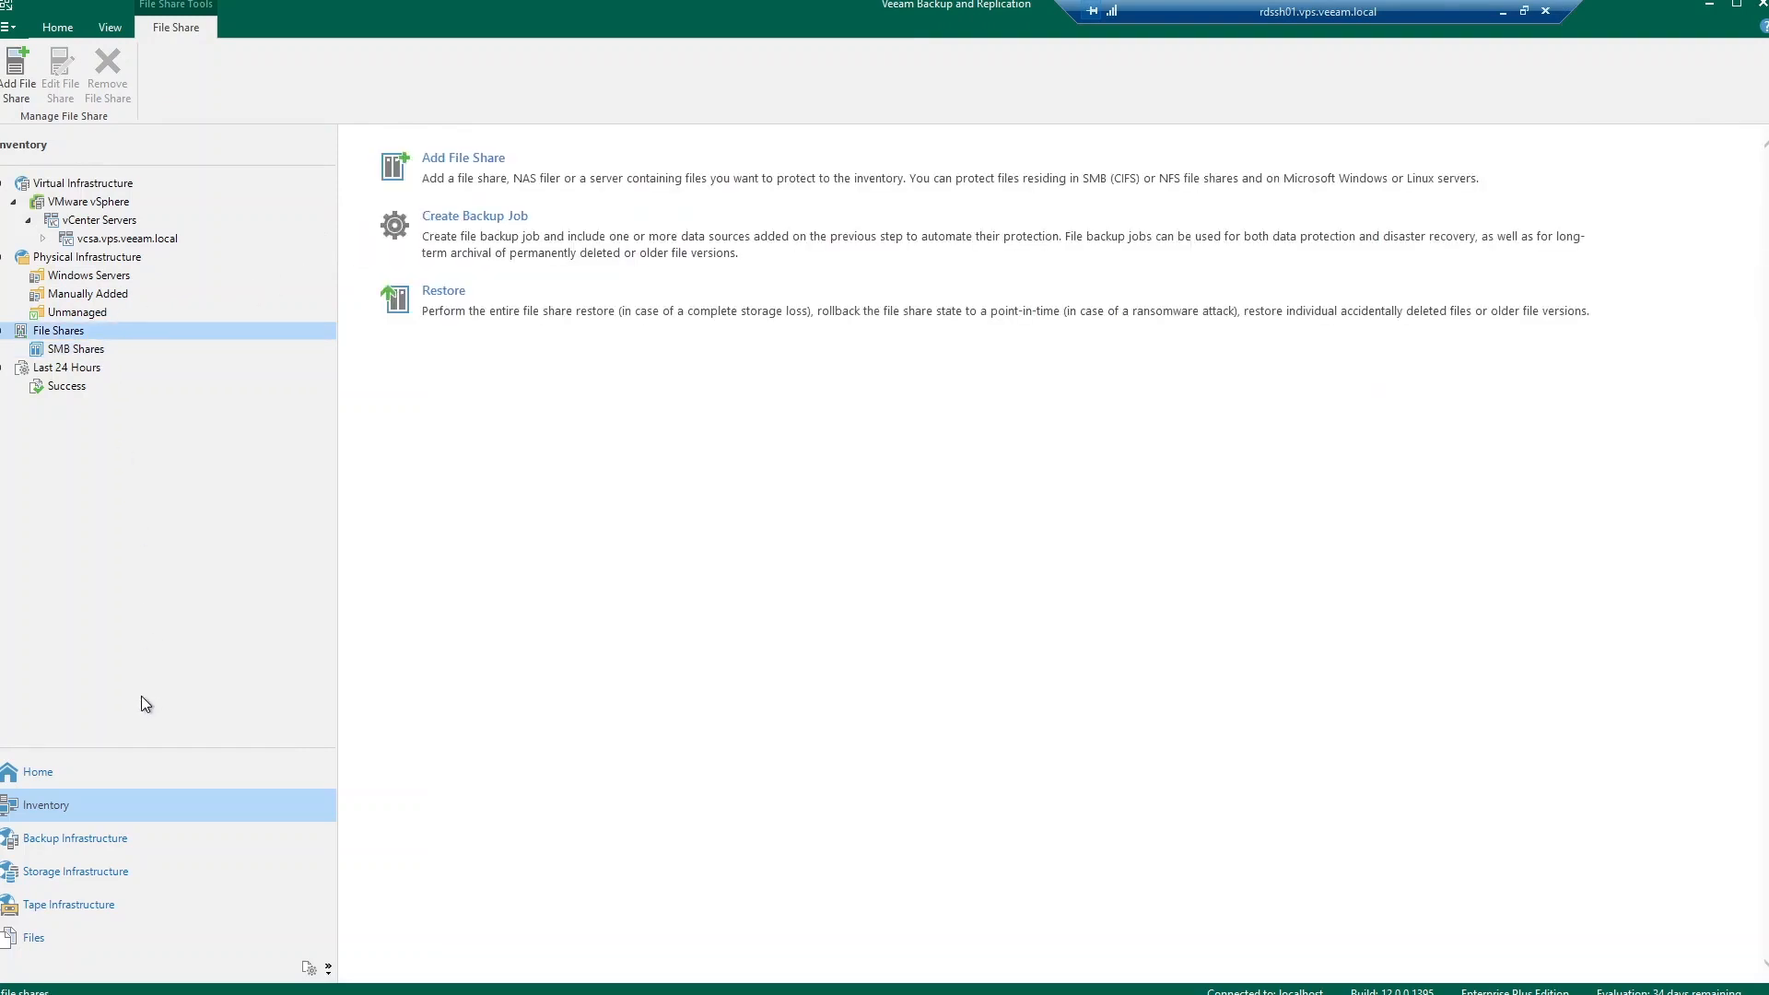
Step: List the backup repositories under Backup Infrastructure and start adding a new one
click(75, 837)
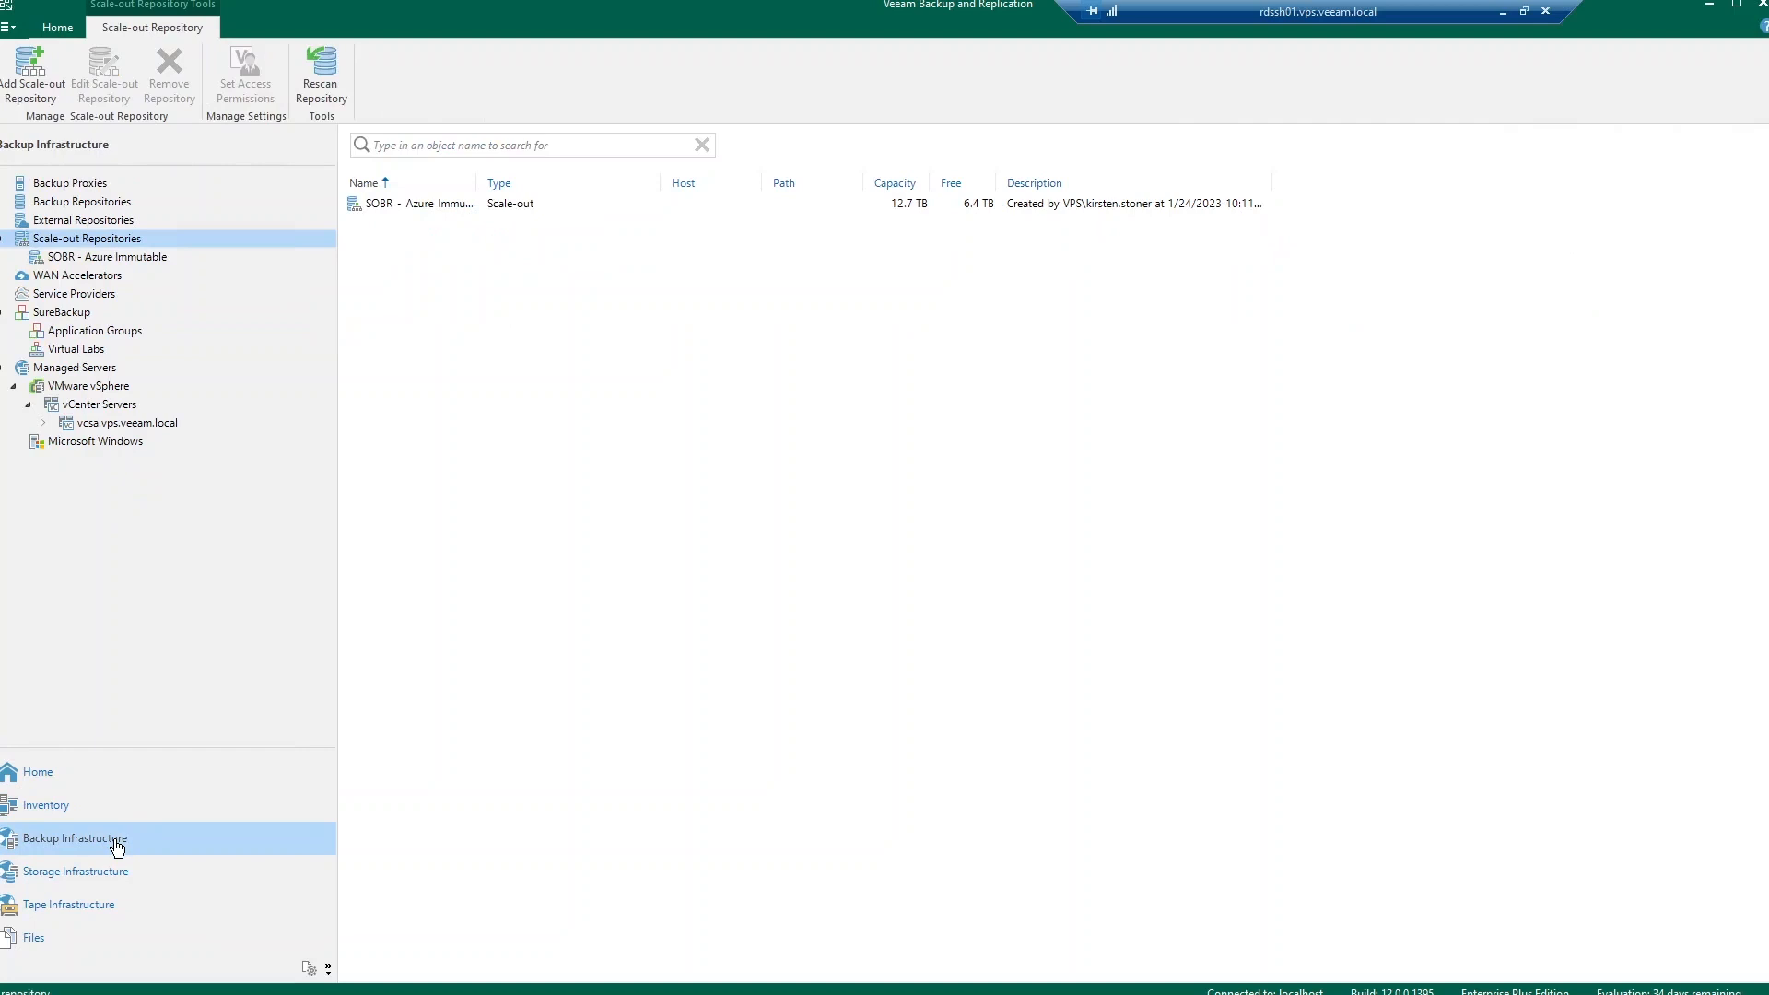
click(82, 201)
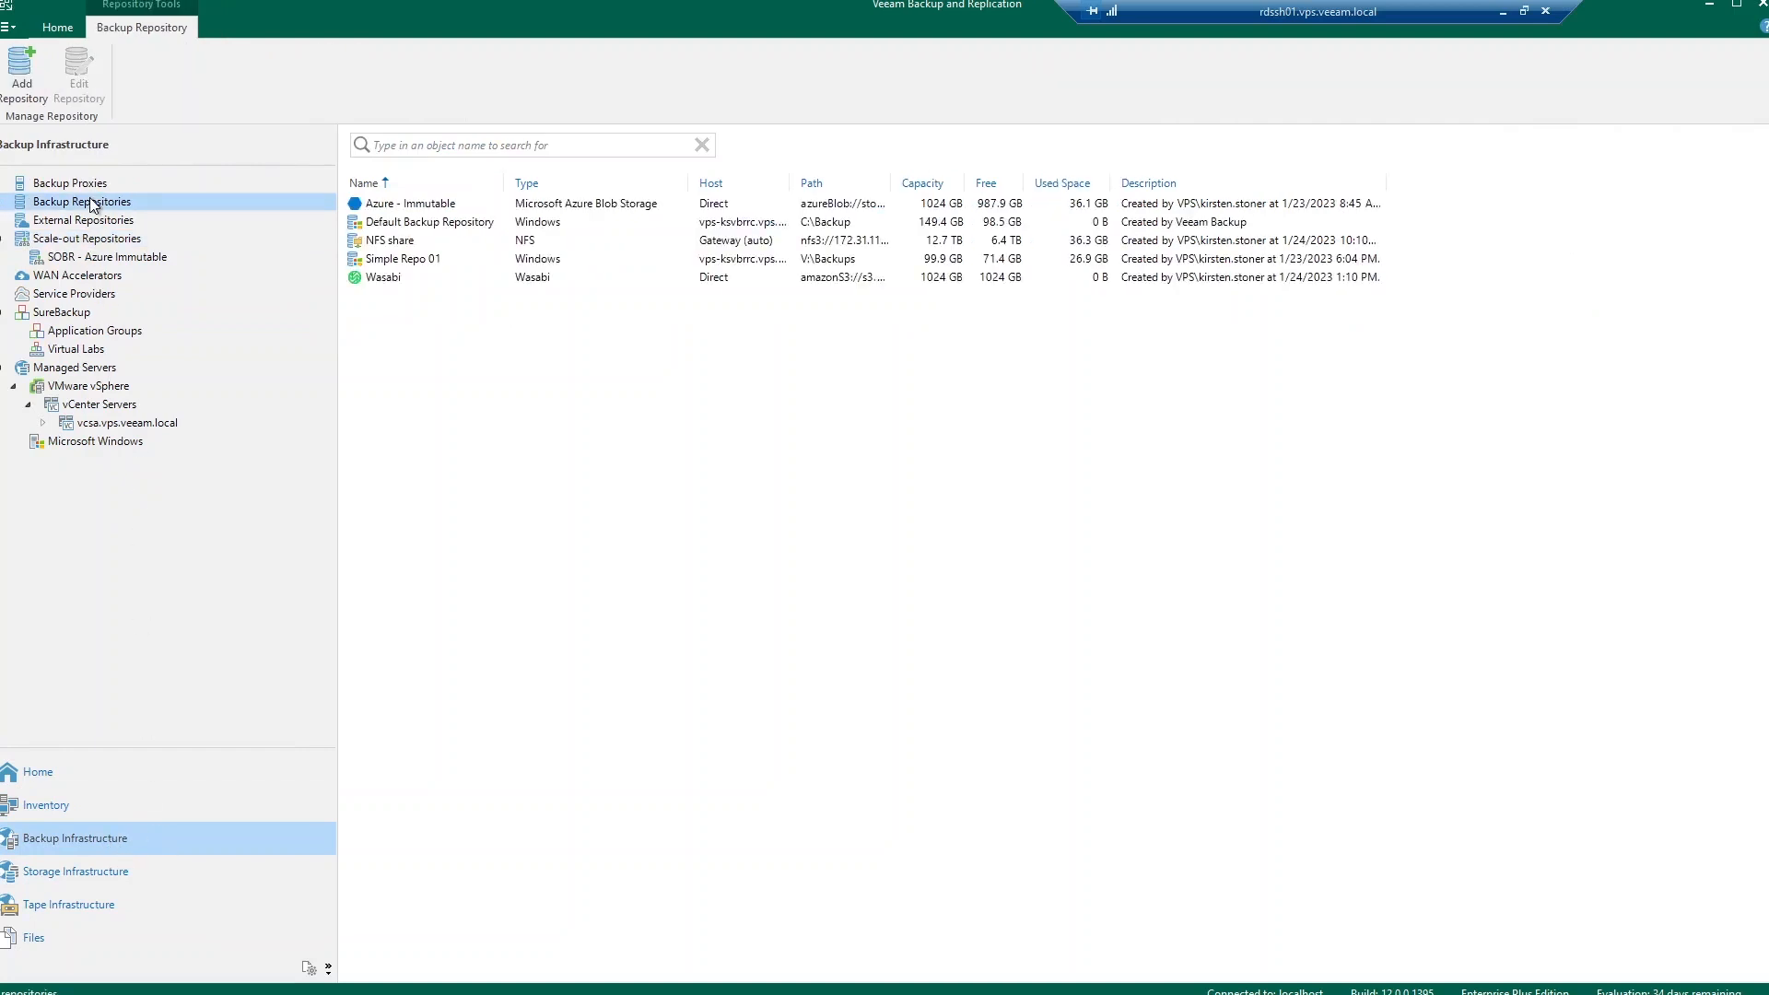
mouse_move(507, 210)
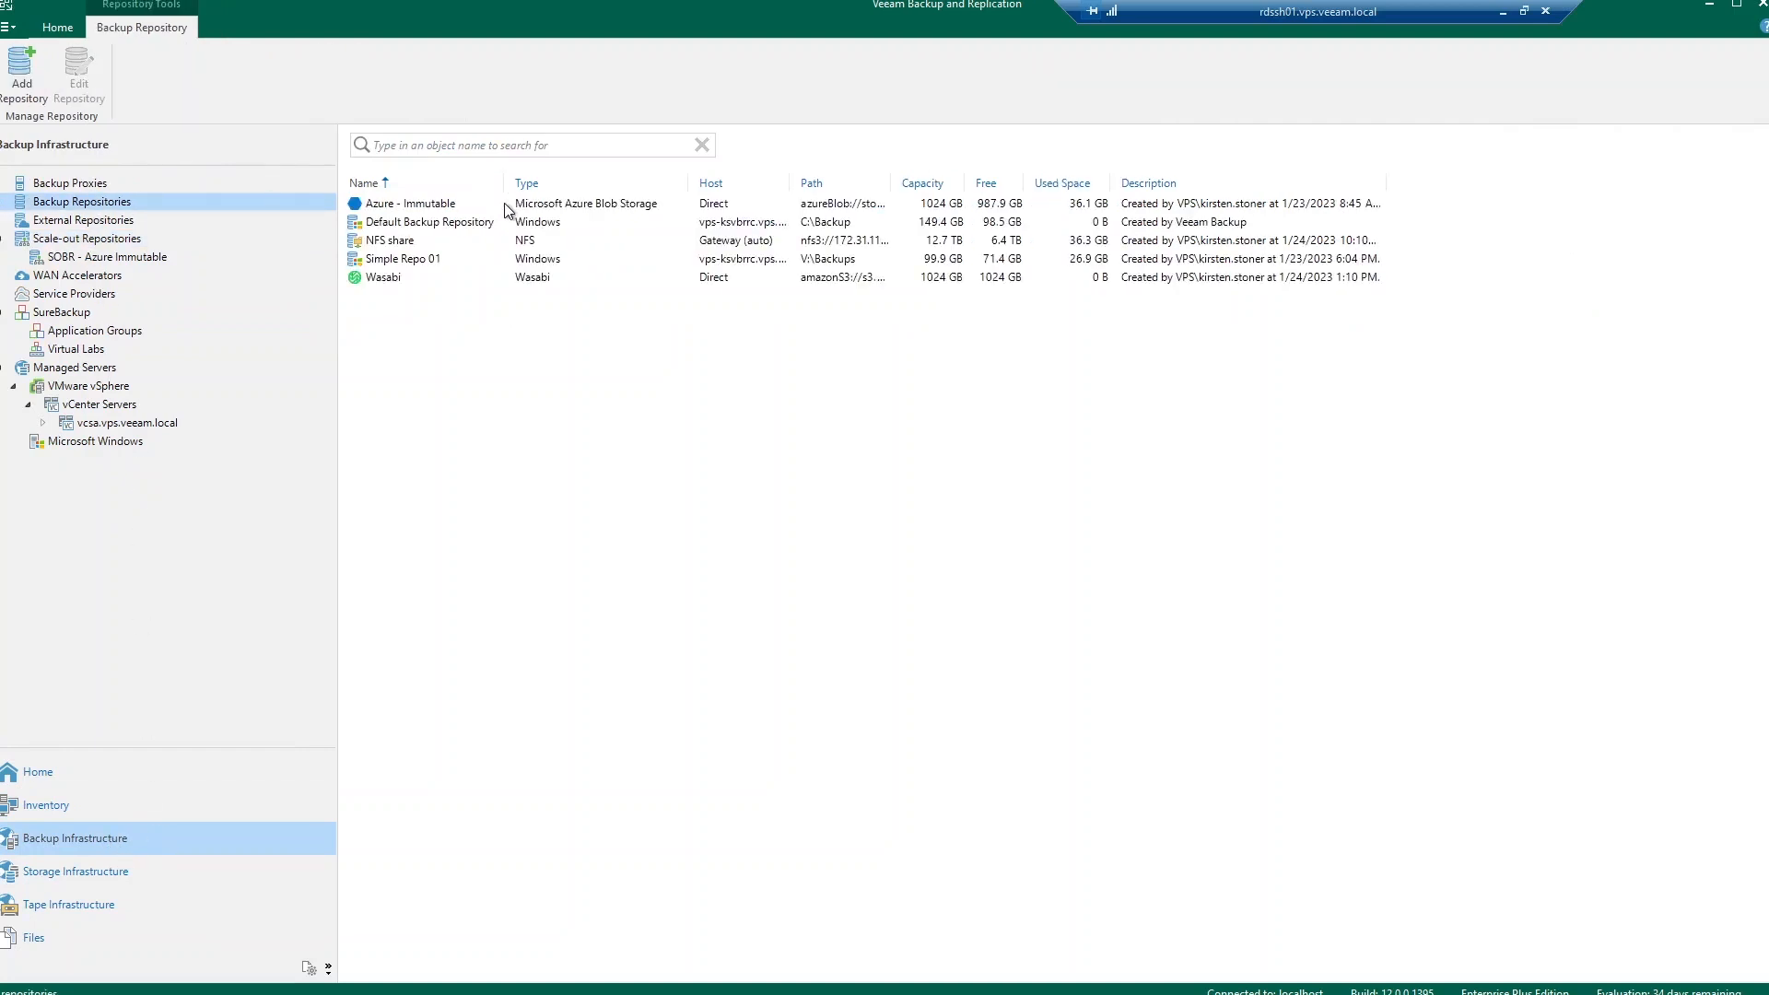
mouse_move(490, 291)
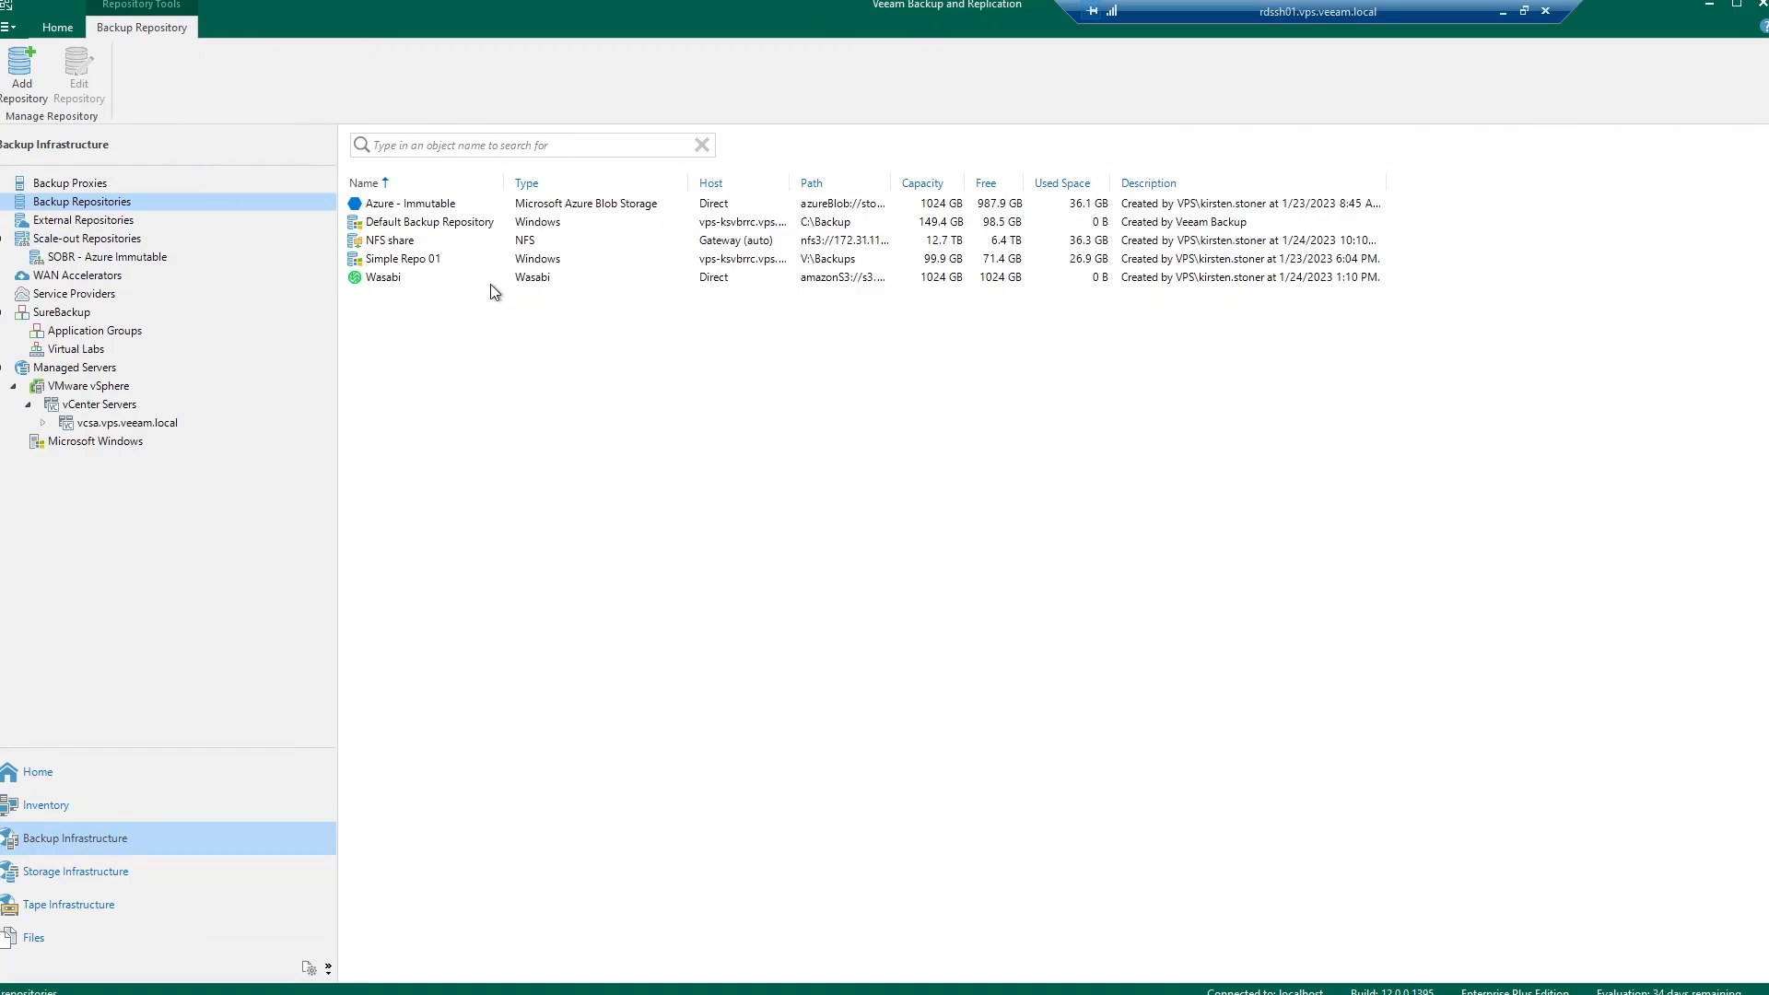
mouse_move(124, 93)
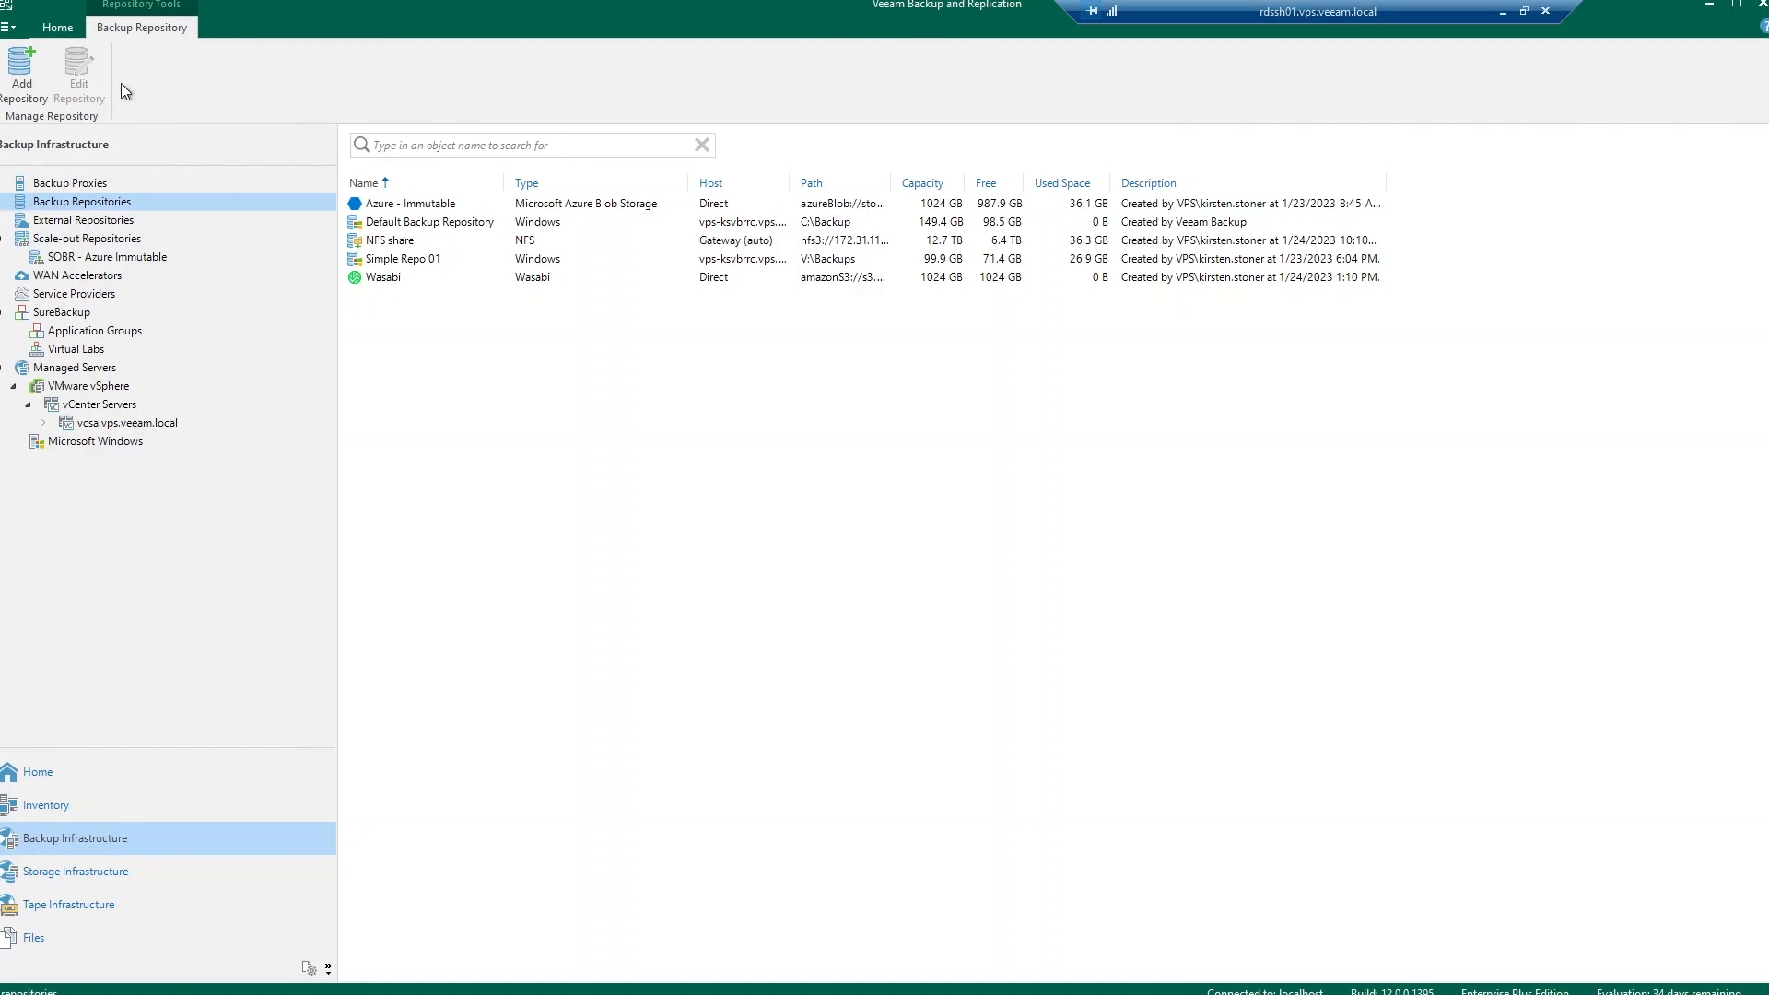
click(22, 74)
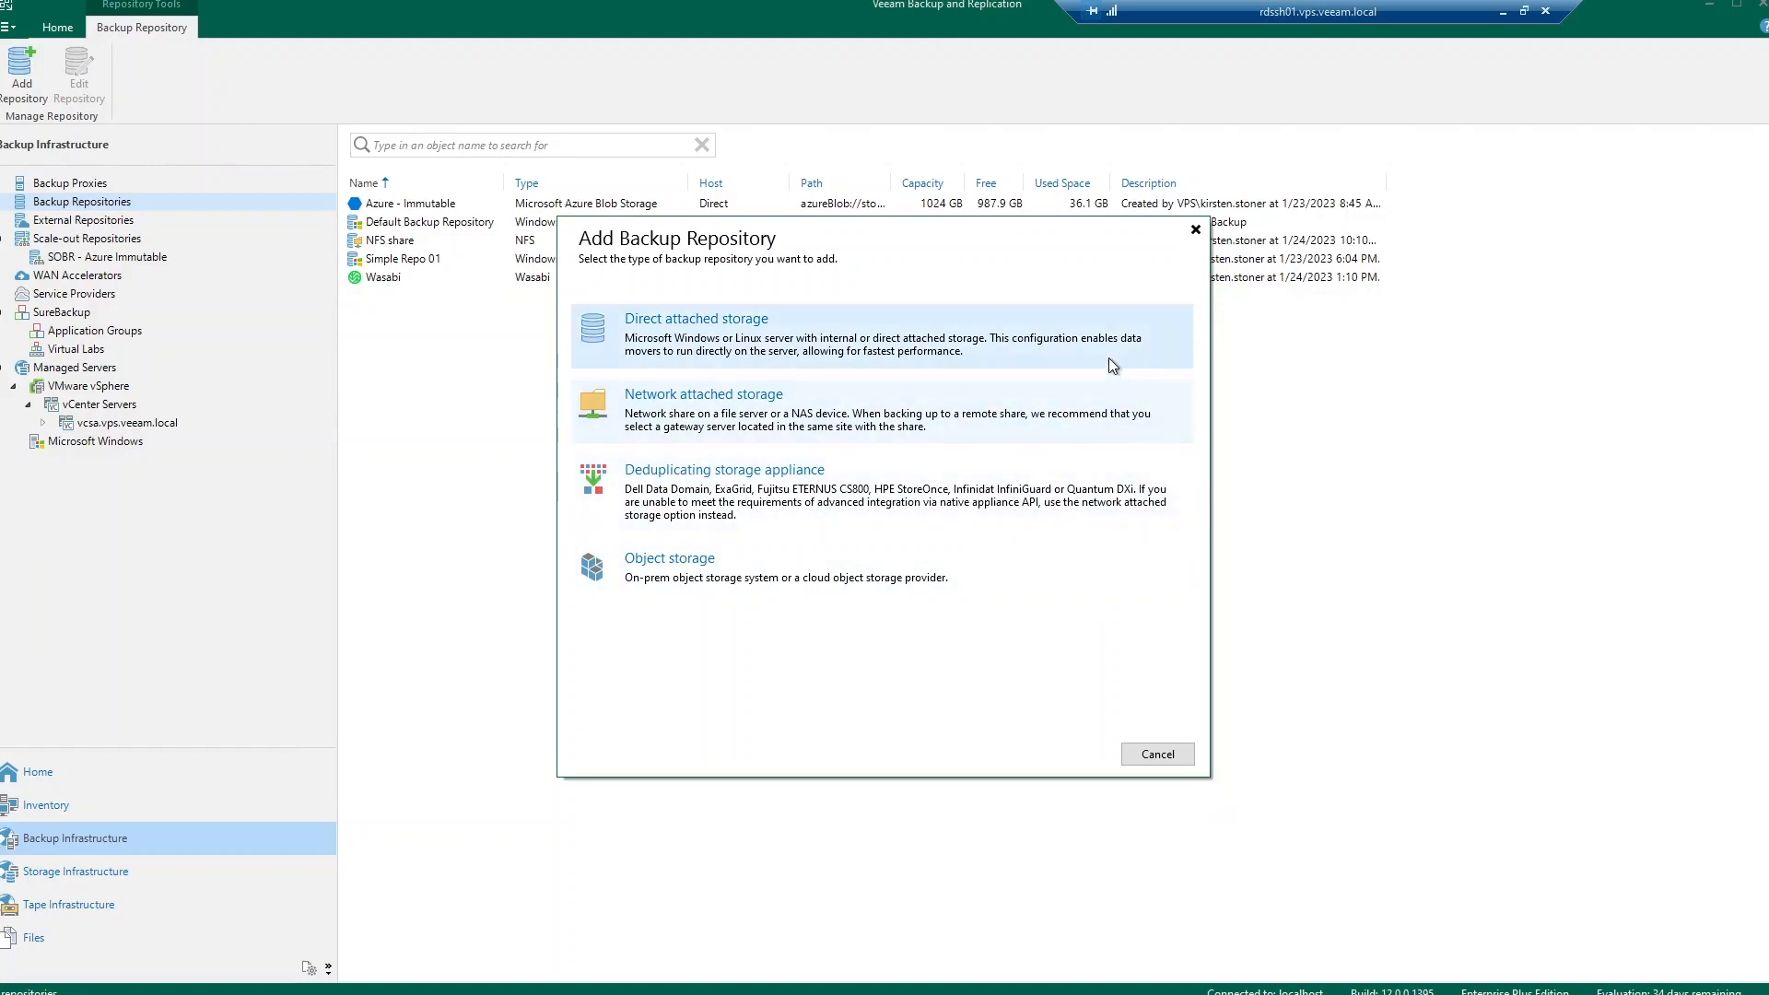
Step: Browse direct attached and deduplicating appliance types, then show the object storage provider choices
click(697, 319)
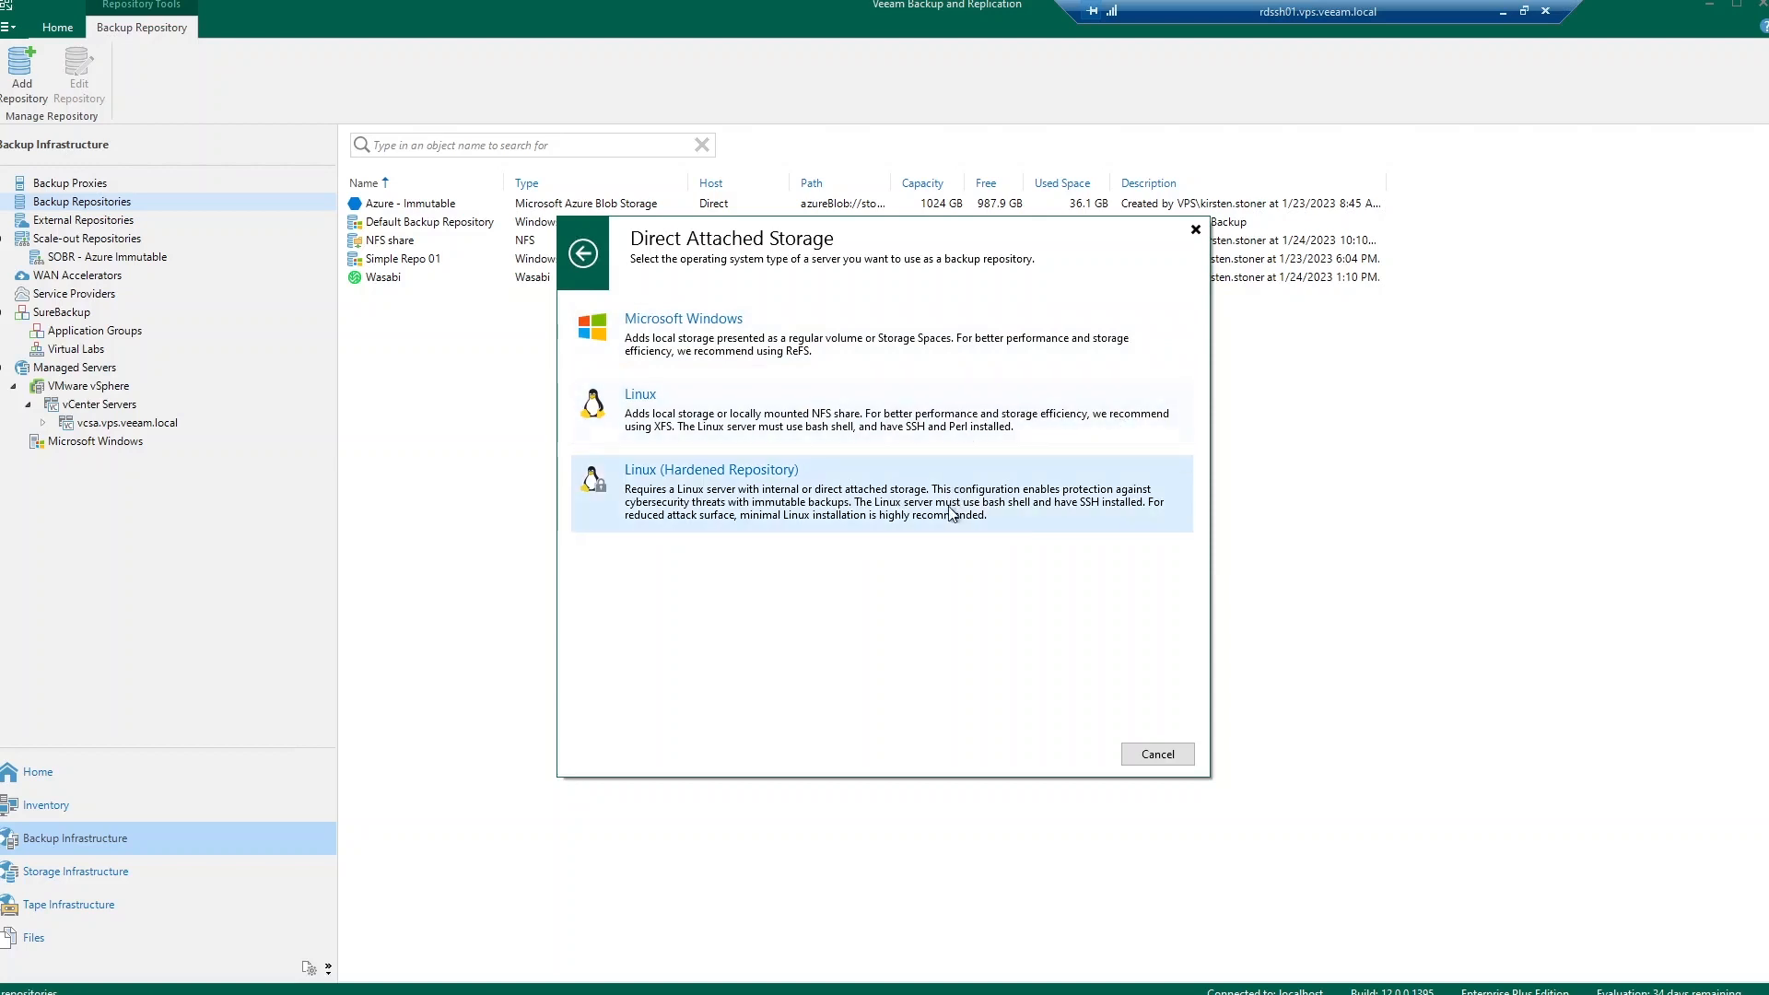
mouse_move(1025, 526)
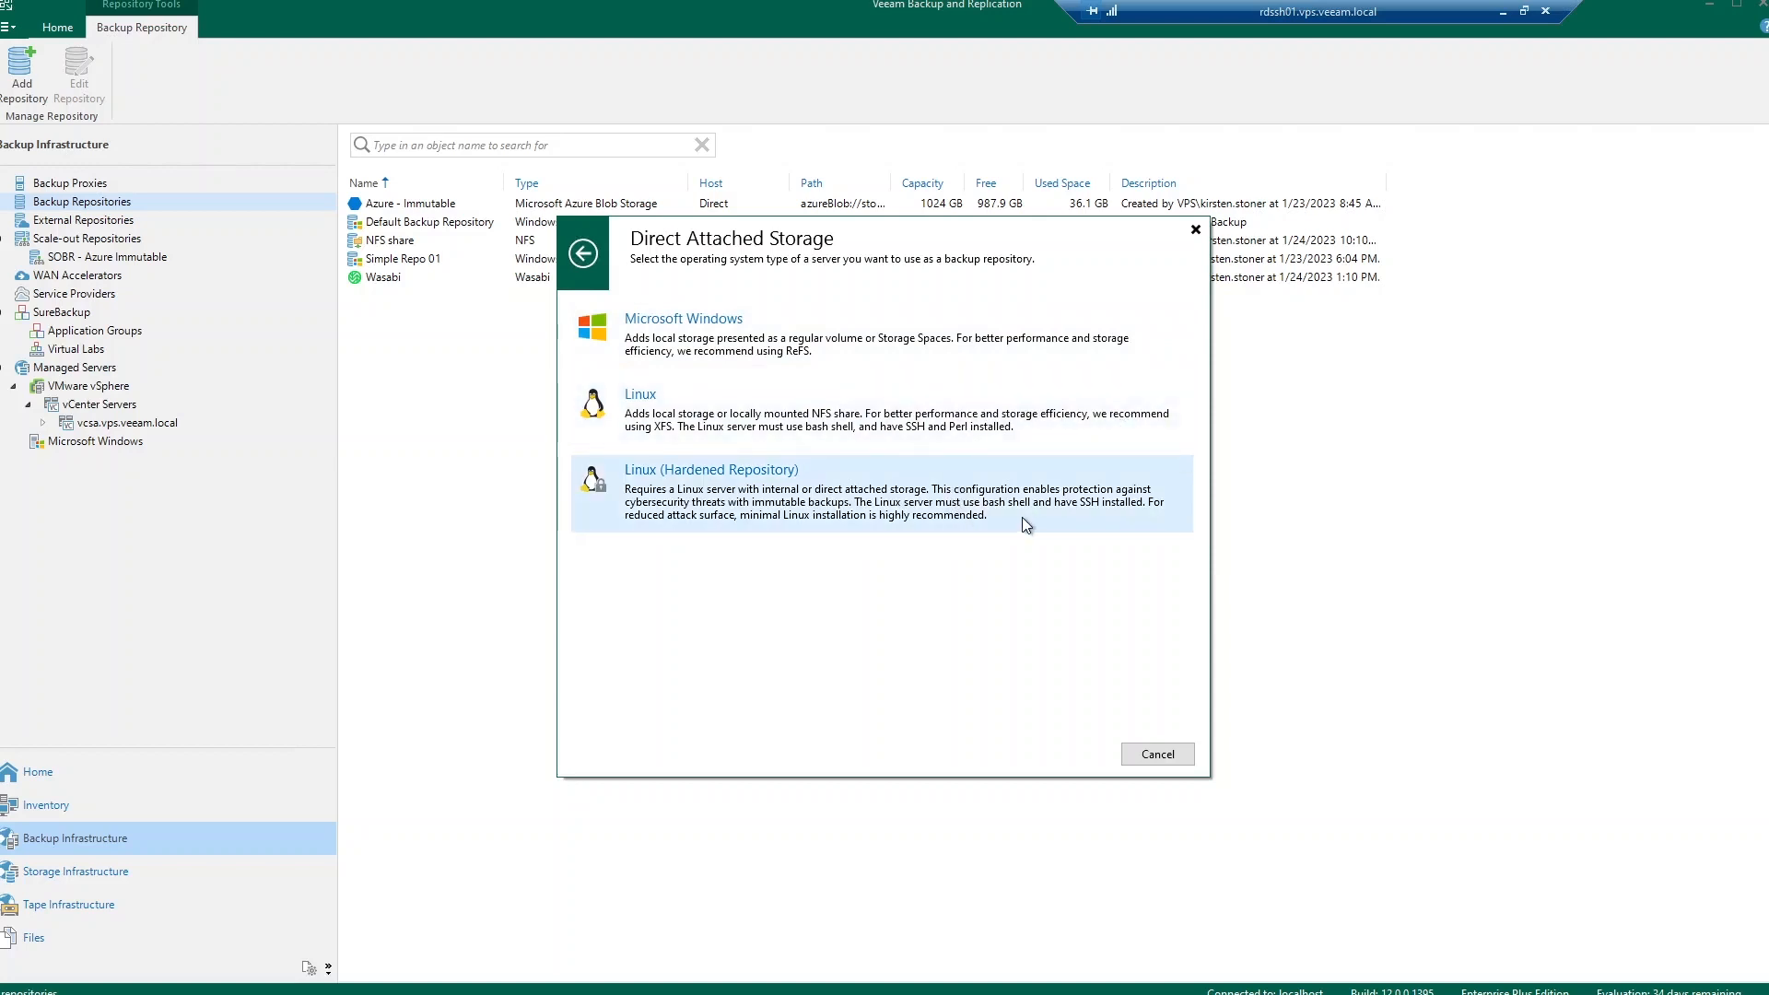
mouse_move(808, 533)
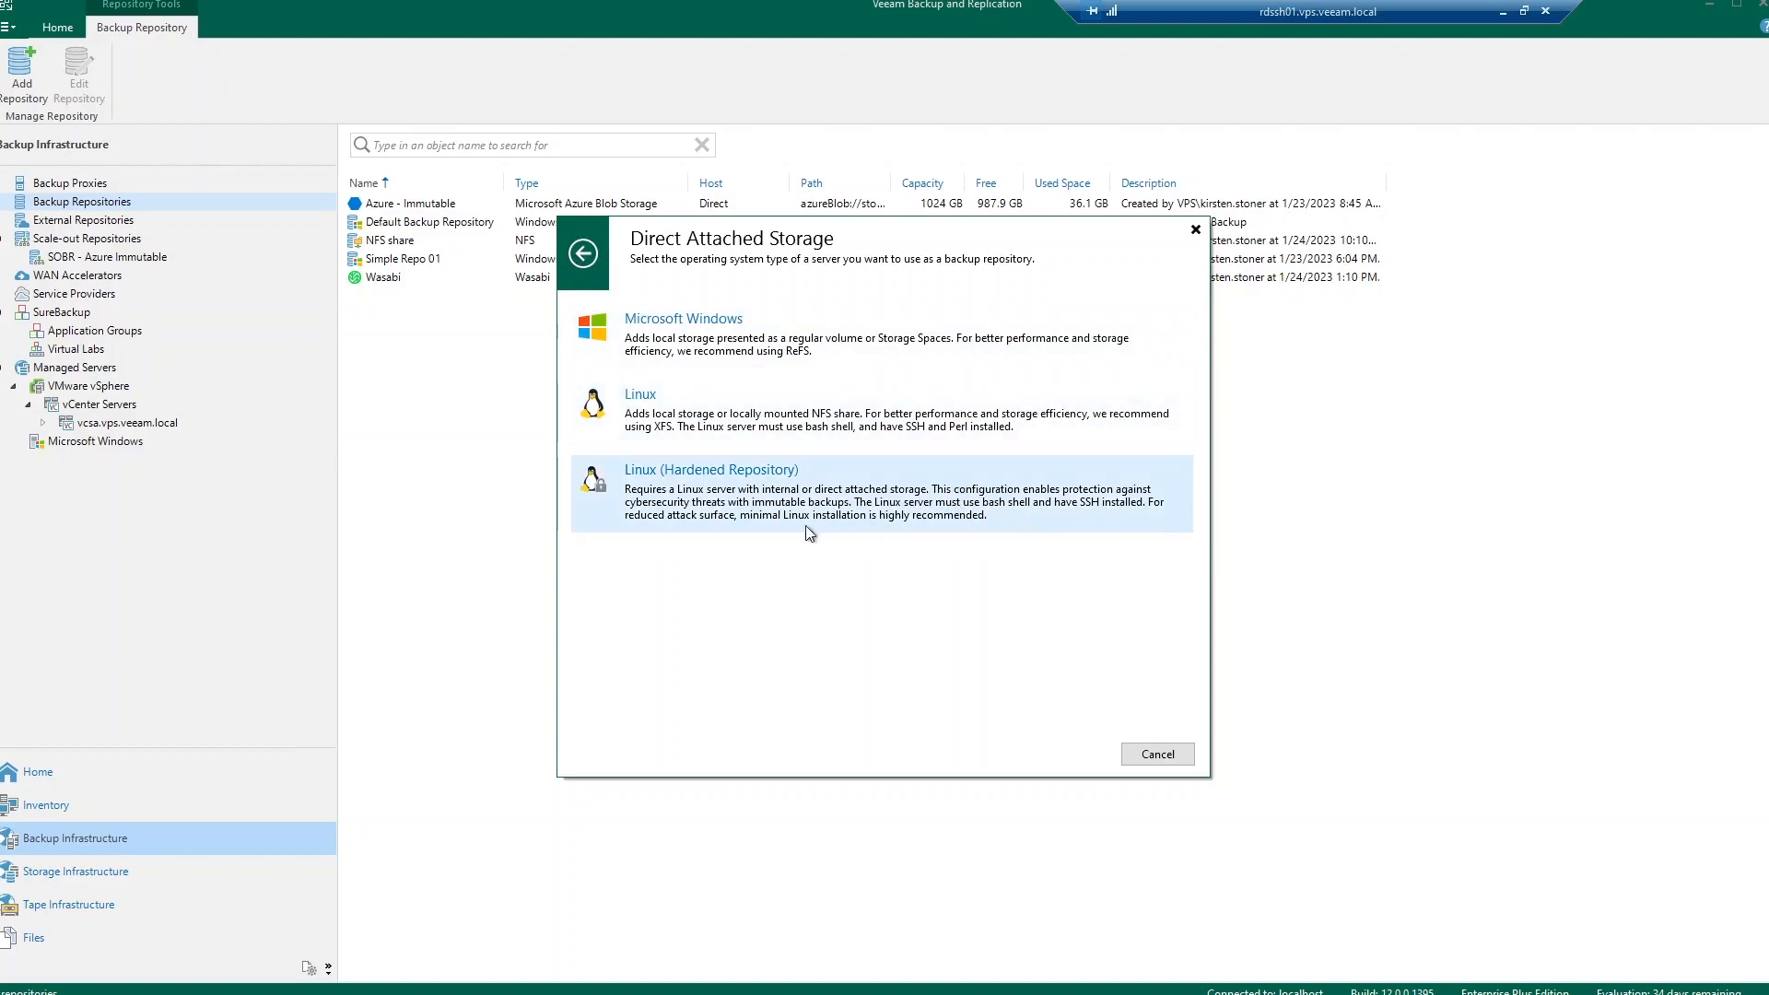
mouse_move(586, 261)
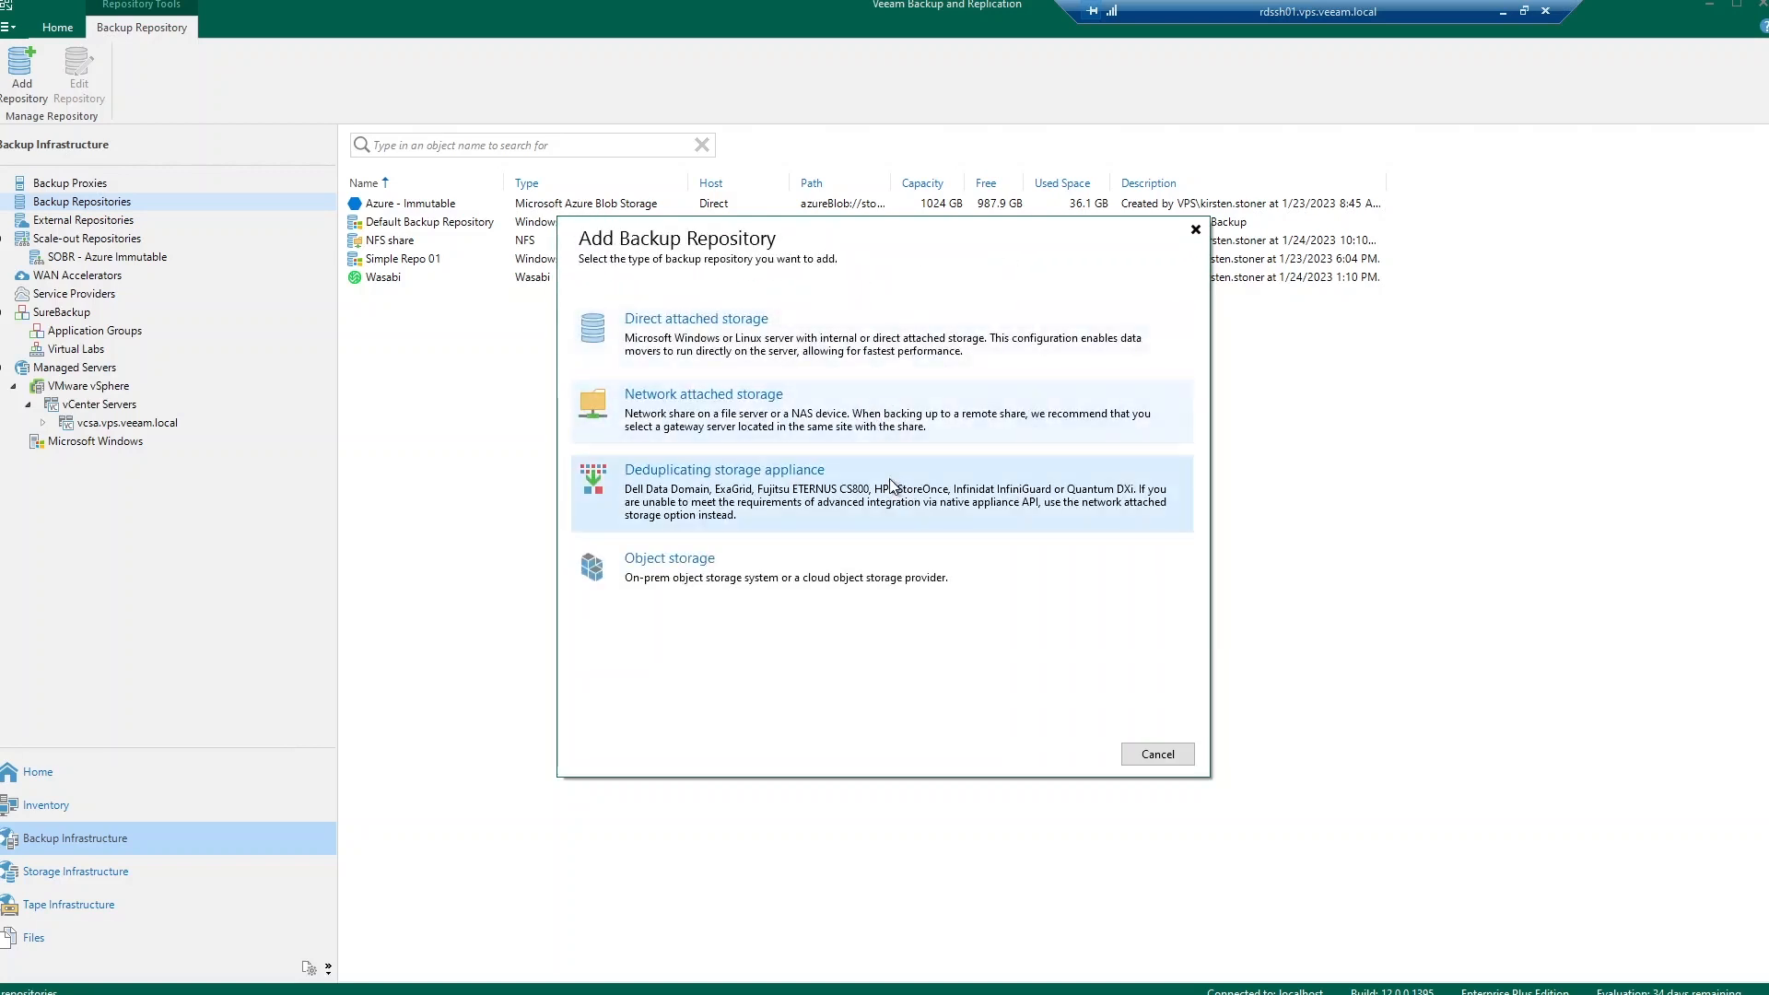
click(722, 470)
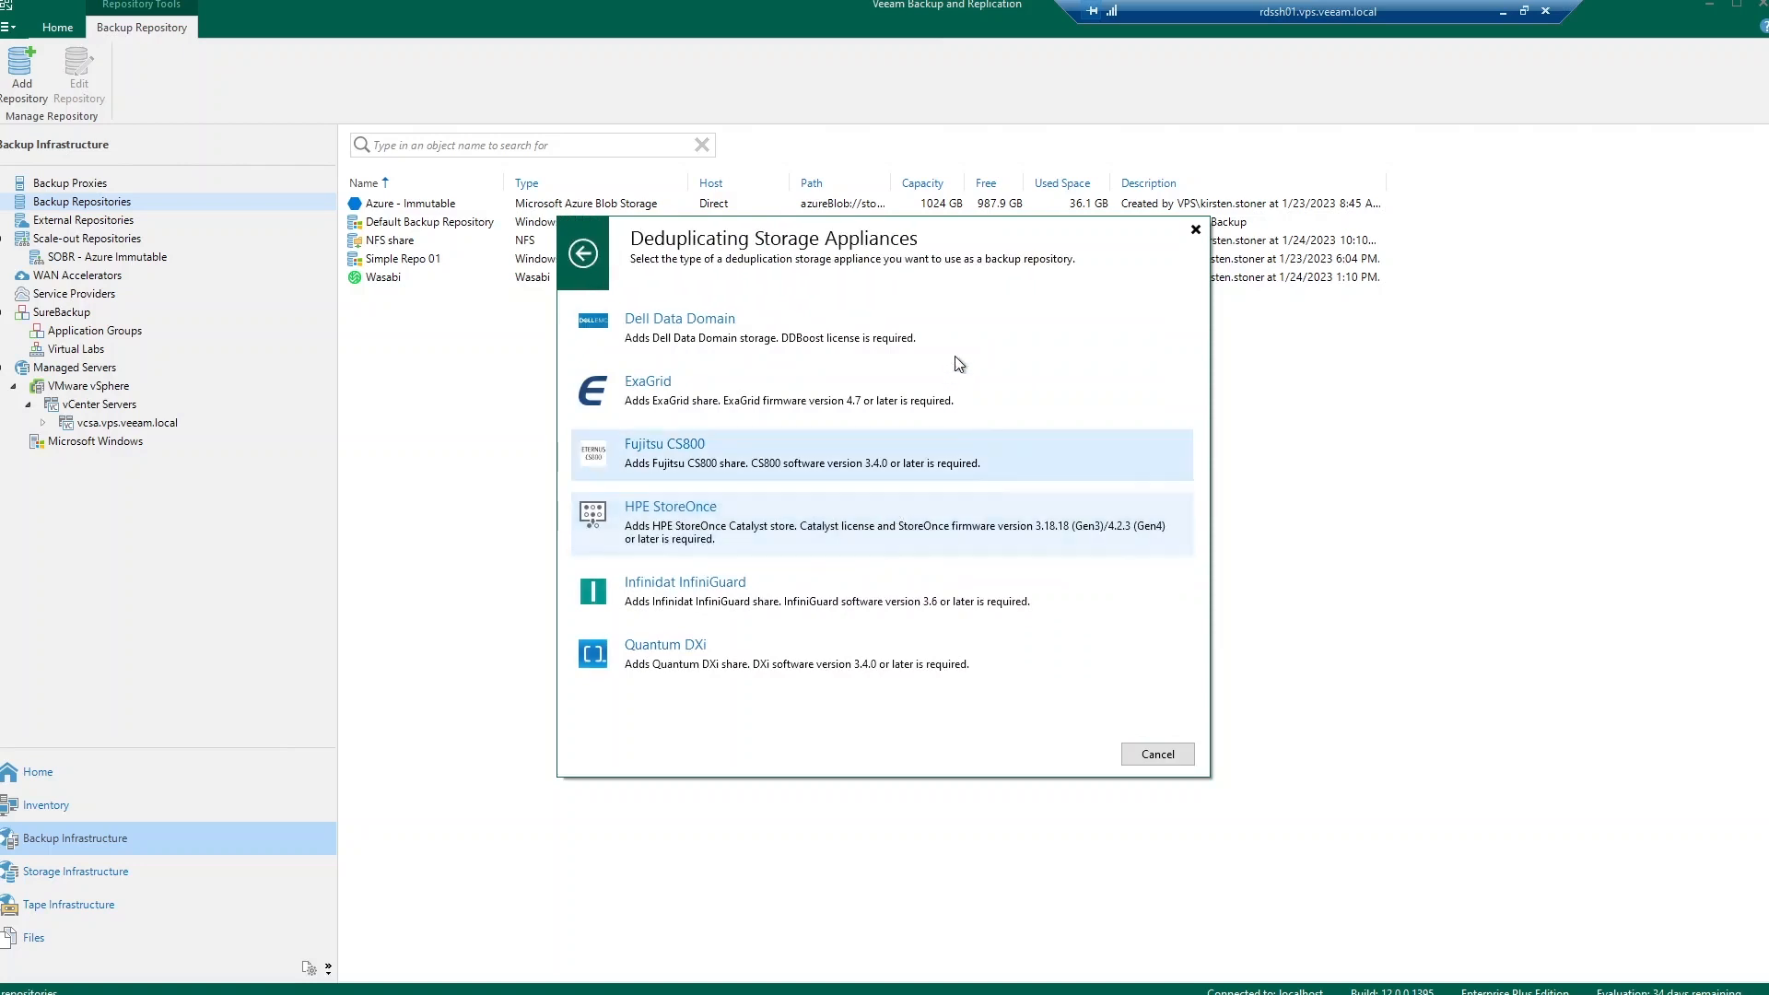
mouse_move(1060, 389)
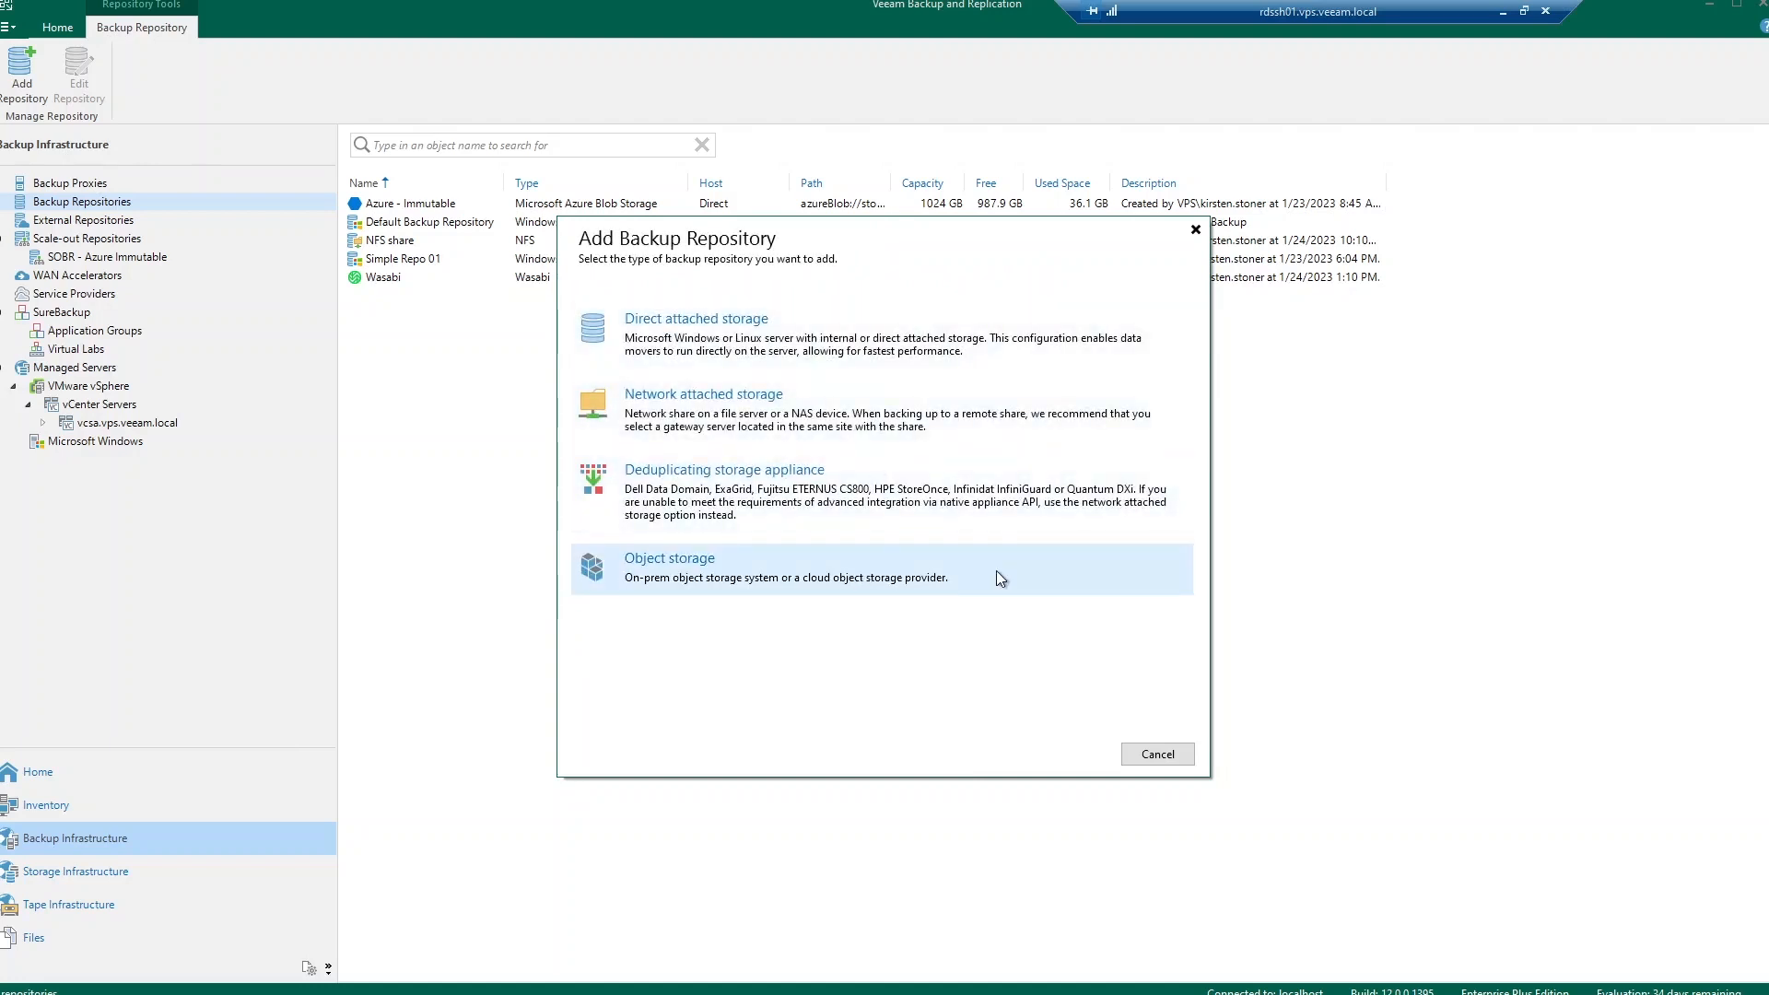
click(667, 556)
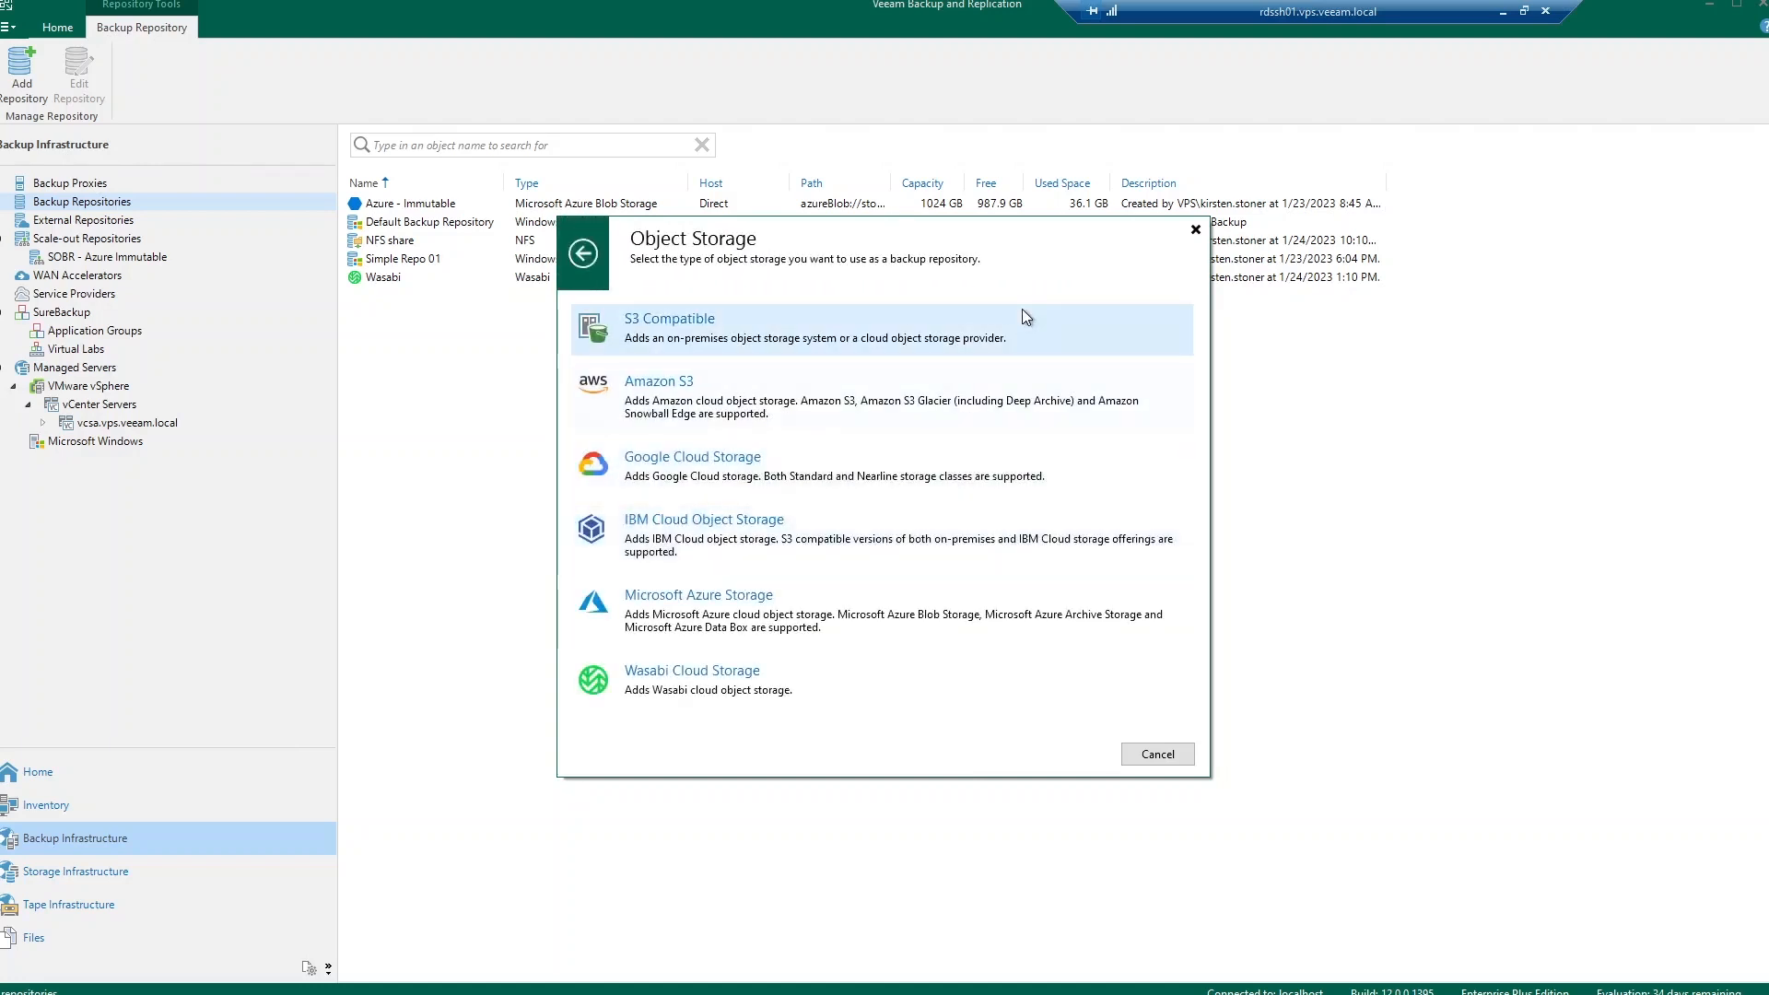
mouse_move(1170, 453)
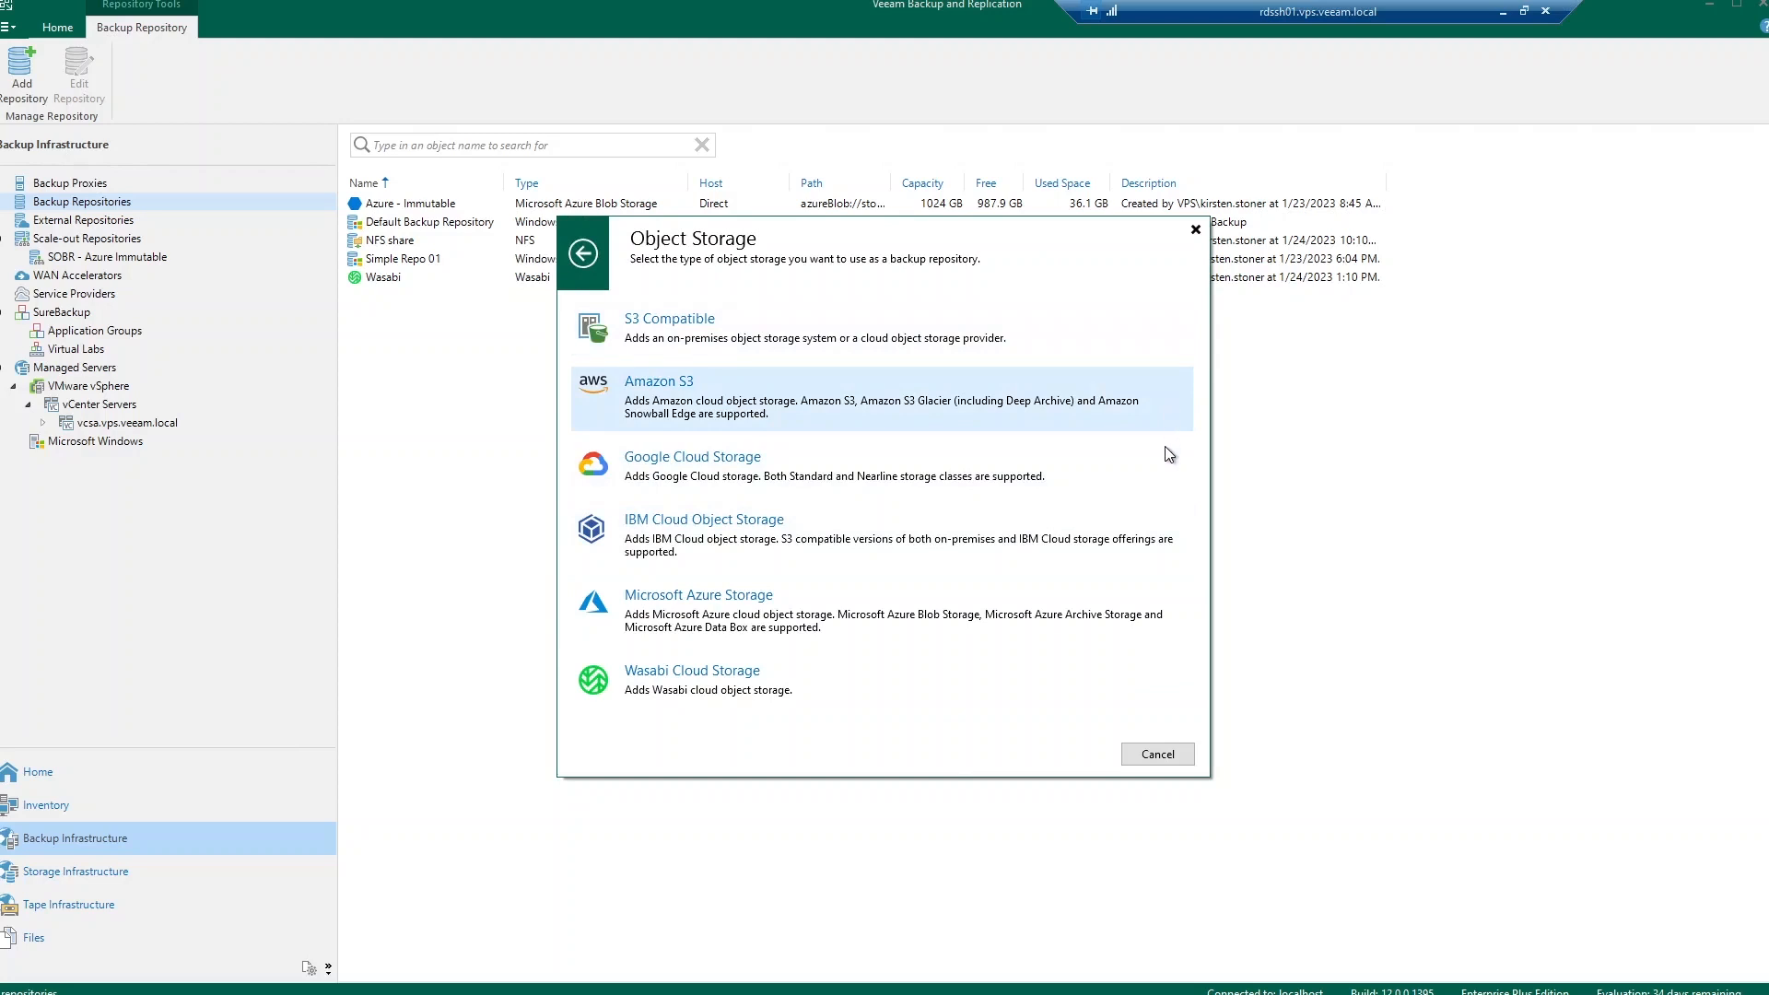
mouse_move(1047, 689)
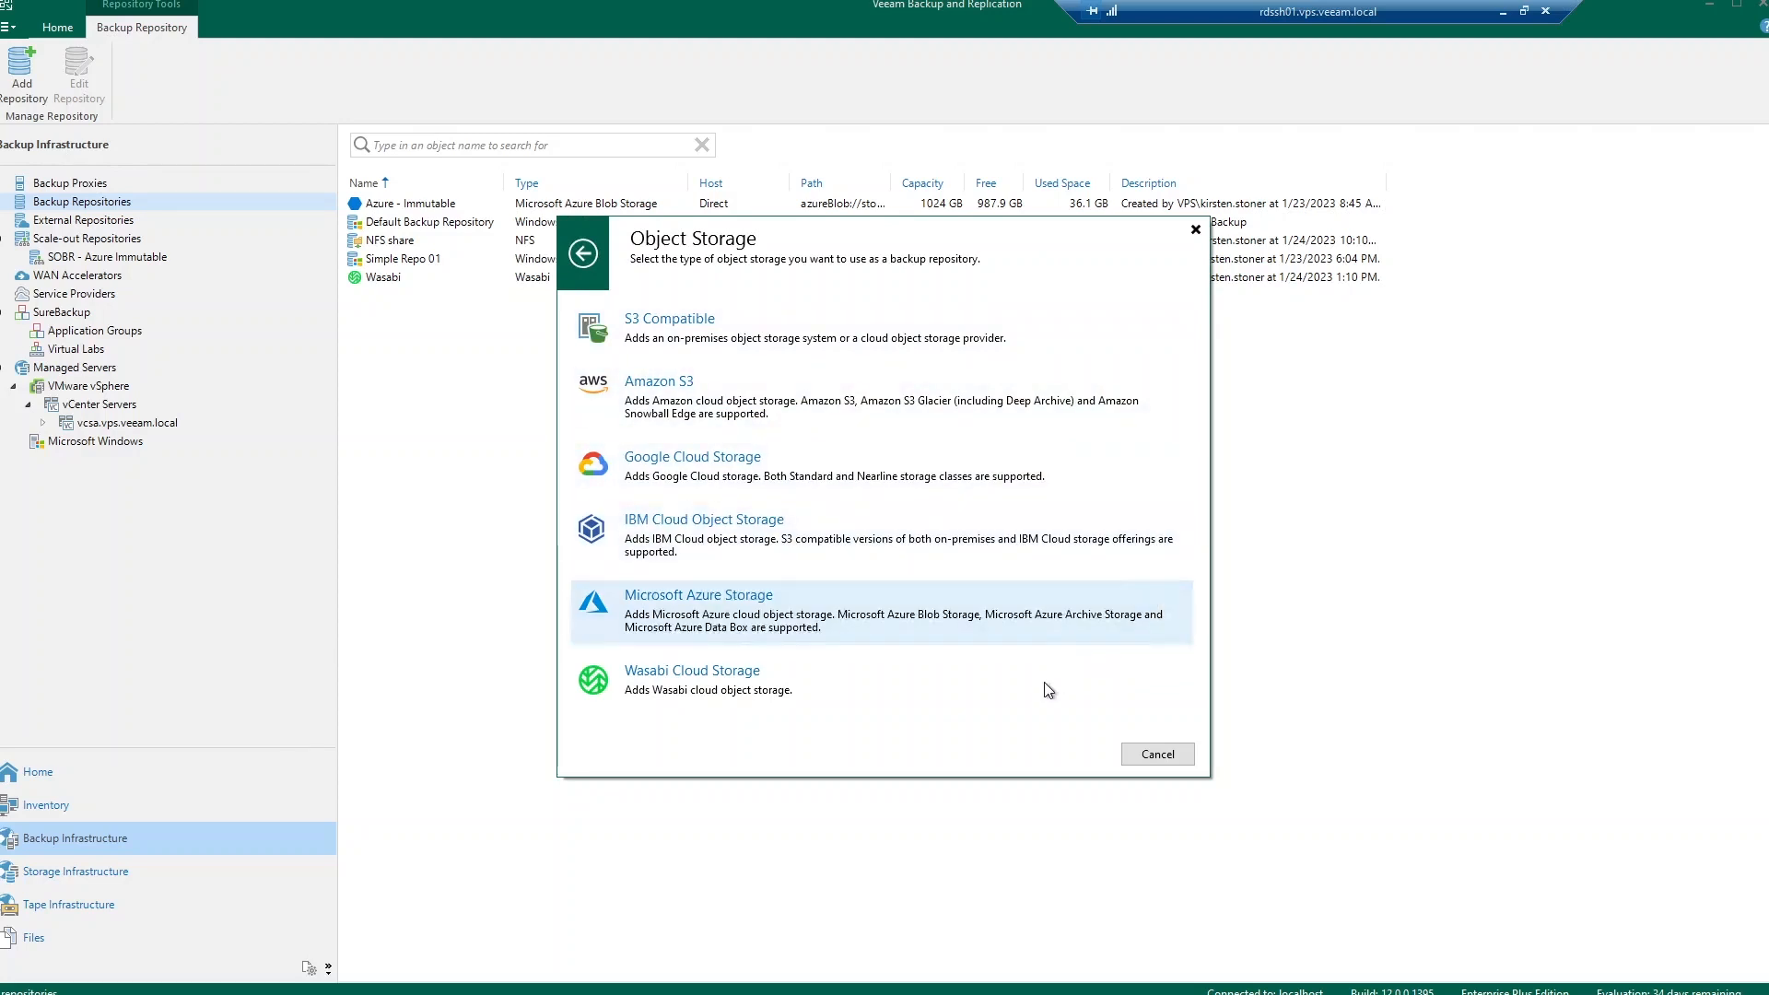
mouse_move(1049, 682)
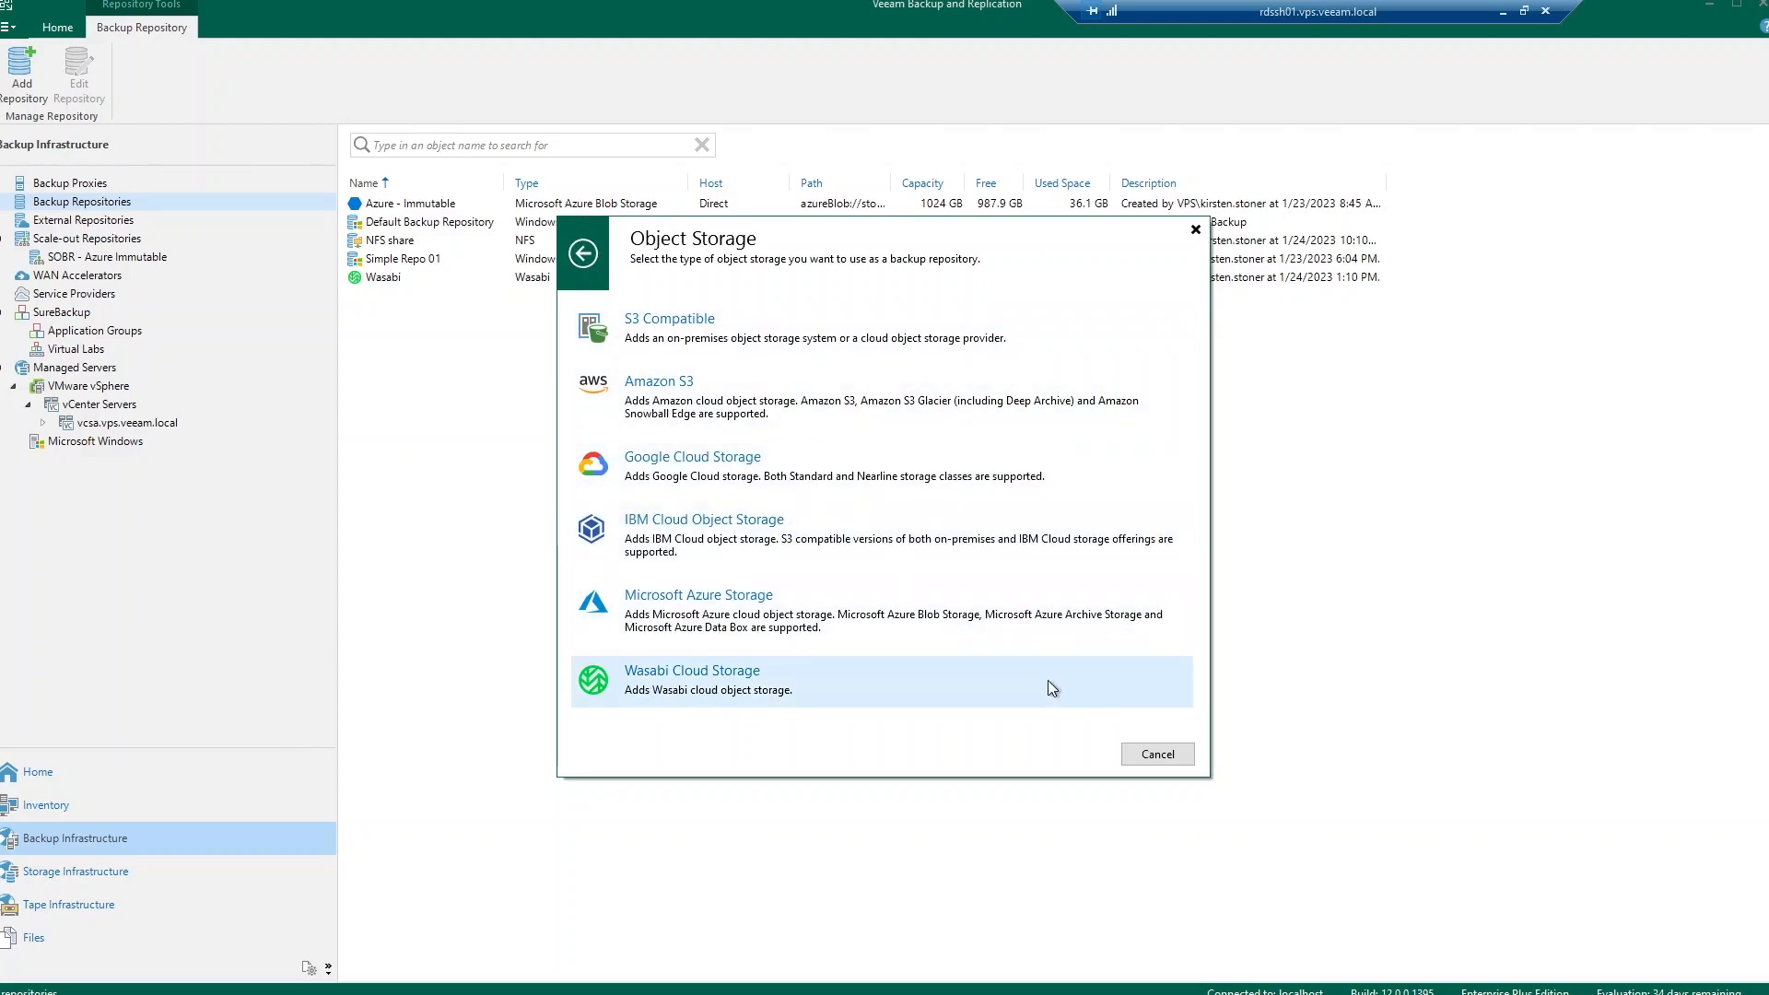
mouse_move(1062, 684)
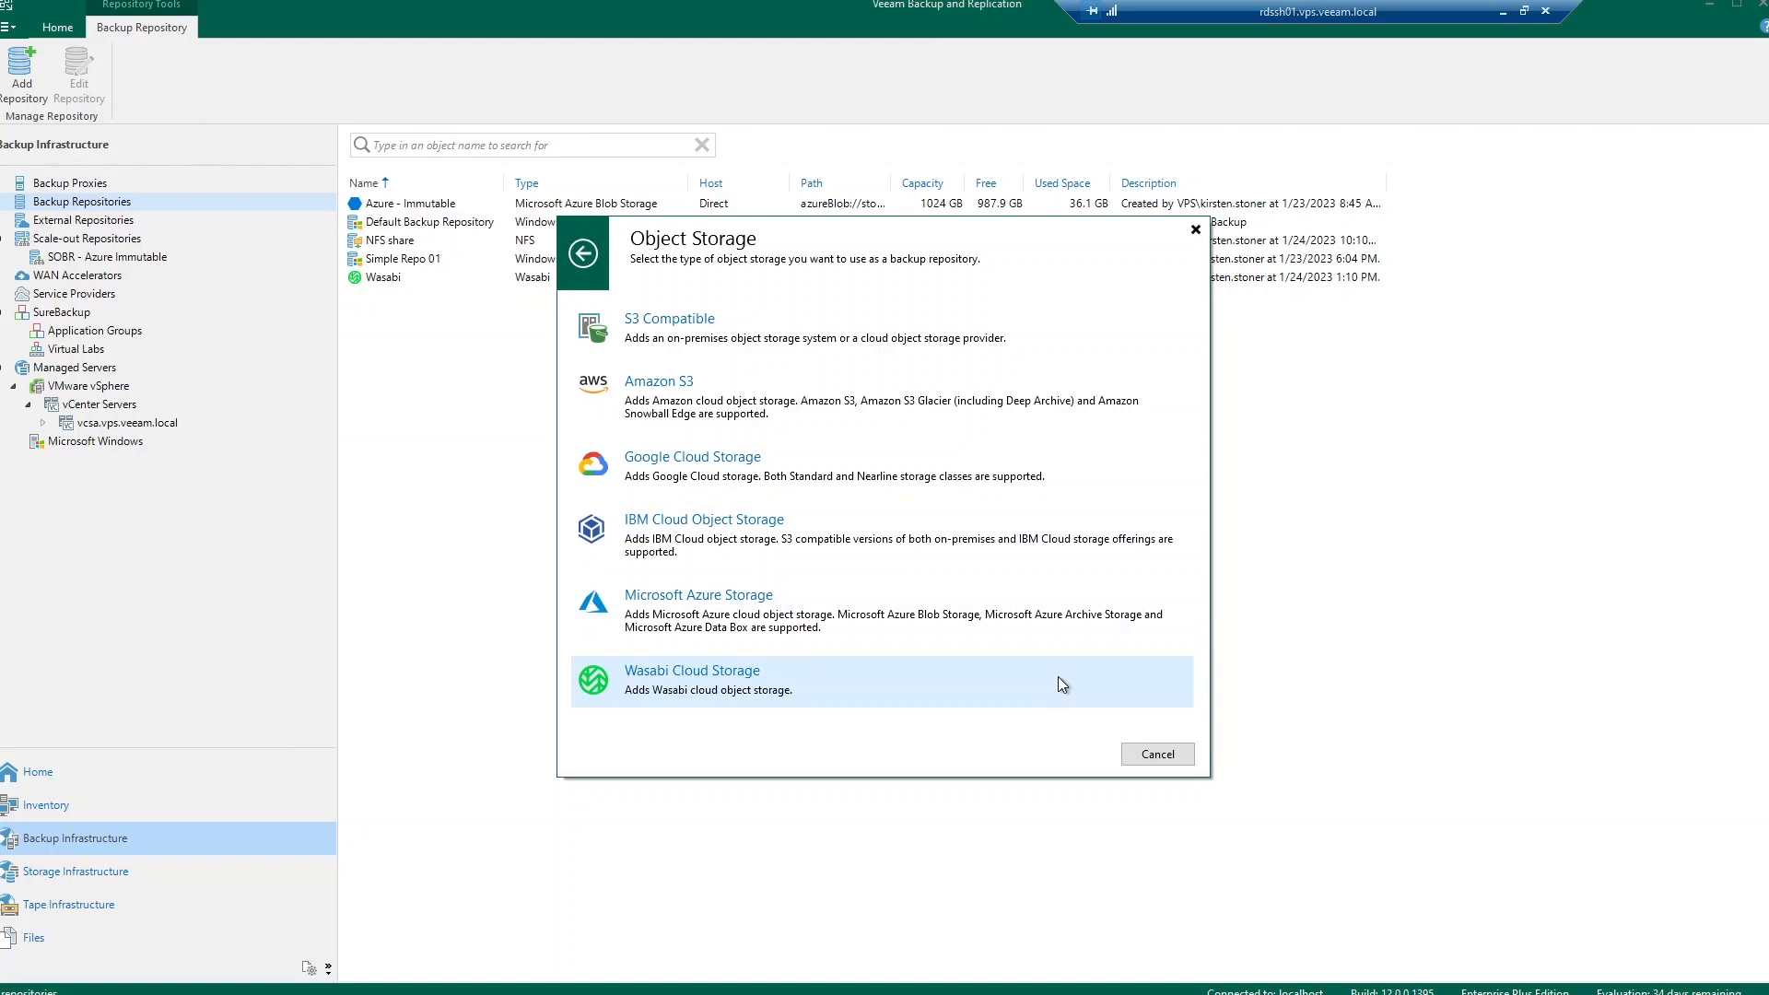
Step: Close the new repository dialog and review Azure - Immutable's name, account and container pages
click(1155, 754)
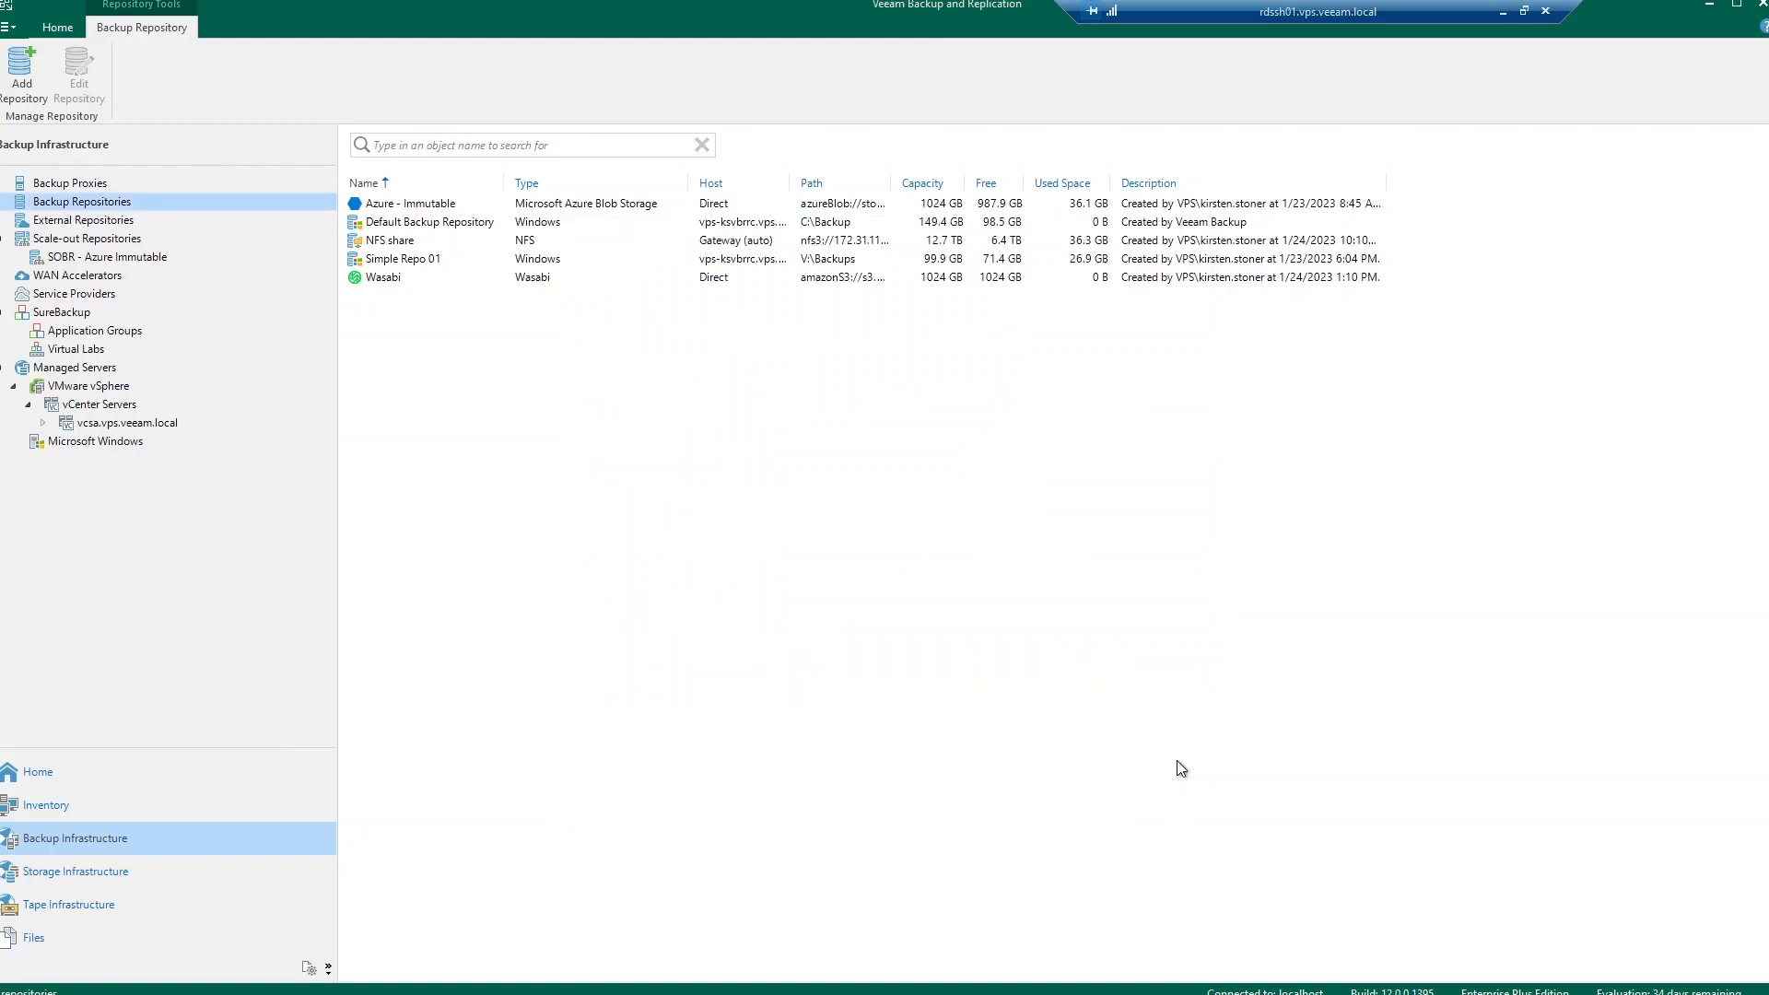
mouse_move(486, 211)
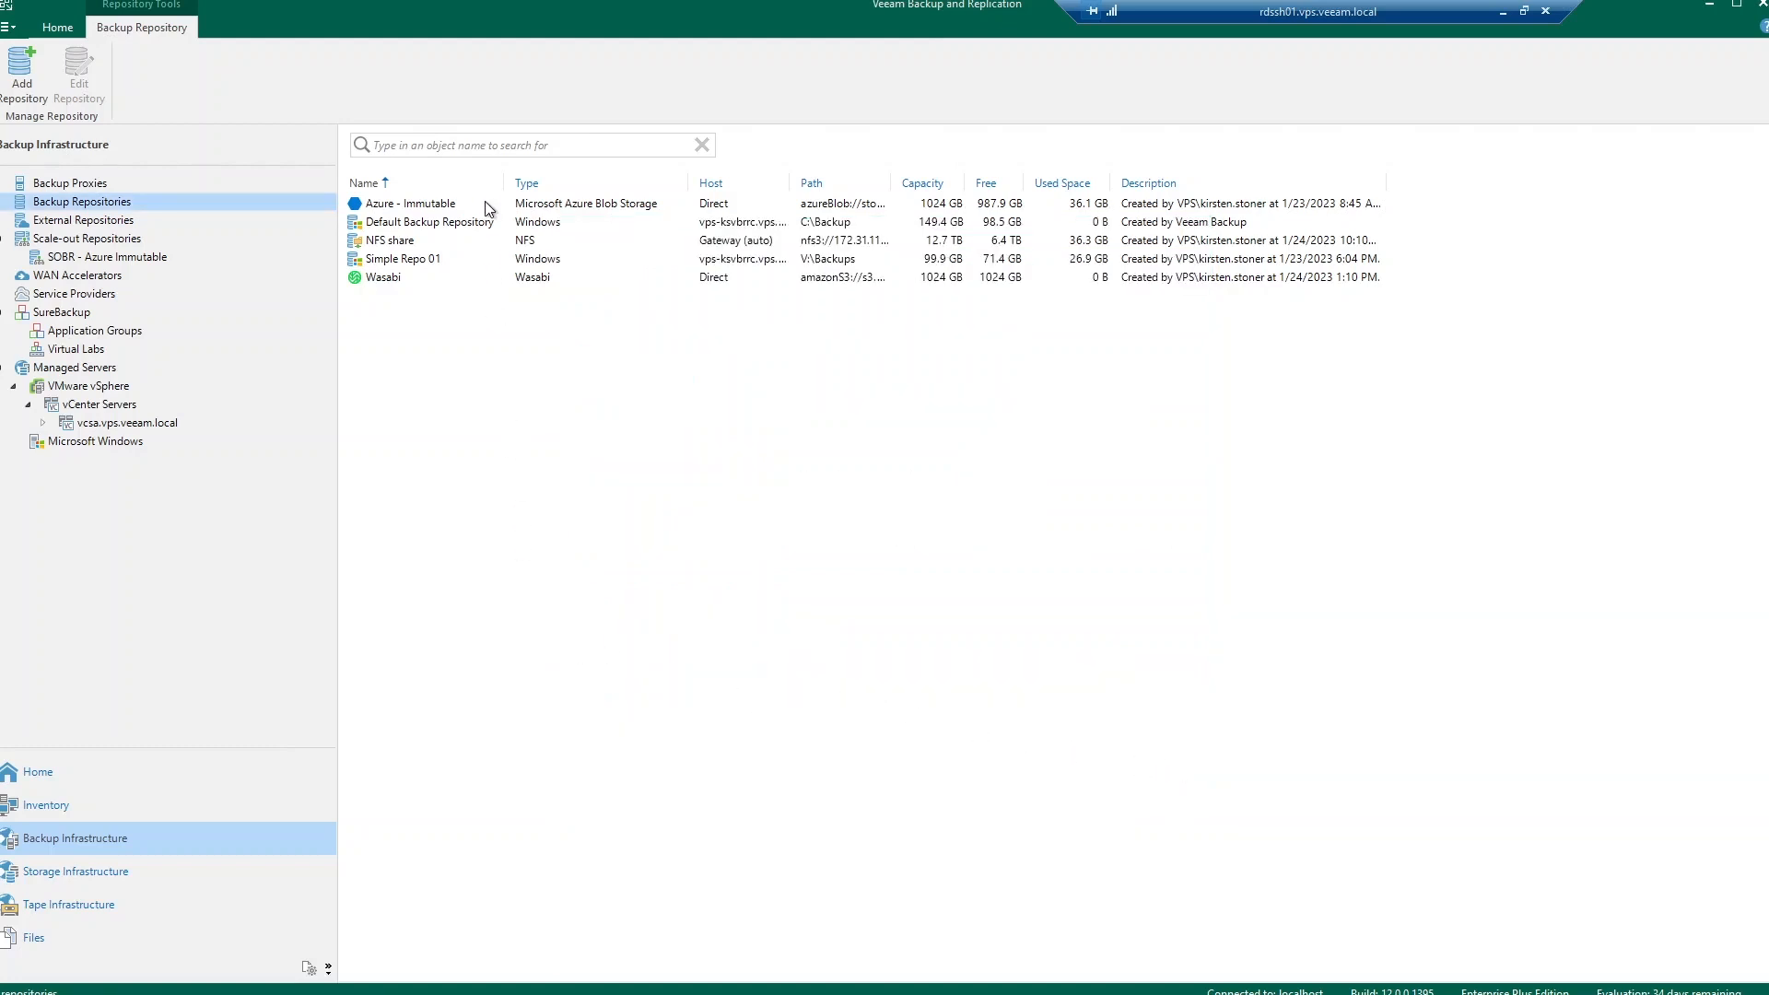
click(410, 203)
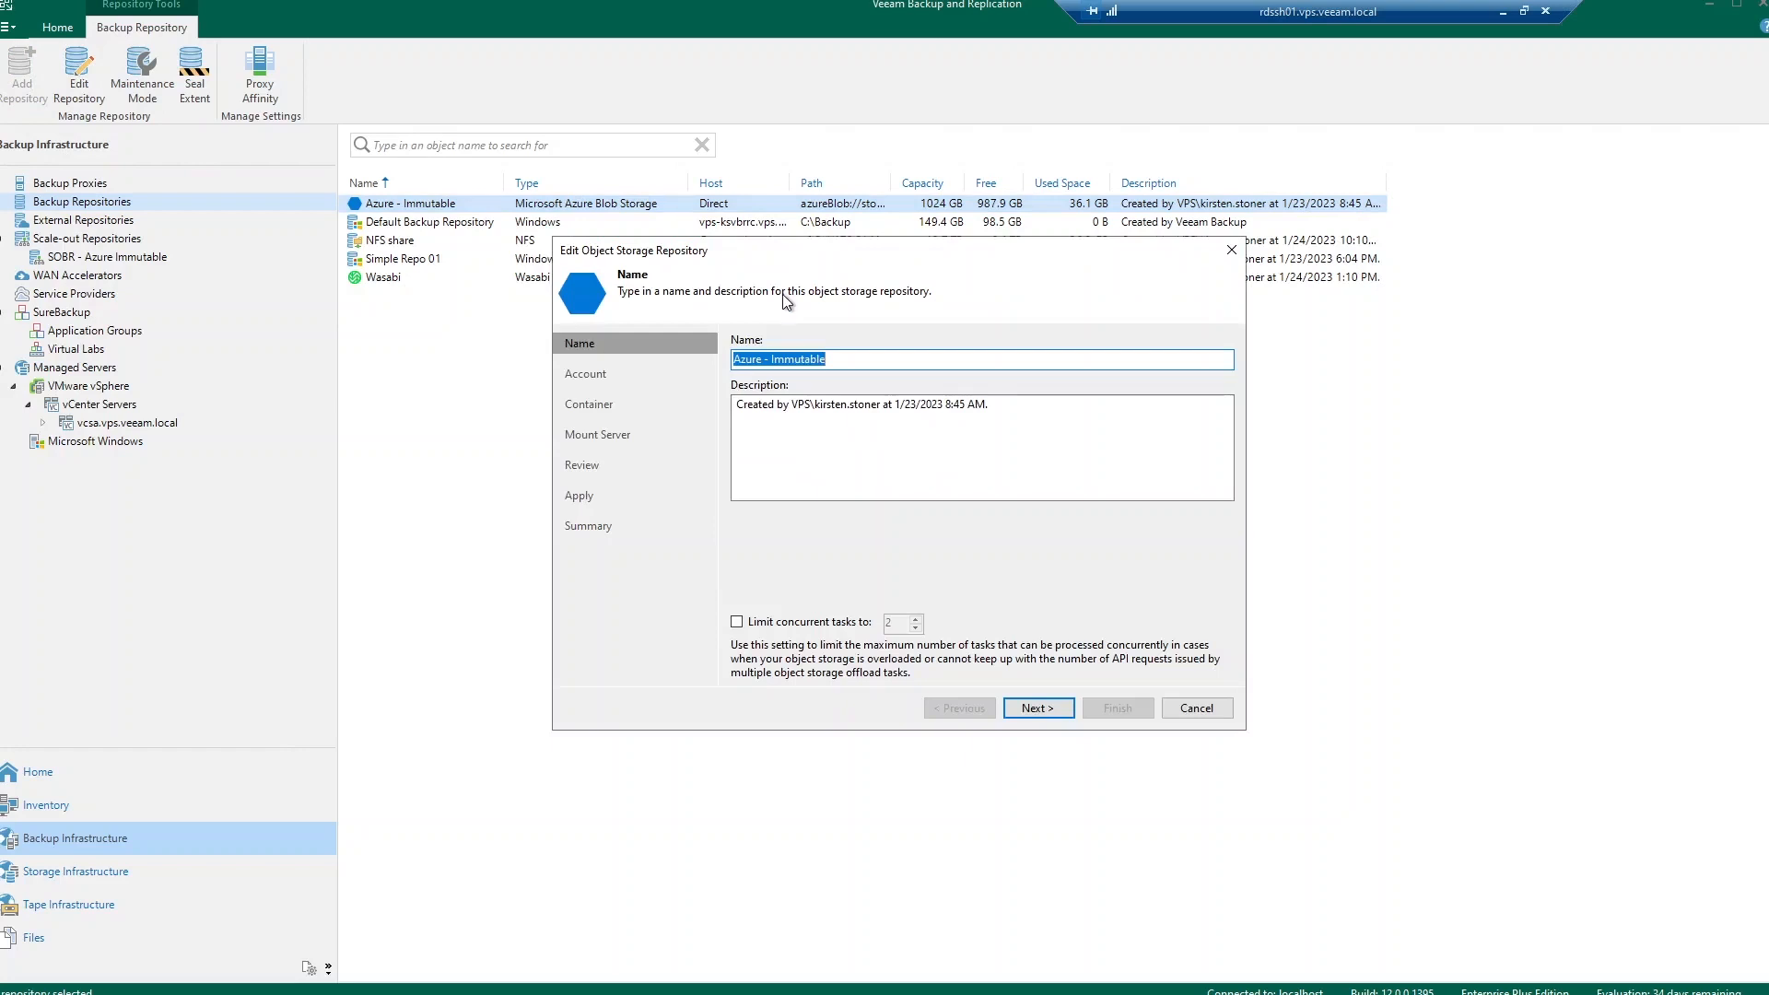
mouse_move(828, 380)
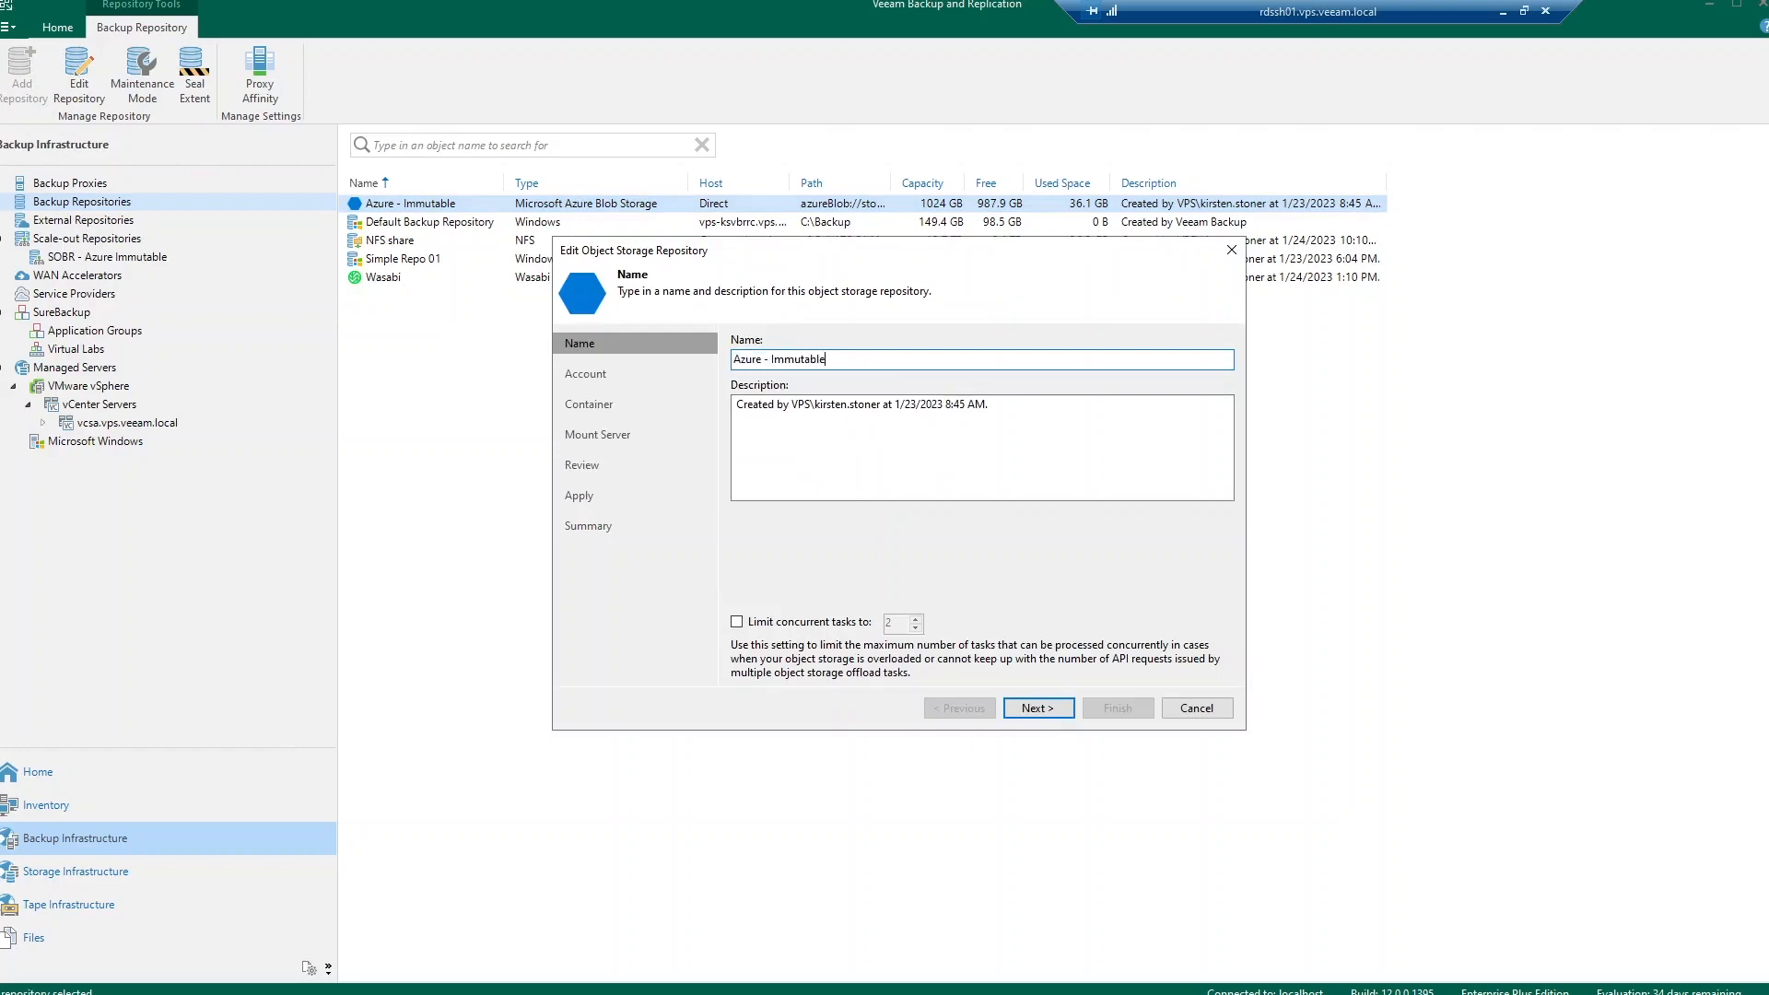
mouse_move(826, 647)
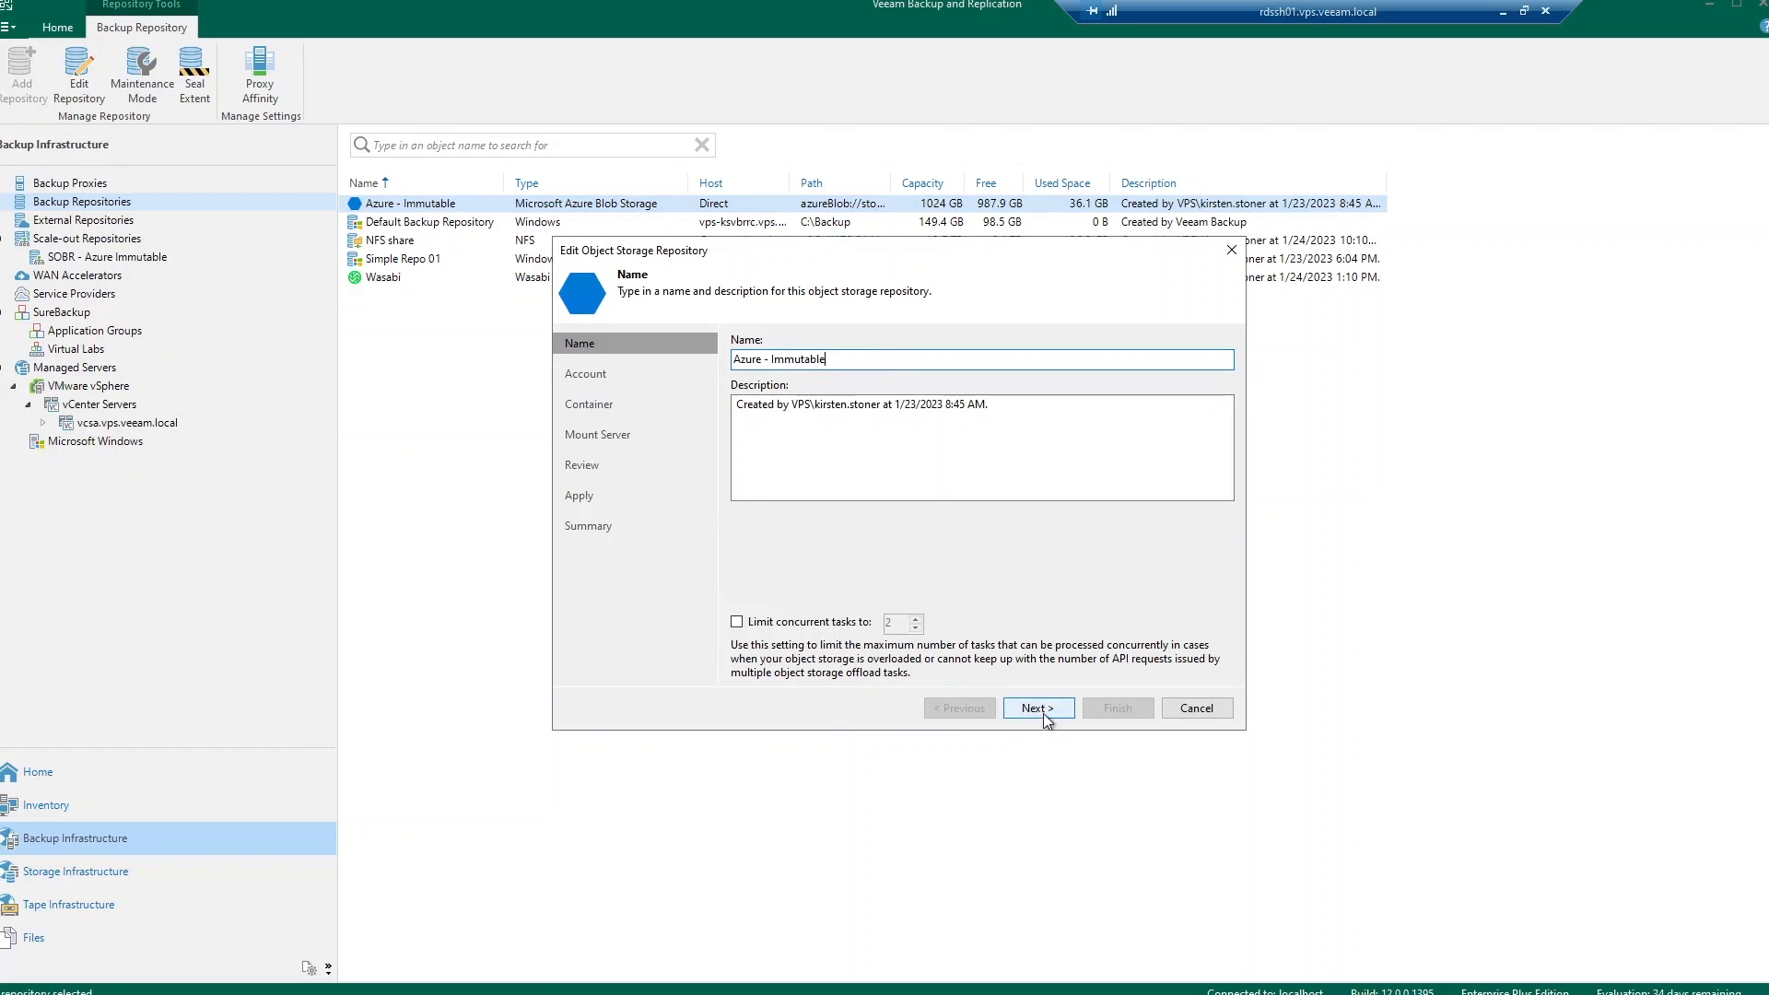
click(1034, 708)
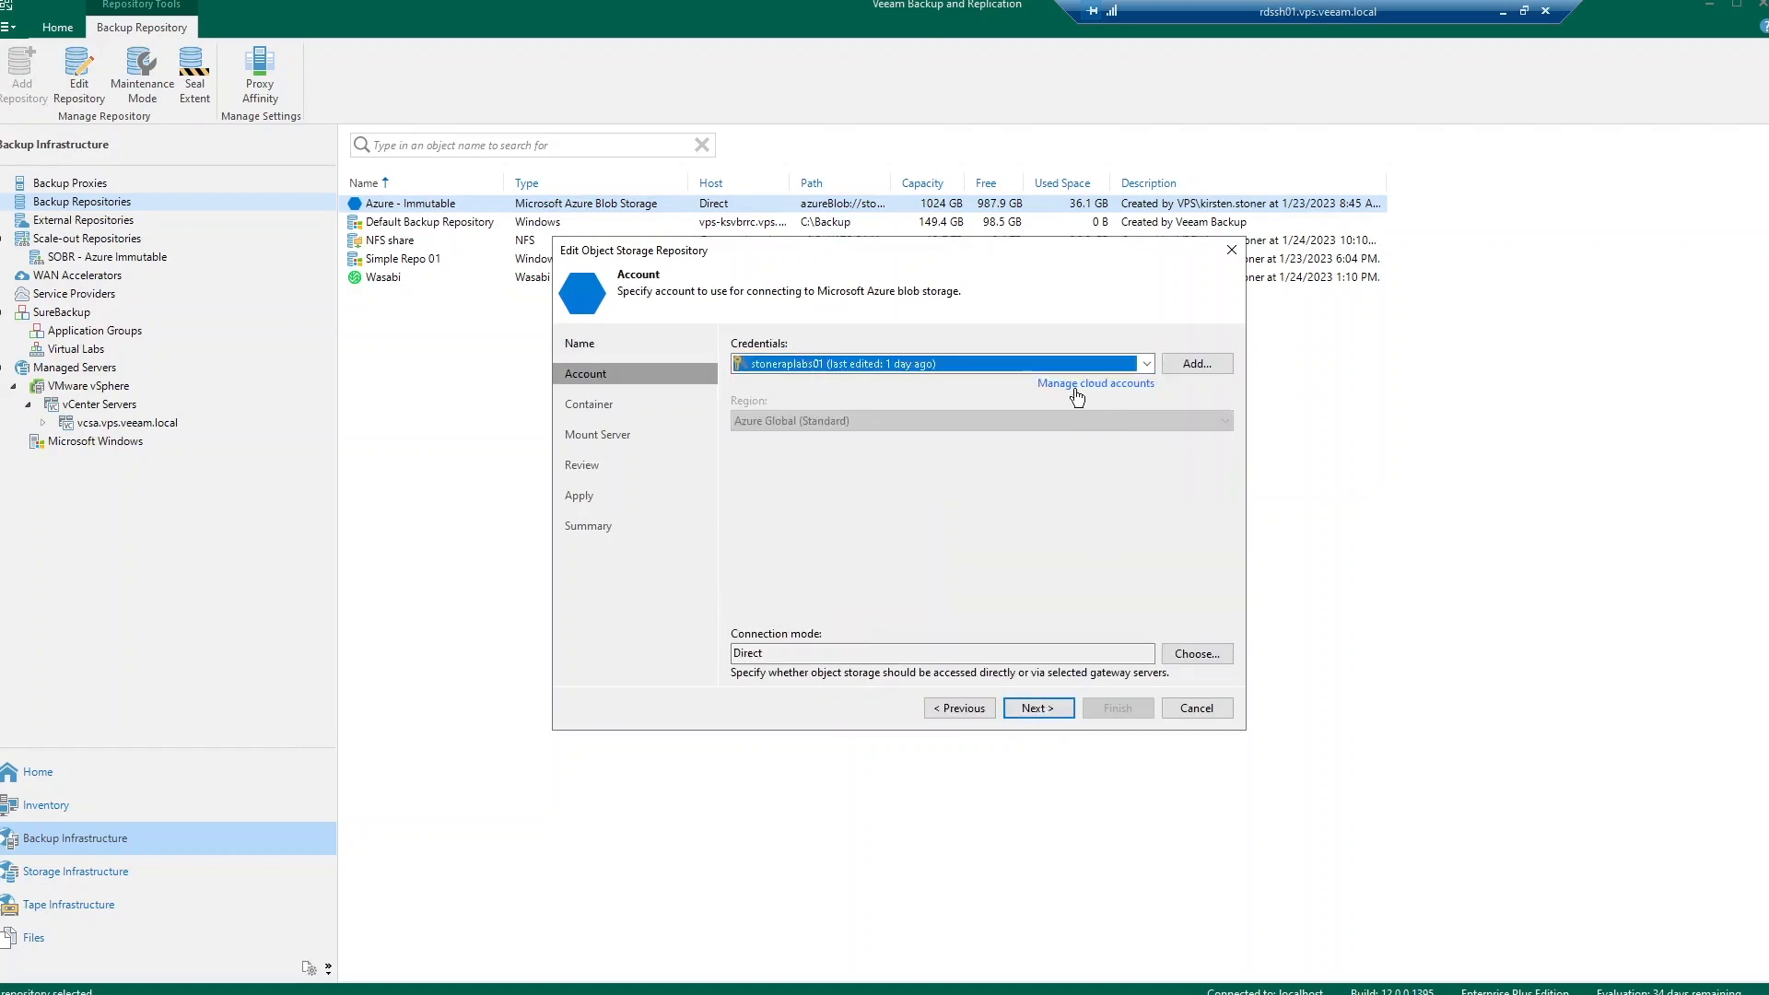
mouse_move(831, 444)
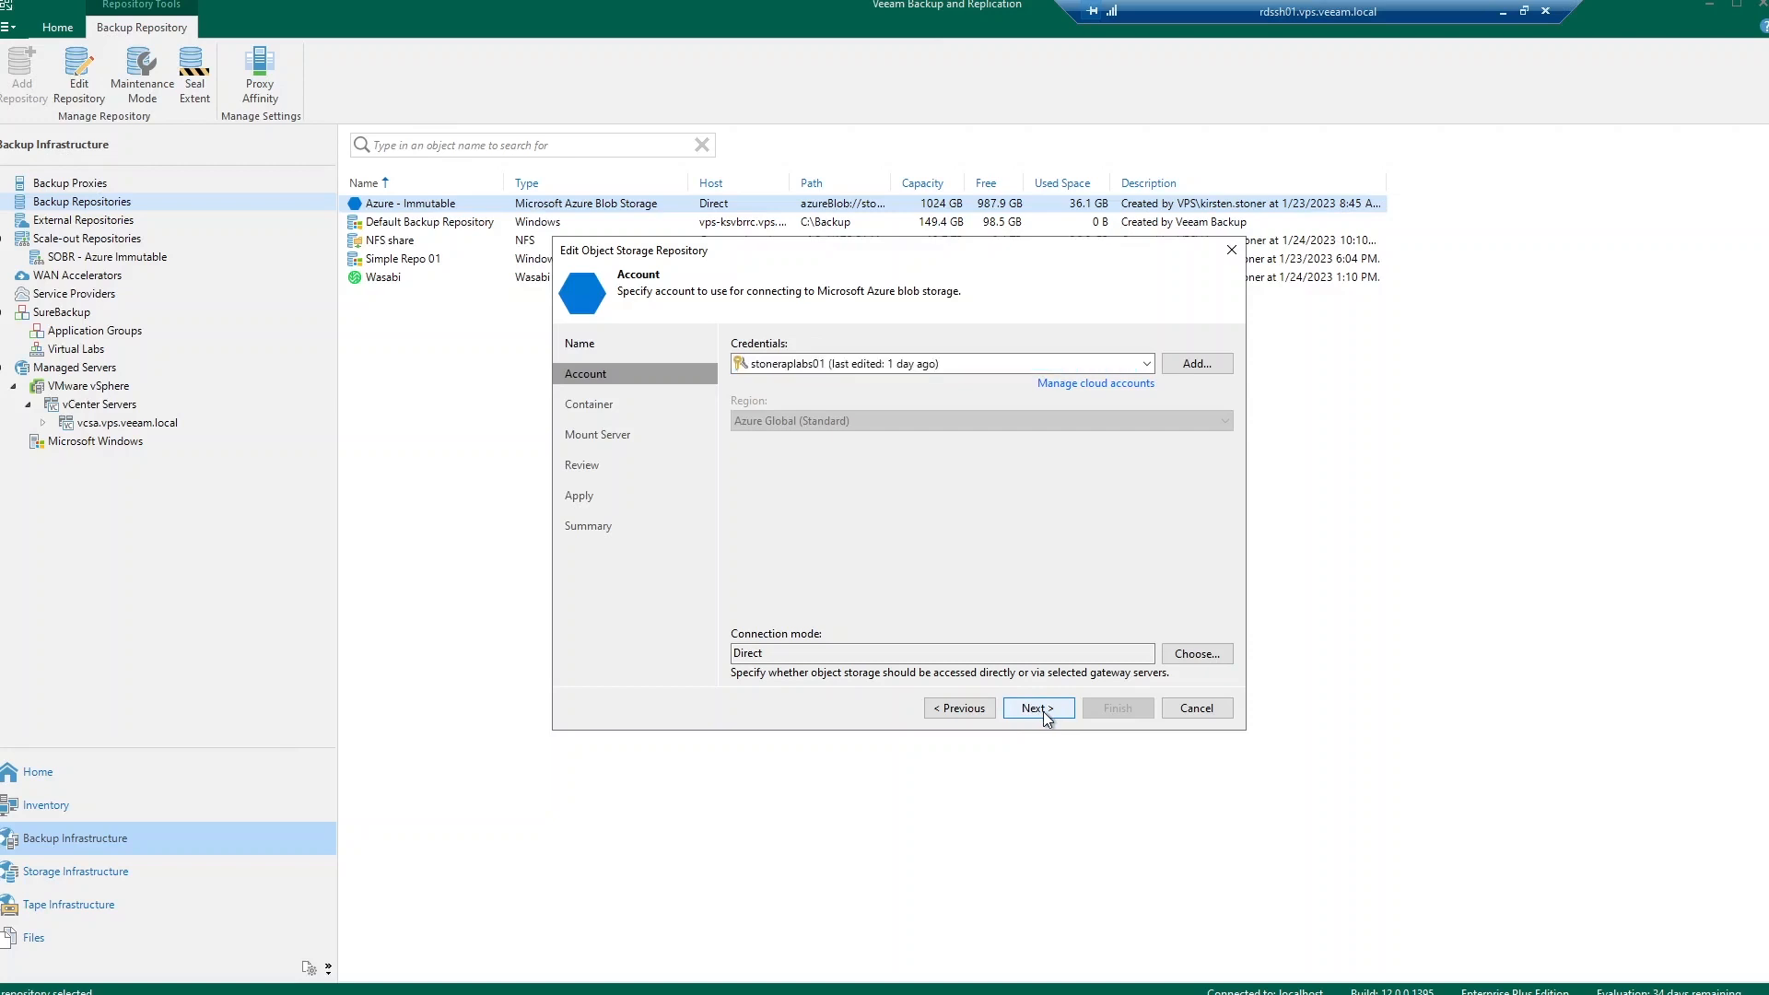
click(1034, 708)
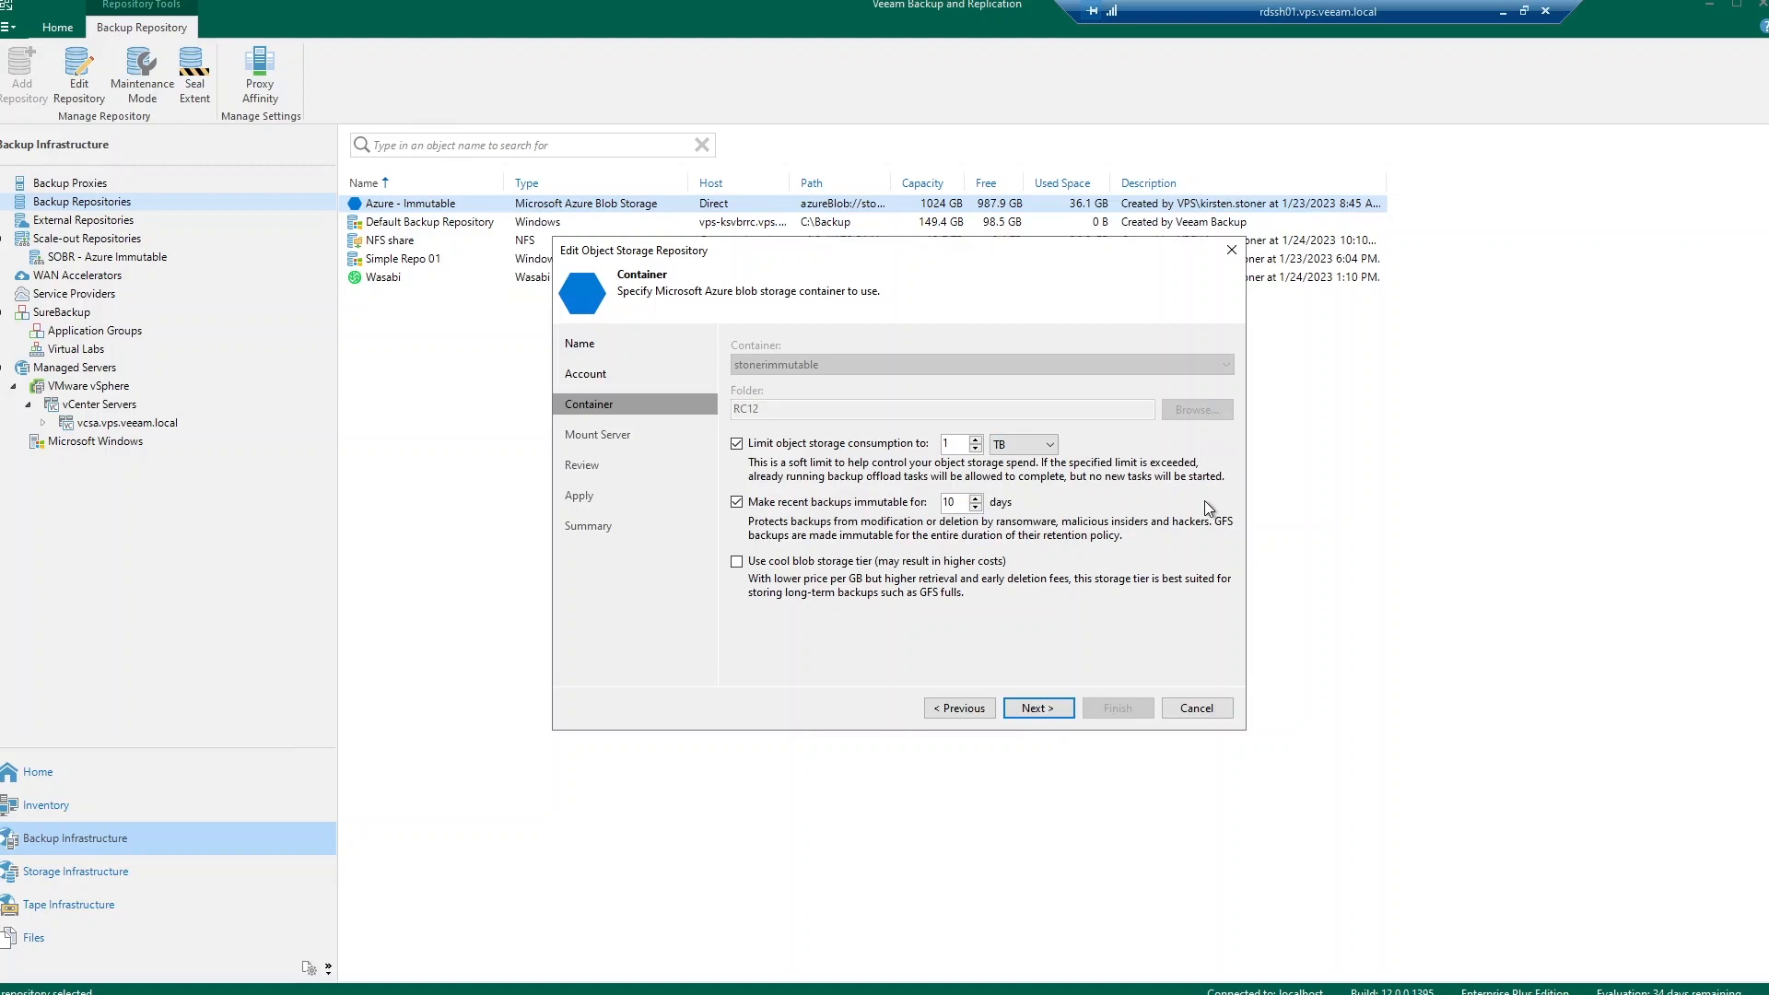
mouse_move(1038, 505)
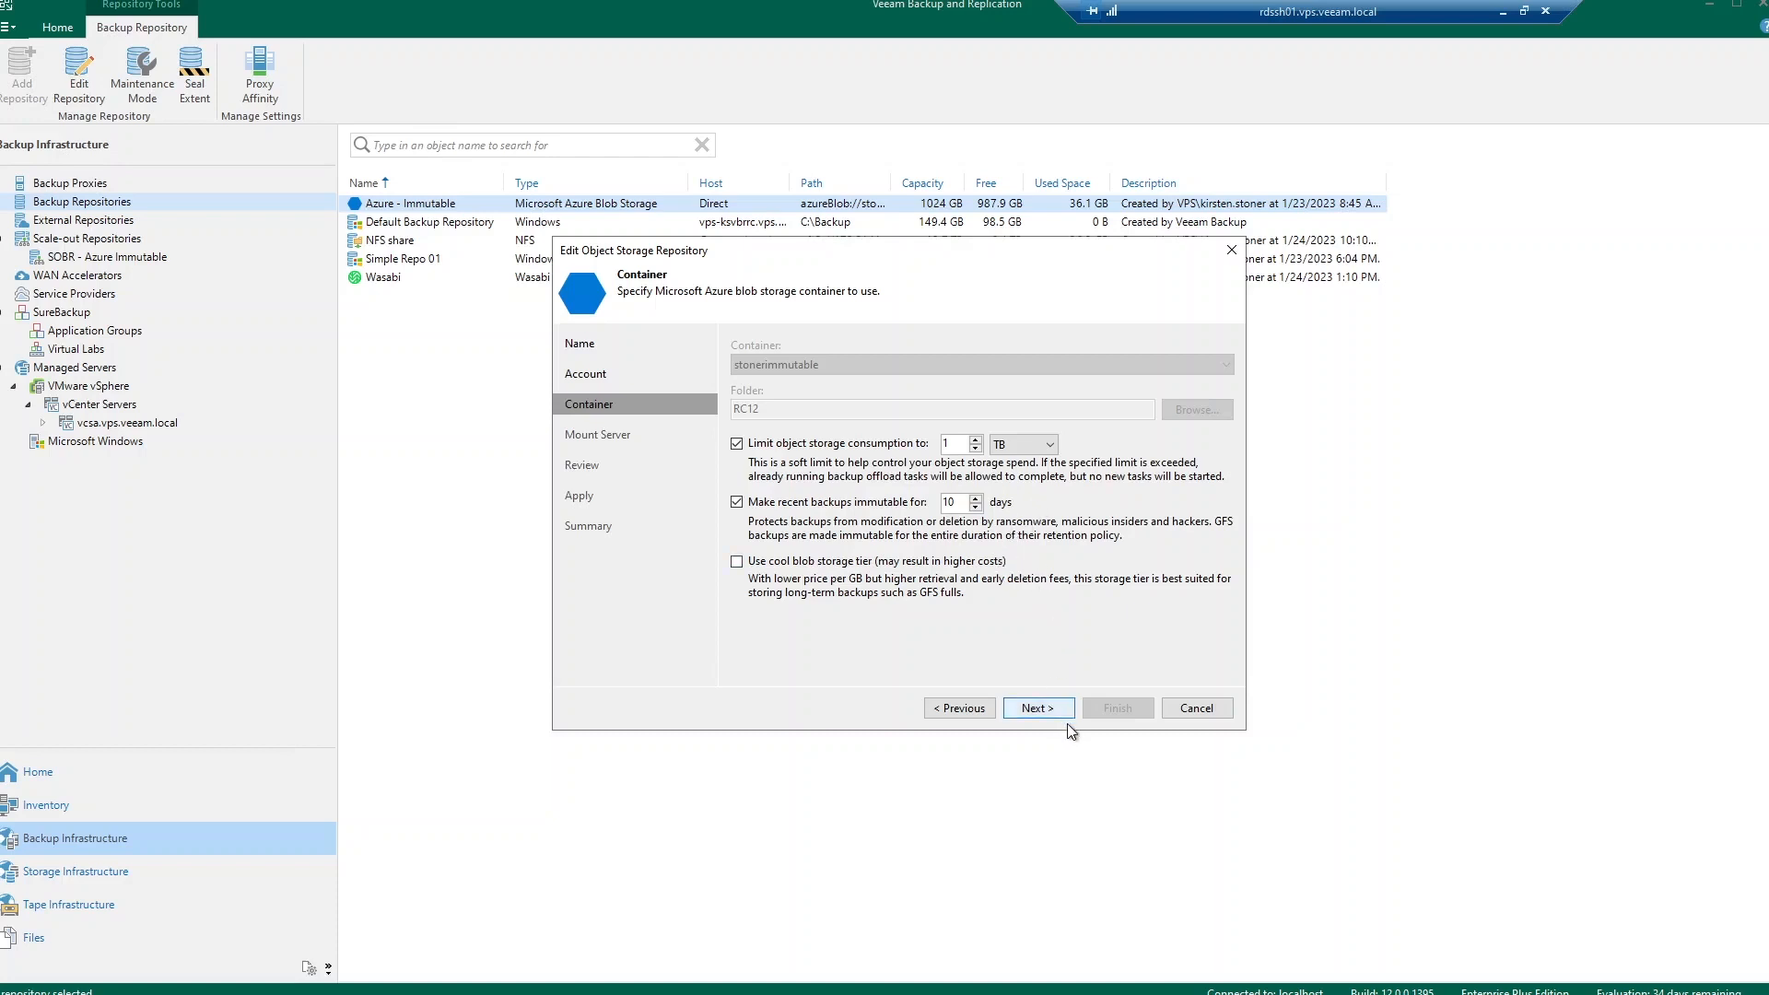
Step: Reach the review page, then leave the Azure - Immutable settings without applying changes
click(1034, 708)
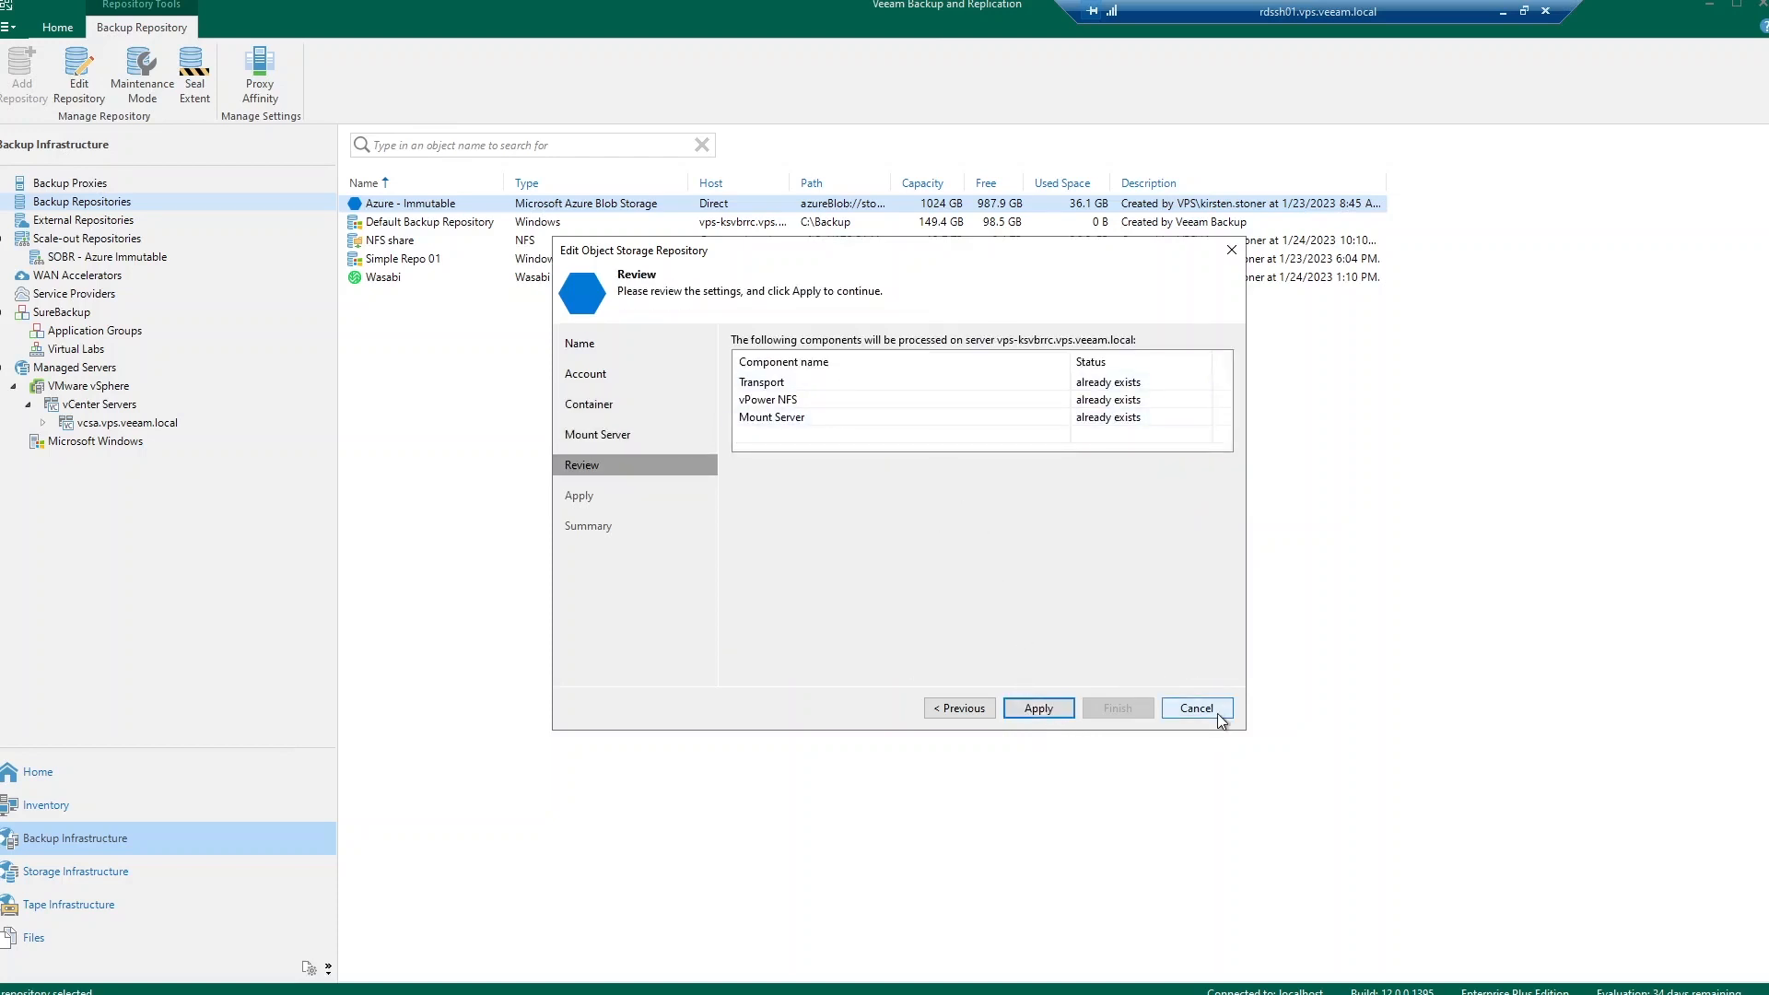
click(1197, 708)
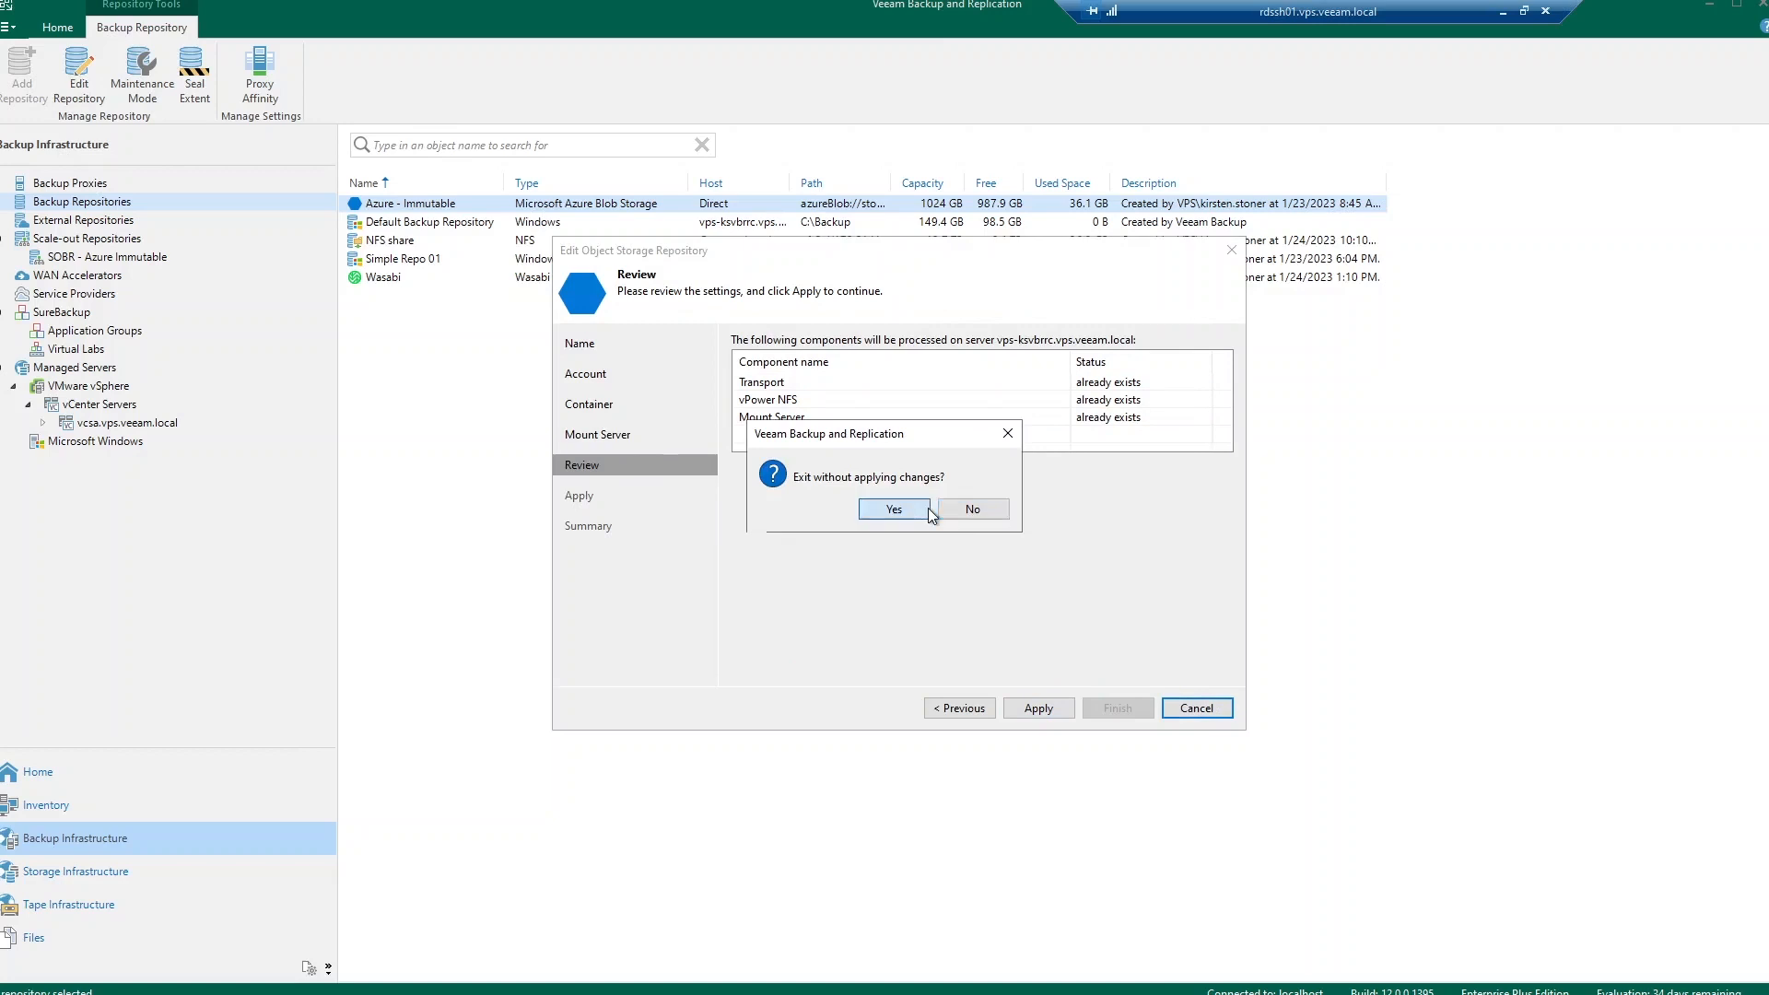
click(894, 509)
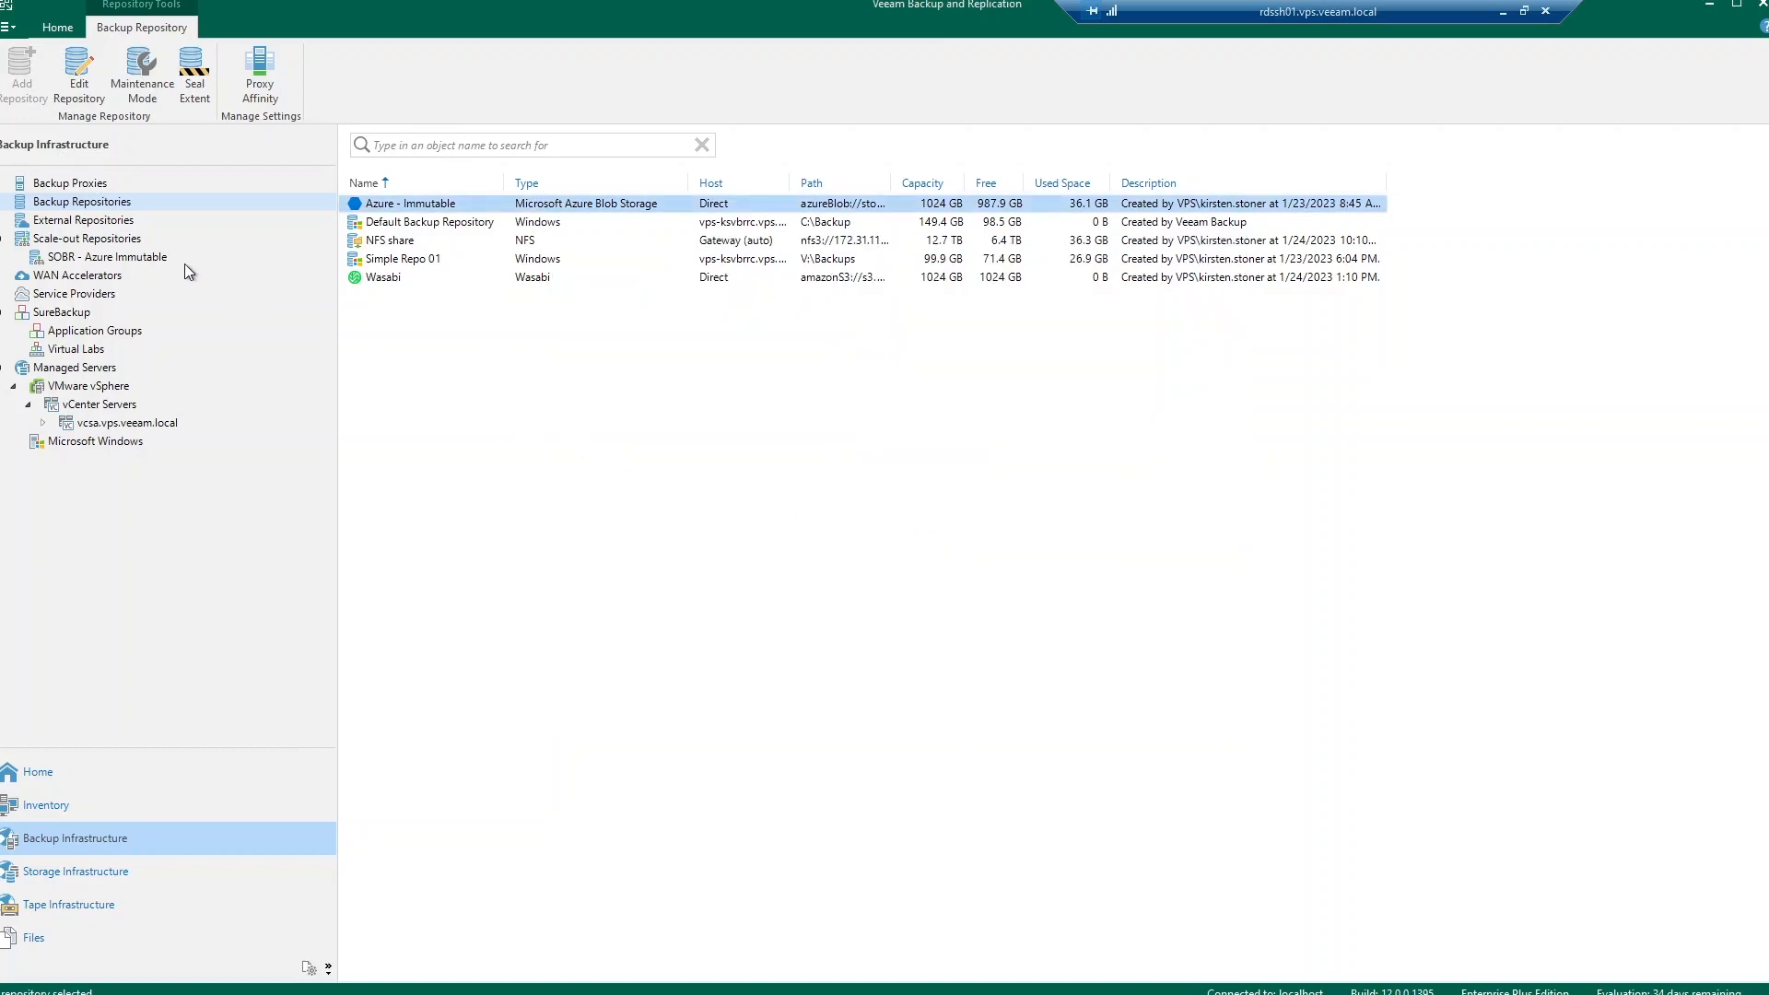
Step: Show SOBR - Azure Immutable's extents, reverse their name sort, and bring up the group's actions
click(87, 238)
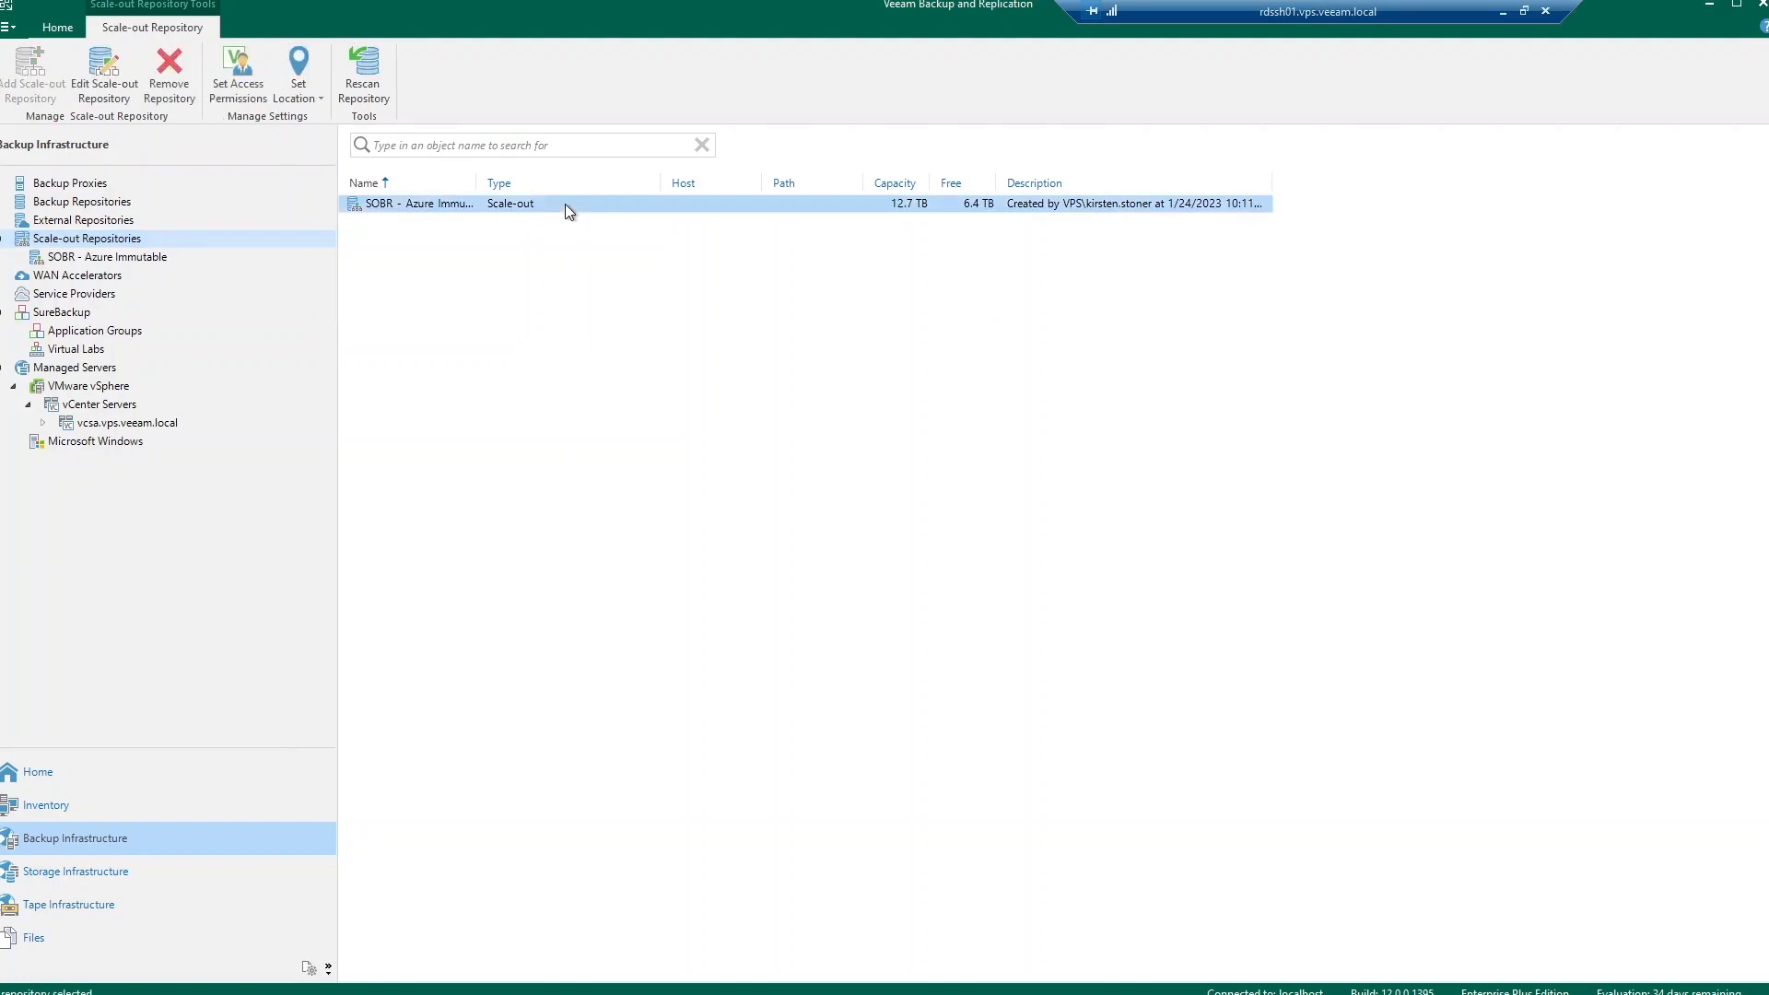
mouse_move(595, 215)
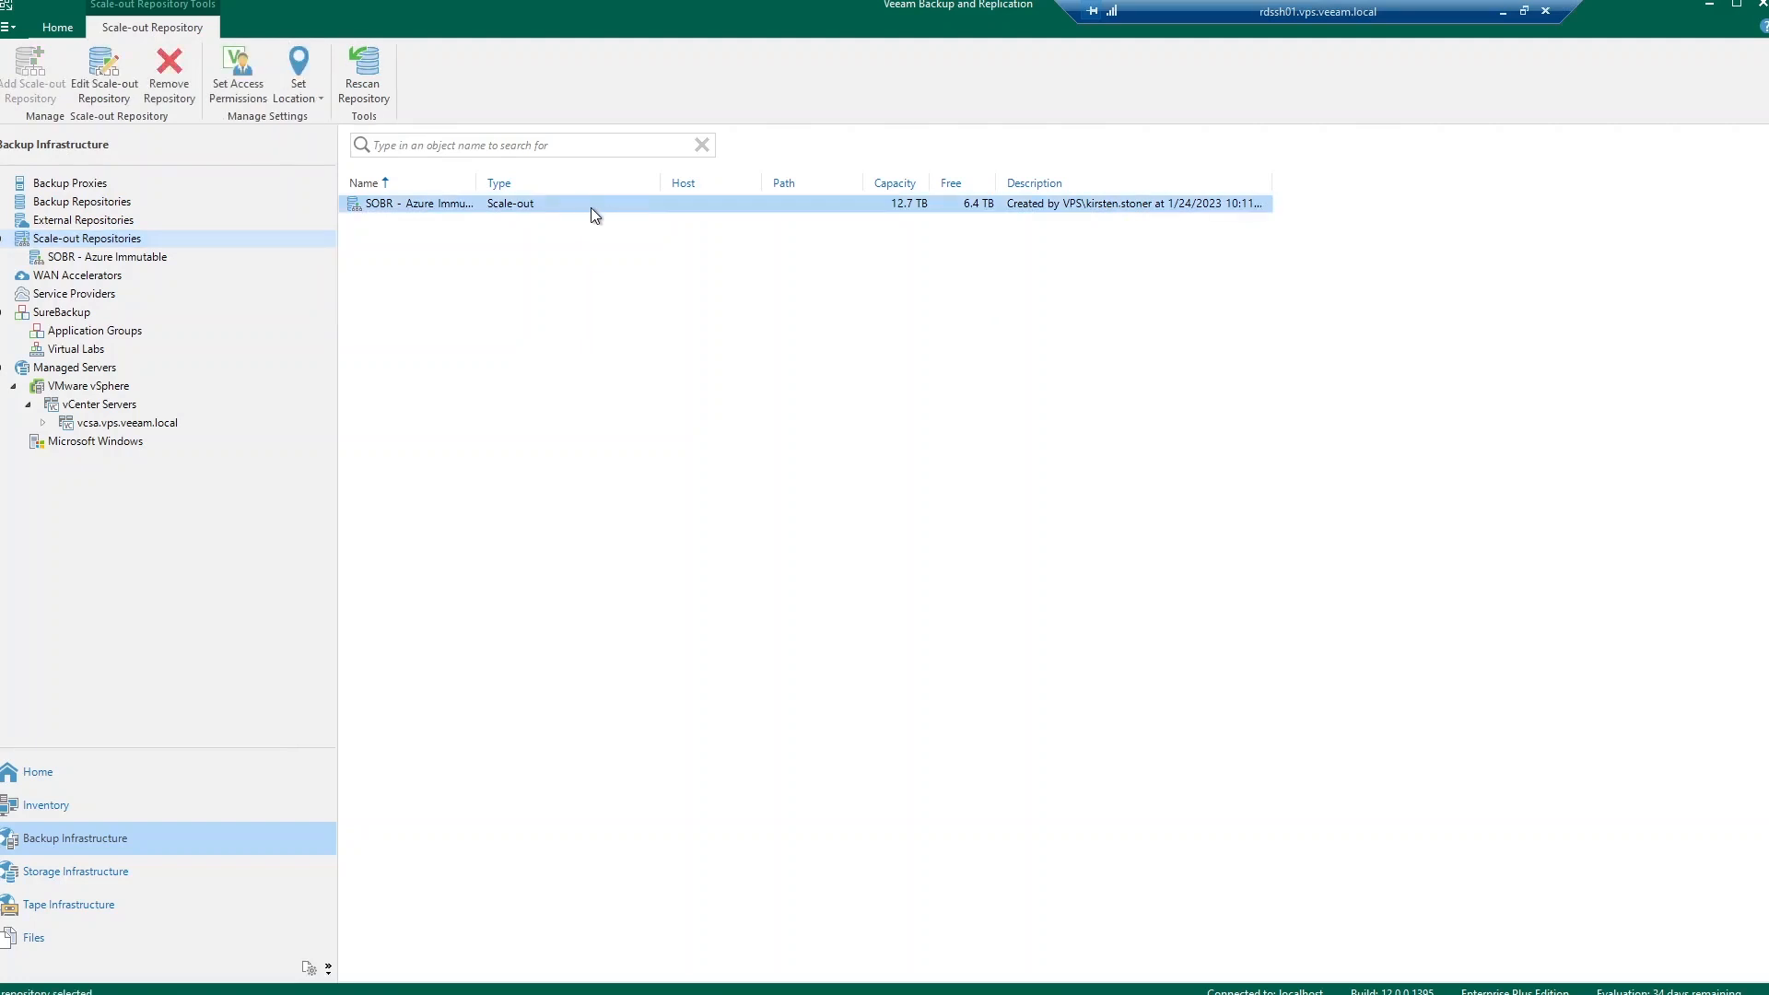
mouse_move(149, 267)
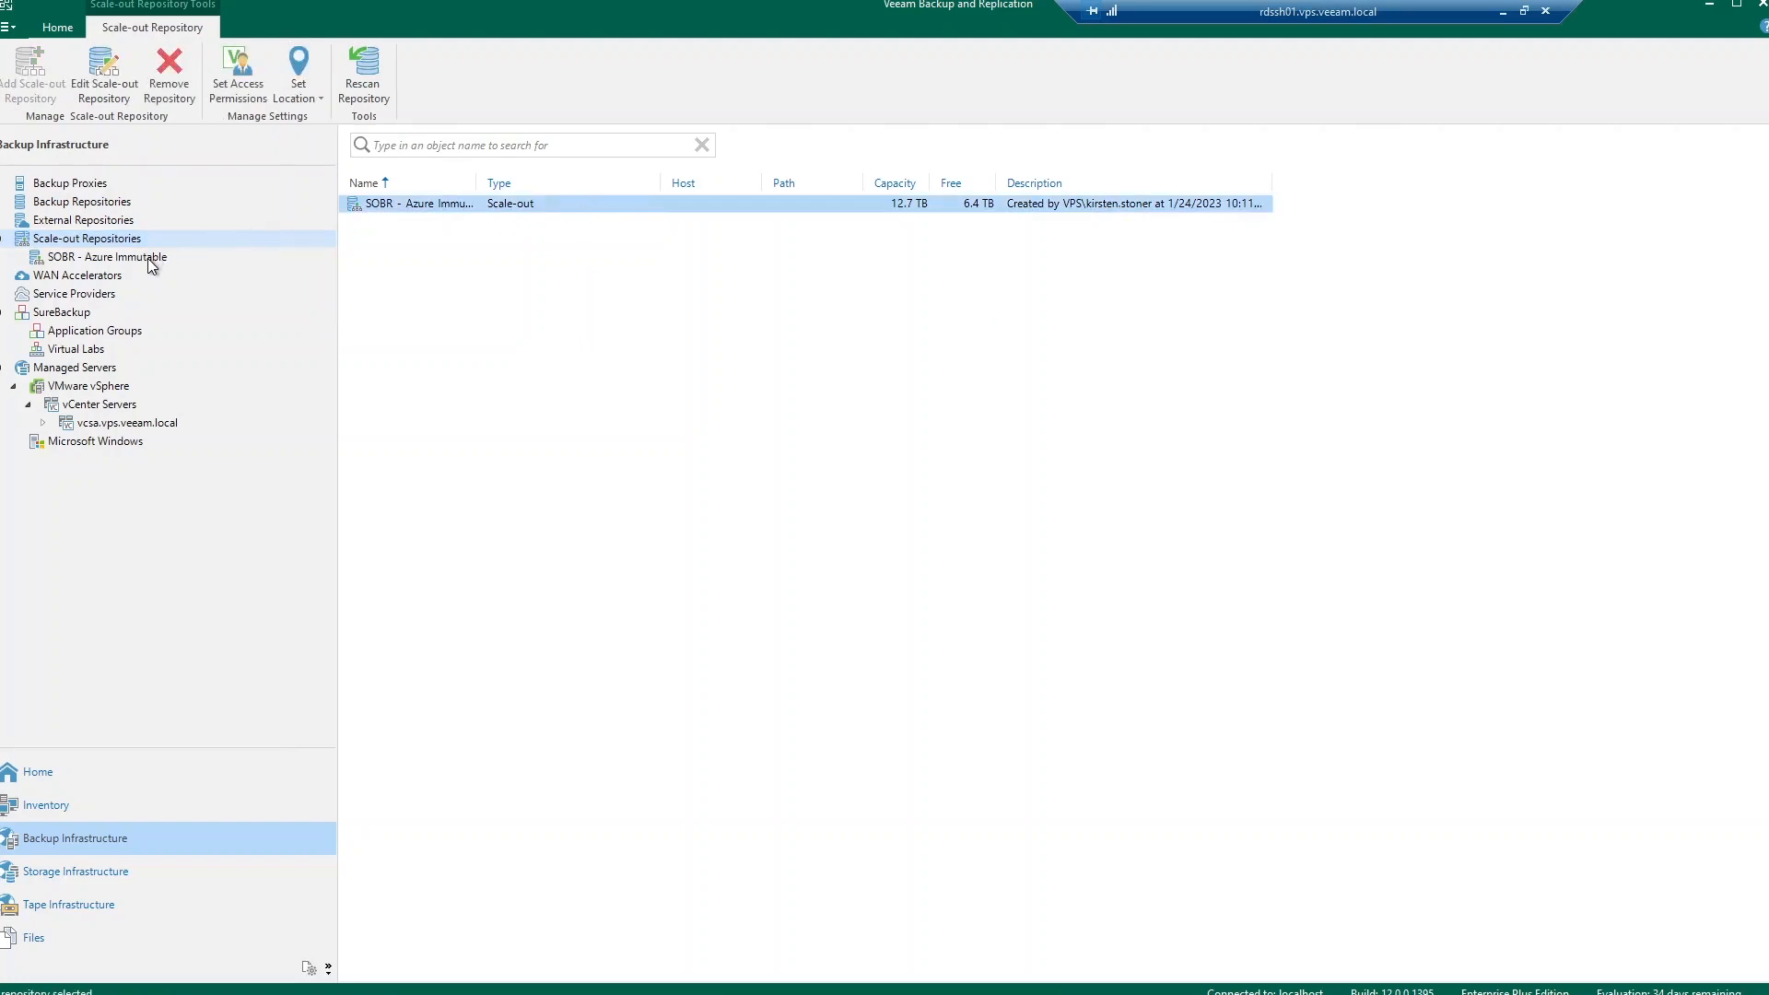
click(107, 256)
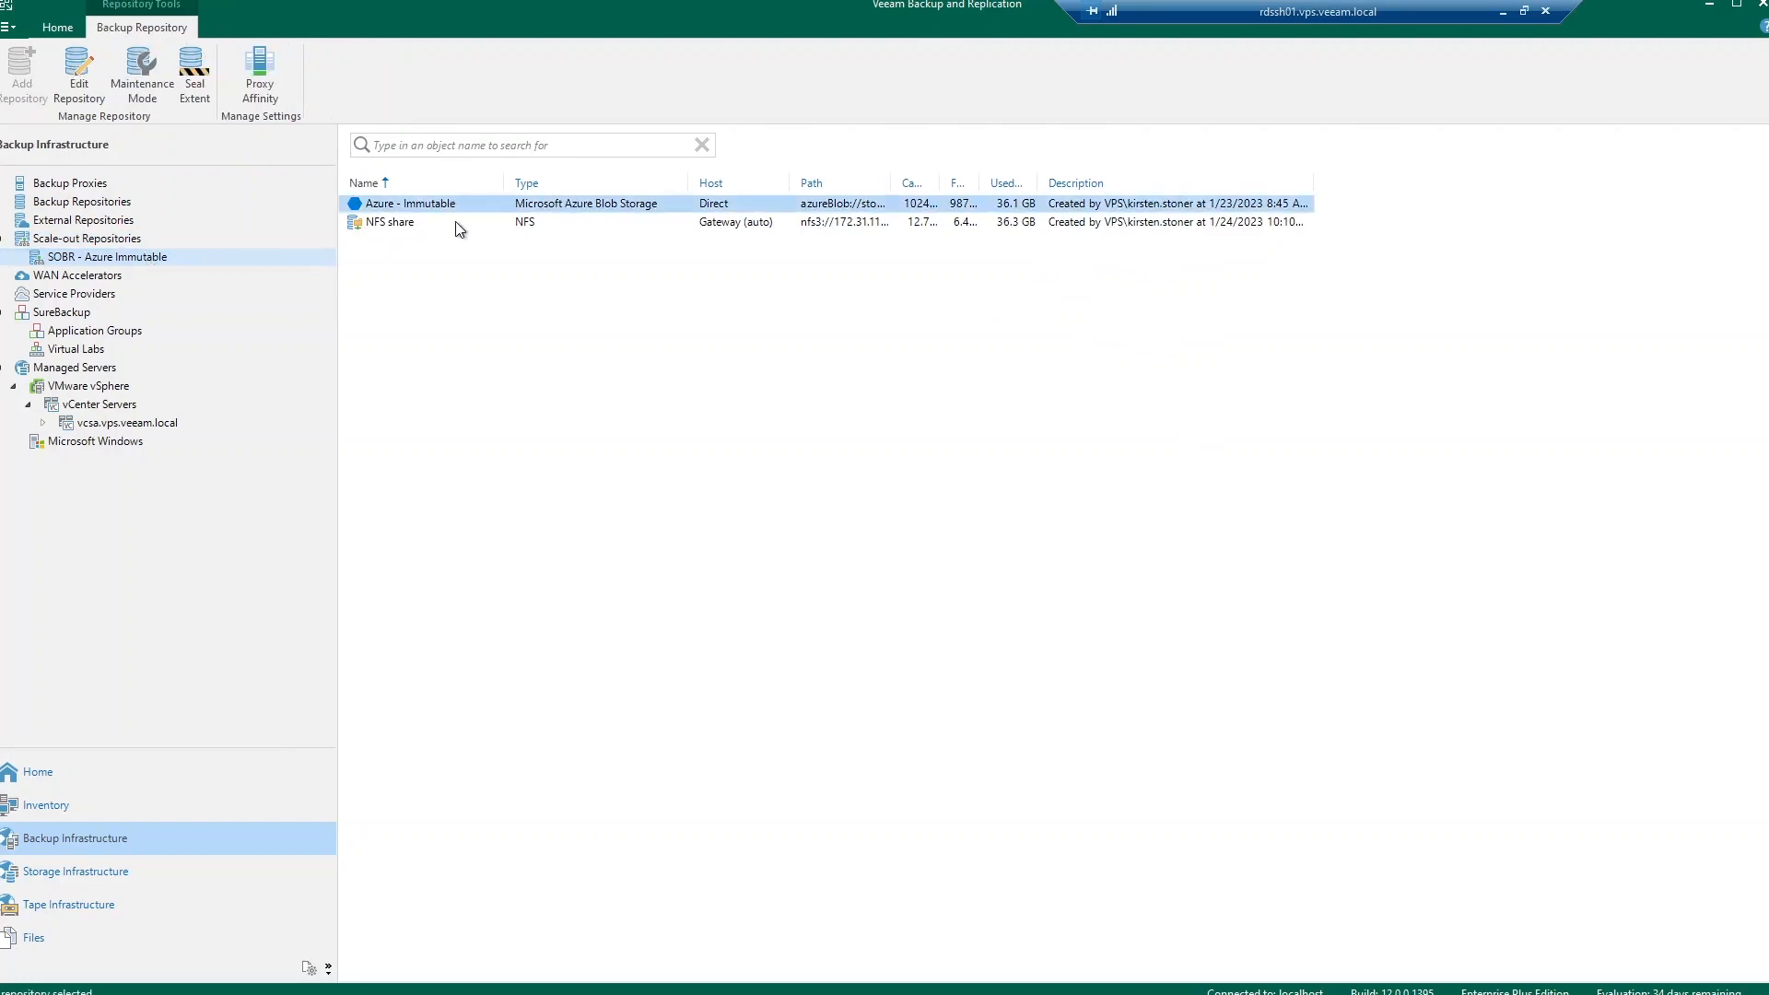
click(365, 183)
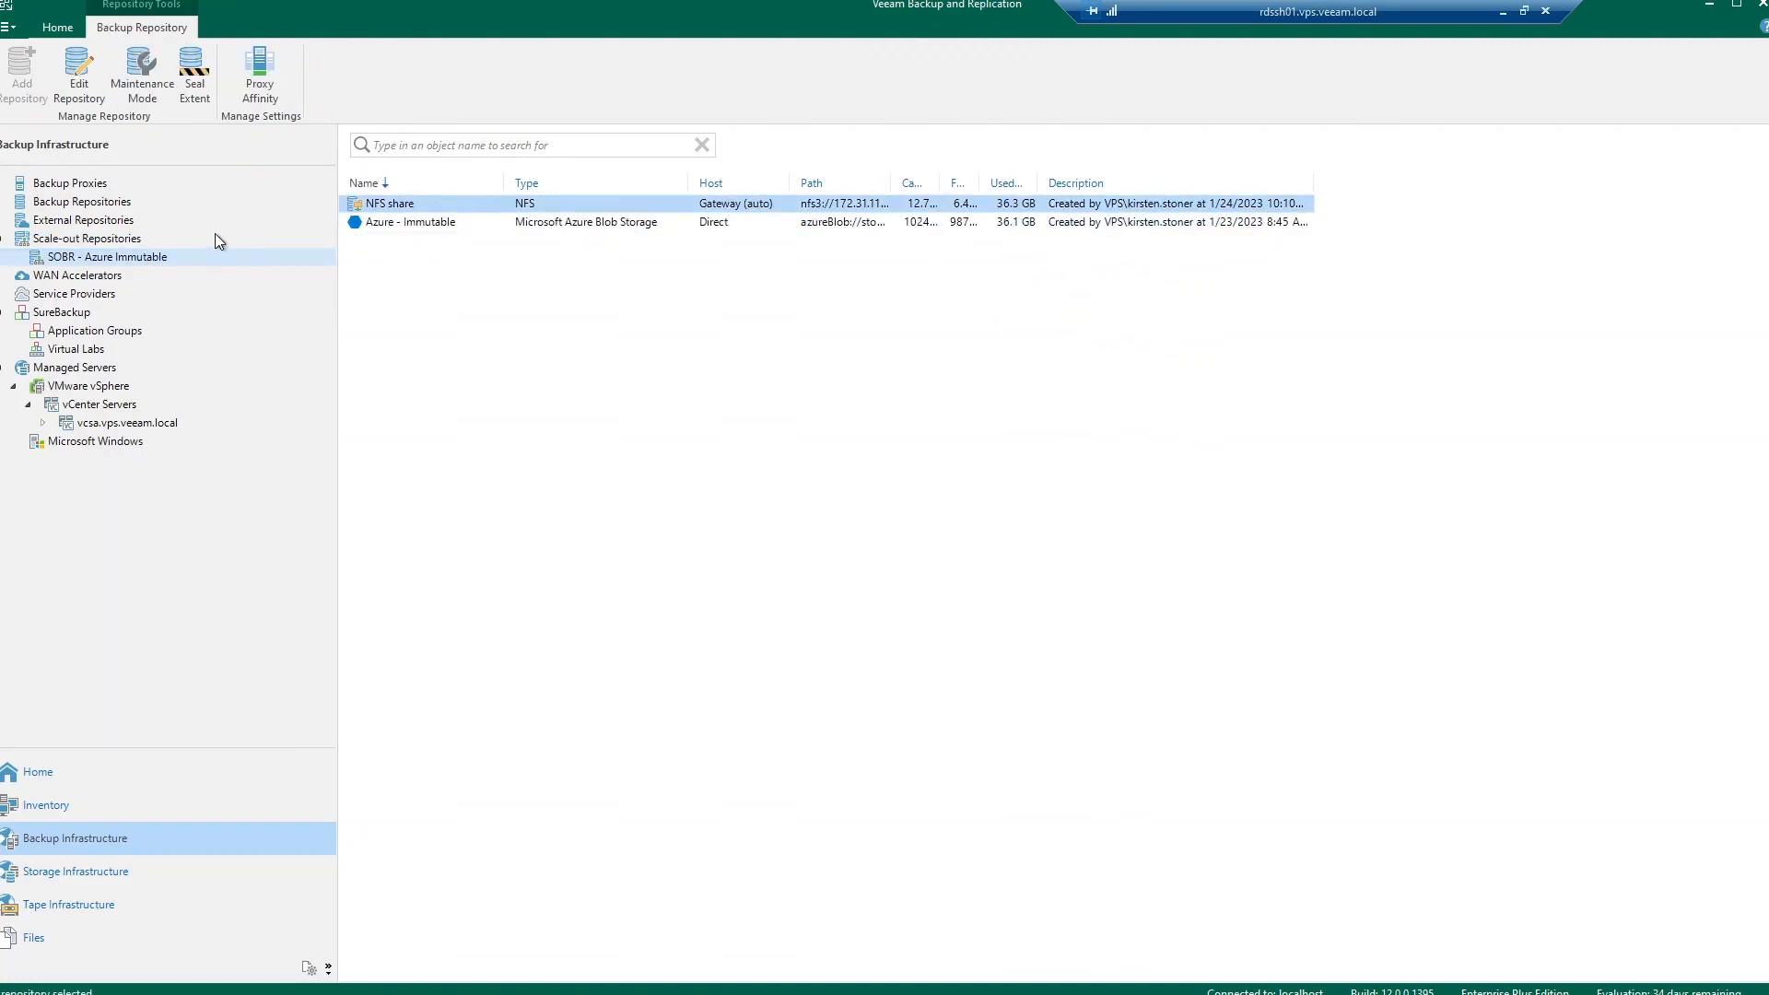
right_click(87, 238)
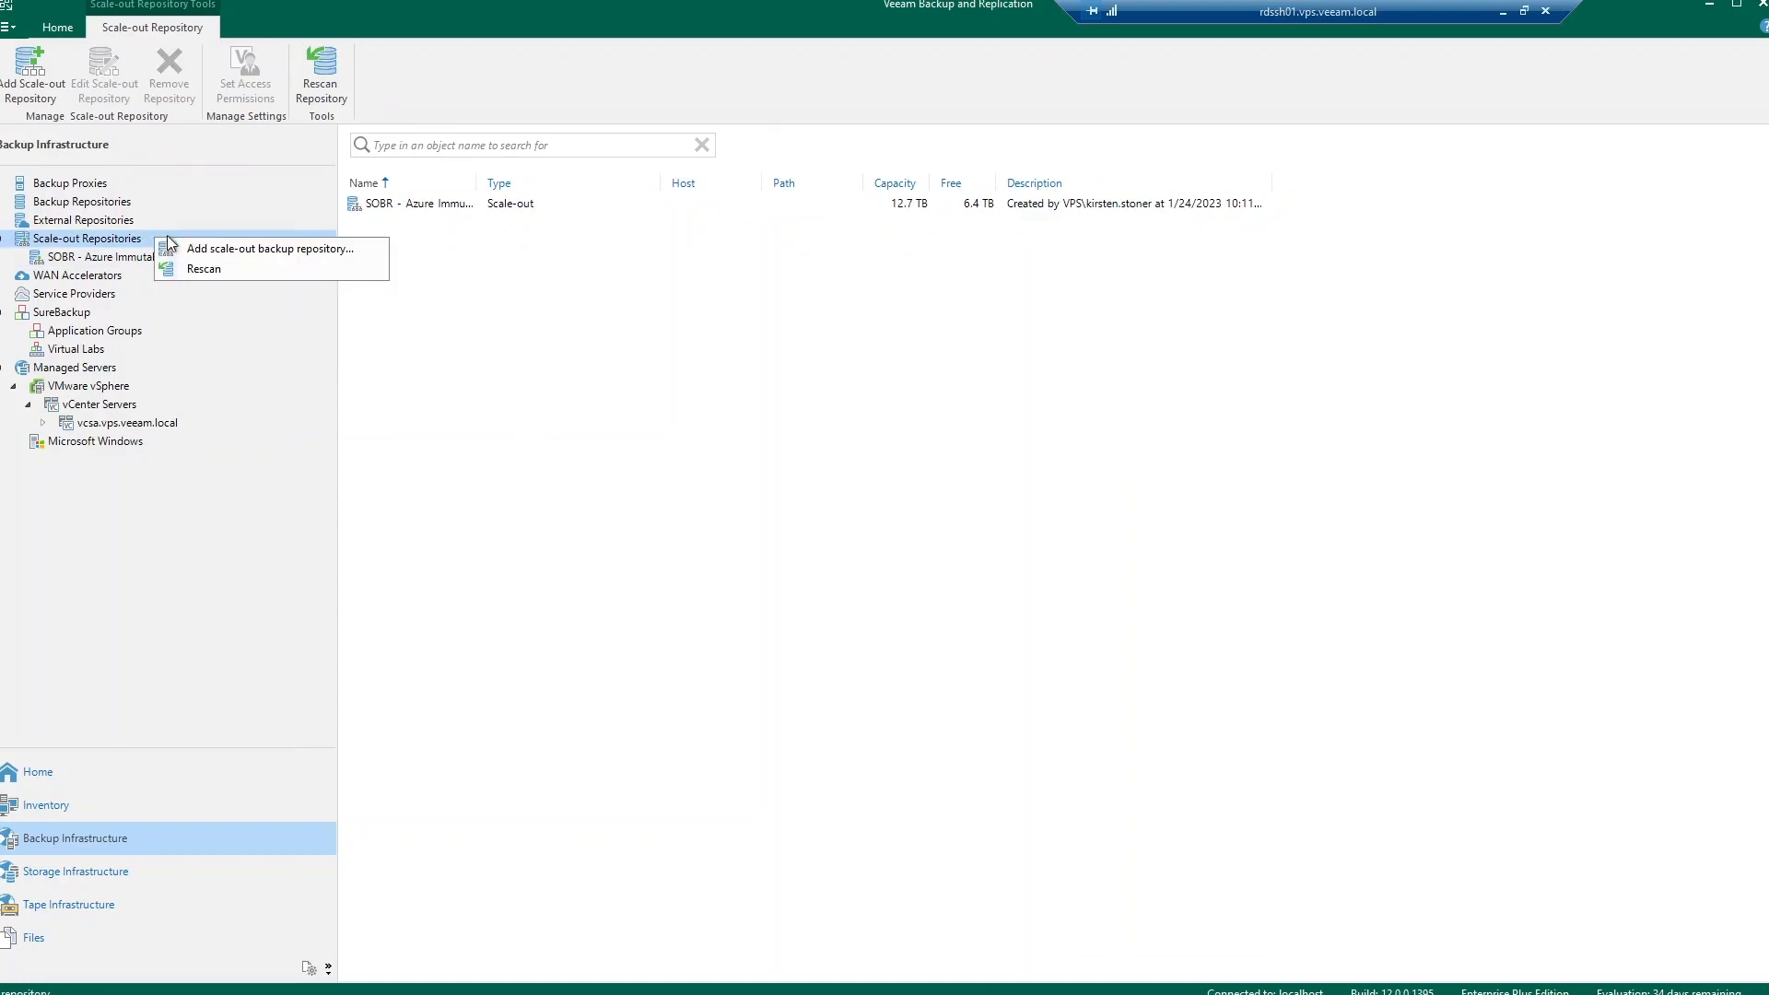
mouse_move(271, 249)
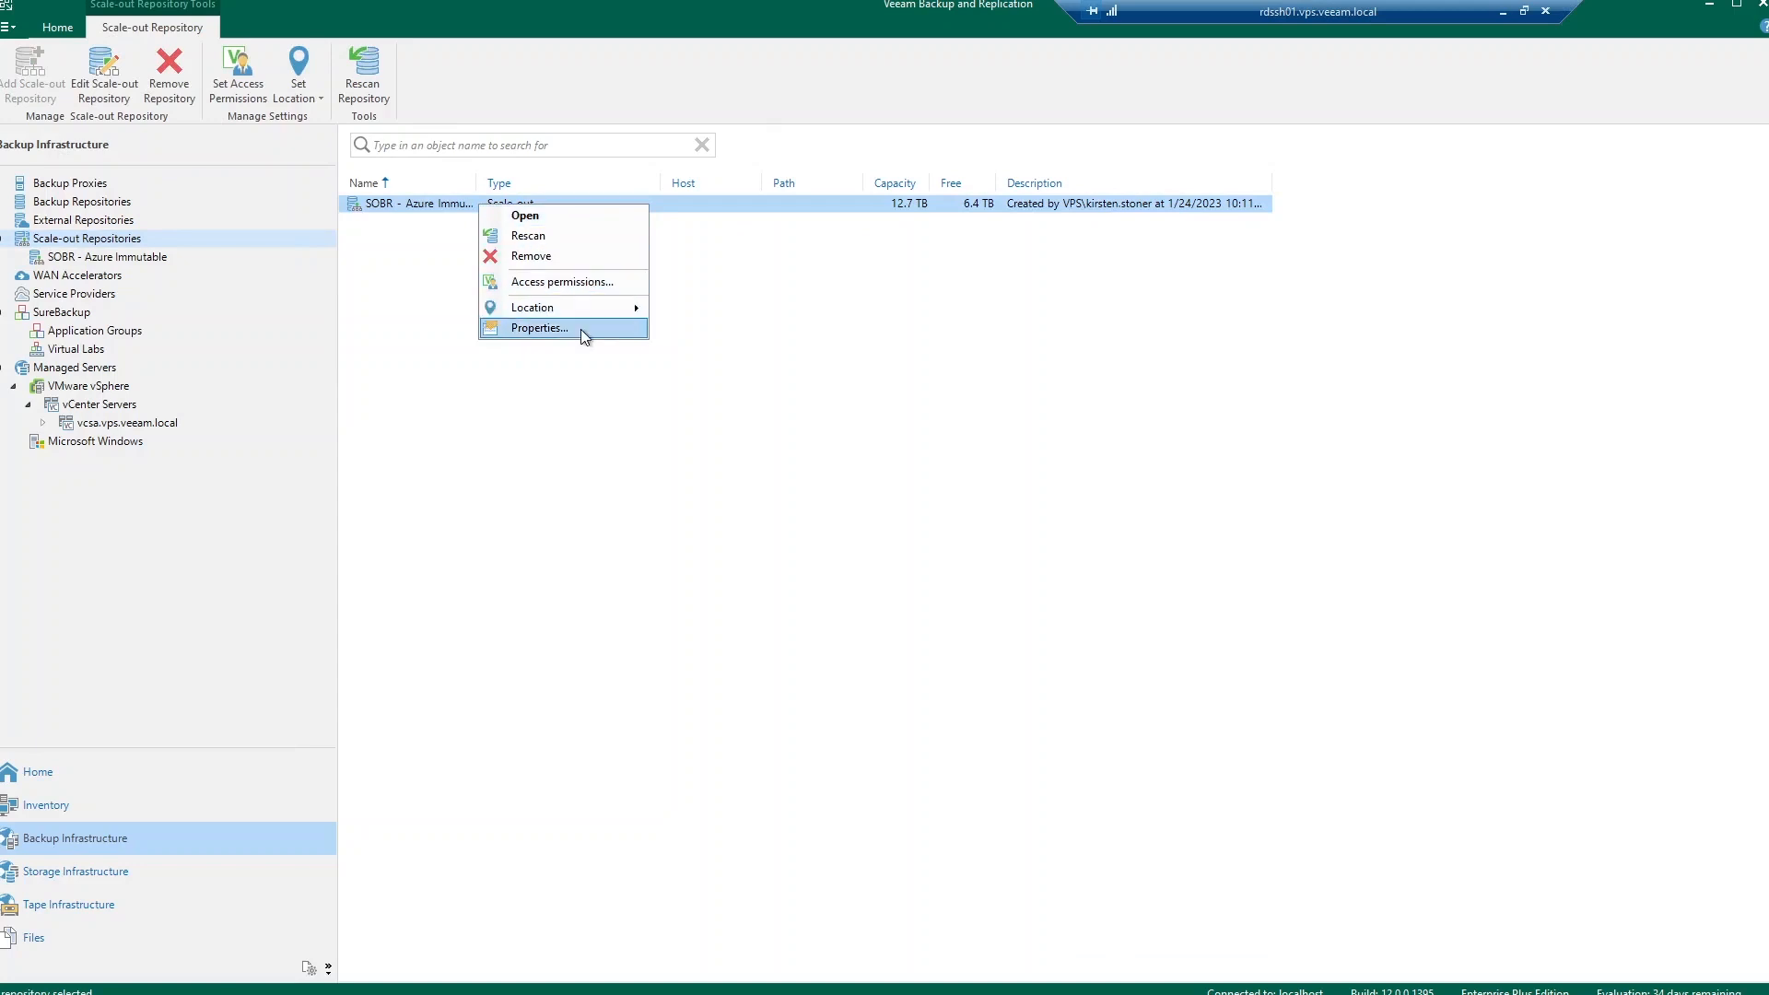
Step: In SOBR - Azure Immutable's settings select the NFS share extent and reach the placement policy page
click(538, 328)
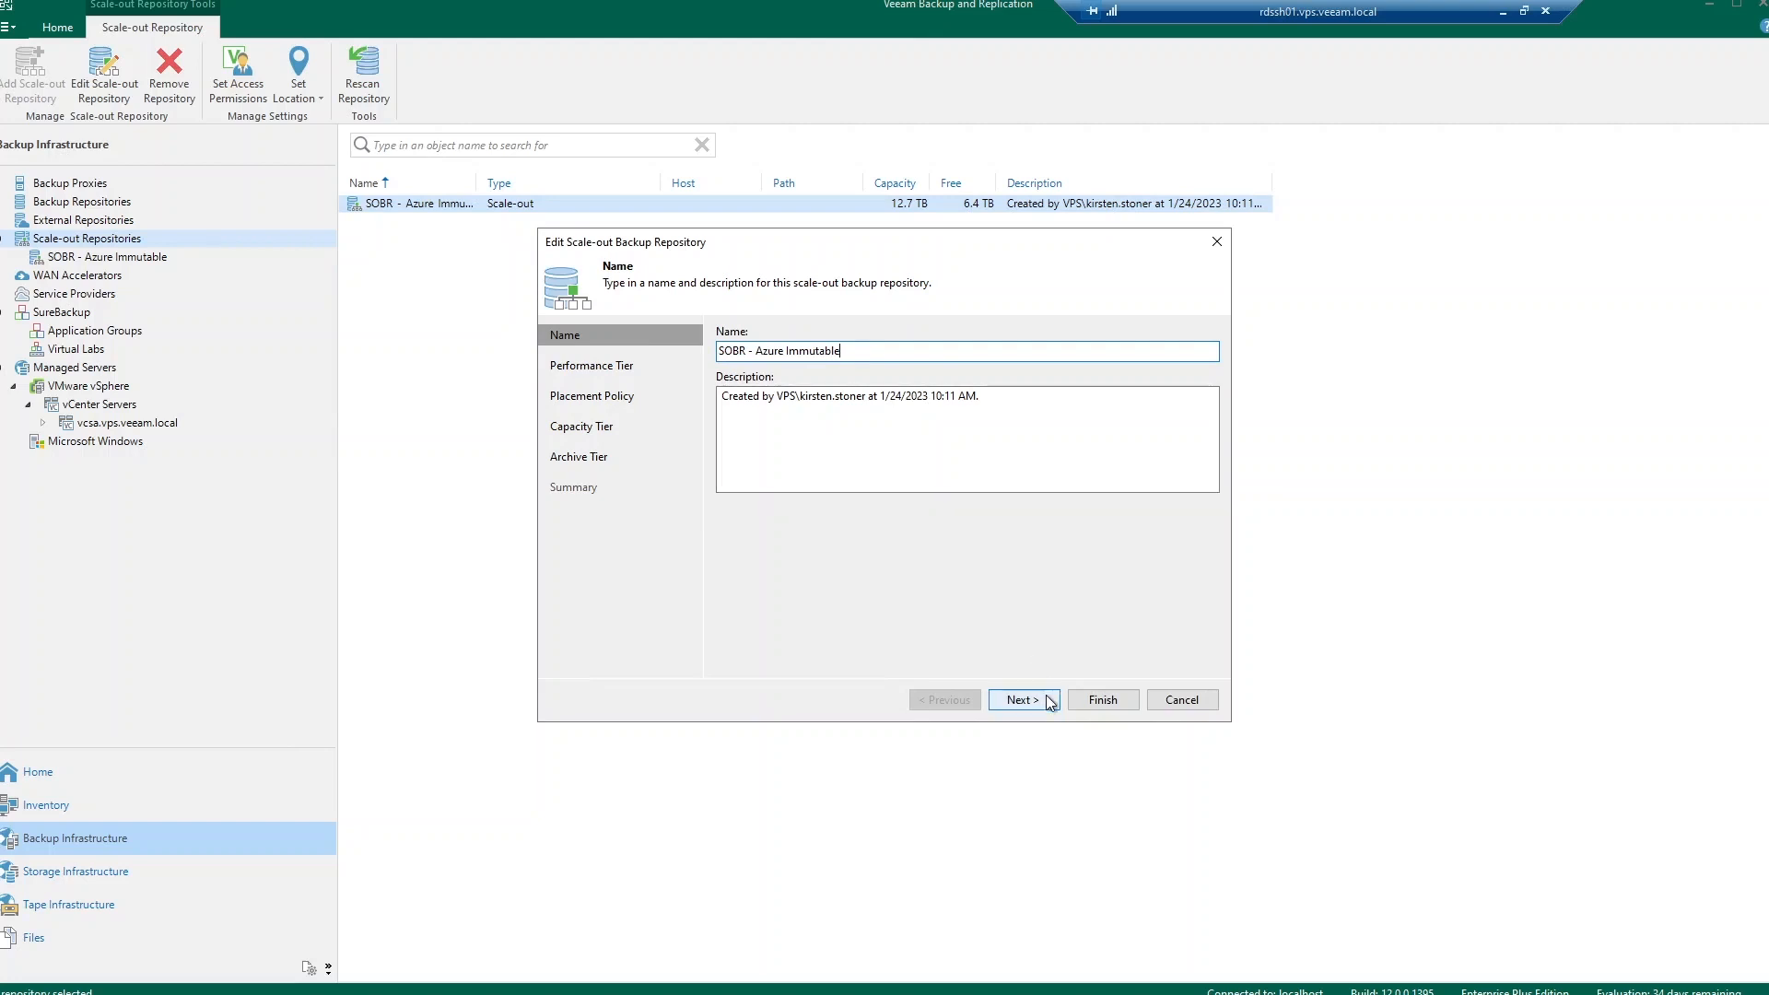
click(1021, 701)
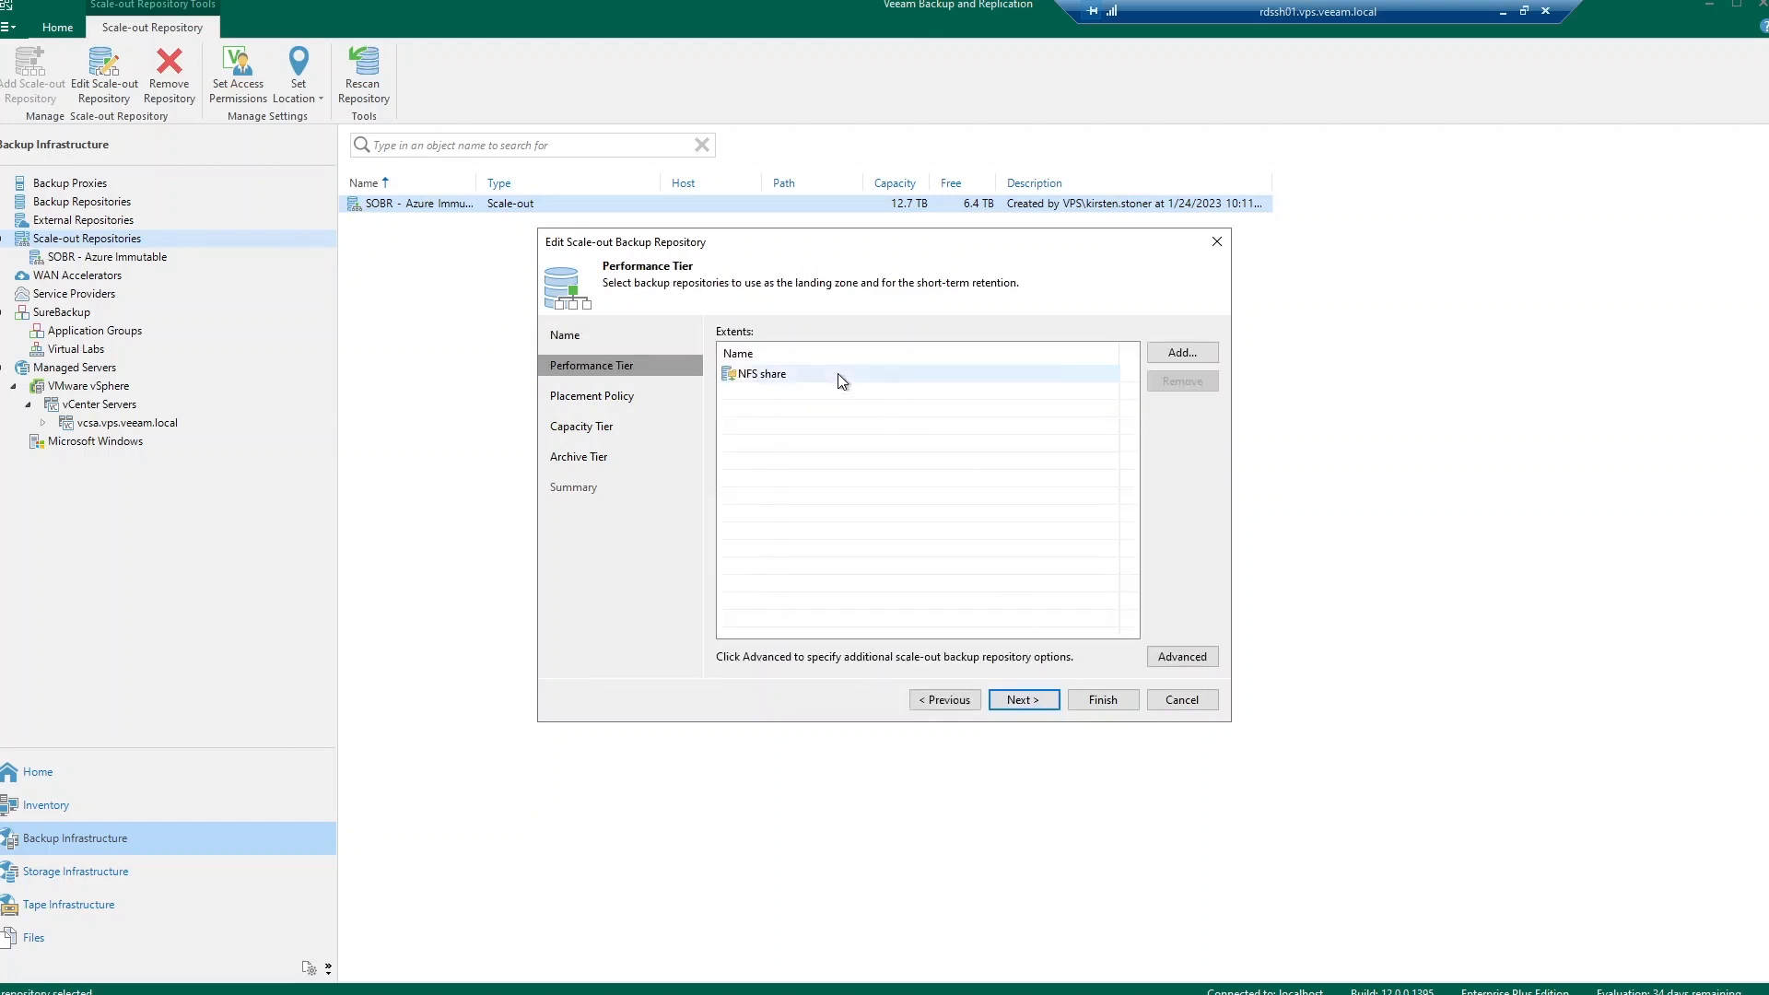
click(761, 374)
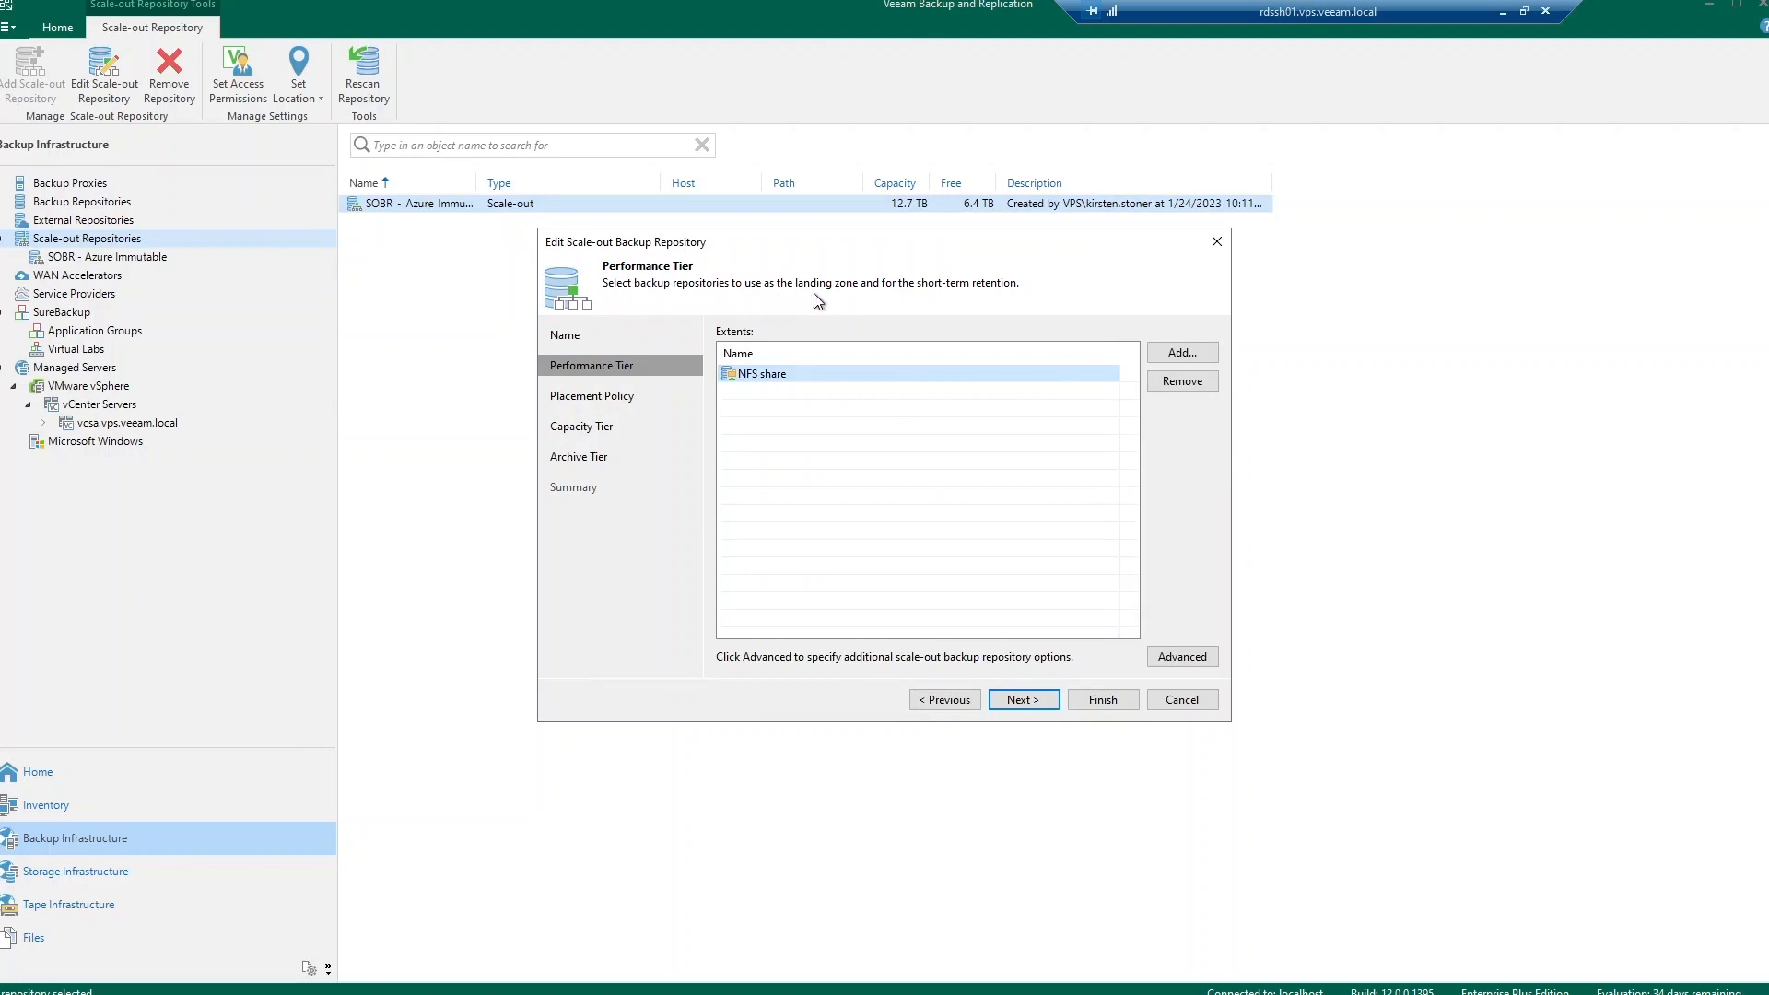
mouse_move(1003, 298)
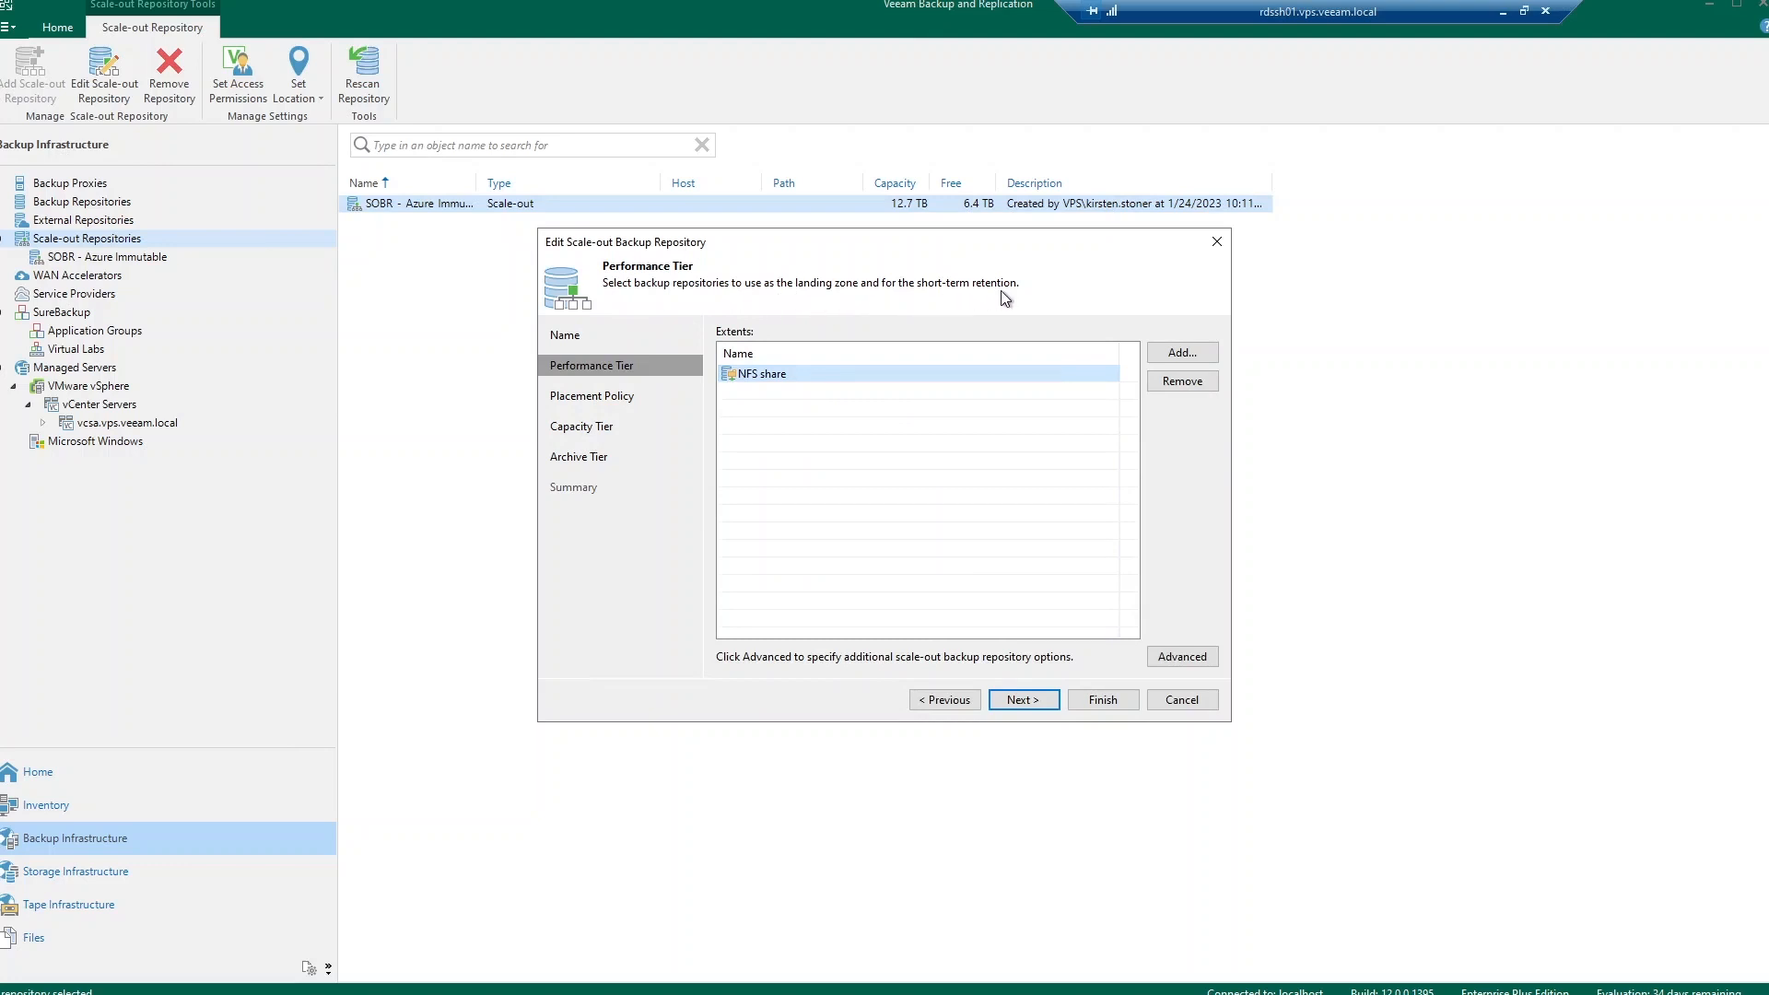
mouse_move(1019, 621)
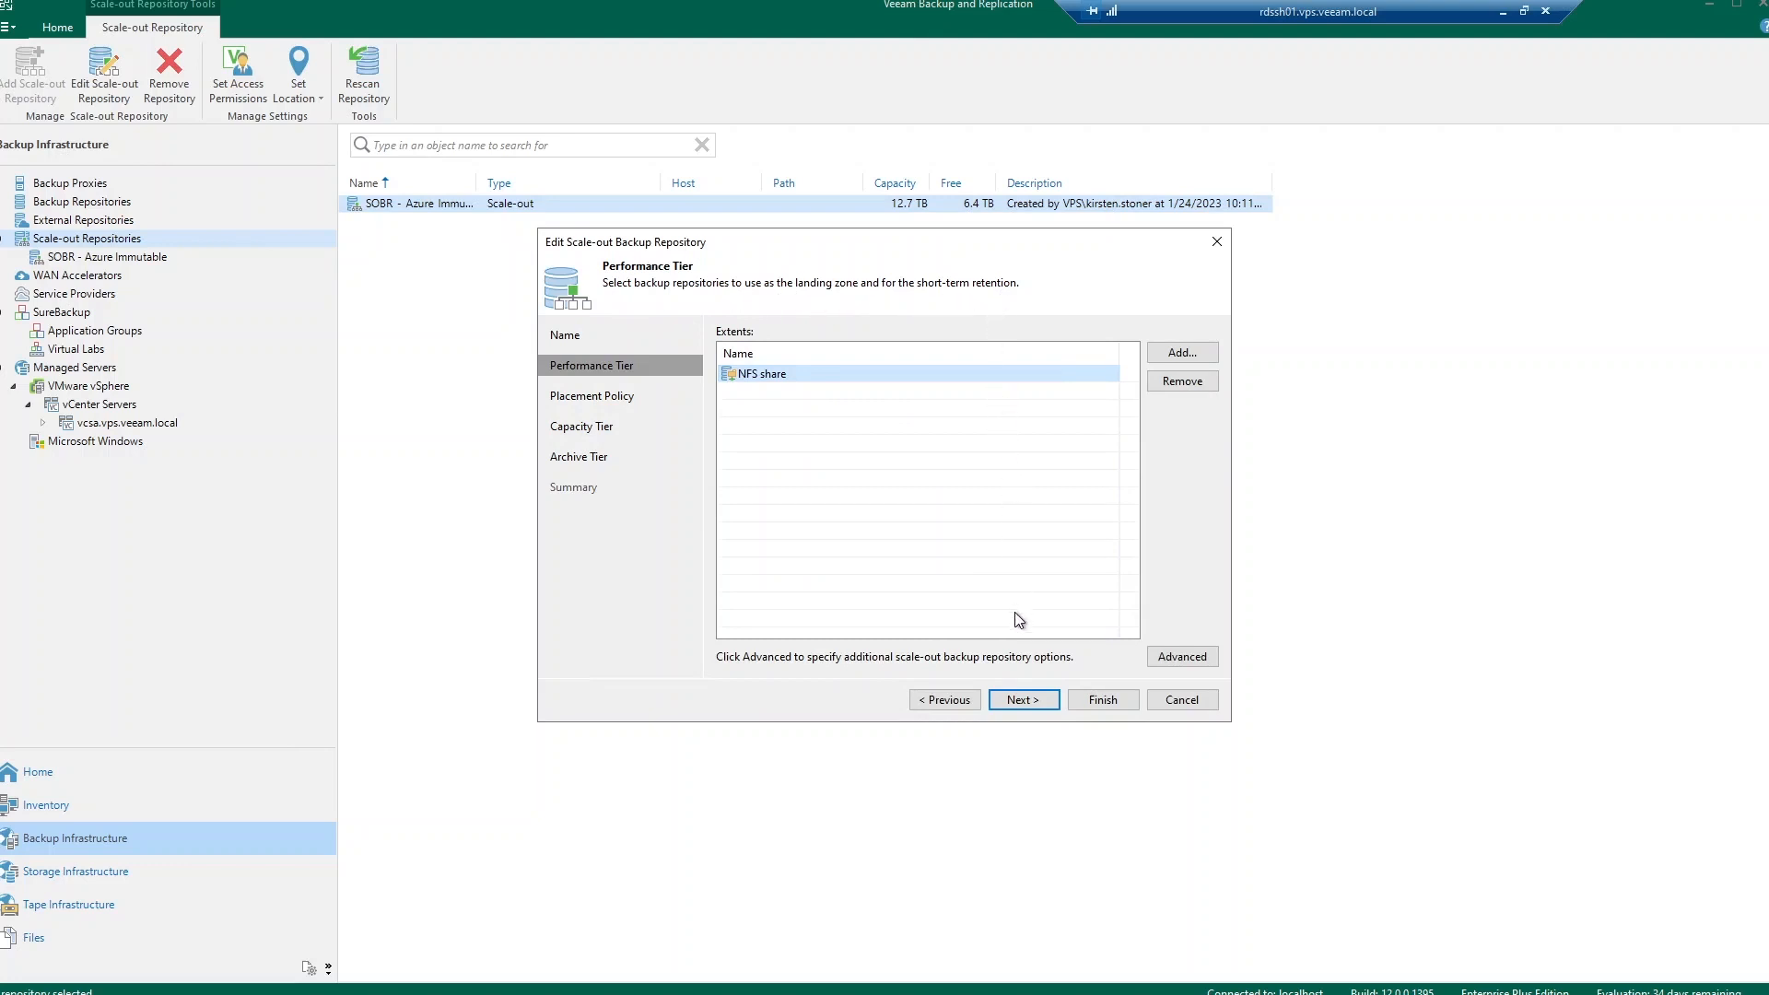
click(1021, 700)
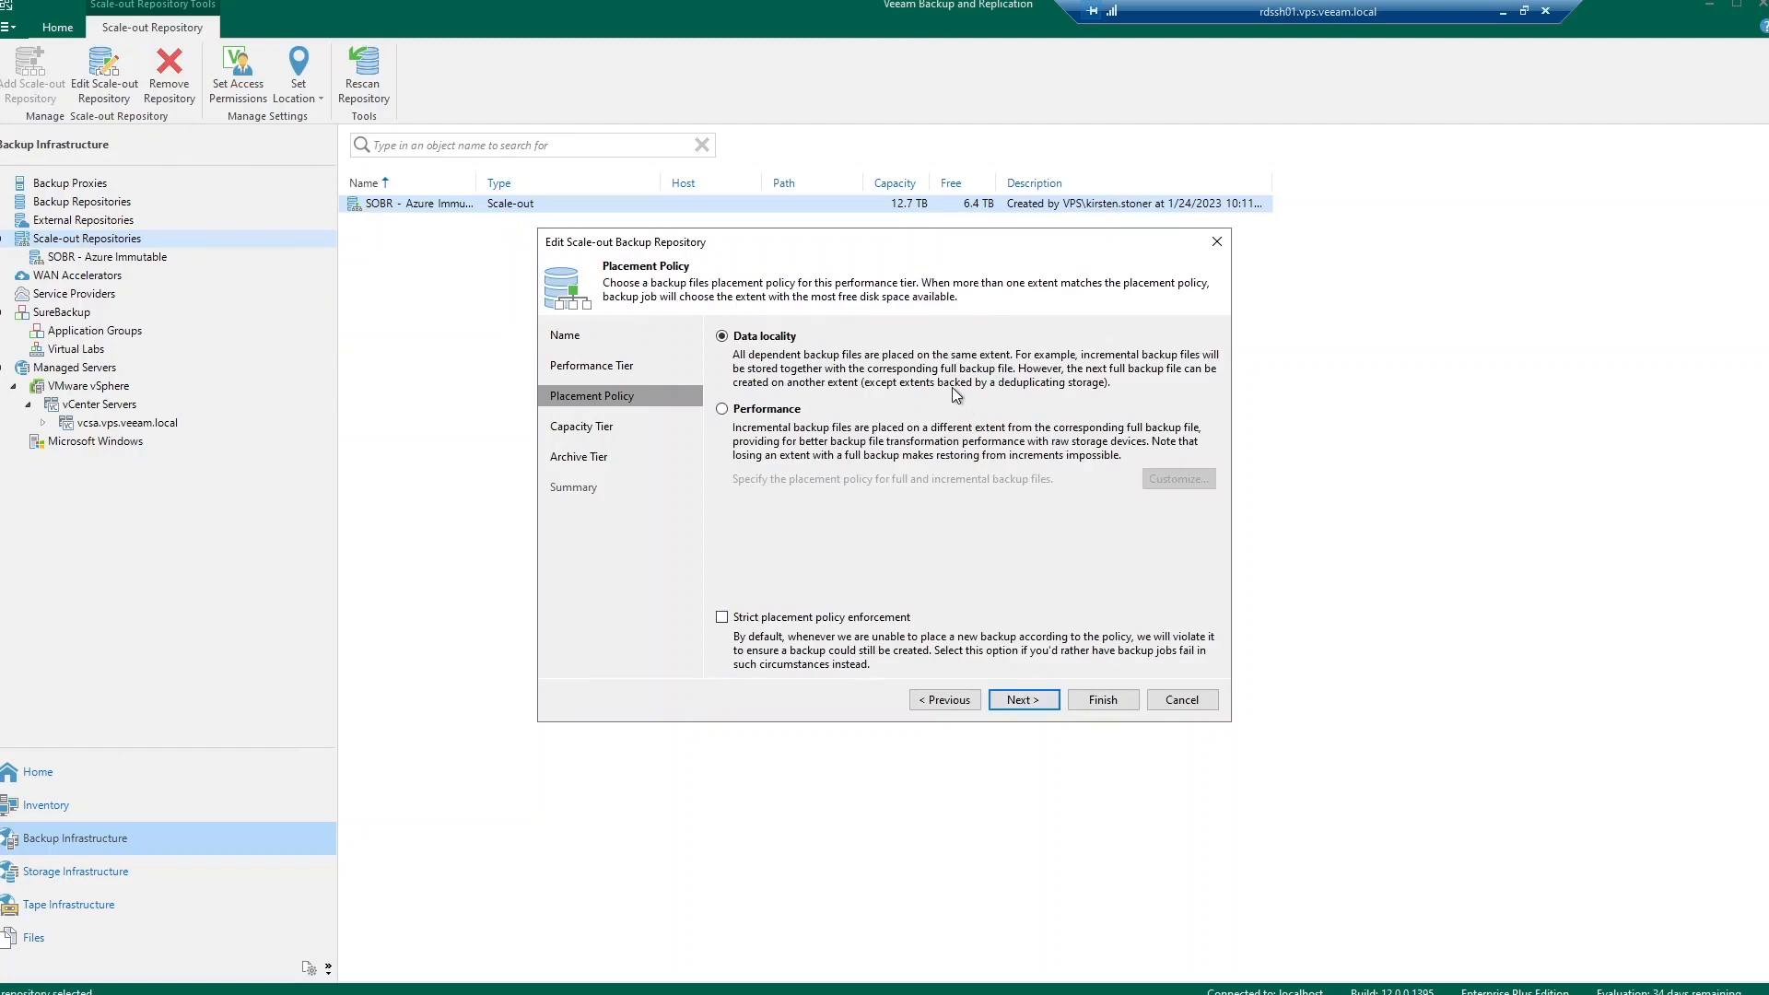
mouse_move(938, 494)
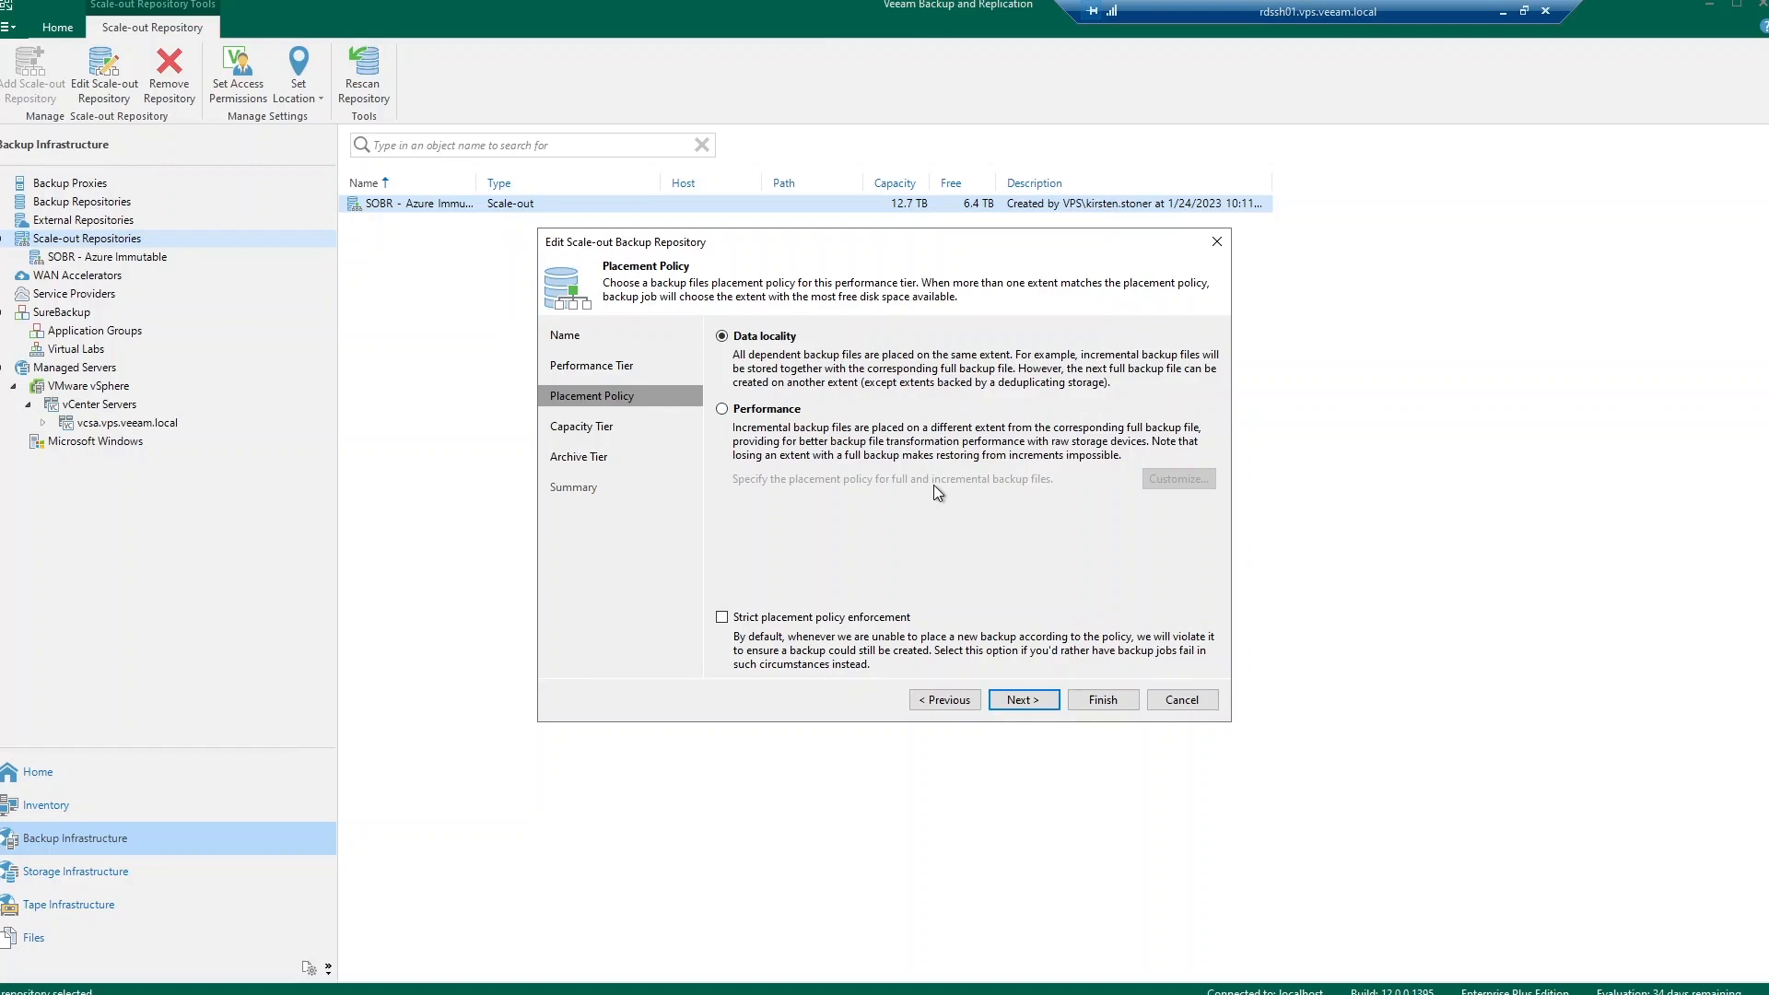
mouse_move(964, 492)
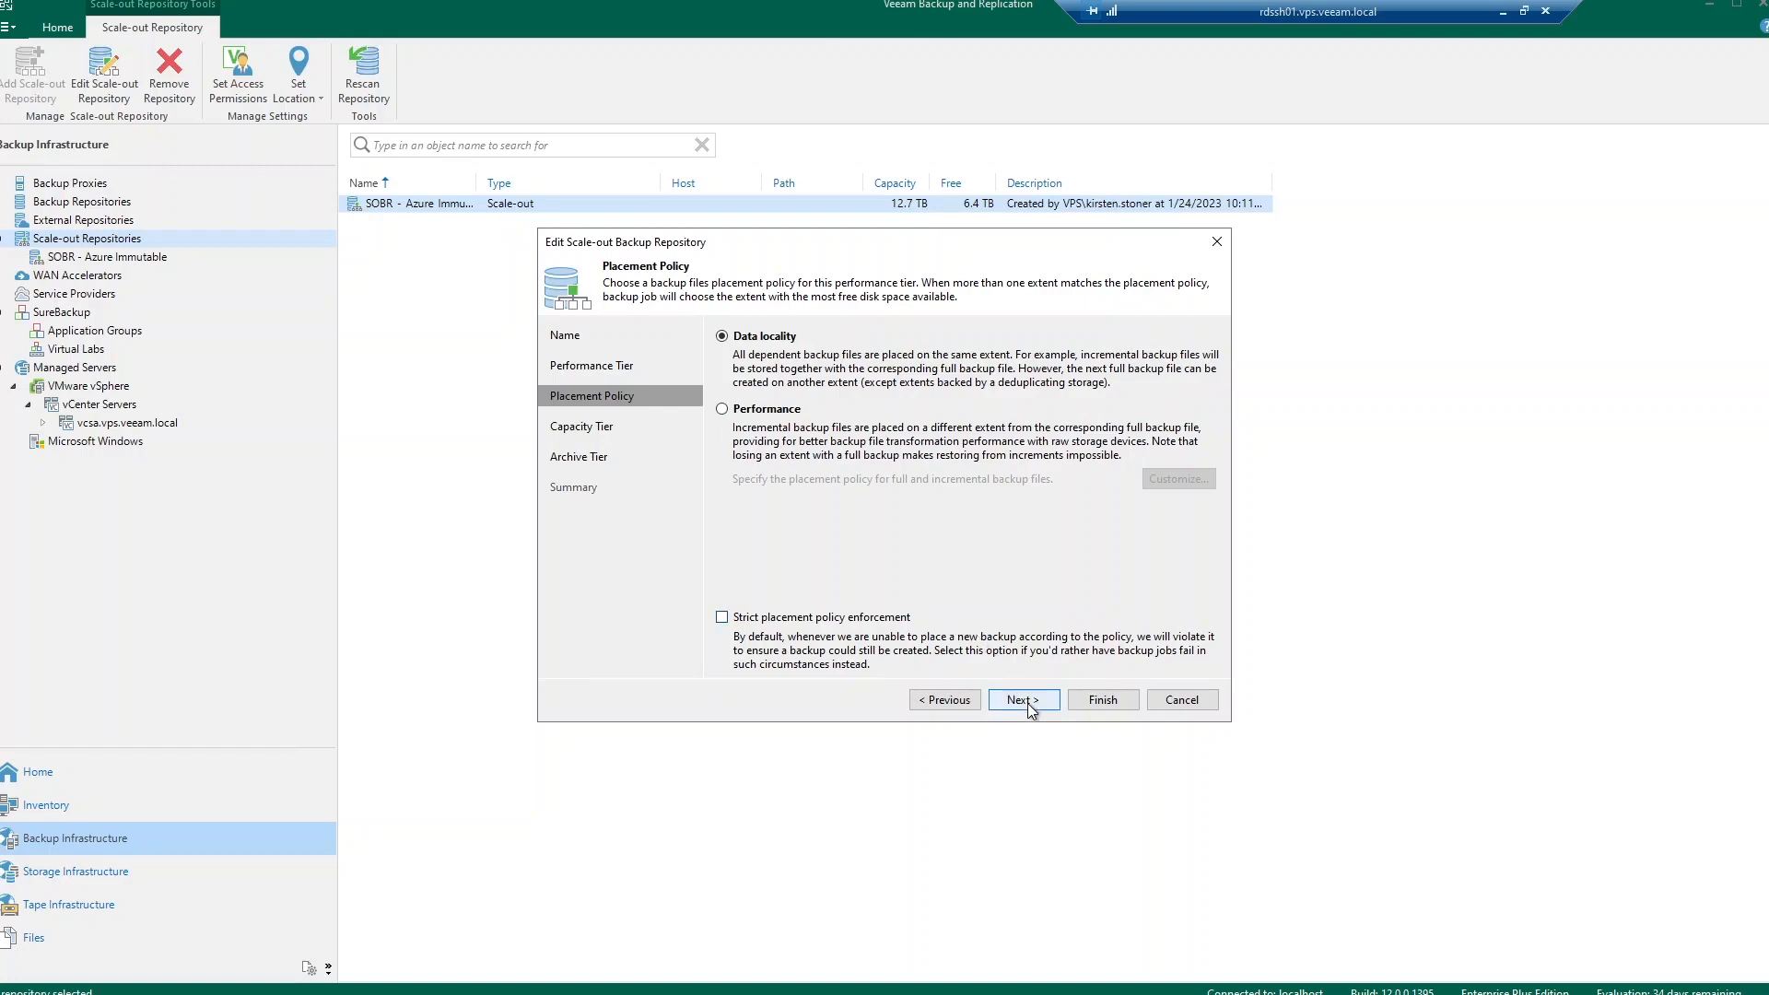
Step: On the capacity tier page switch on 'Encrypt data uploaded to object storage'
click(1023, 700)
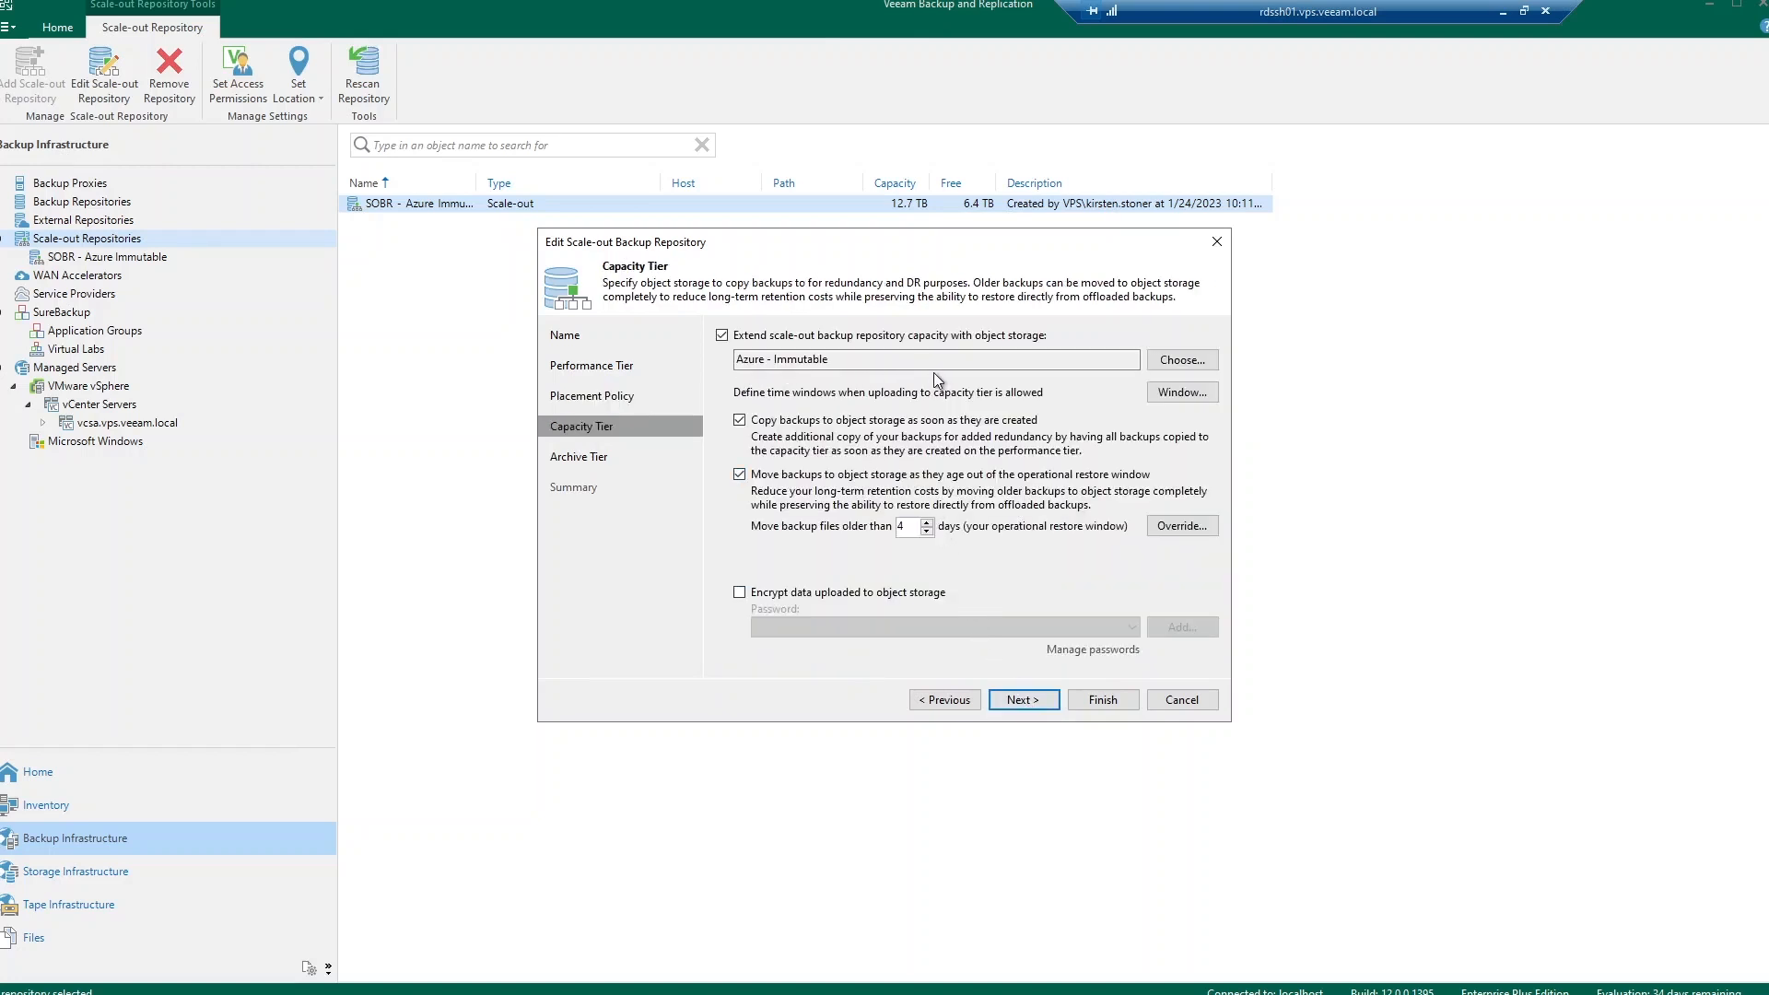
mouse_move(1041, 396)
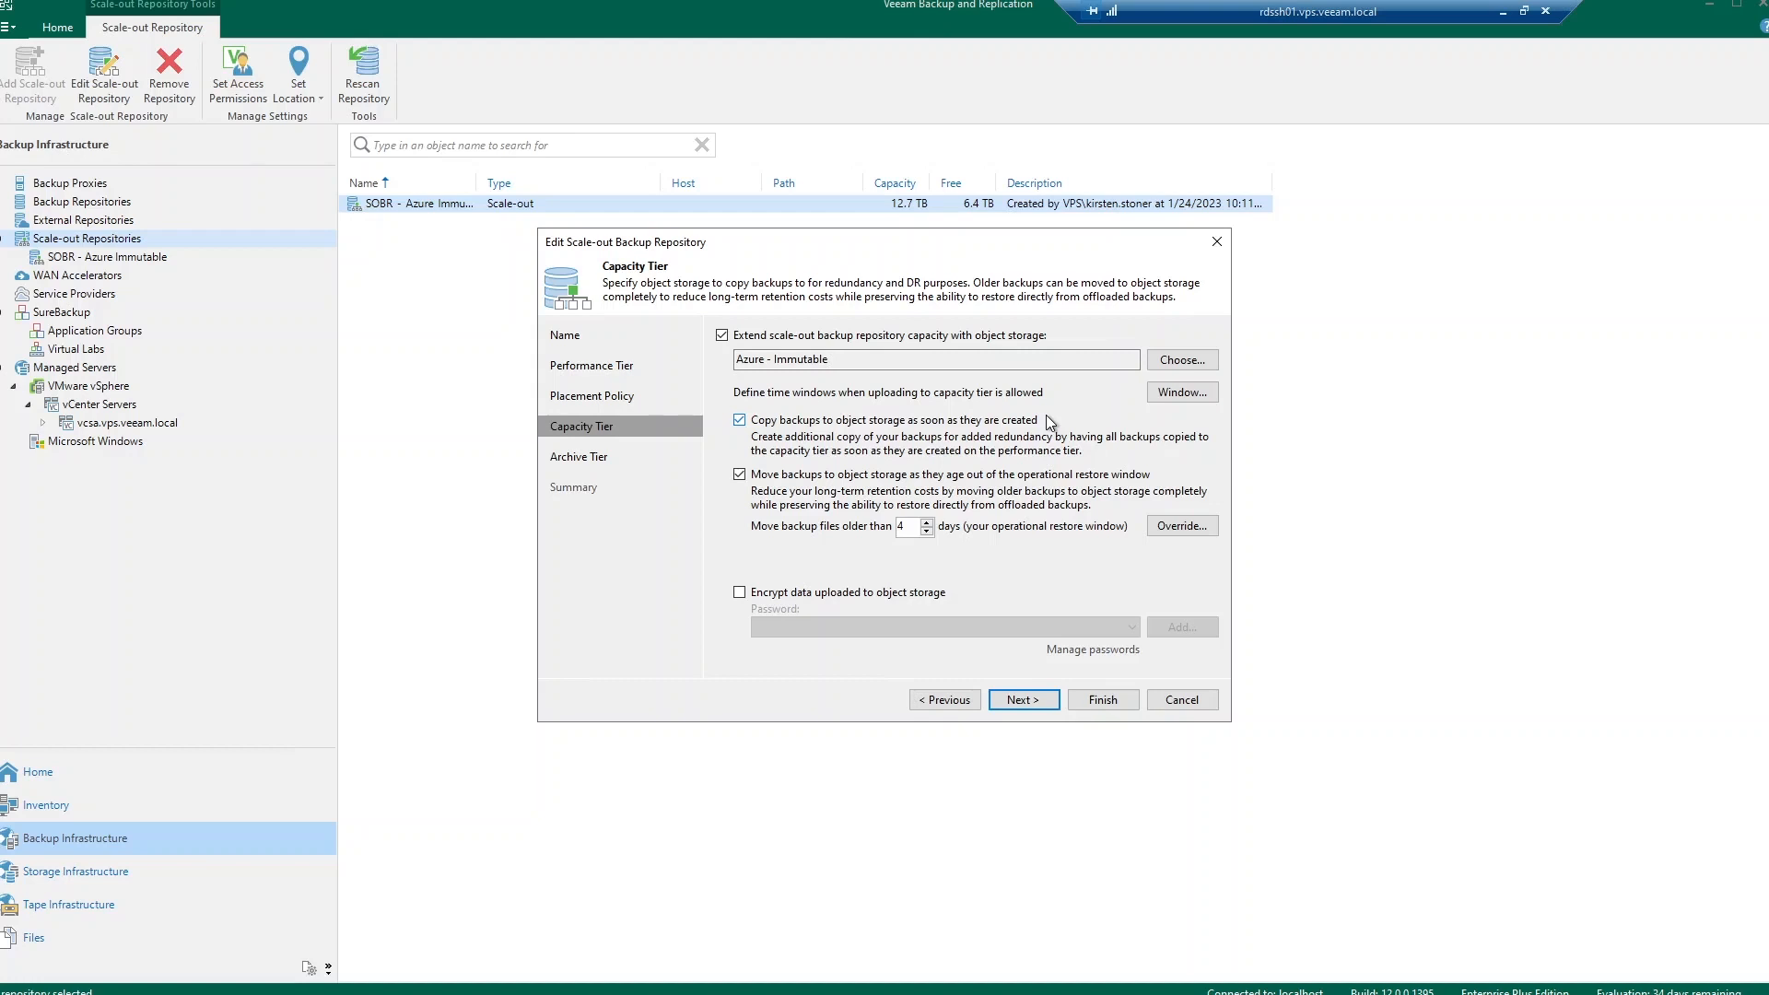
mouse_move(1091, 428)
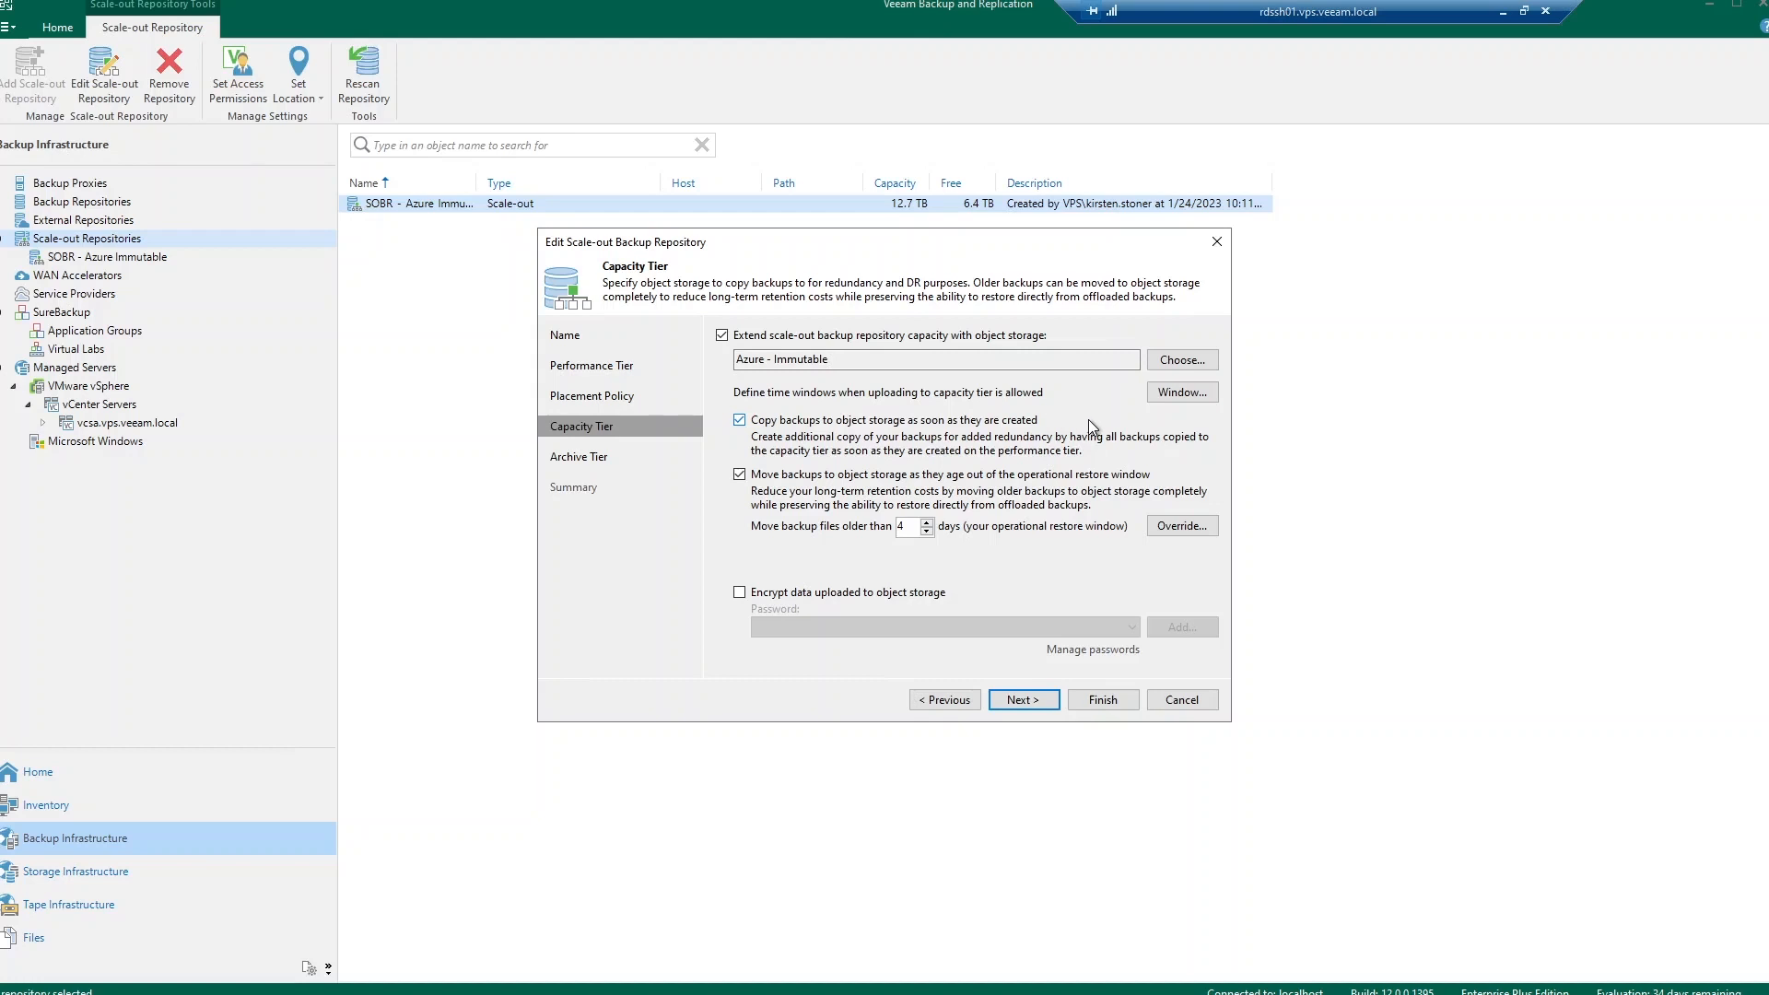
mouse_move(1084, 472)
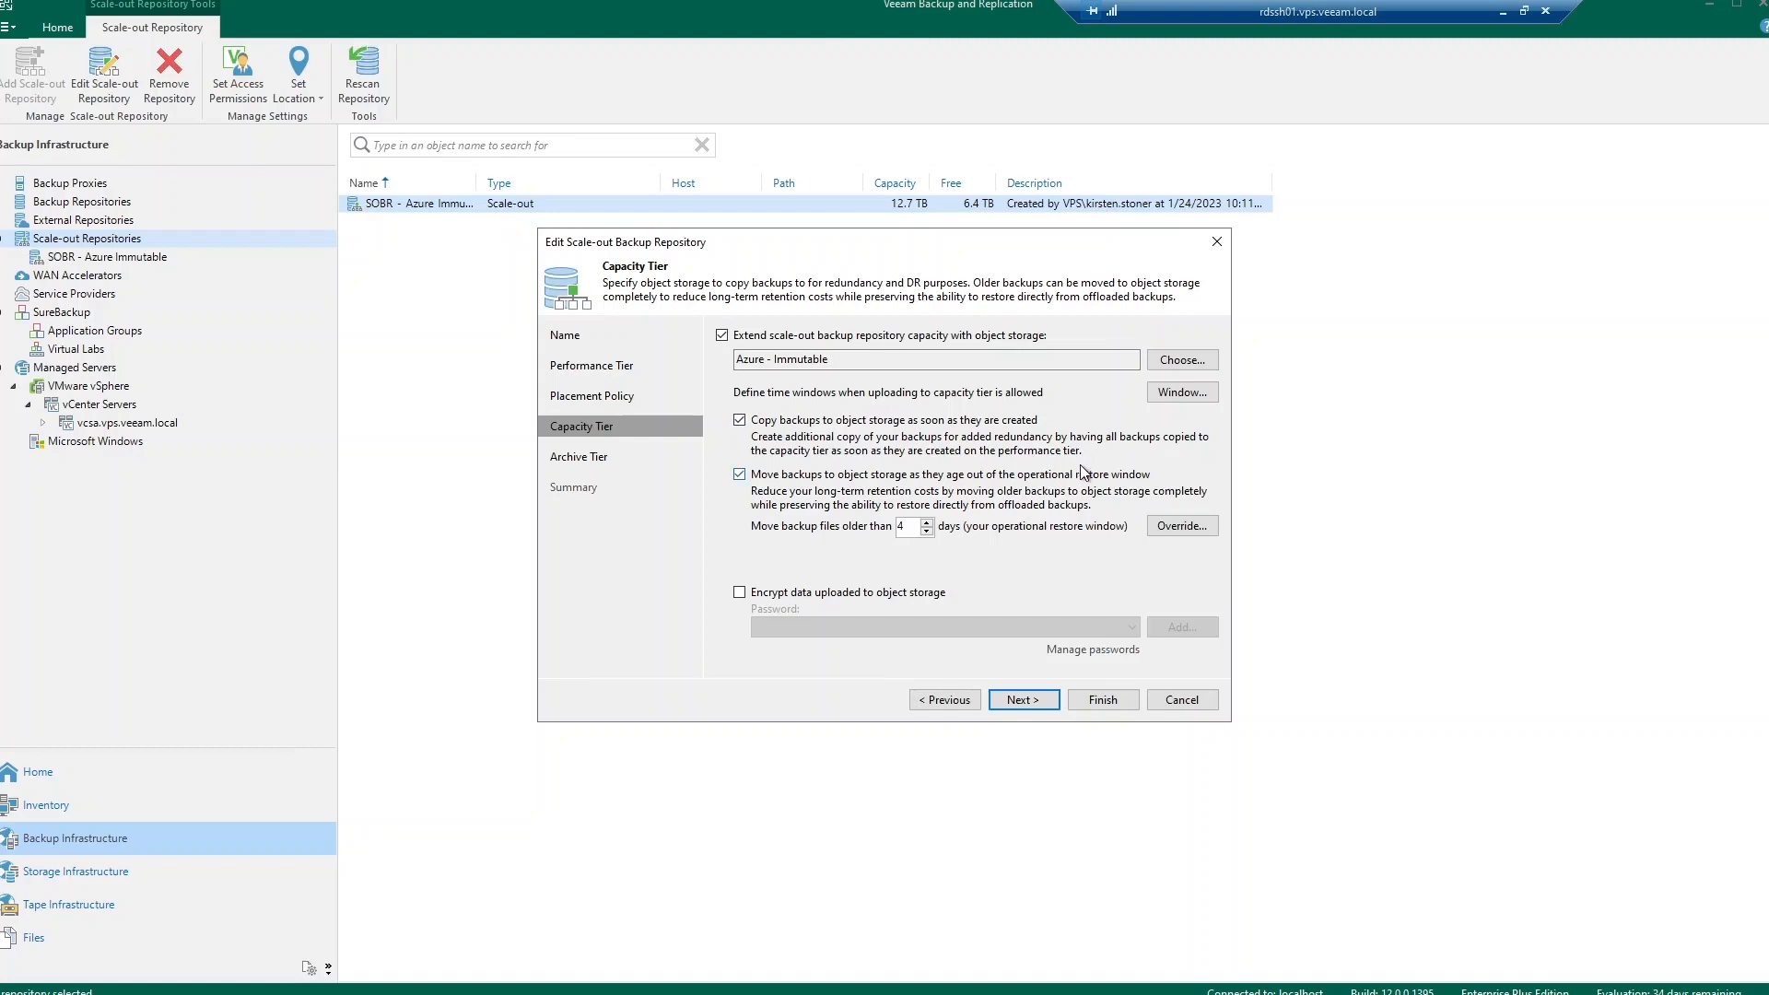
mouse_move(1178, 483)
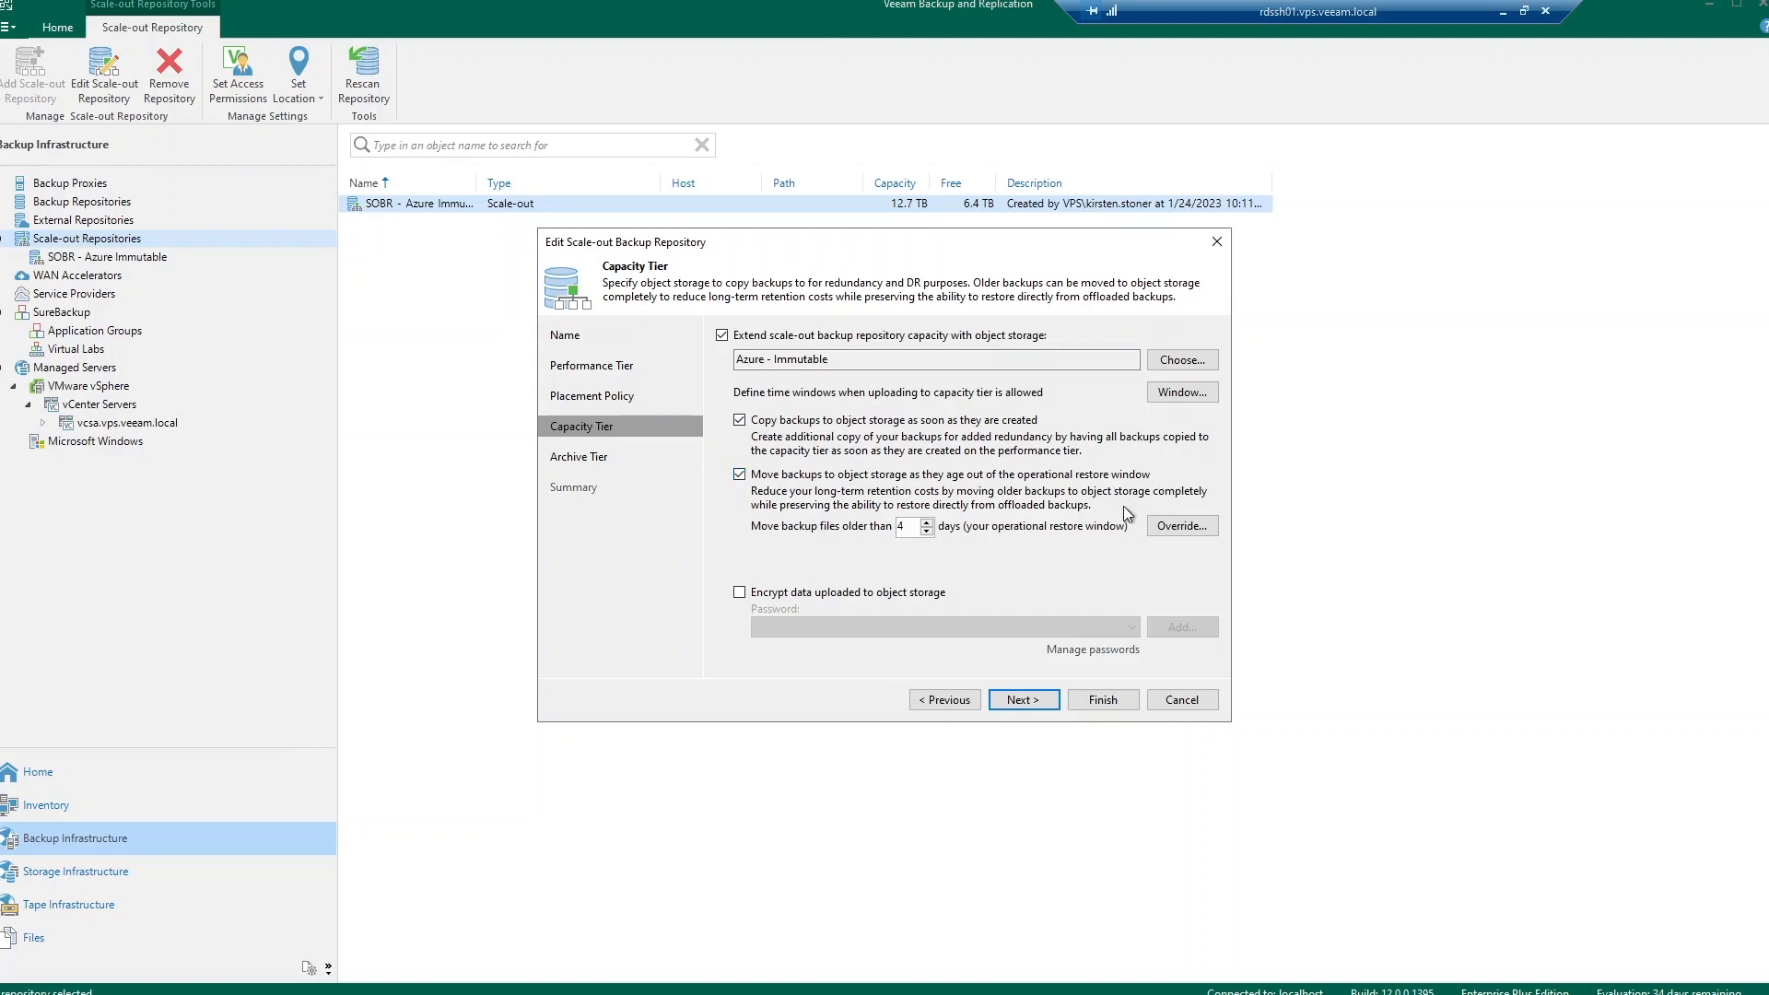
mouse_move(920, 557)
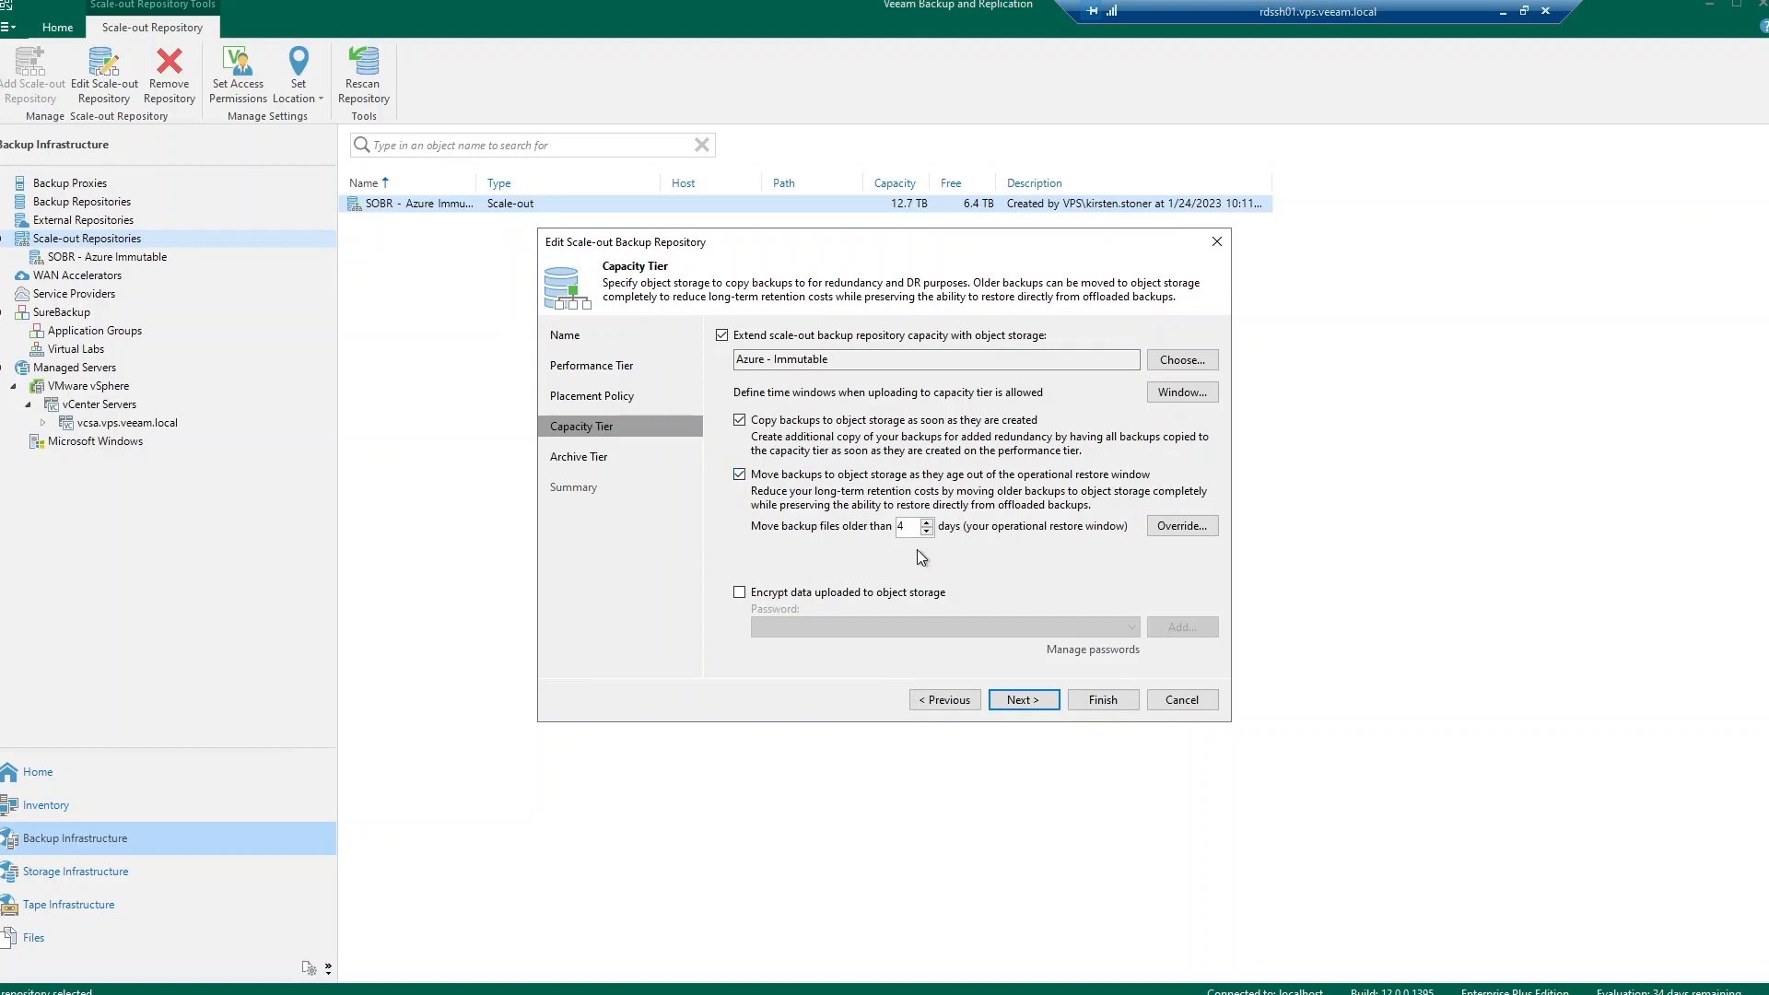
click(741, 592)
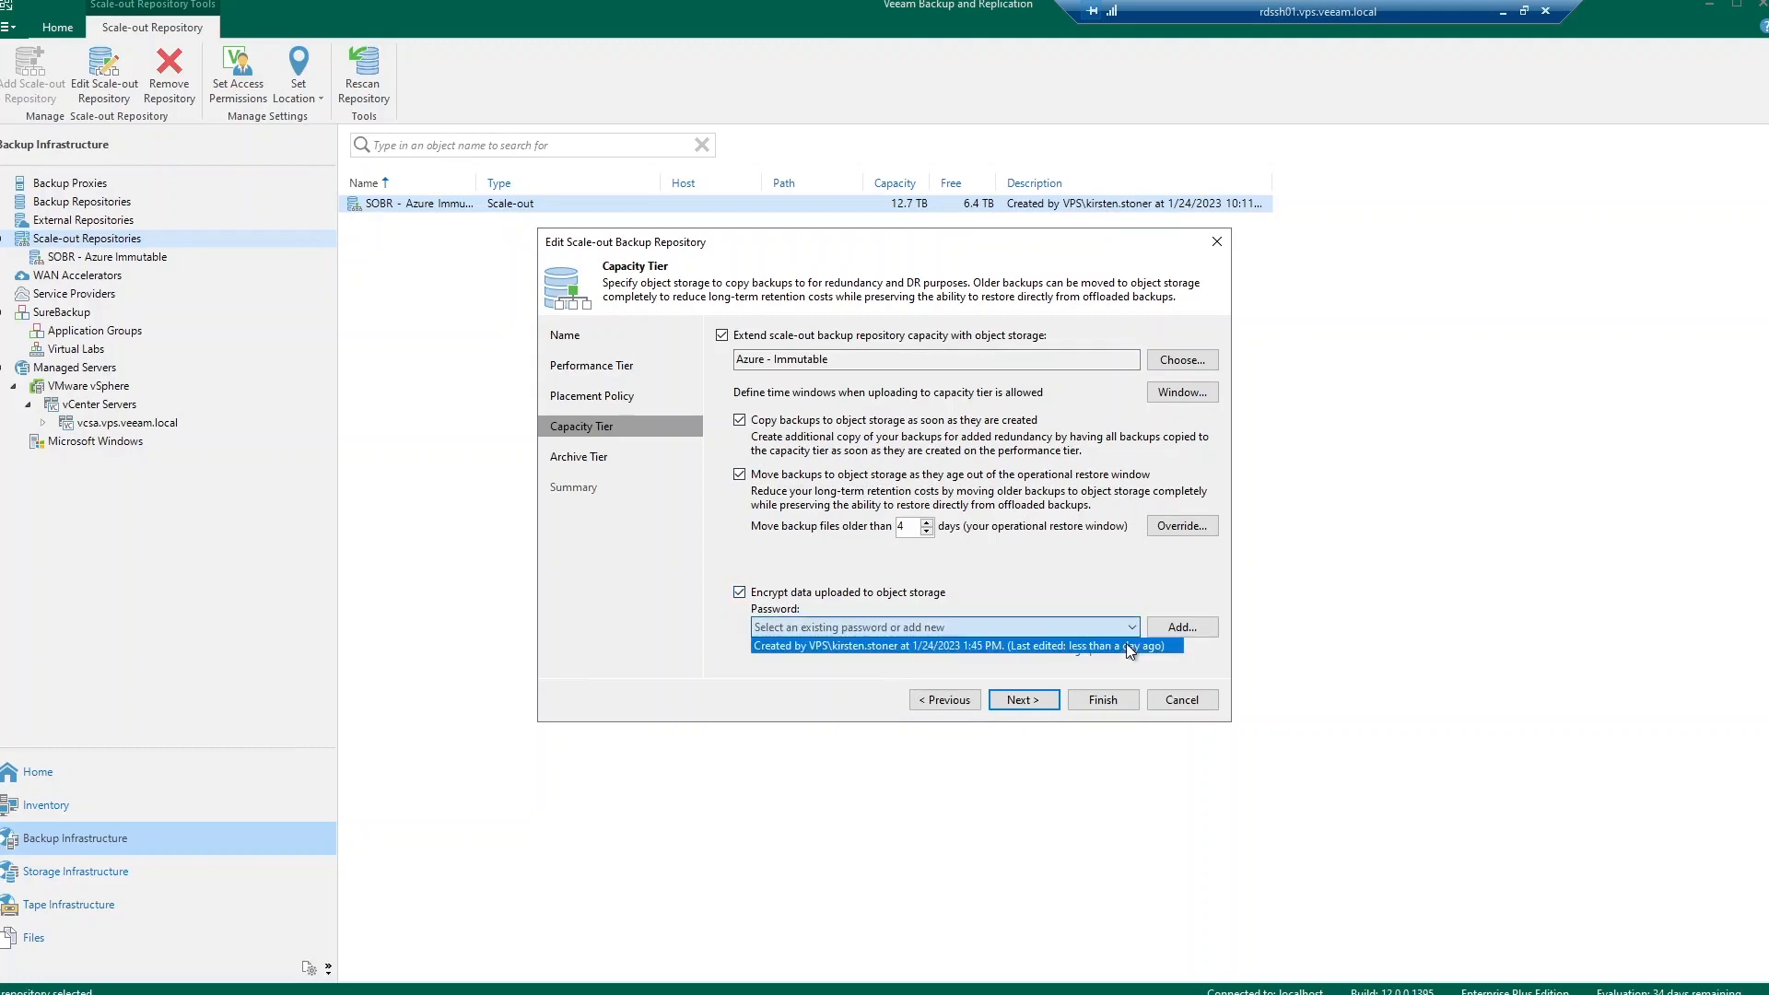
Step: Keep the existing encryption password, enable archiving GFS full backups, and peek at adding archive storage
click(942, 645)
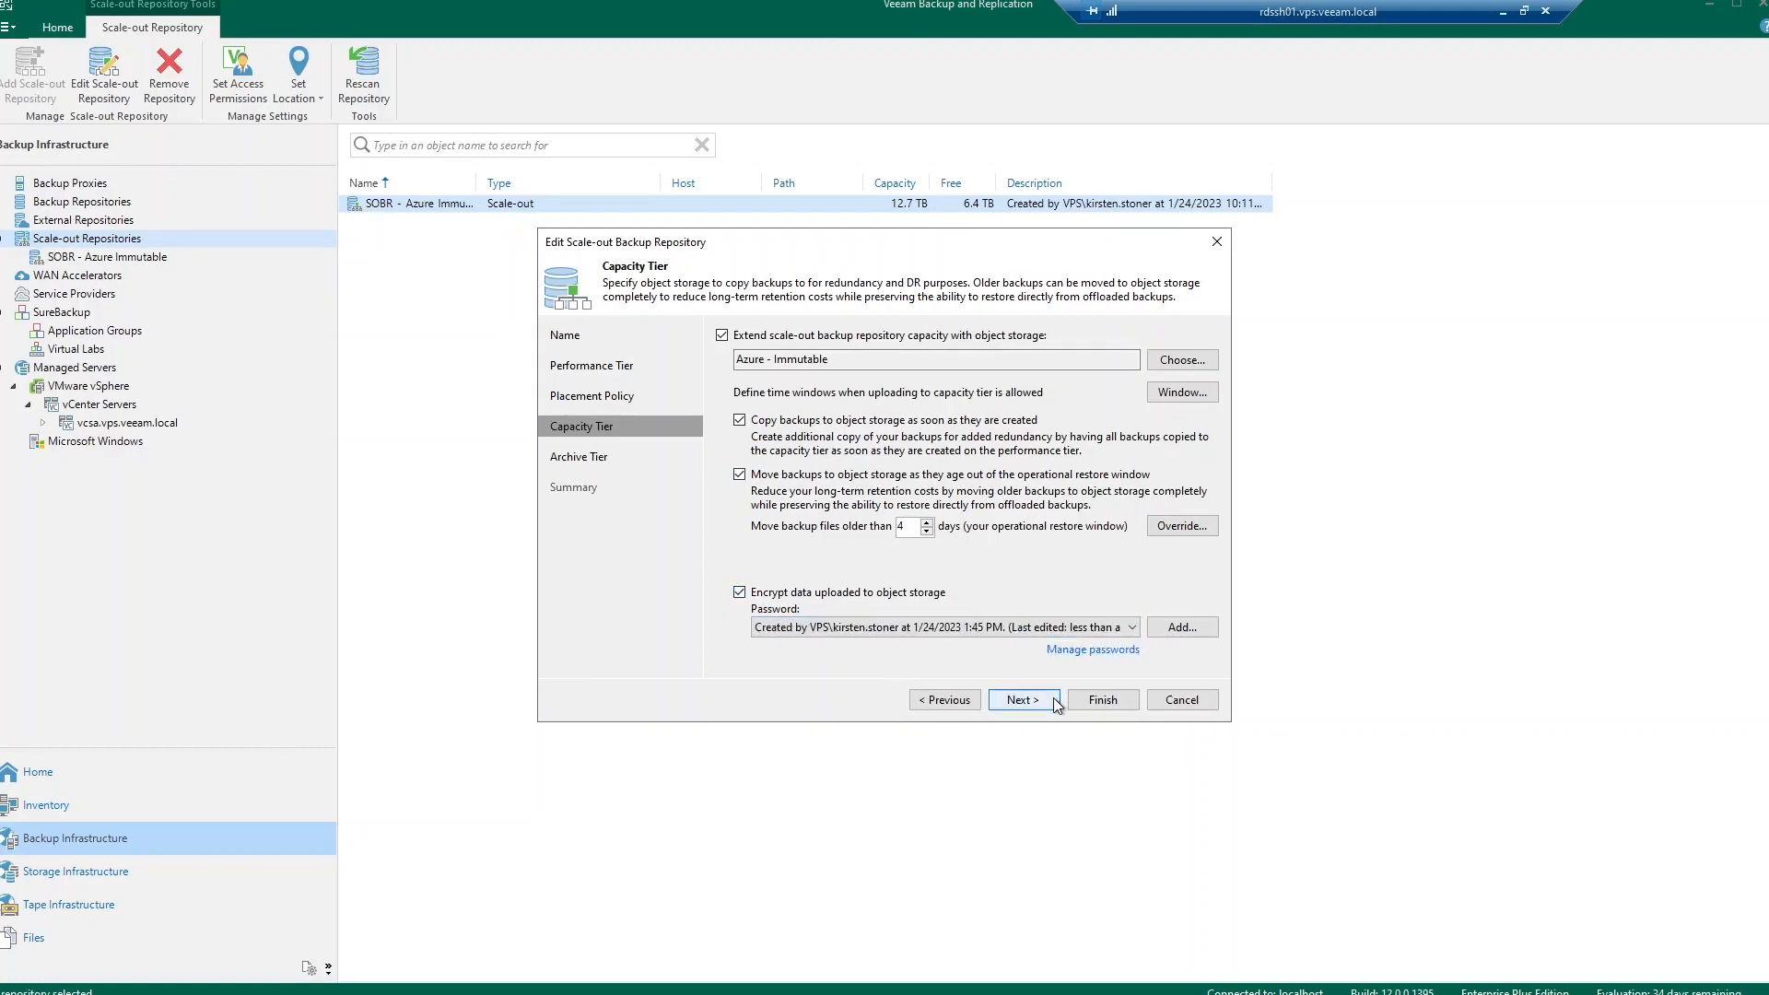
click(1021, 700)
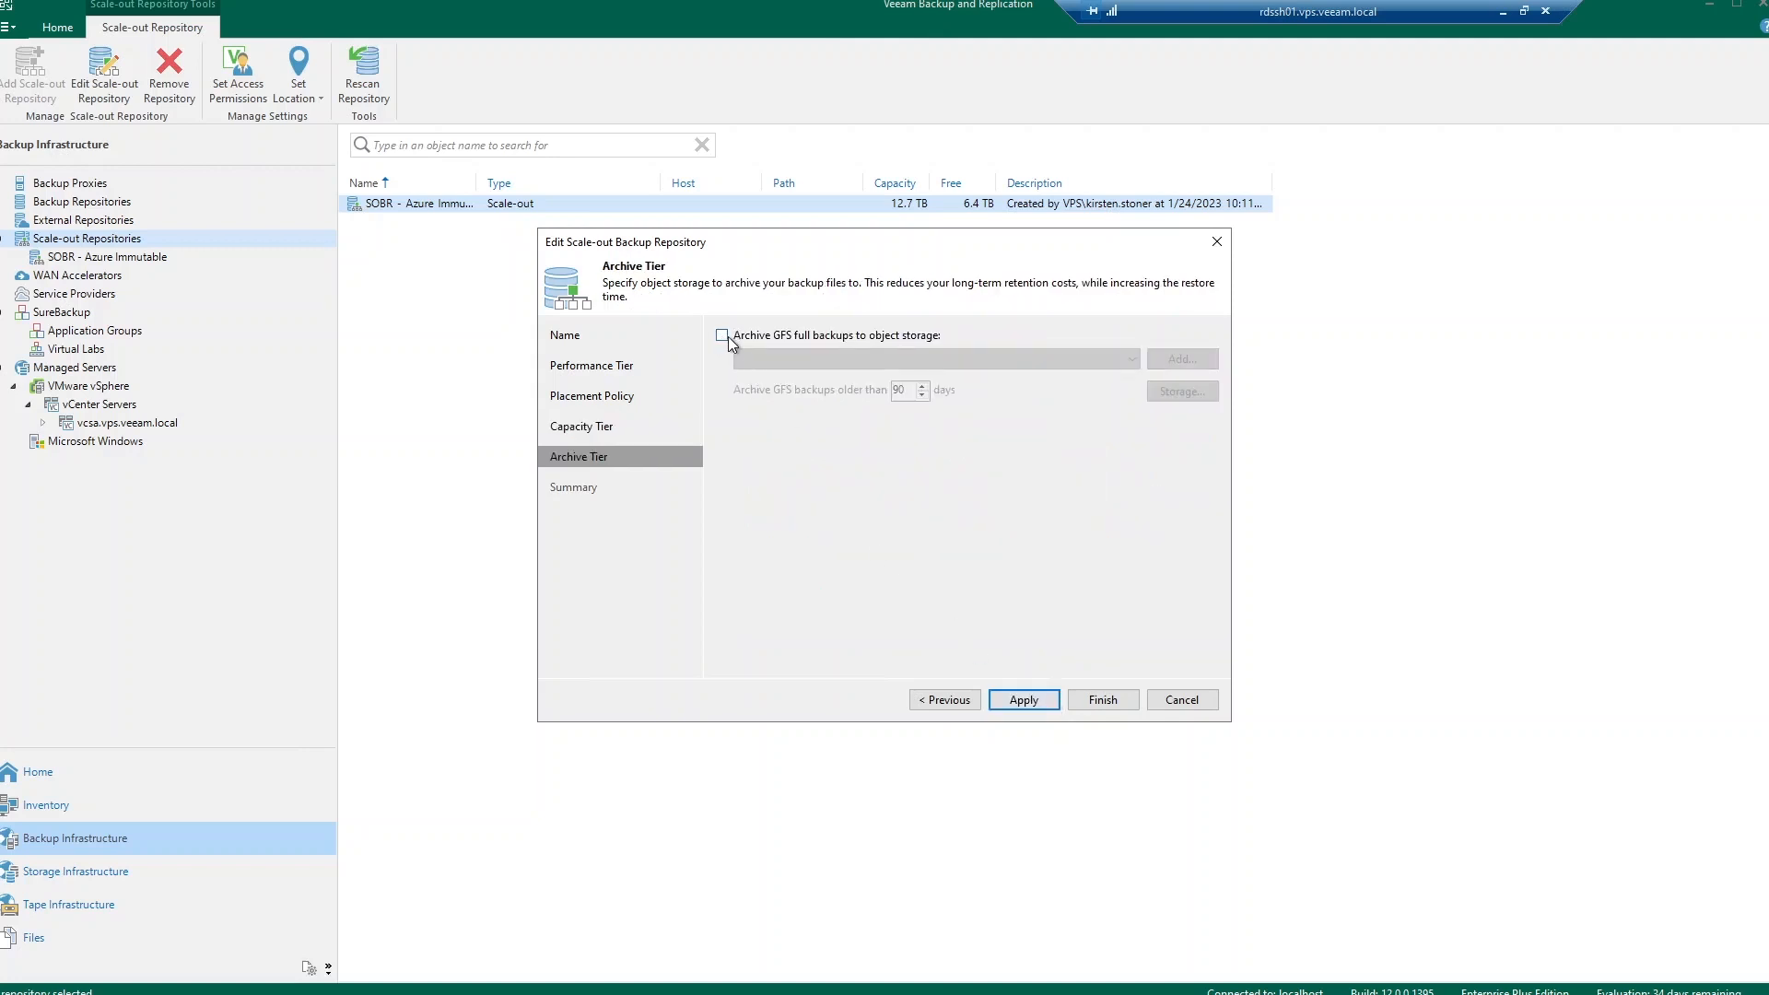
click(720, 336)
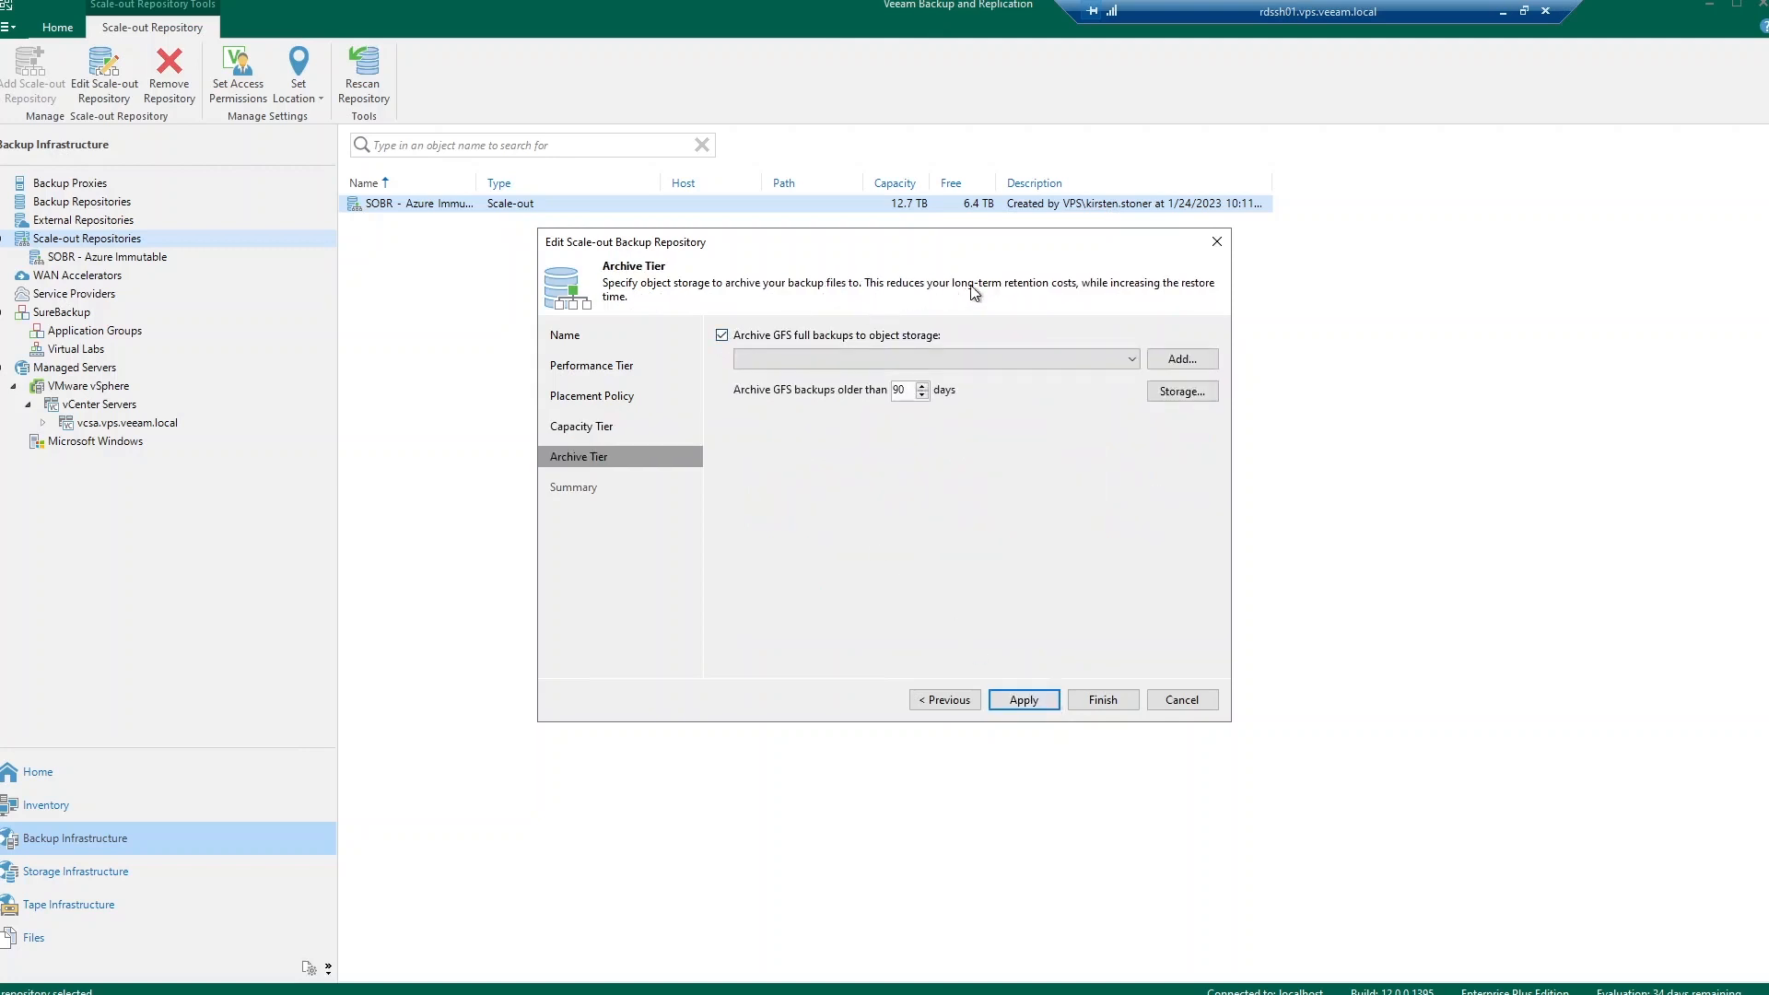
click(1180, 360)
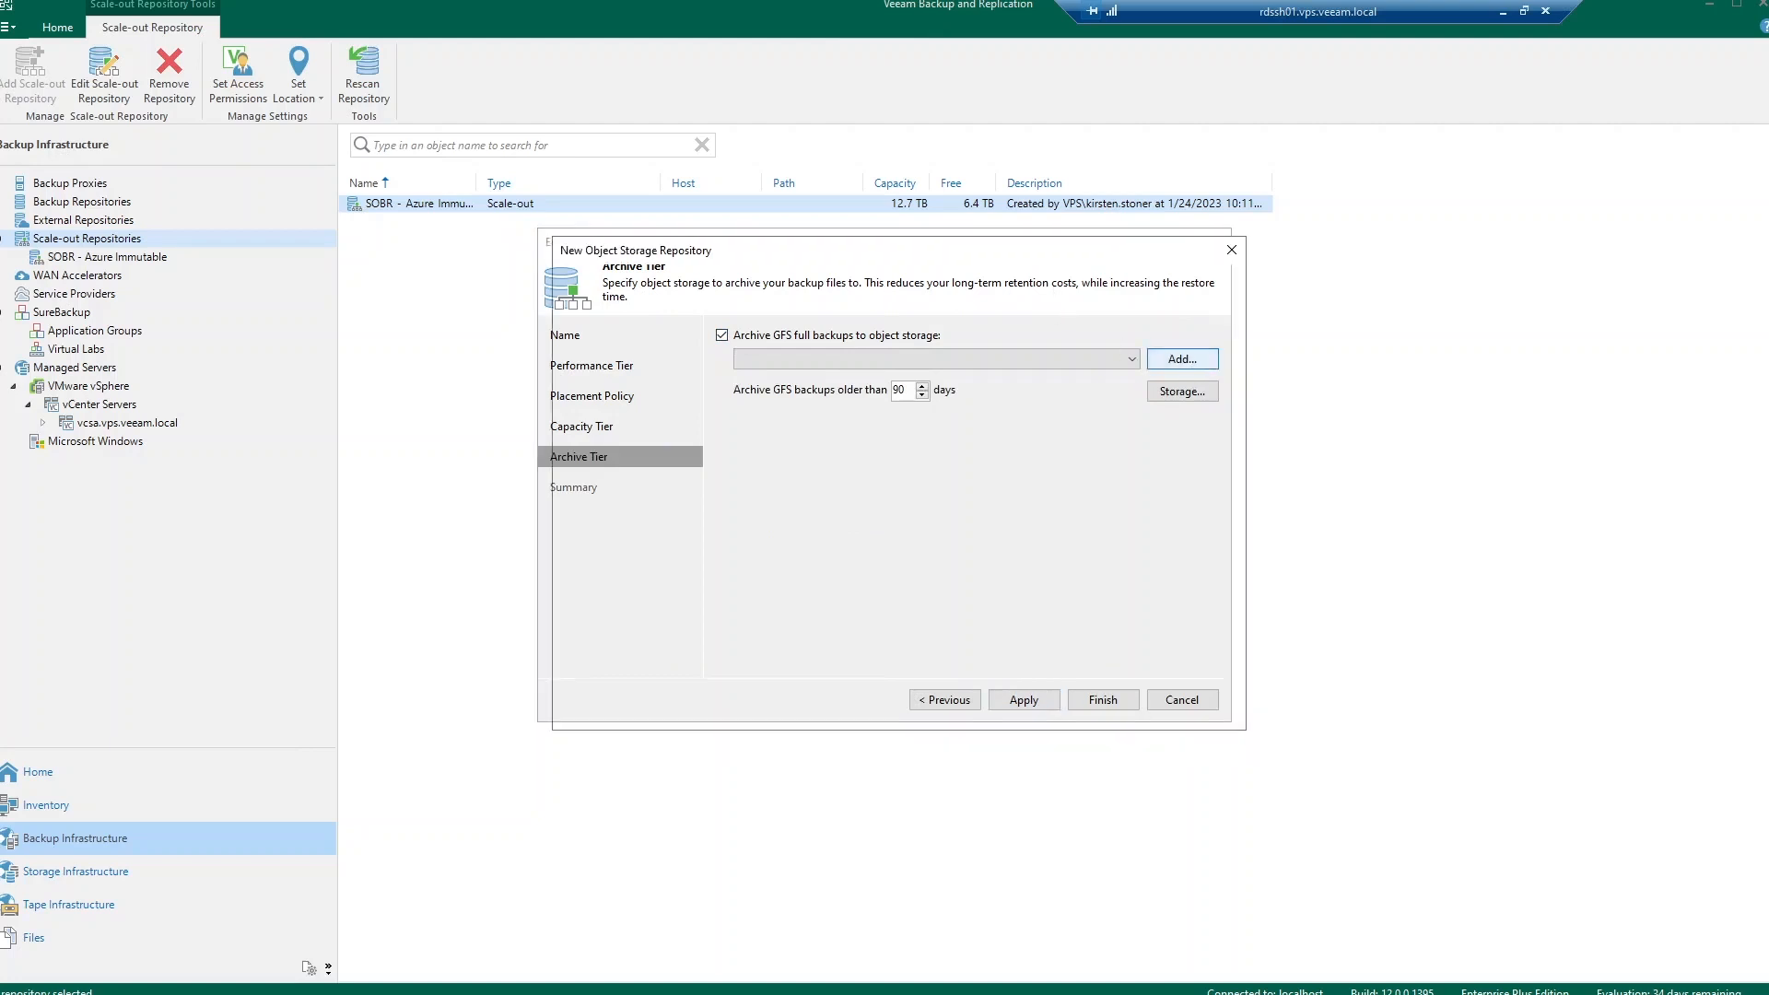
click(1179, 359)
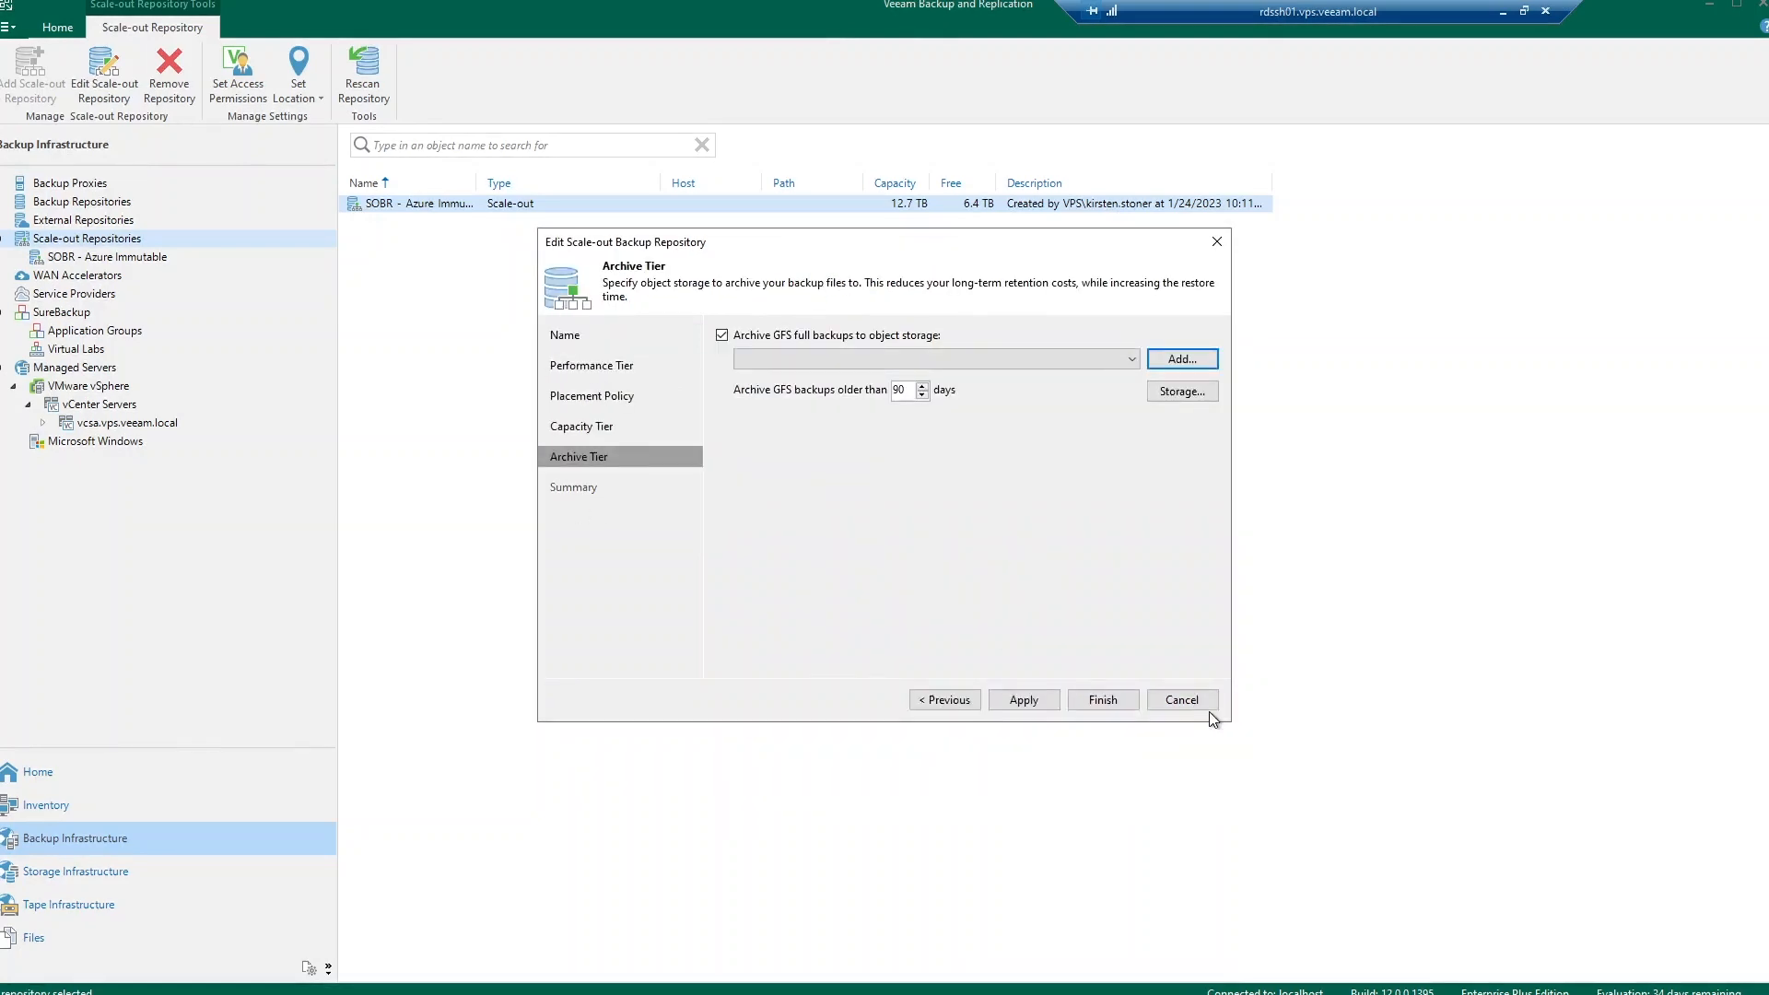
Step: Leave the scale-out repository settings without applying changes
click(1182, 701)
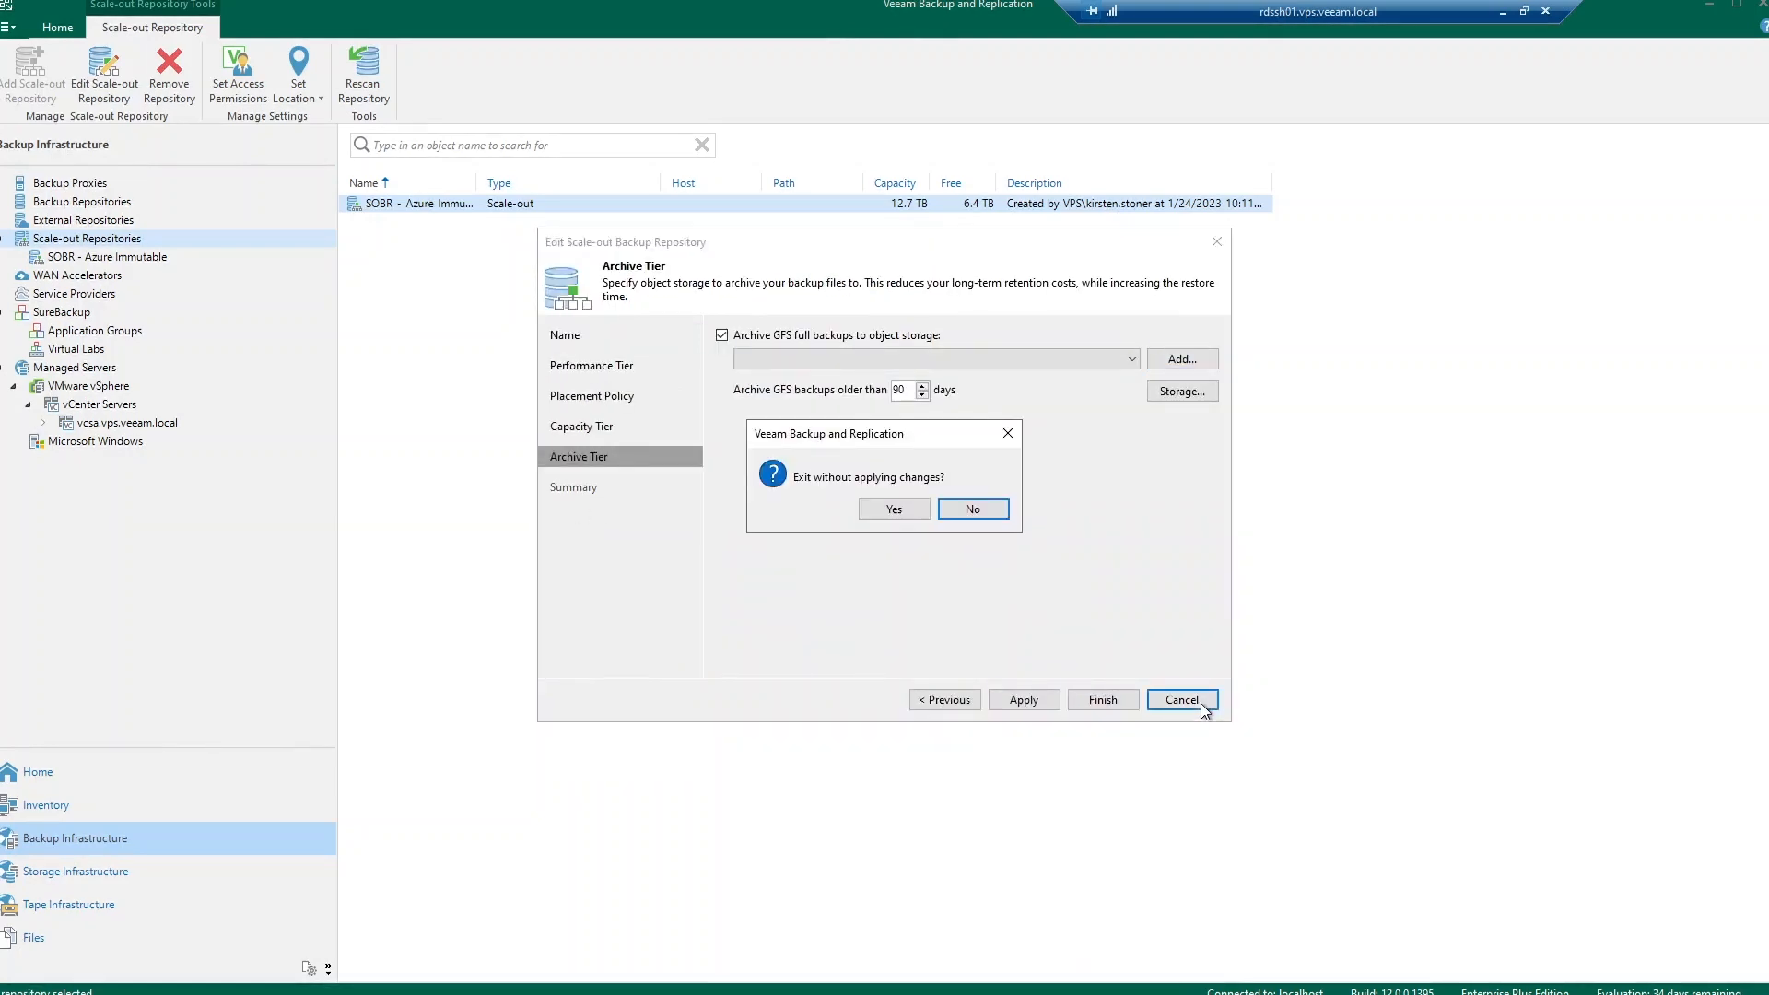
click(892, 509)
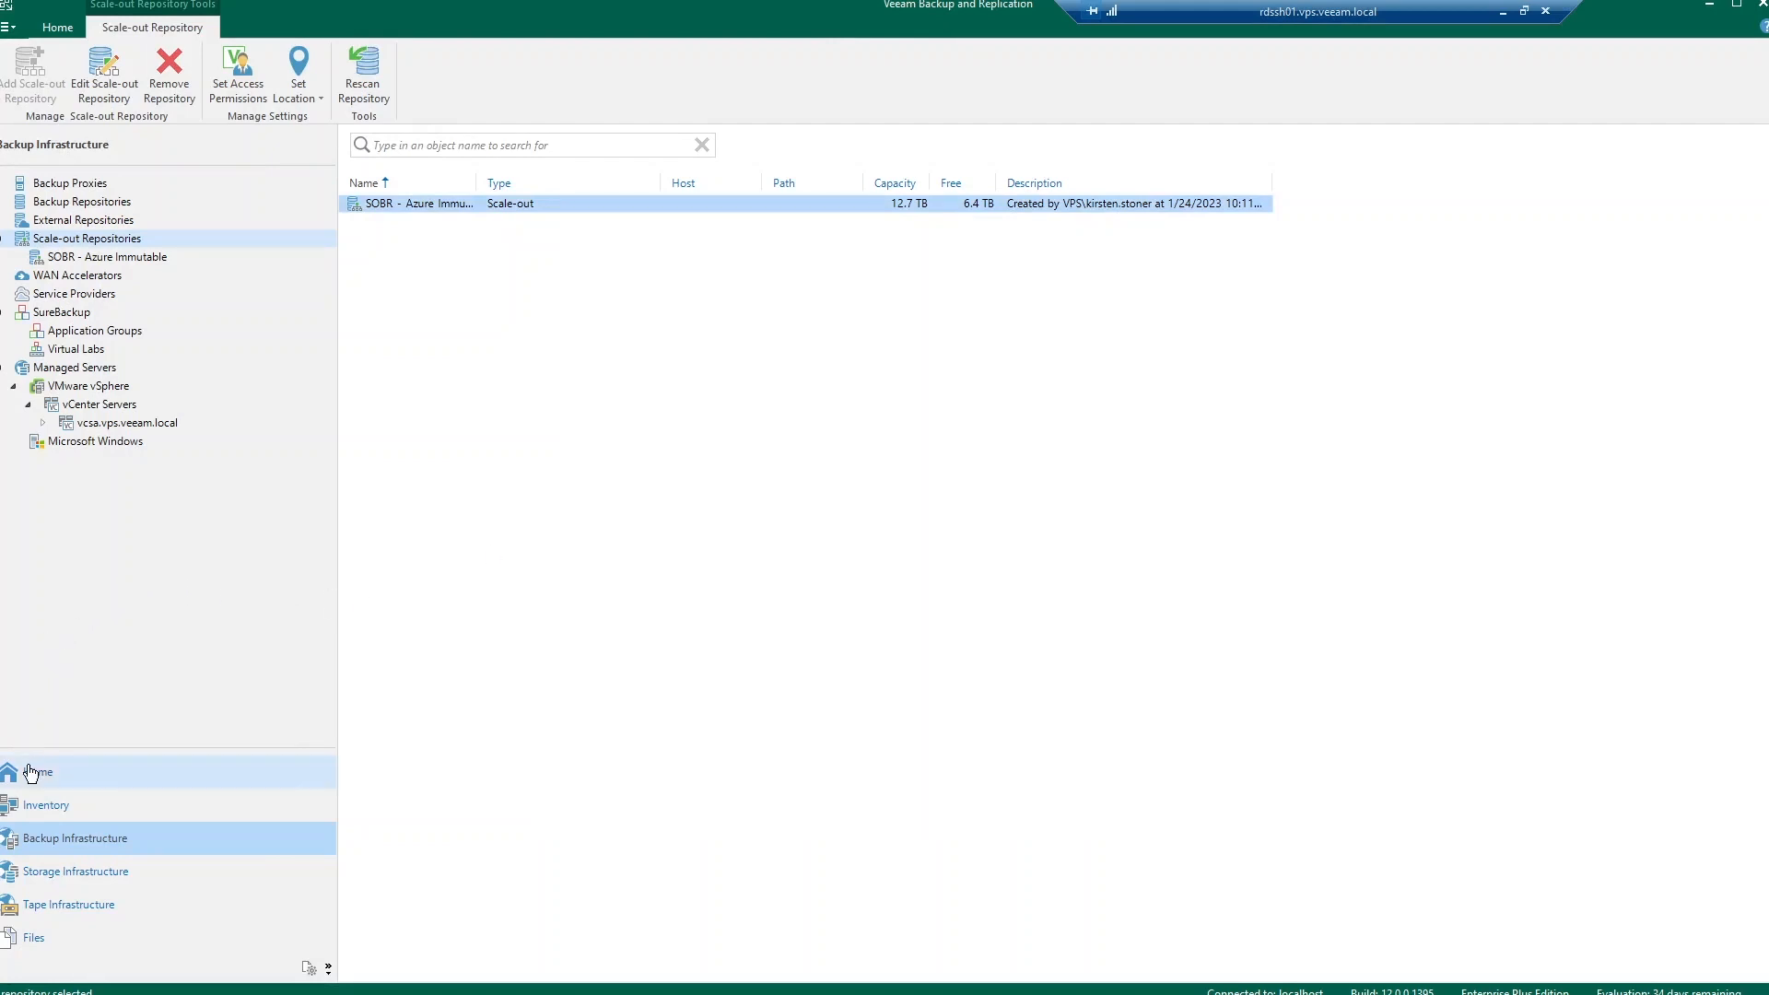
Step: Run the Best Practices Analyzer from the Home ribbon to show its security check results
click(36, 772)
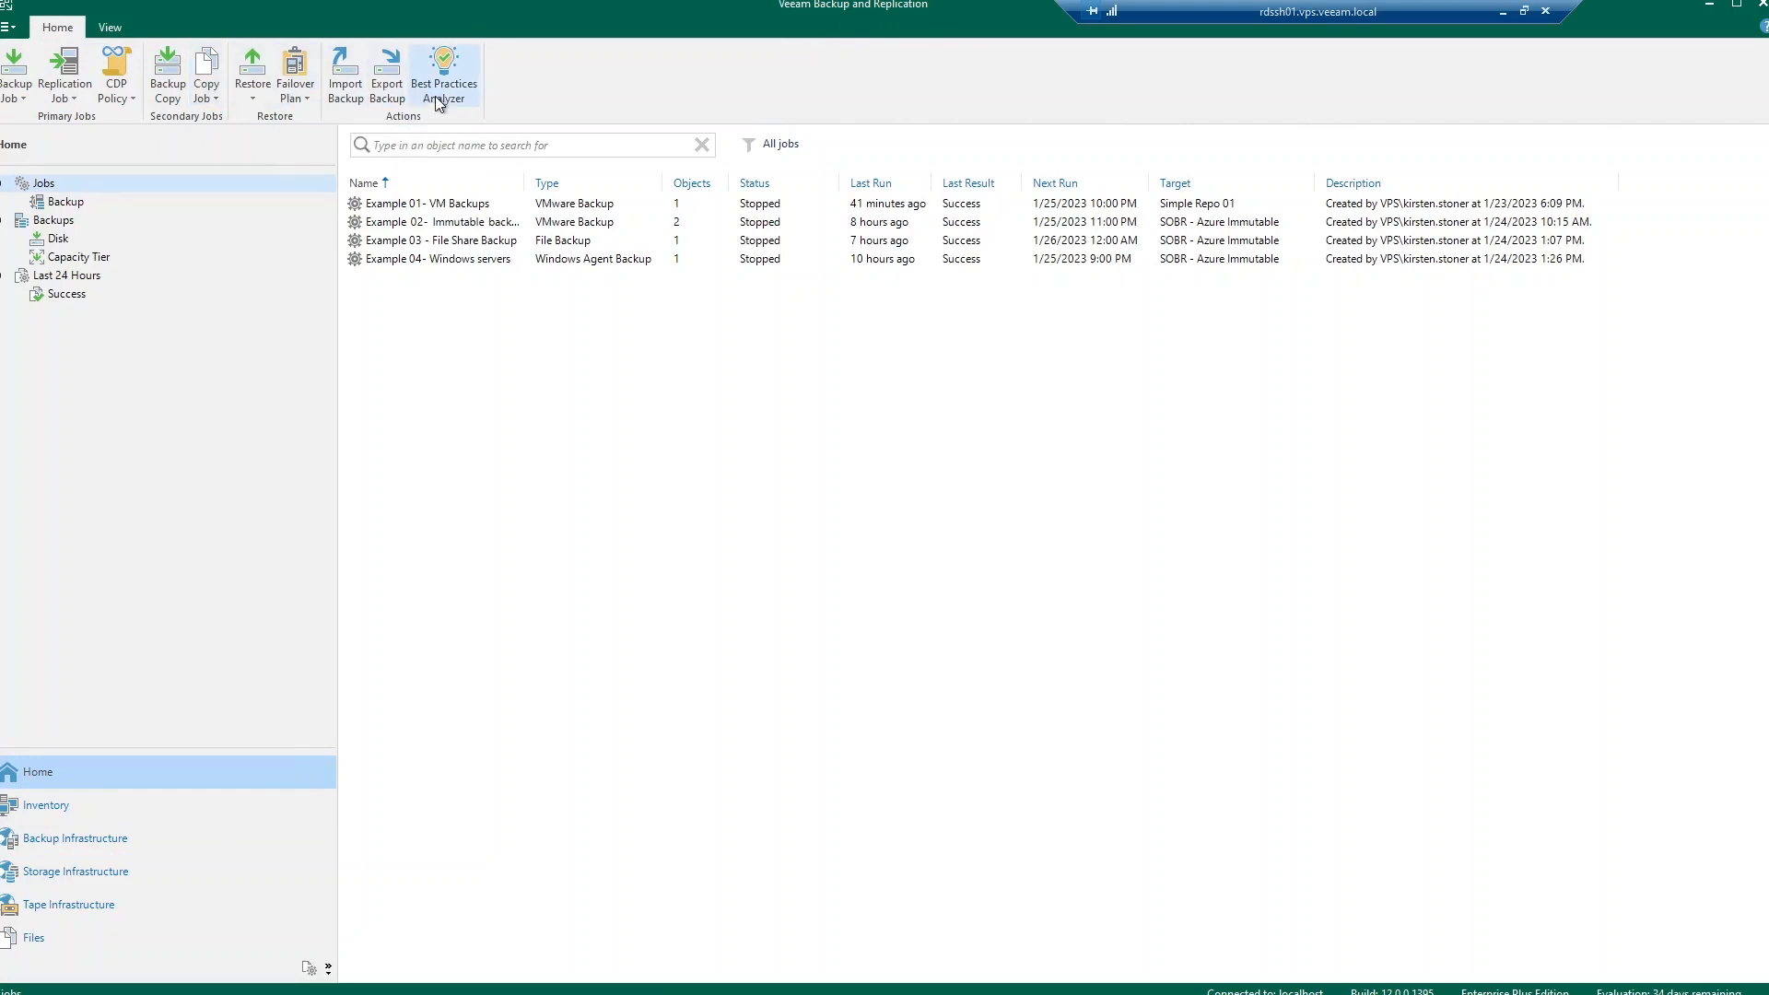
mouse_move(470, 109)
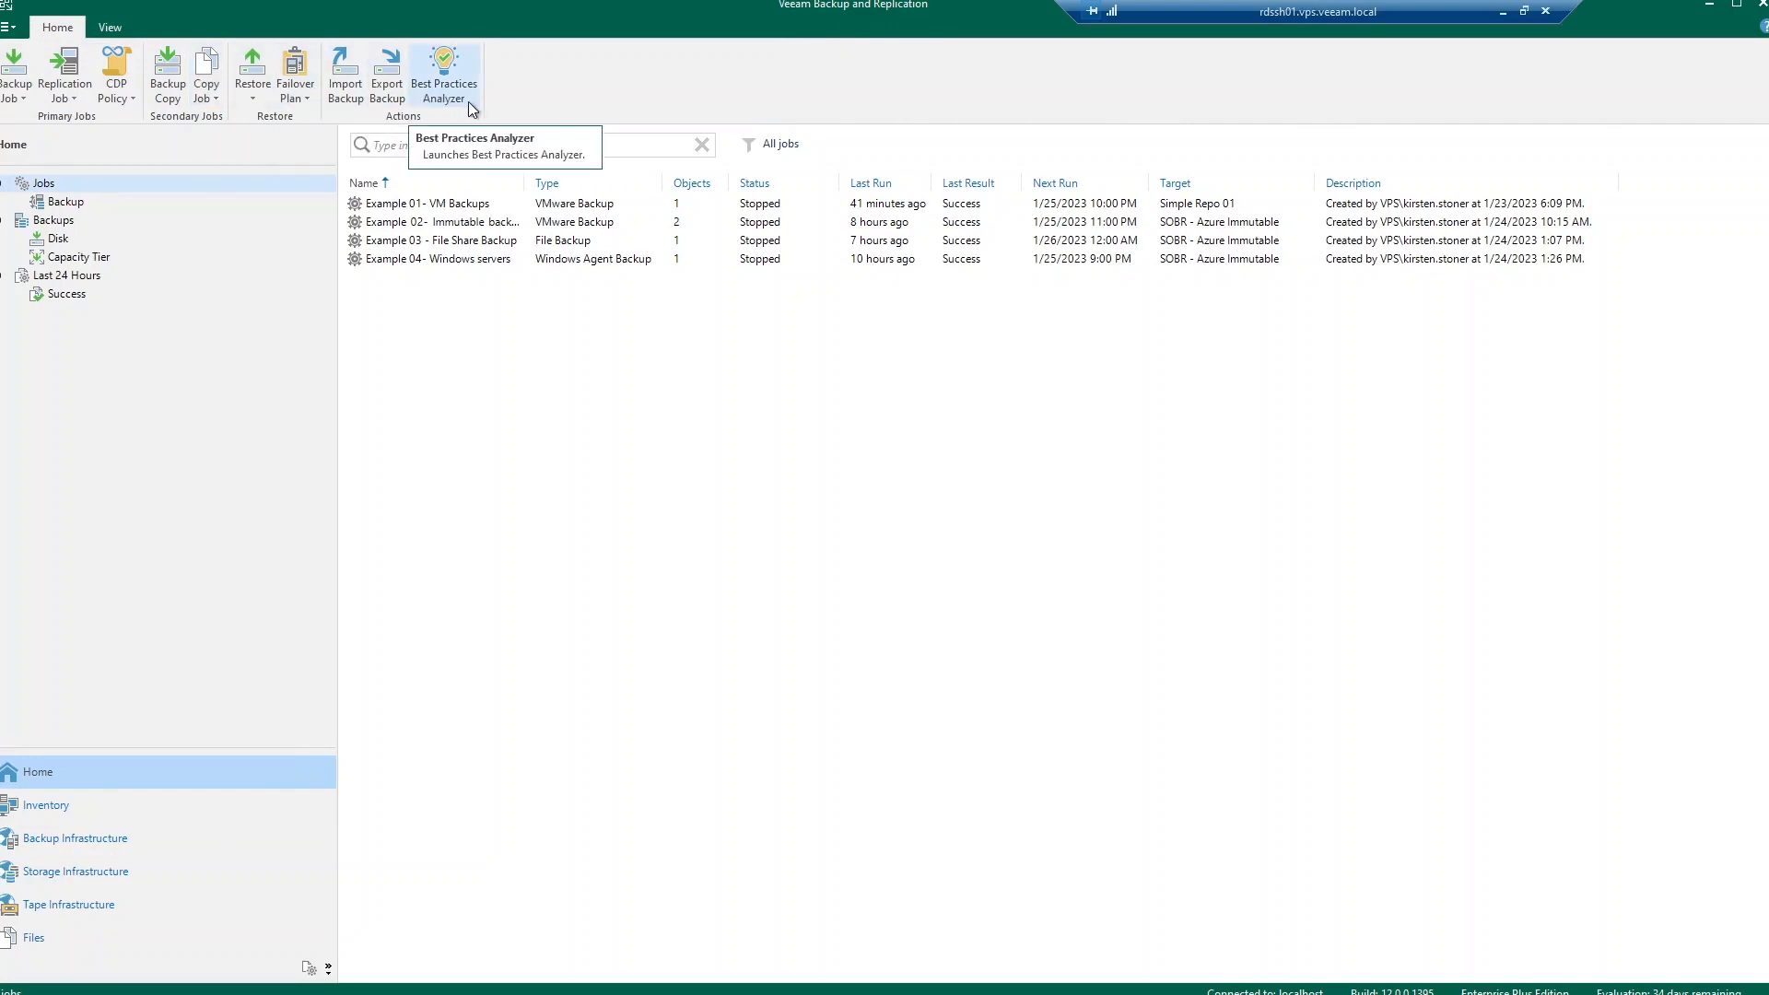
click(444, 75)
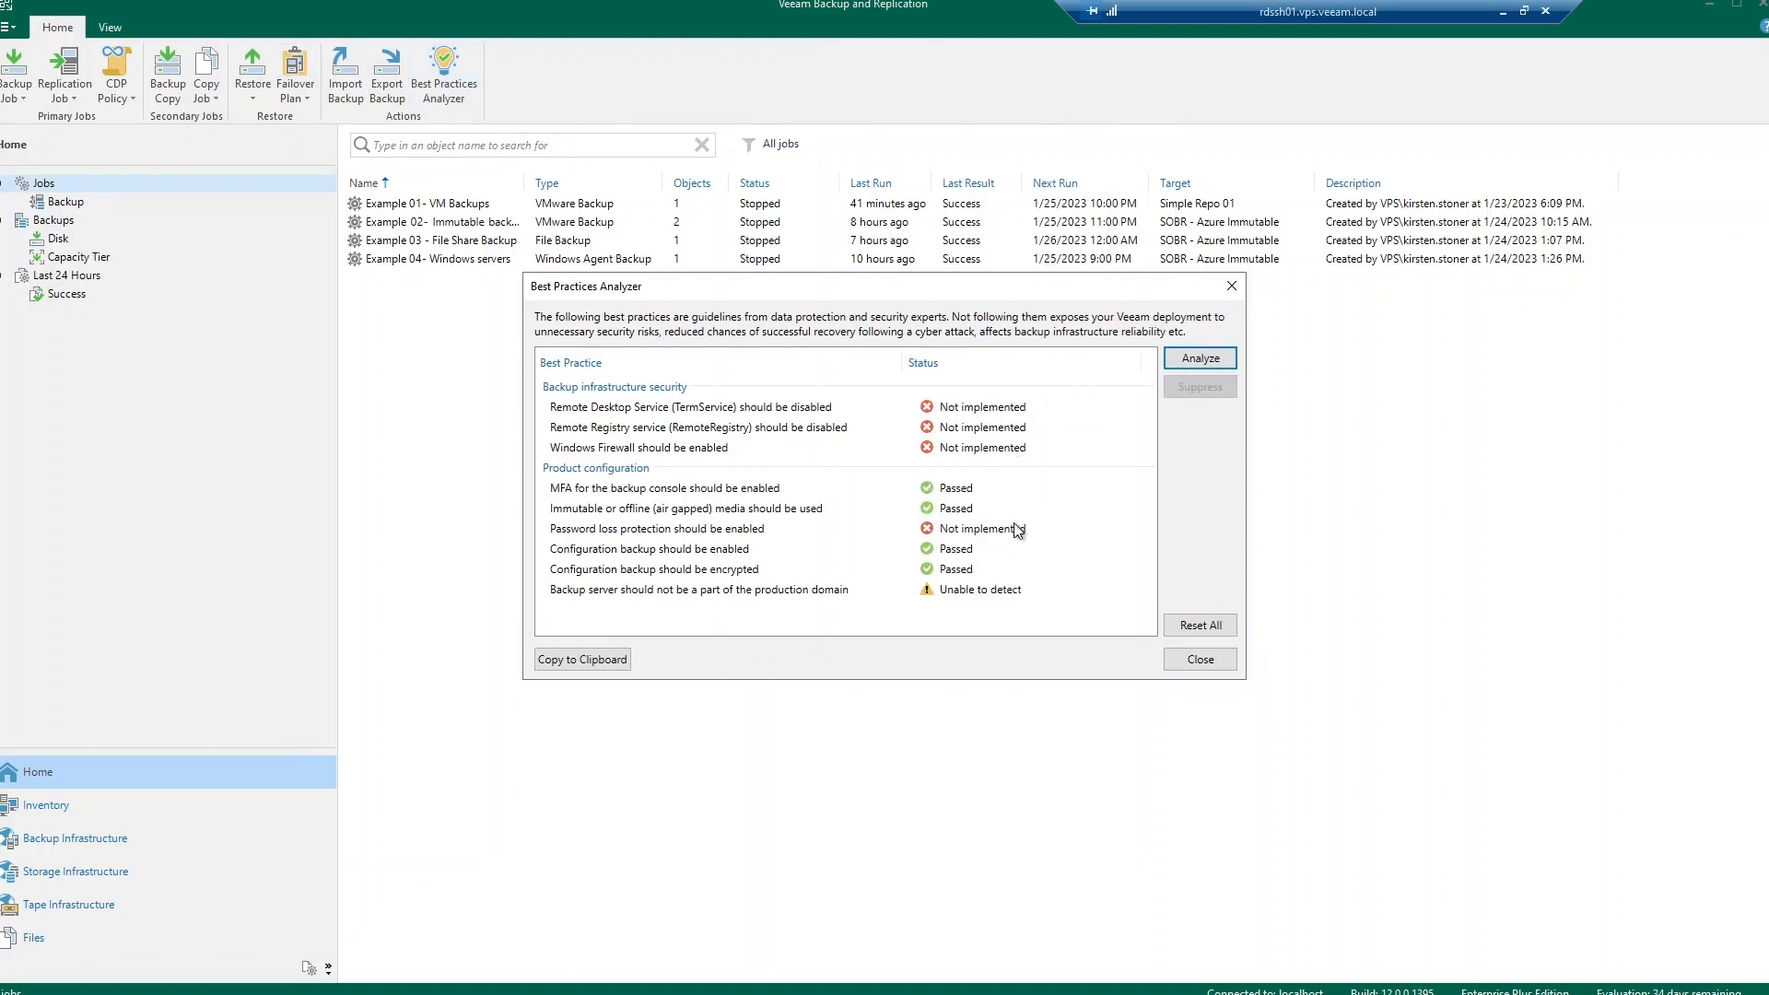
mouse_move(1017, 590)
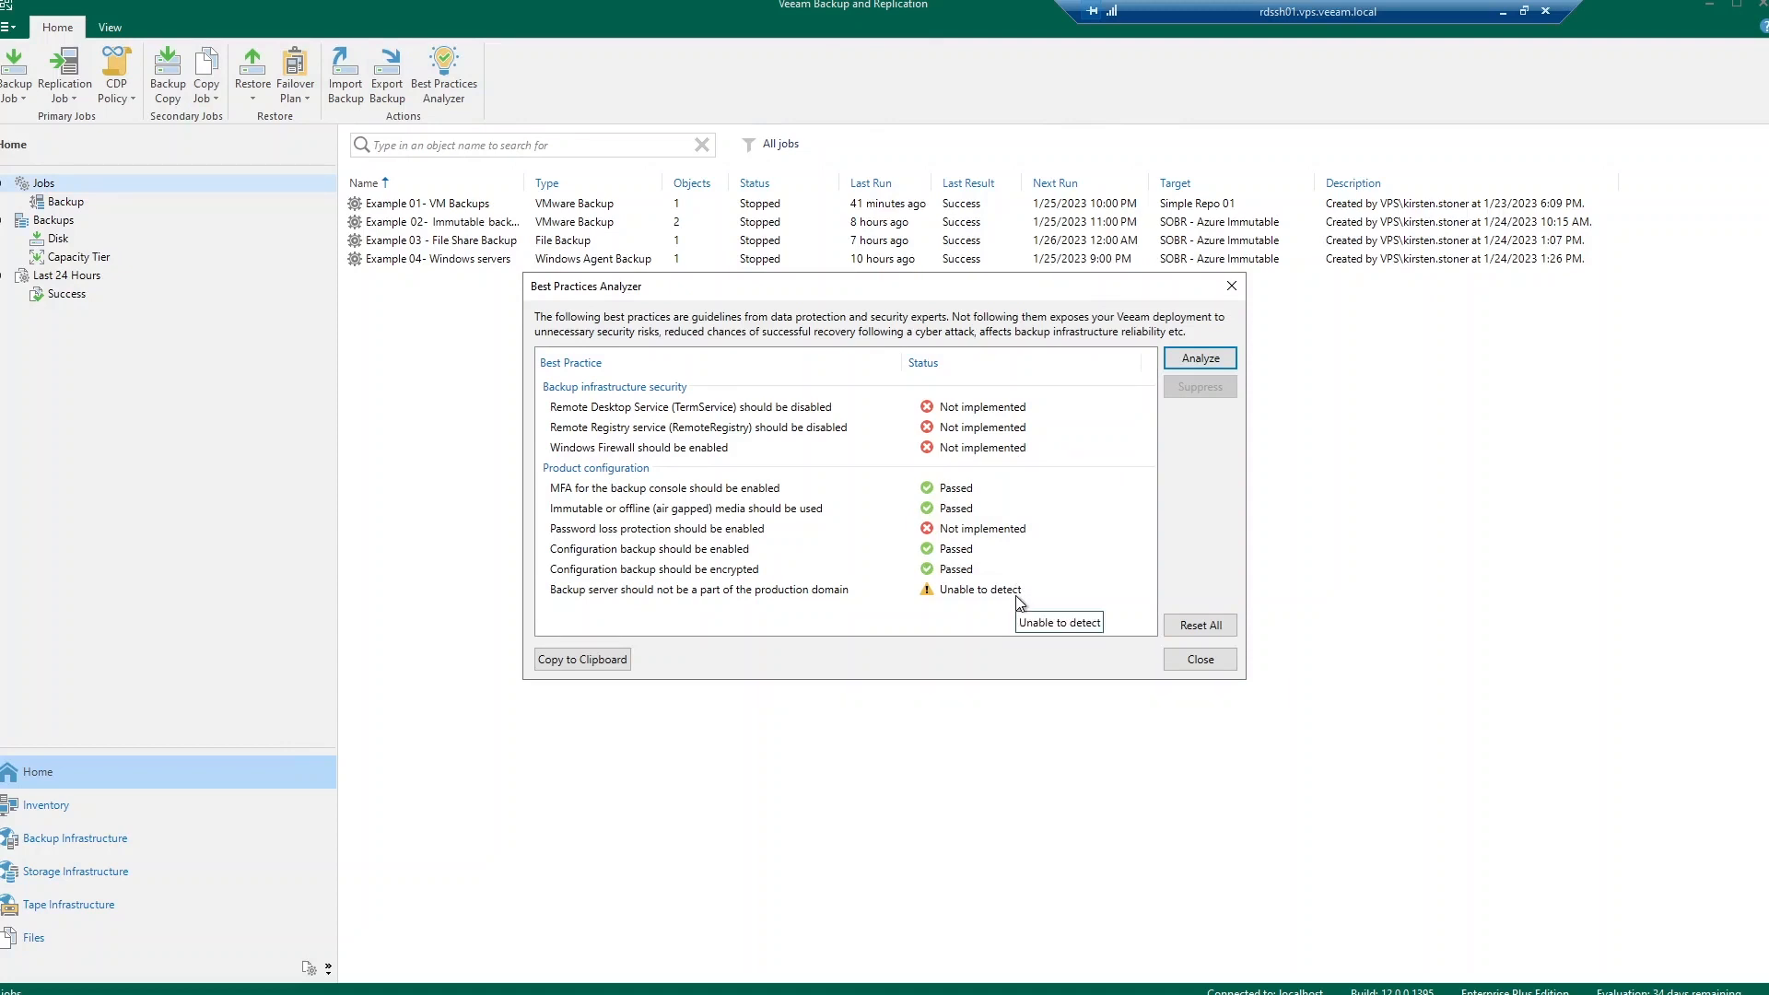
mouse_move(1012, 405)
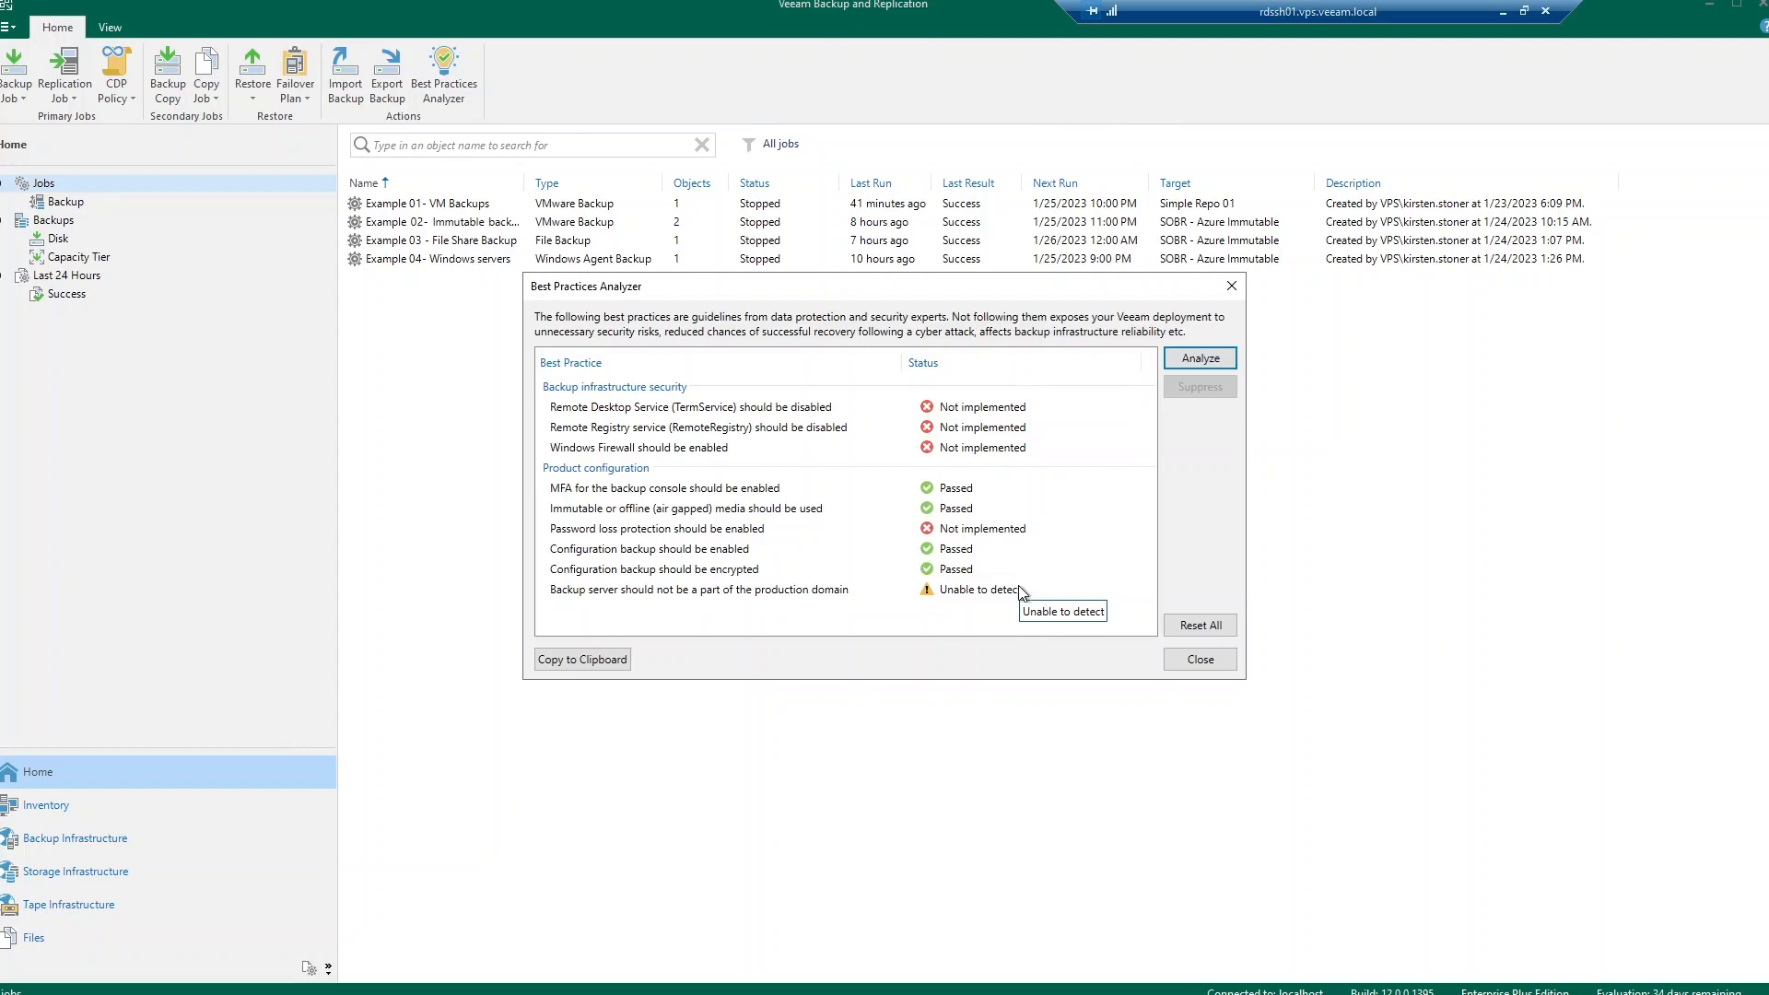
mouse_move(1209, 680)
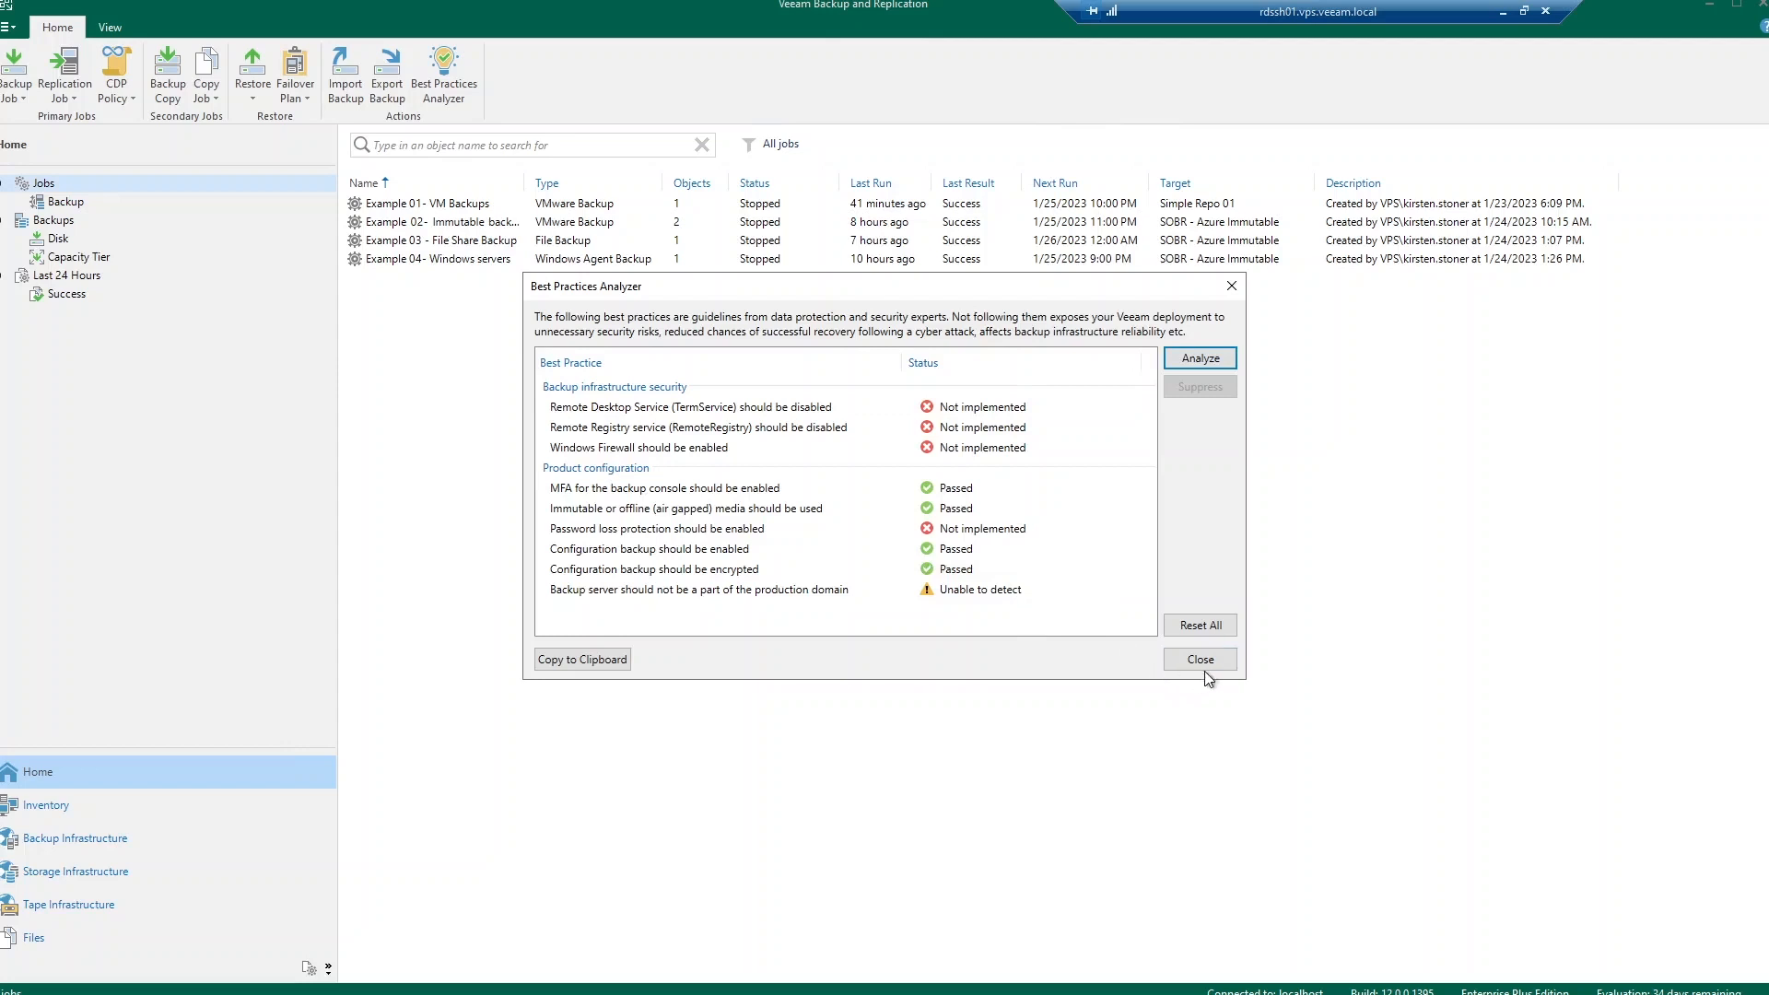
Step: Close the Best Practices Analyzer results and show the four backup jobs under Jobs > Backup
click(1200, 660)
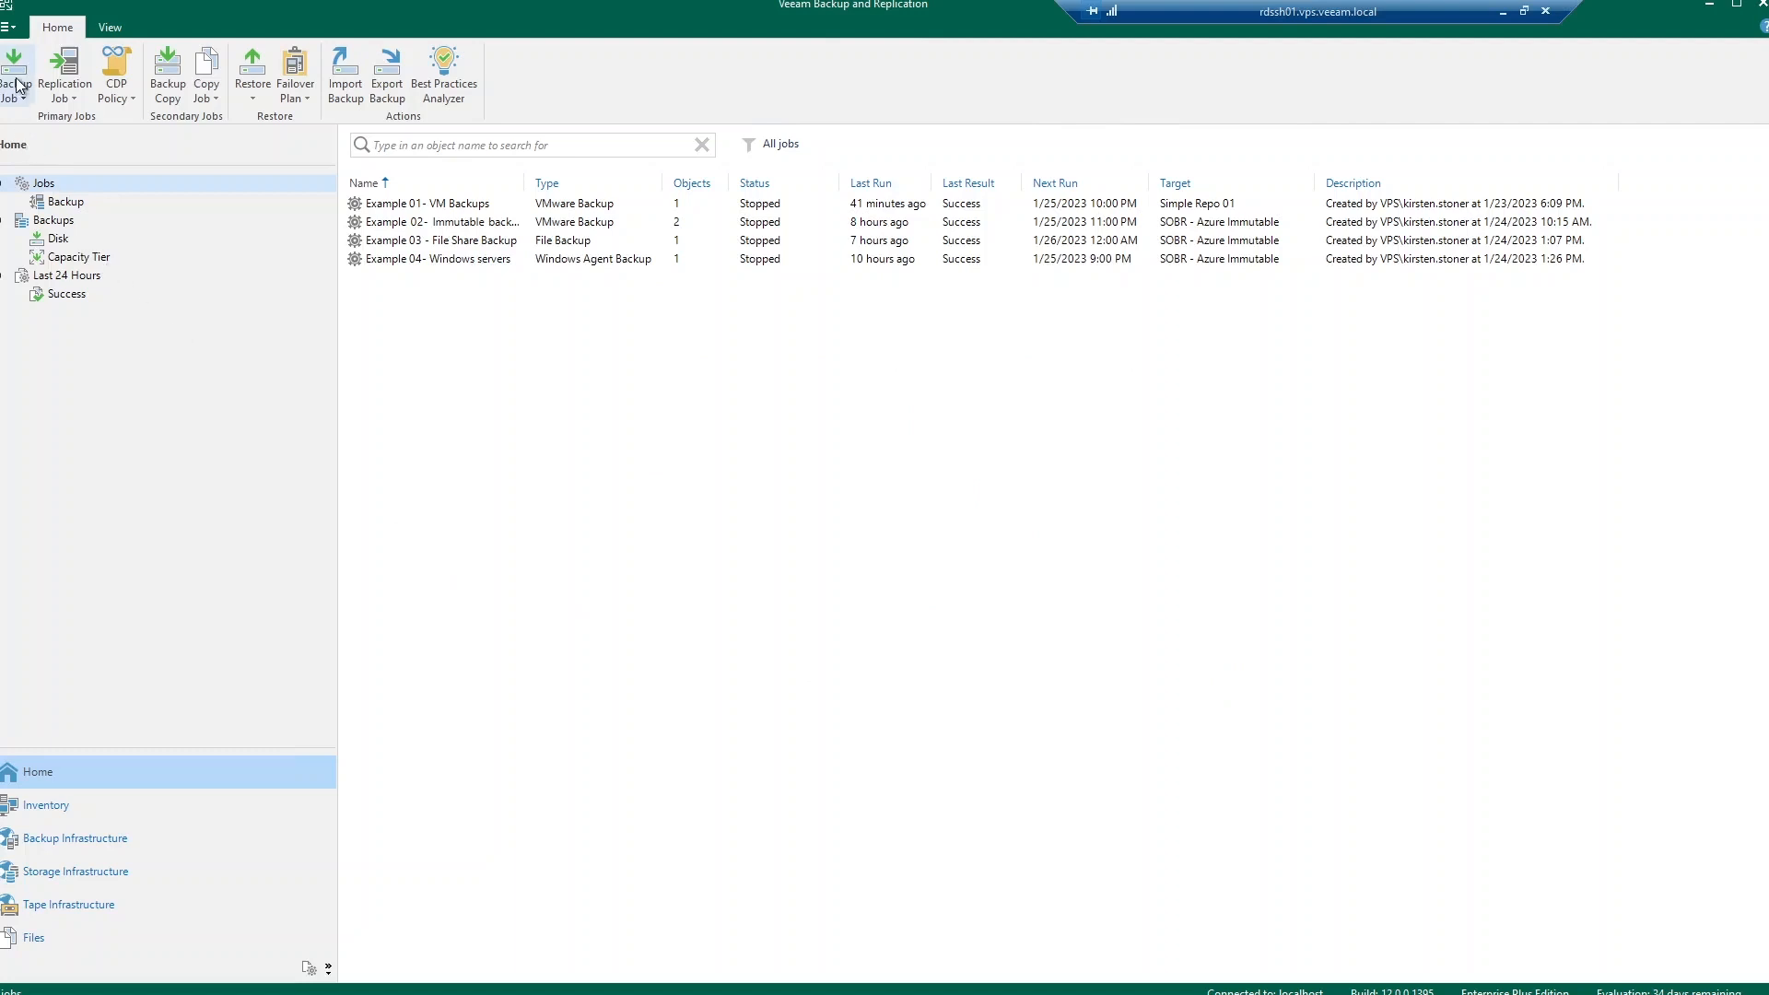
click(14, 74)
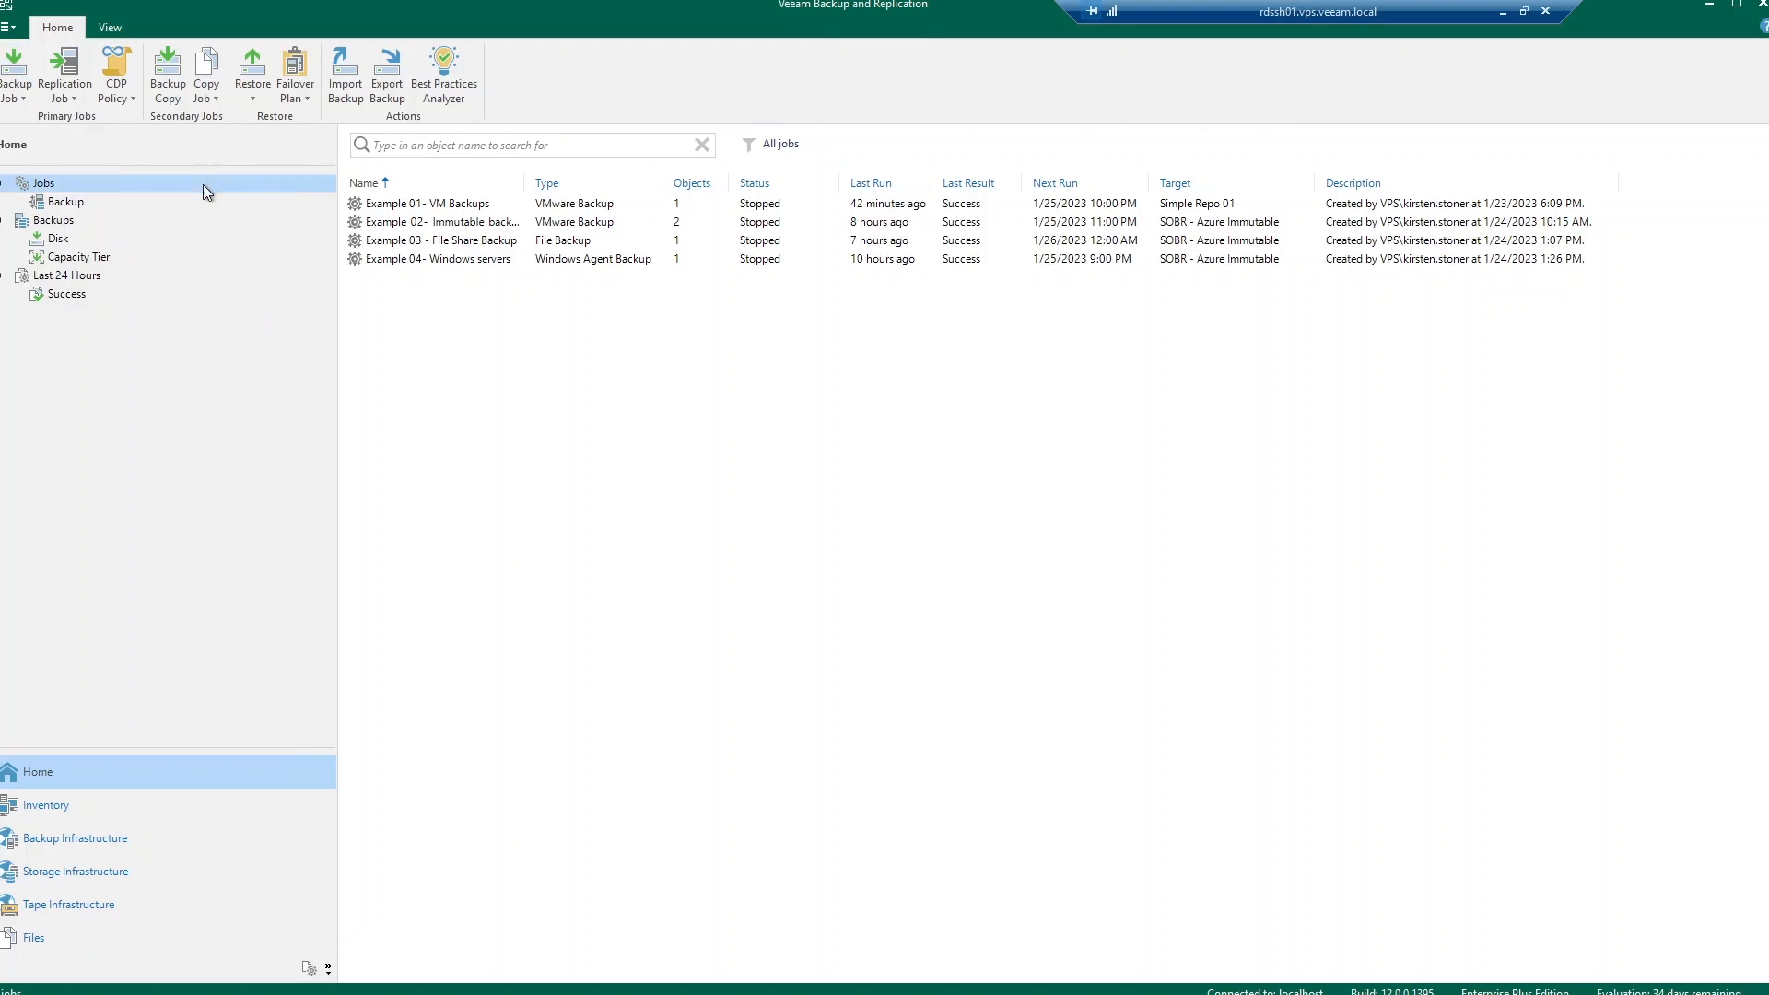
right_click(42, 183)
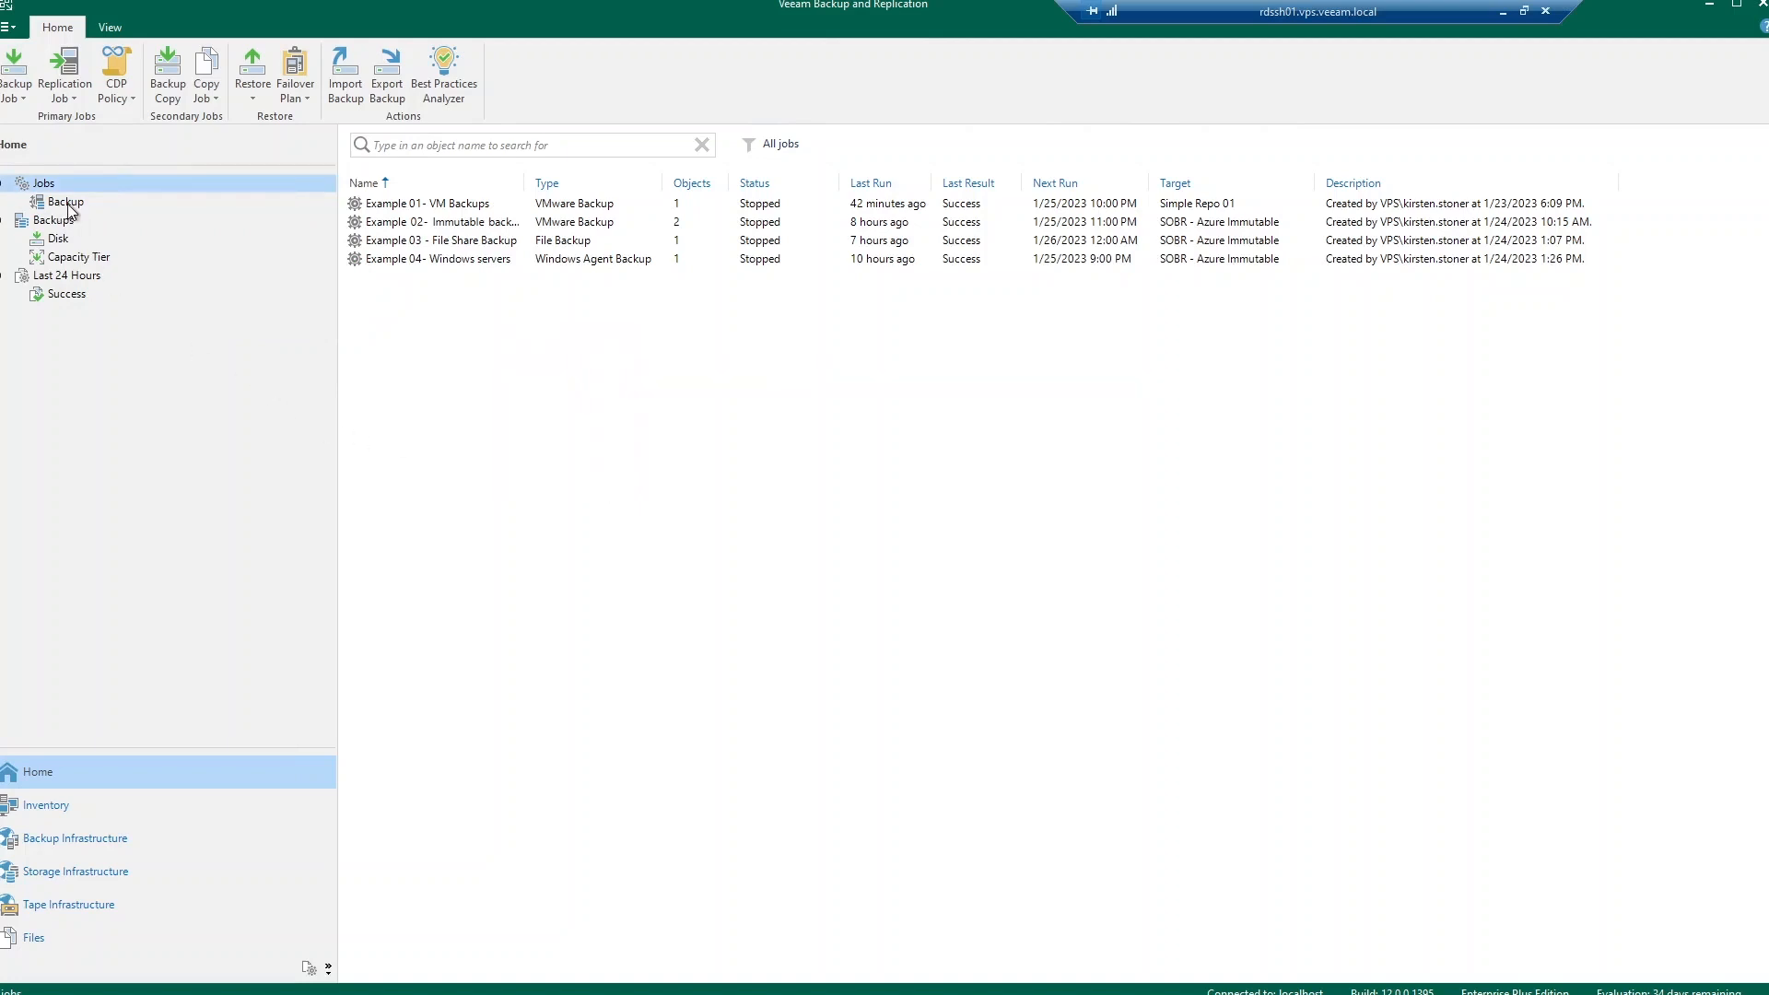
click(65, 201)
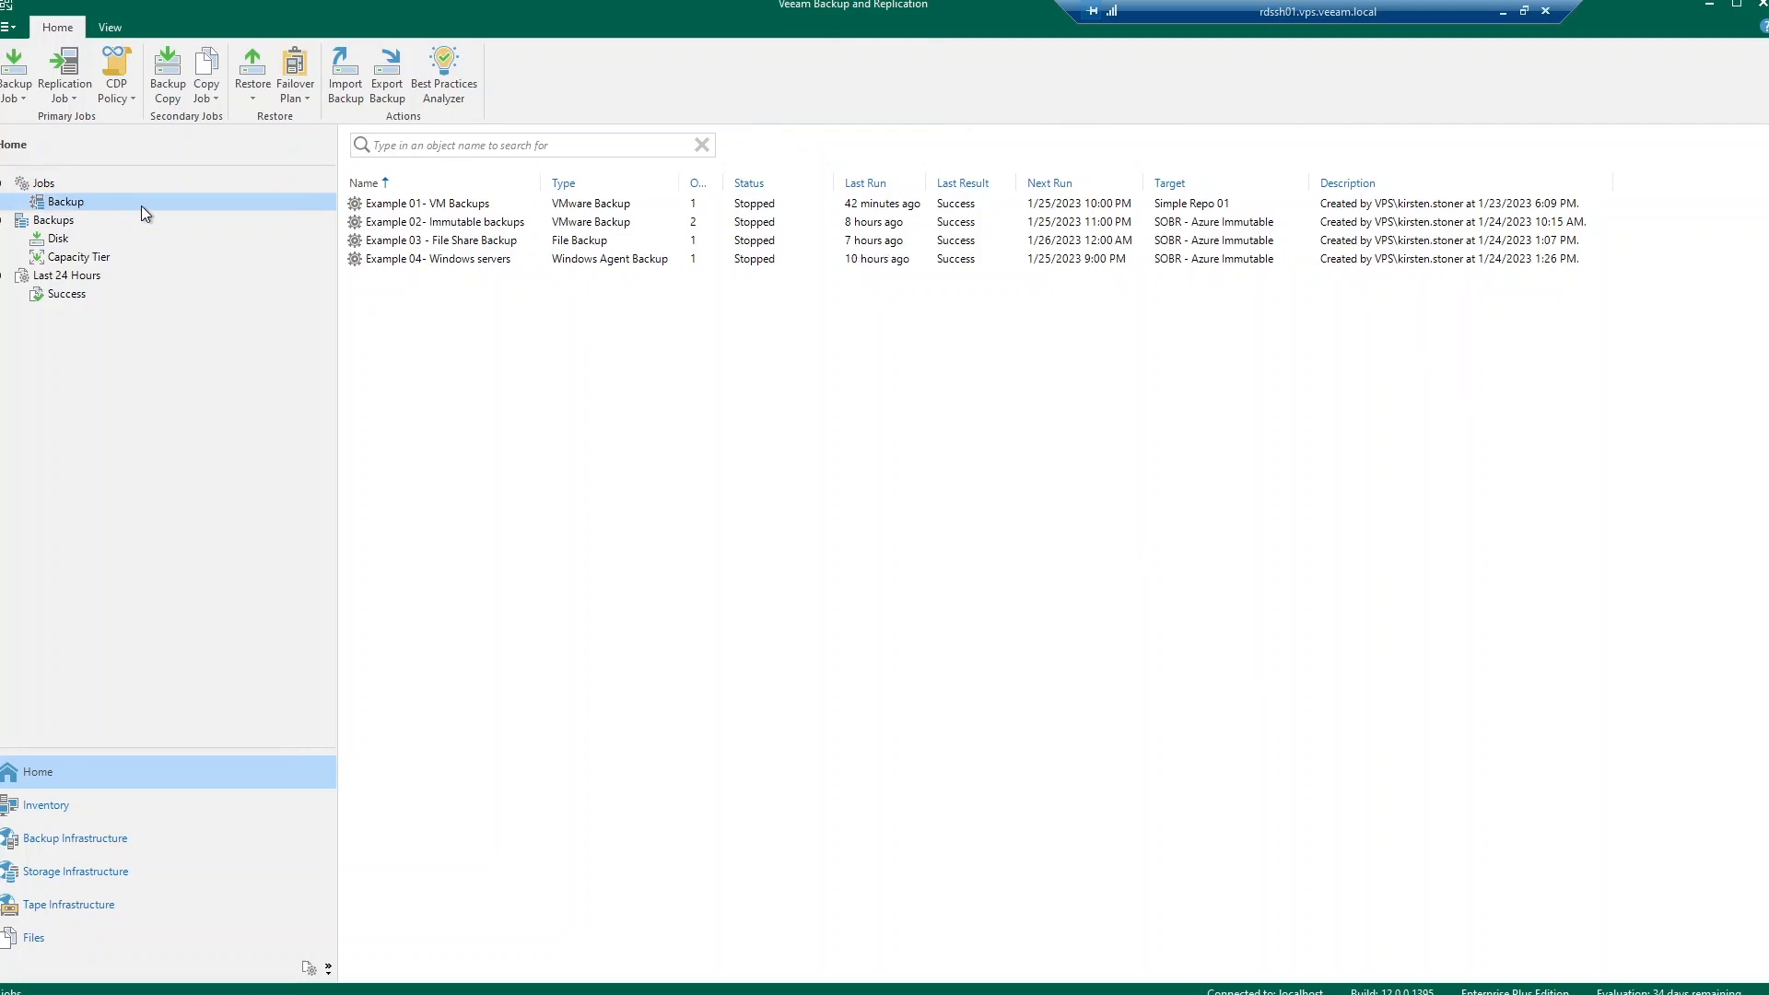
mouse_move(122, 217)
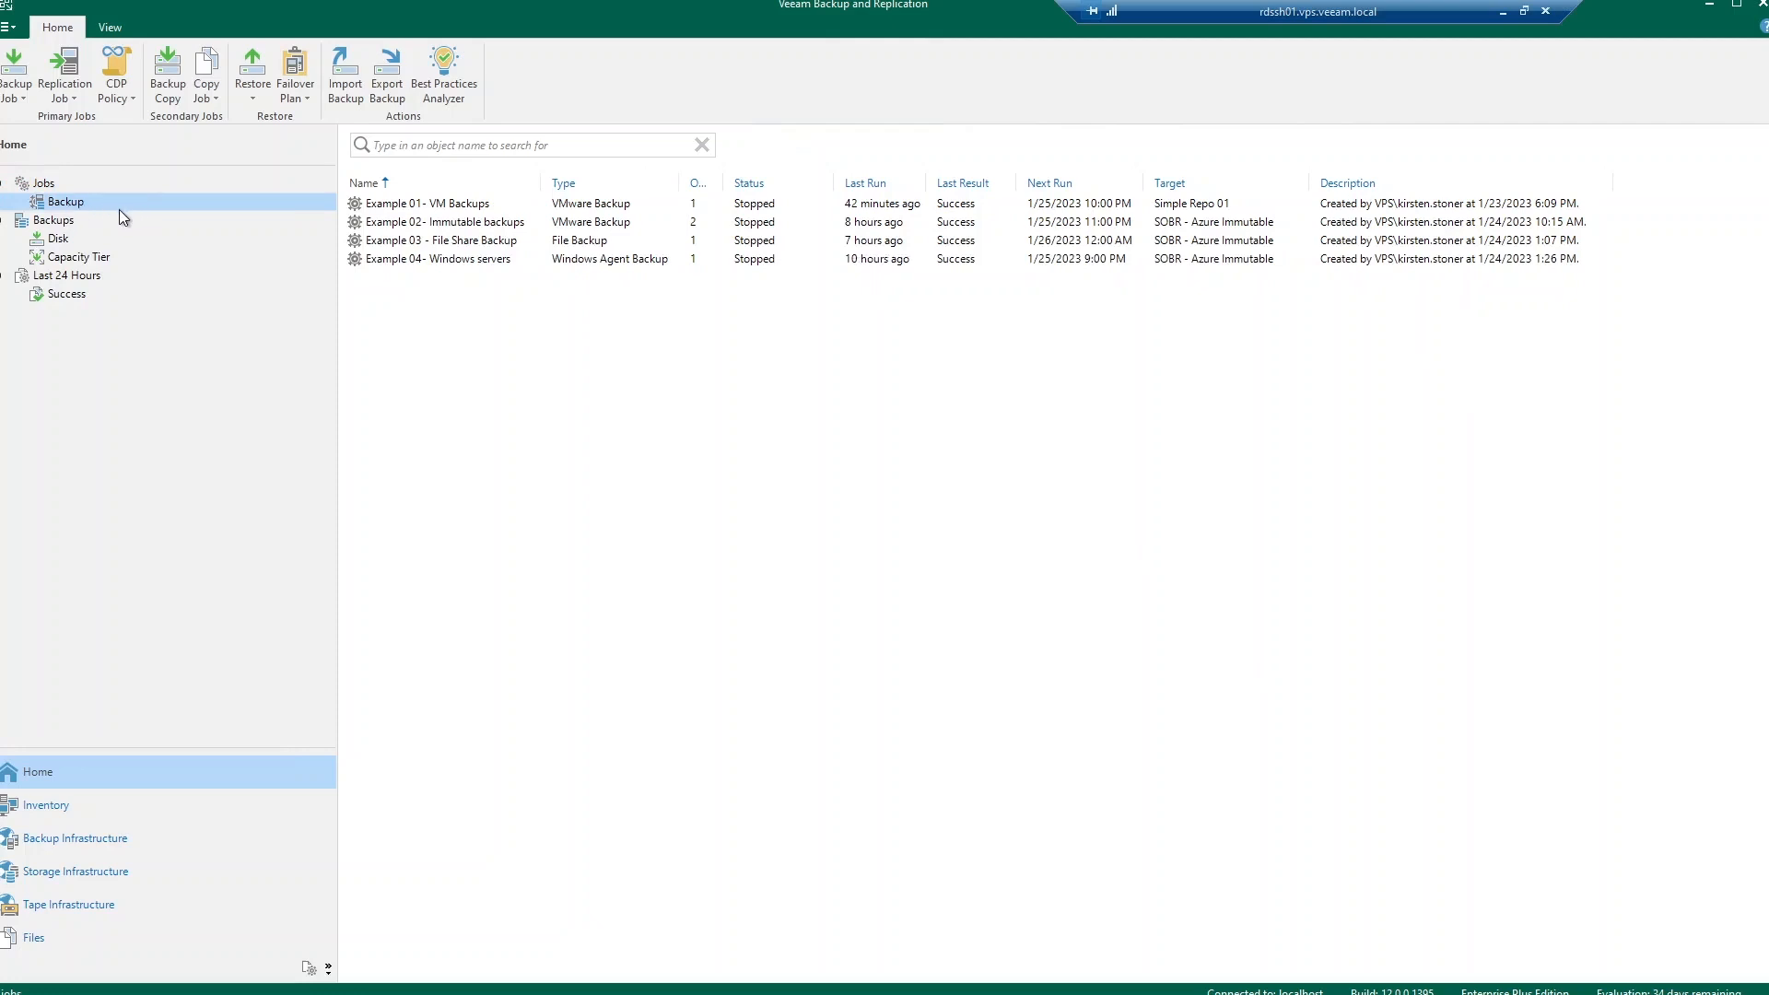
mouse_move(67, 241)
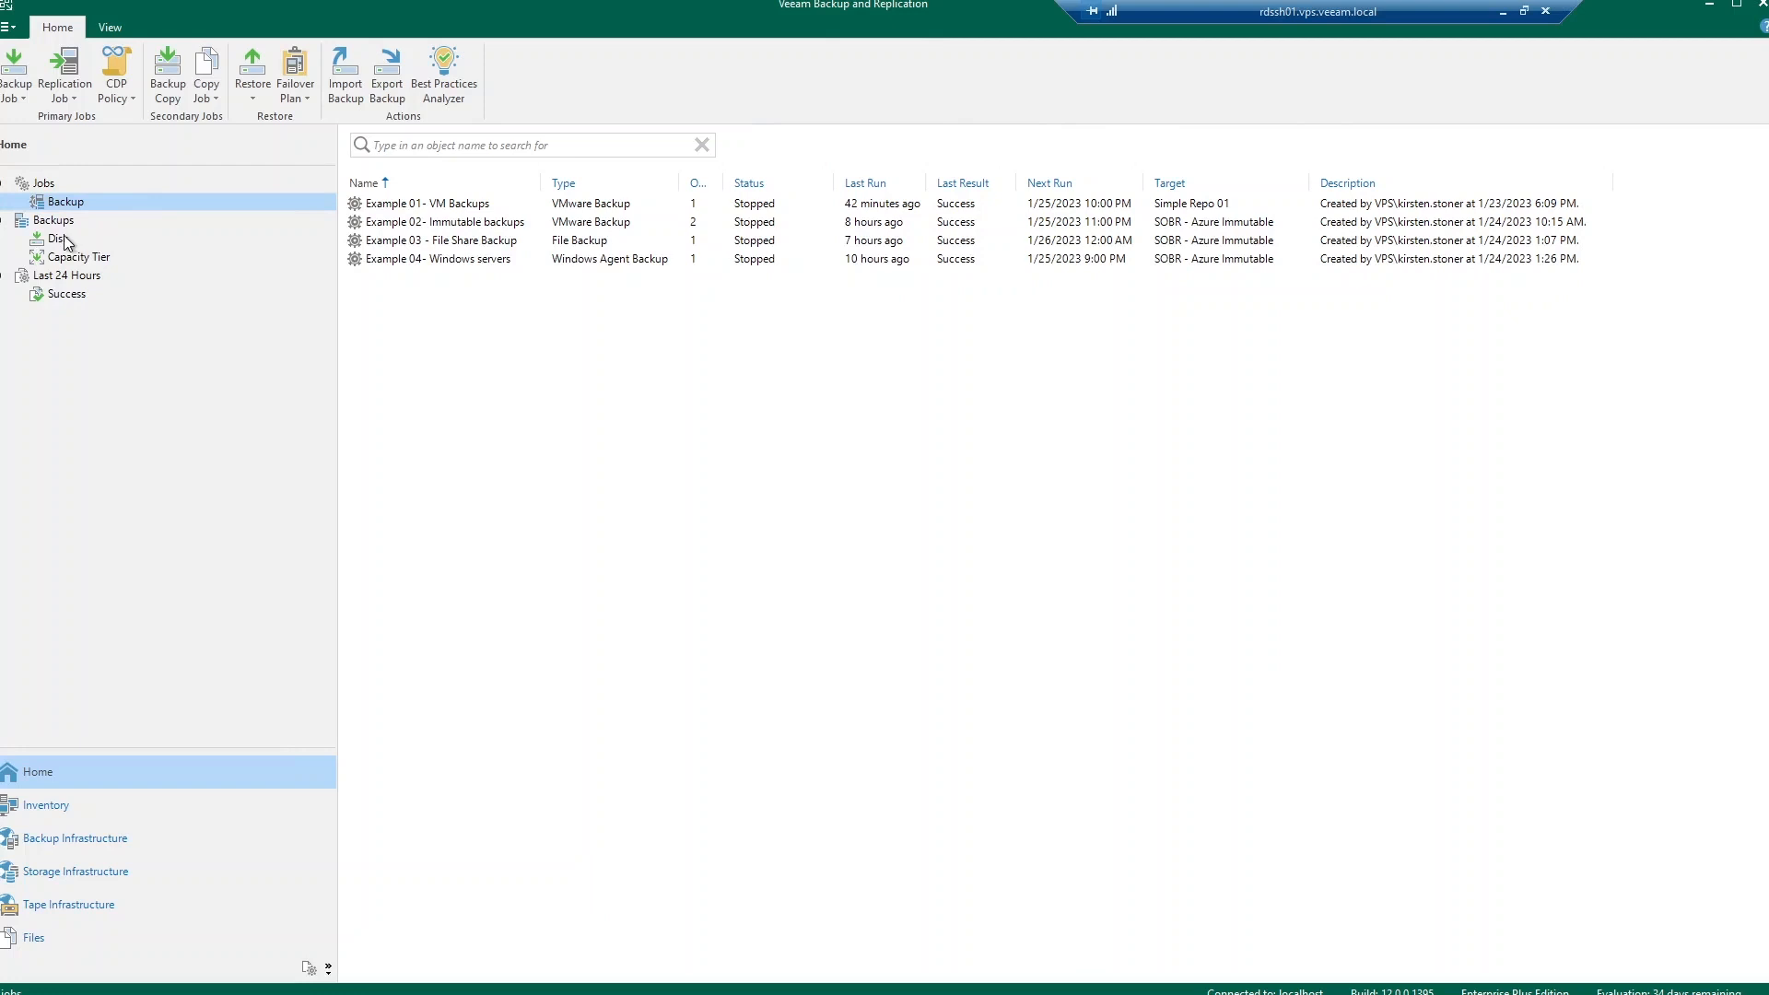
Step: Browse the Disk backups (Example 02 immutable, vps-ksone) and Capacity Tier, then return to the backup jobs list
click(57, 238)
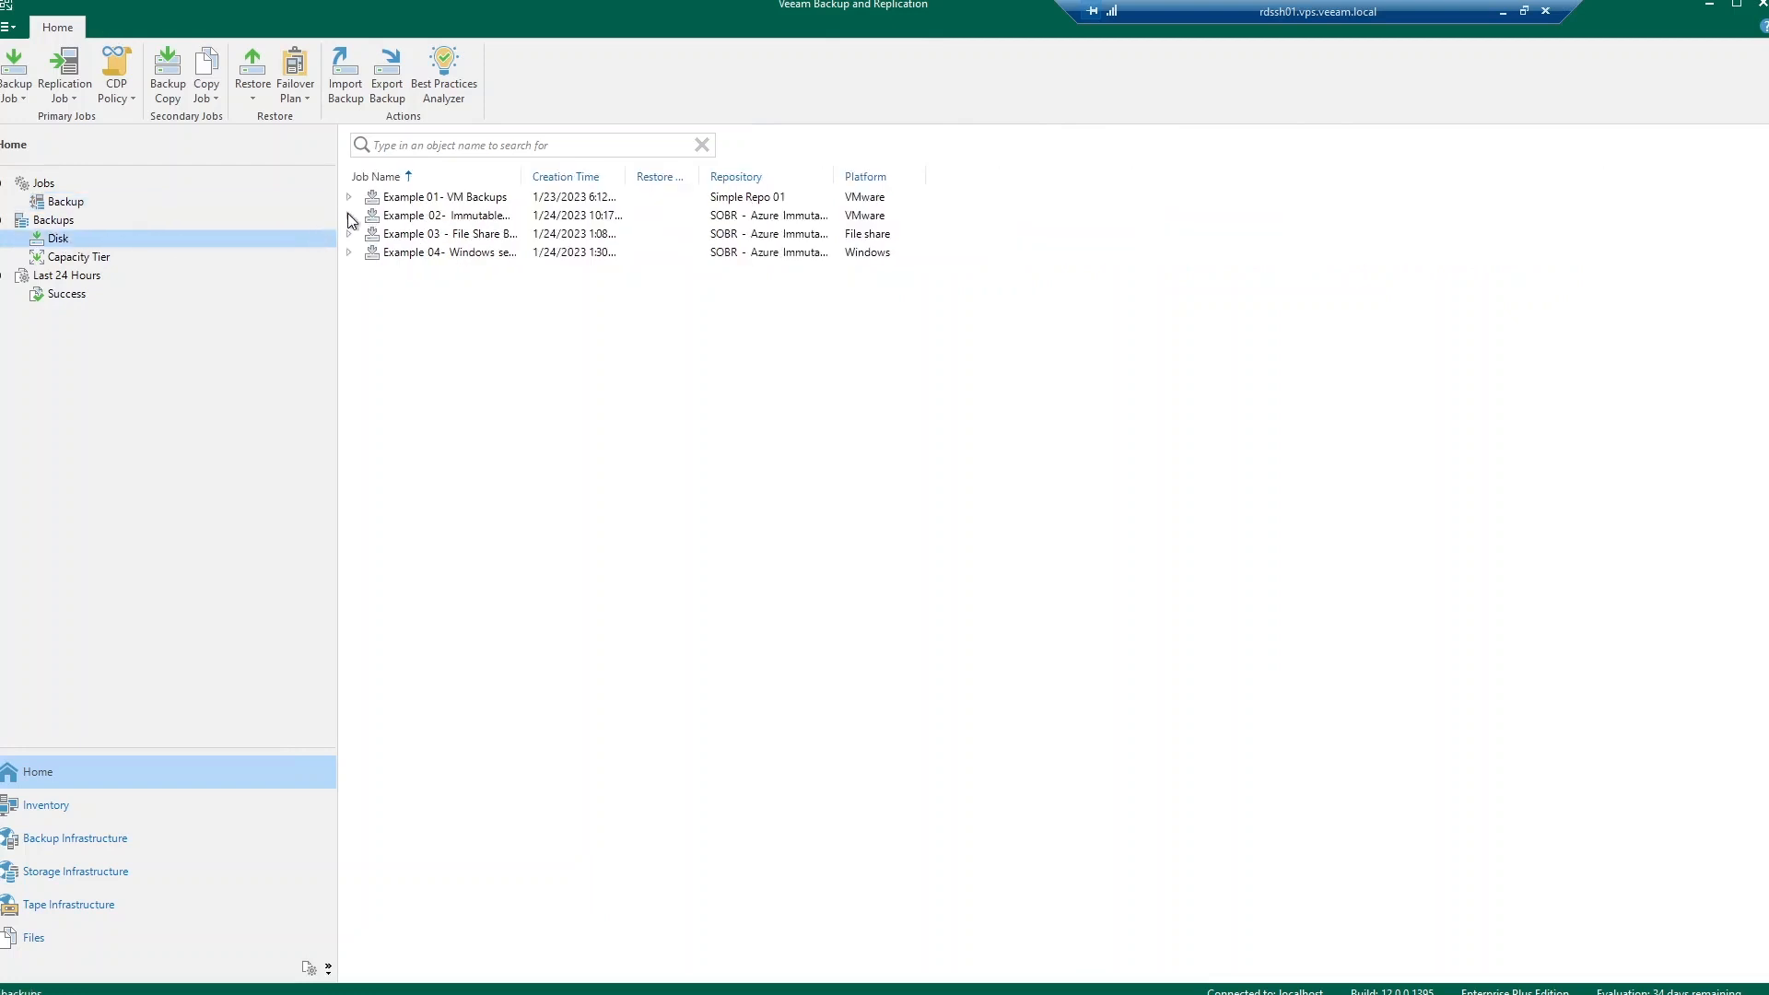
click(350, 216)
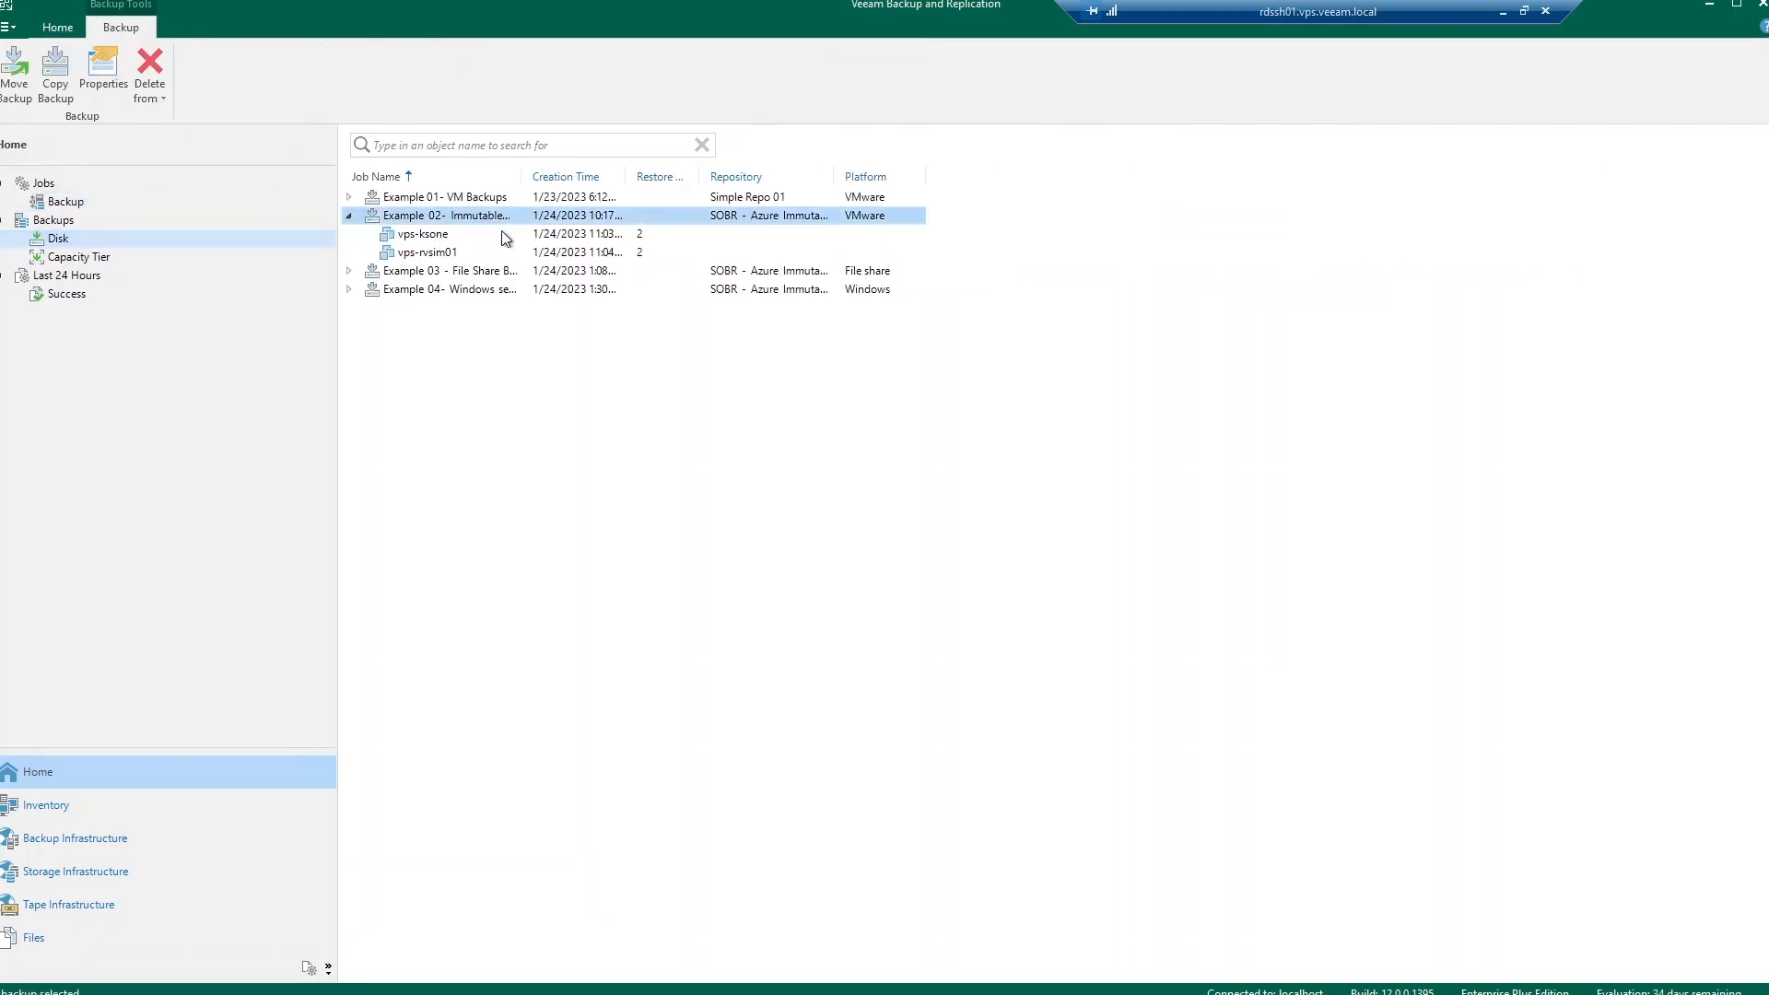
click(424, 234)
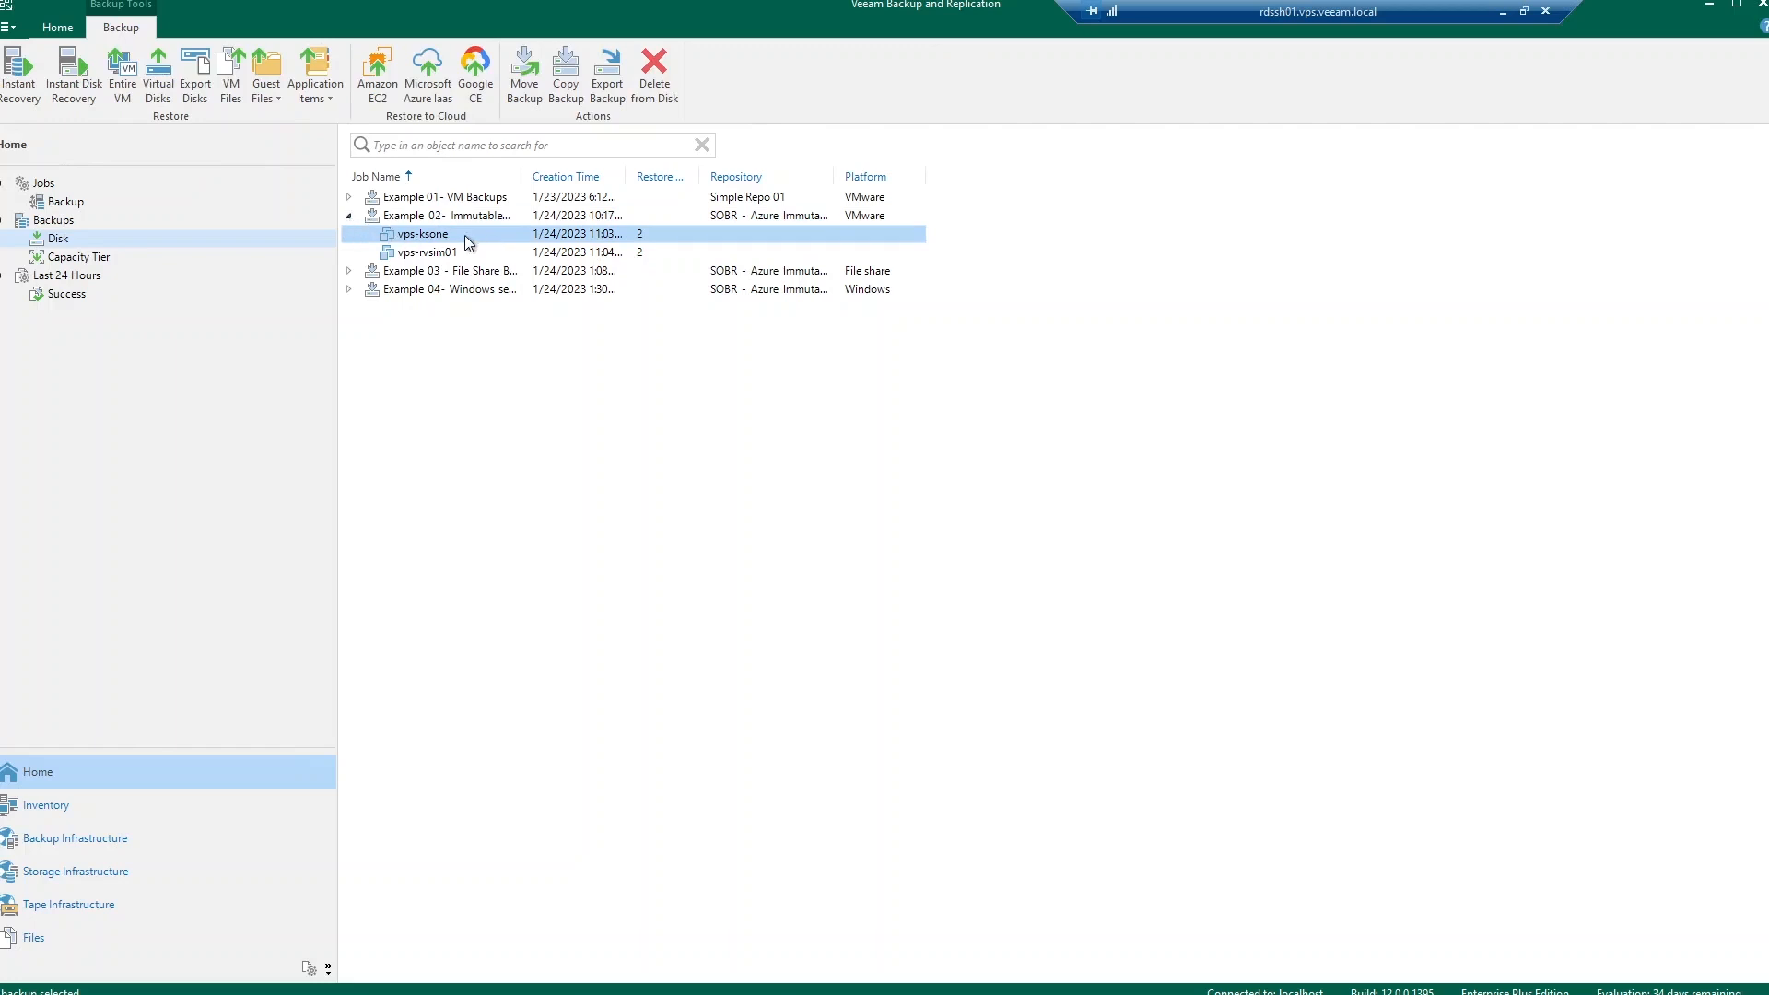
mouse_move(265, 72)
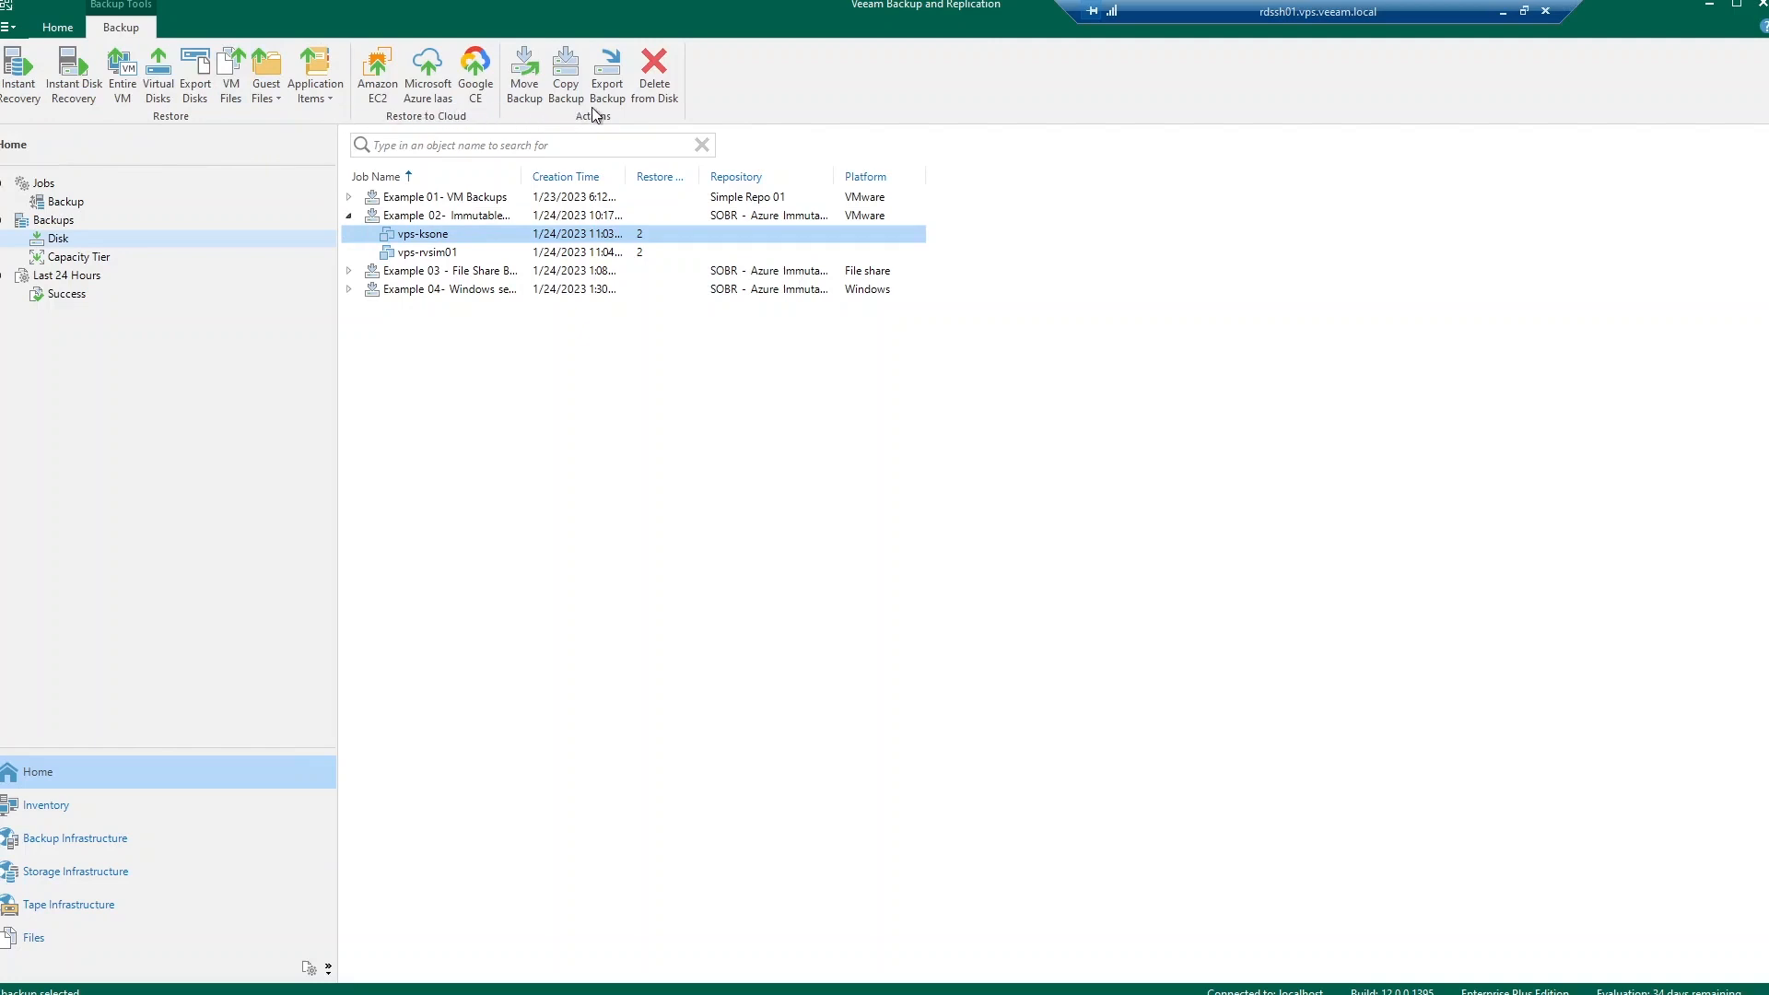
mouse_move(691, 122)
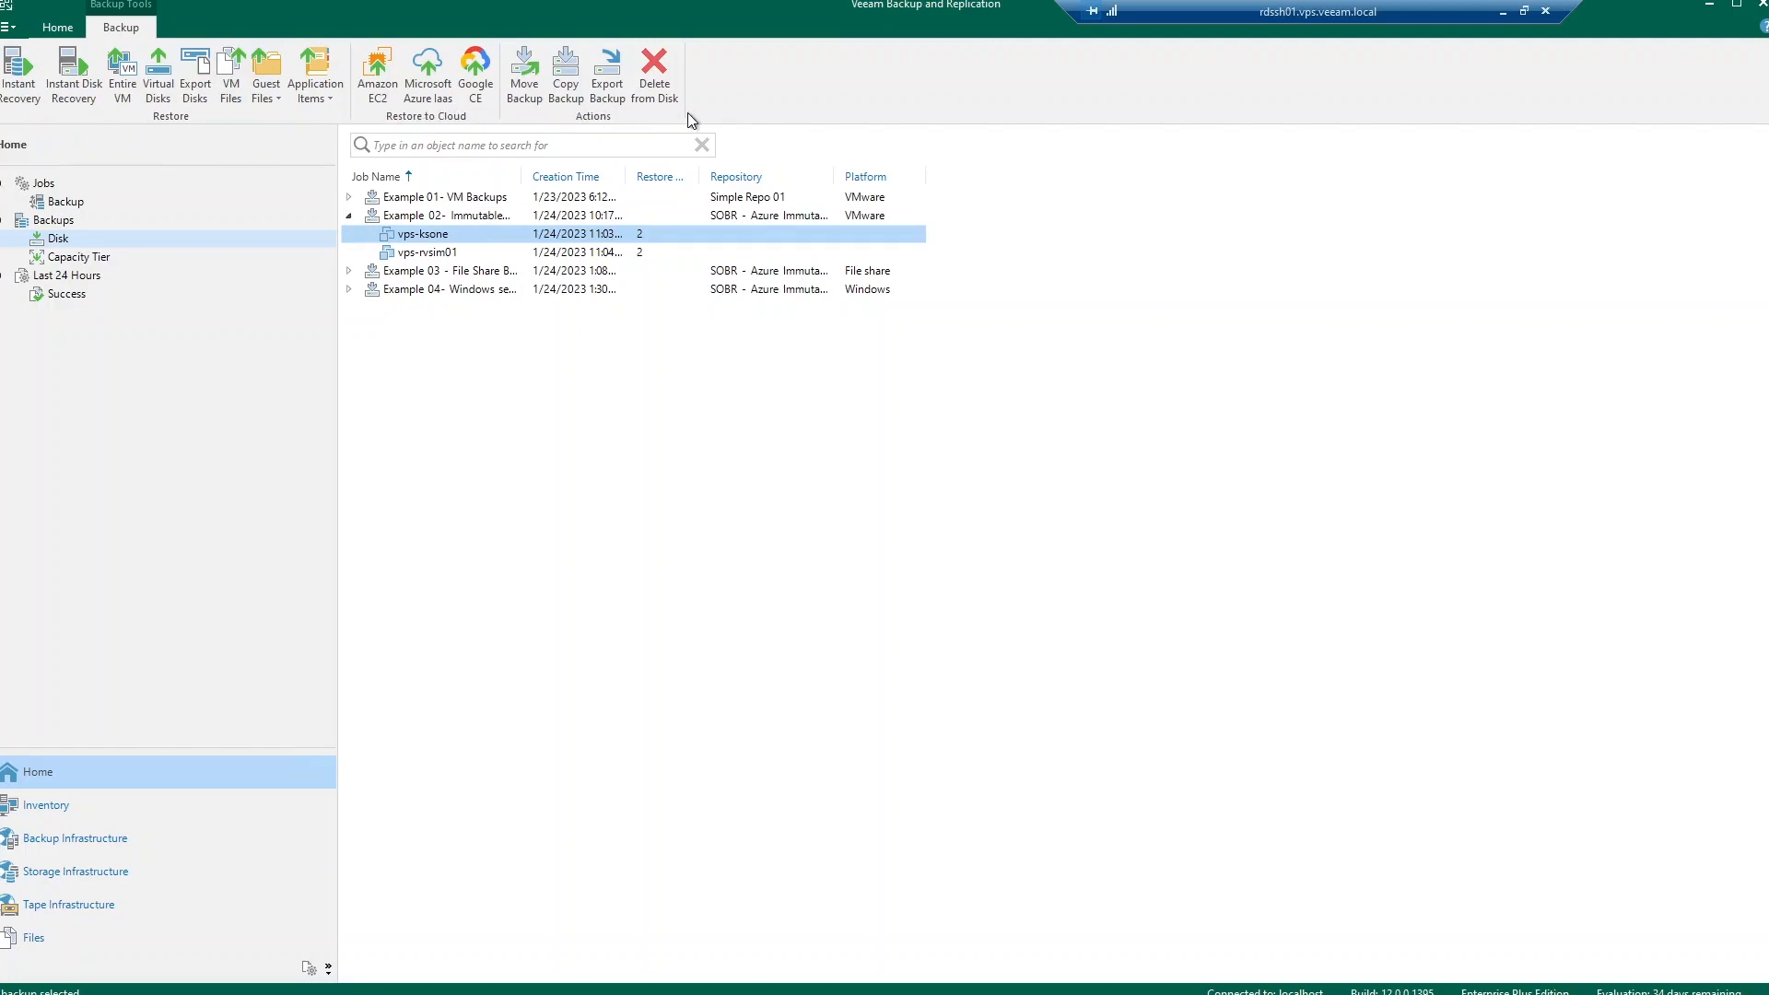
mouse_move(376, 74)
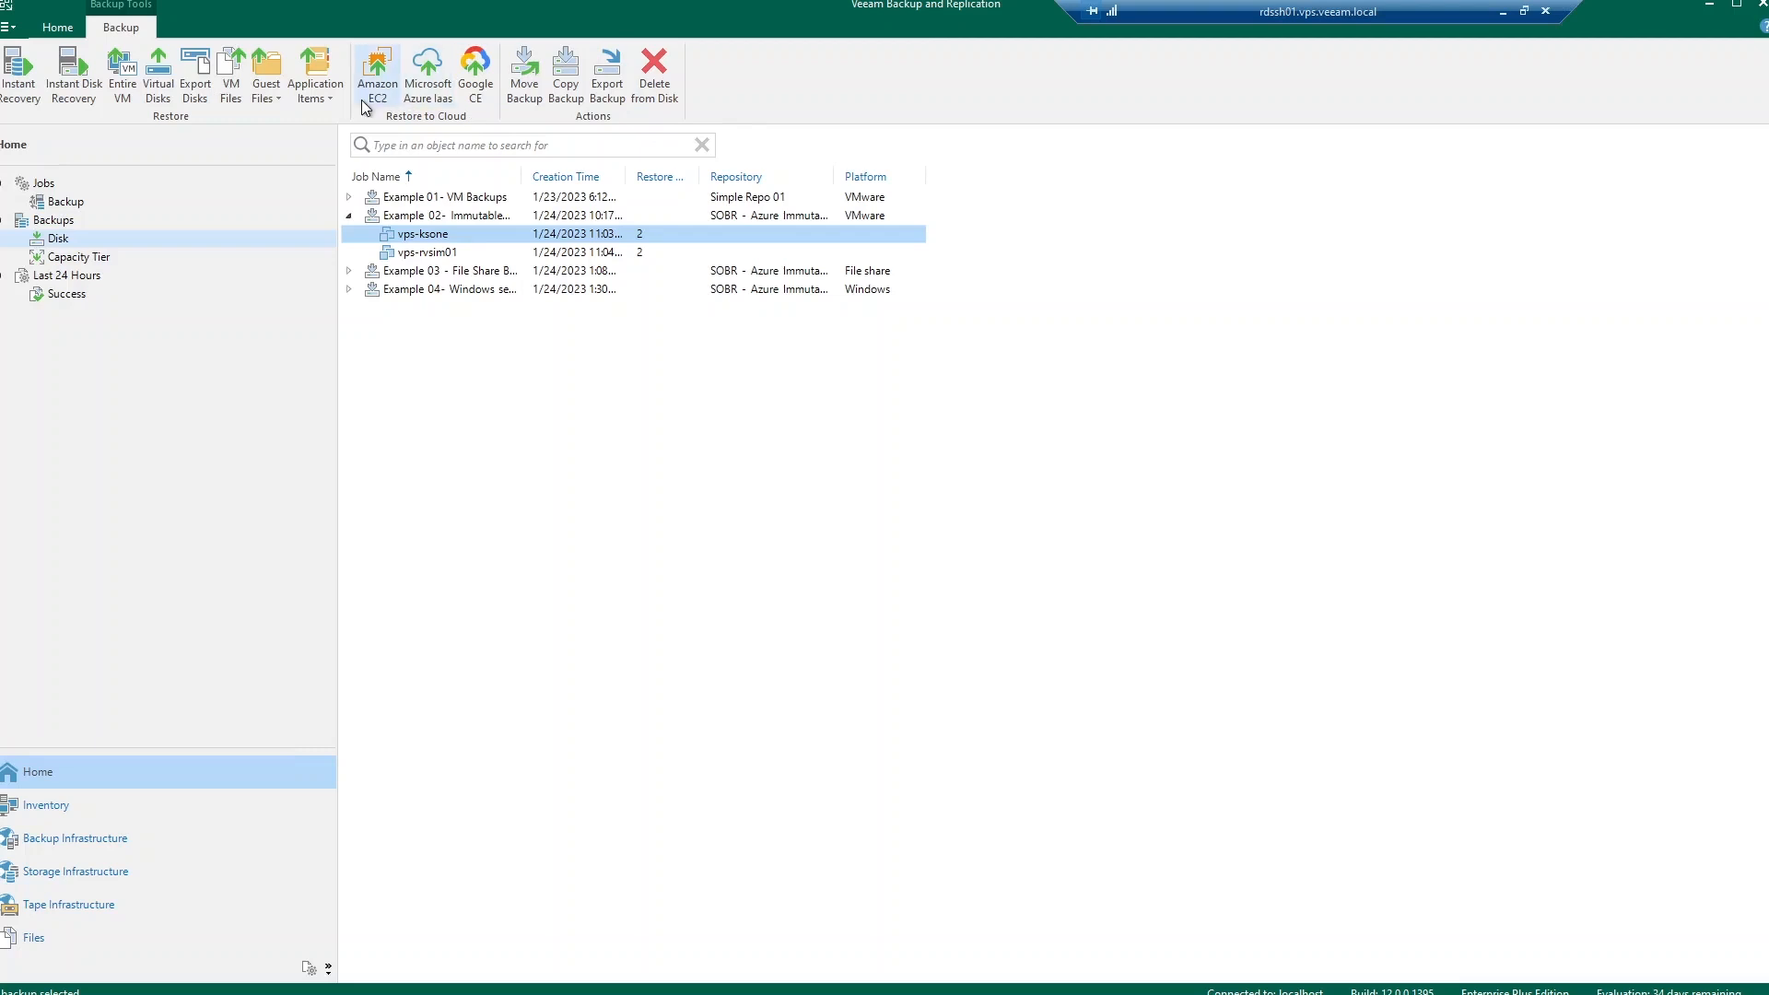
mouse_move(20, 76)
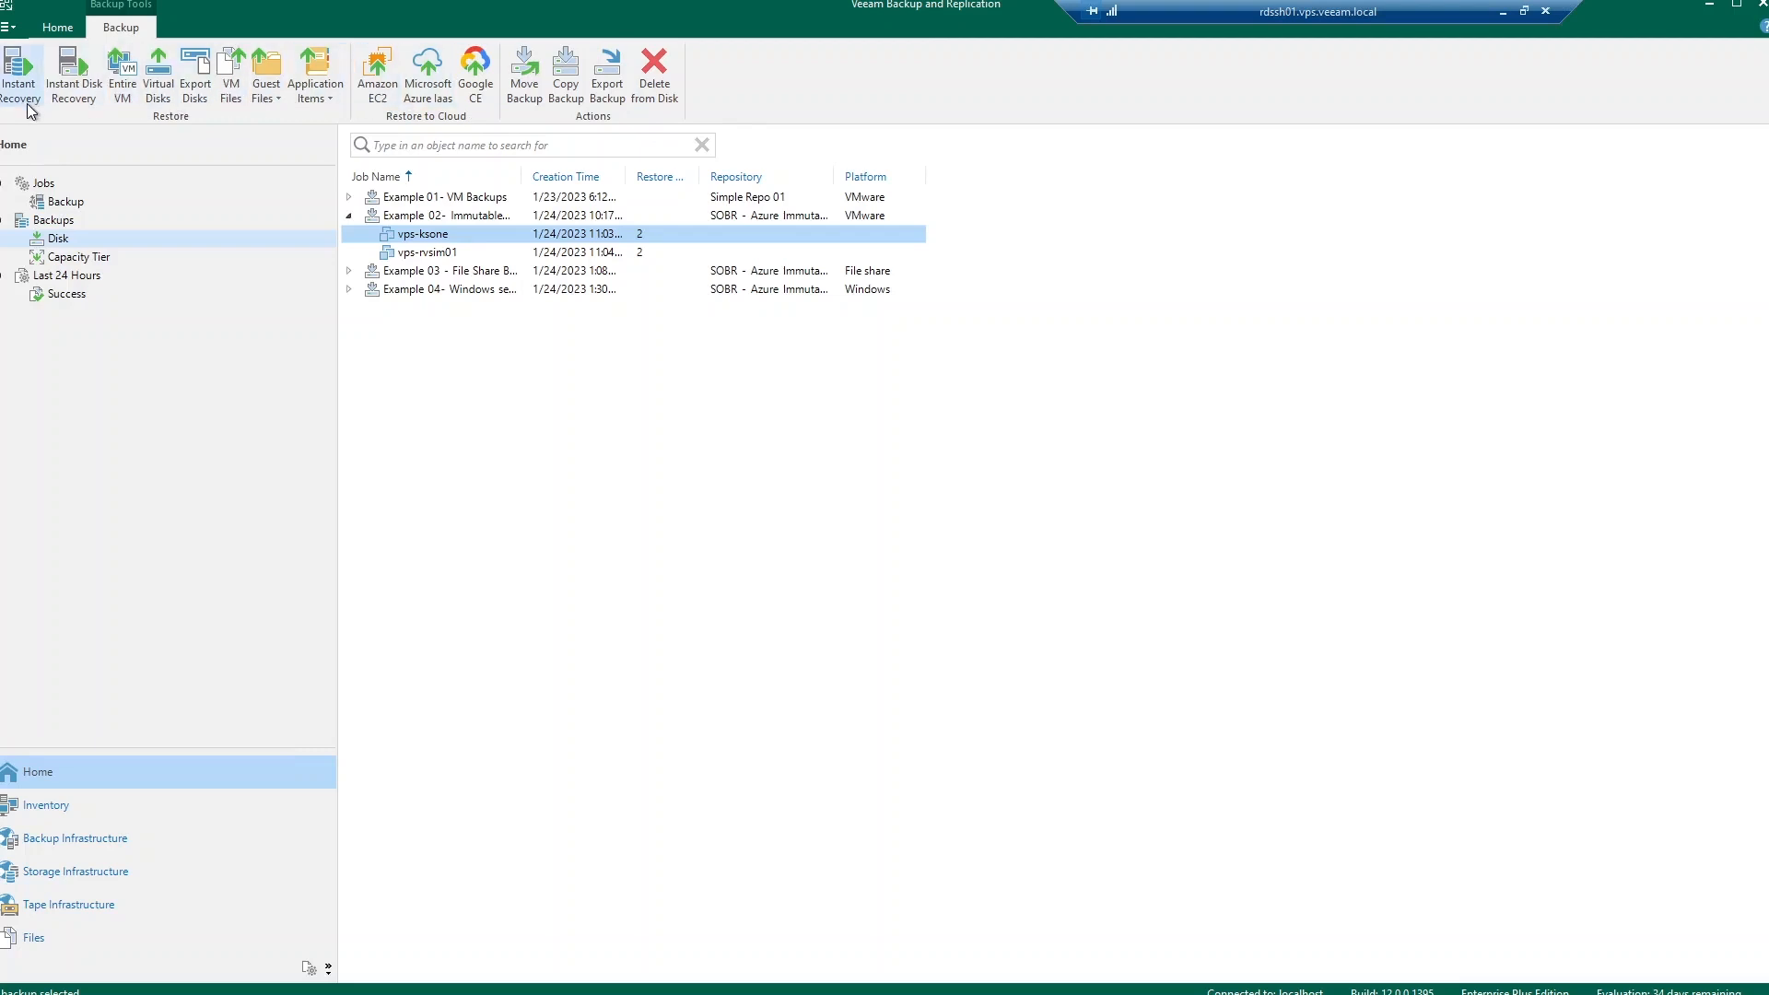
click(79, 256)
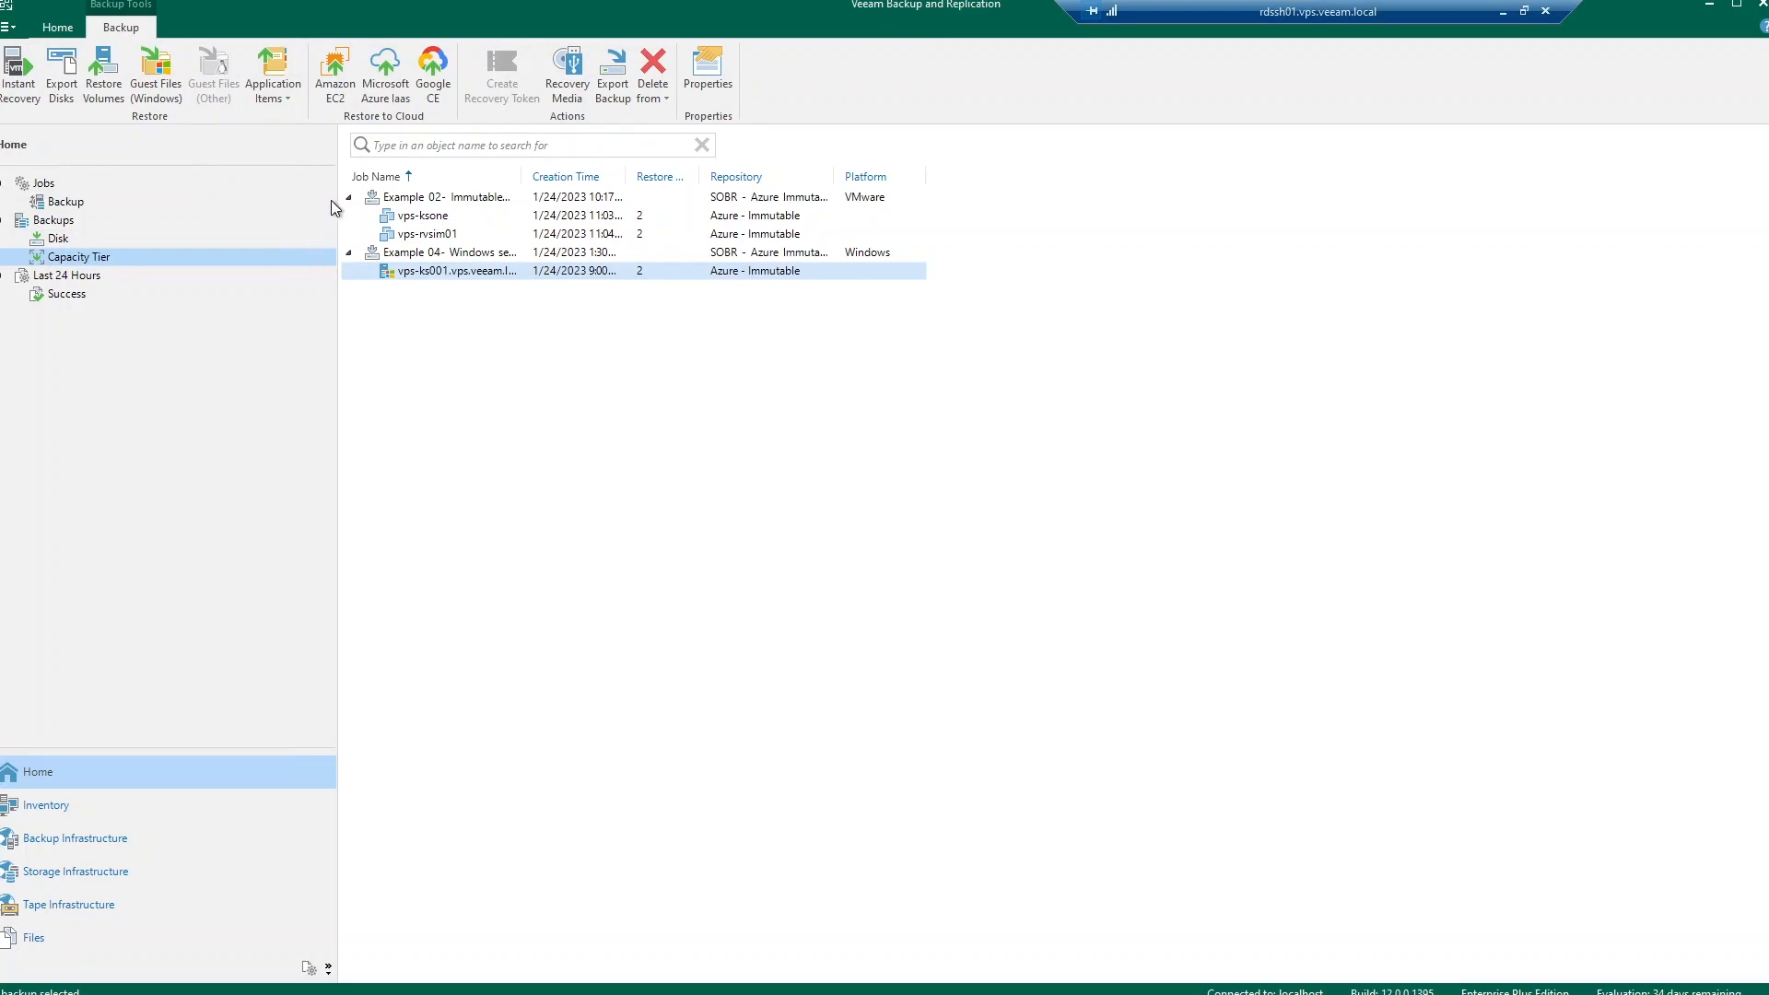
mouse_move(343, 219)
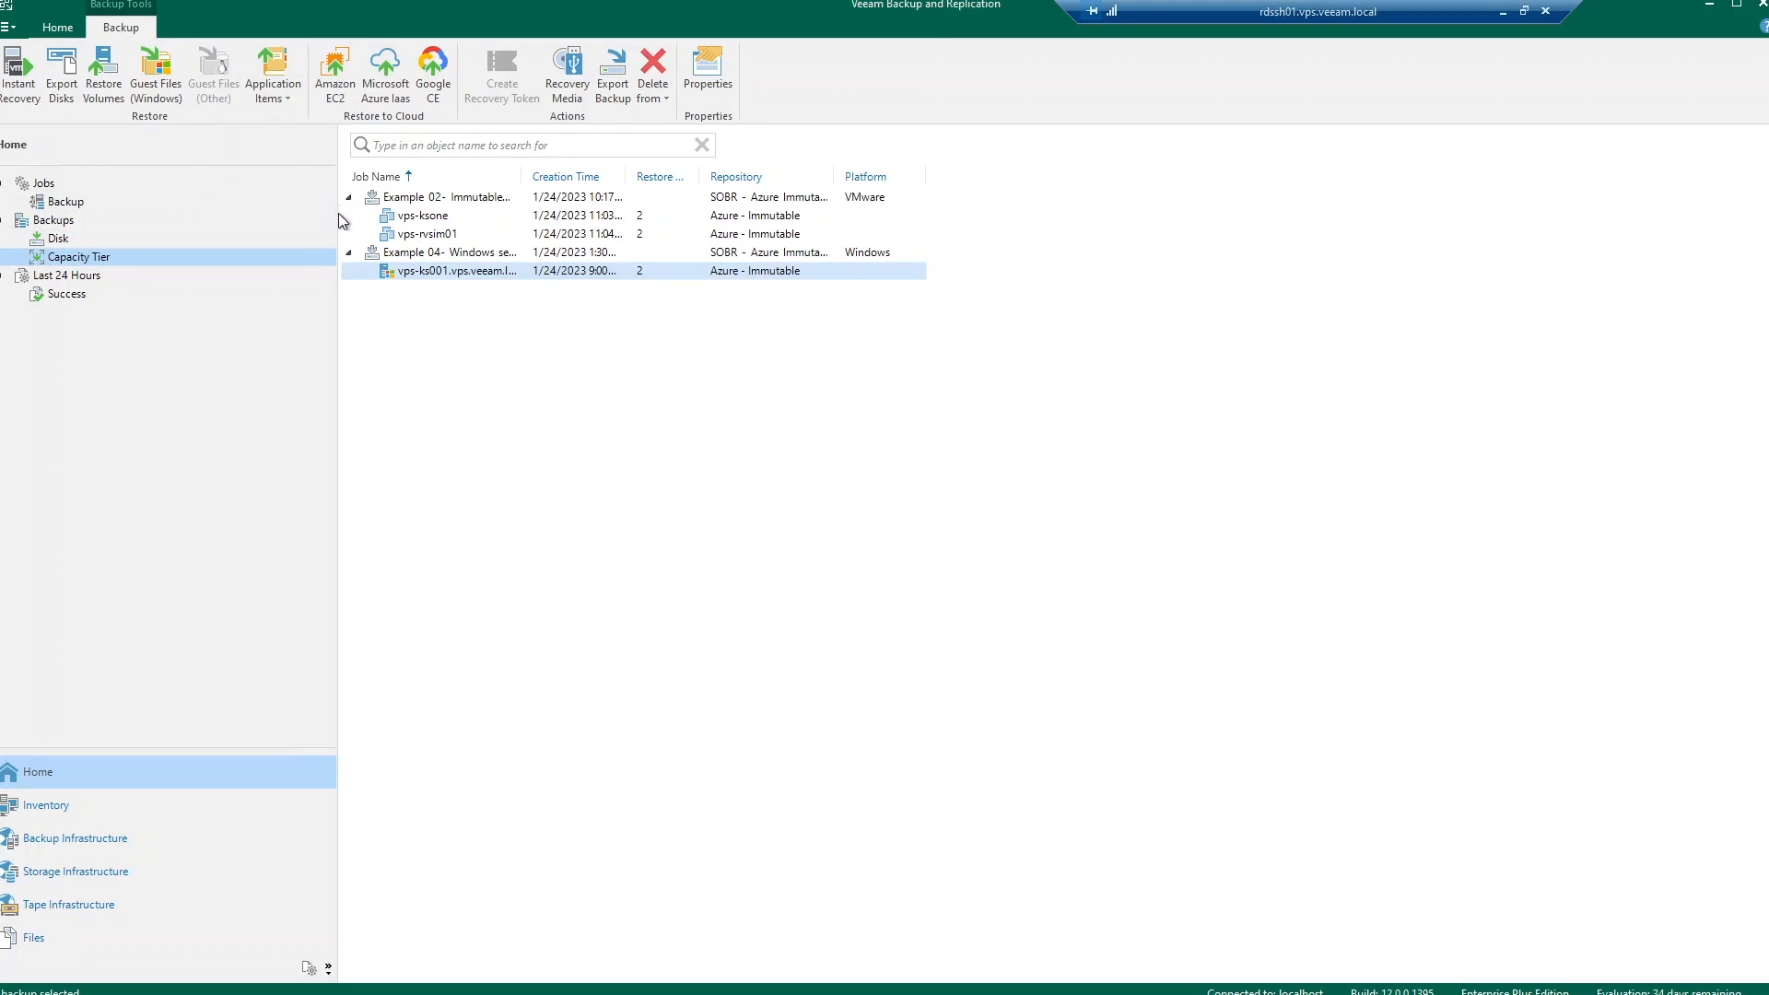
click(67, 201)
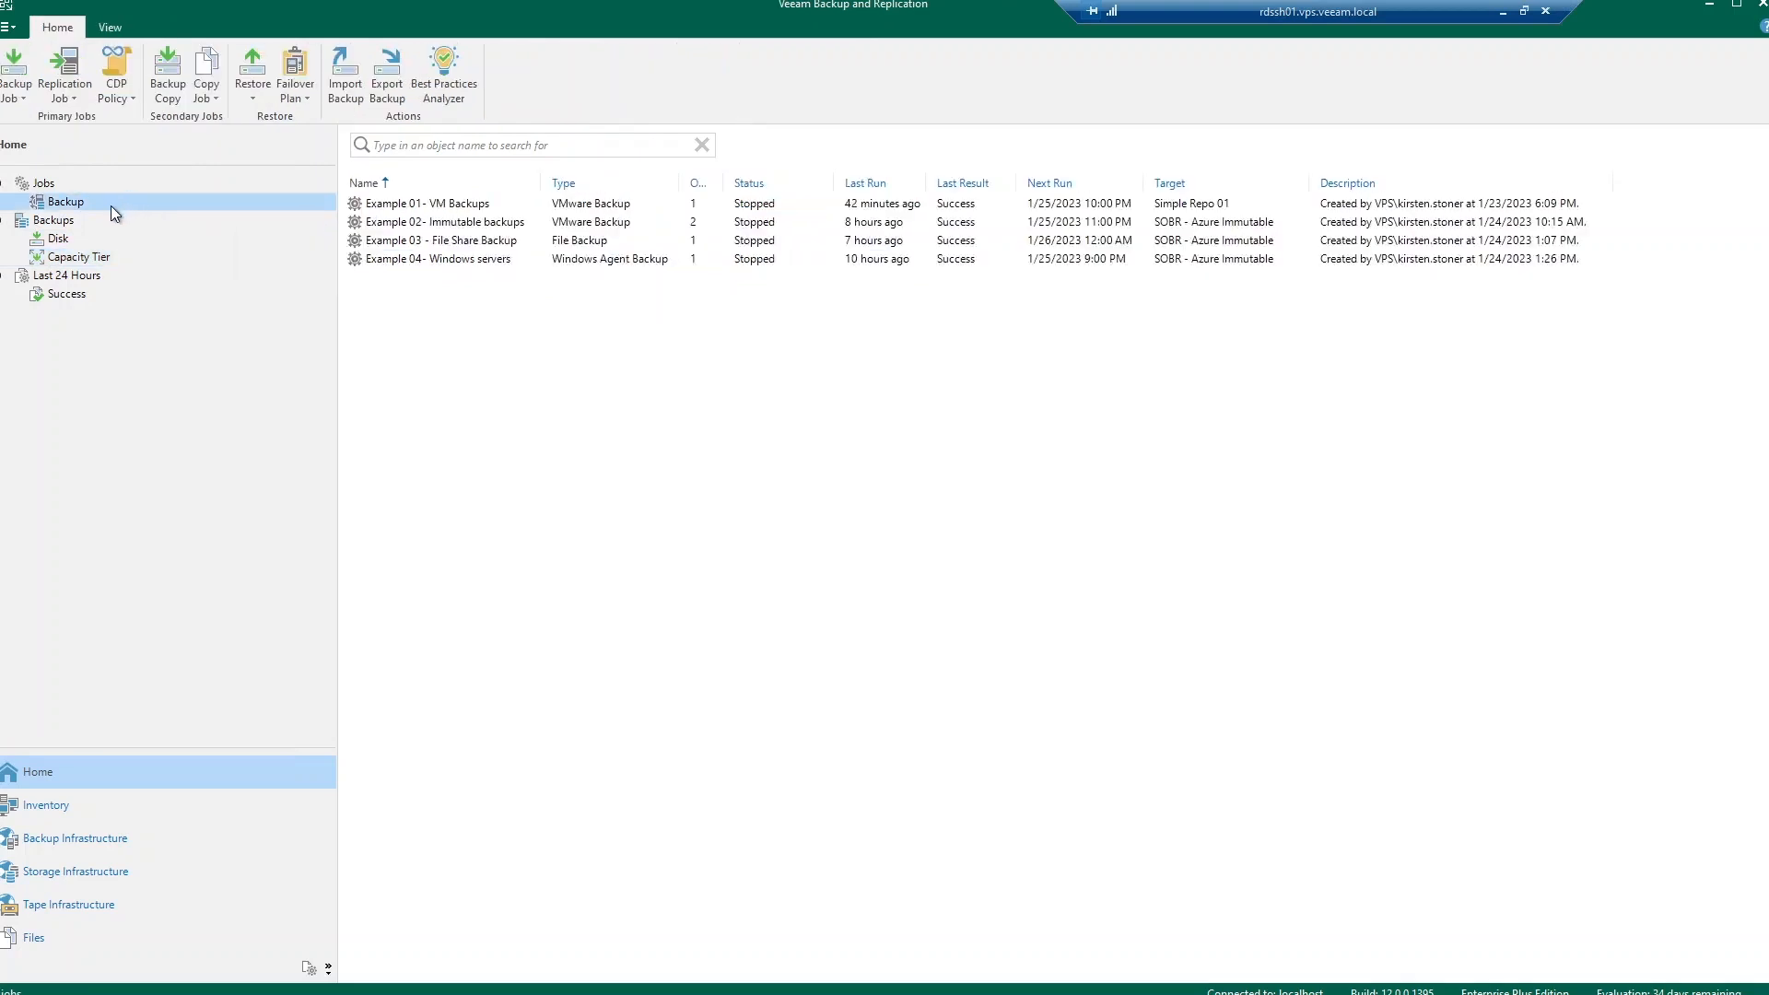
mouse_move(127, 175)
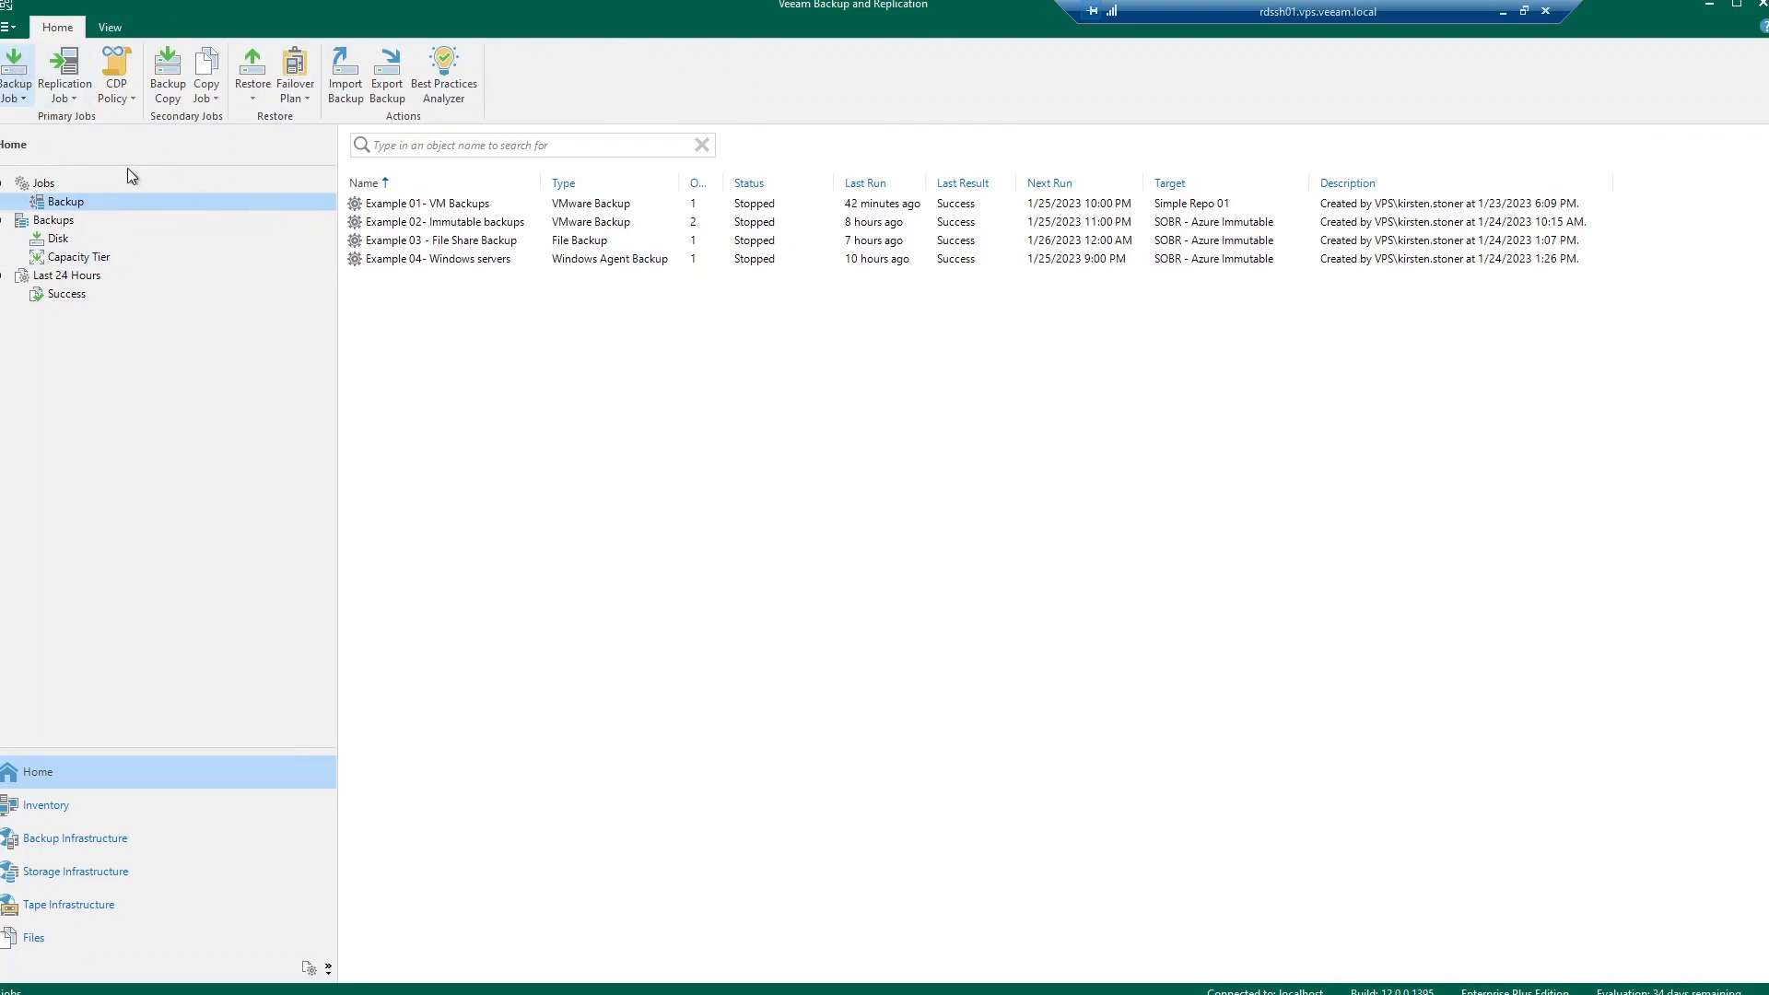
Step: Edit the Example 02- Immutable backups job and reach its Virtual Machines page
click(444, 221)
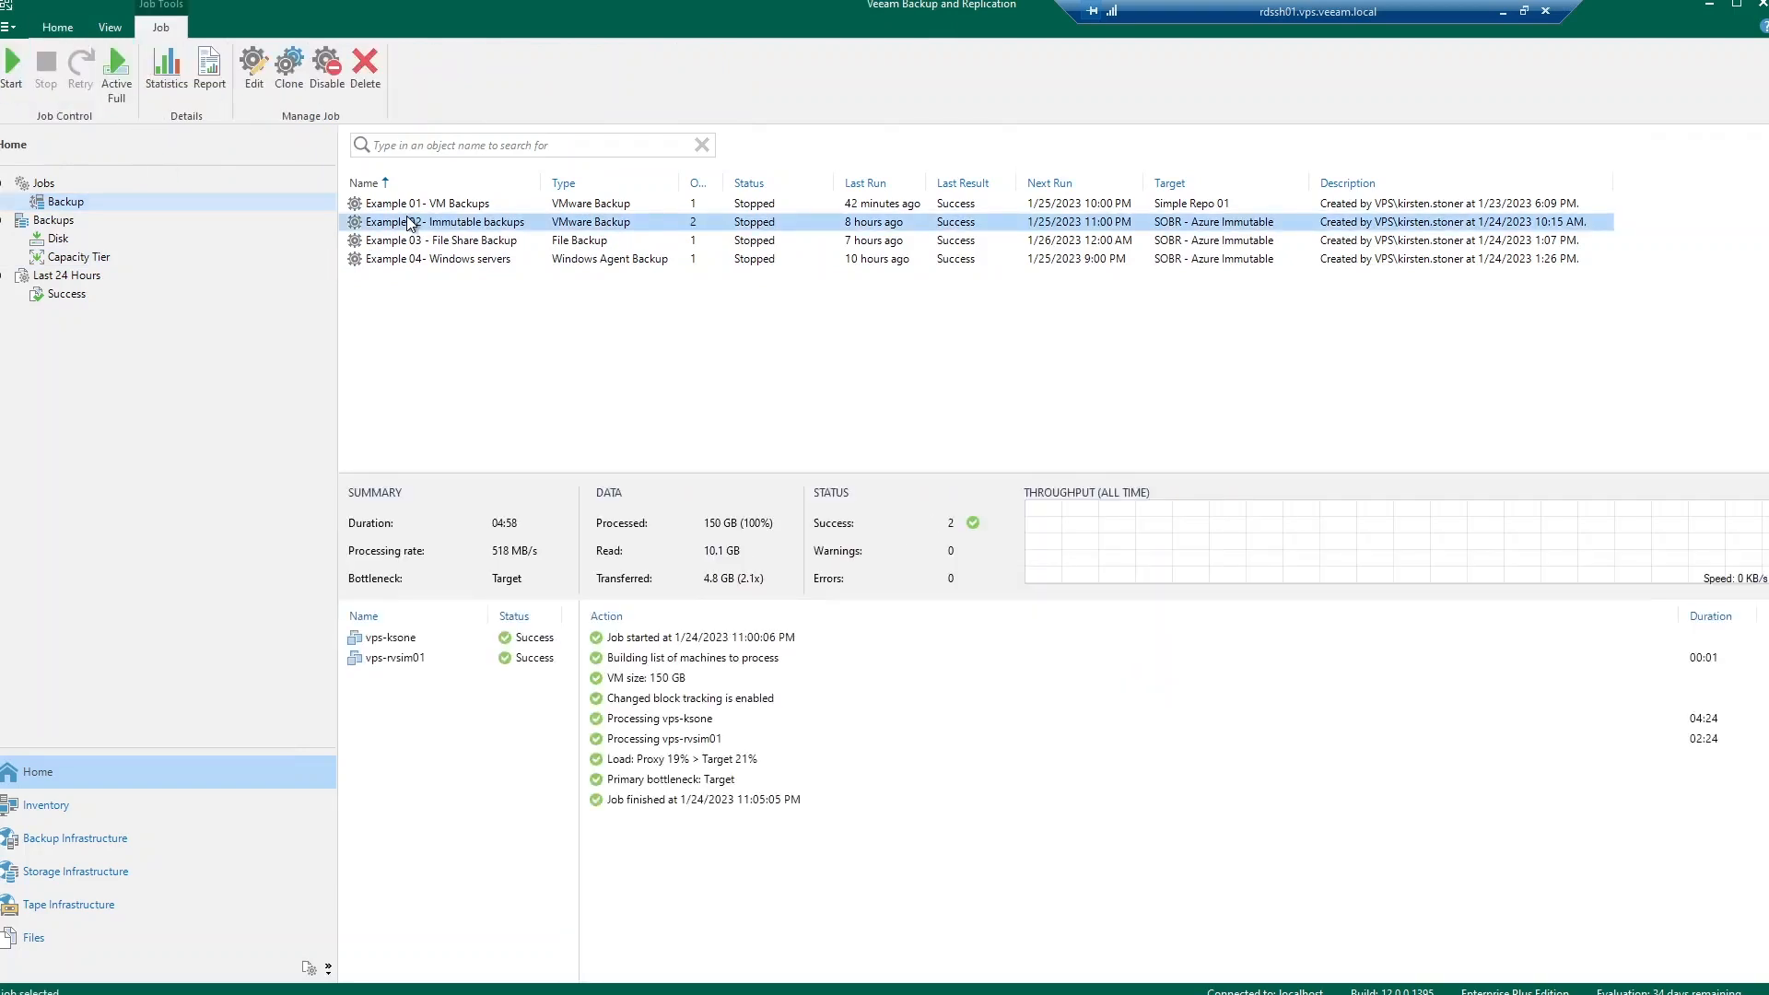
right_click(459, 221)
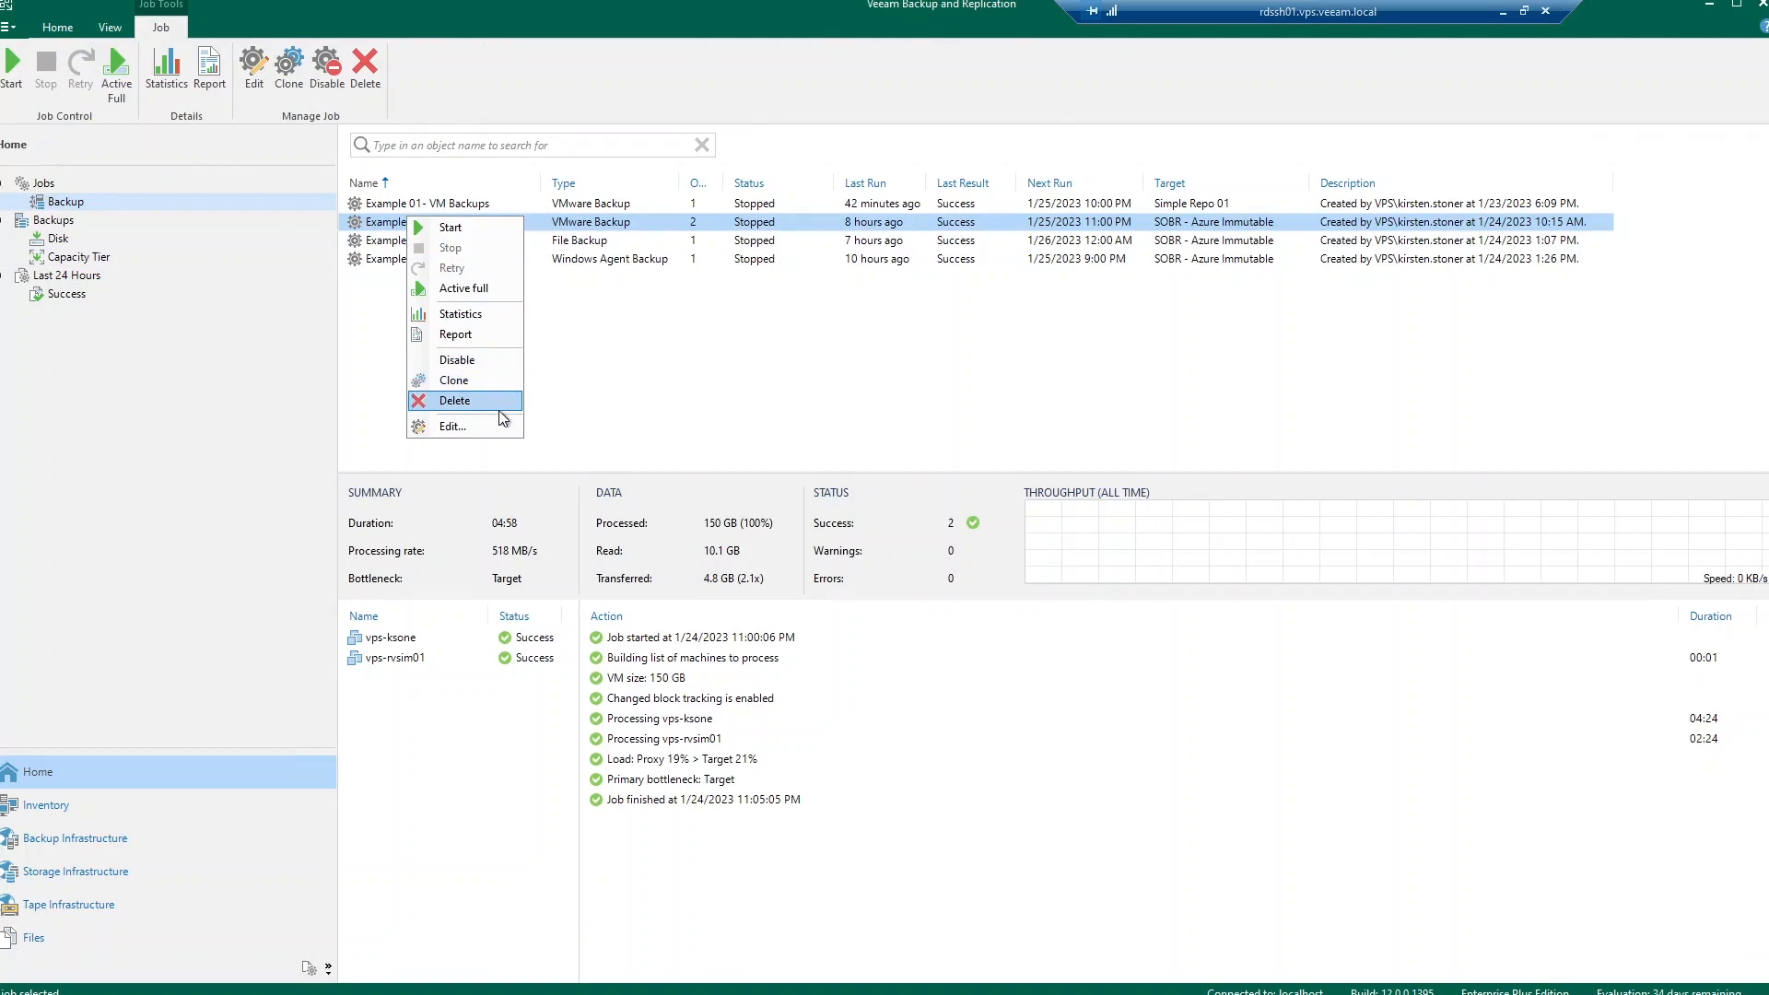
click(453, 426)
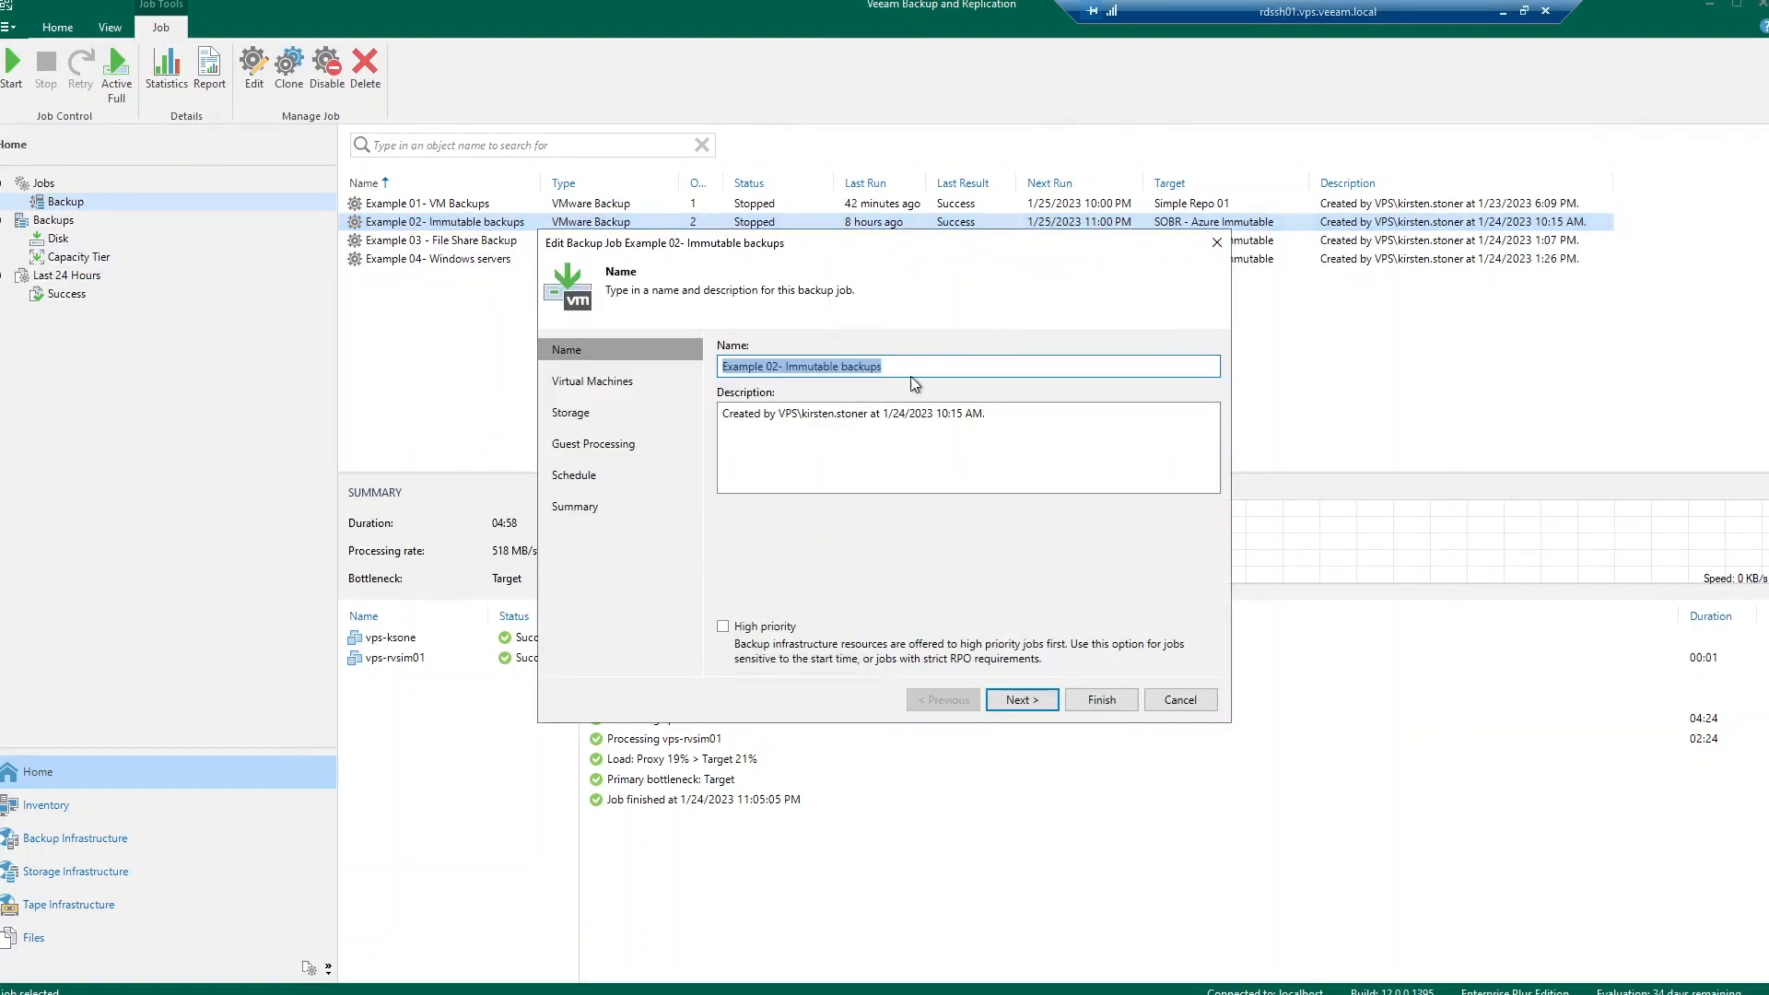
click(914, 365)
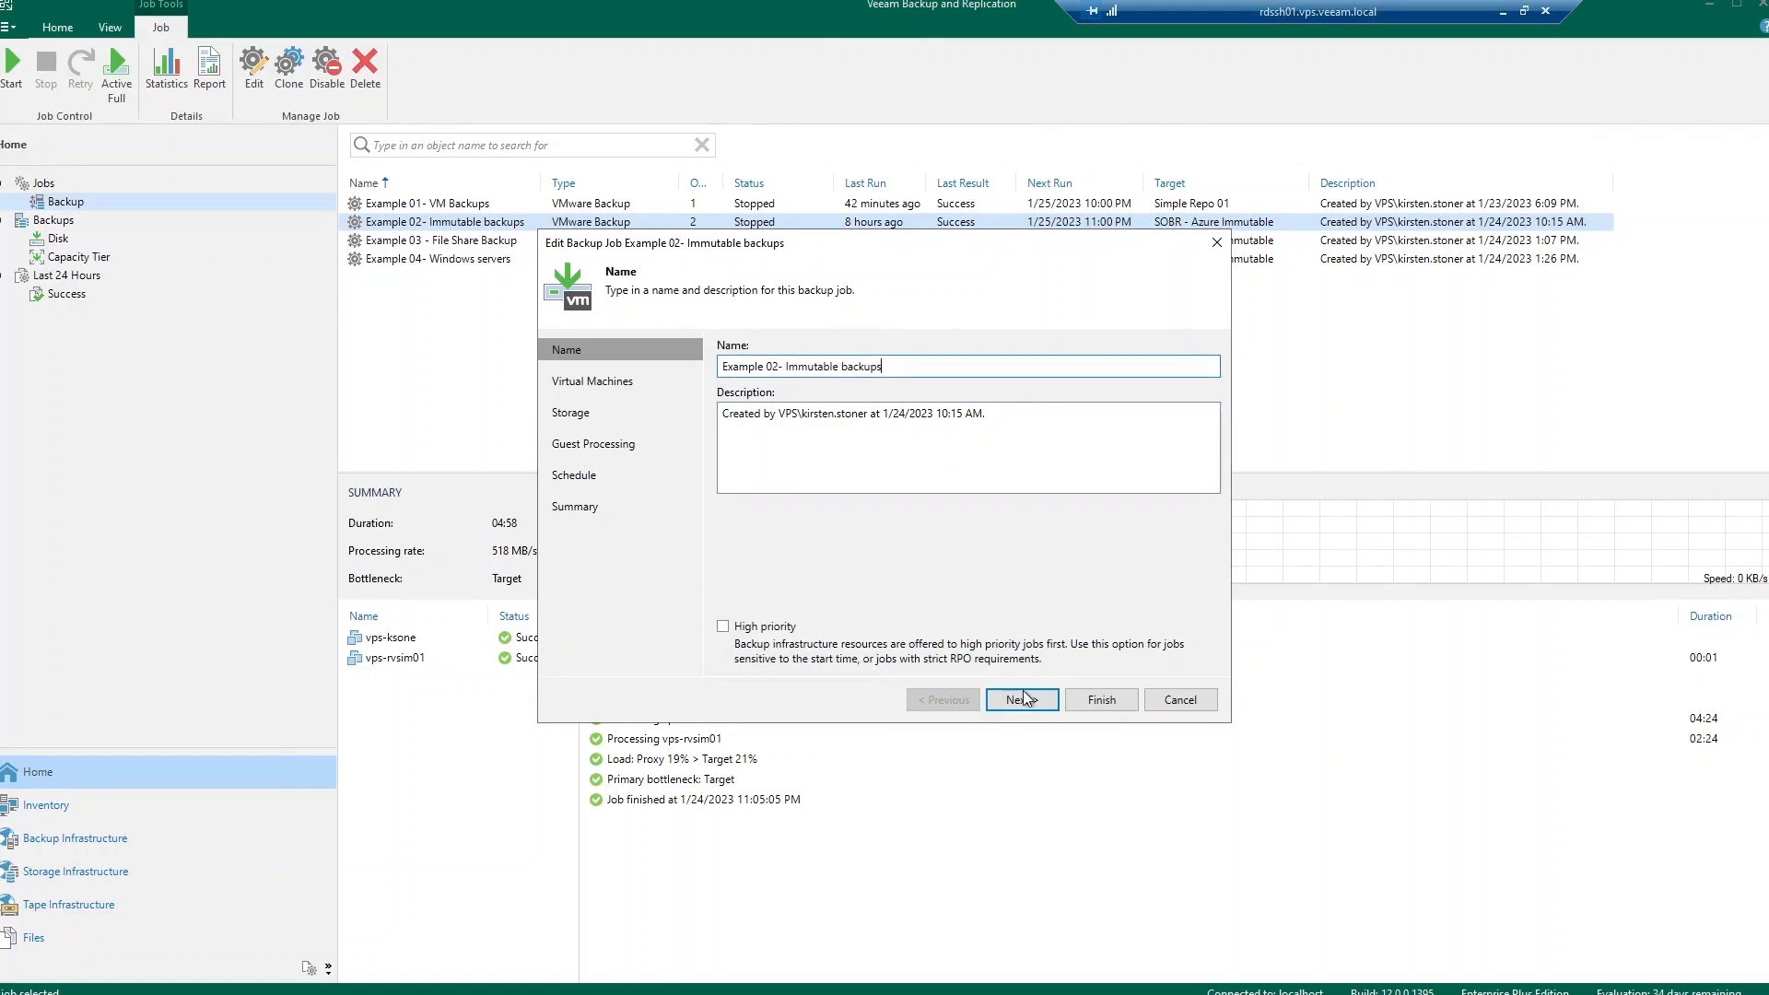
click(1019, 701)
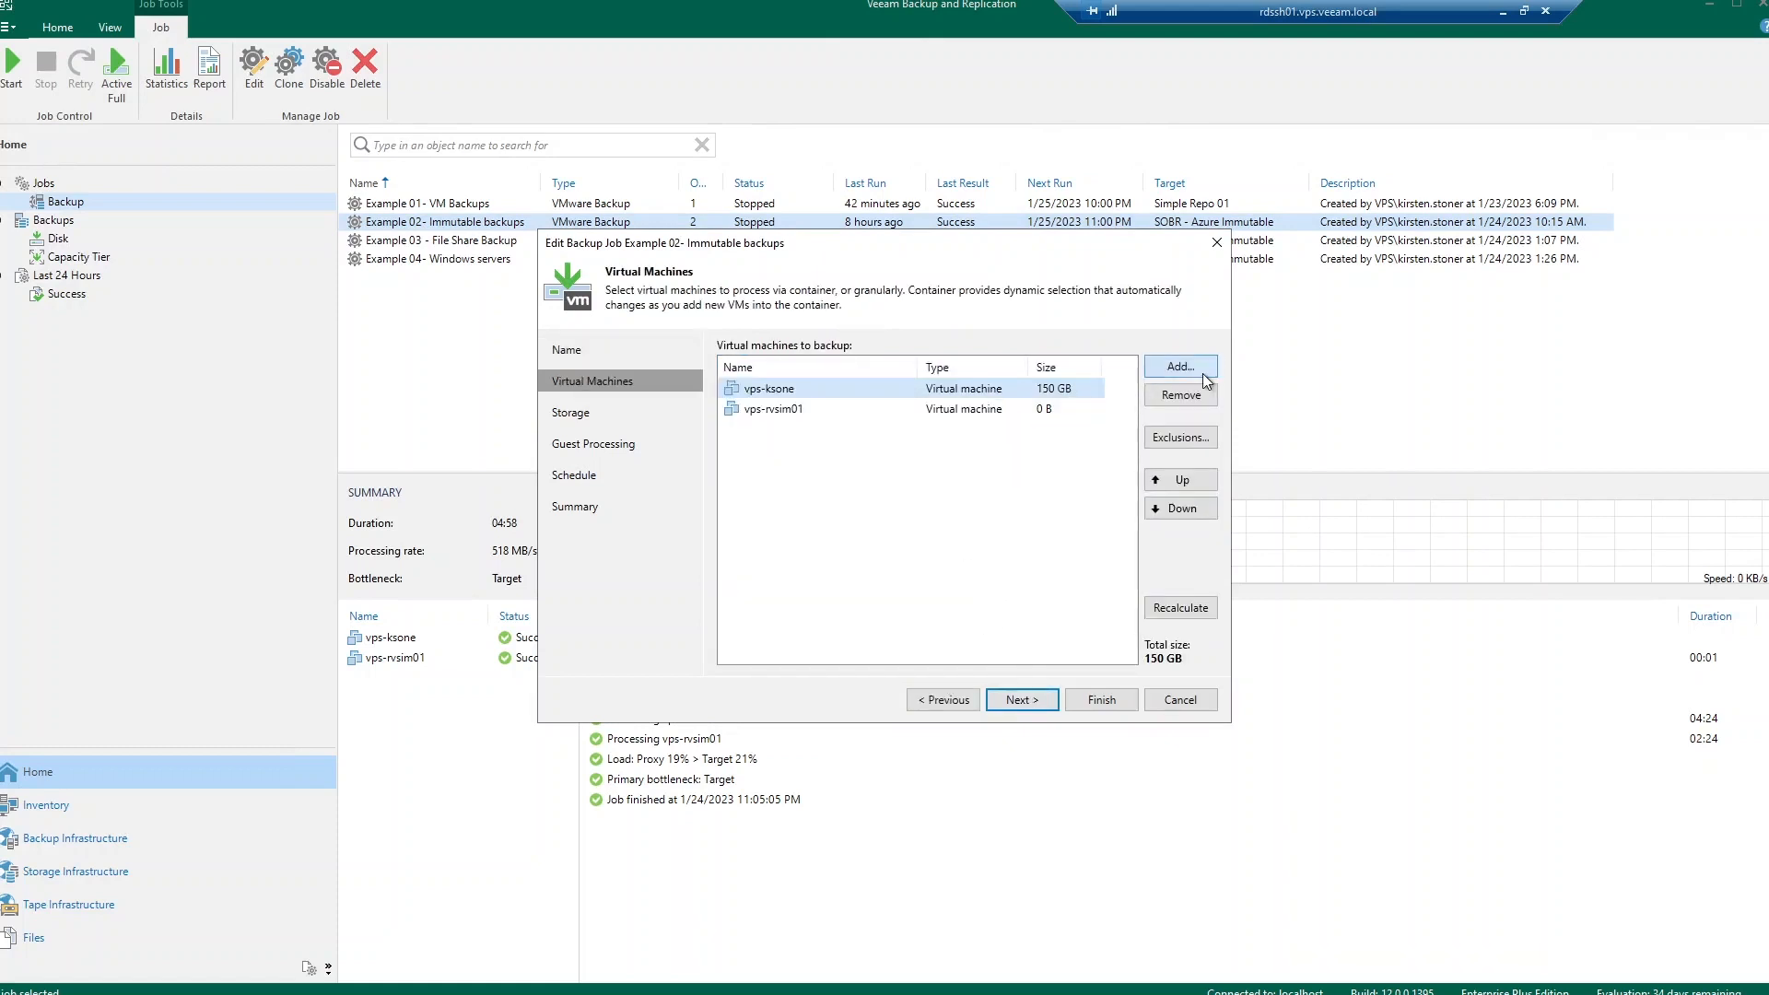
Step: Browse Add Objects by hosts, datastores and tags (vcsa, VPS, KS Backups), cancel unchanged and continue to Storage
click(1180, 365)
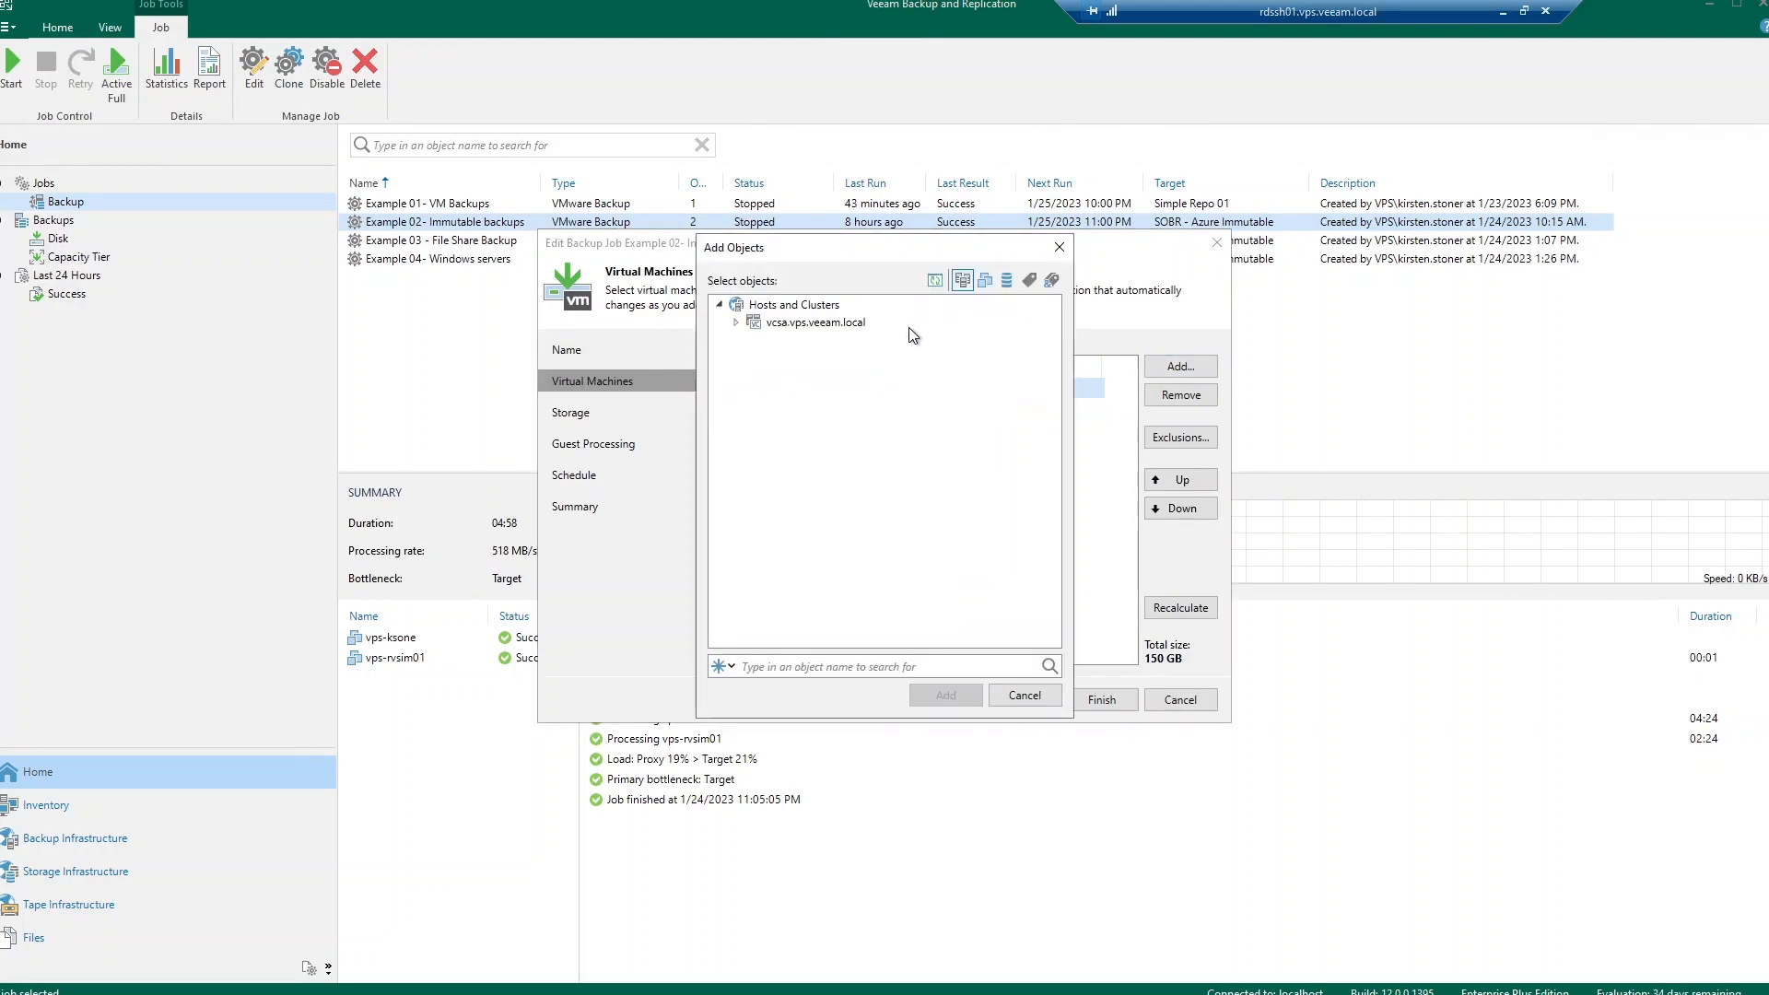
click(735, 321)
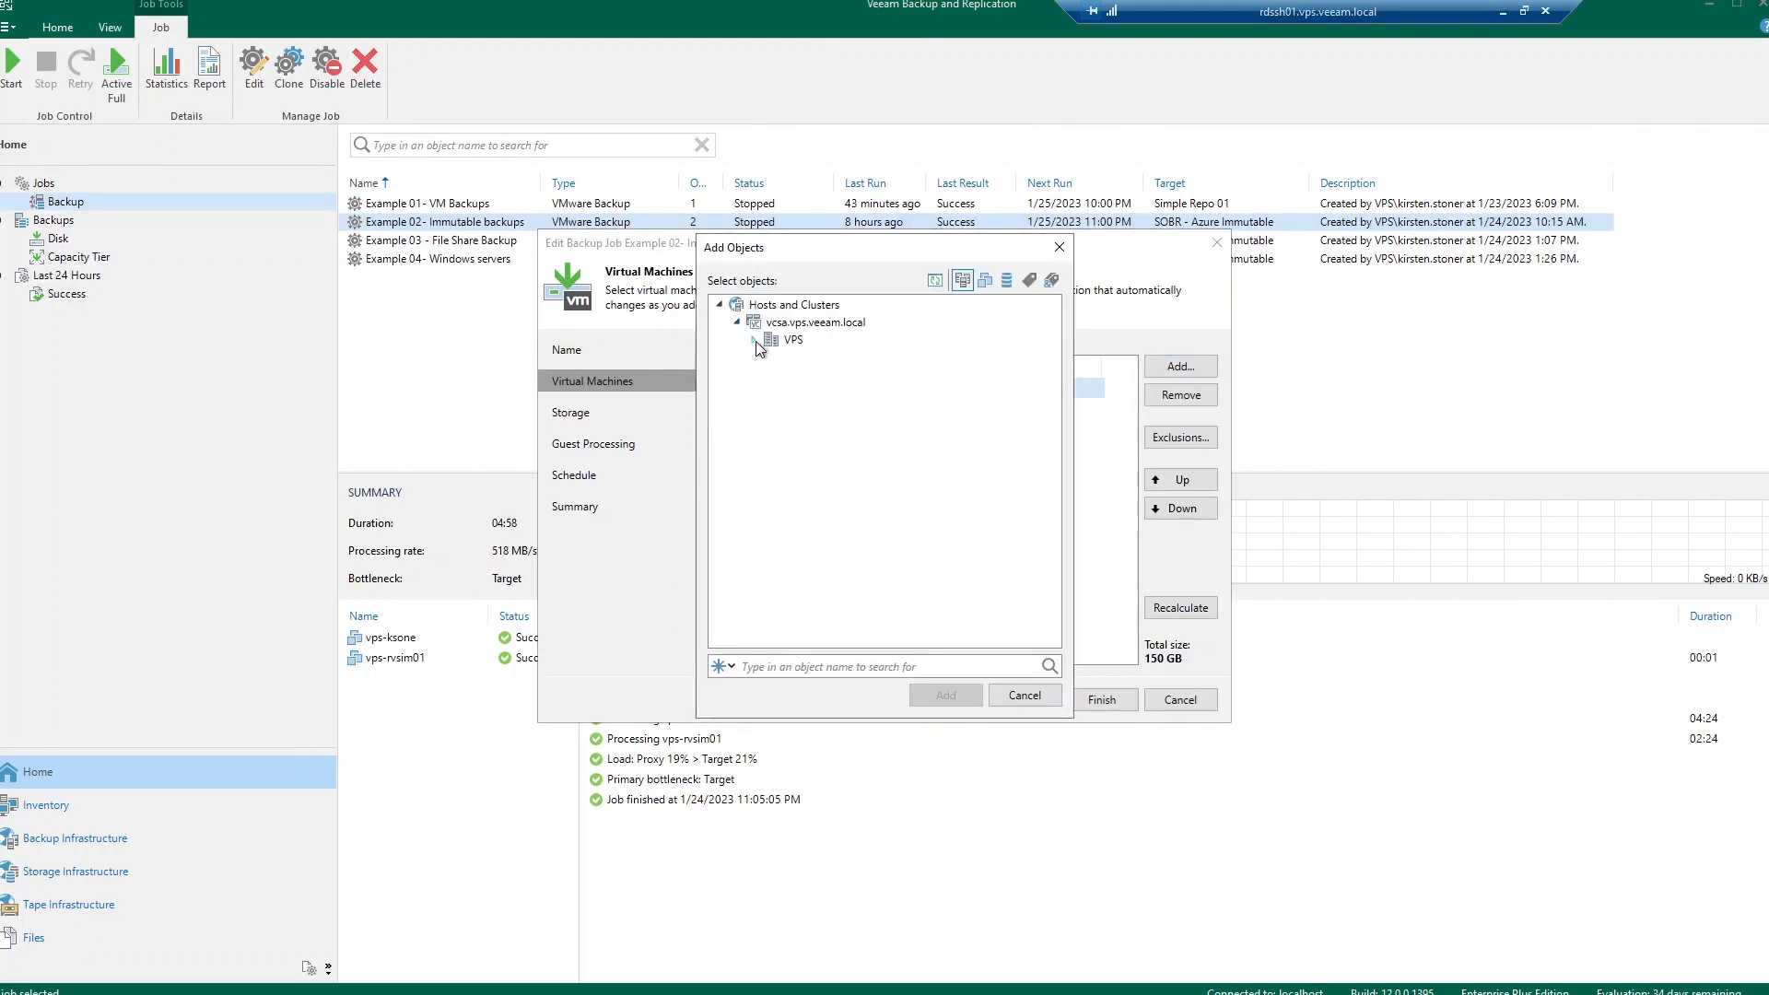
click(756, 344)
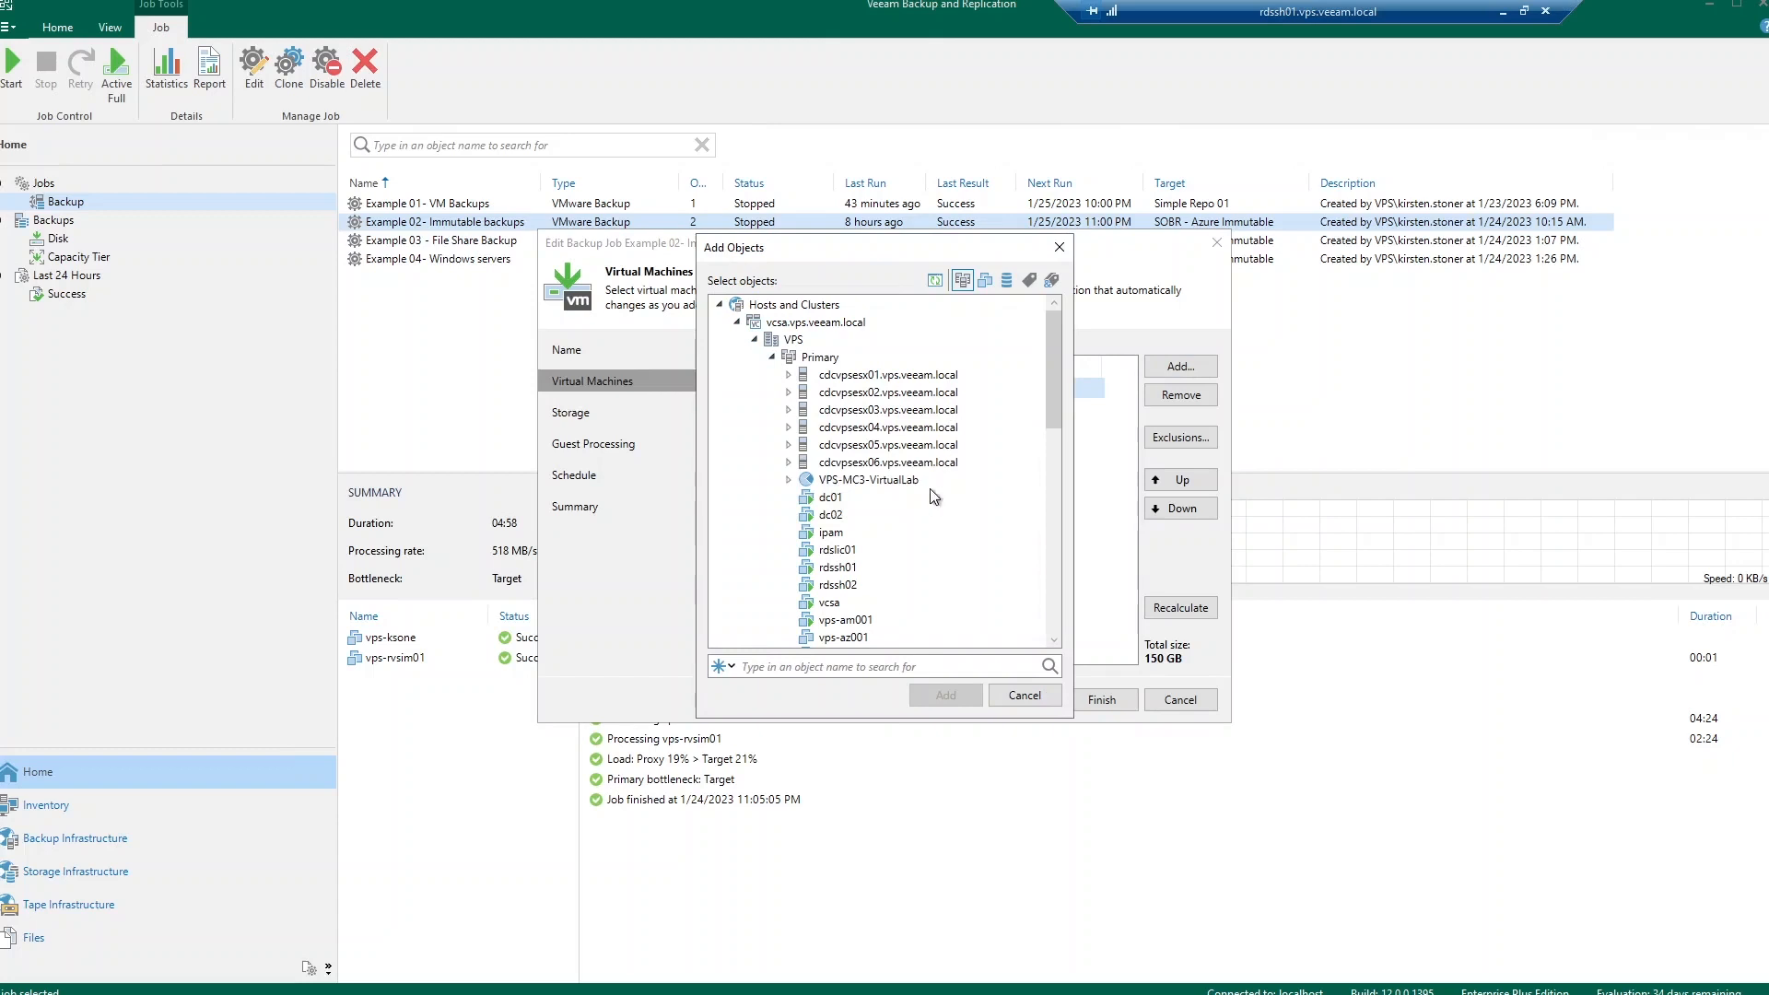
click(984, 280)
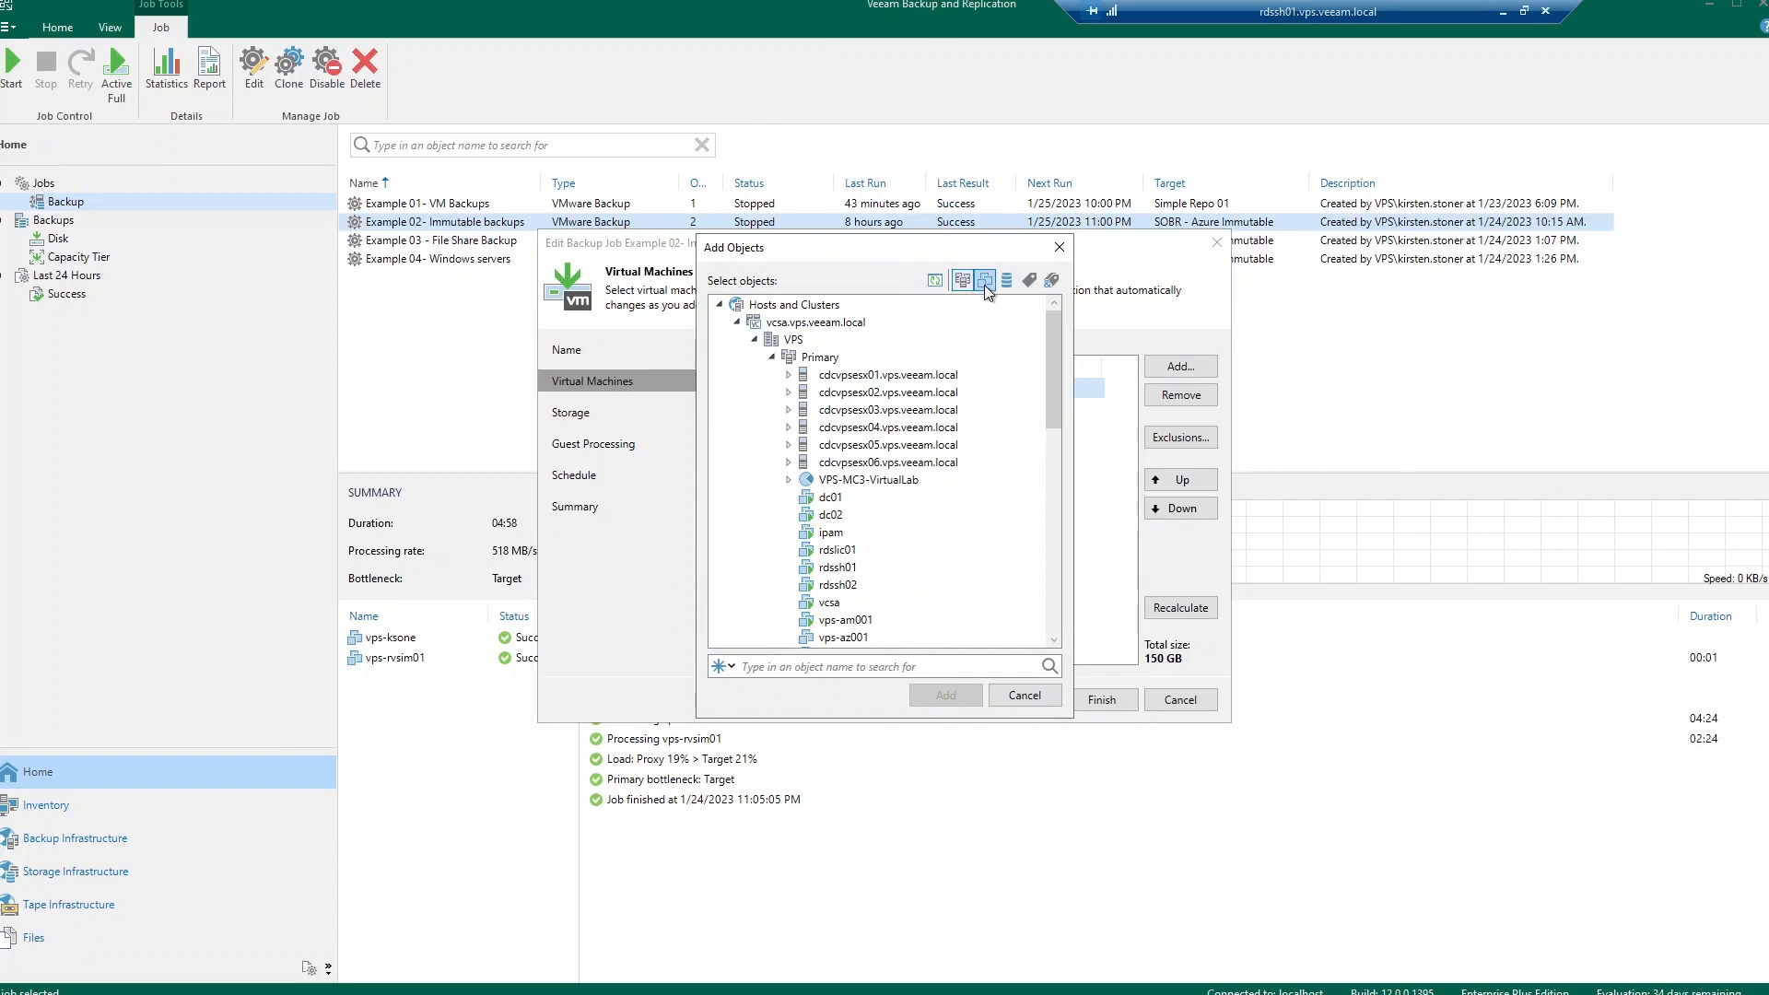
click(1005, 281)
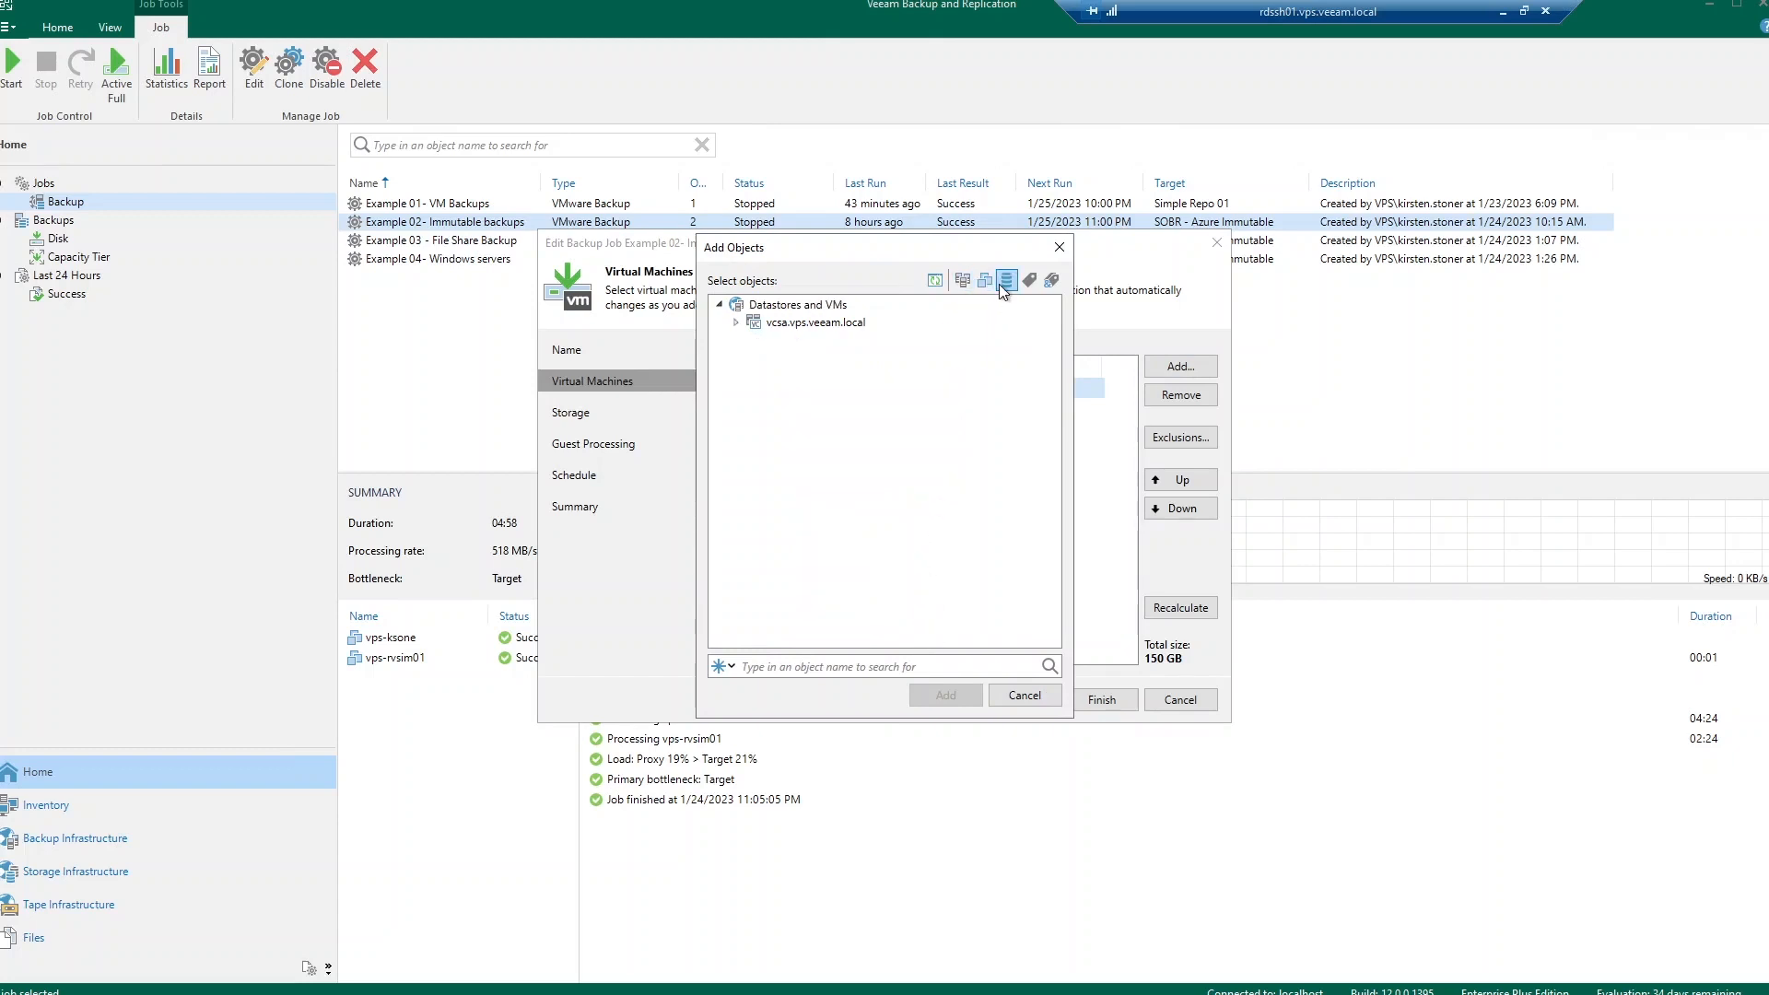
click(1028, 280)
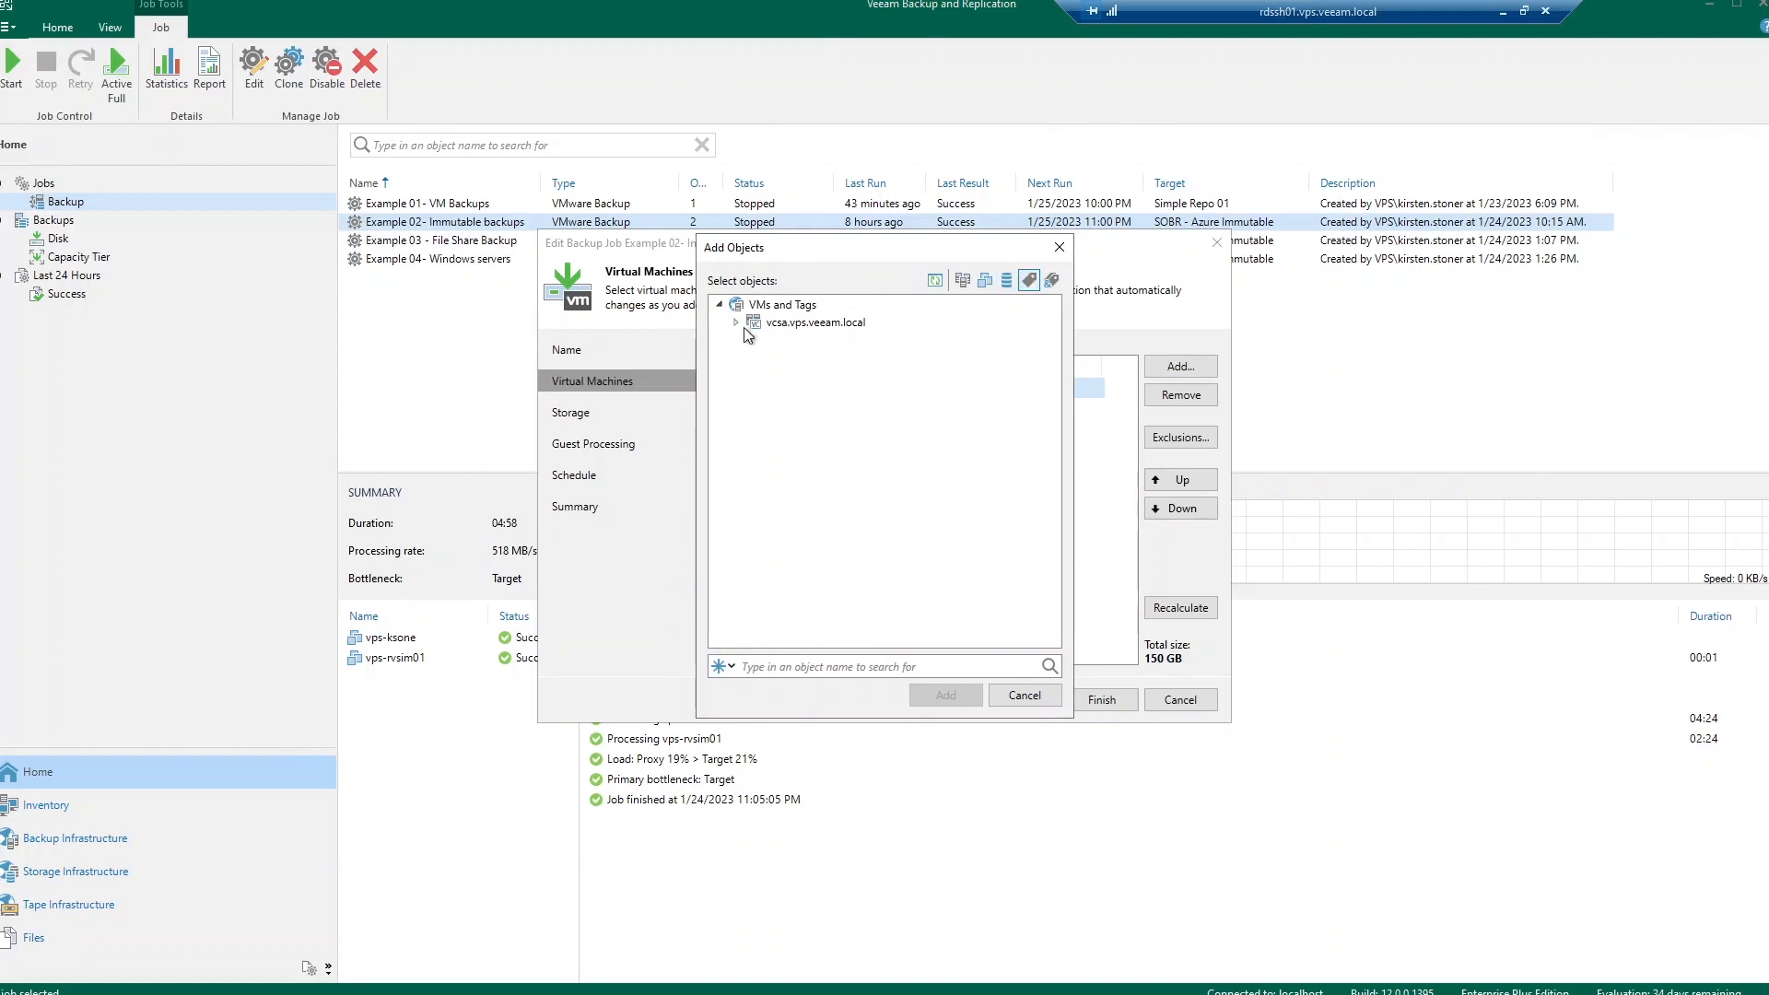
click(813, 321)
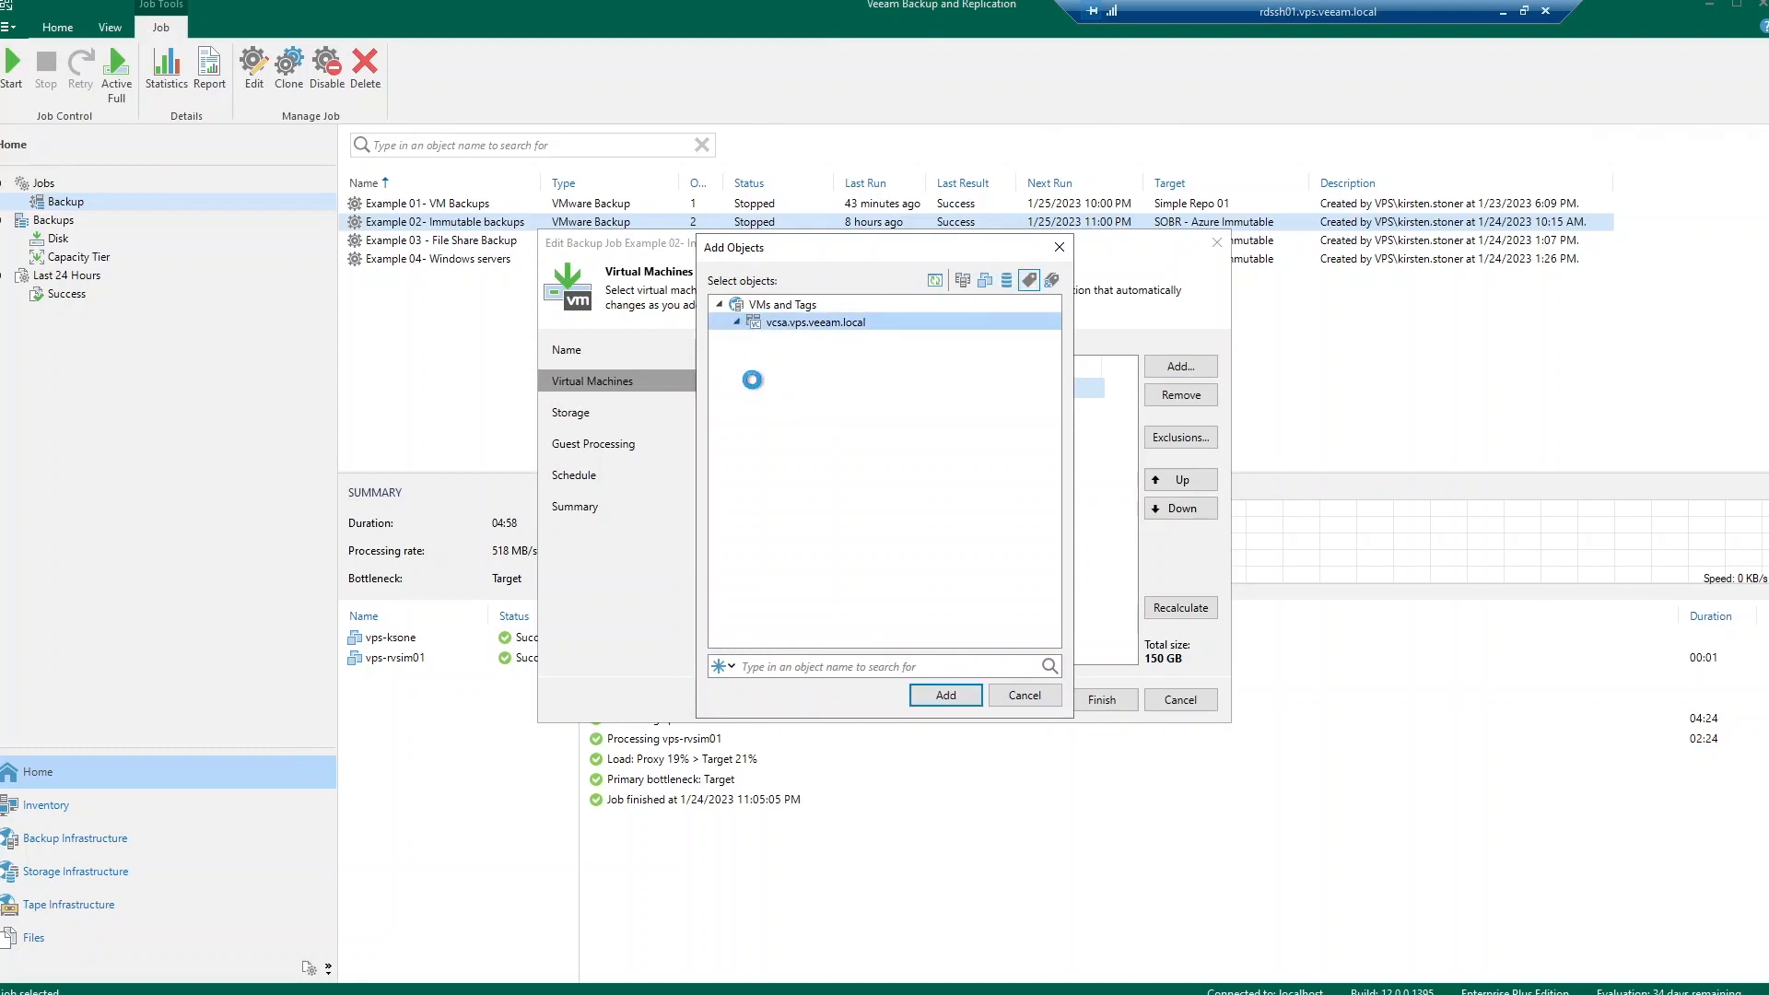
click(742, 321)
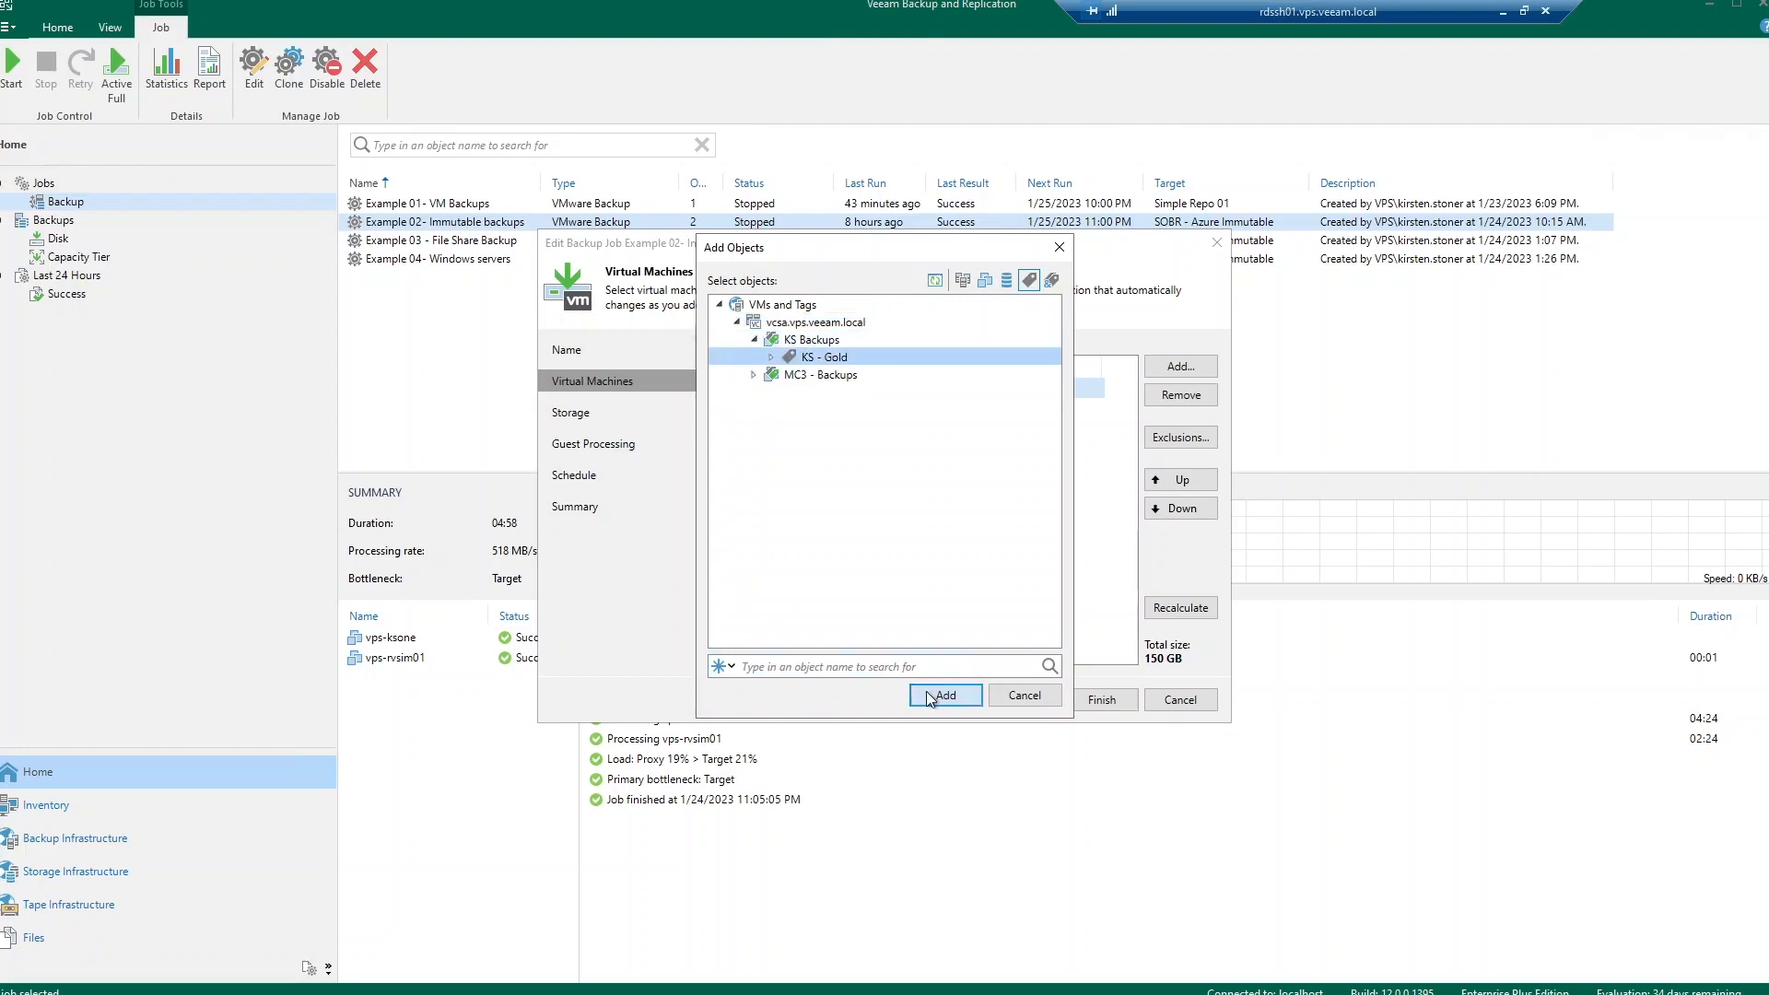
click(946, 695)
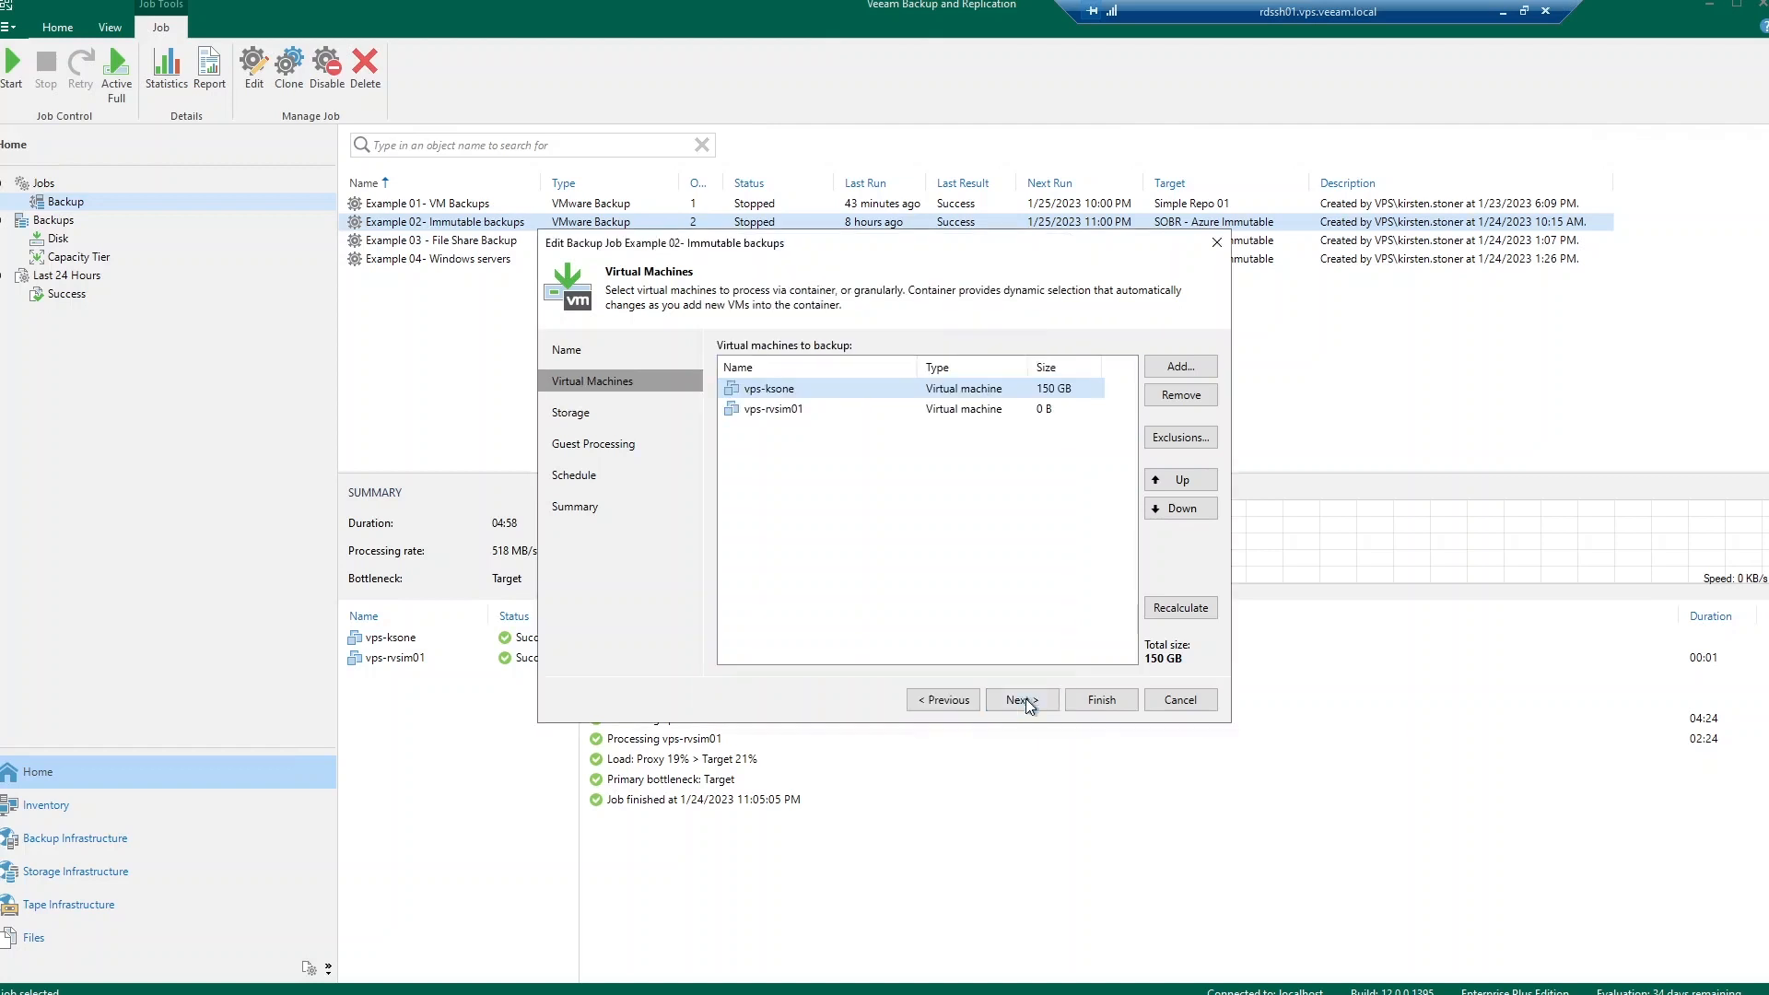
click(1021, 700)
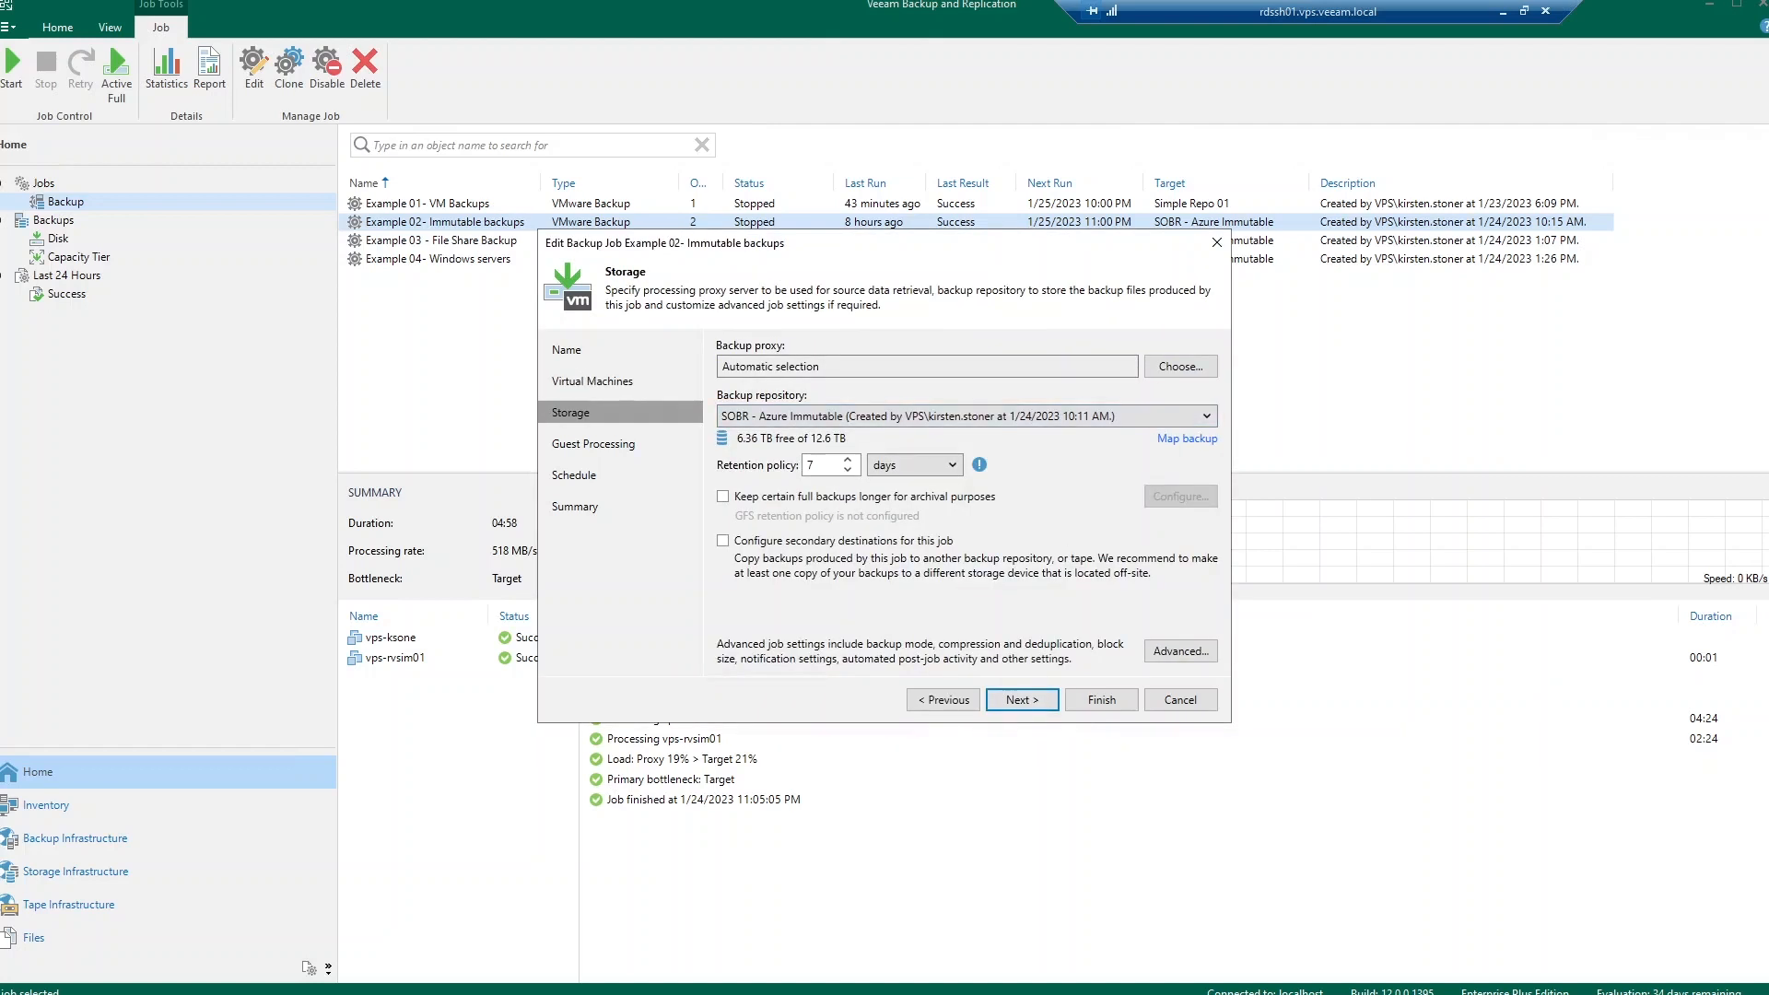
Step: Keep automatic backup proxy selection and reselect the SOBR - Azure Immutable repository
click(1180, 365)
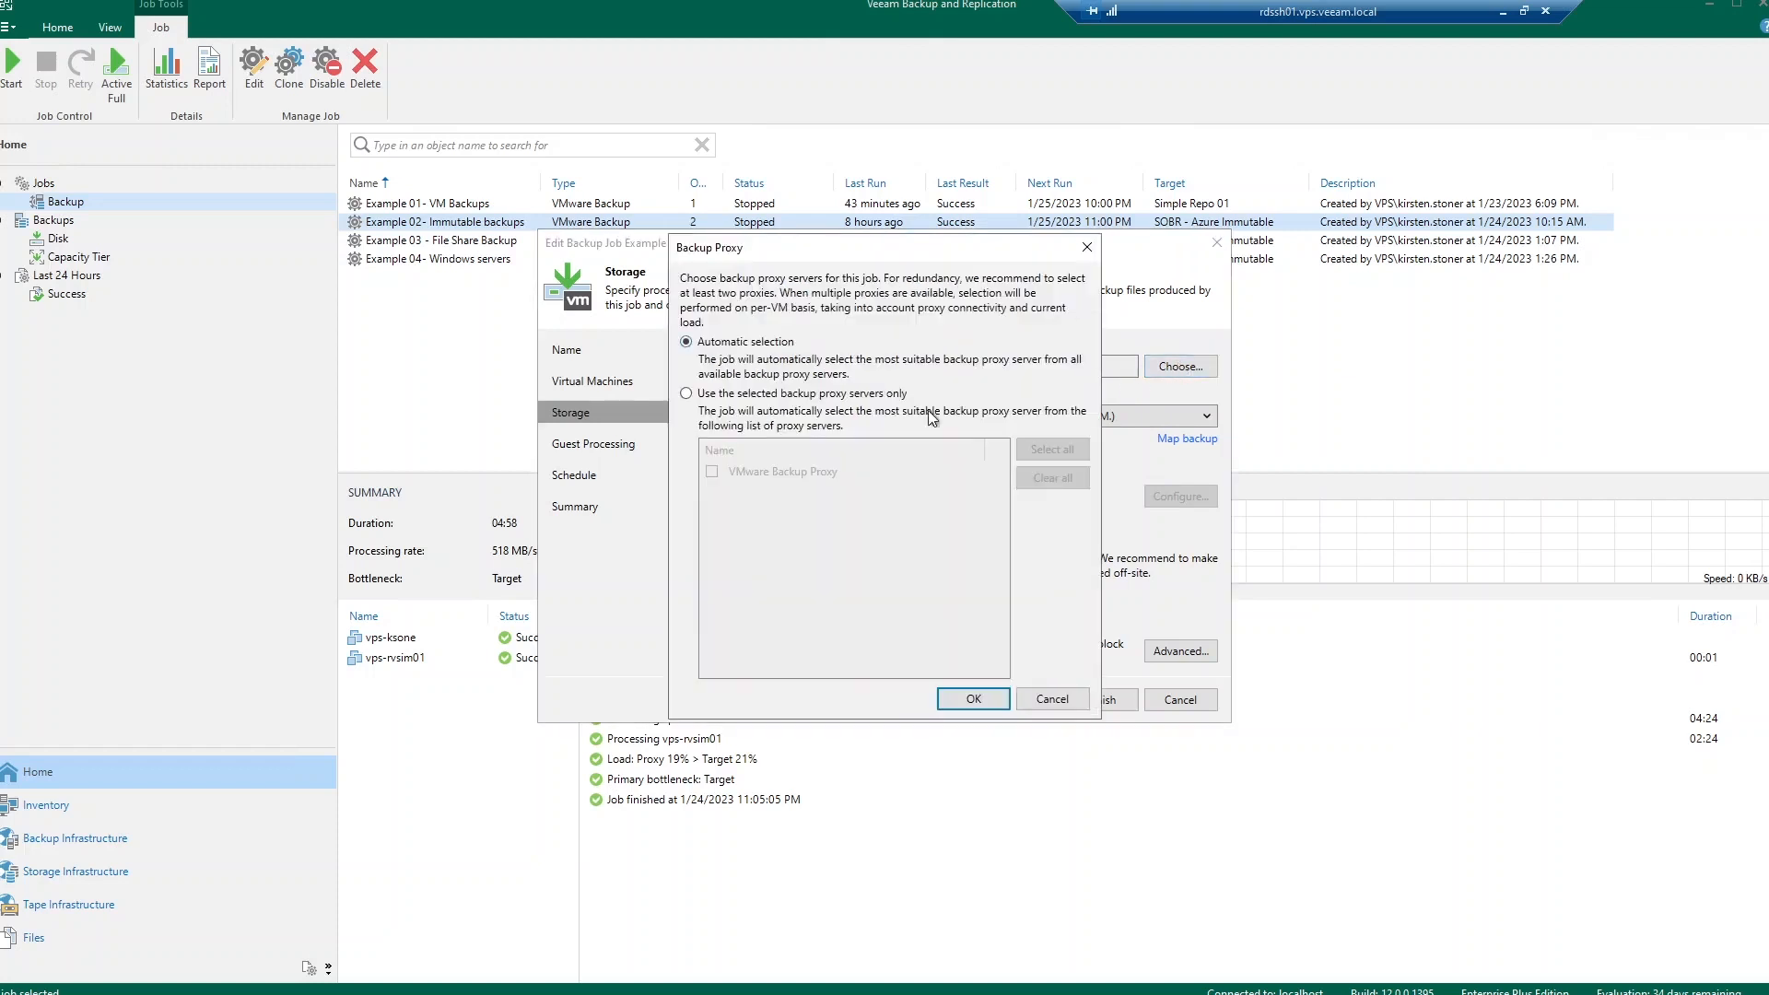
mouse_move(857, 604)
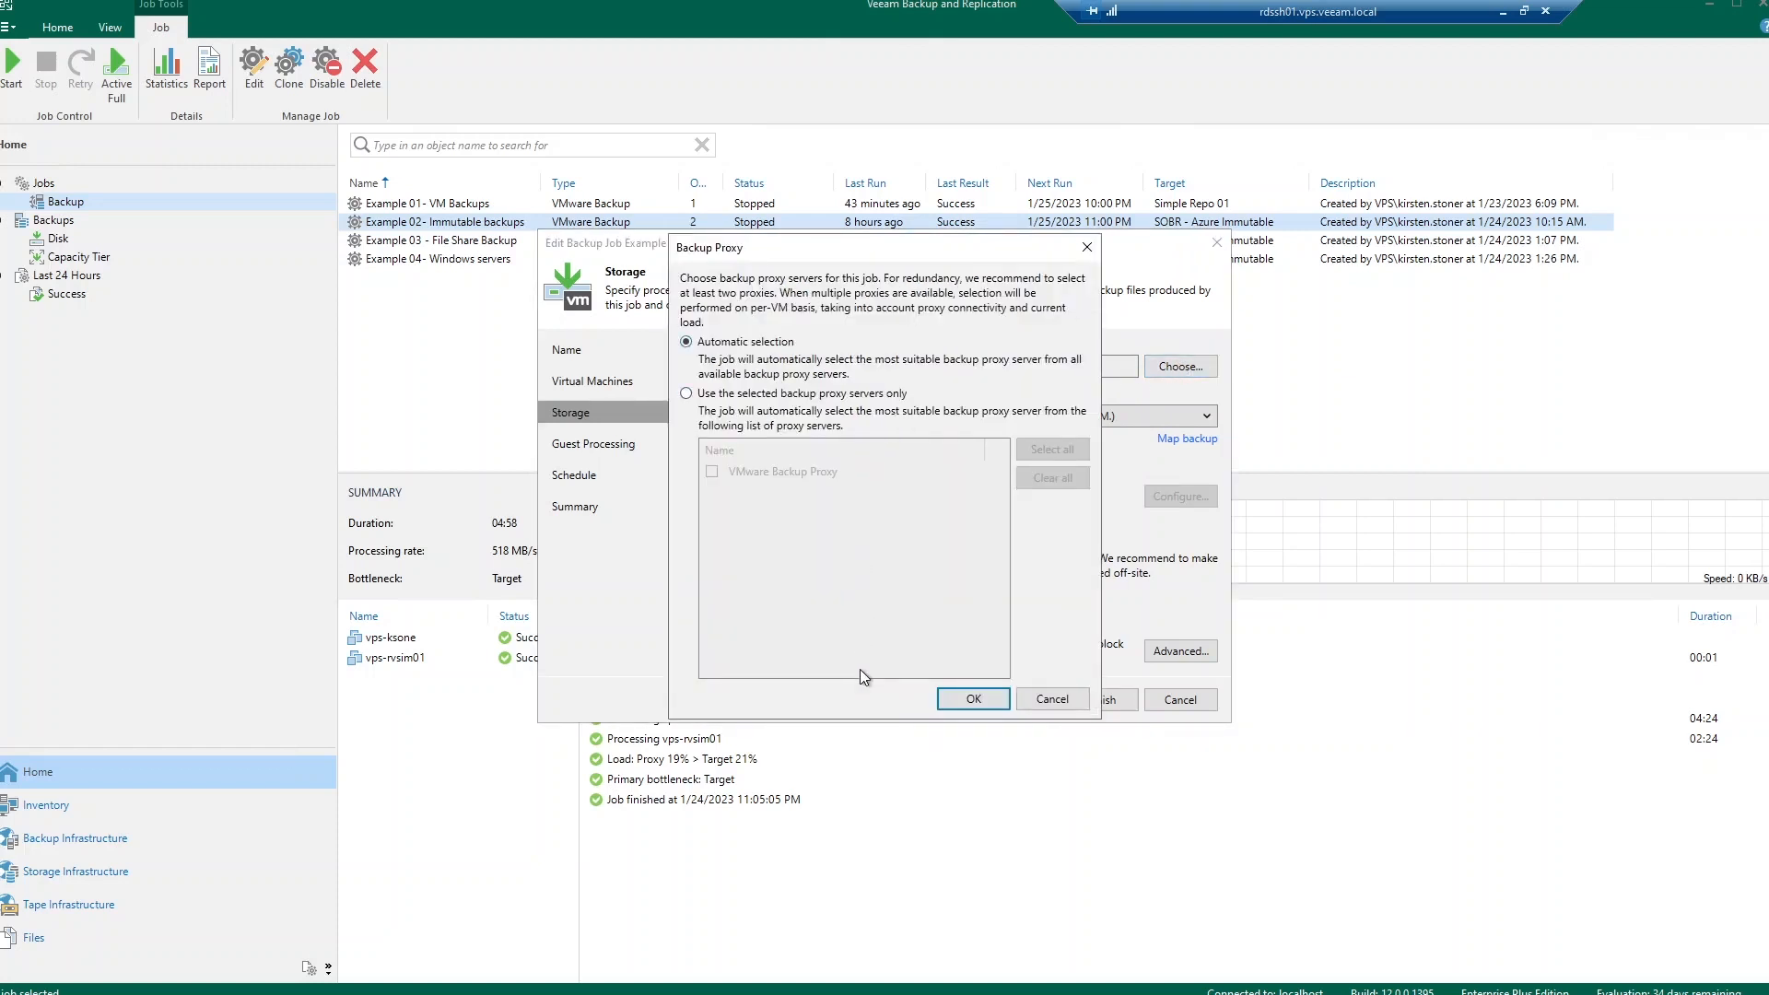
click(972, 698)
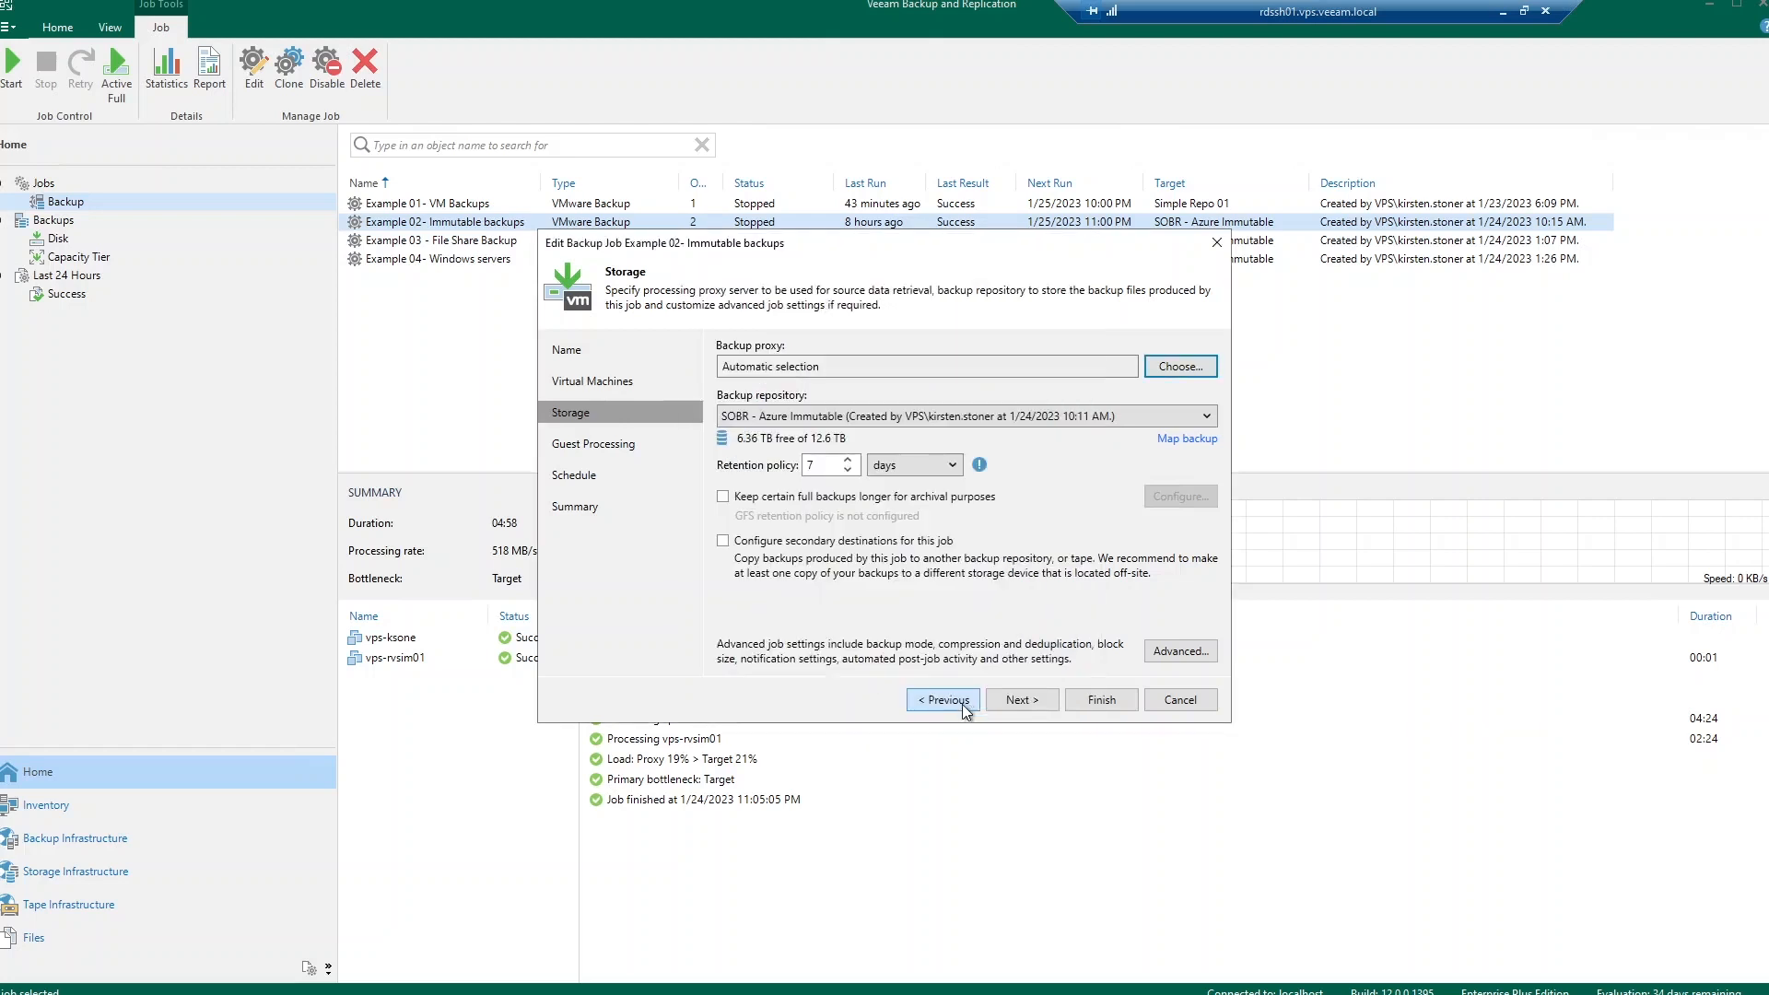
click(1206, 414)
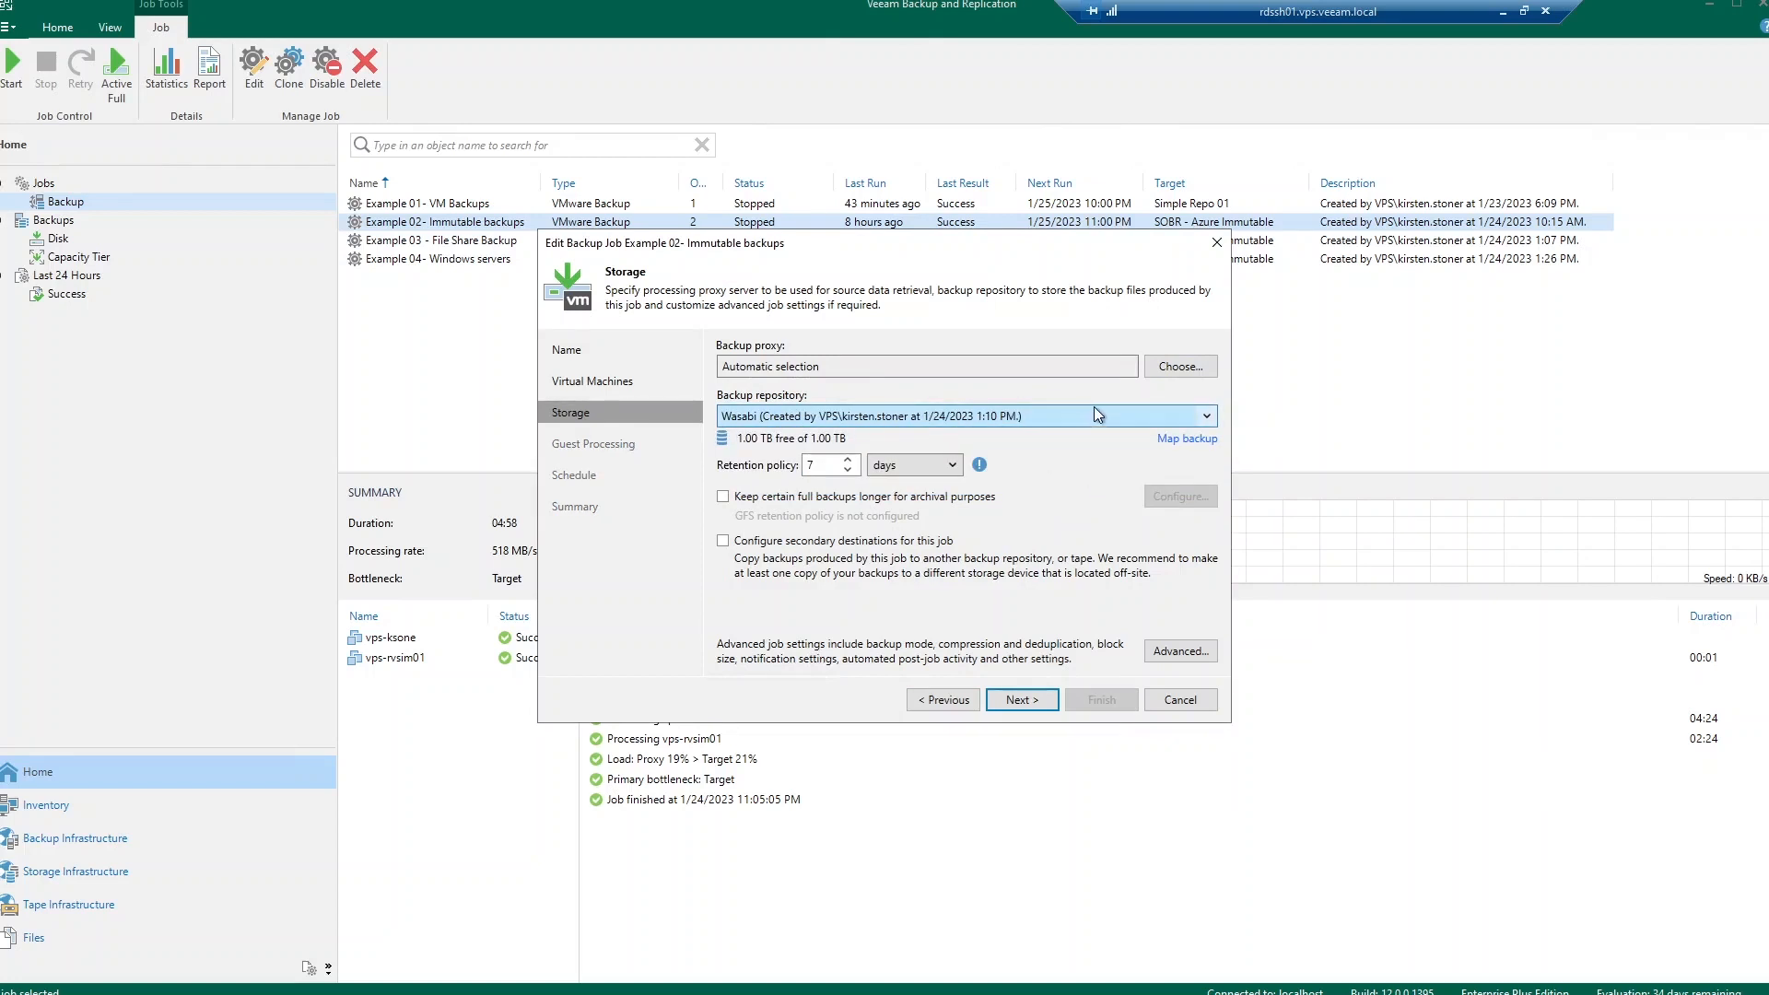
click(1206, 415)
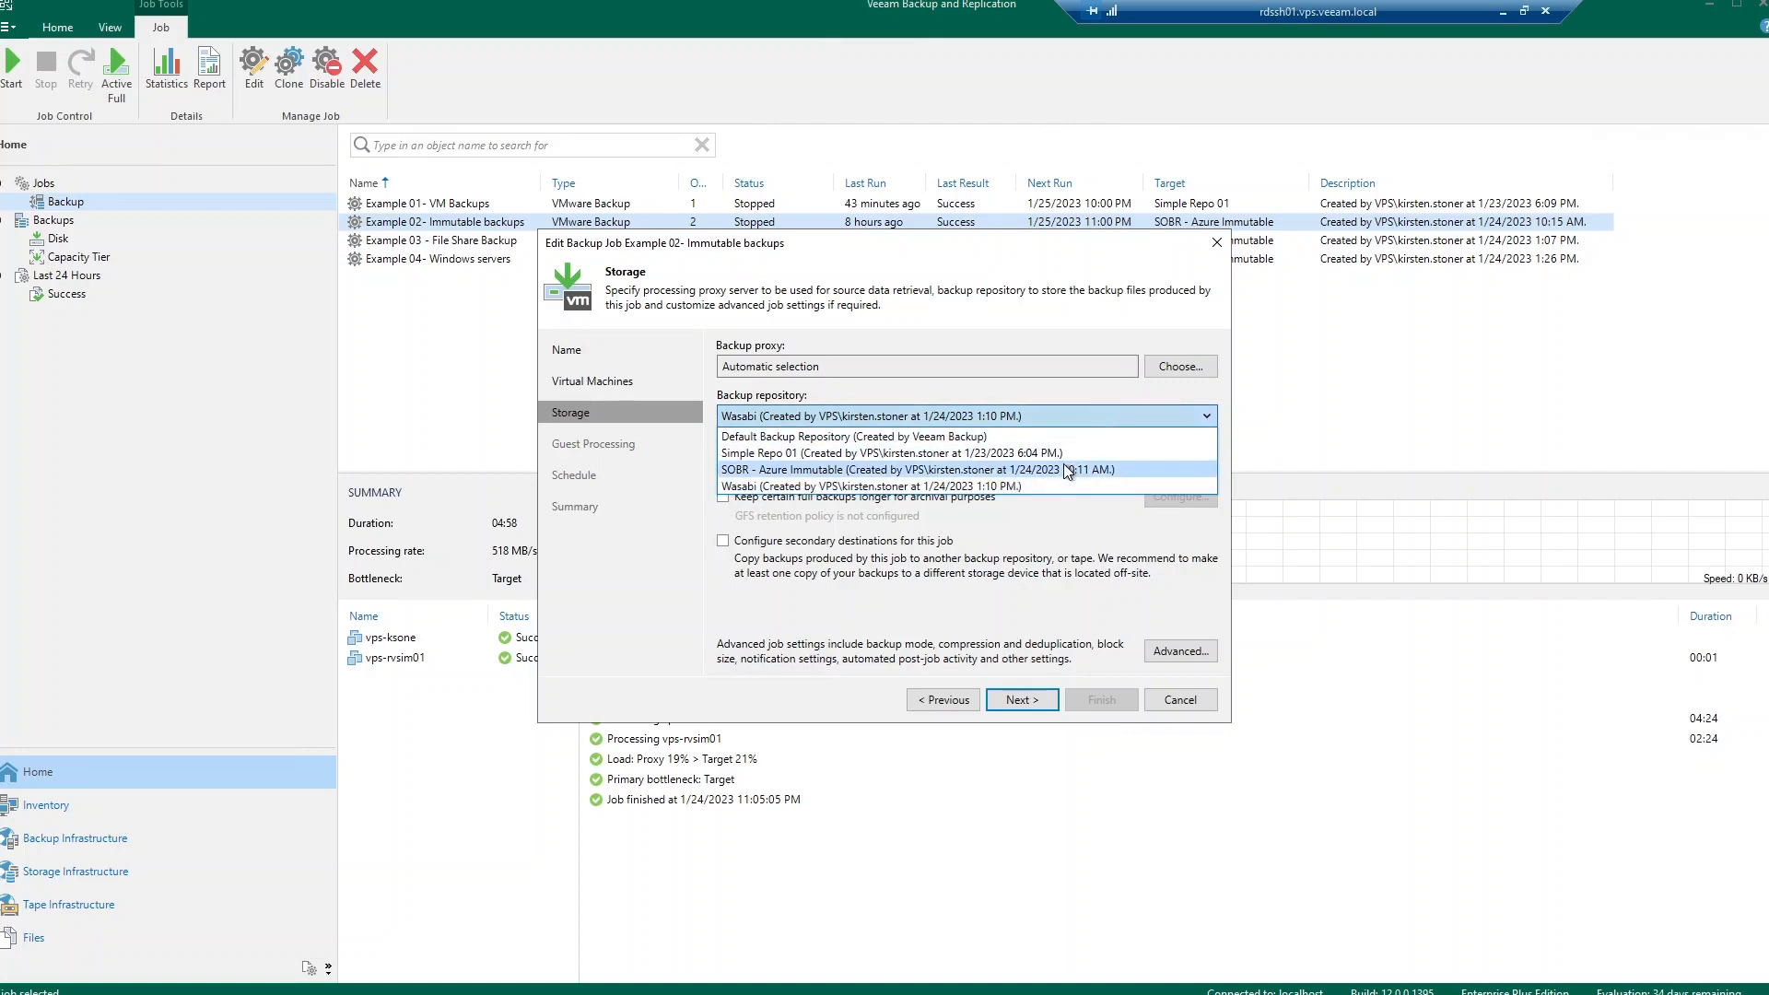
click(920, 470)
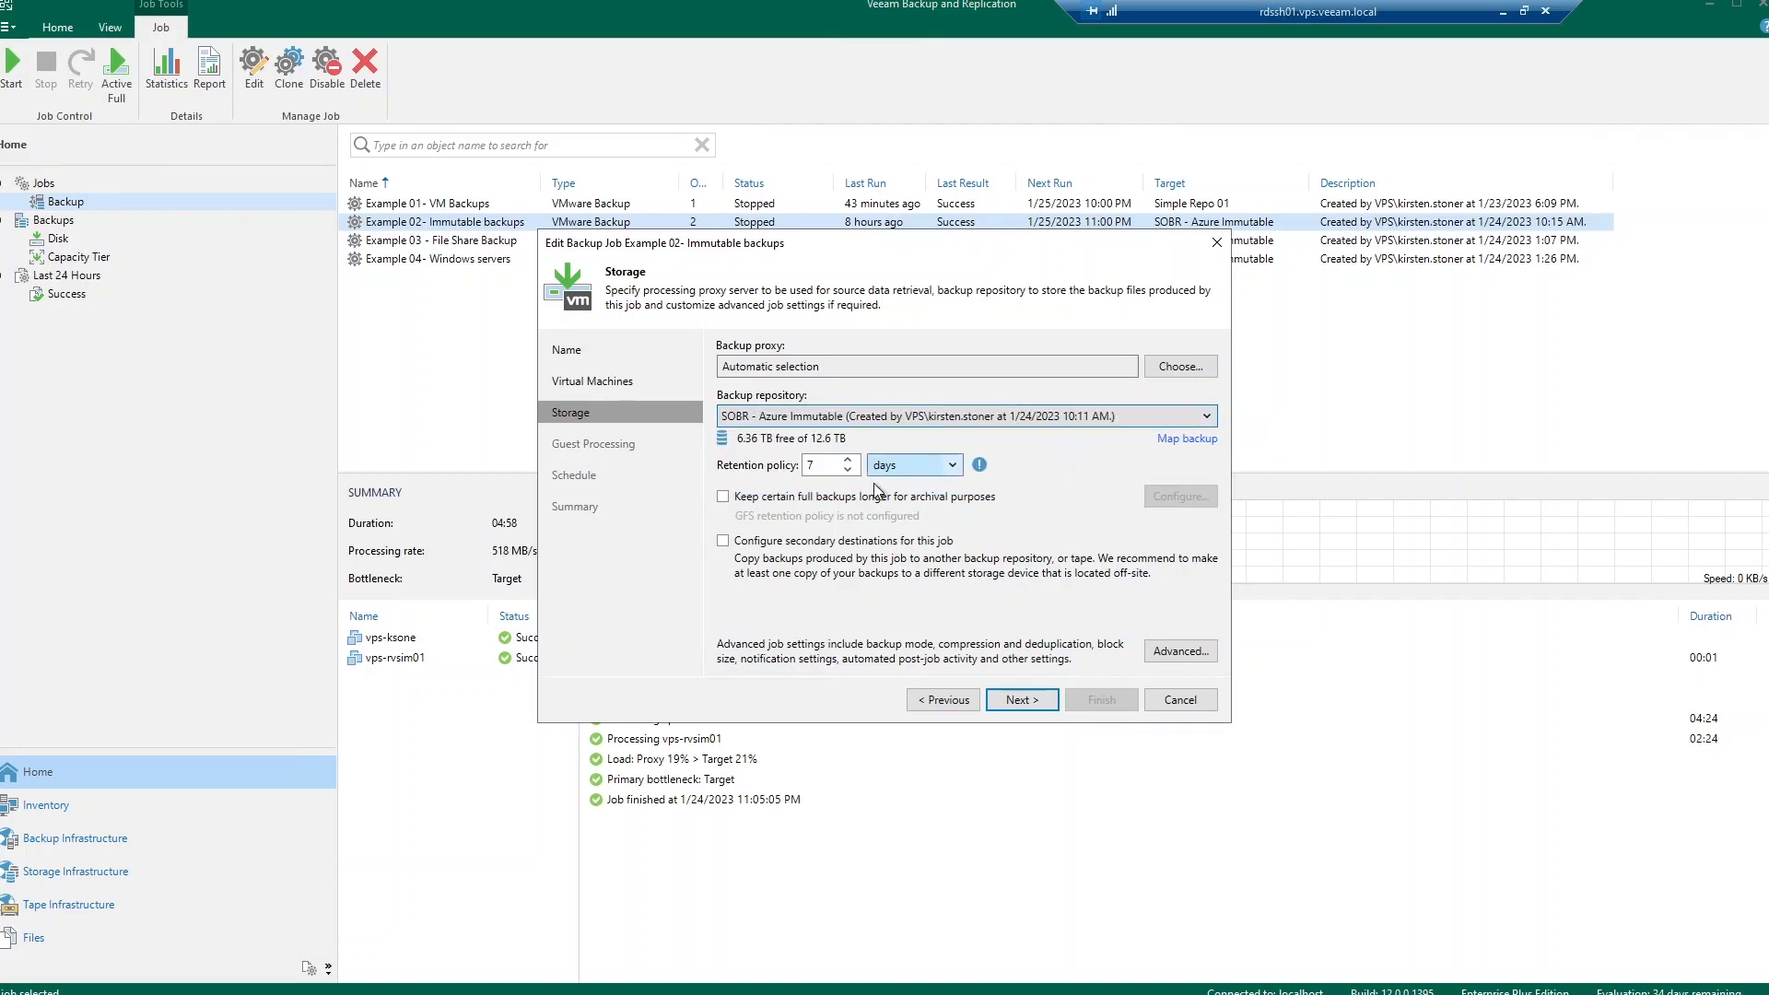
mouse_move(960, 519)
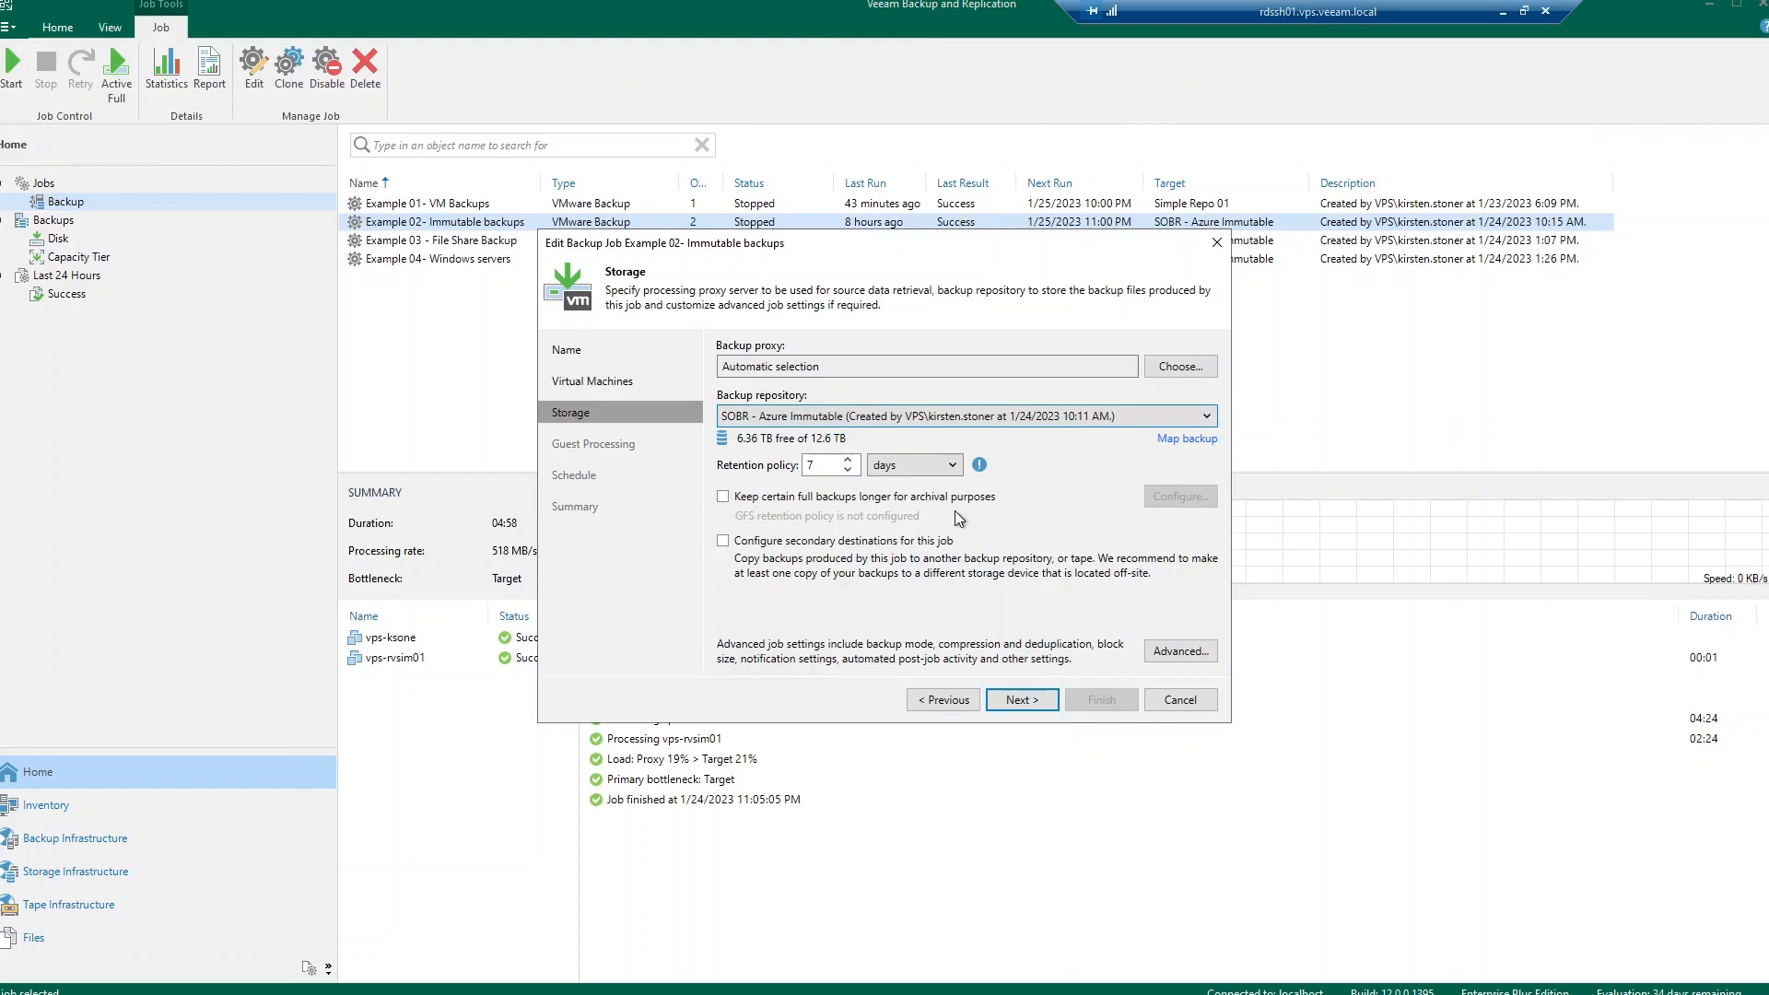
mouse_move(816, 540)
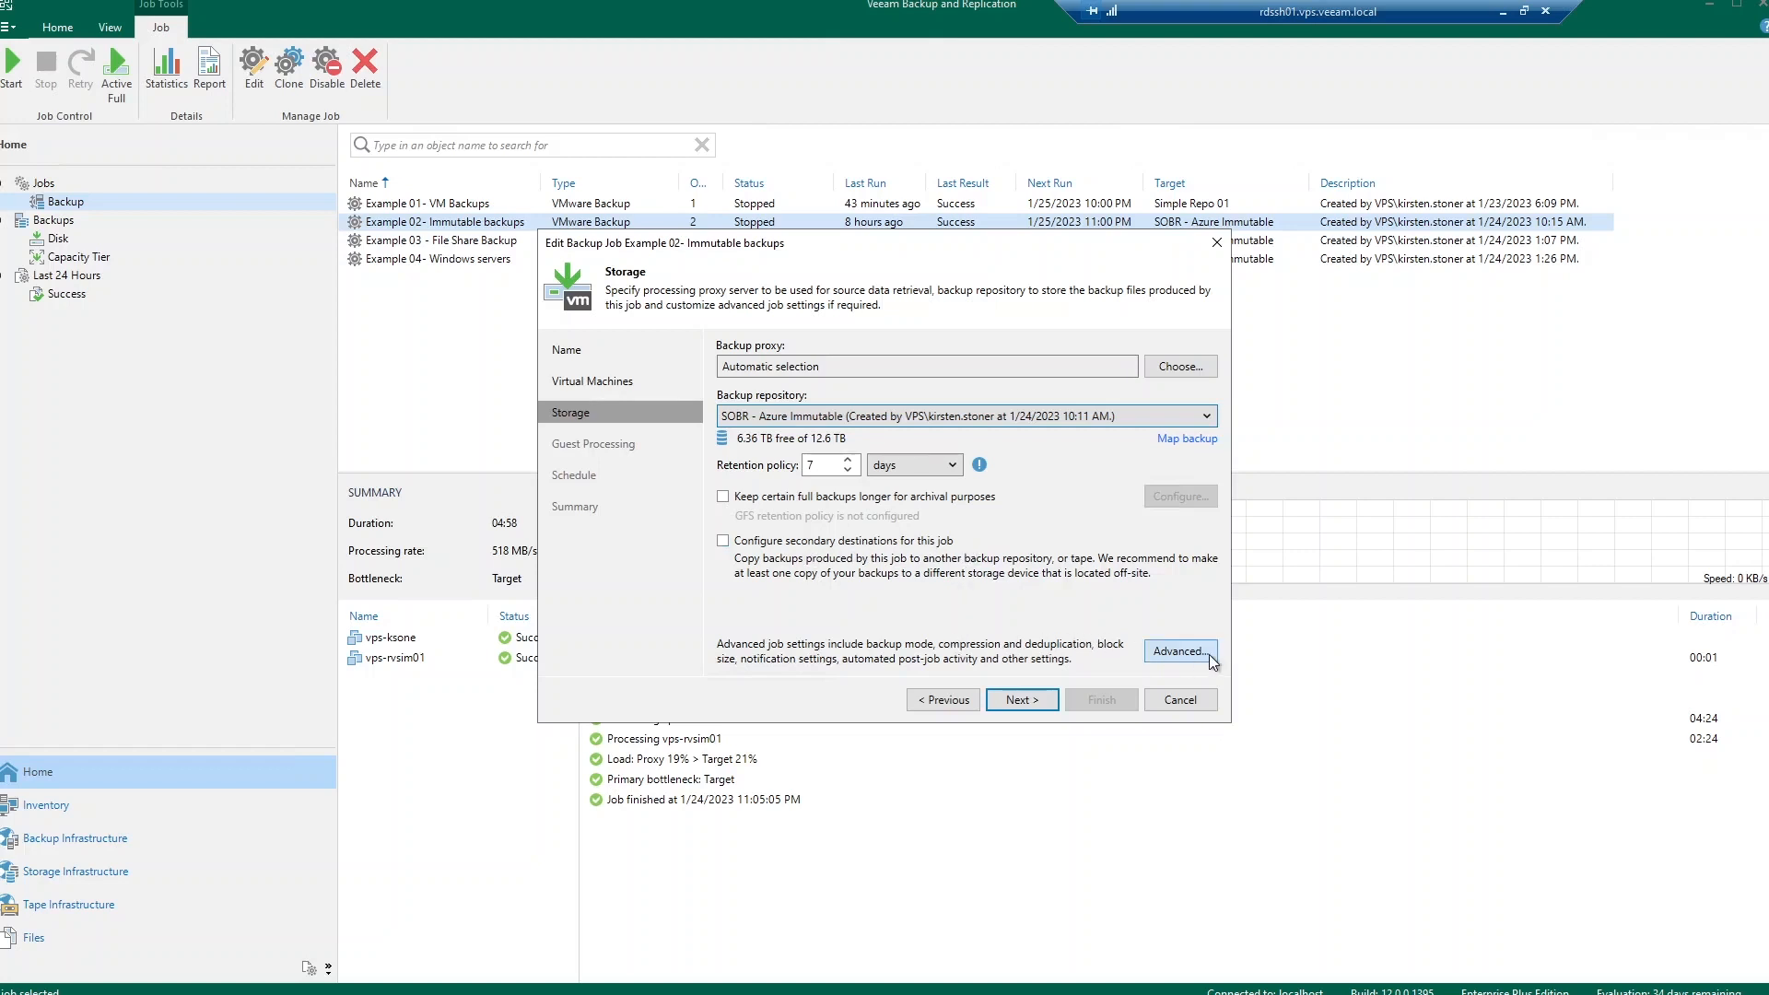
mouse_move(1224, 667)
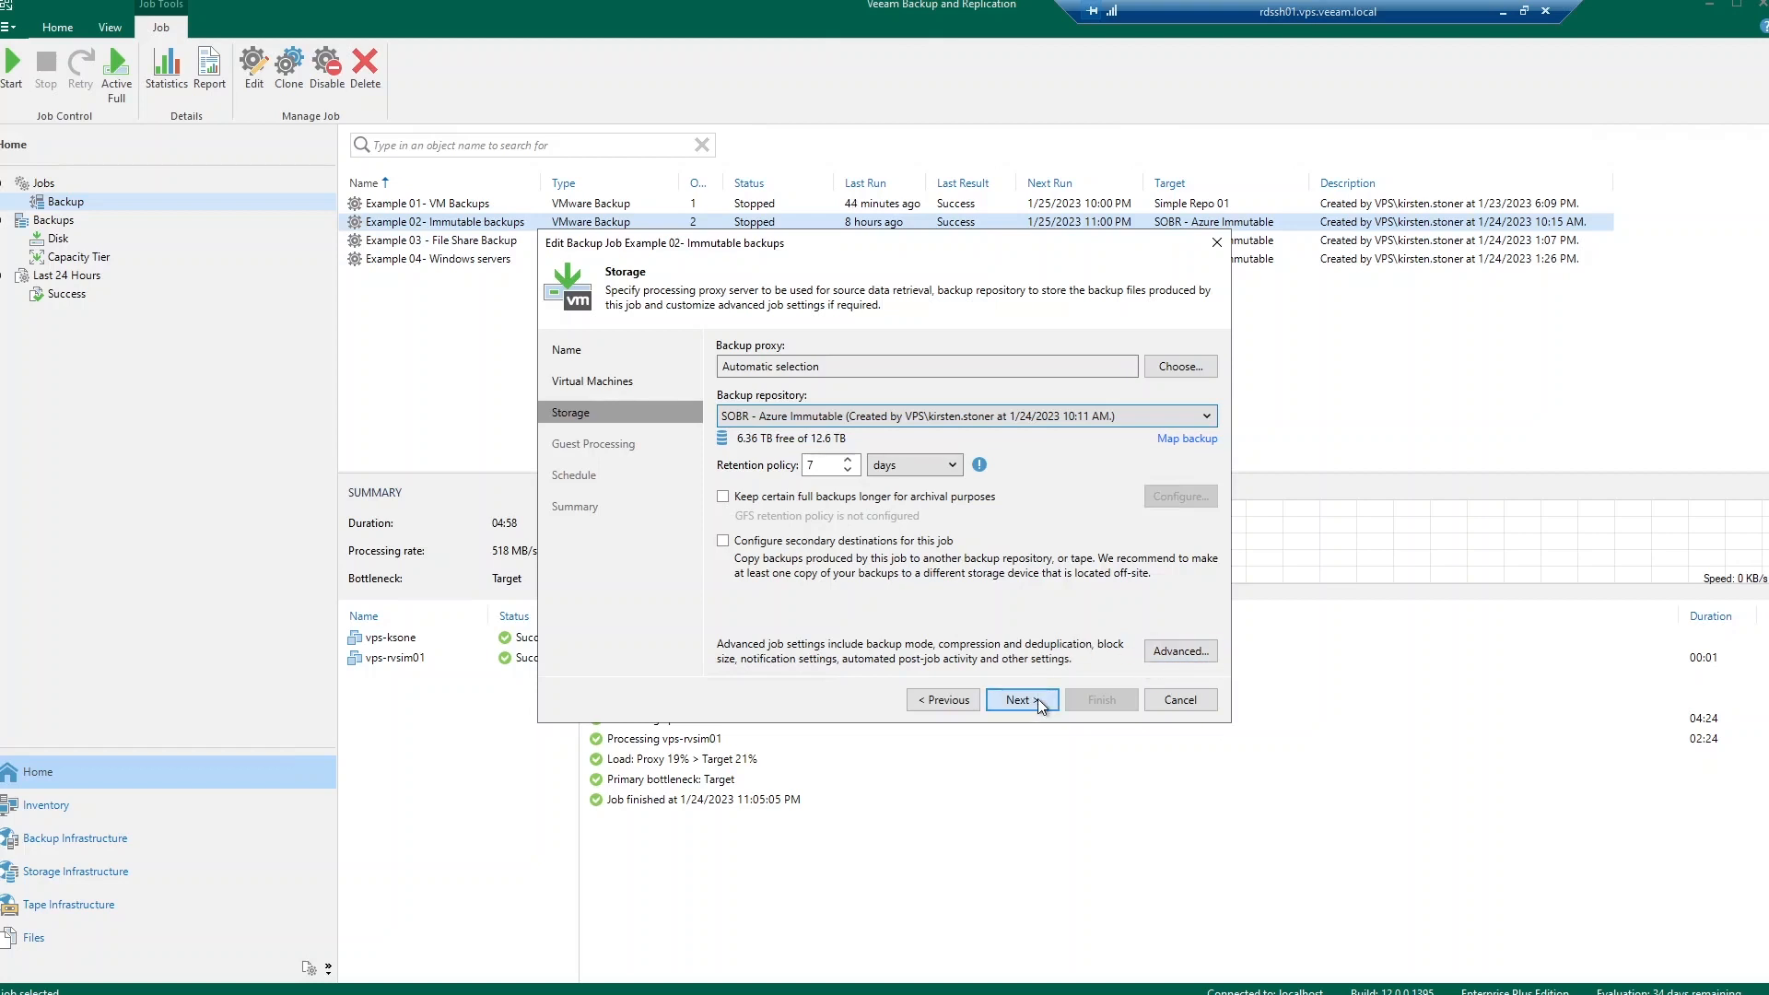
Step: Keep the schedule at Daily 11:00 PM after Example 01- VM Backups and apply the edited job settings
click(1020, 700)
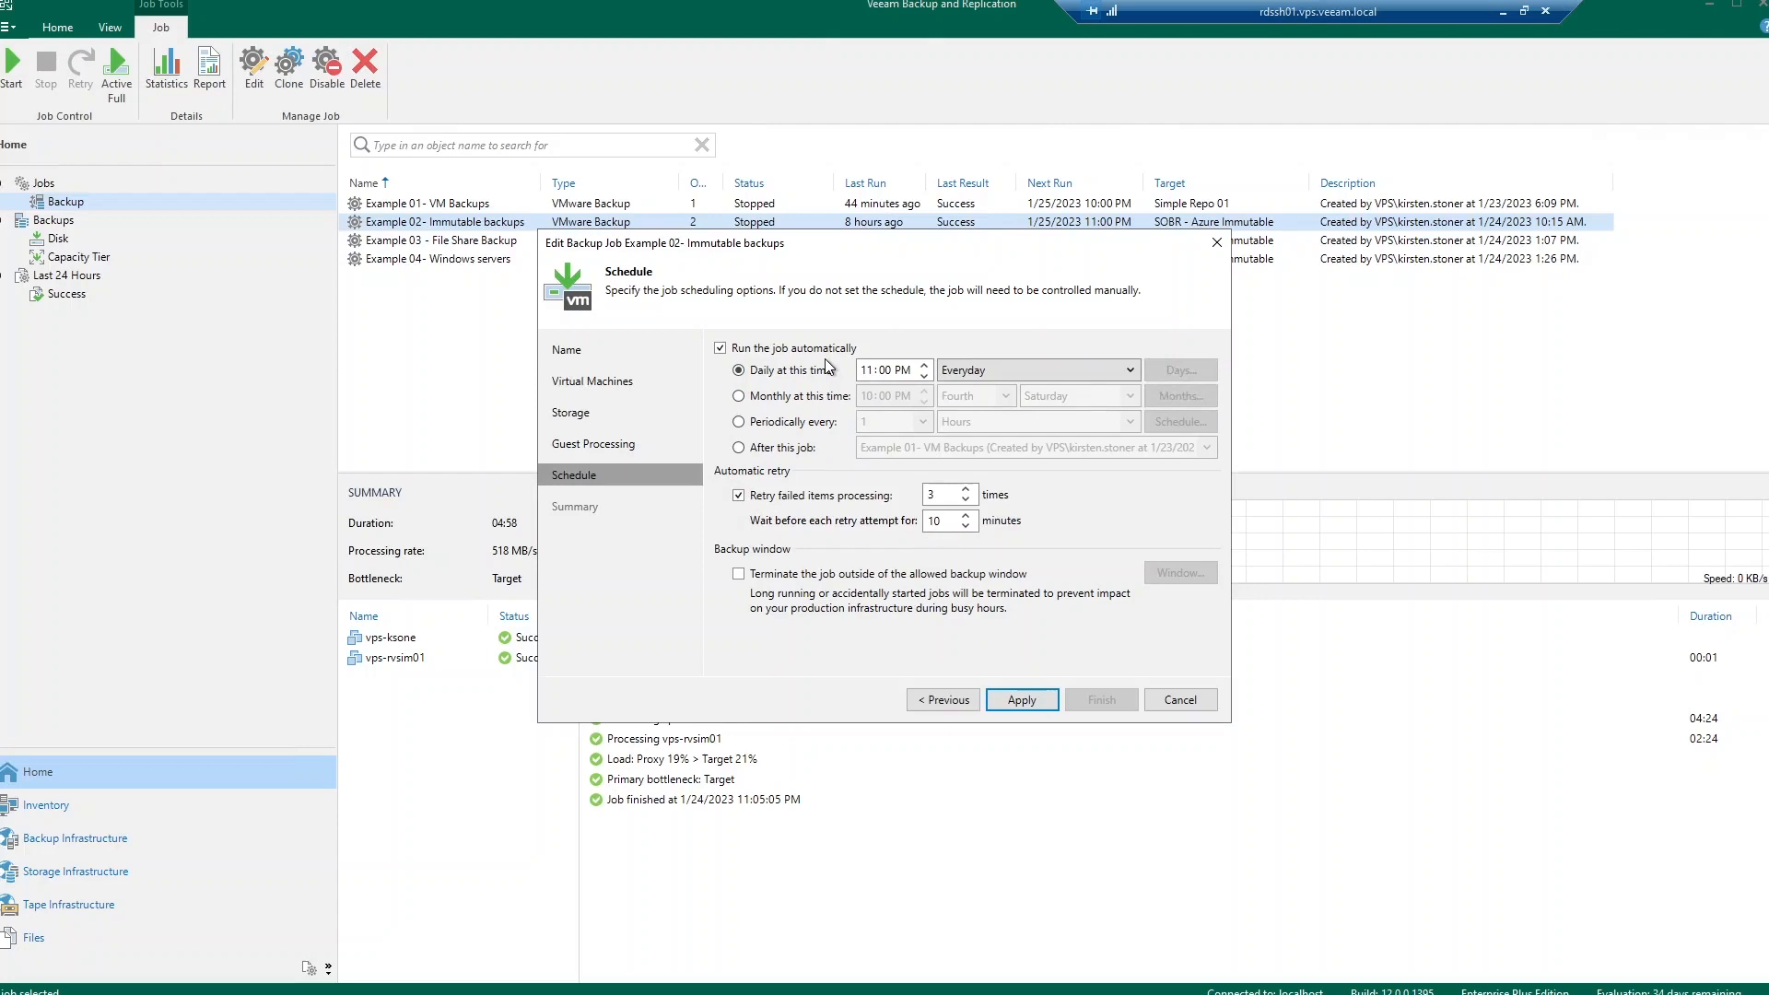
mouse_move(839, 420)
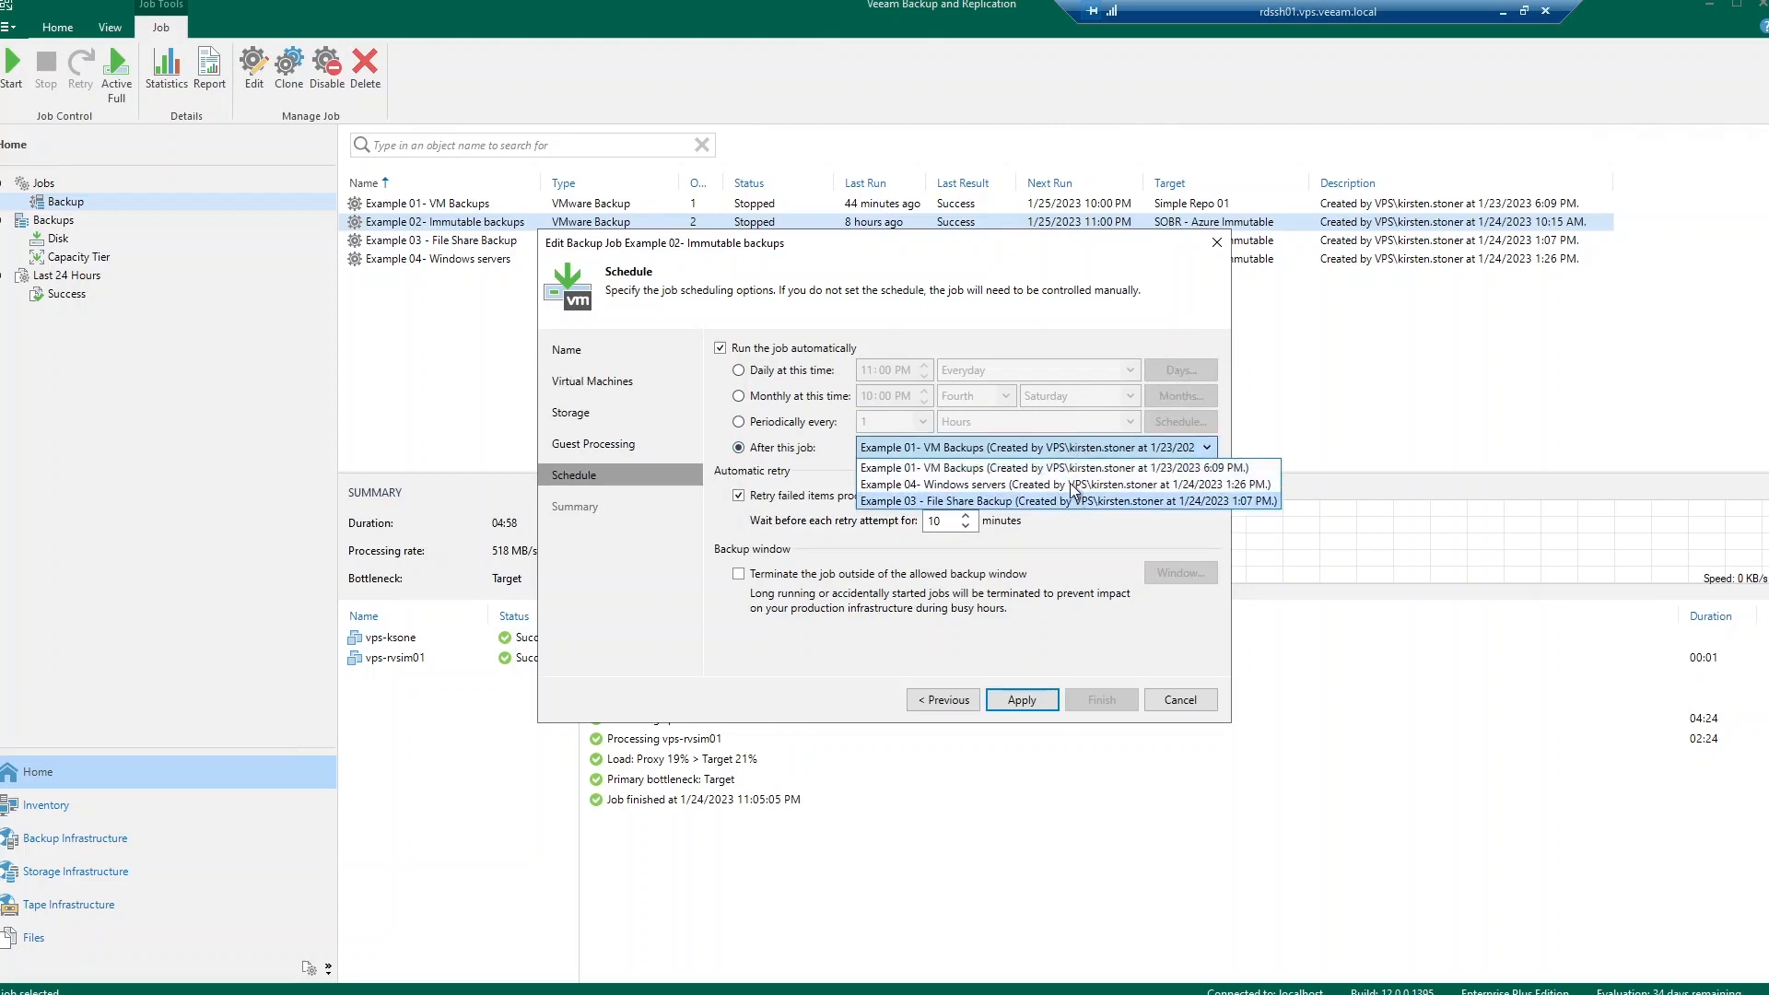
click(1035, 466)
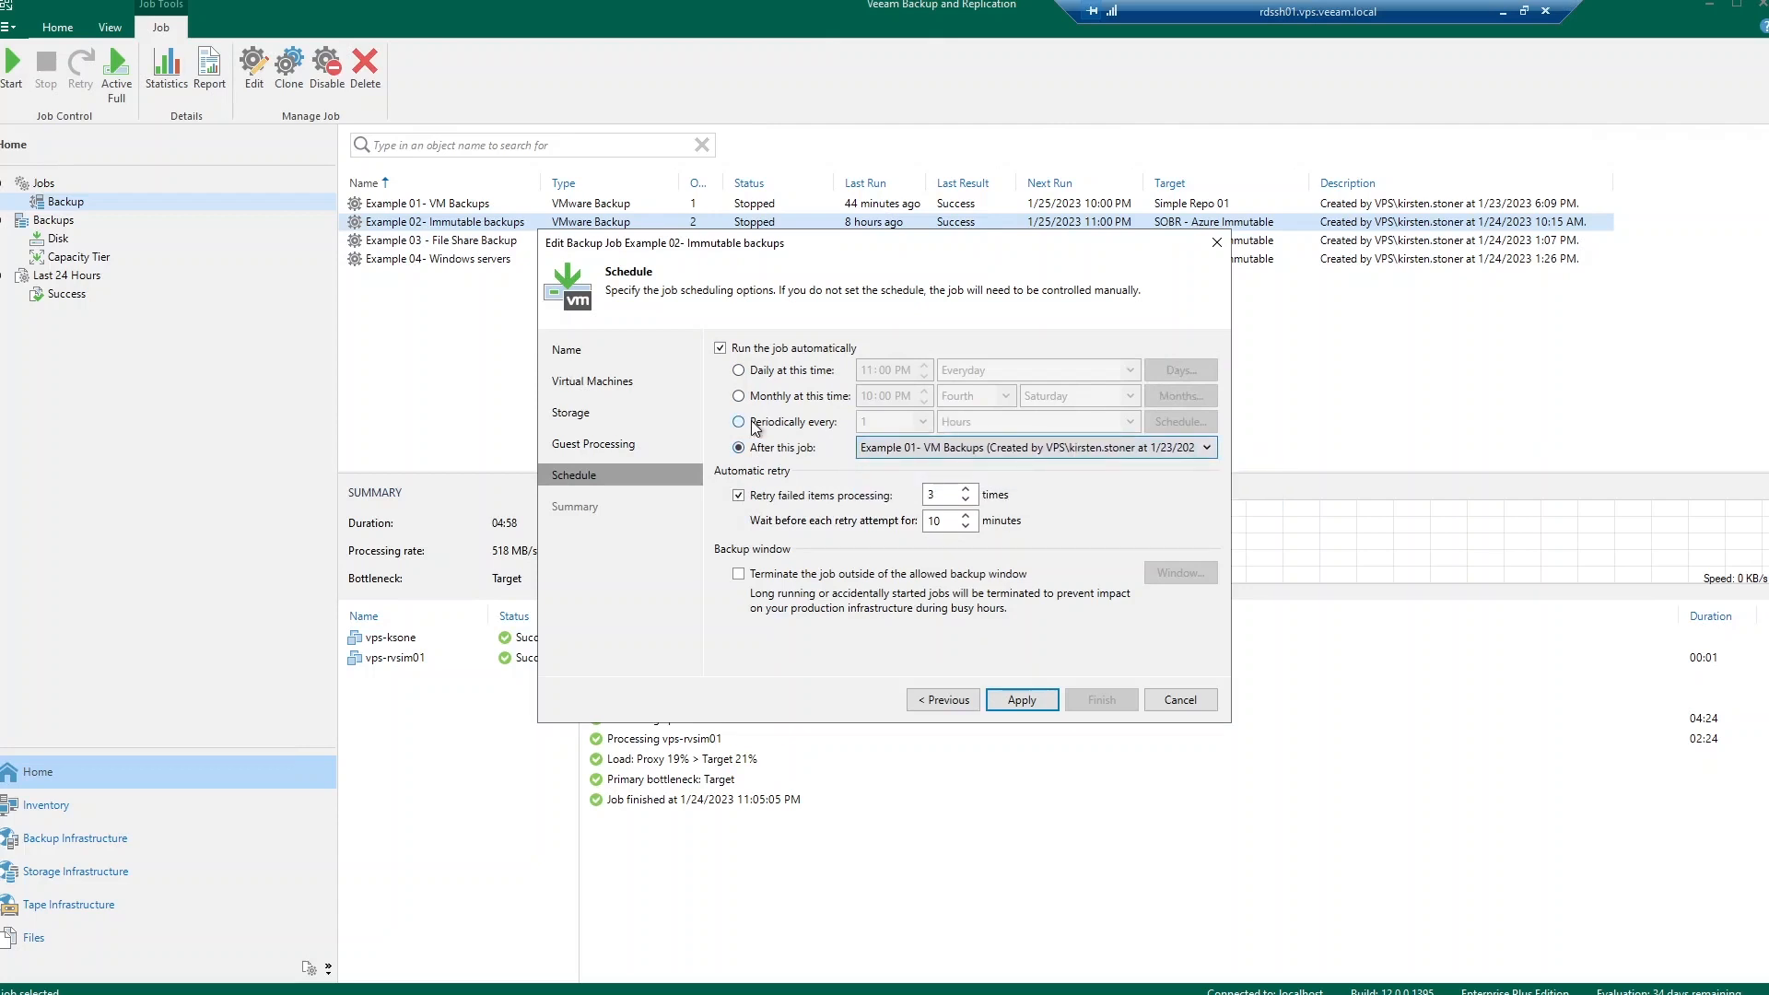
click(738, 371)
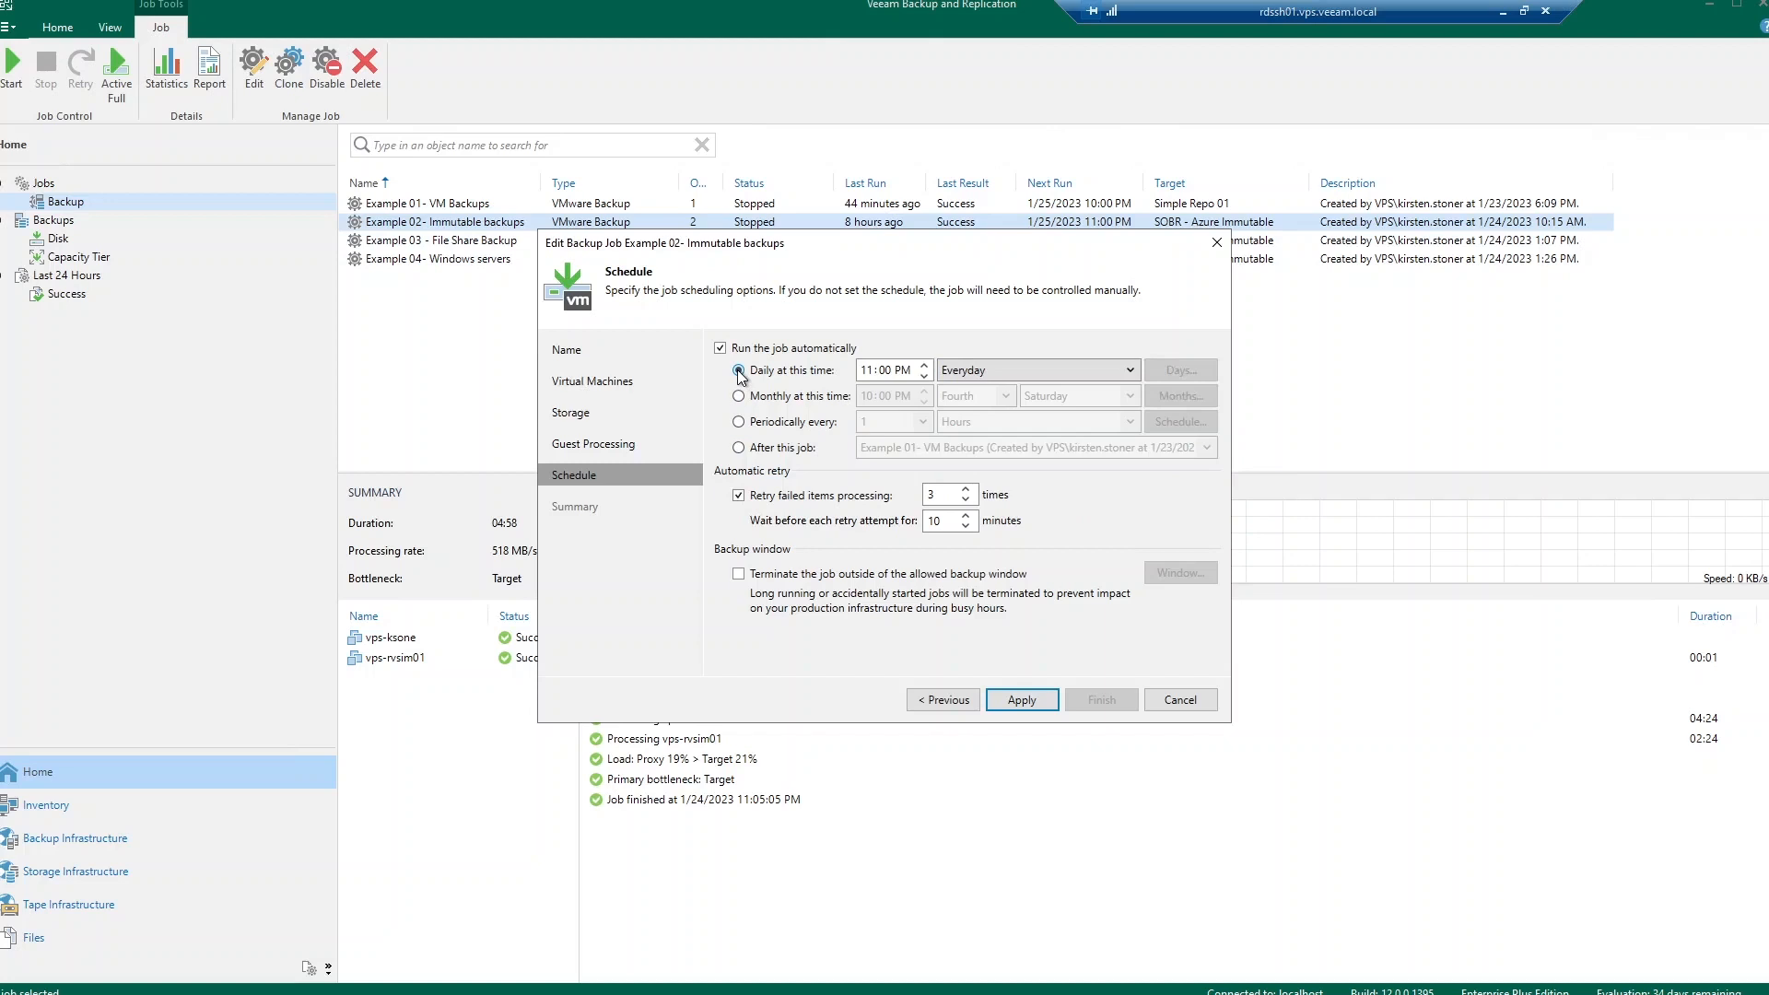
click(1019, 701)
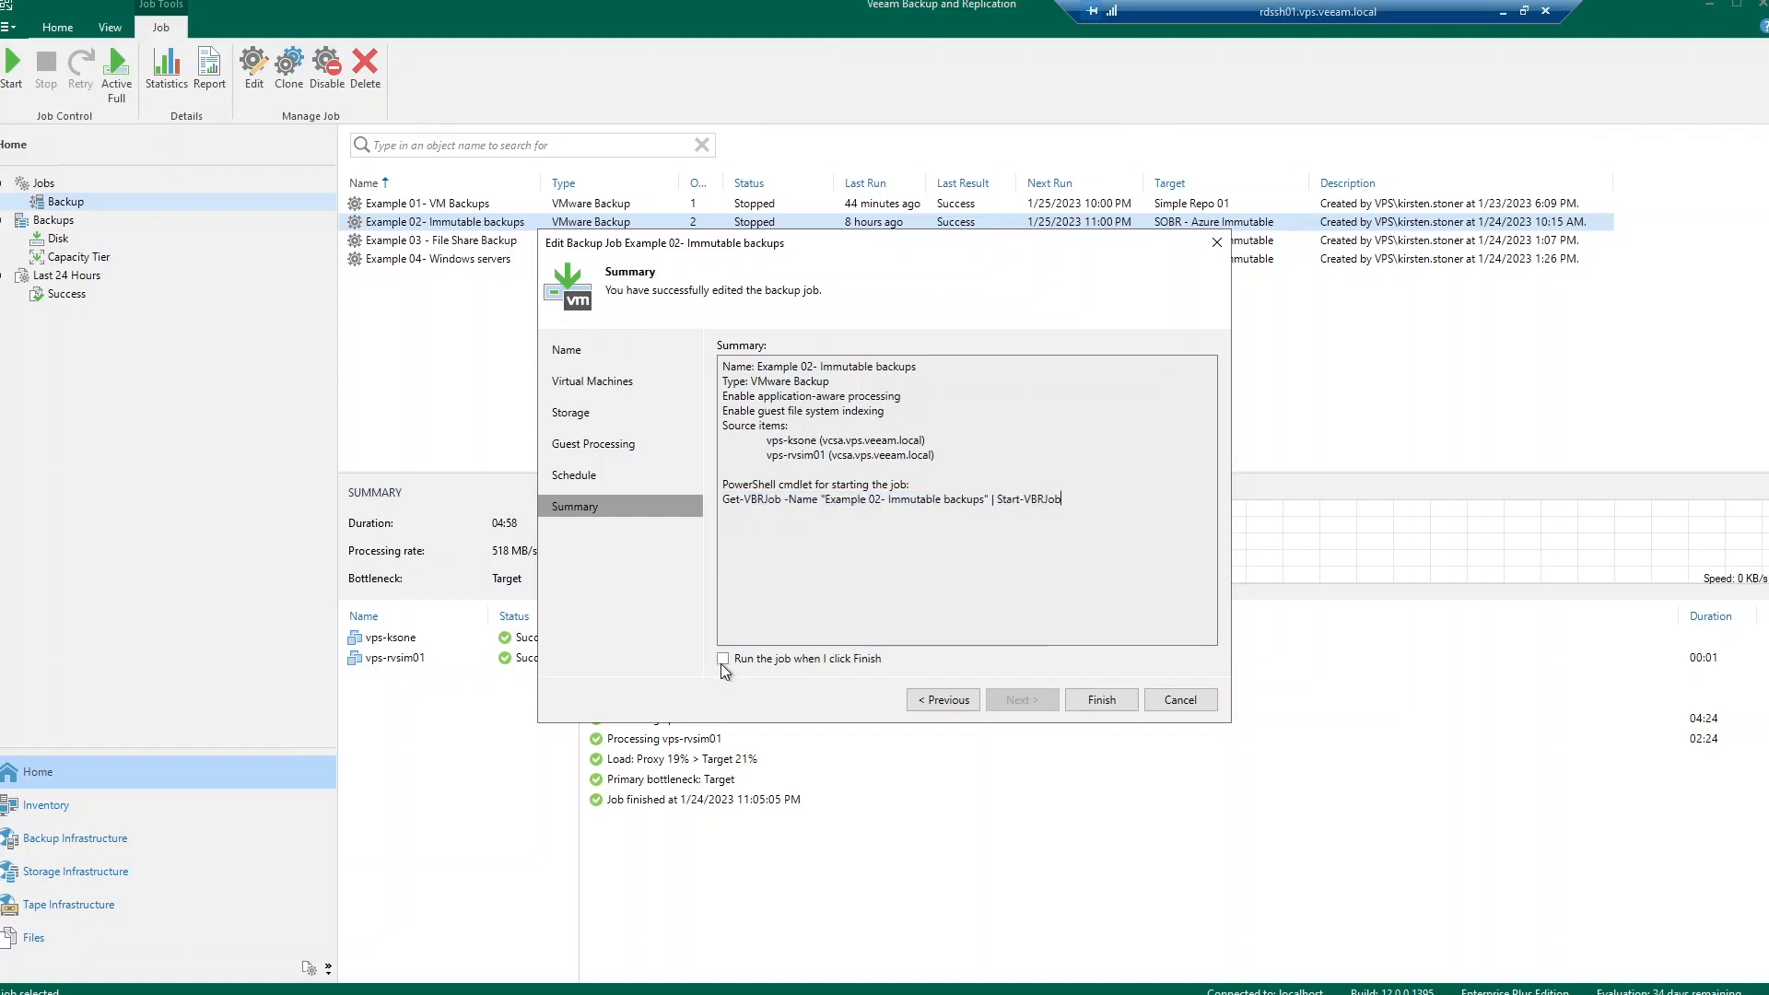
Step: Enable 'Run the job when I click Finish', finish the wizard and view the running job's progress
click(722, 660)
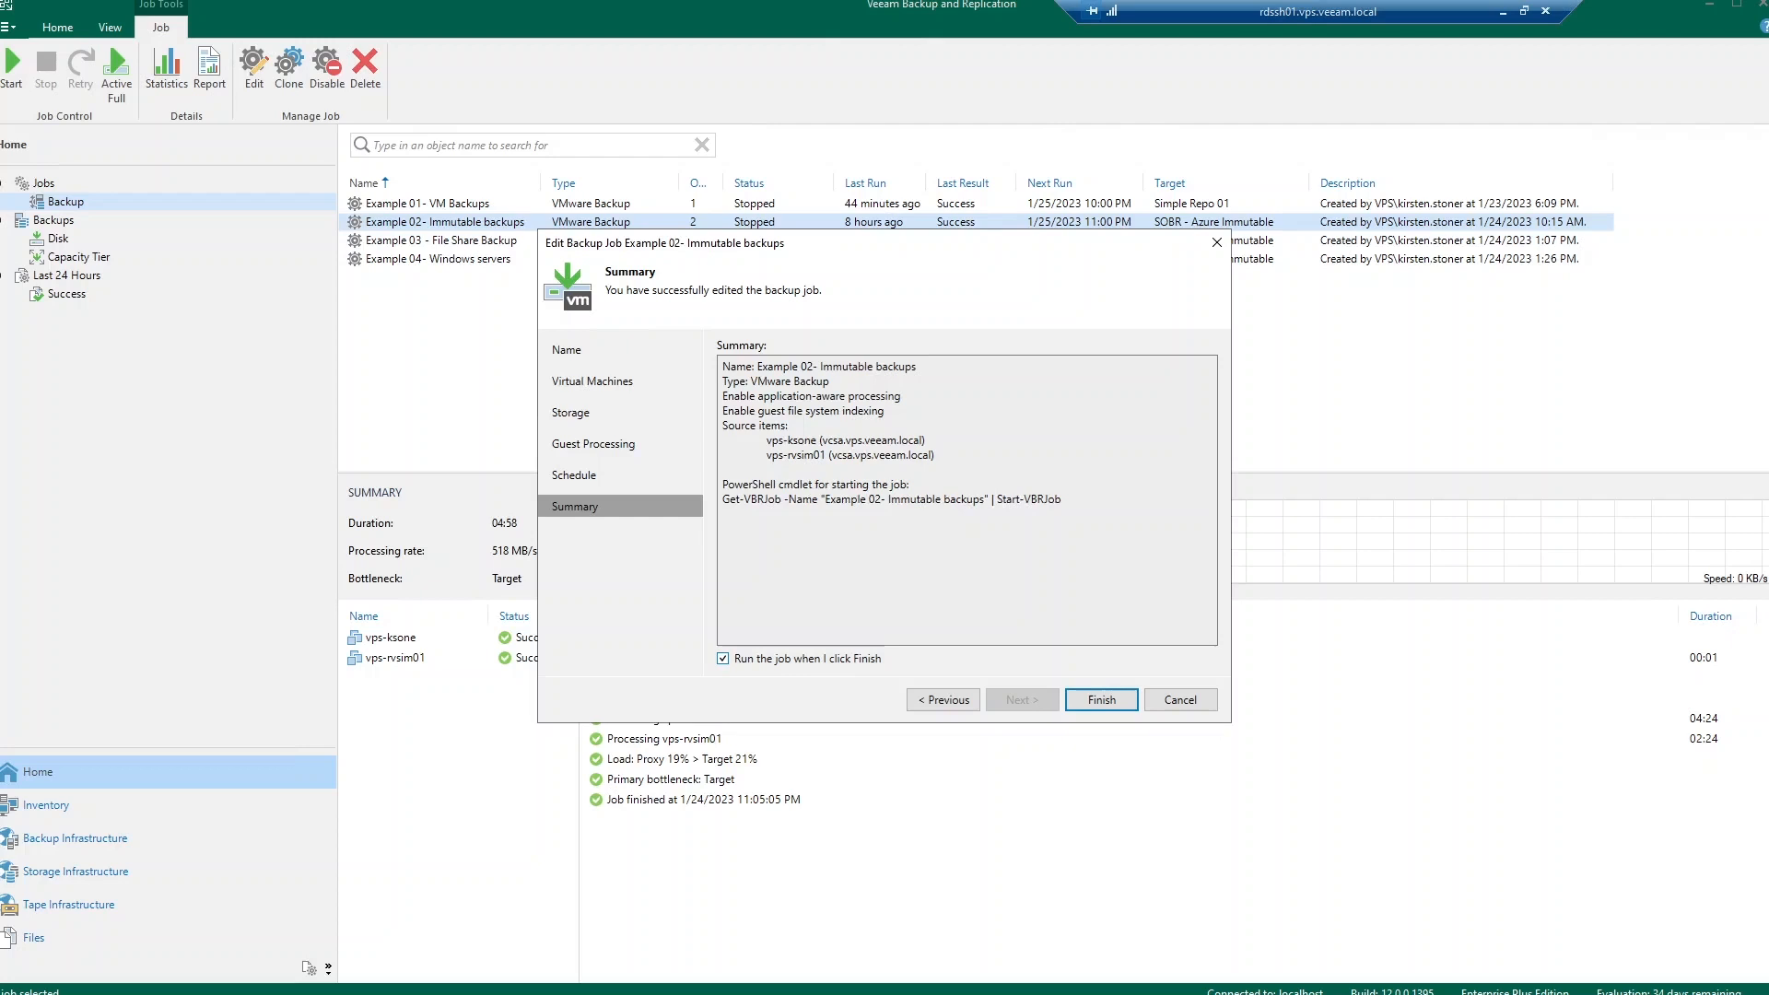
click(1101, 701)
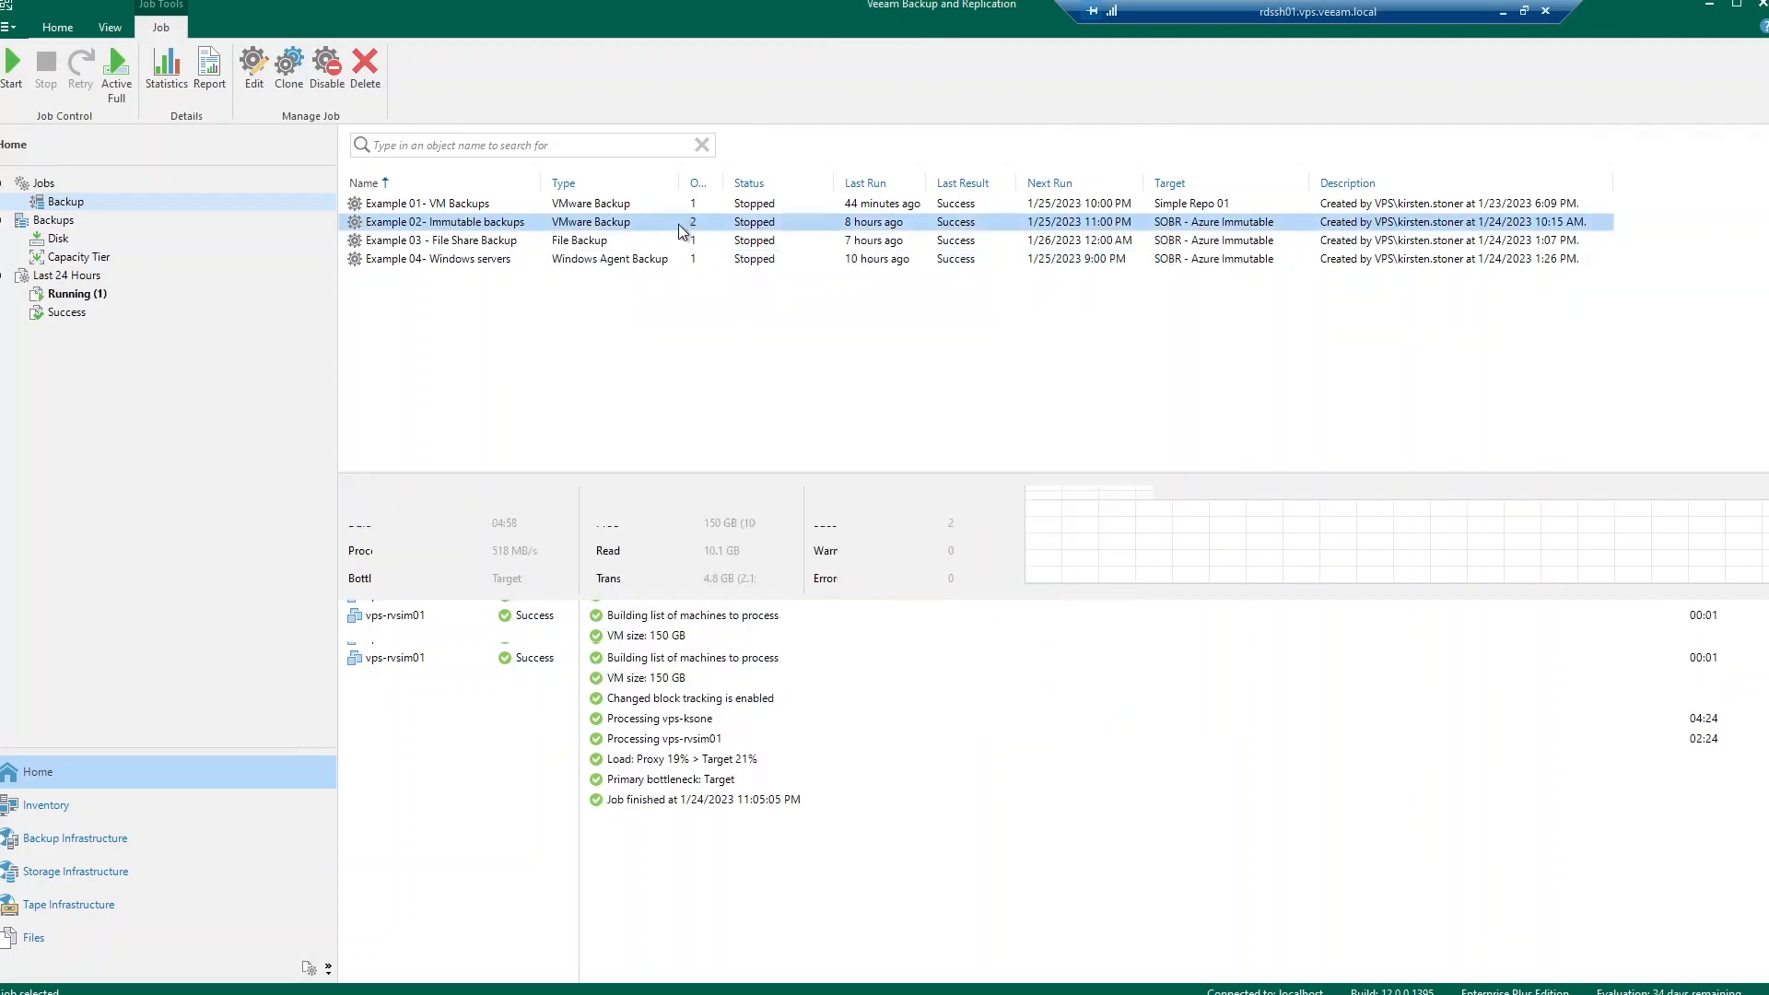
click(13, 69)
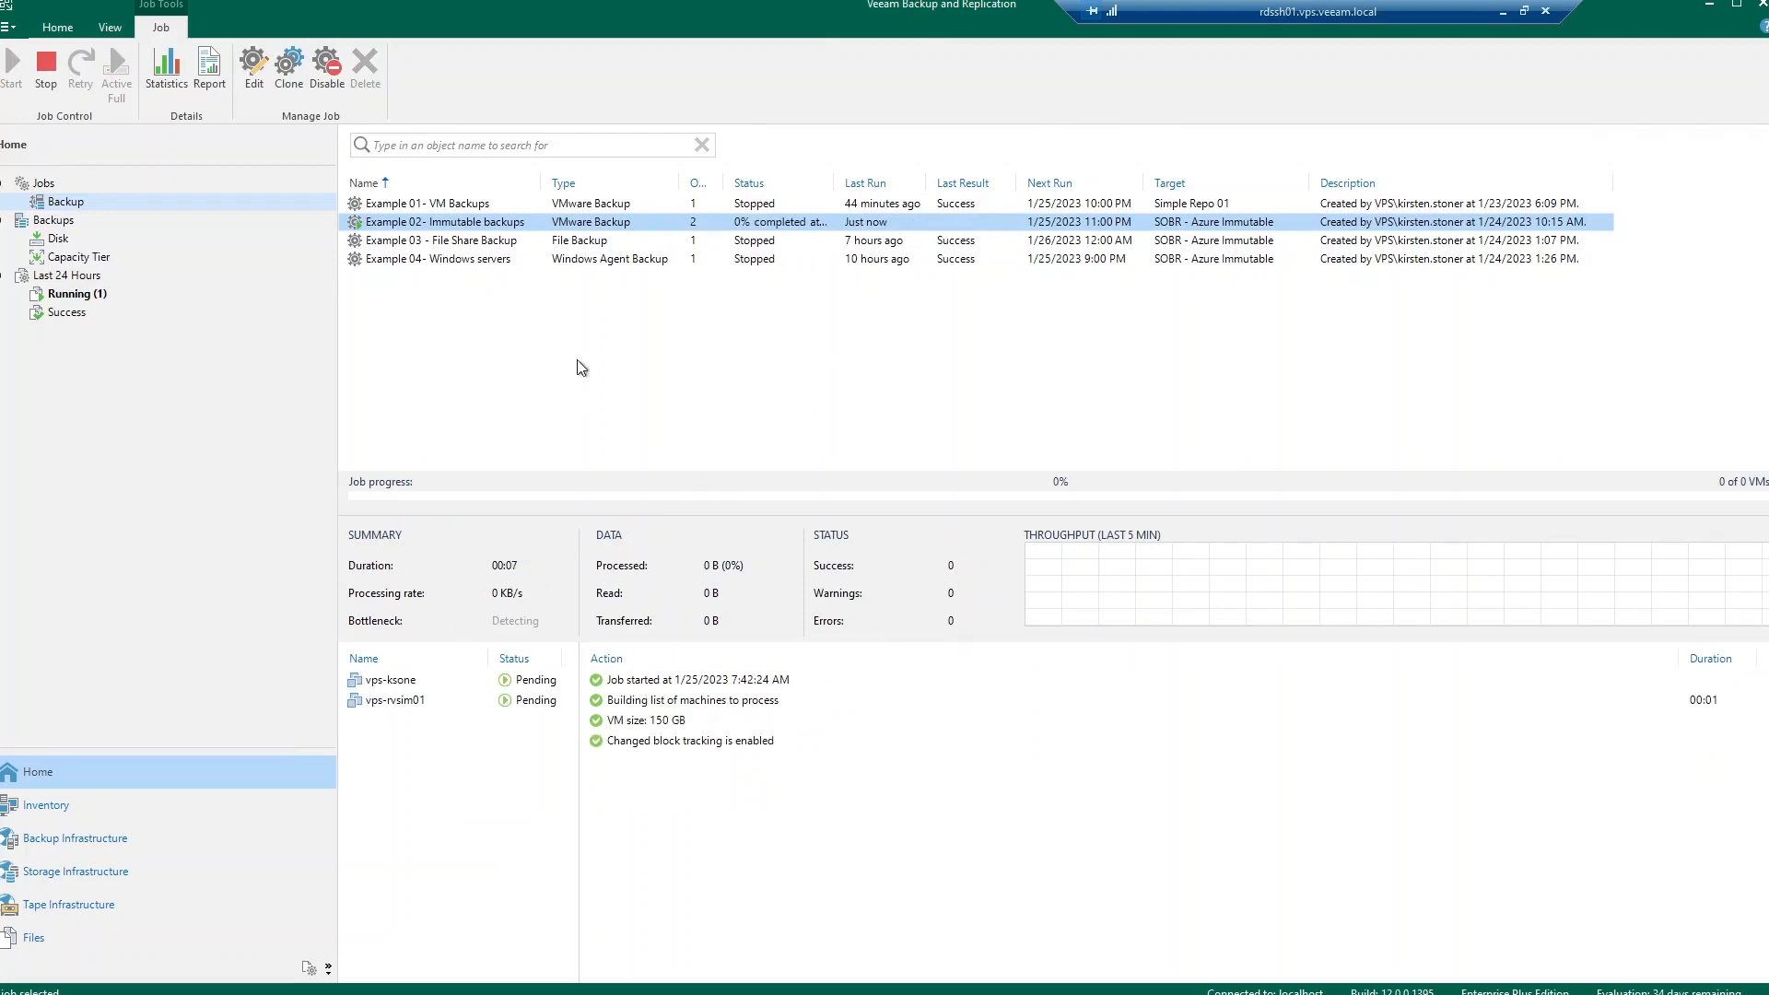
Step: Start Restore entire VM for the vps-kssim backup under Backups > Disk
click(57, 238)
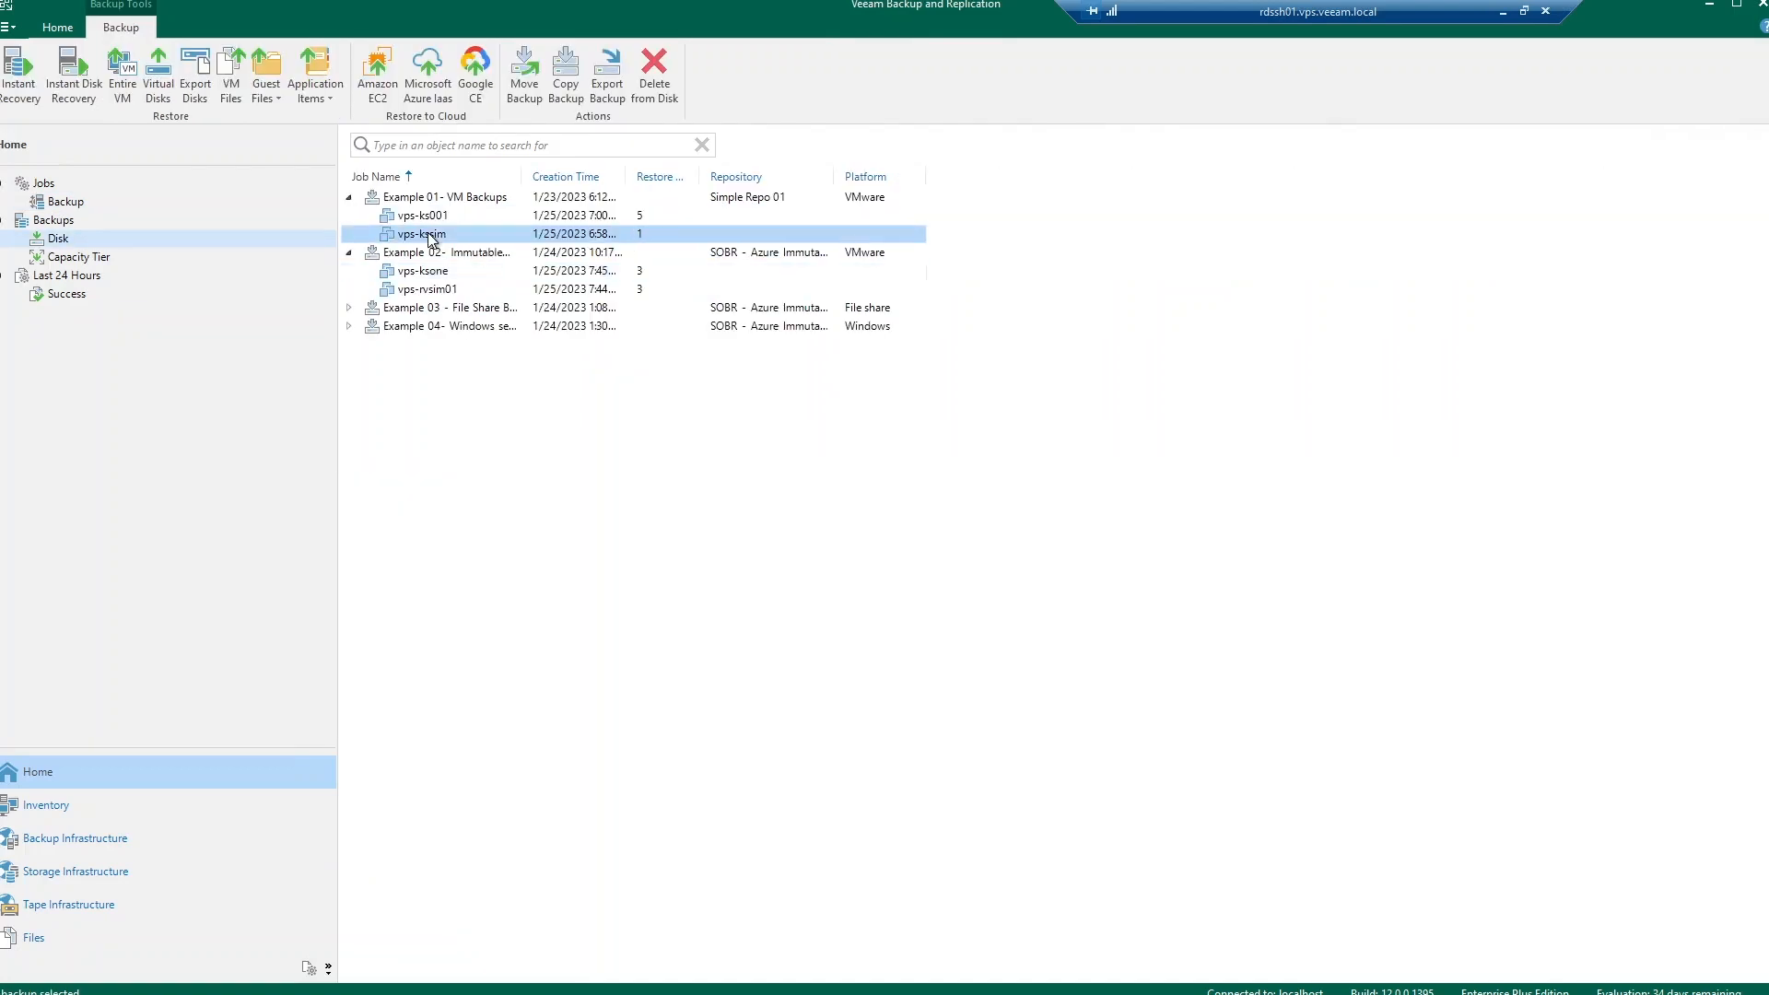
right_click(421, 234)
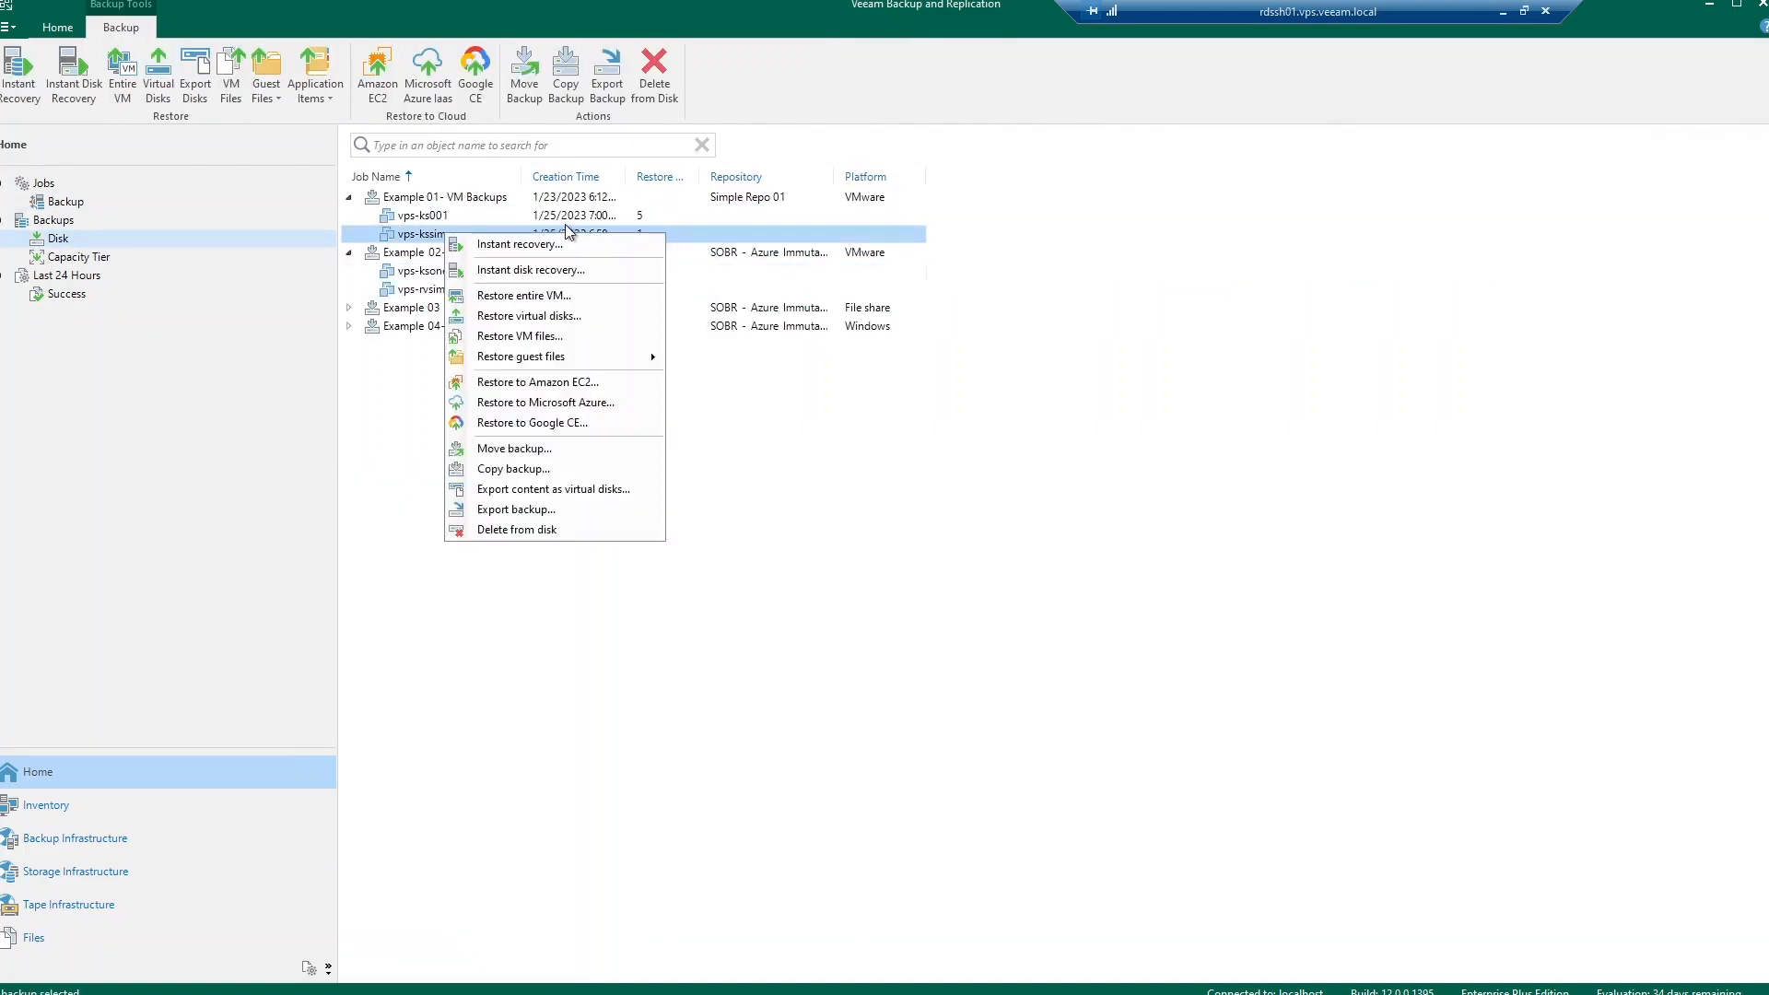
mouse_move(617, 271)
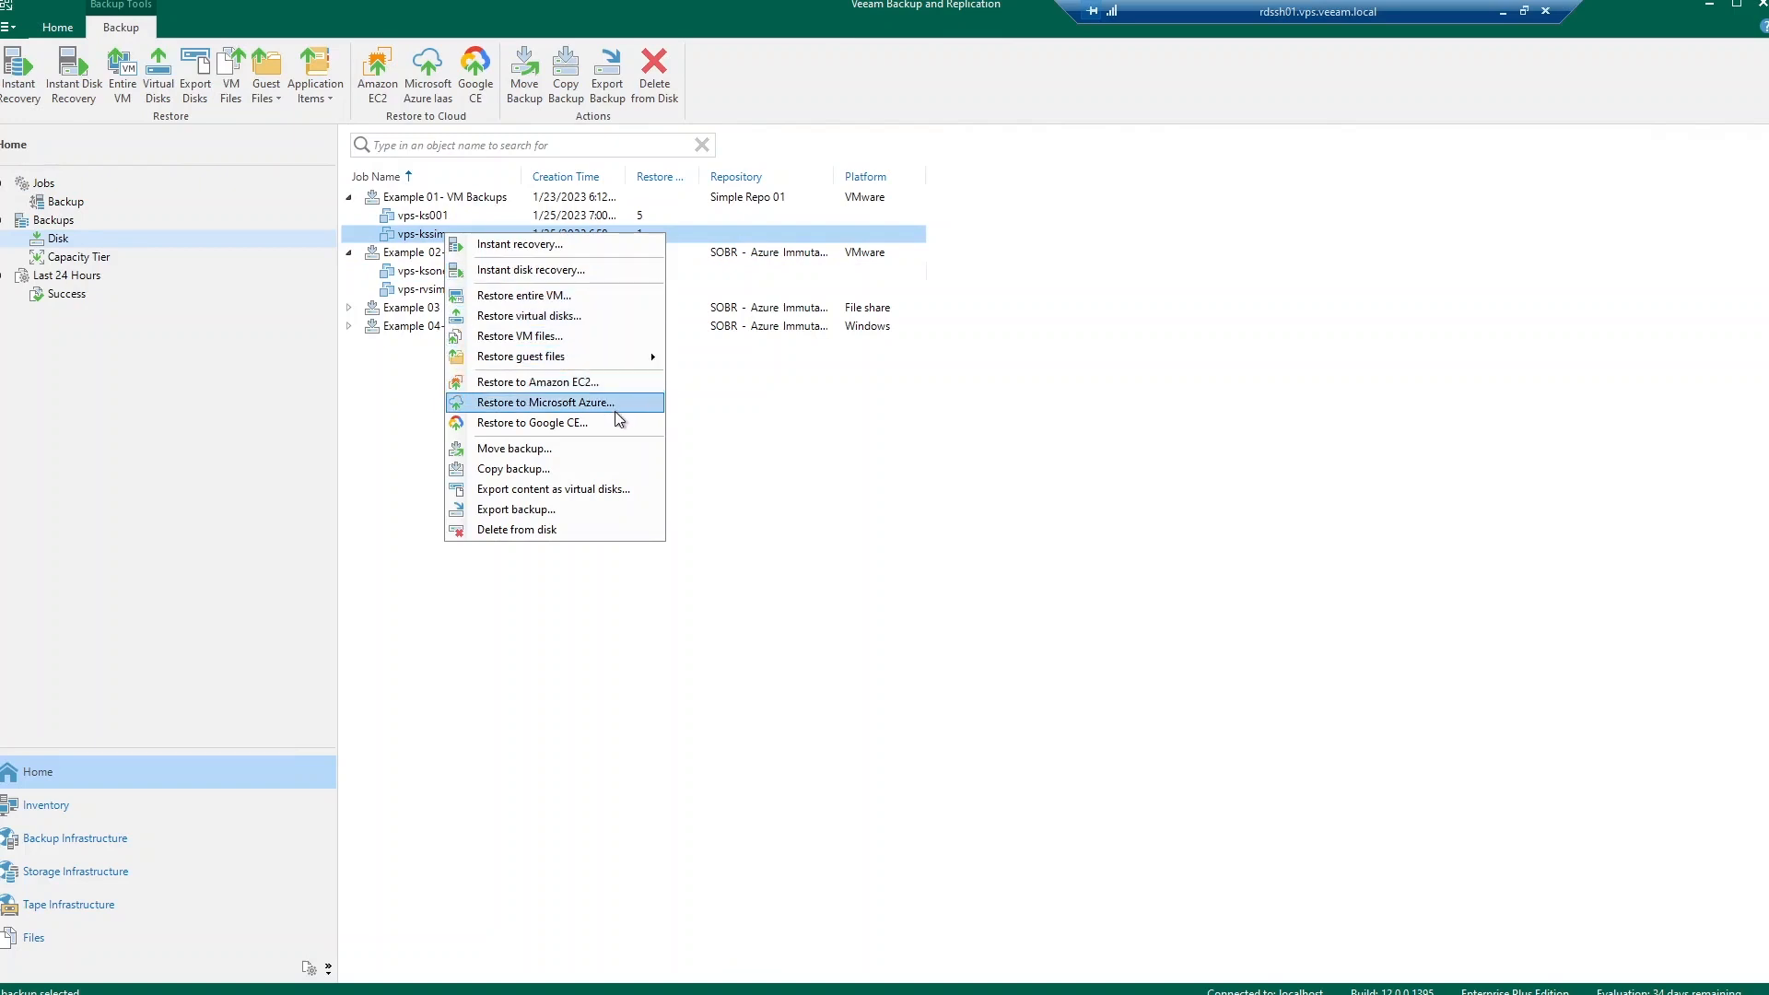
mouse_move(641, 415)
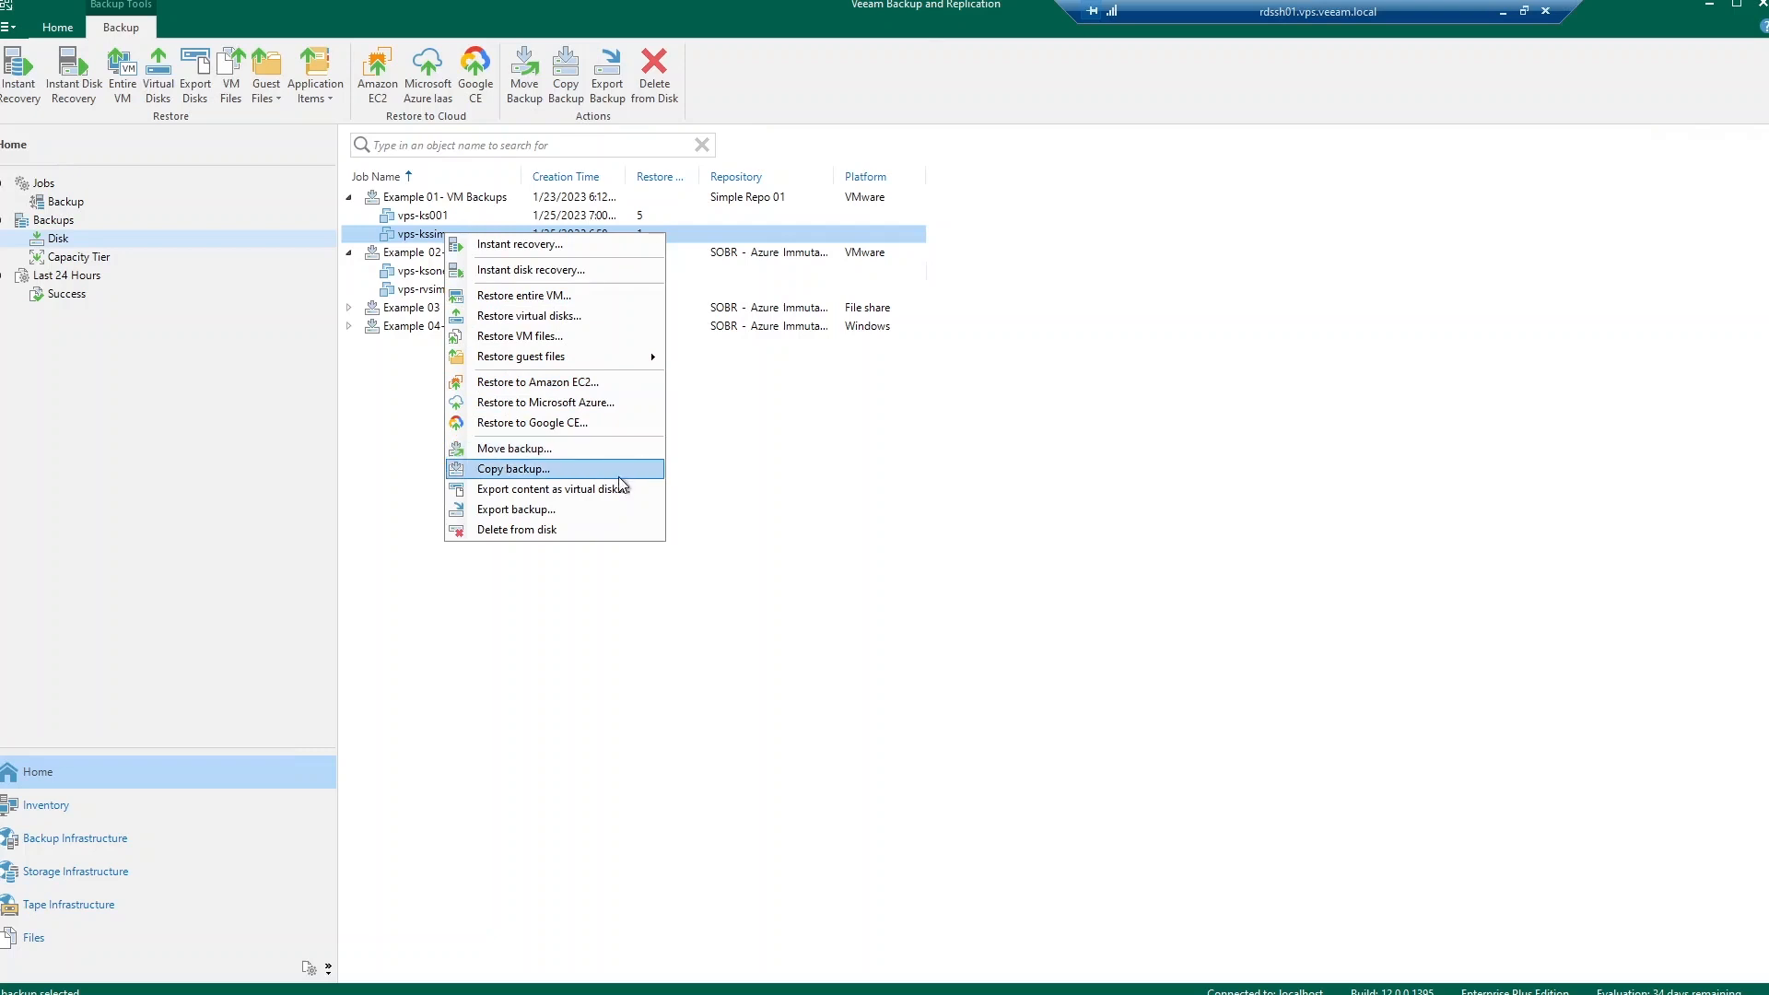
mouse_move(516, 531)
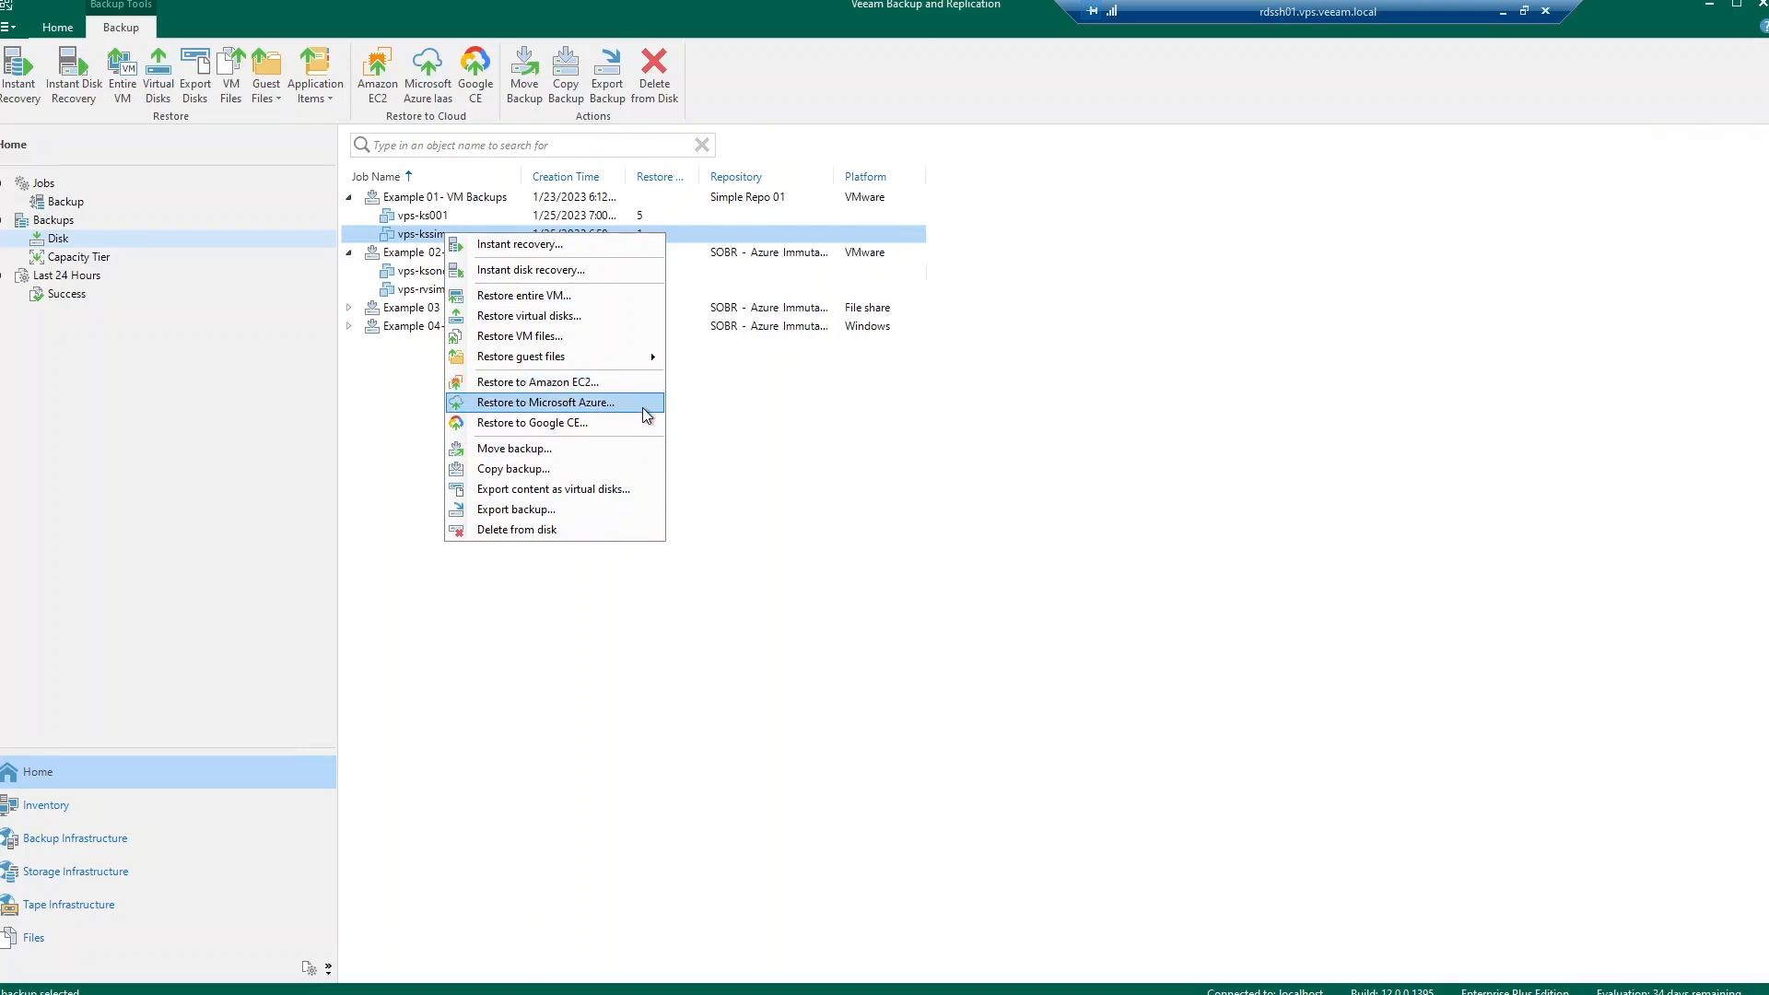
mouse_move(523, 294)
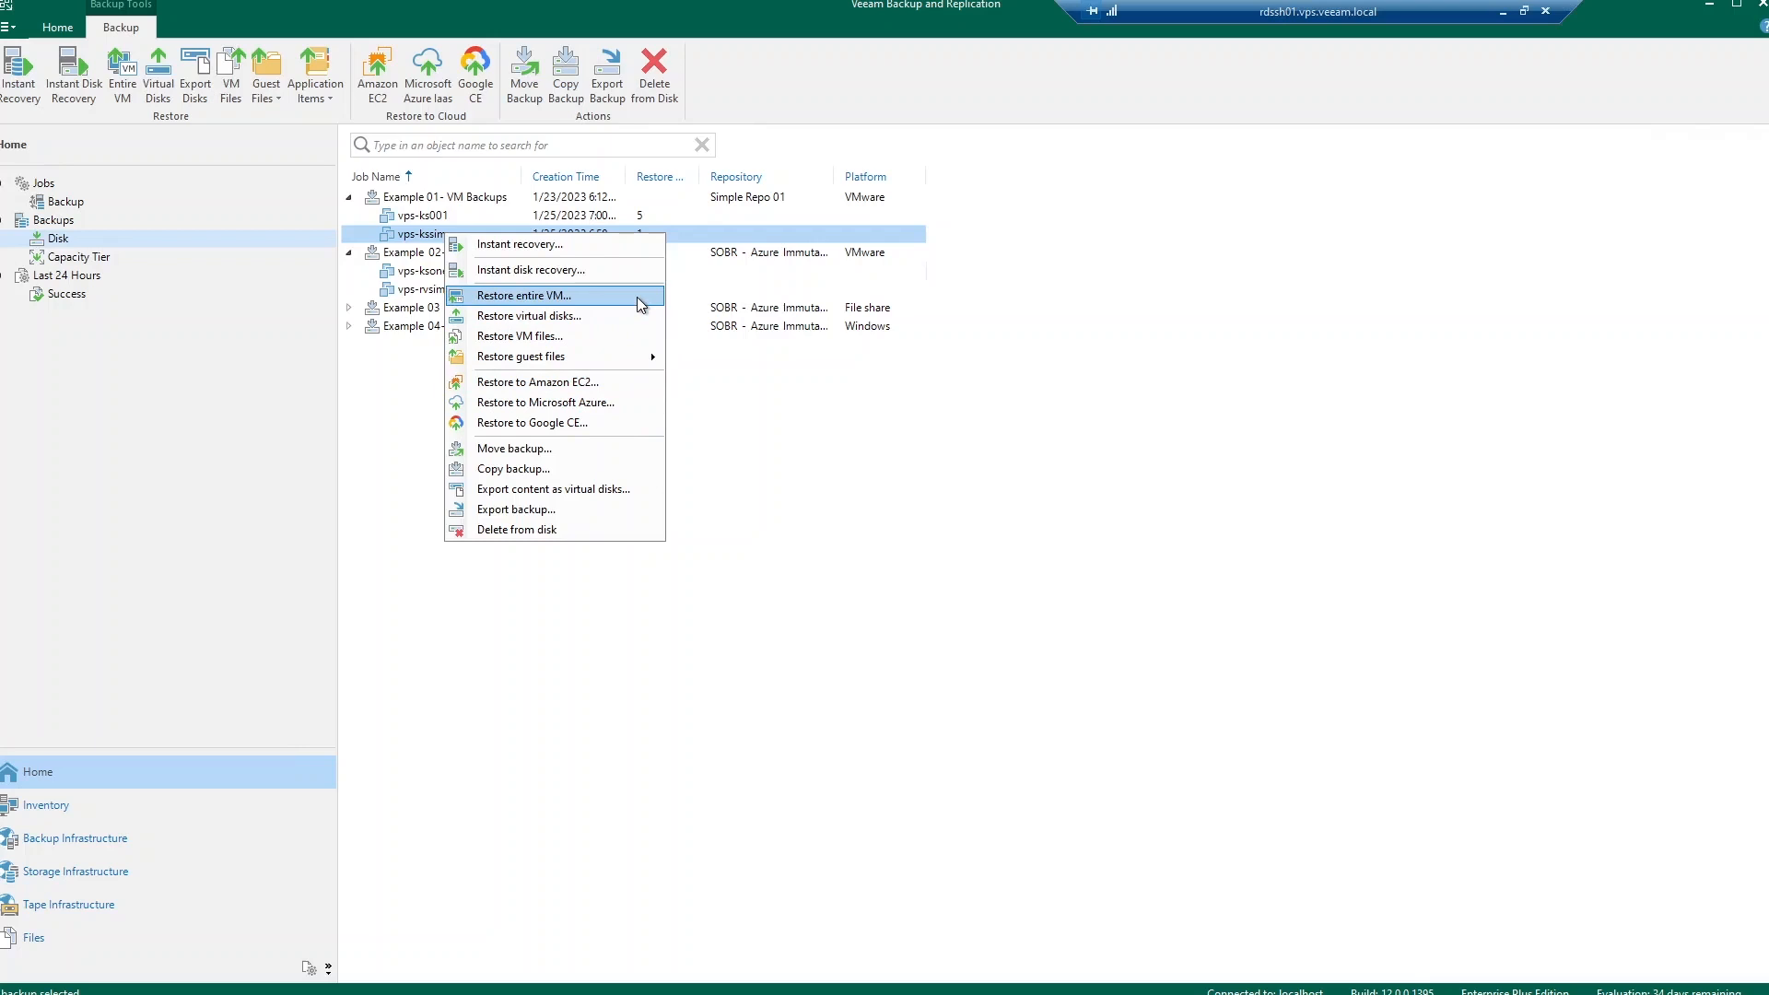
click(524, 295)
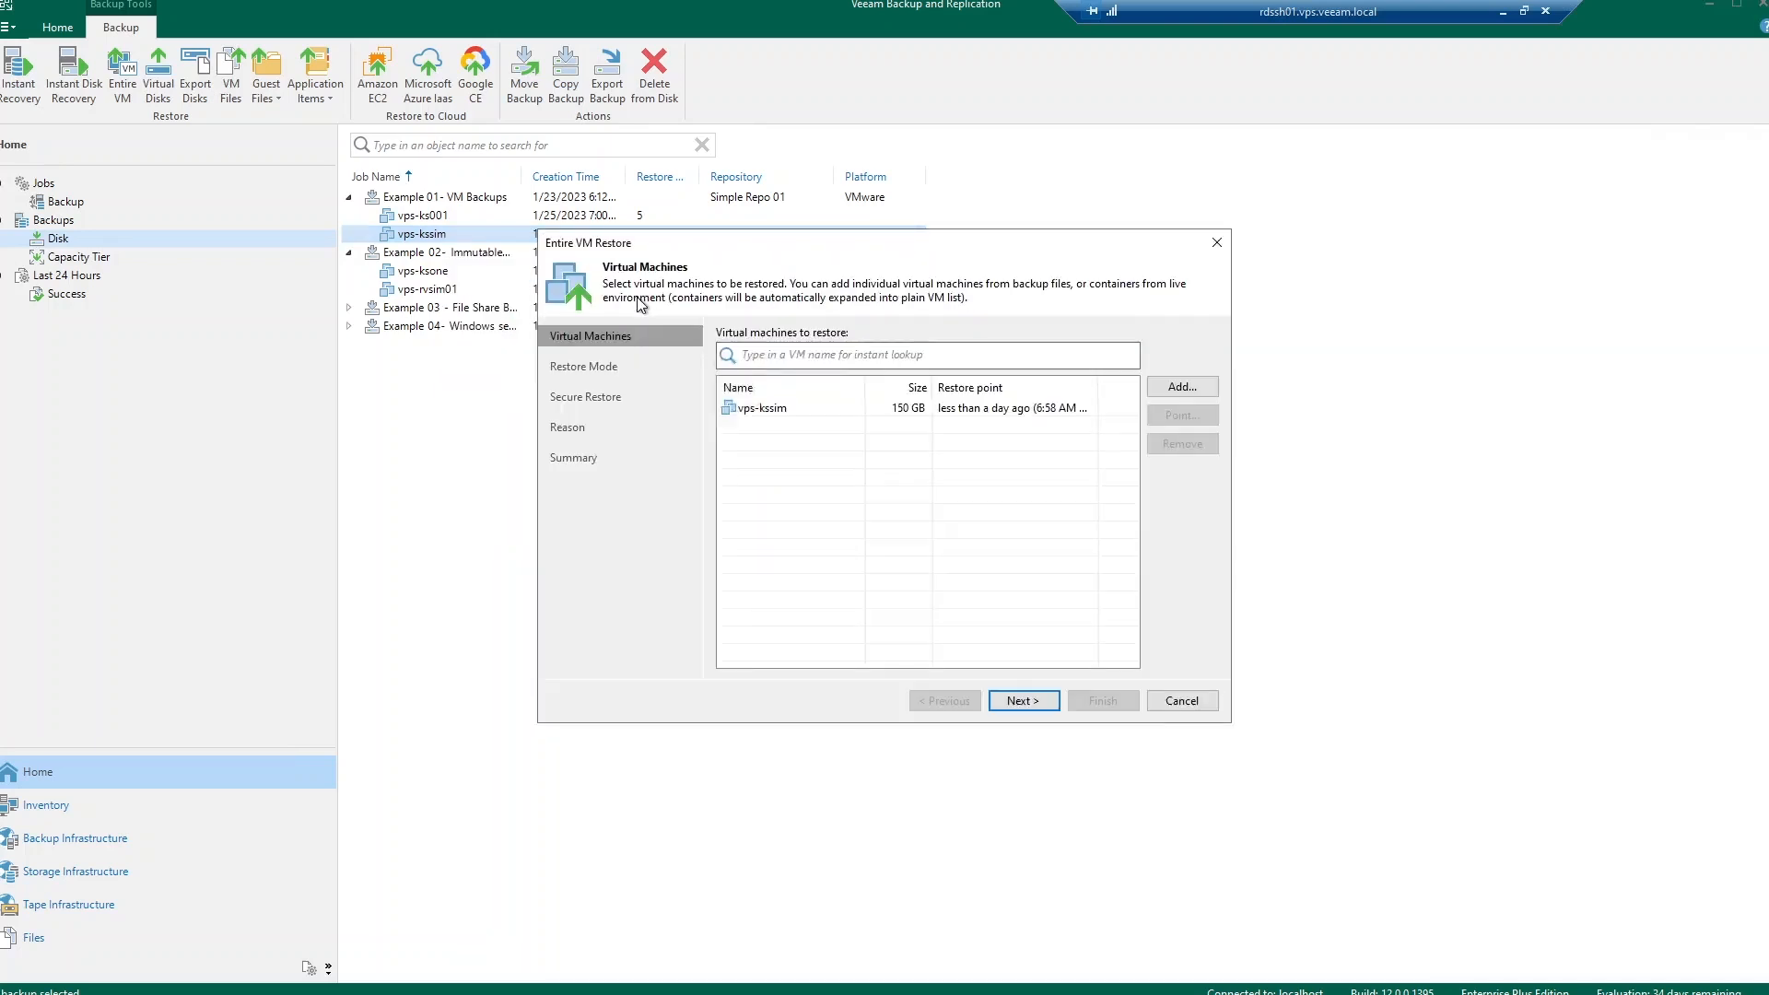
Step: Select vps-kssim, keep Restore to the original location and continue to Secure Restore
click(791, 407)
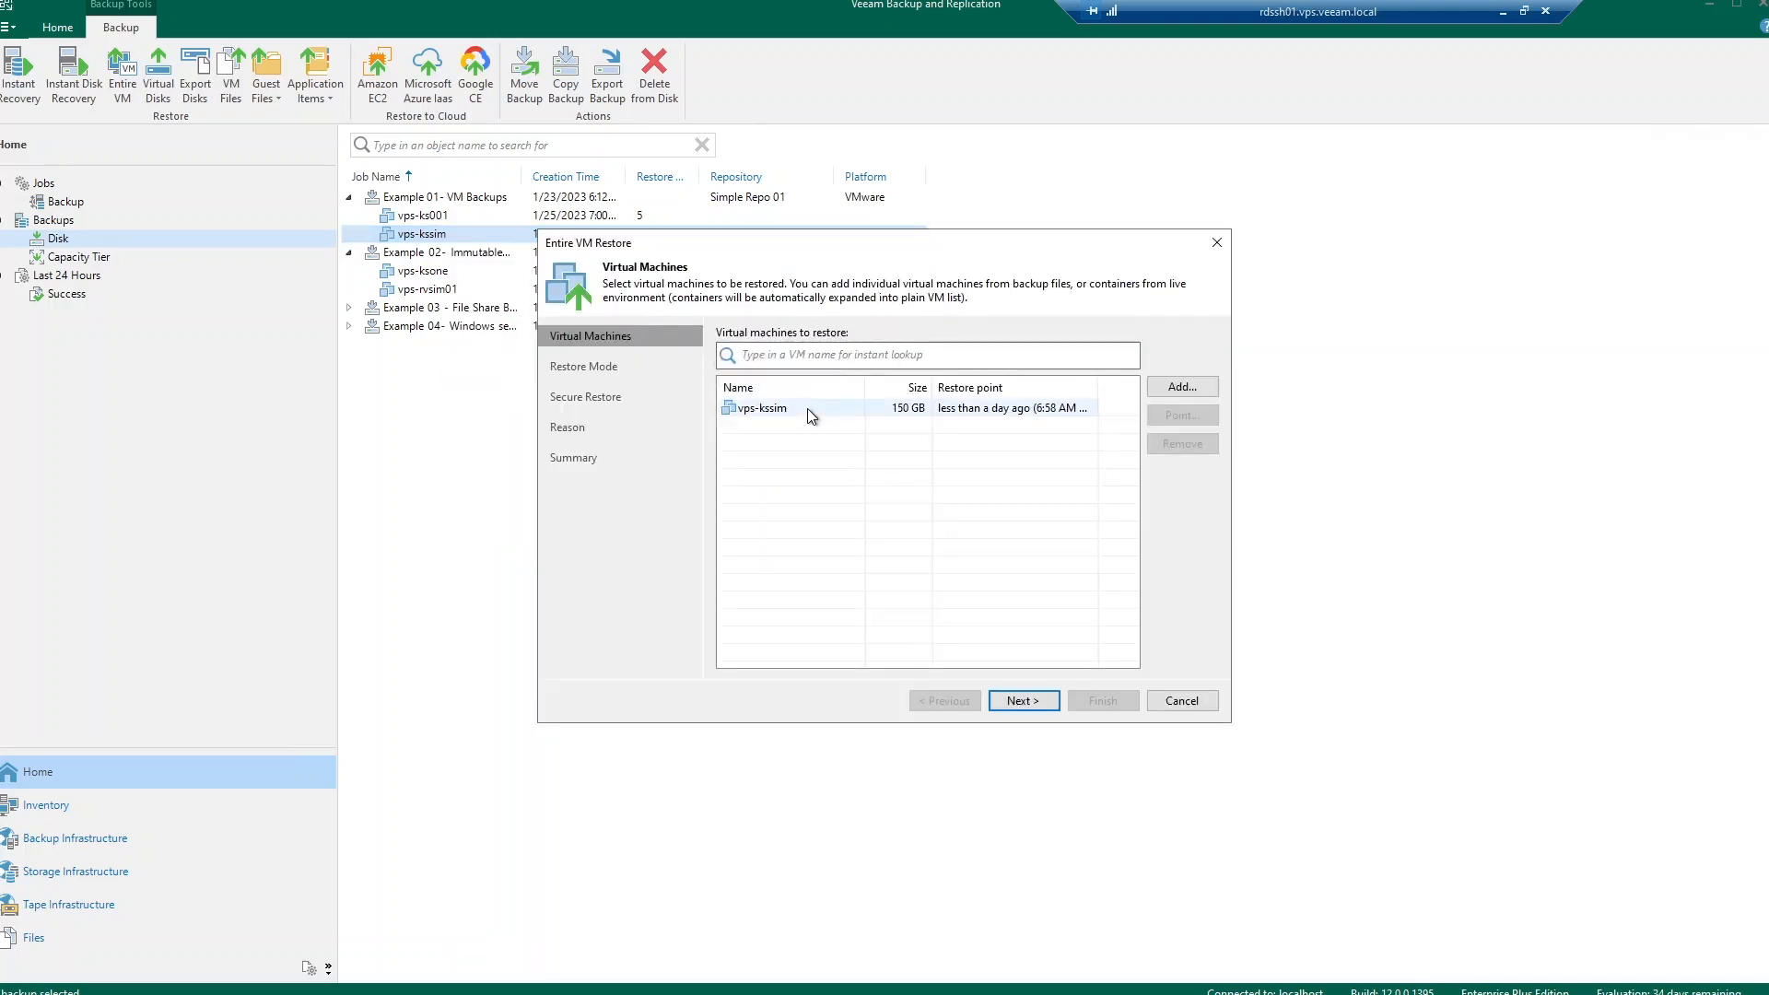
click(755, 407)
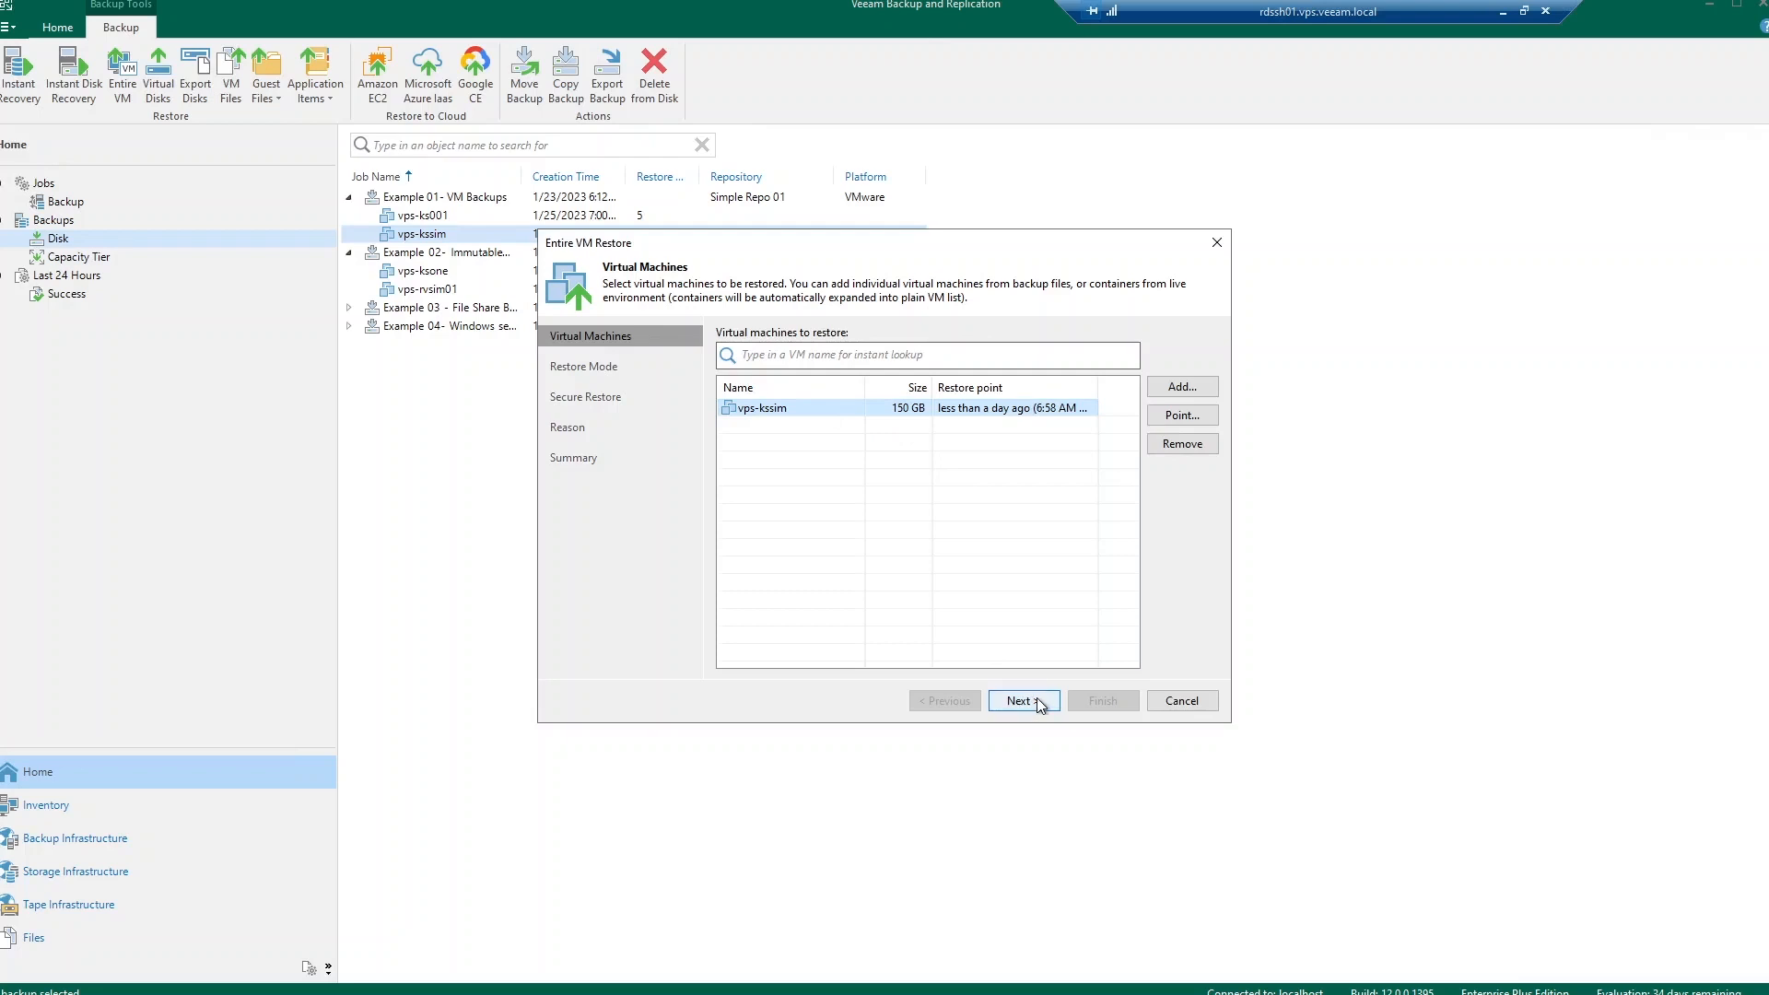
click(1023, 700)
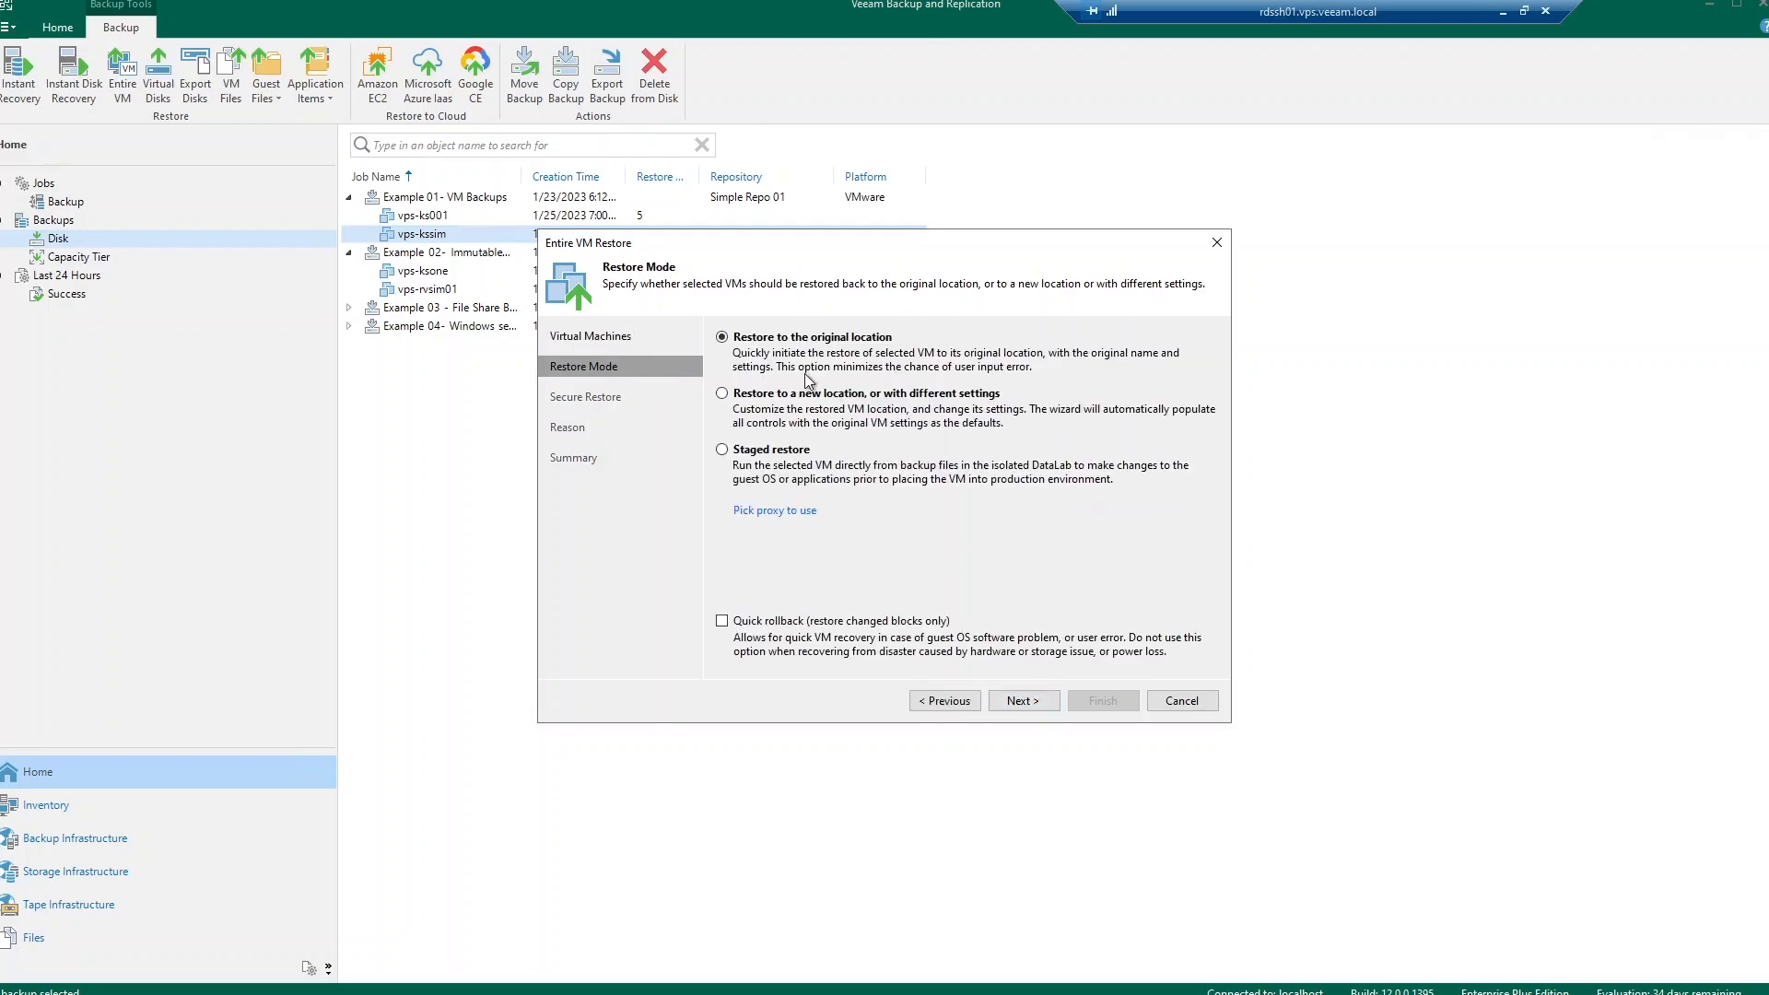
mouse_move(993, 425)
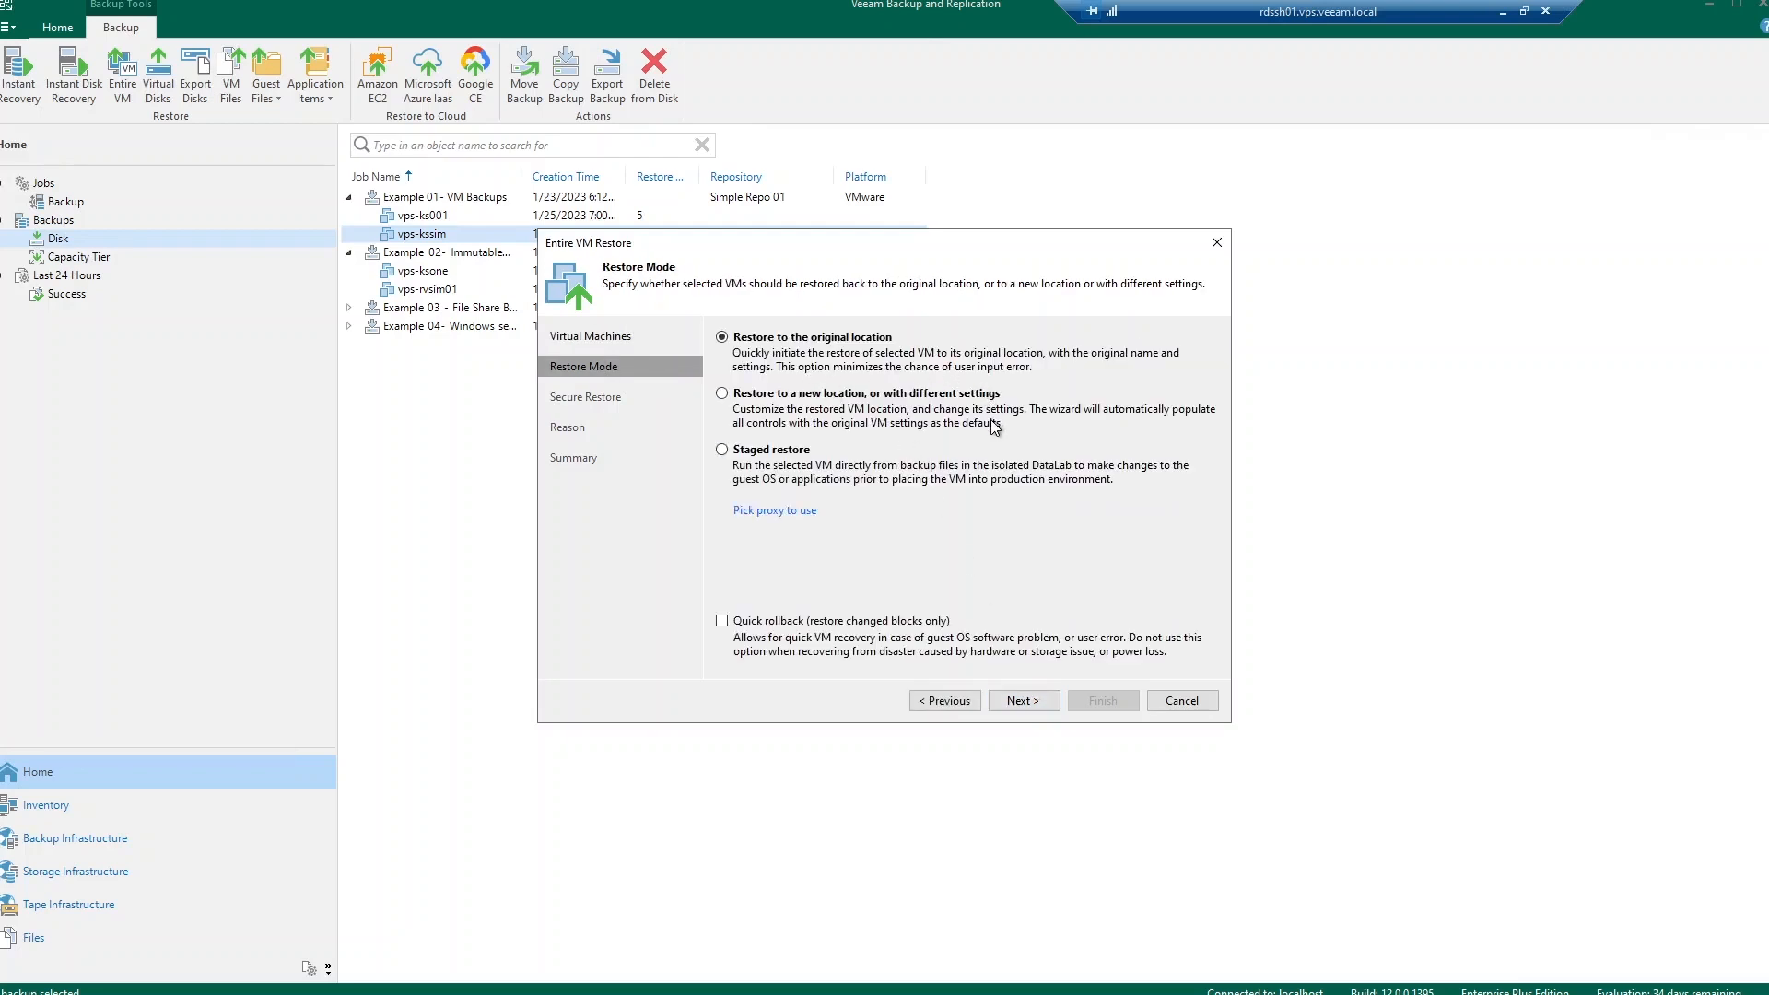
mouse_move(909, 499)
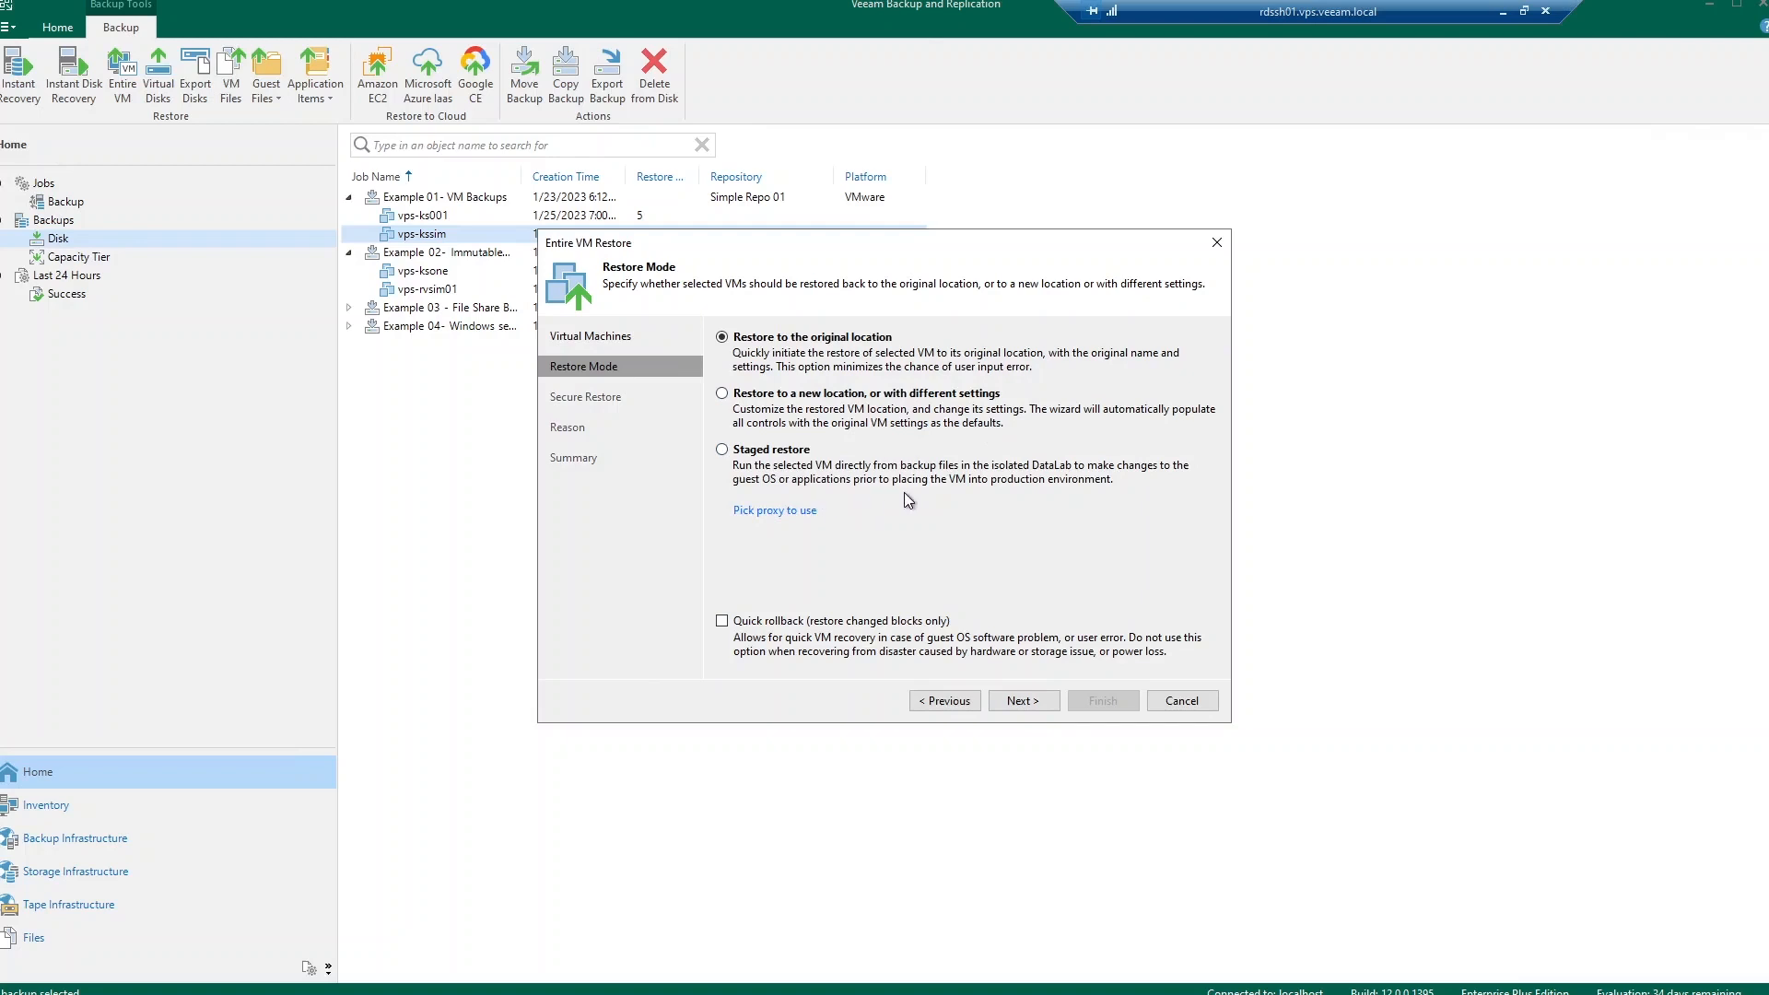
mouse_move(1036, 505)
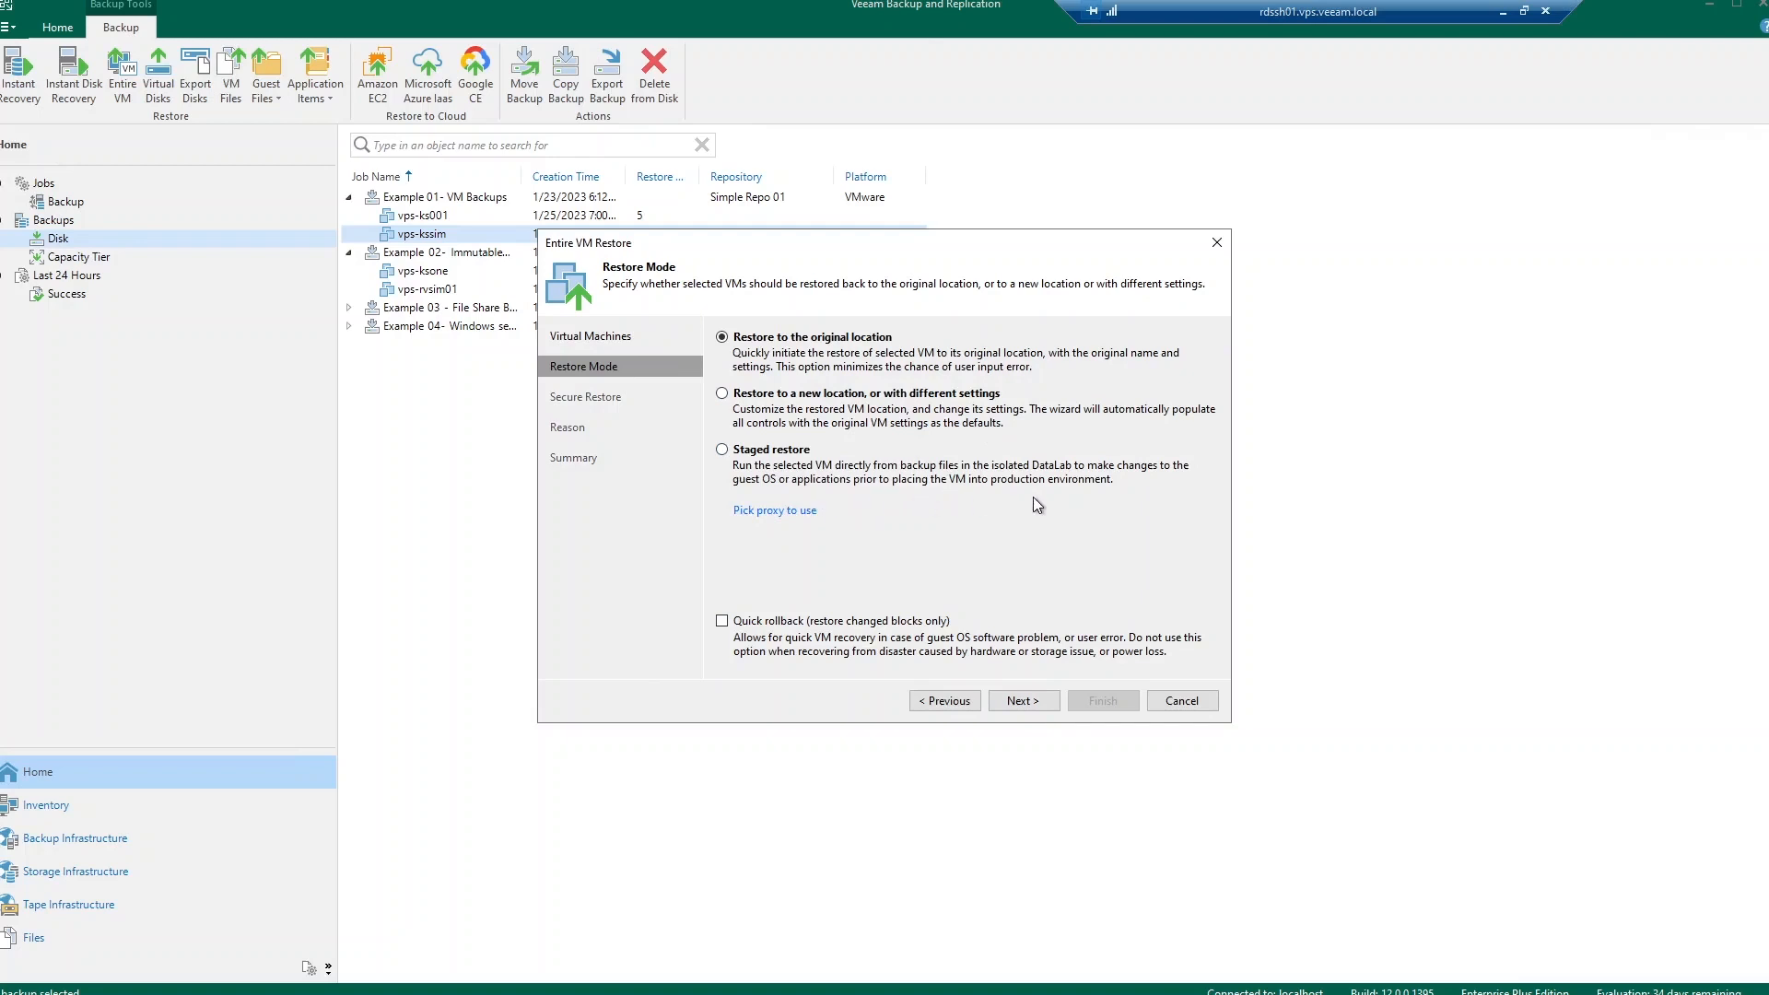
mouse_move(1176, 645)
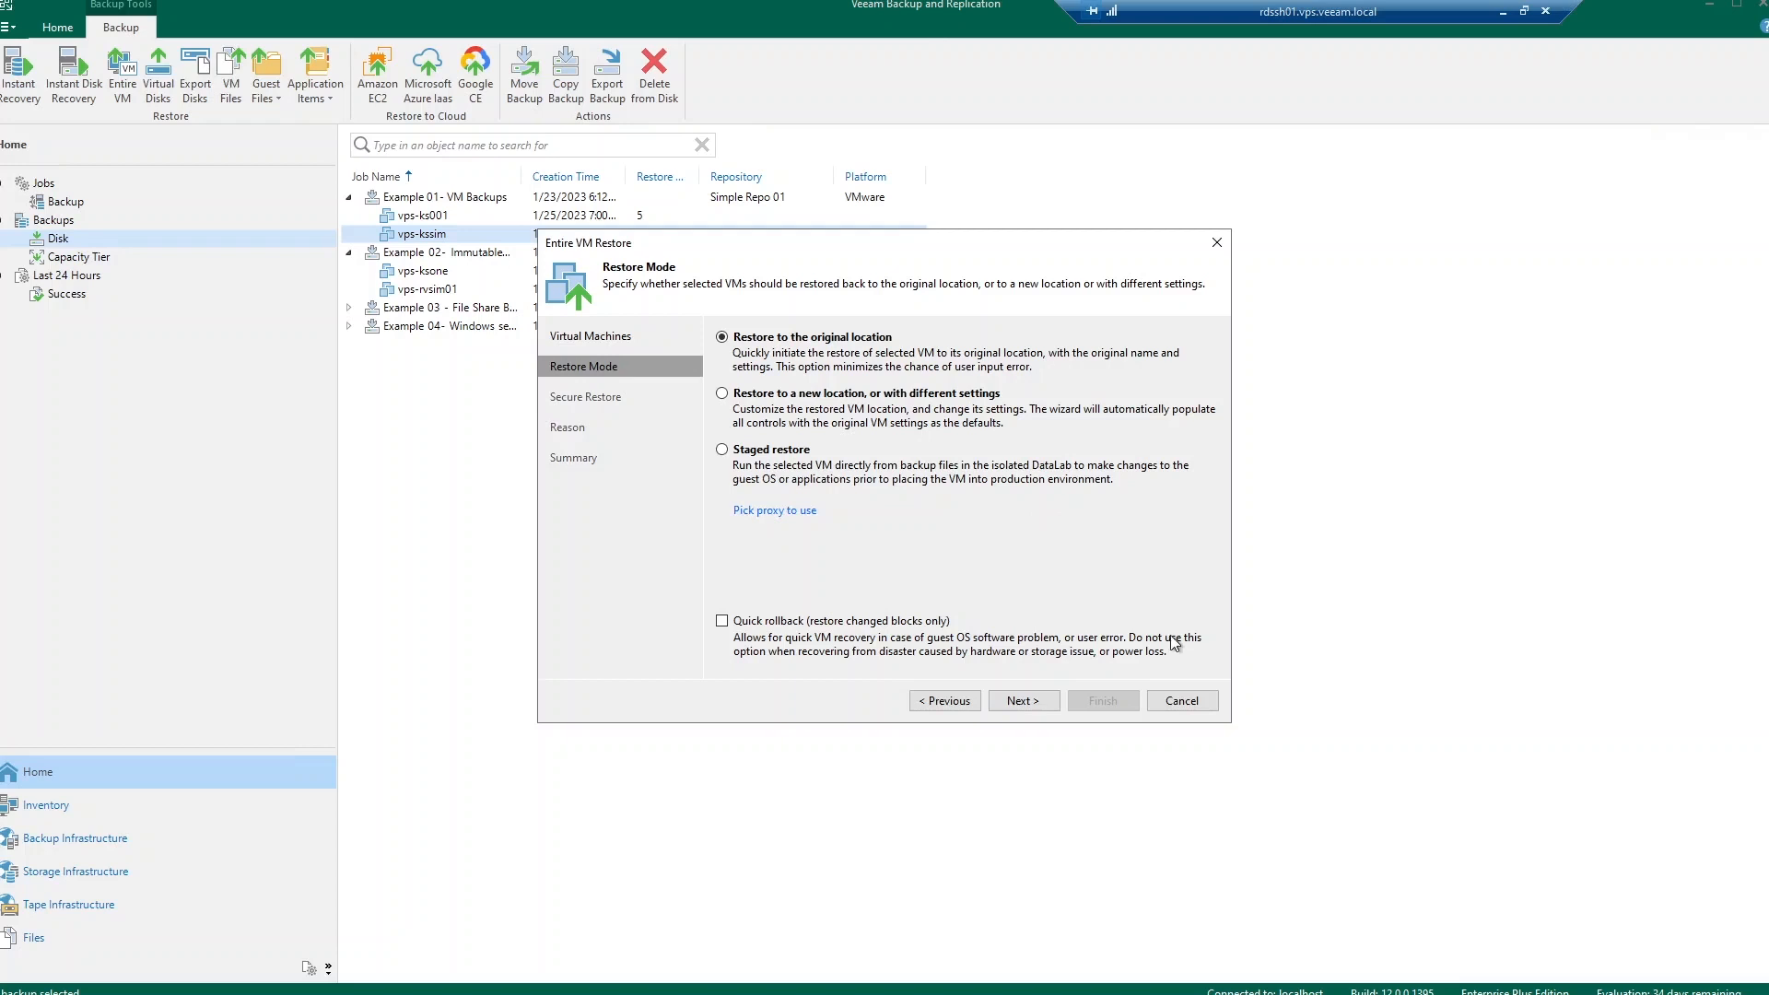
mouse_move(1186, 656)
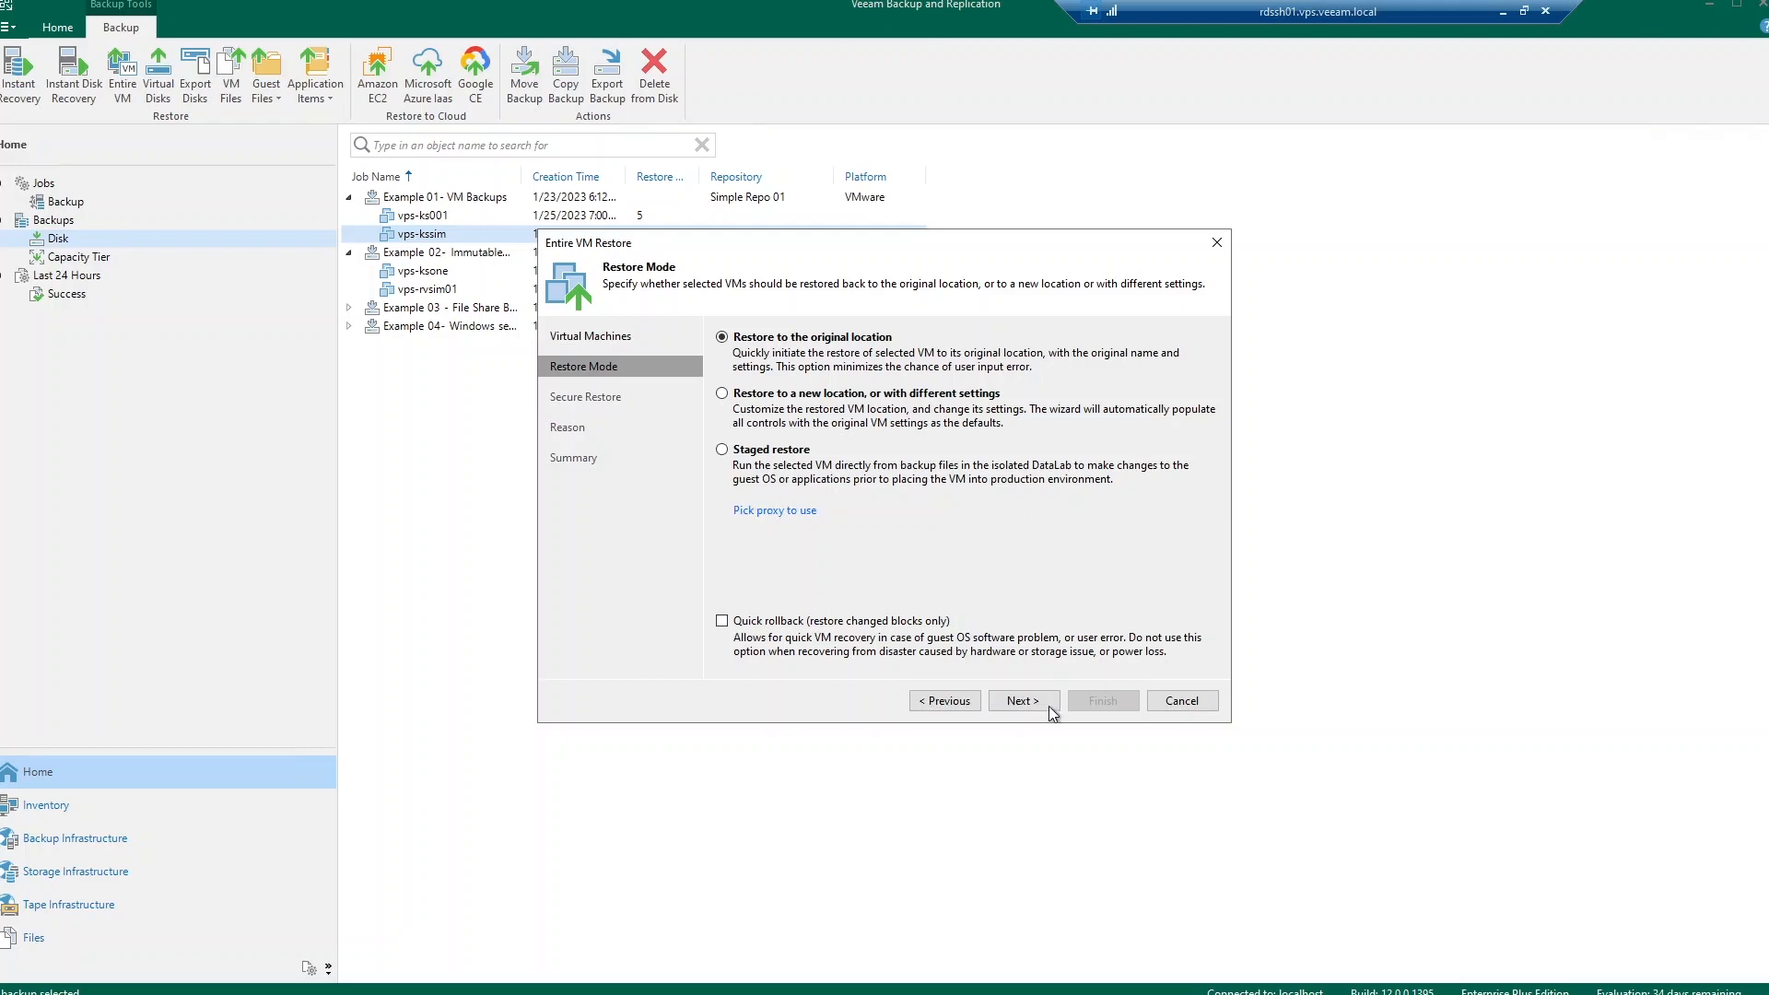
click(1022, 700)
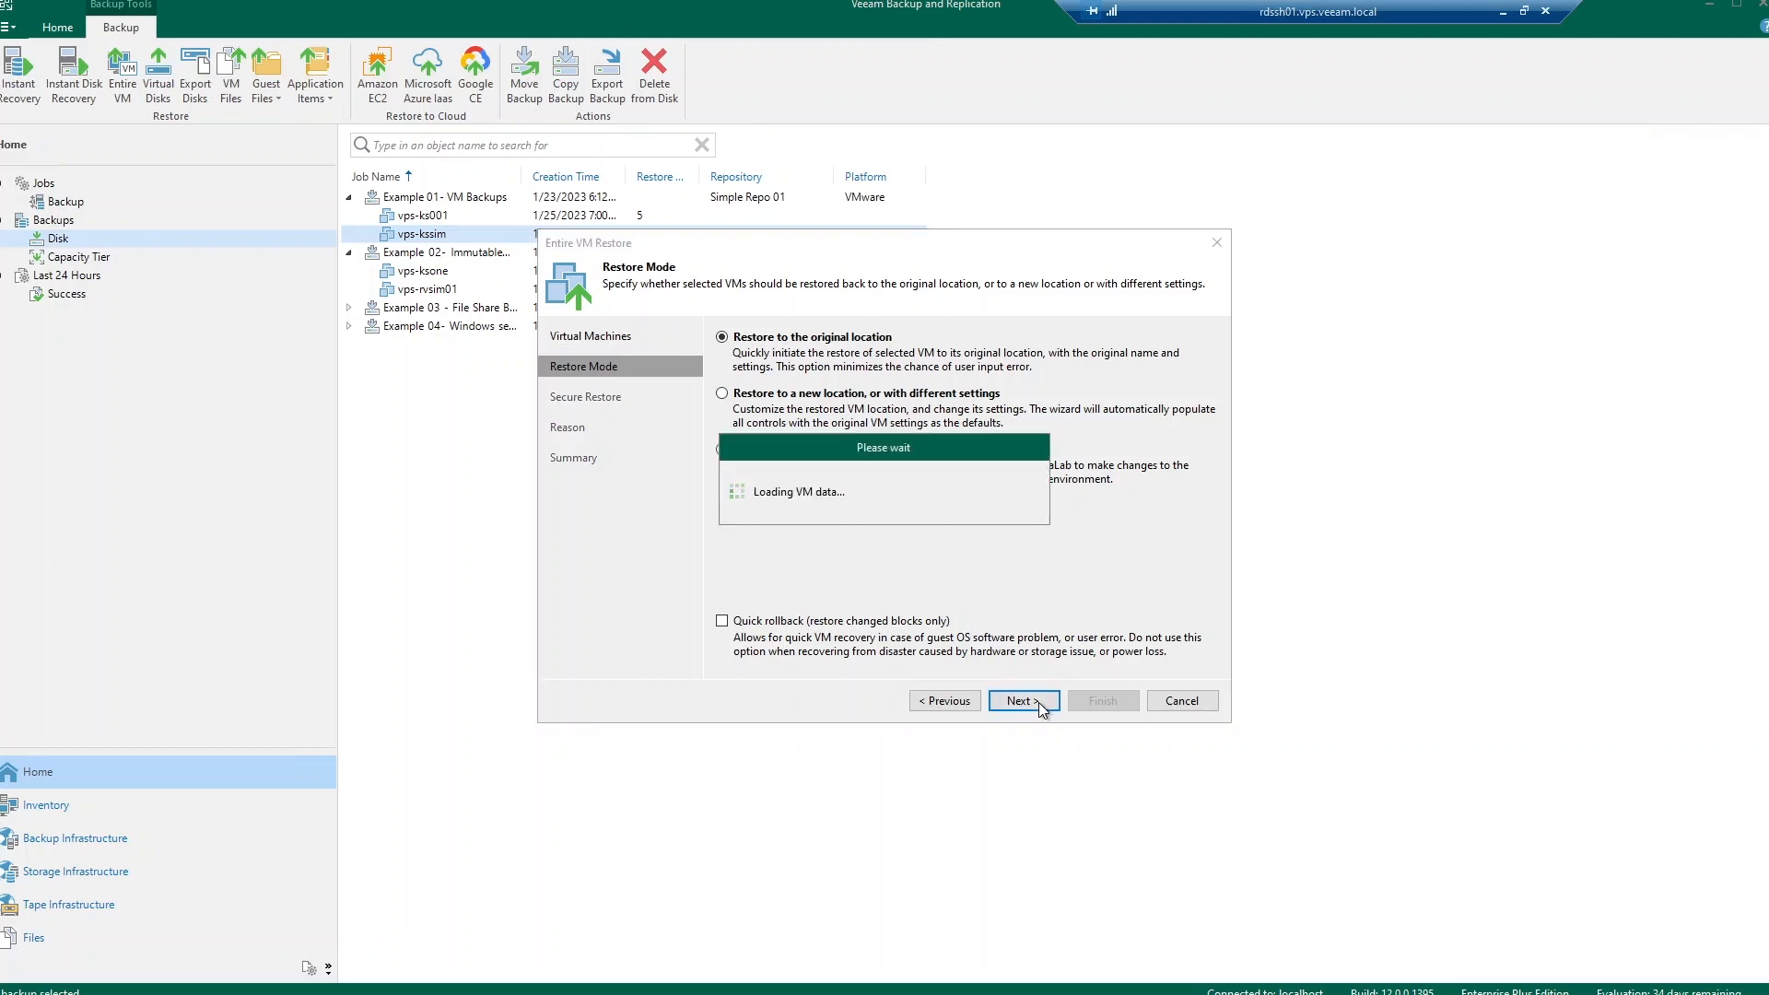
click(1021, 700)
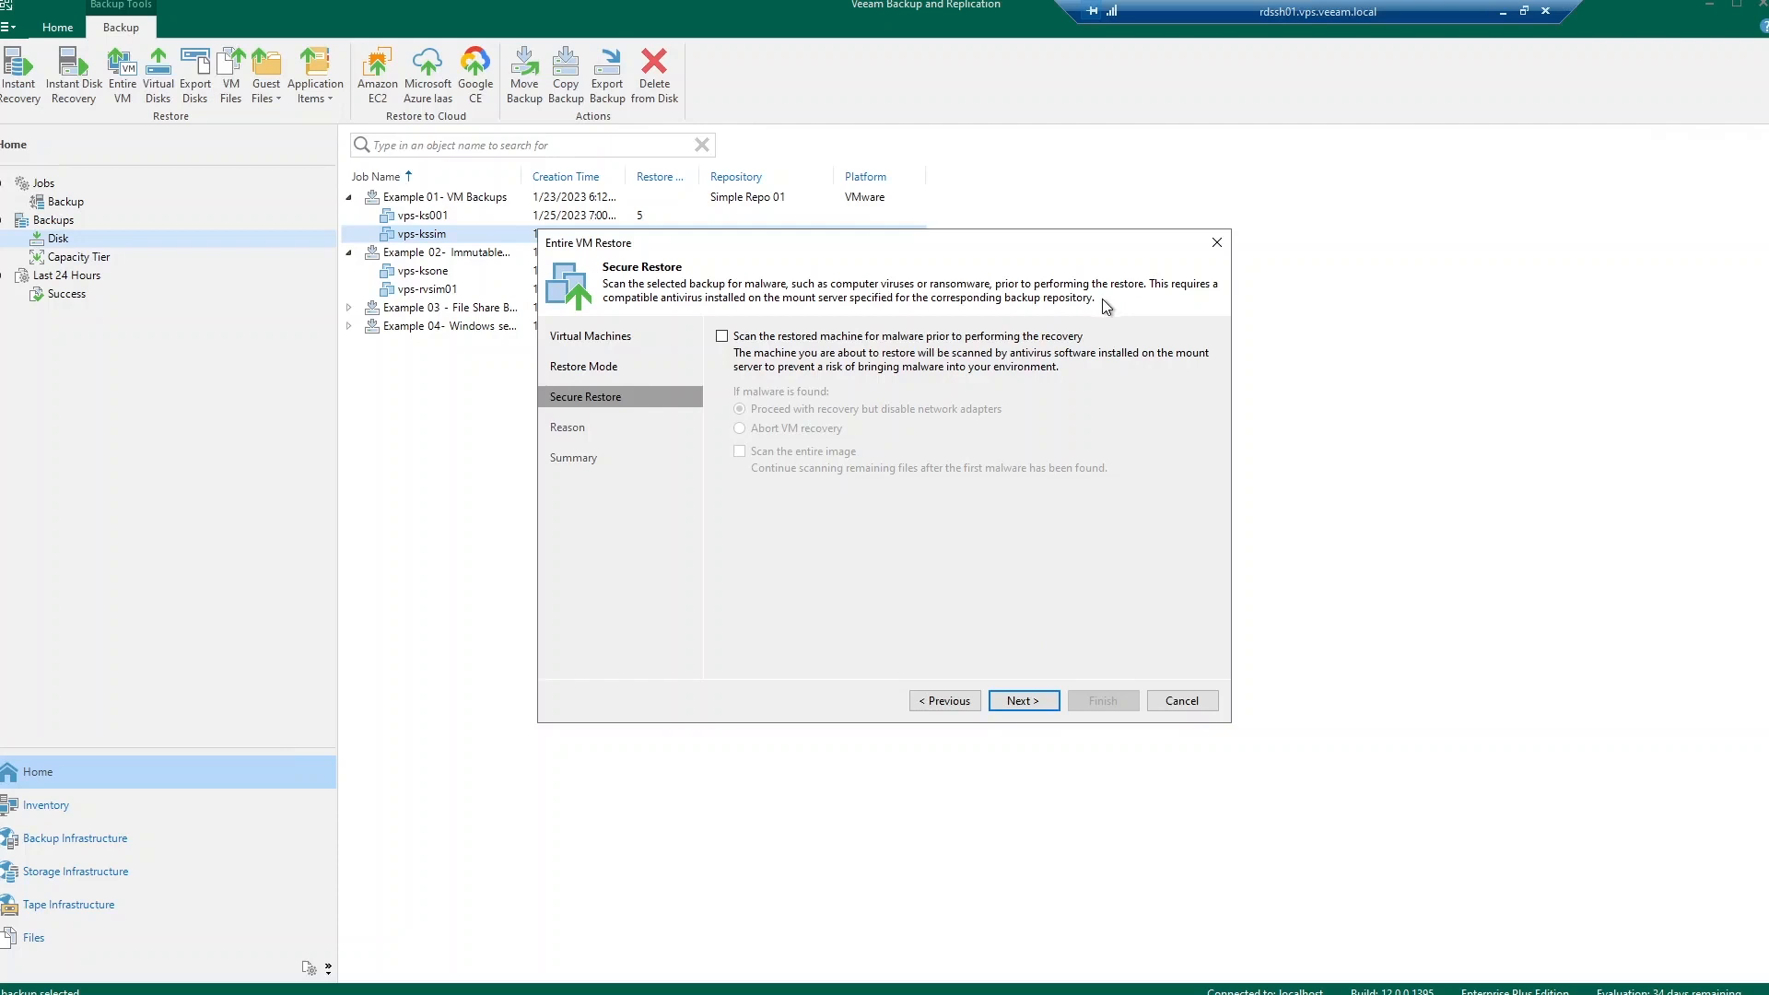
mouse_move(721, 339)
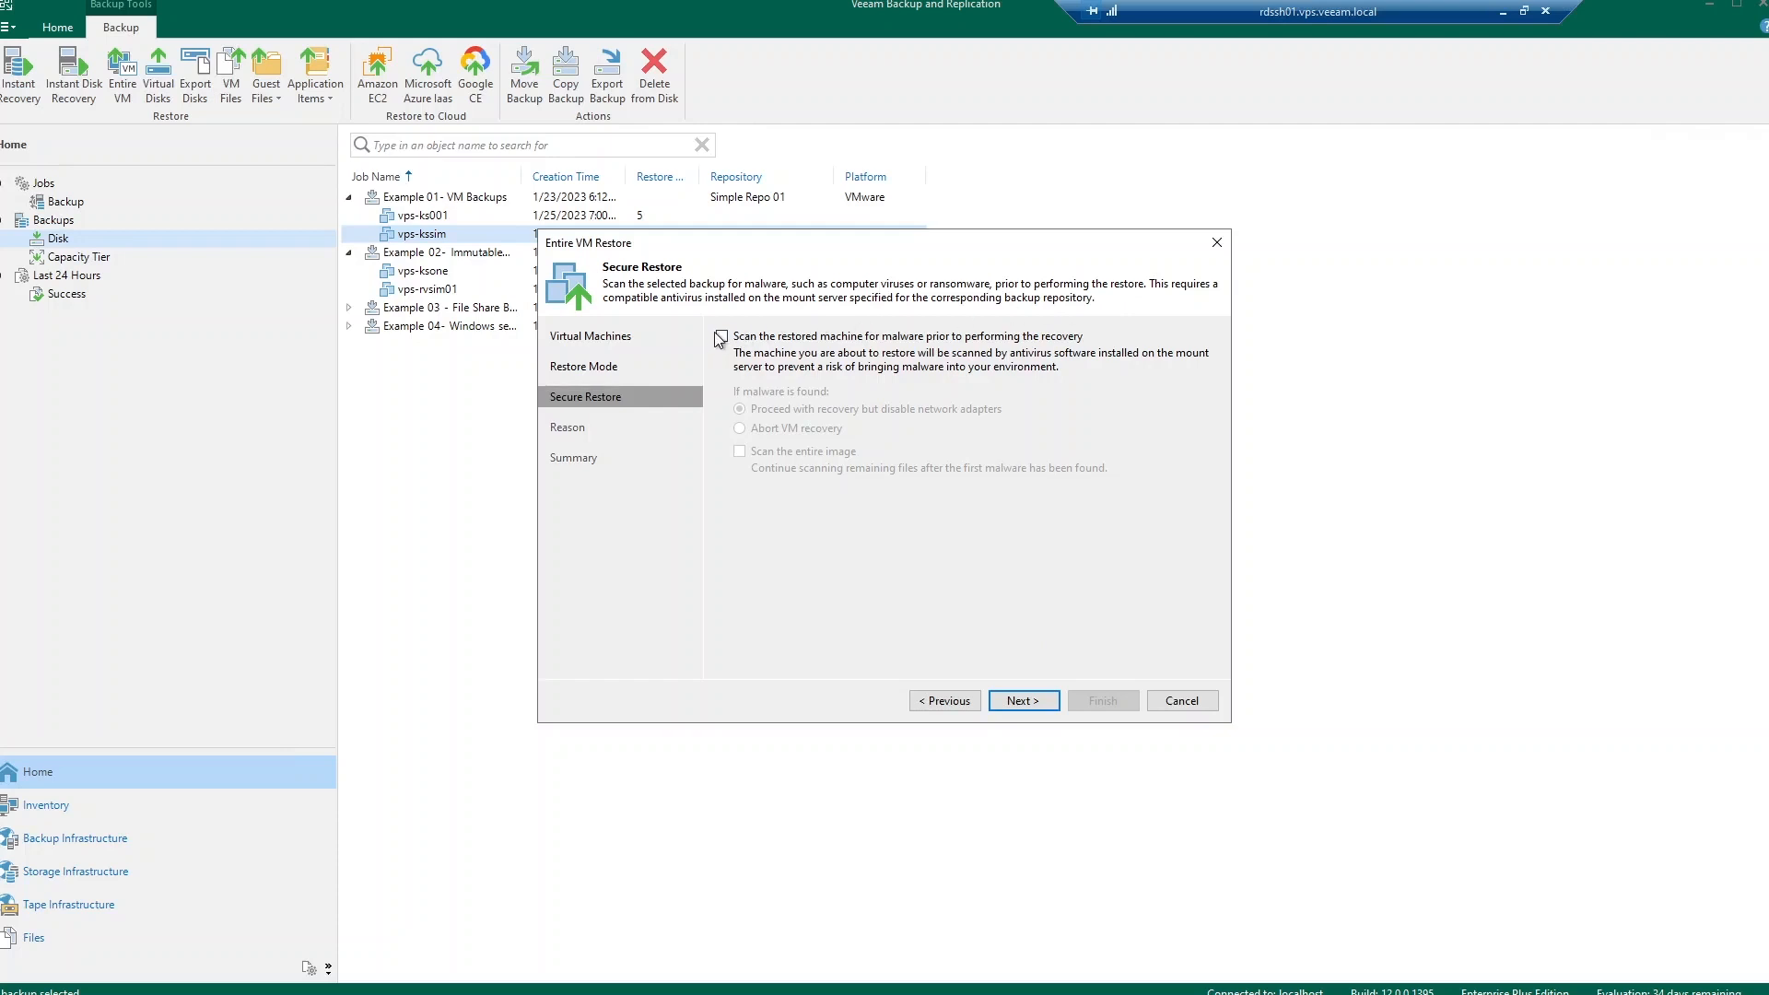
Step: Enable malware scanning of the restored machine before recovery and continue to the Reason page
click(720, 336)
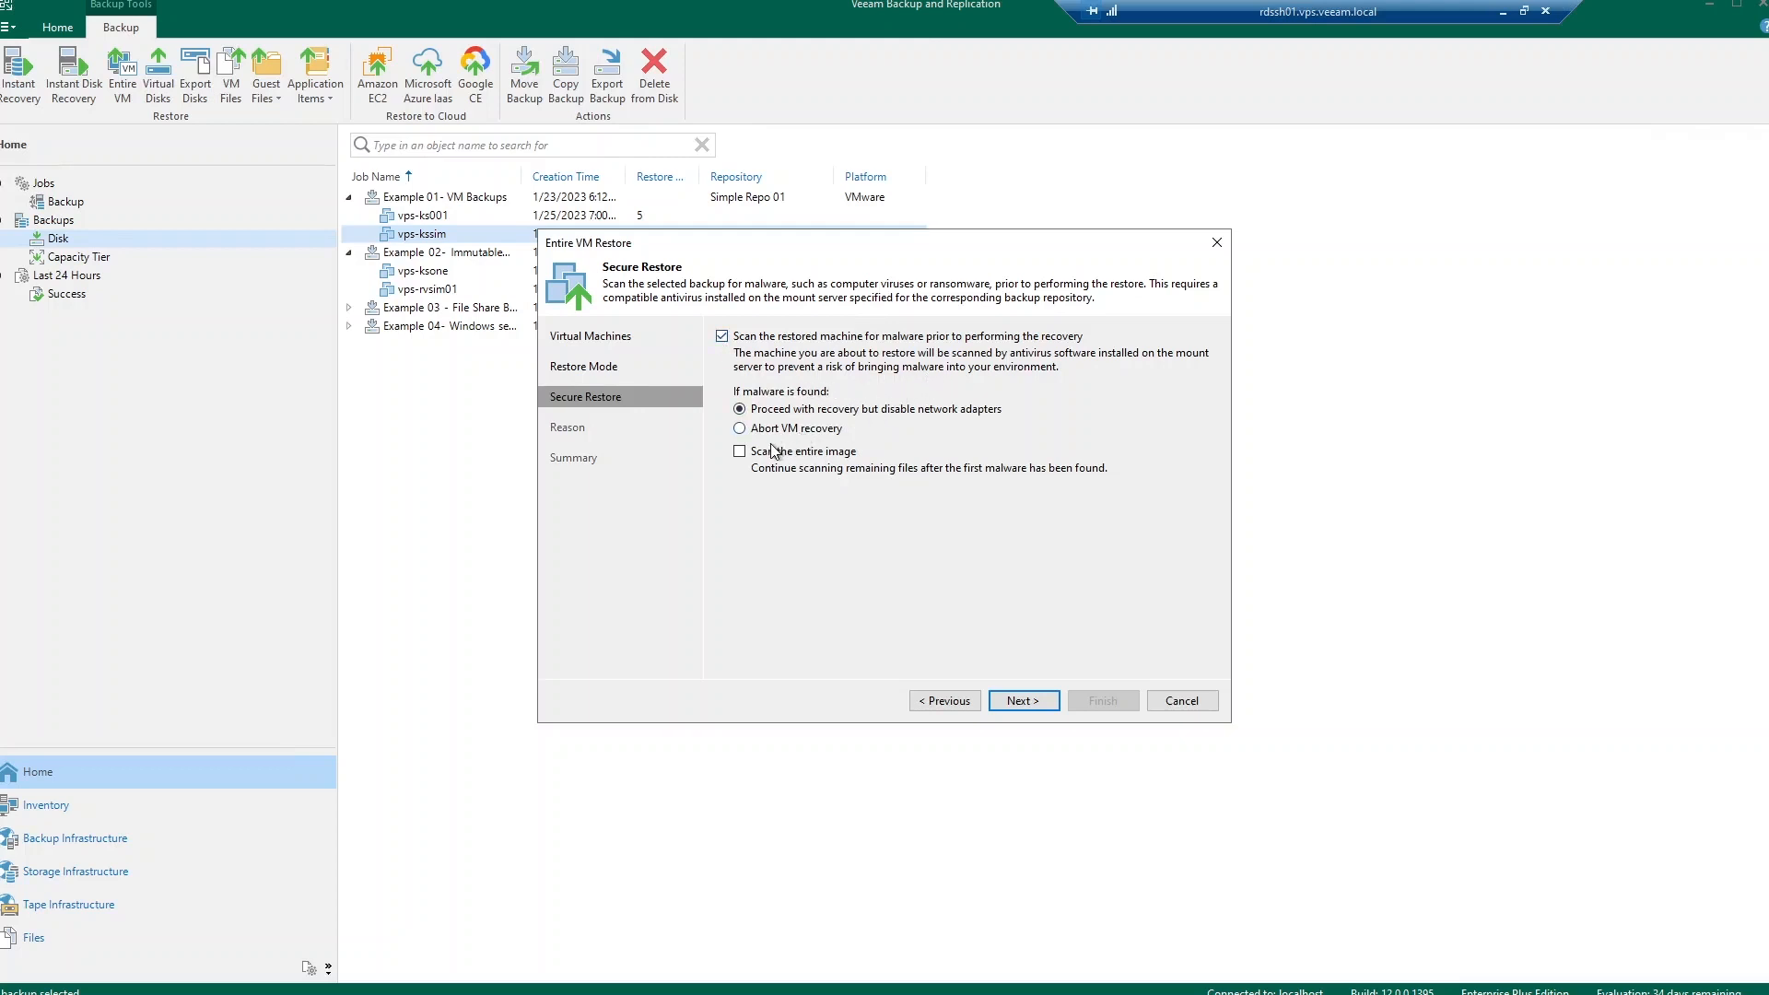
mouse_move(953, 485)
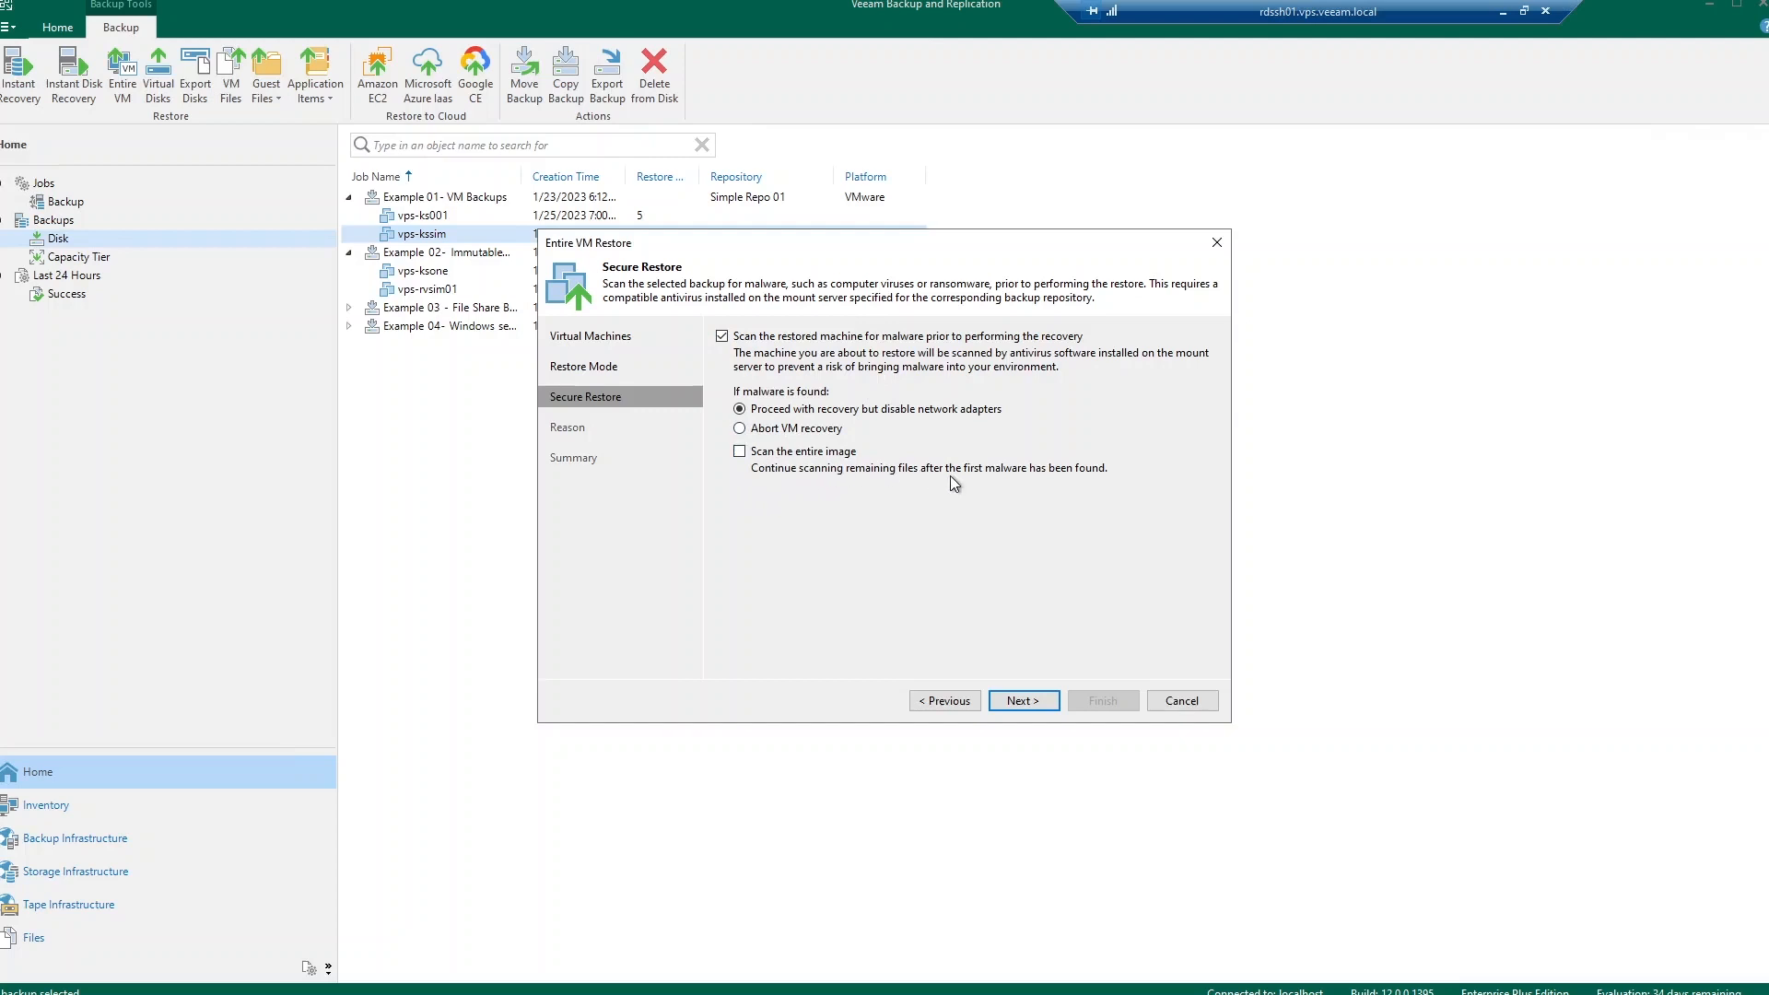
mouse_move(1102, 485)
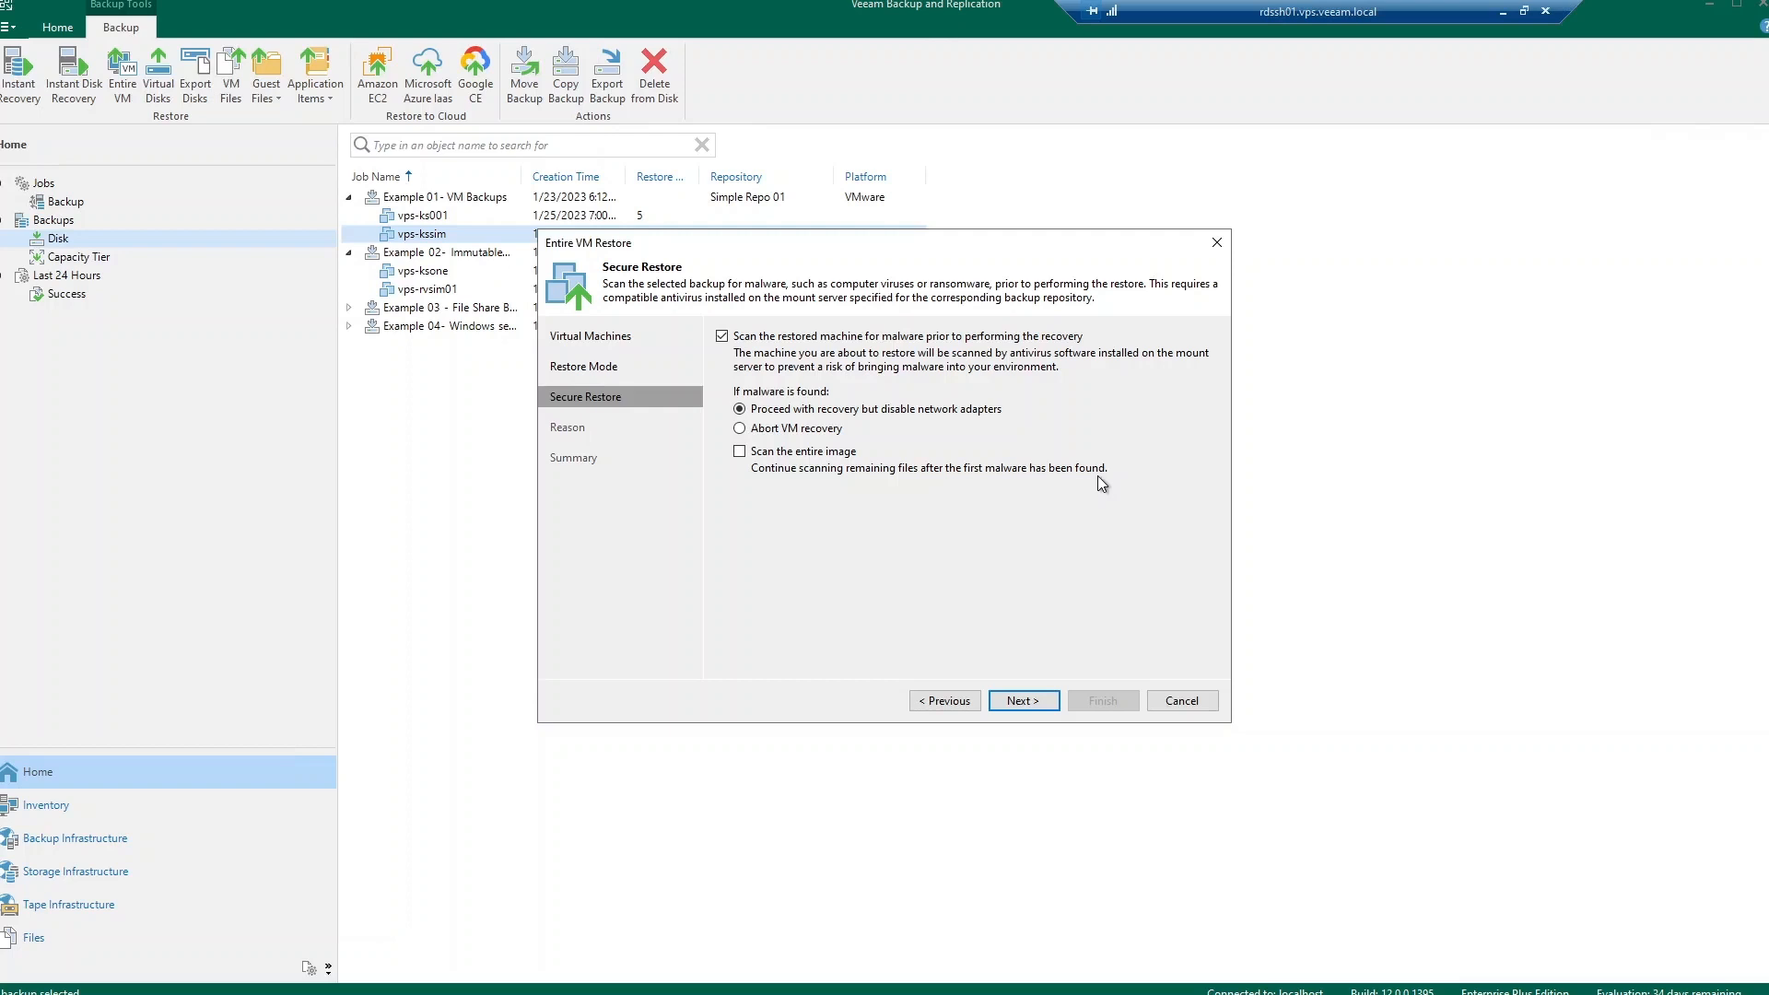
click(1023, 701)
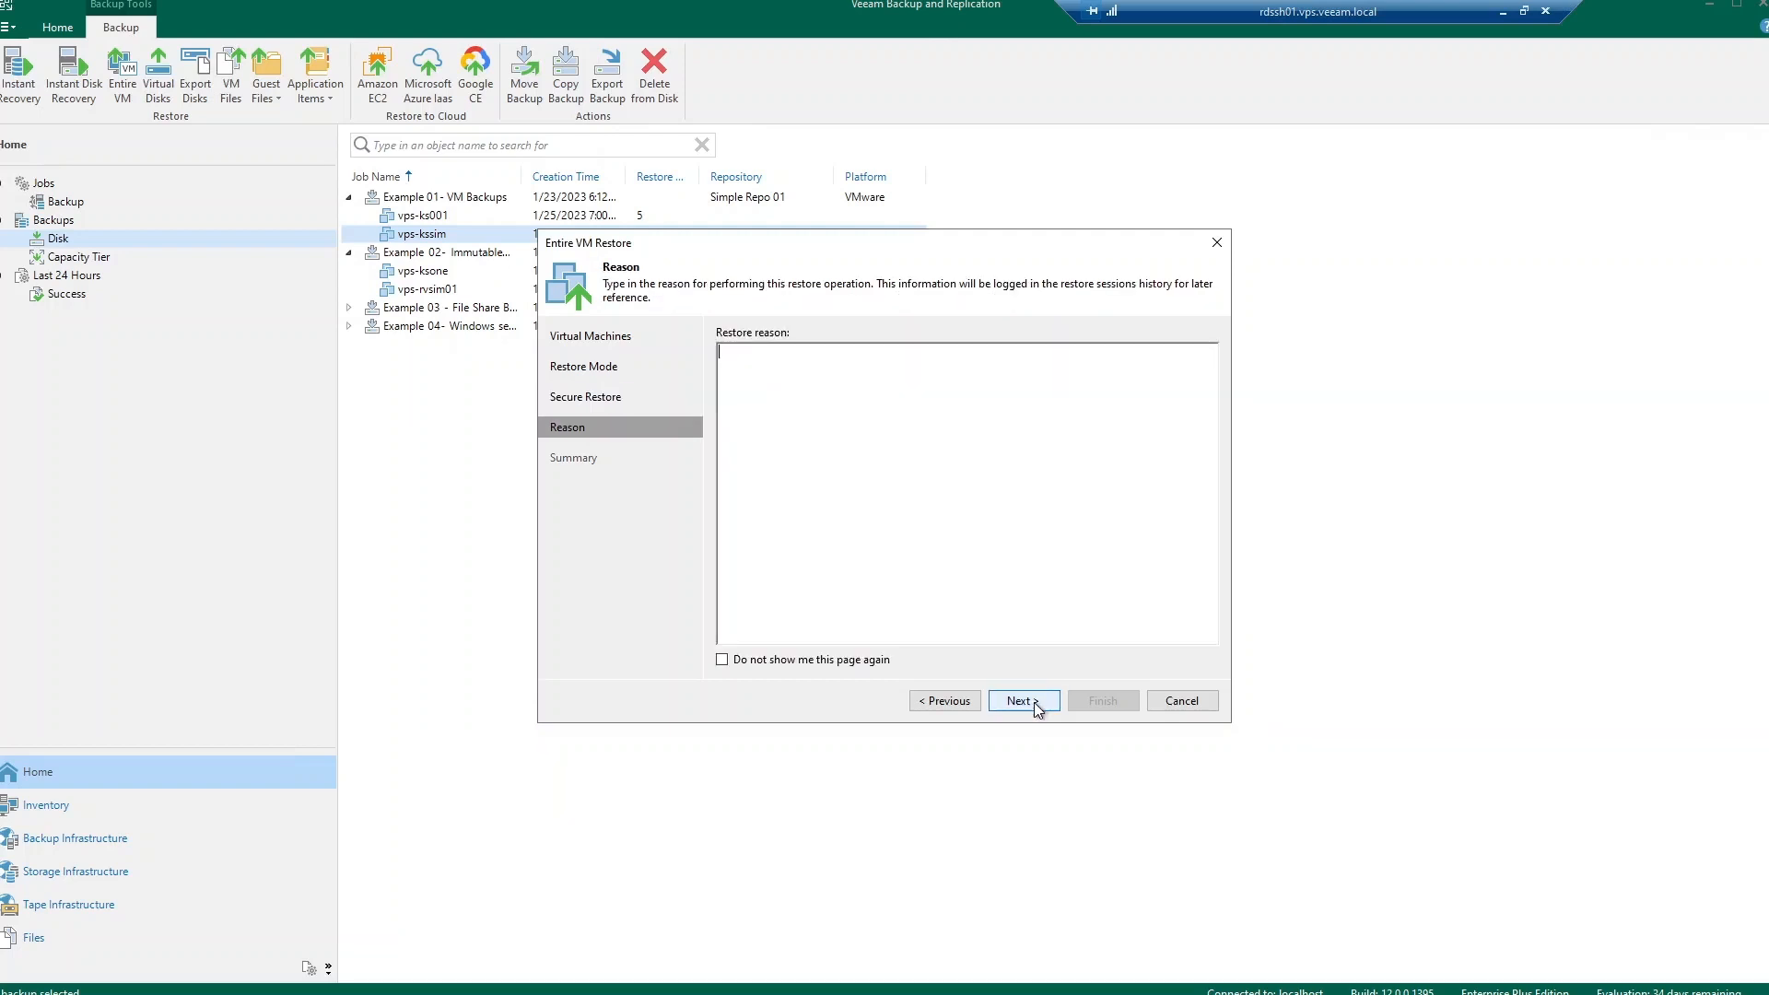
Step: Enter demo as the restore reason
text(d)
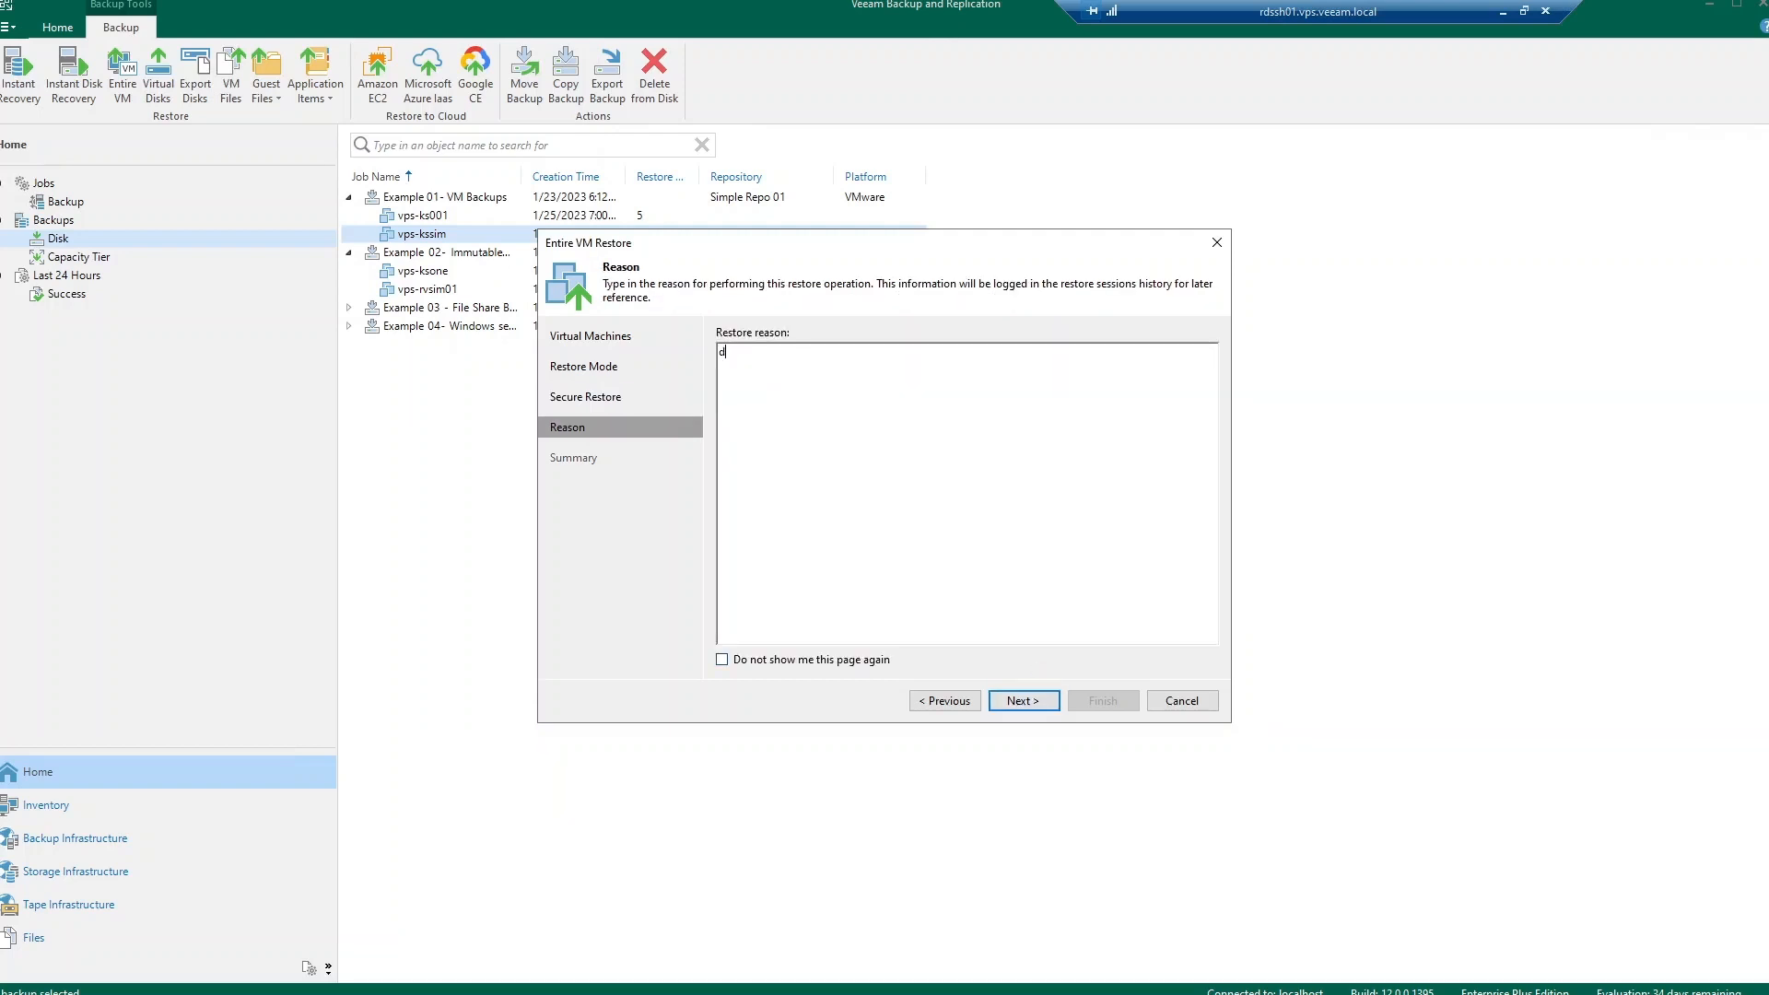
text(emo)
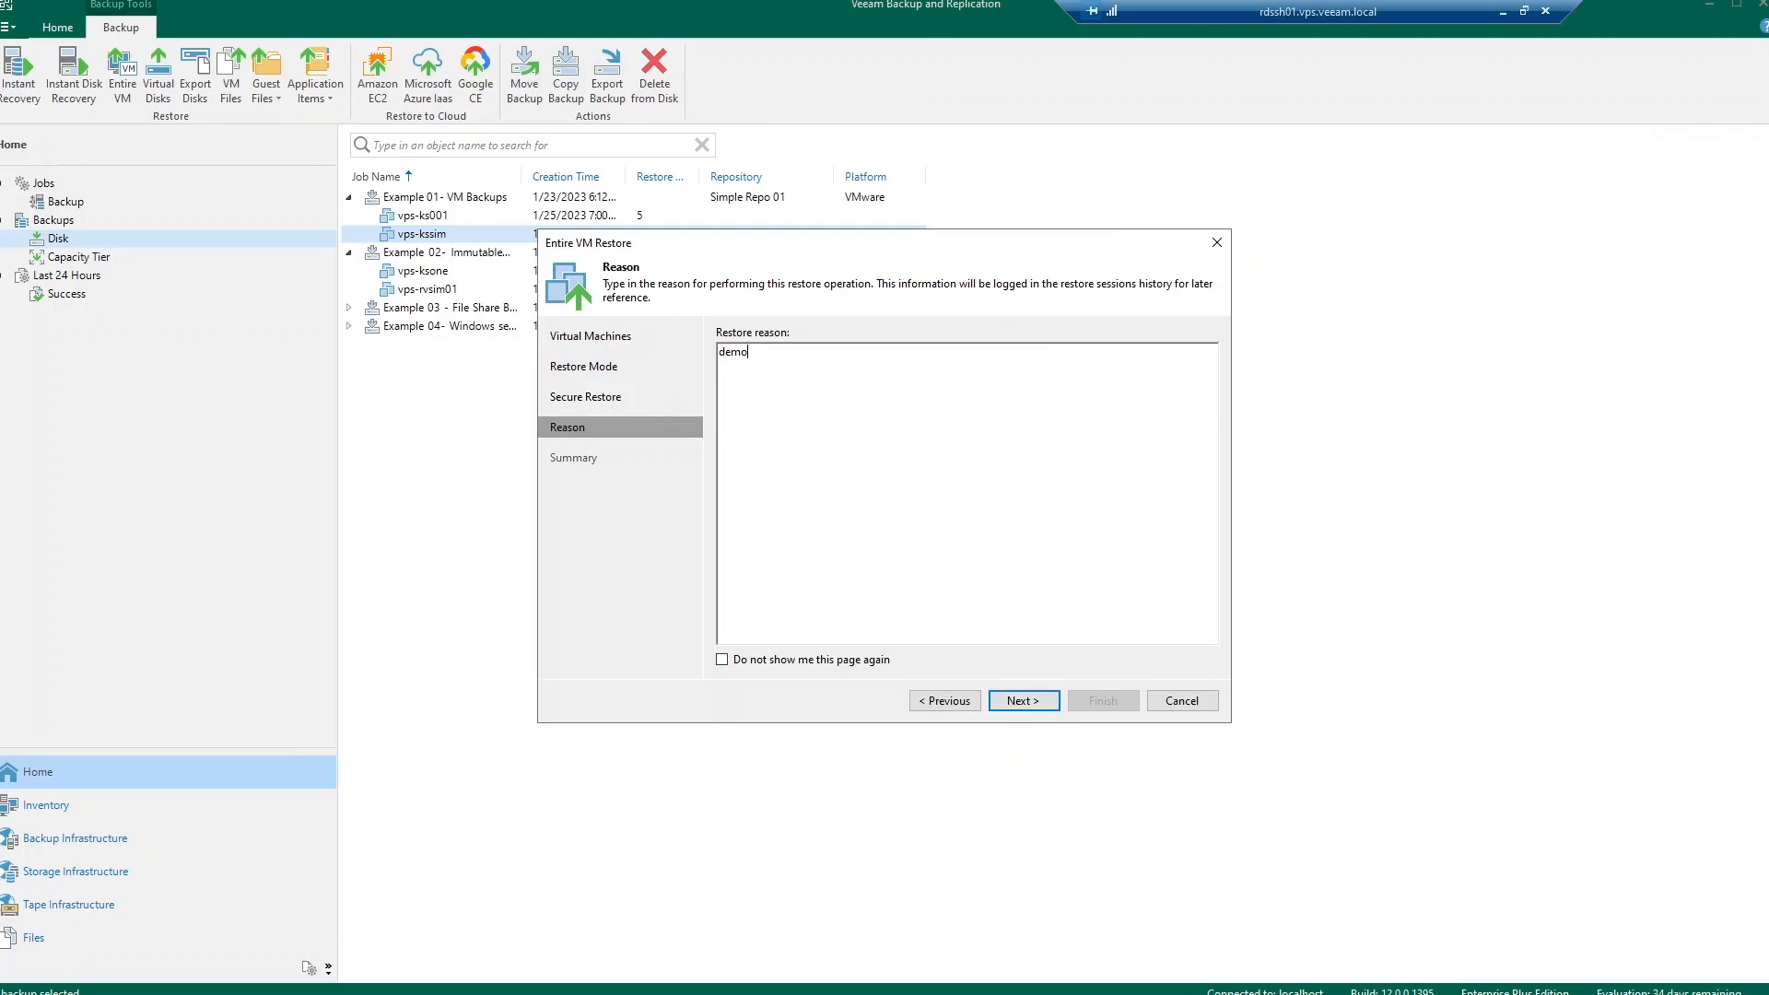